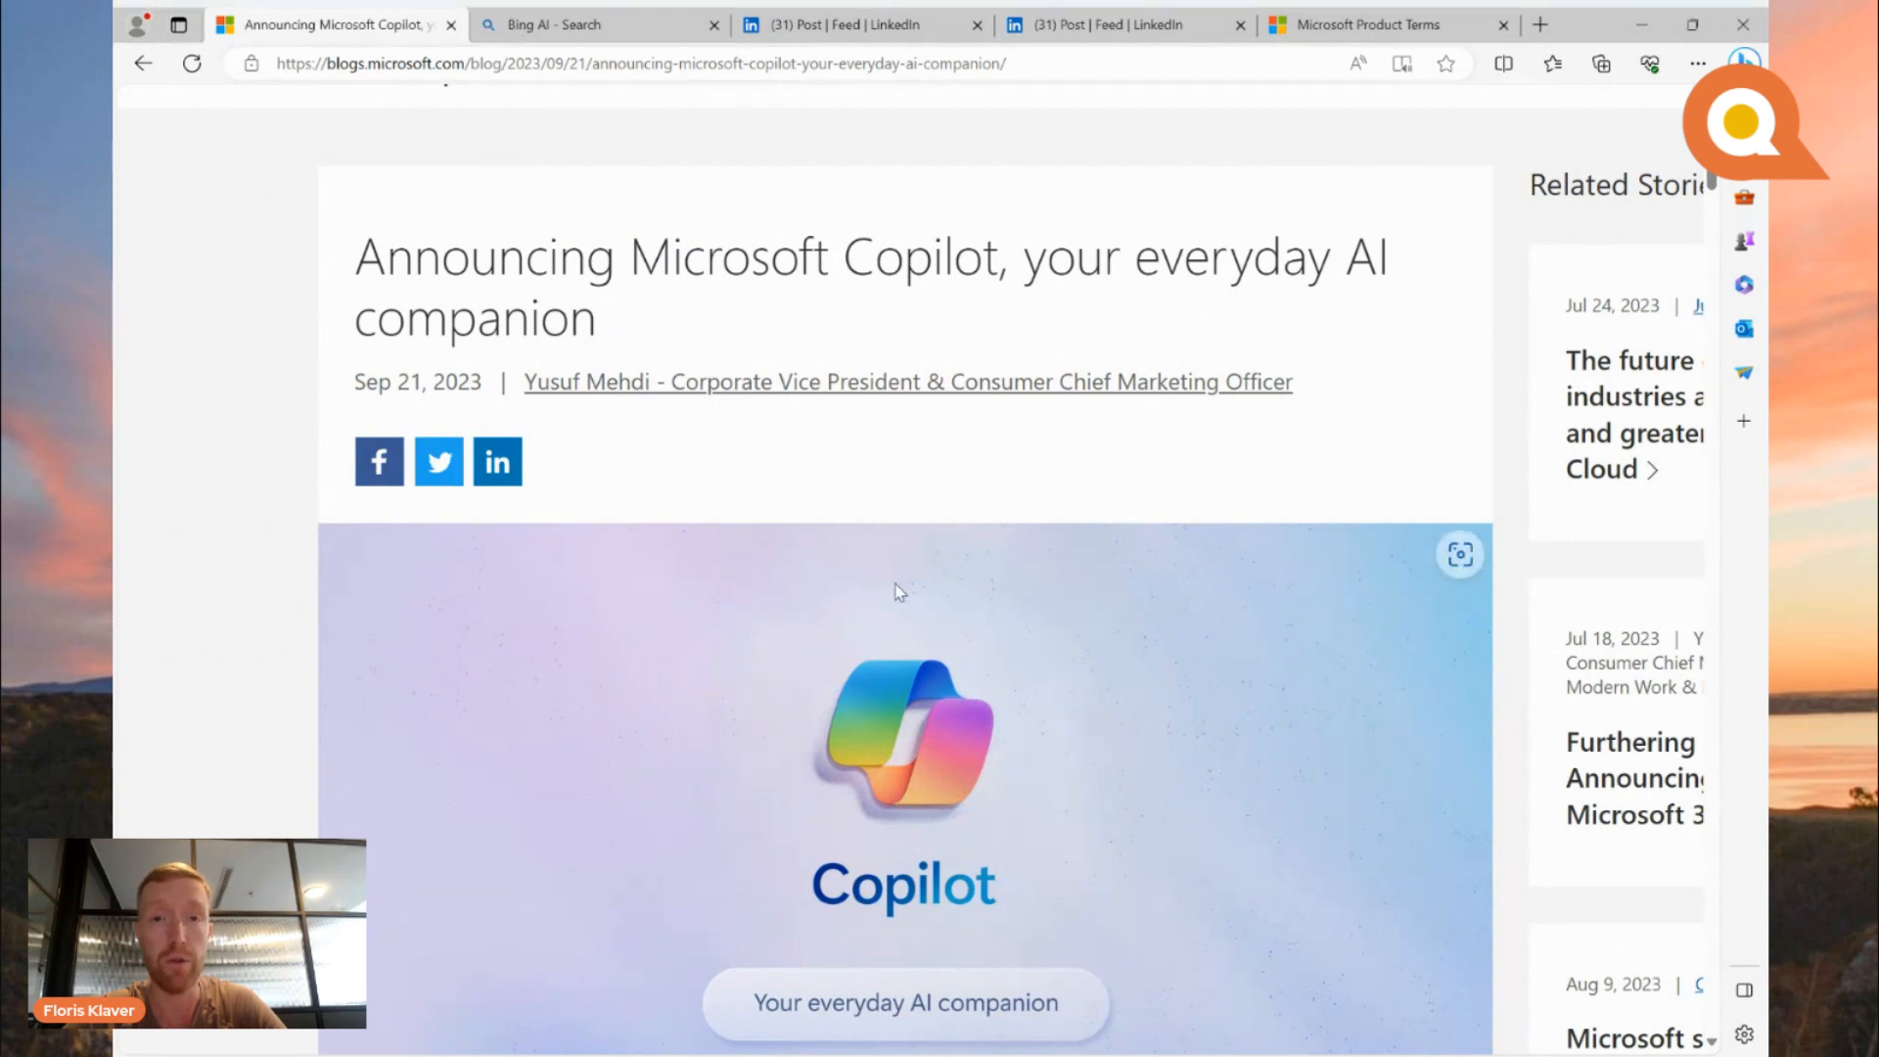
mouse_move(1022, 544)
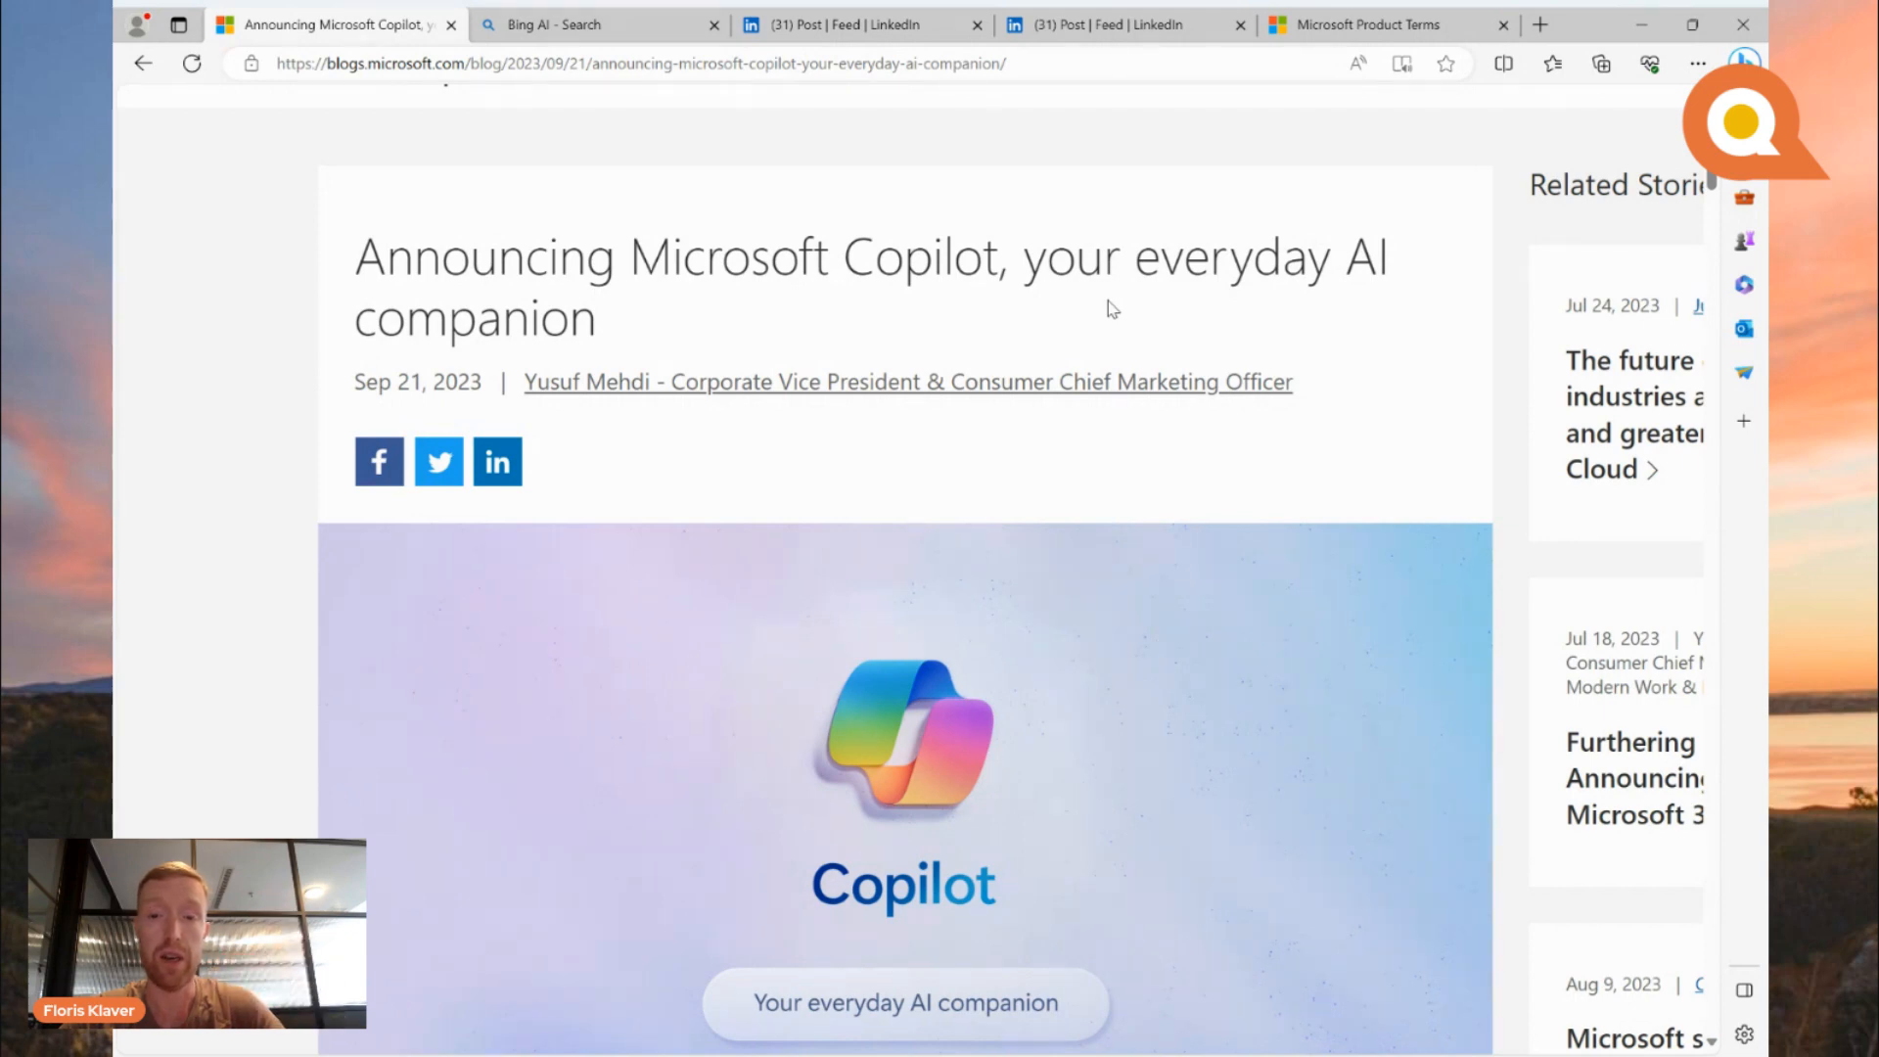
mouse_move(1138, 624)
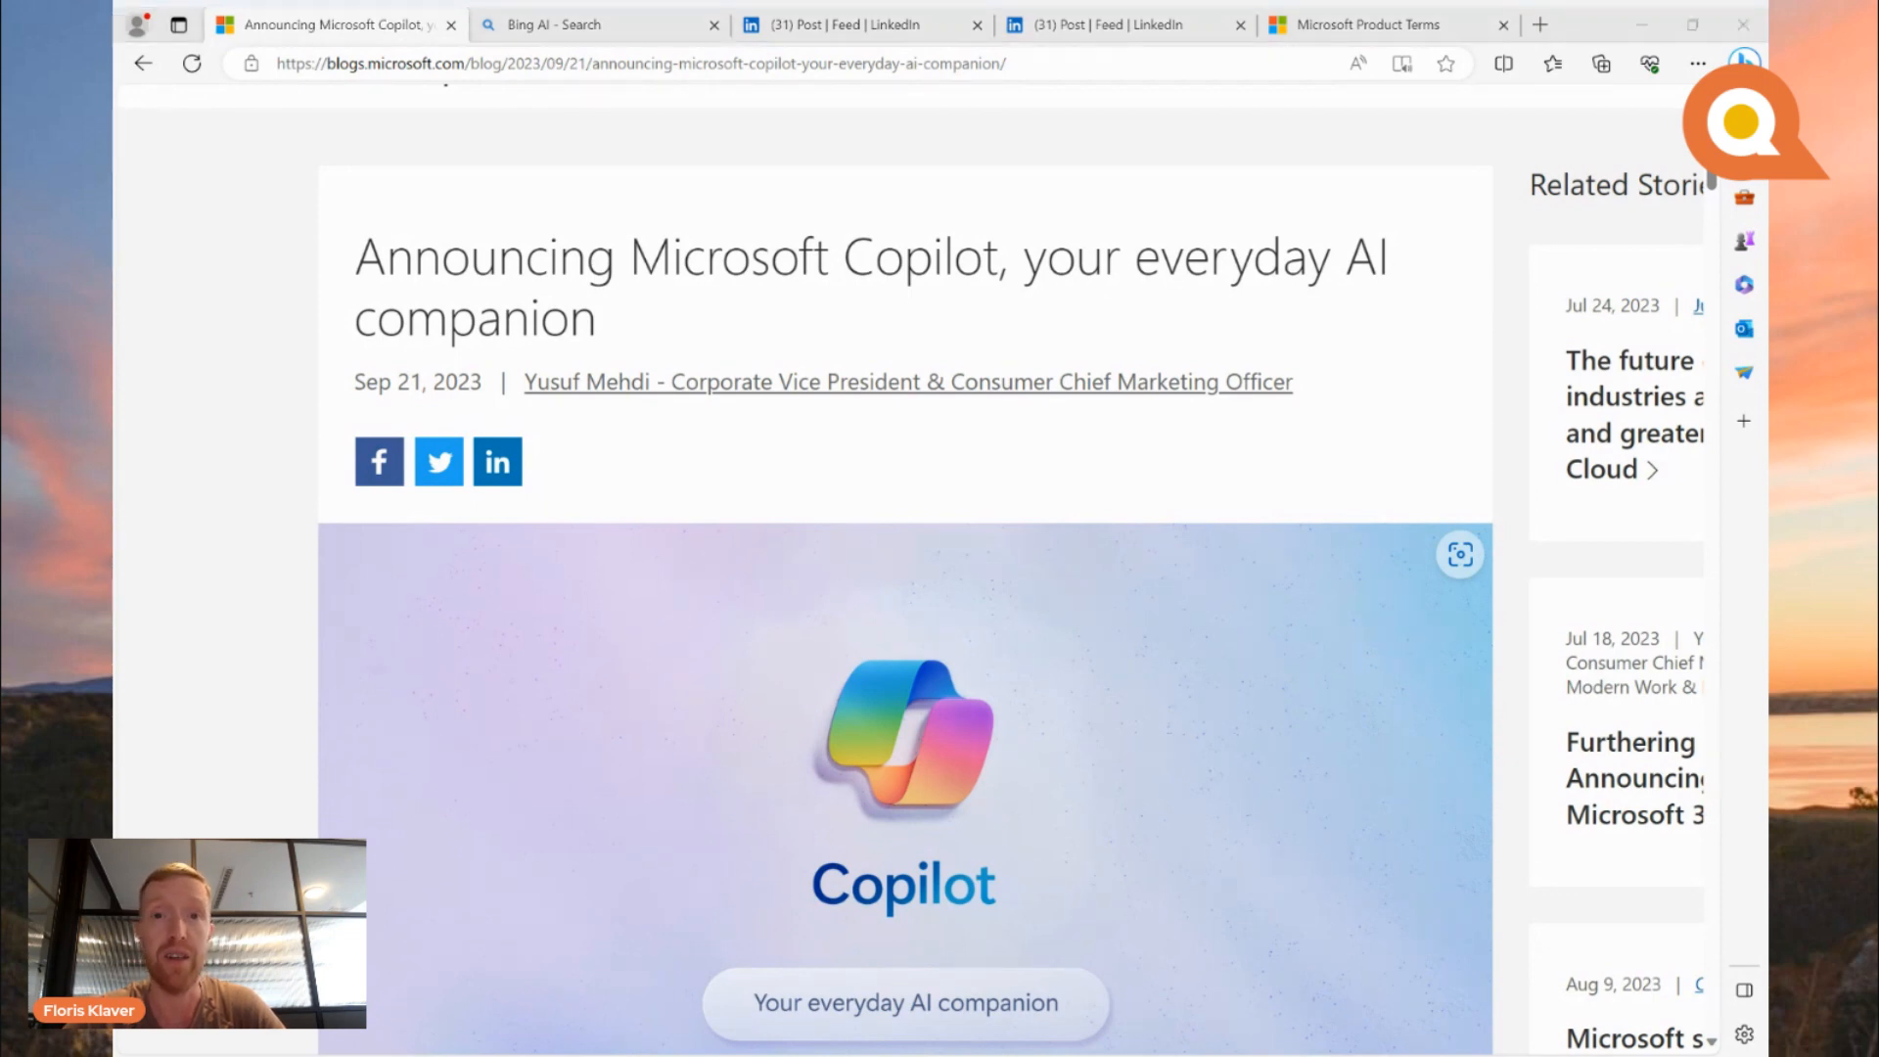
mouse_move(1187, 485)
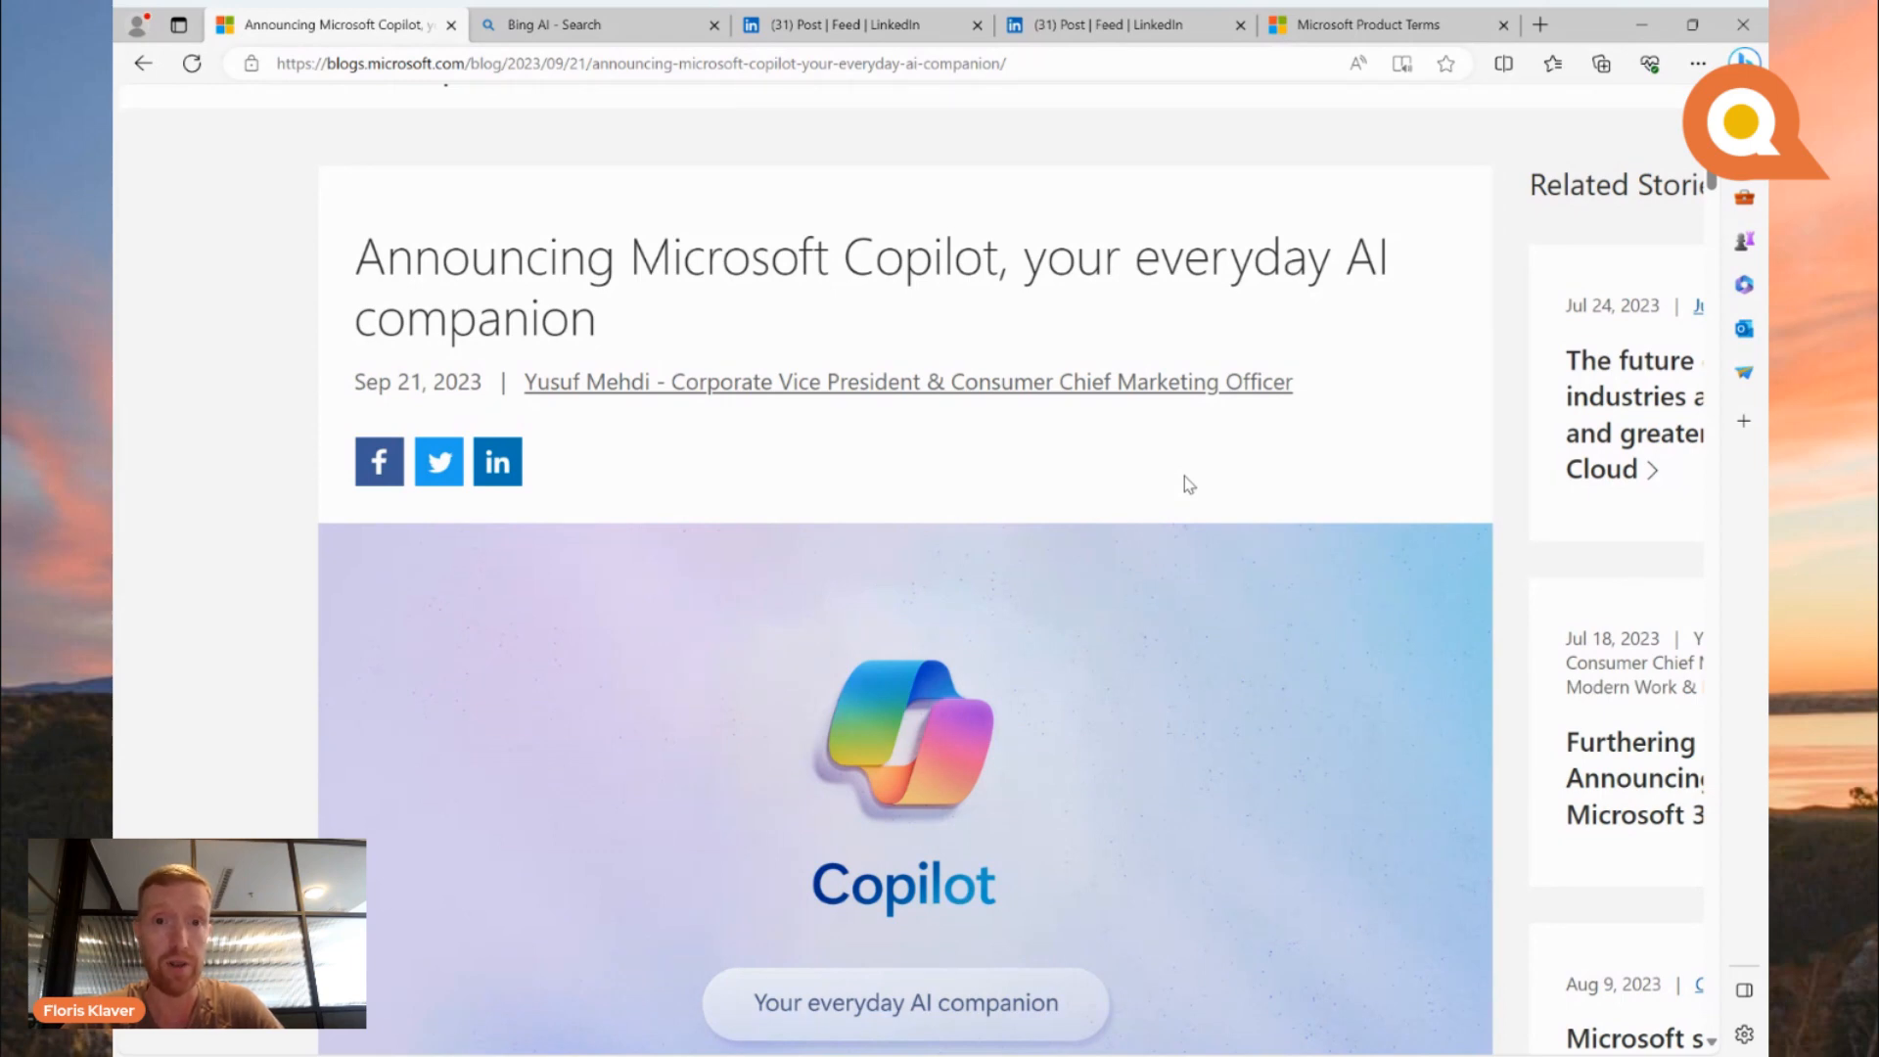
mouse_move(767, 333)
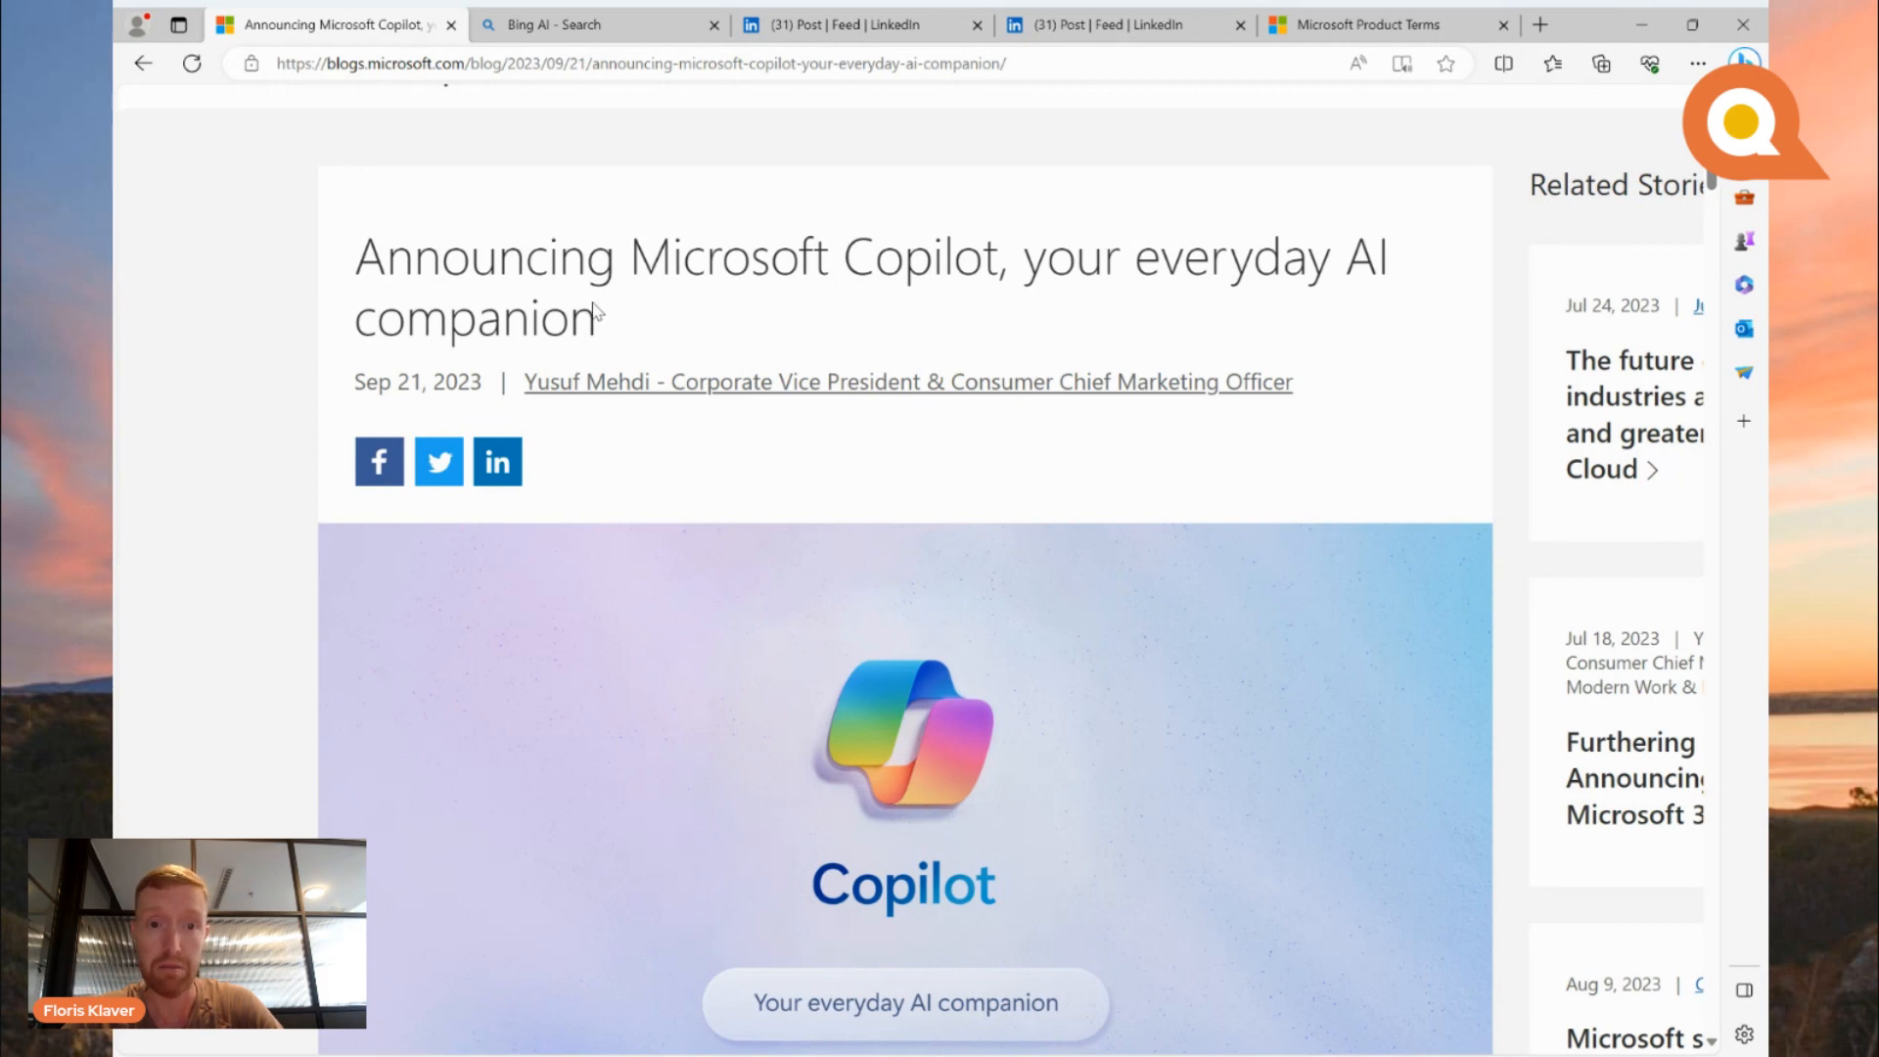
mouse_move(636, 471)
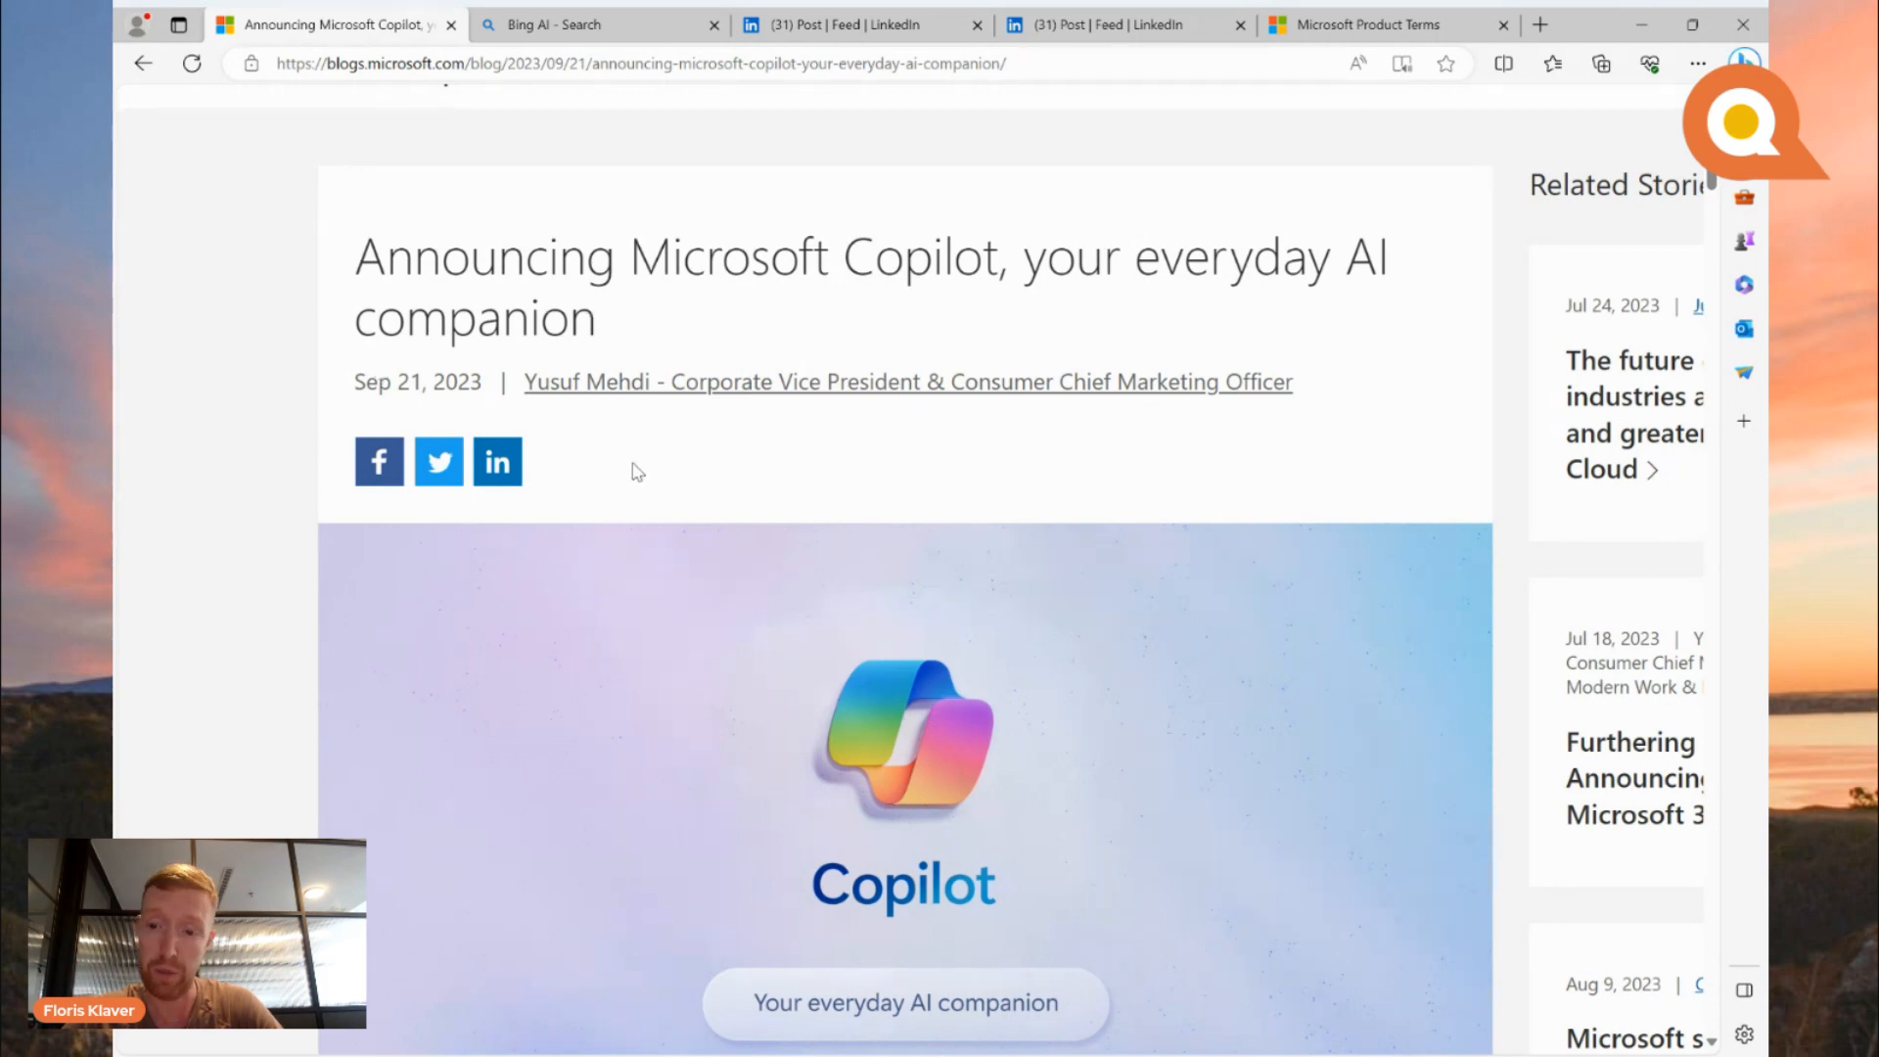
Step: Scroll the Copilot post past the banner and rollout bullets to the Windows 11 heading
scroll("down", 3)
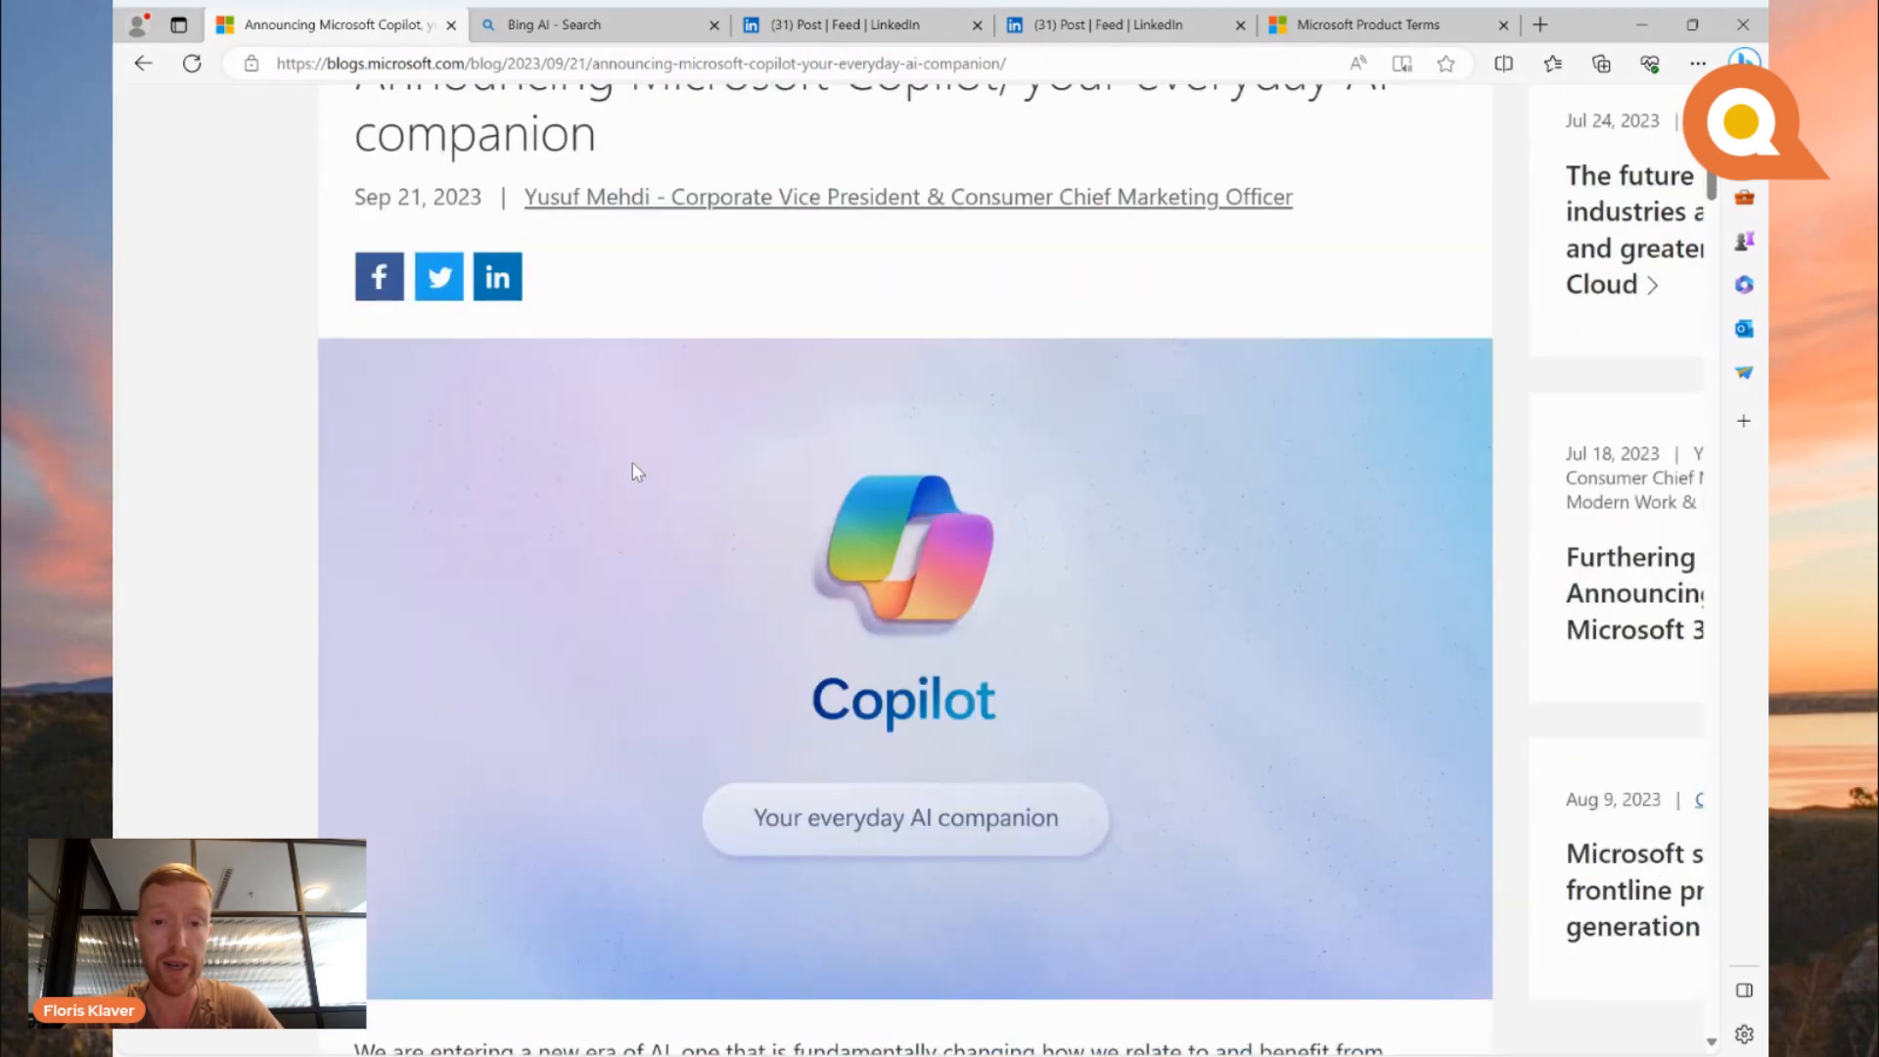
scroll("down", 3)
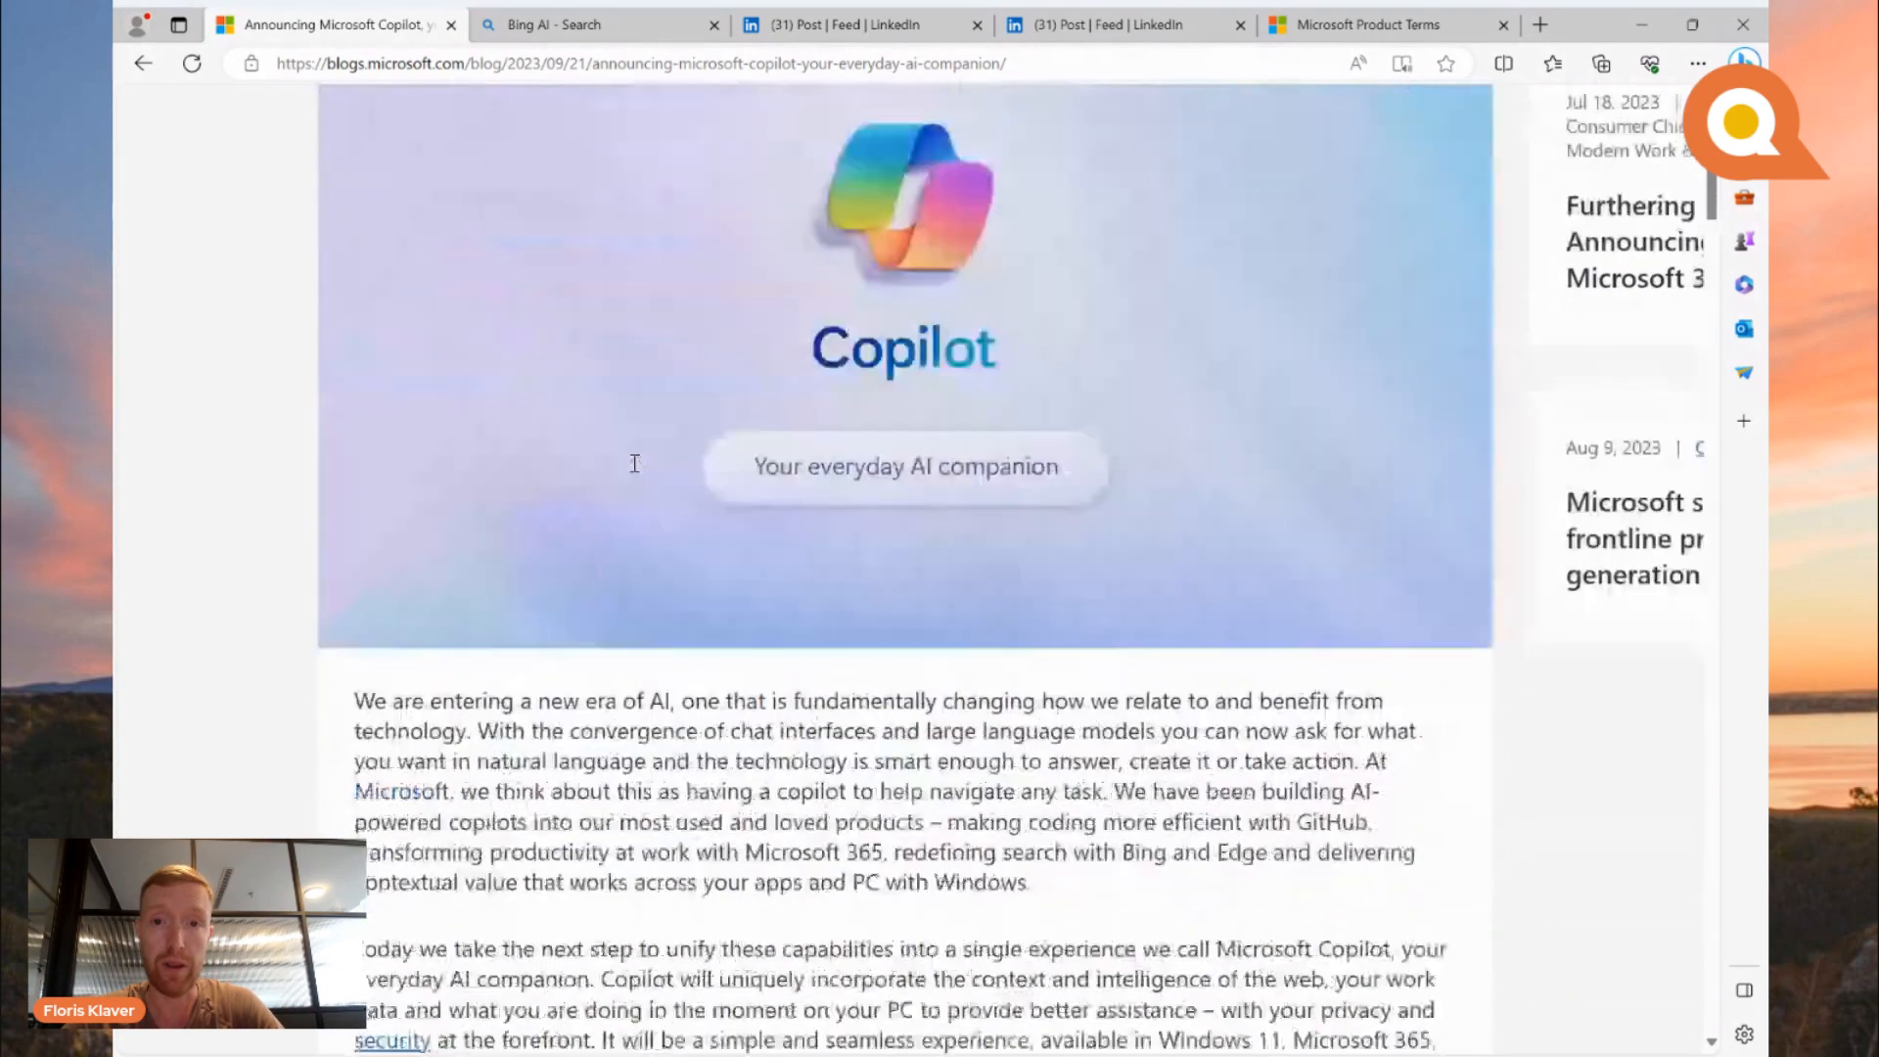
scroll("down", 3)
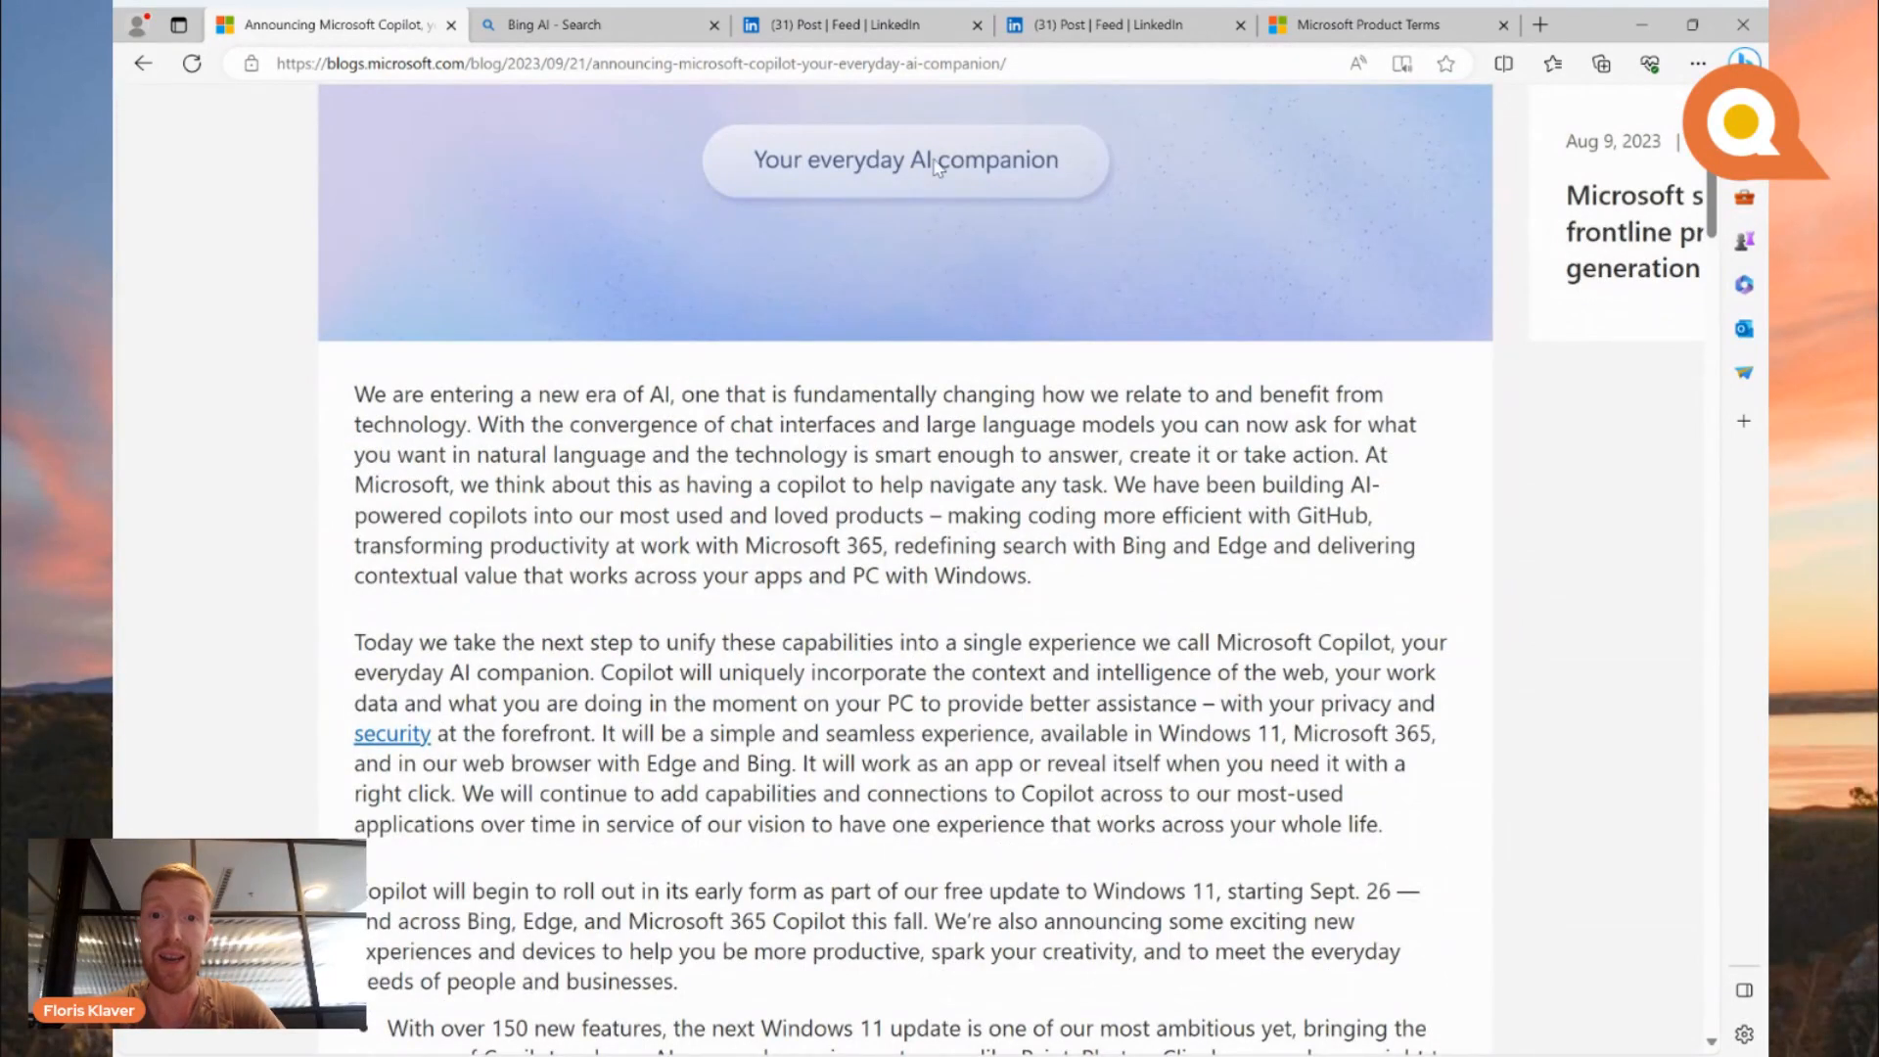
mouse_move(745, 441)
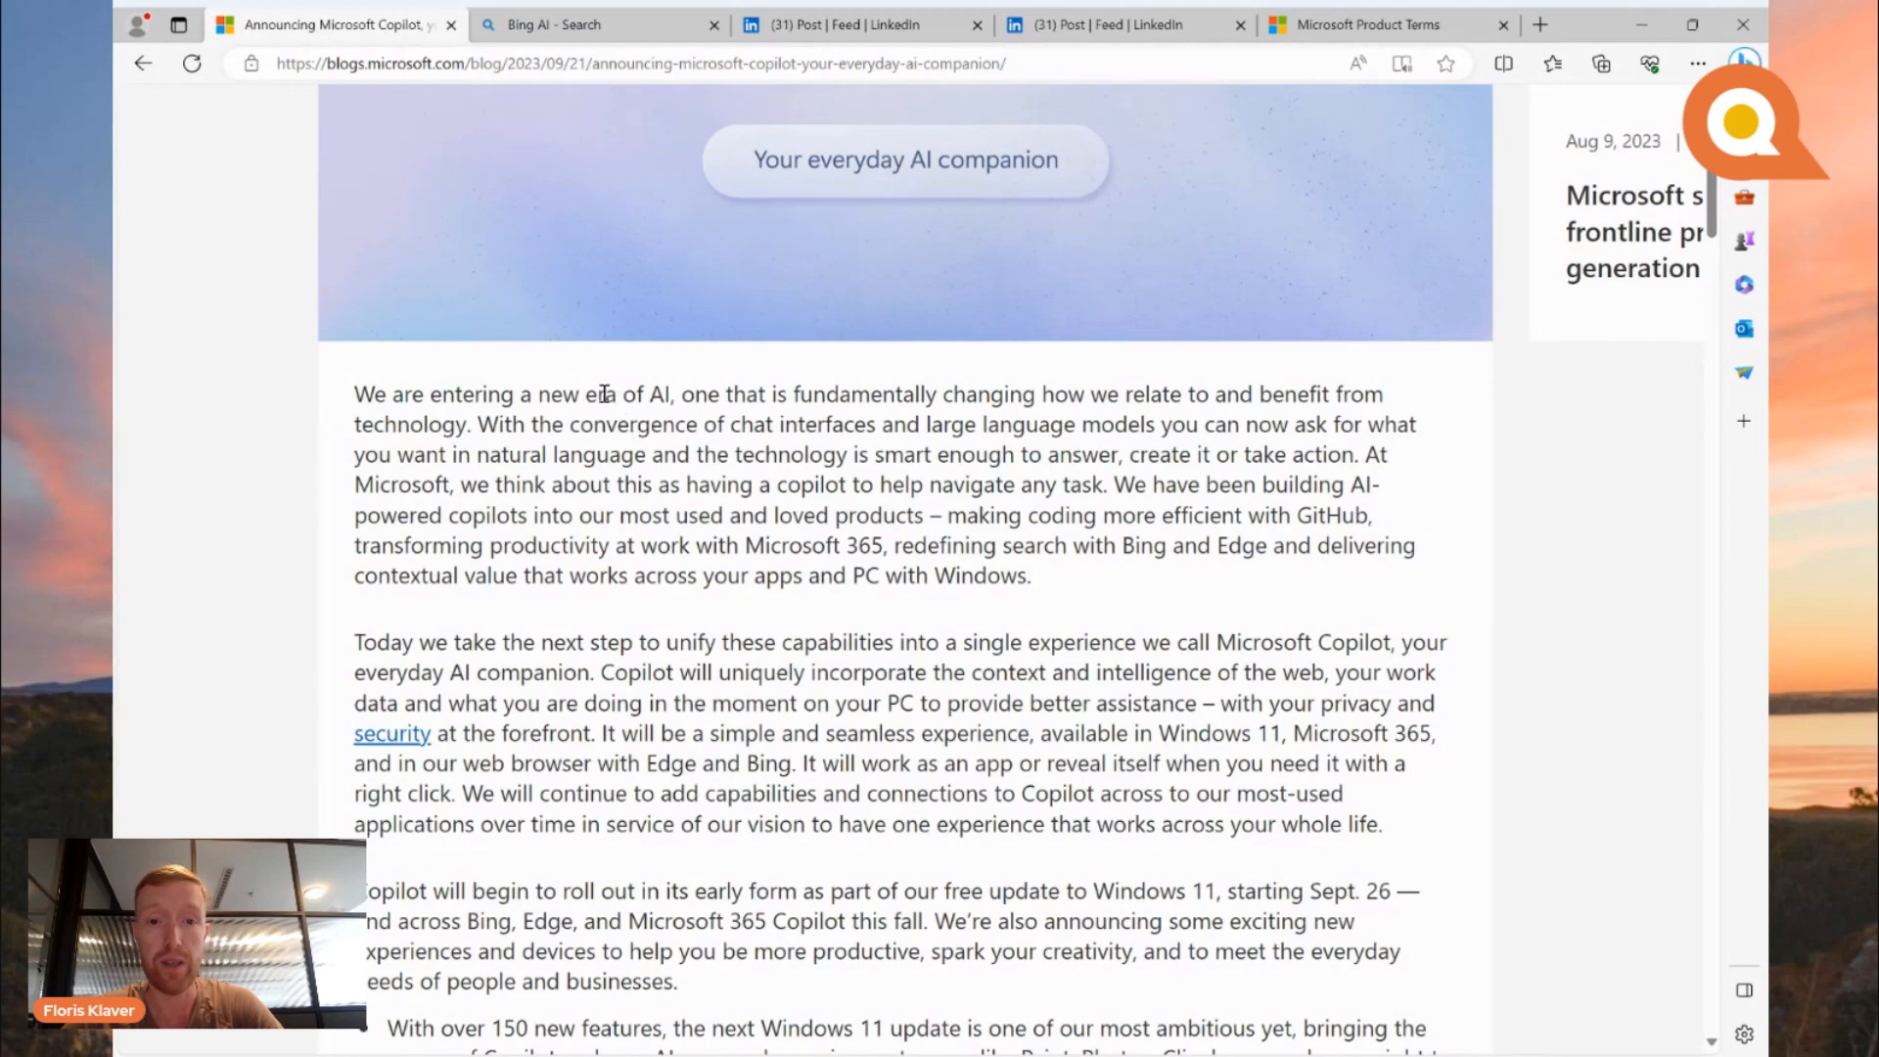
mouse_move(912, 402)
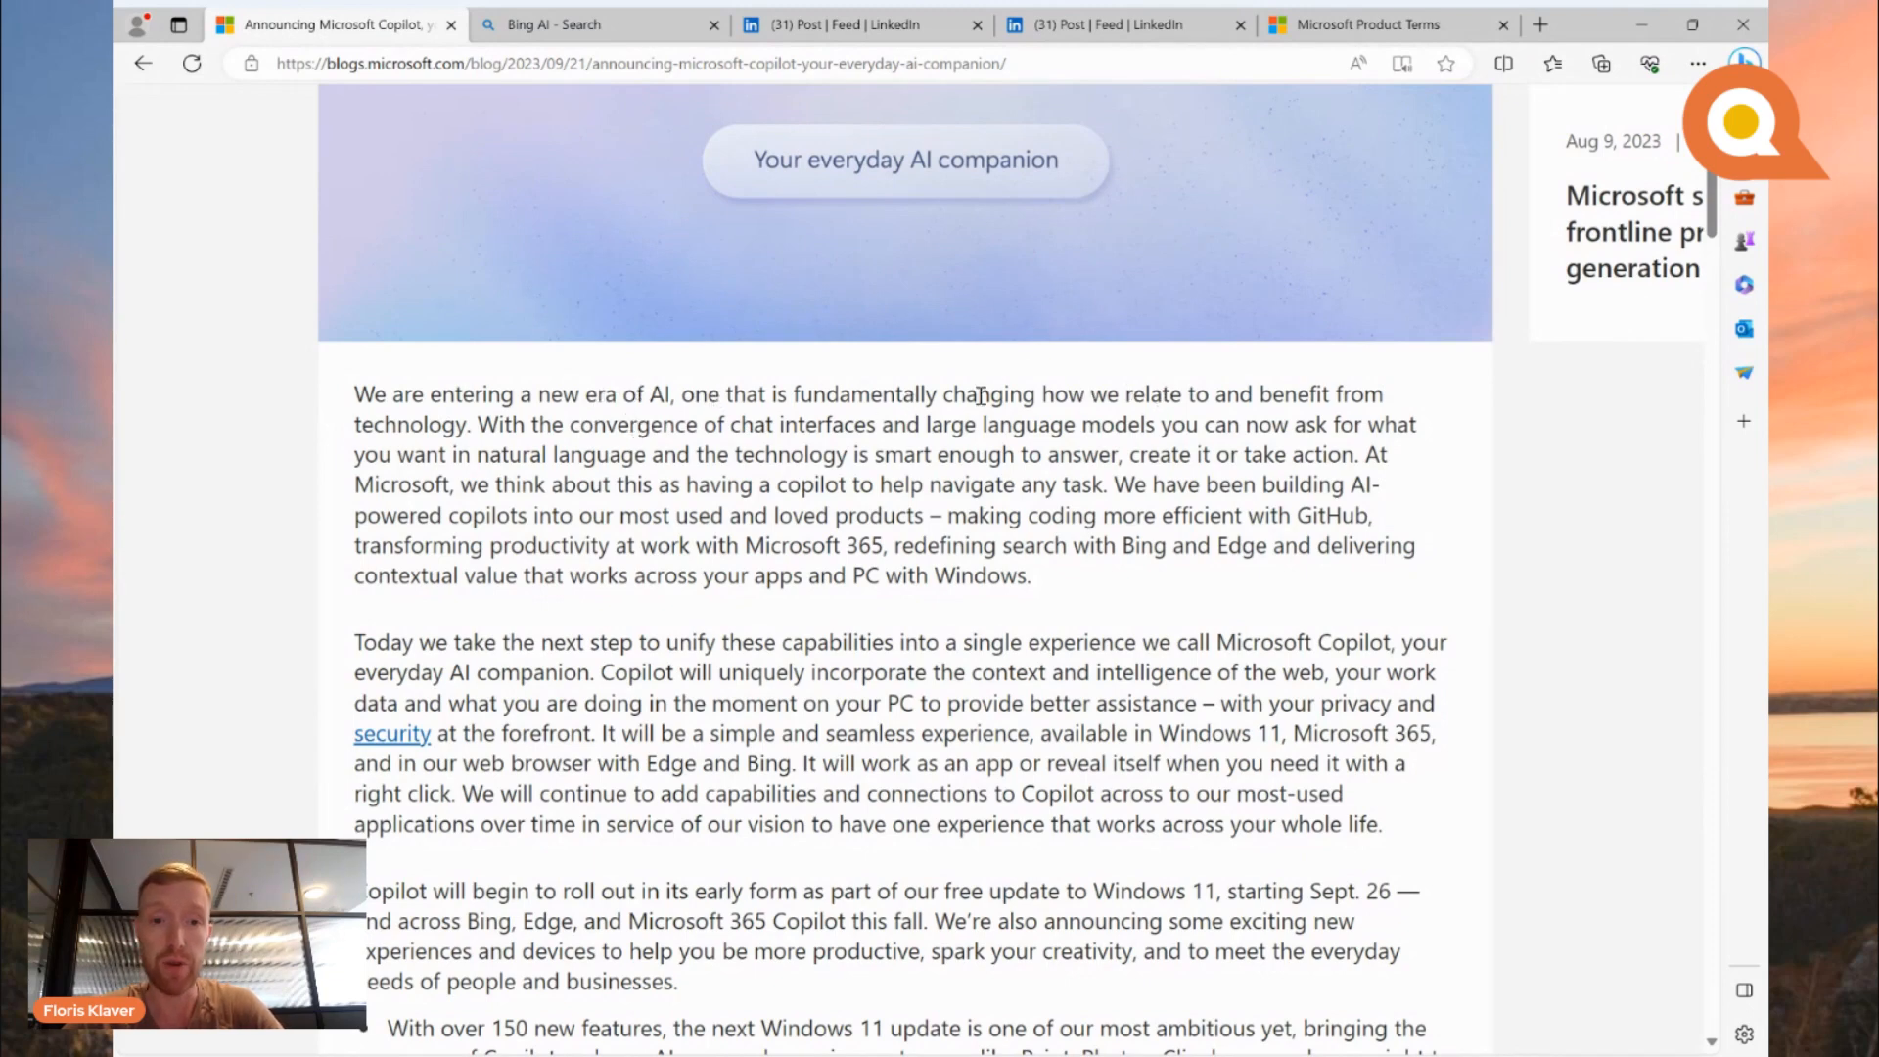
scroll("down", 3)
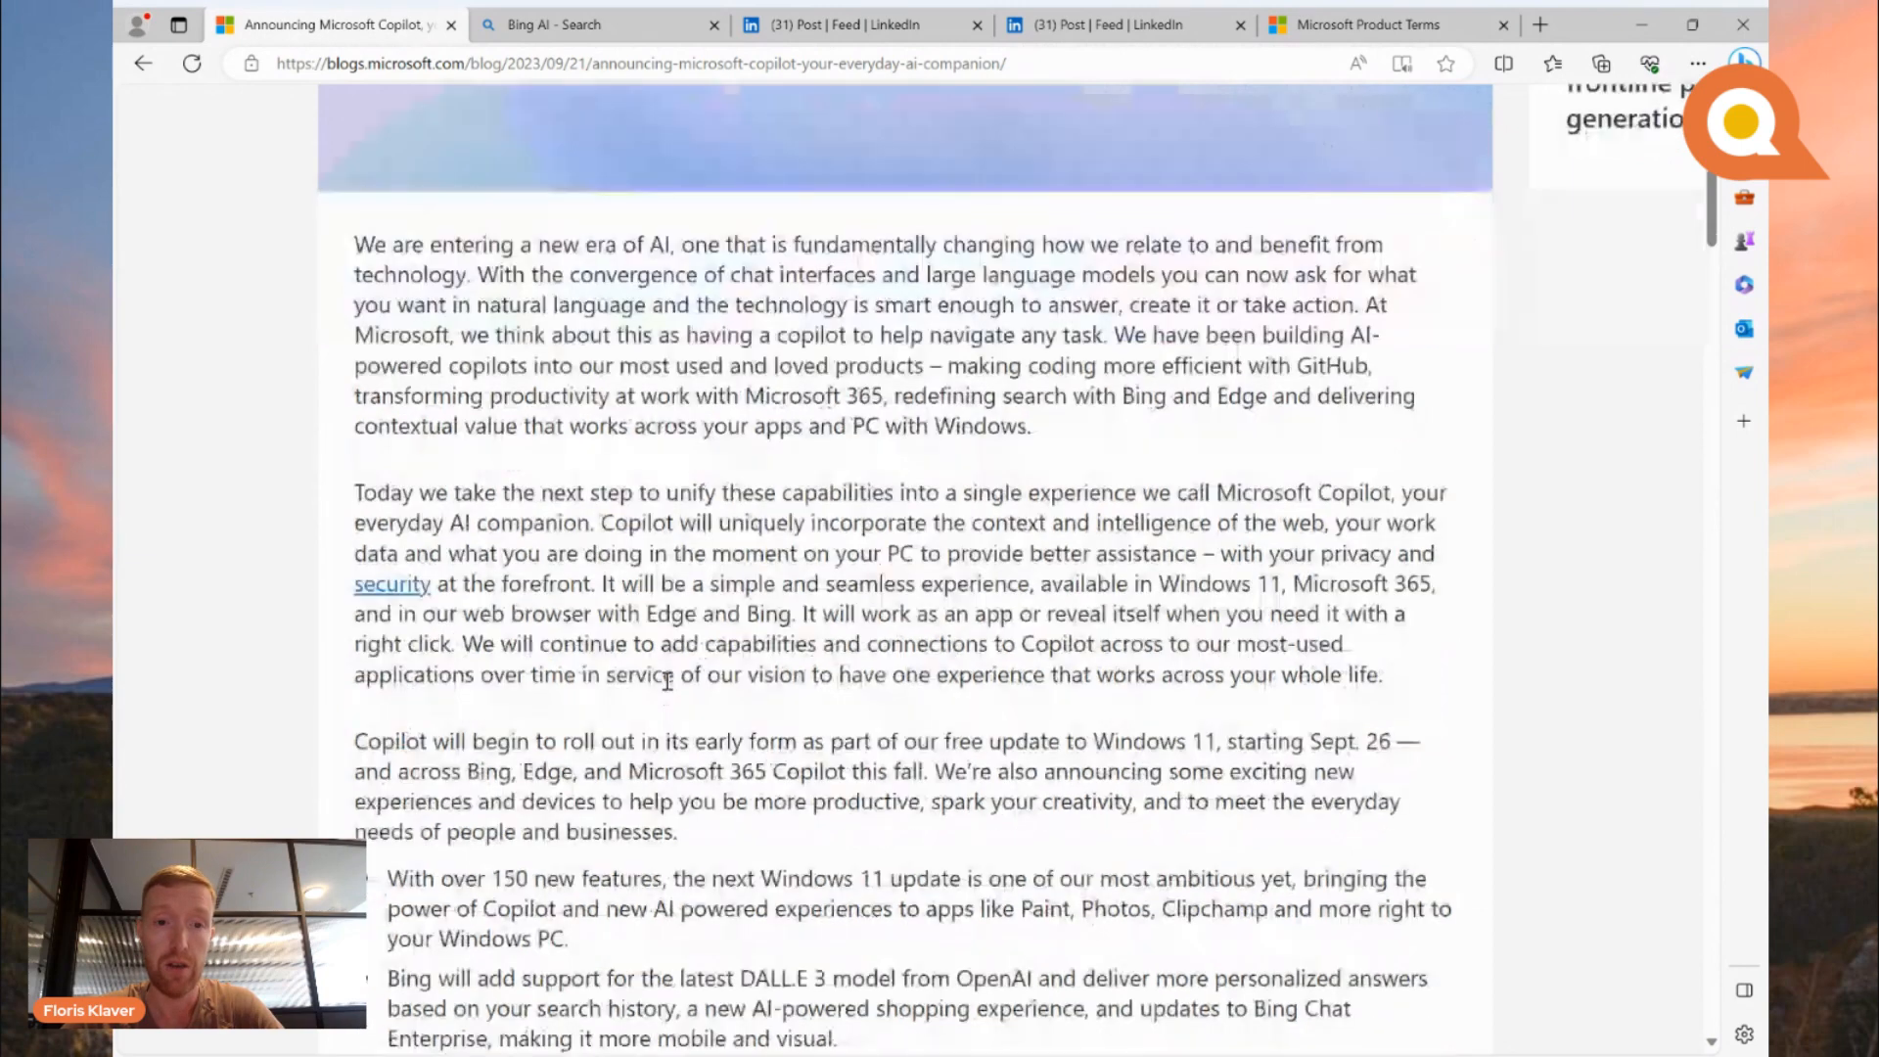
scroll("down", 3)
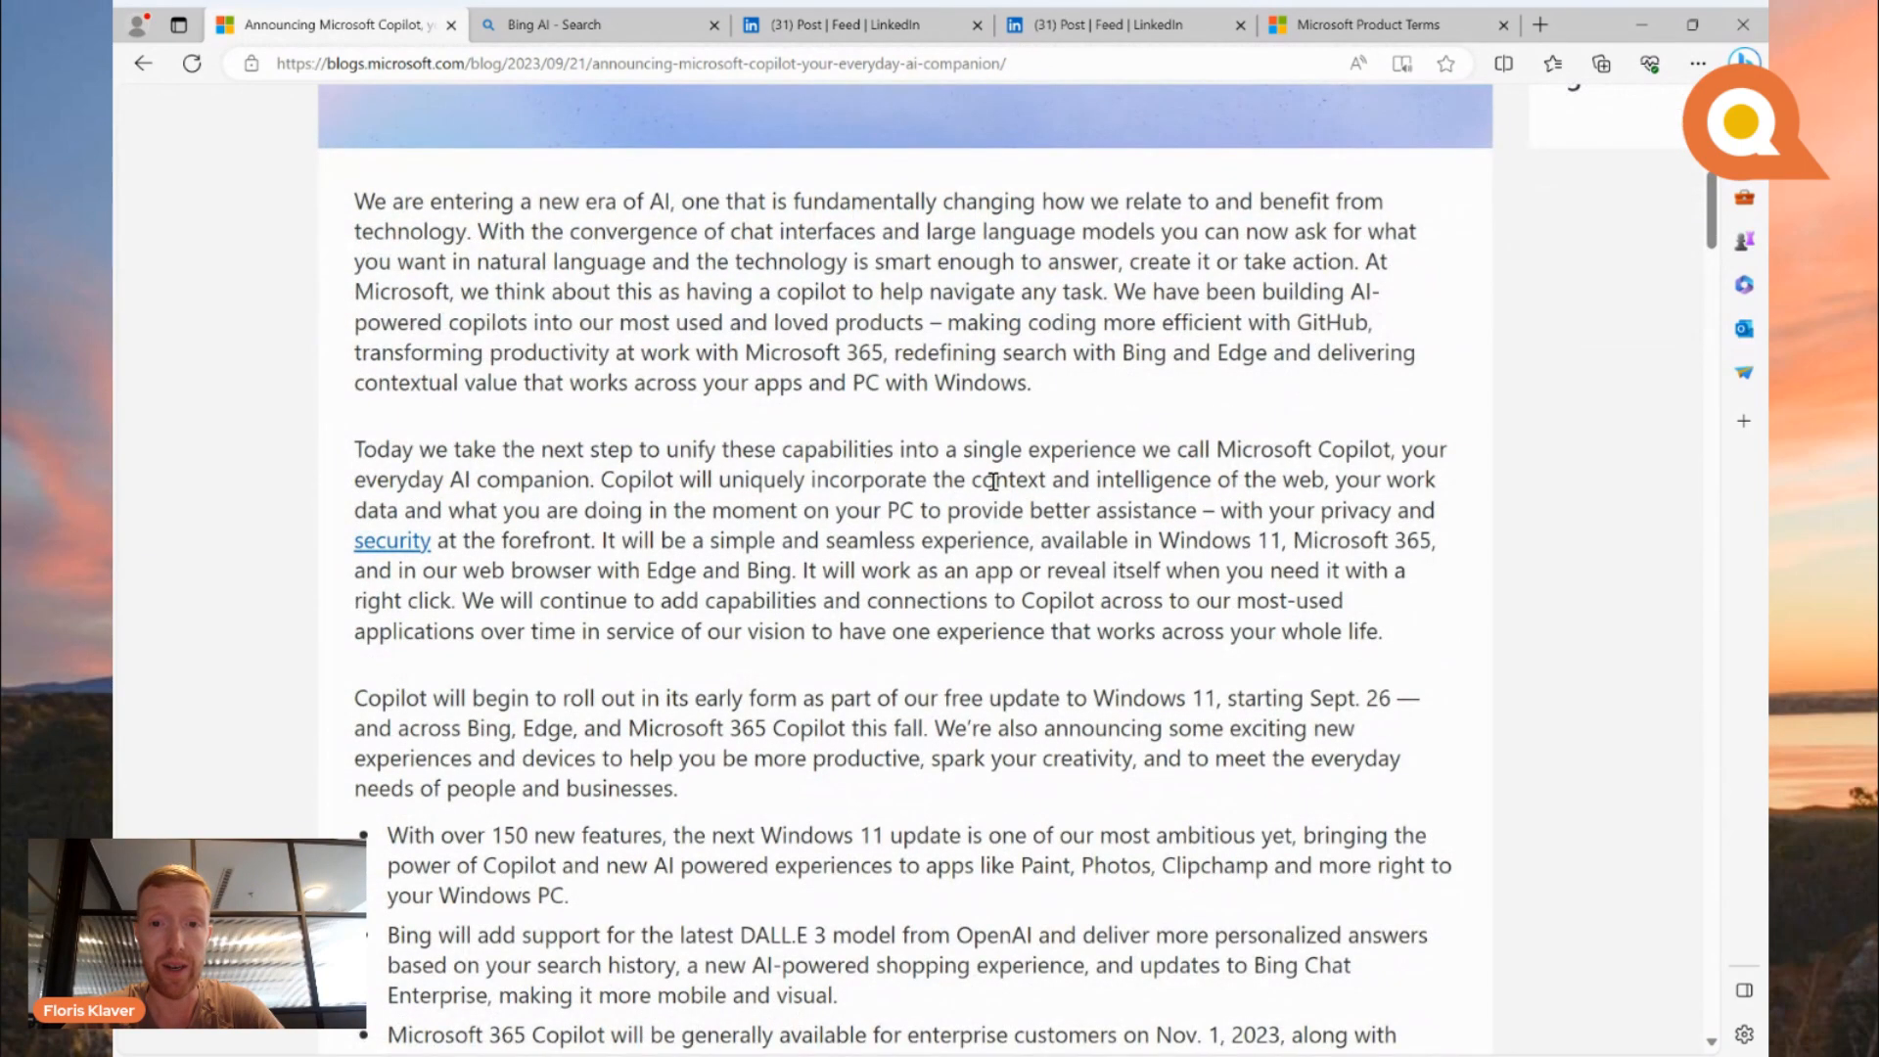
mouse_move(1052, 434)
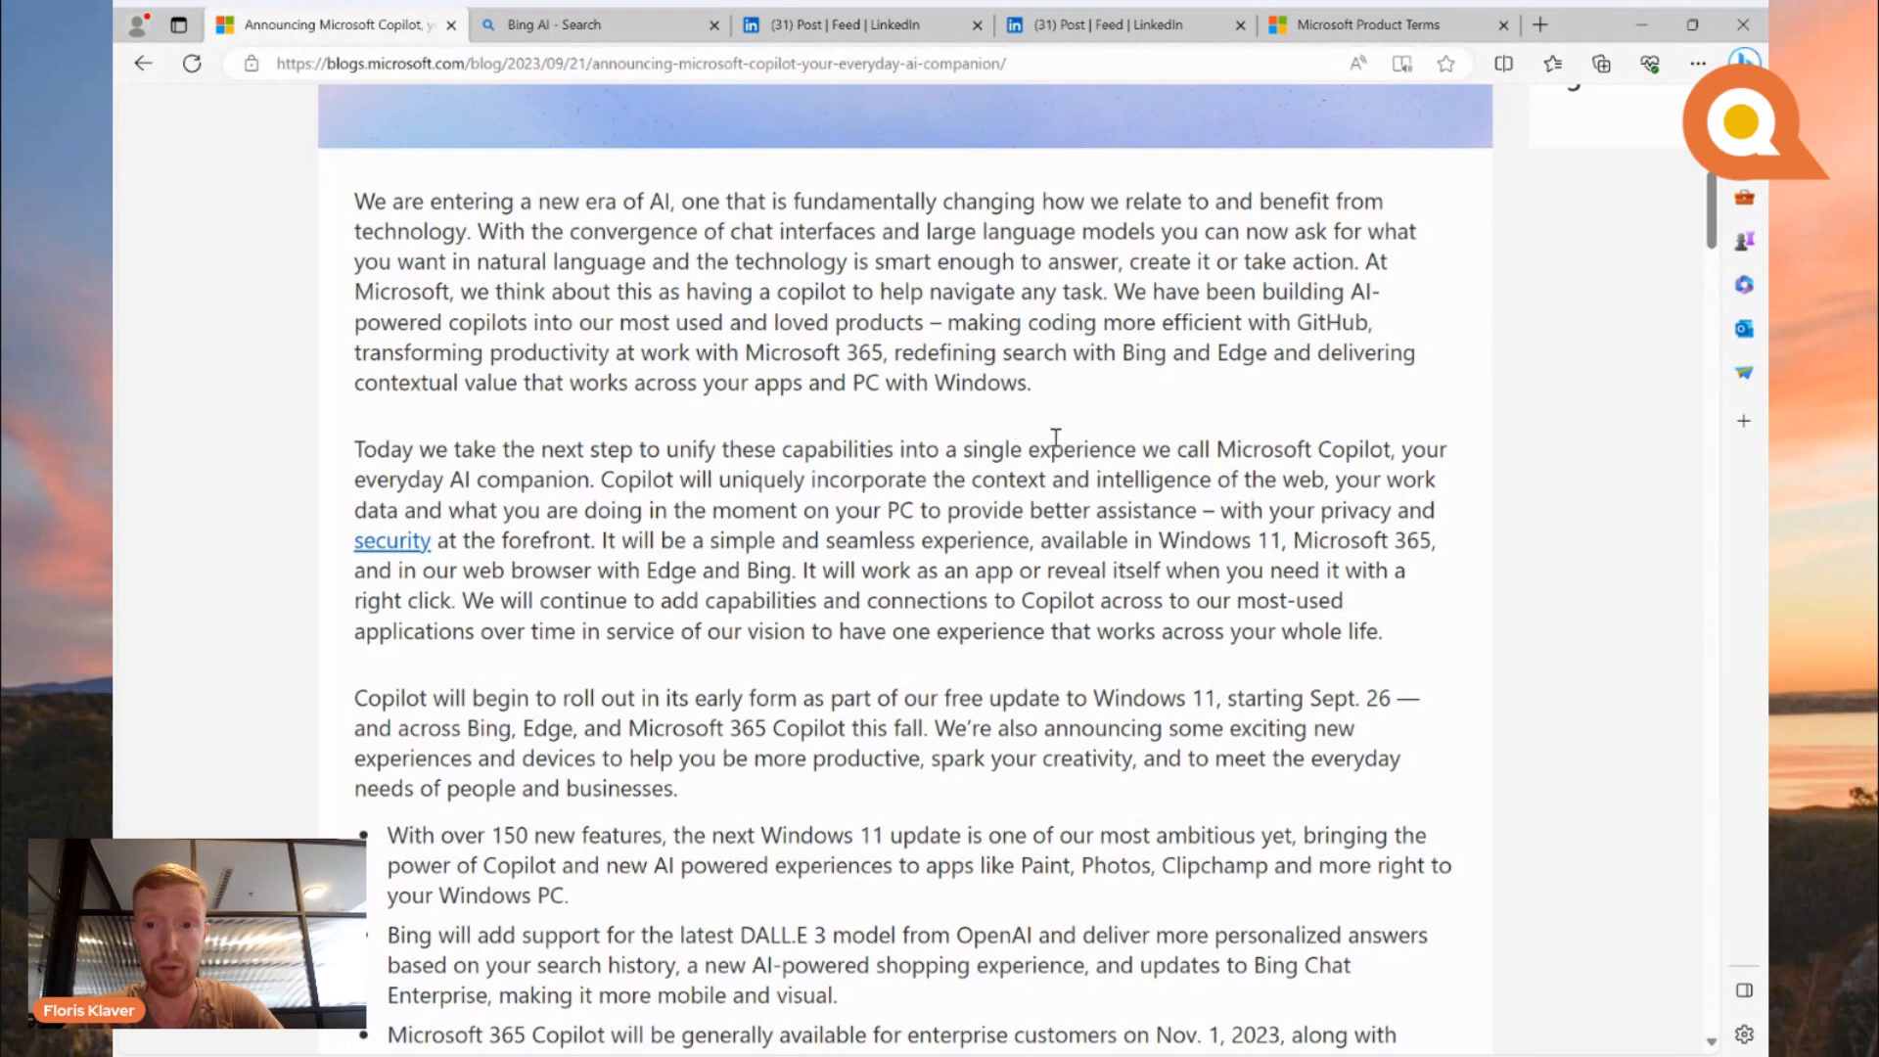
mouse_move(1127, 479)
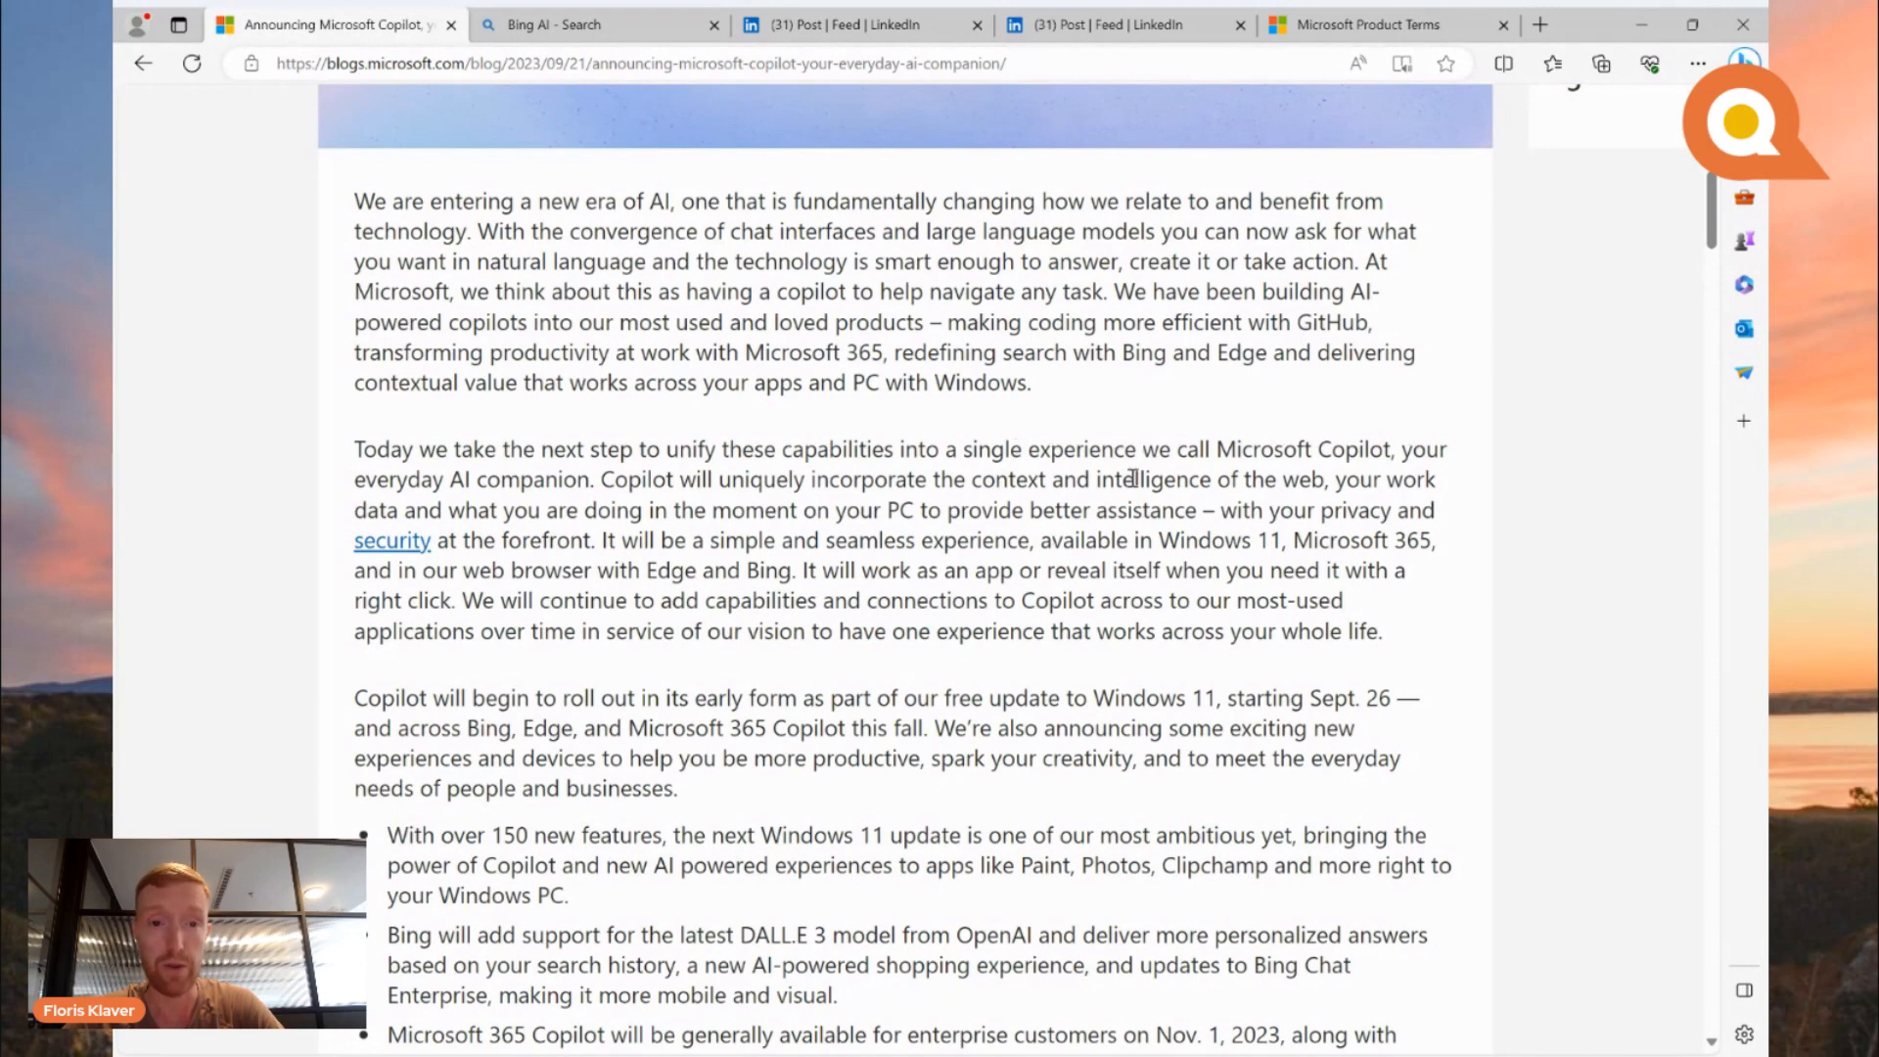
scroll("up", 3)
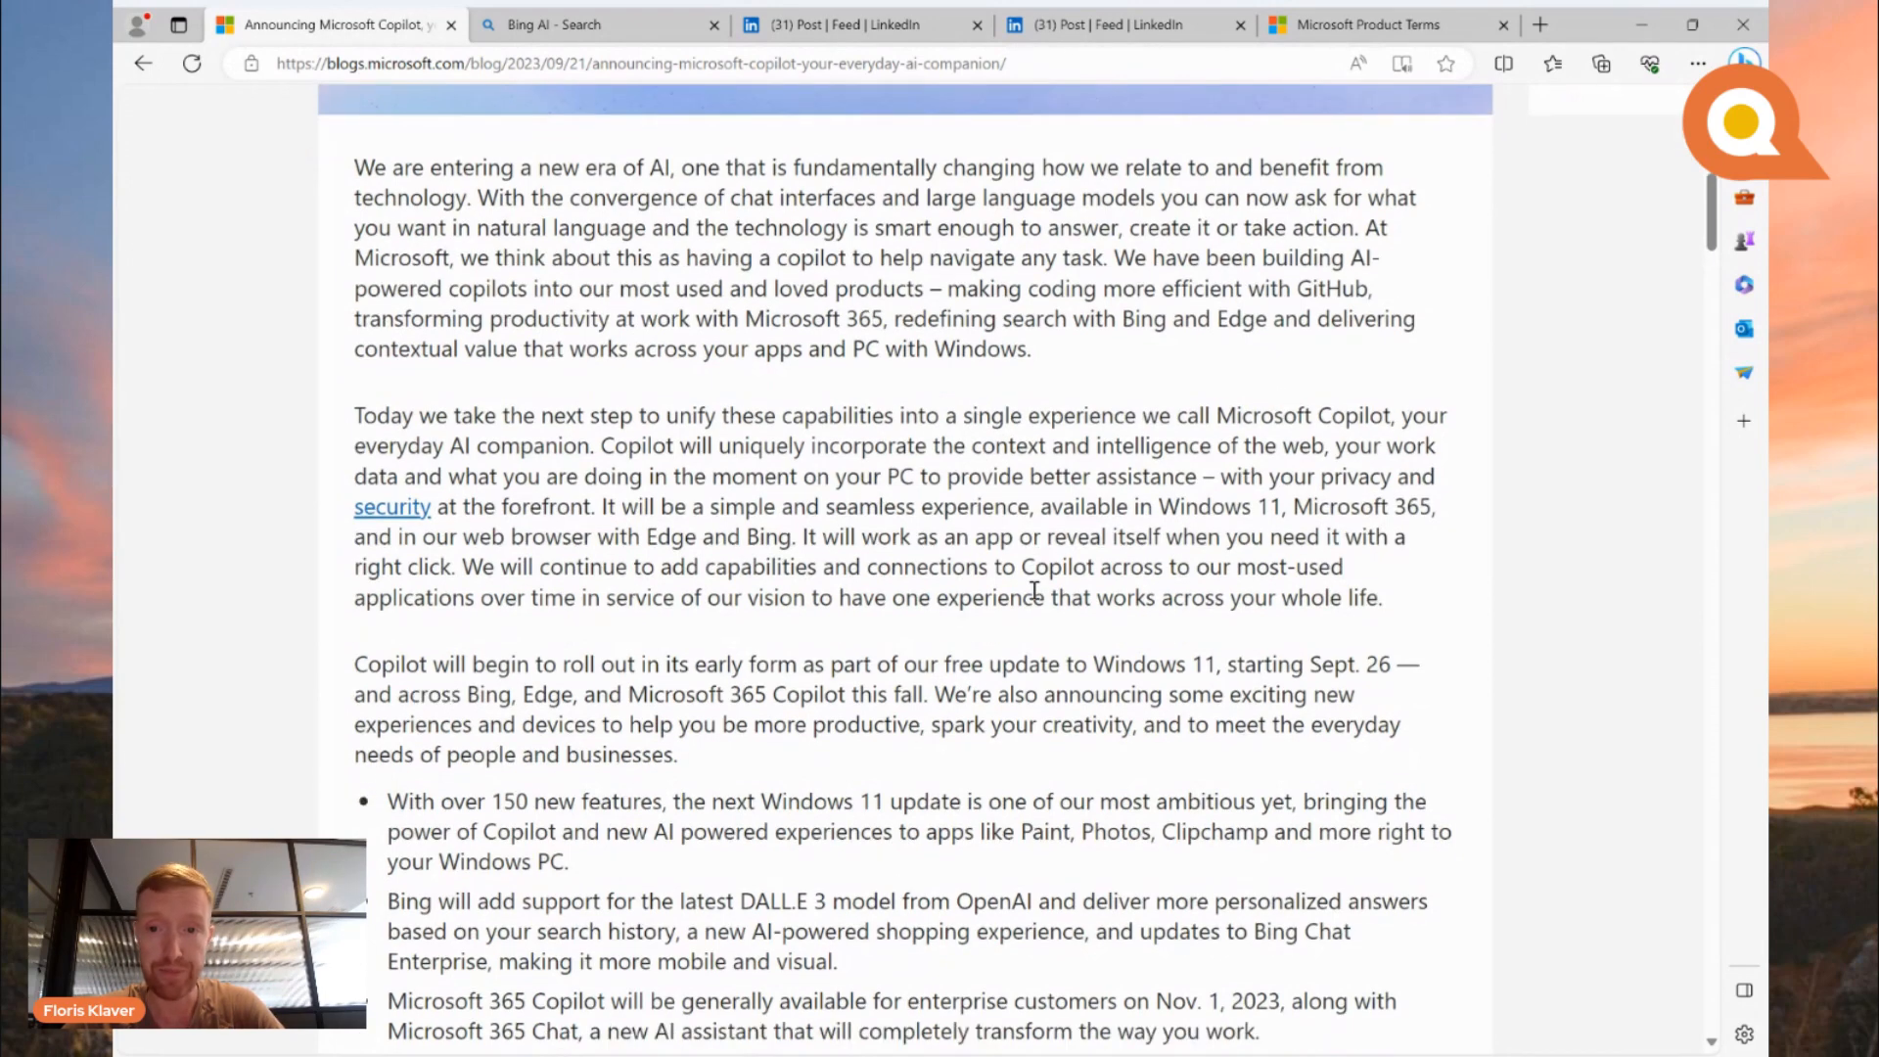
scroll("down", 3)
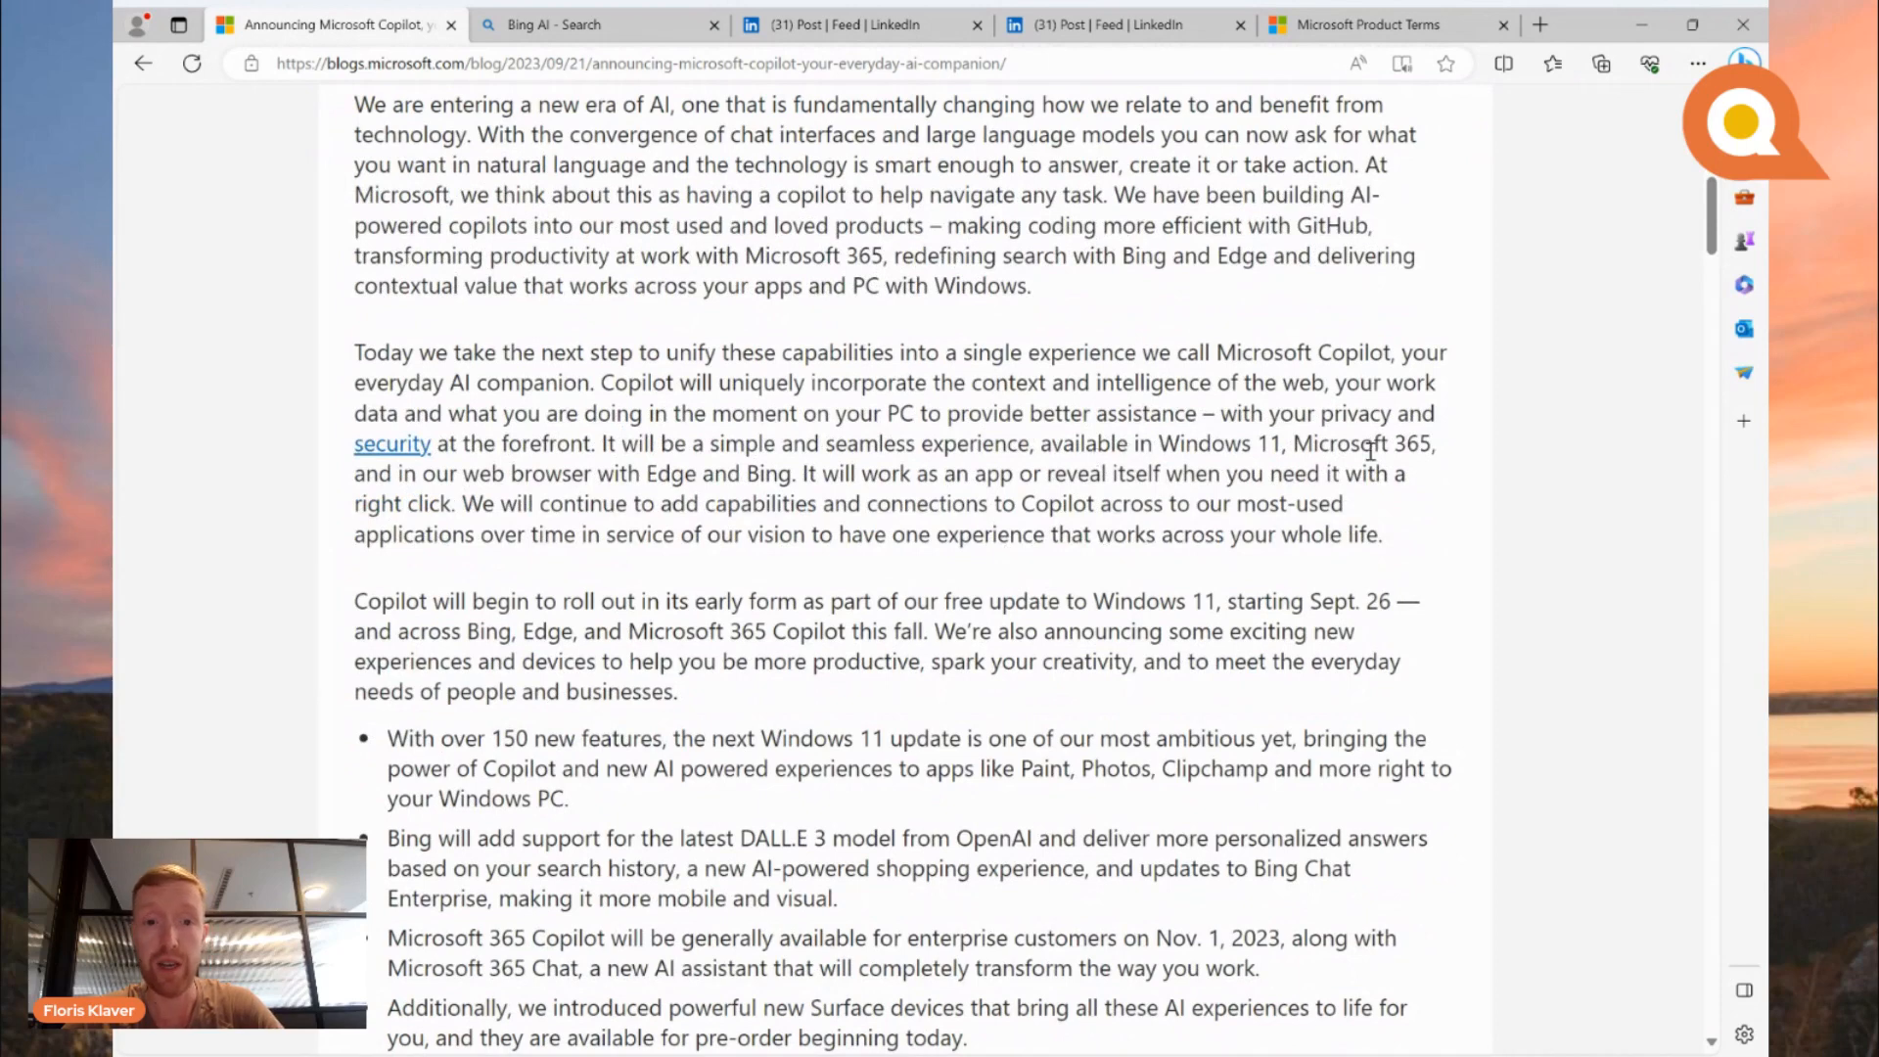
mouse_move(678, 491)
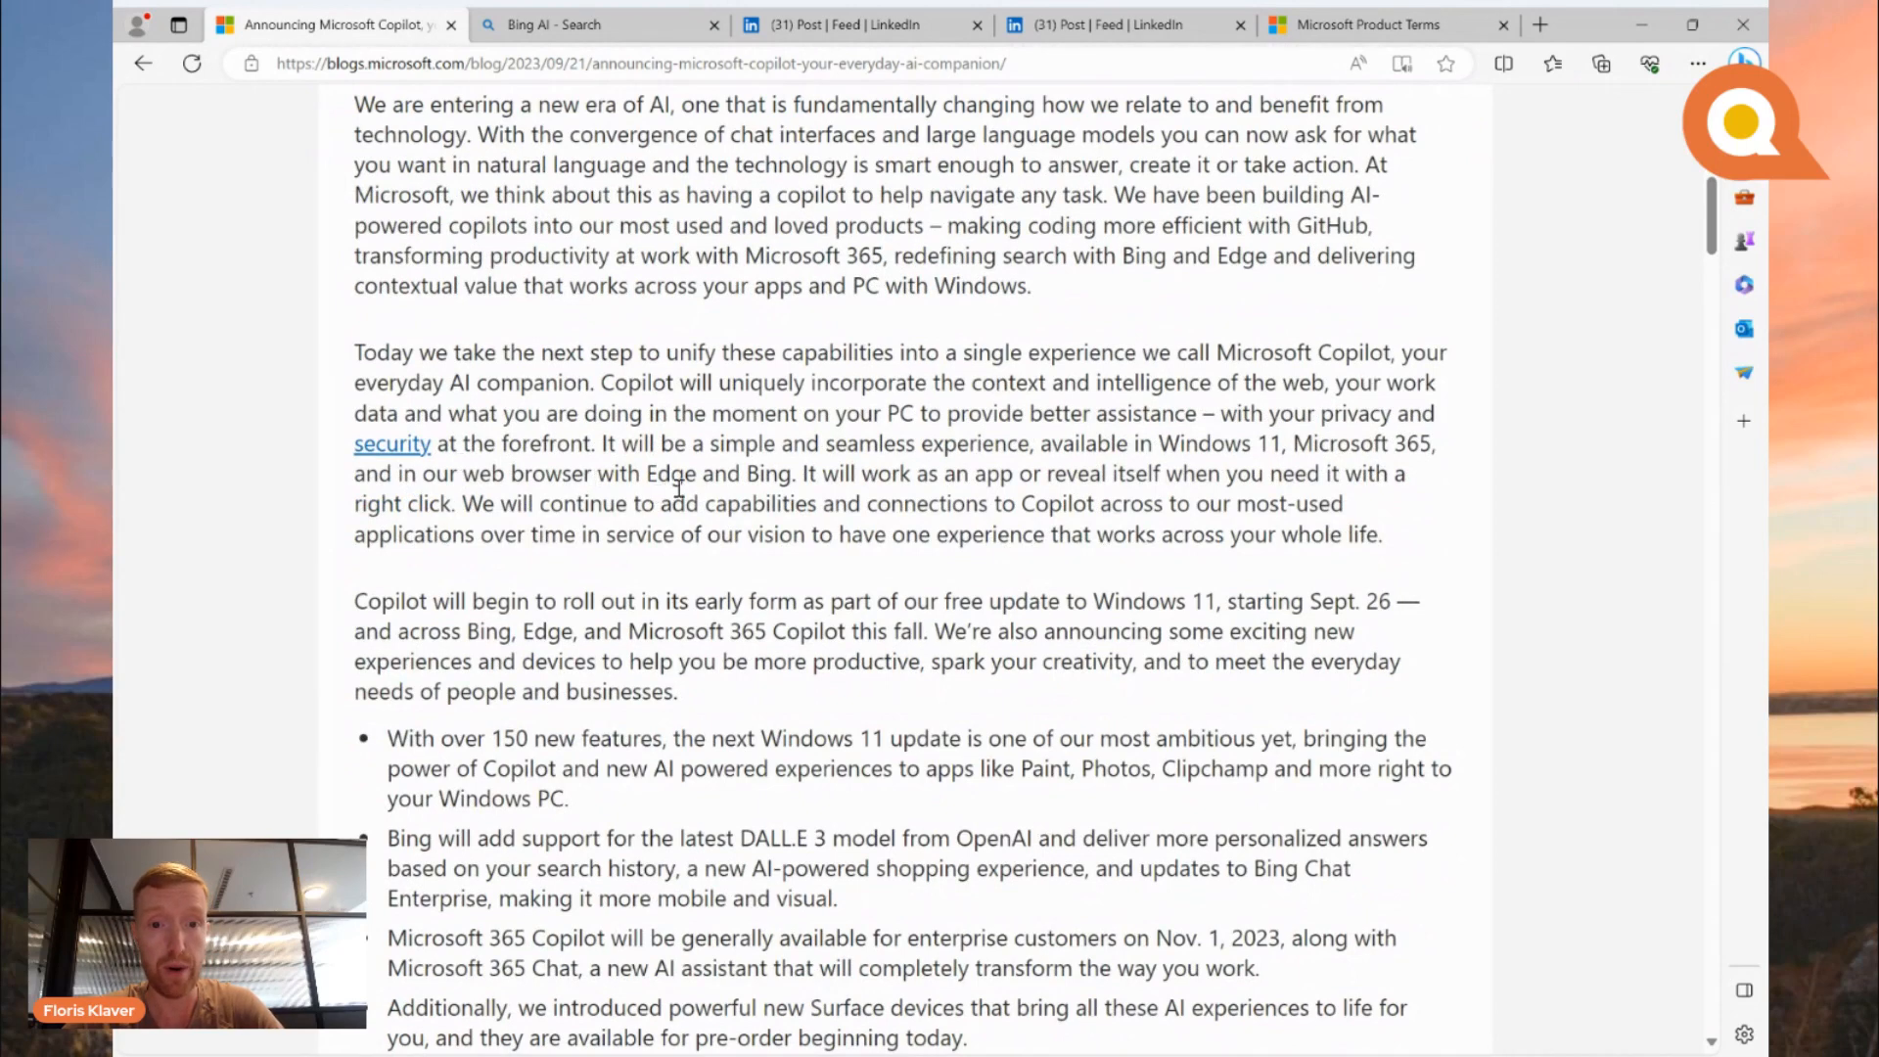
mouse_move(800, 470)
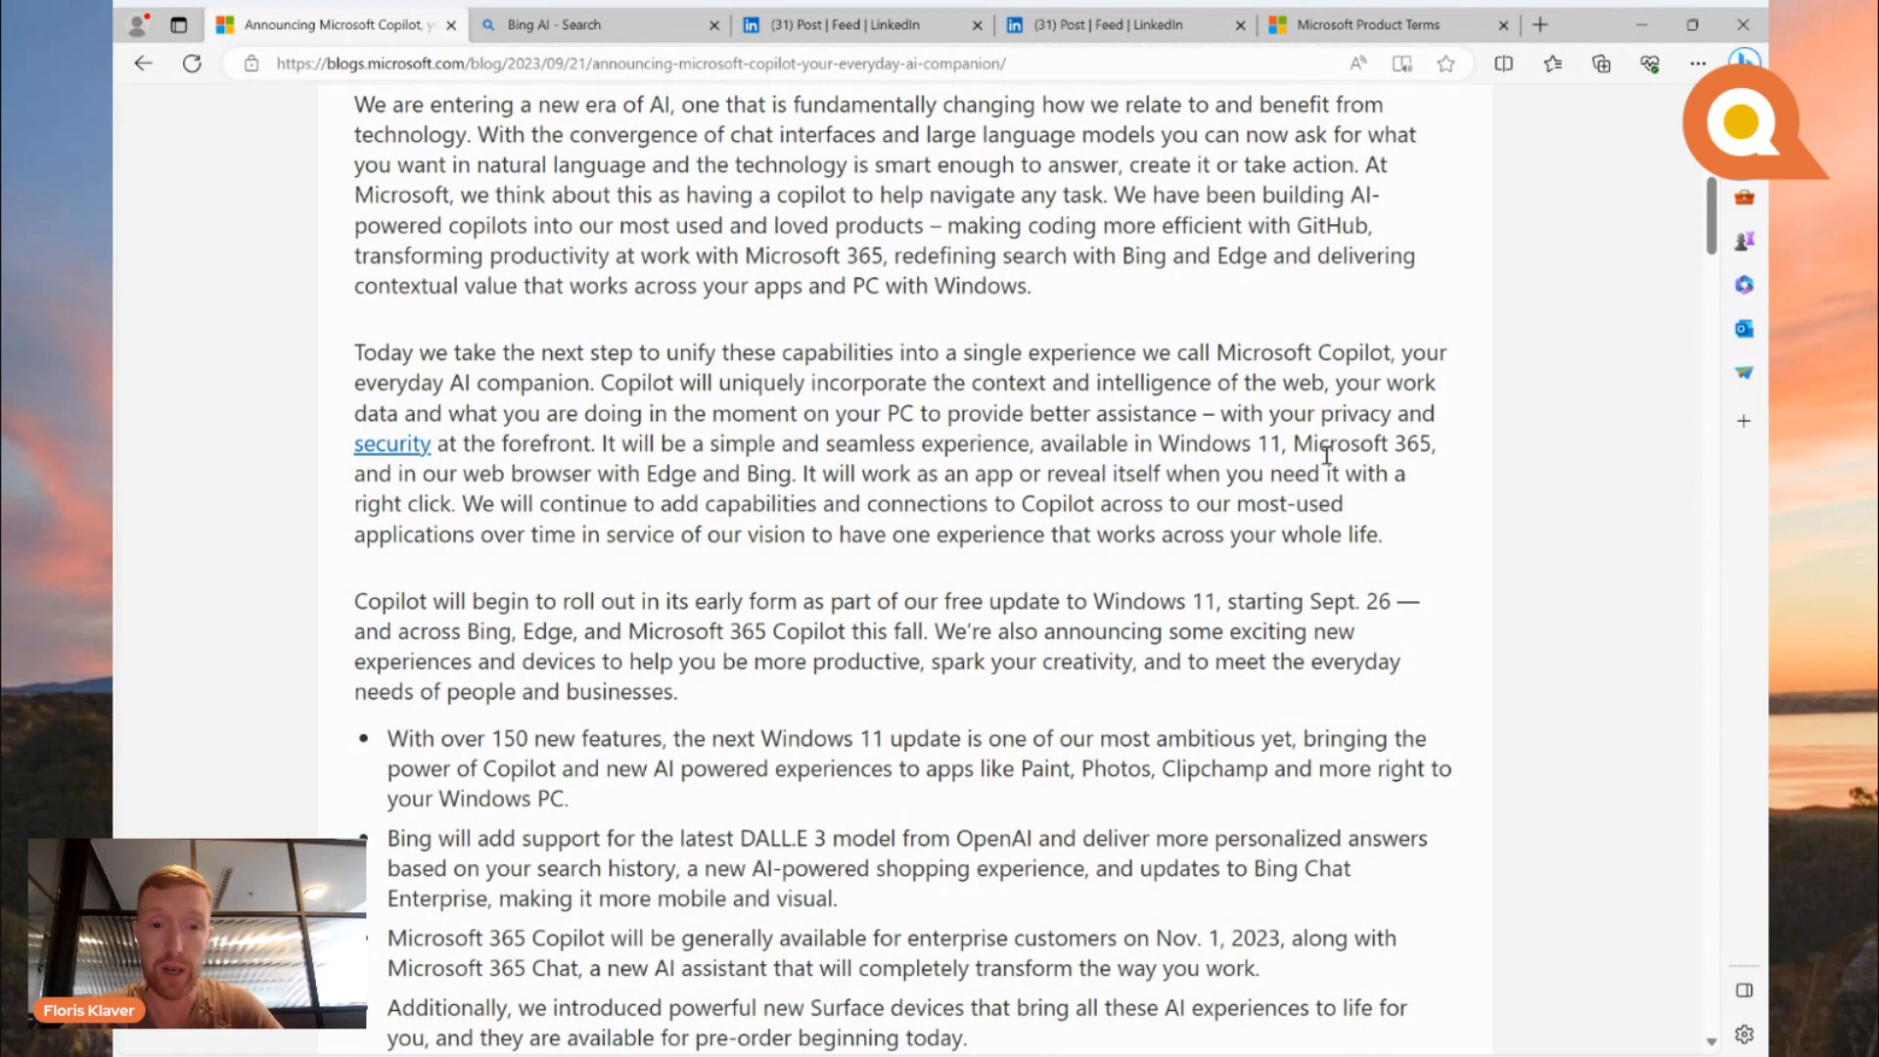
mouse_move(539, 474)
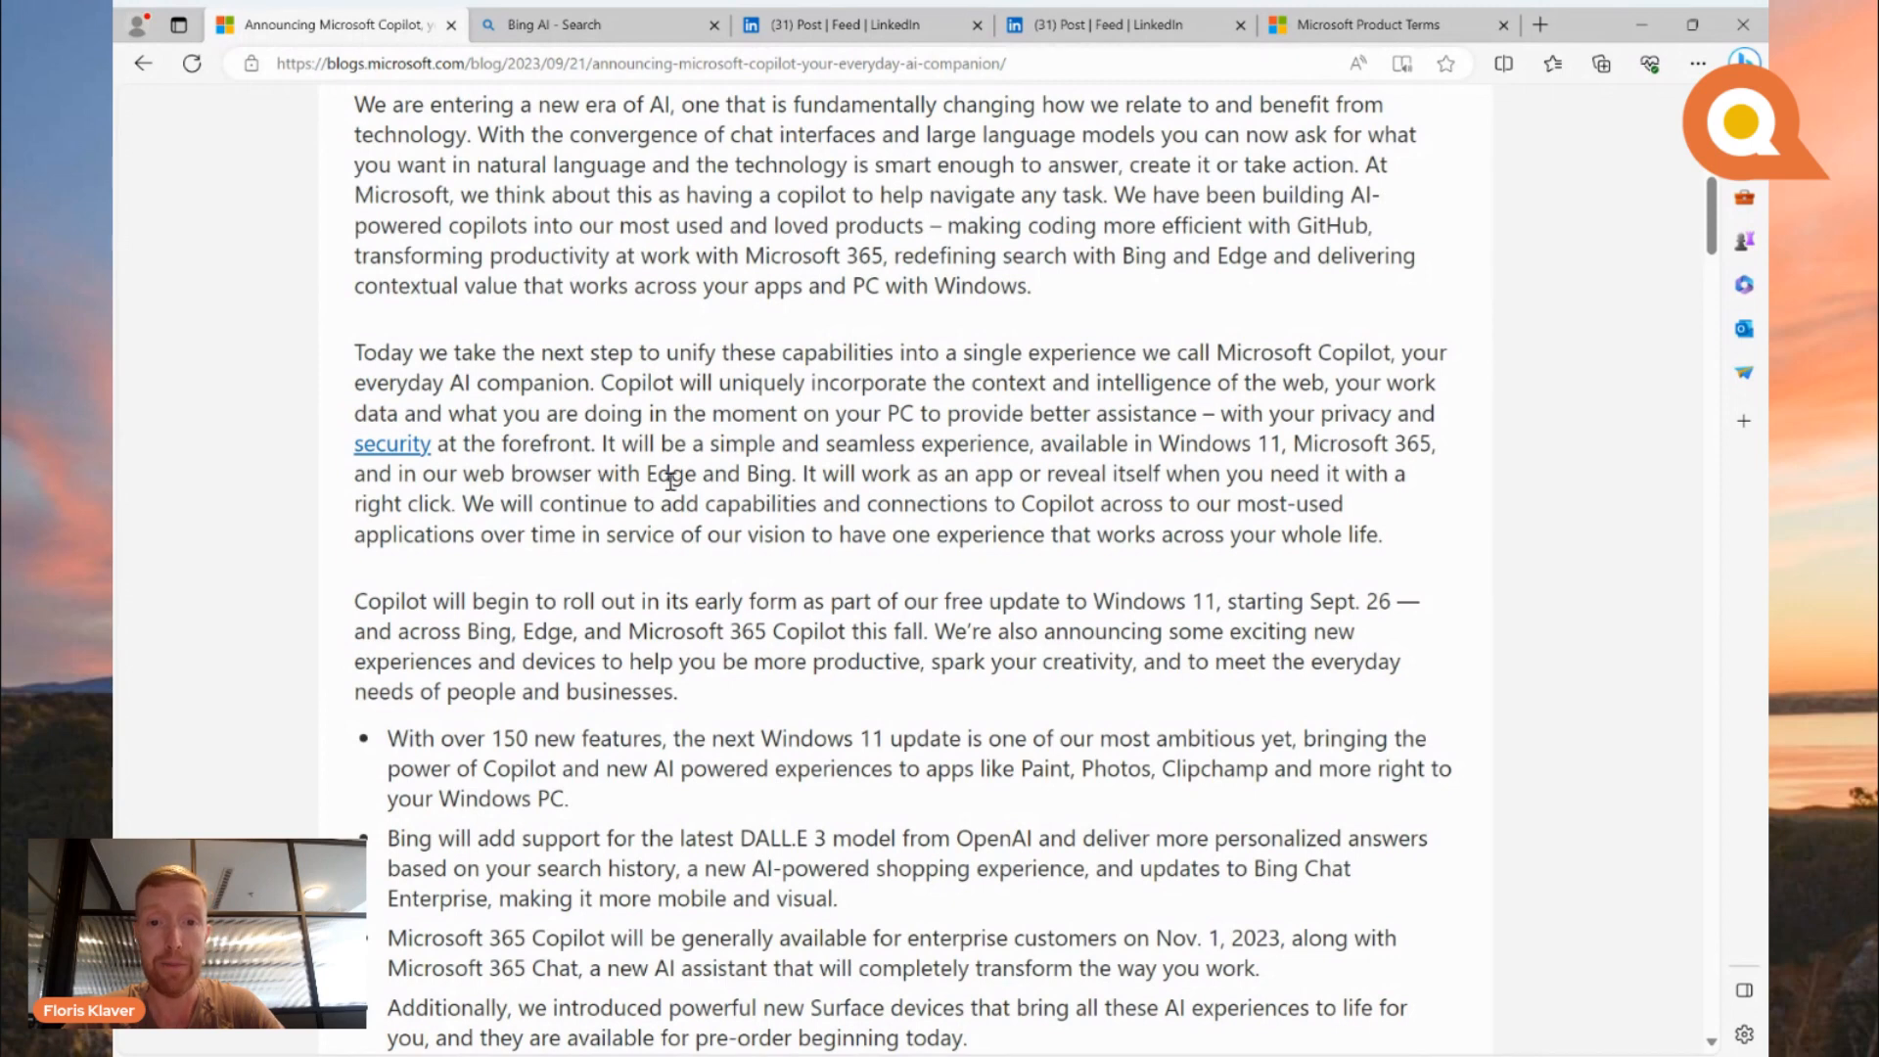
mouse_move(801, 435)
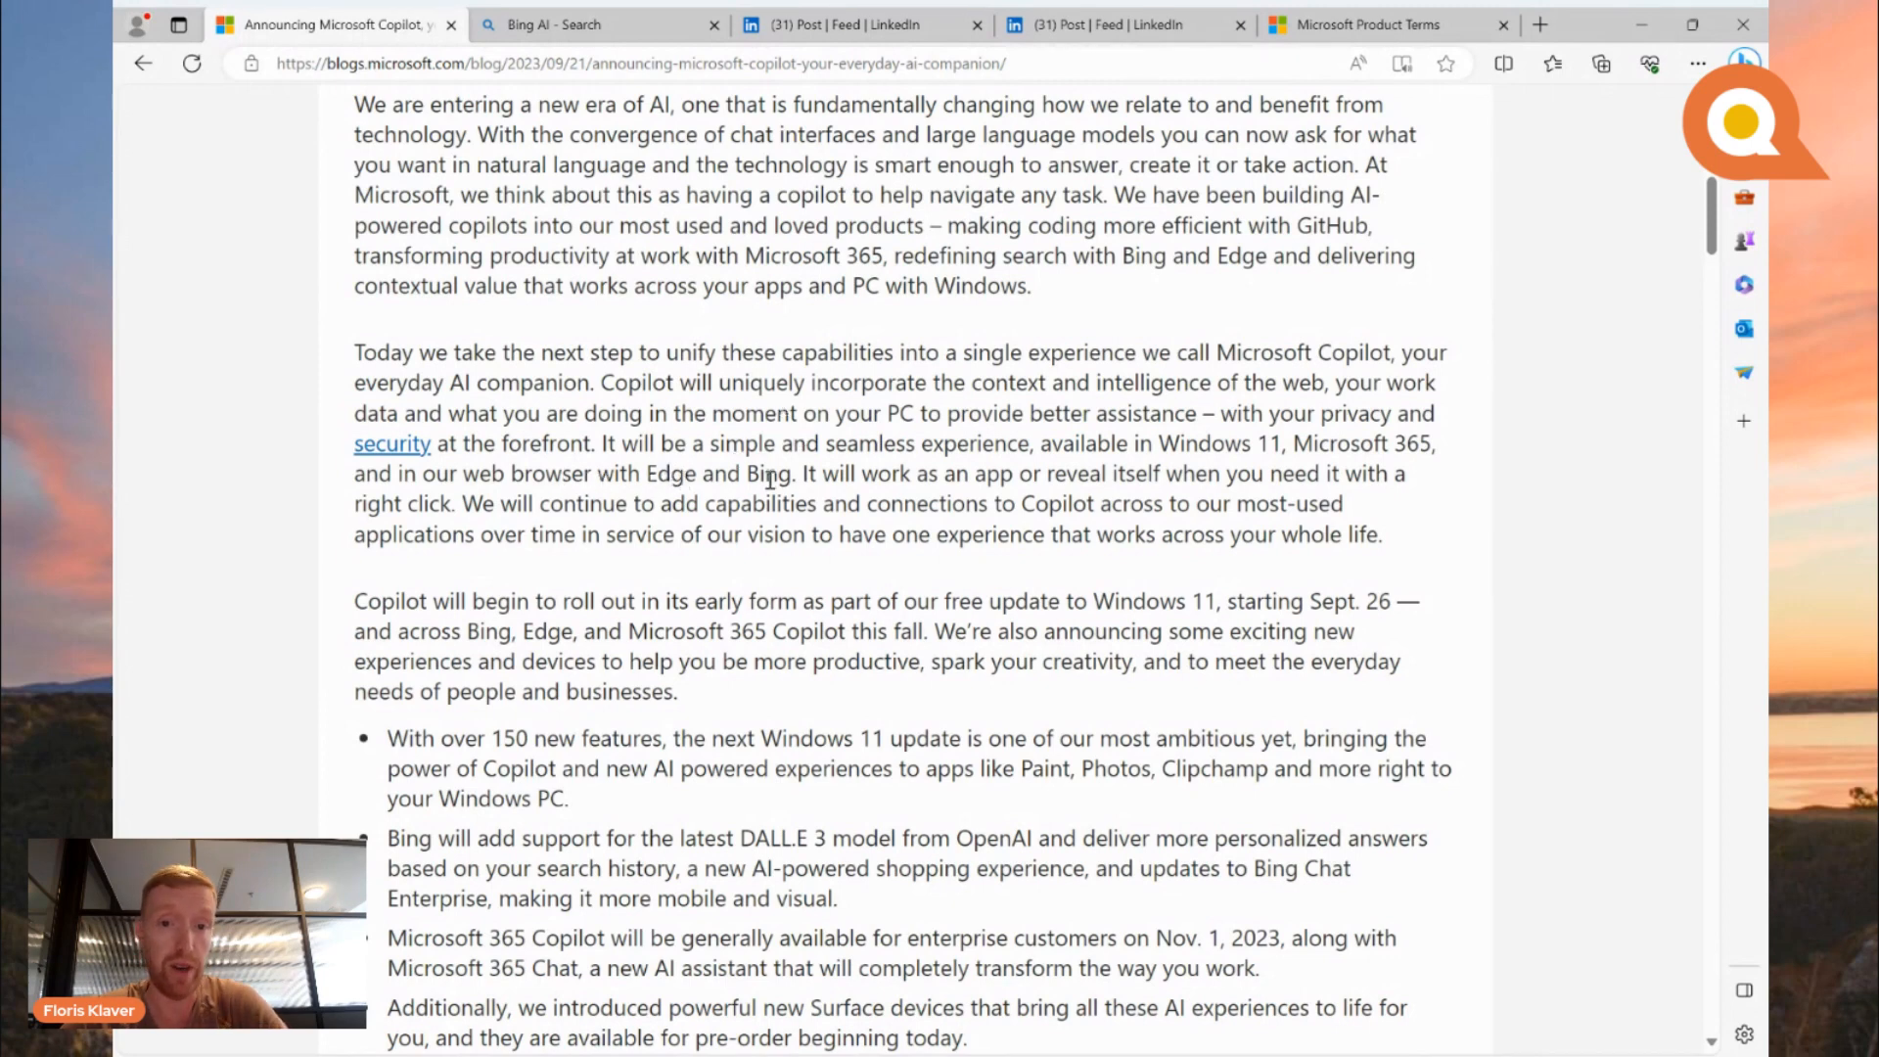
scroll("down", 3)
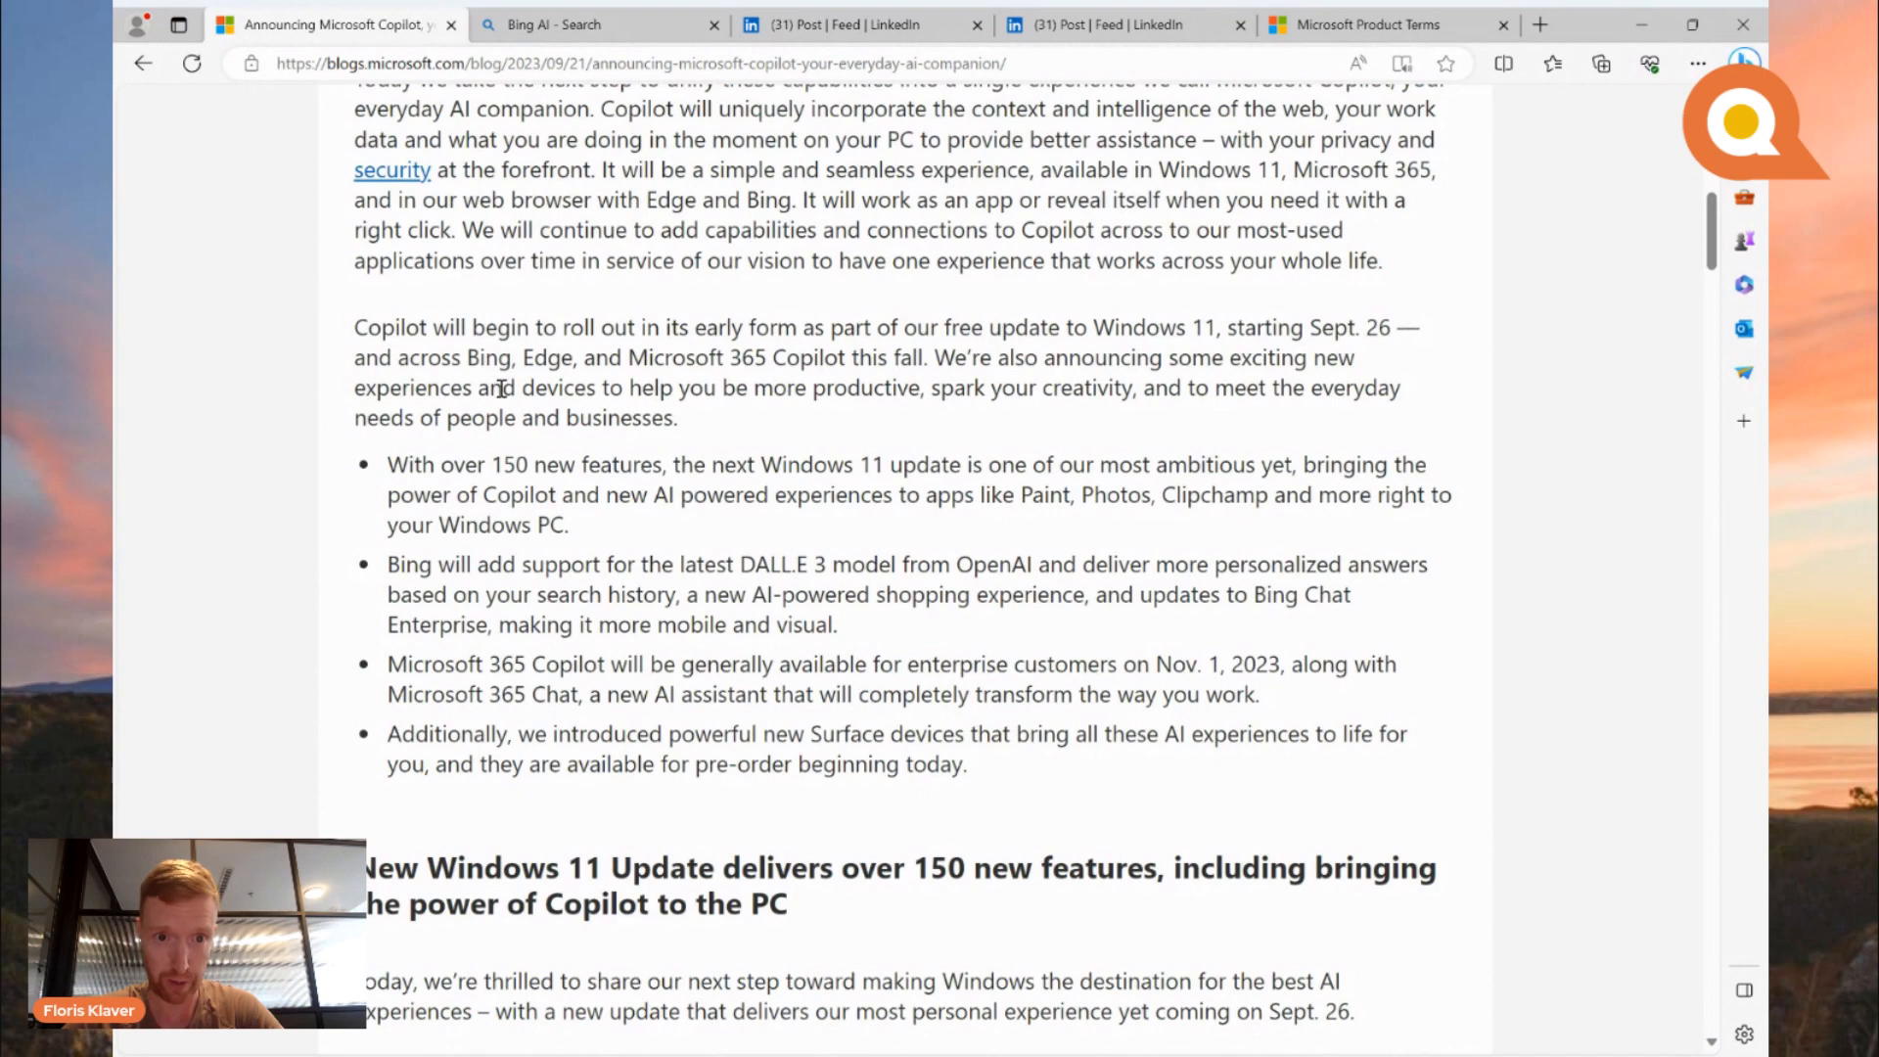
mouse_move(794, 368)
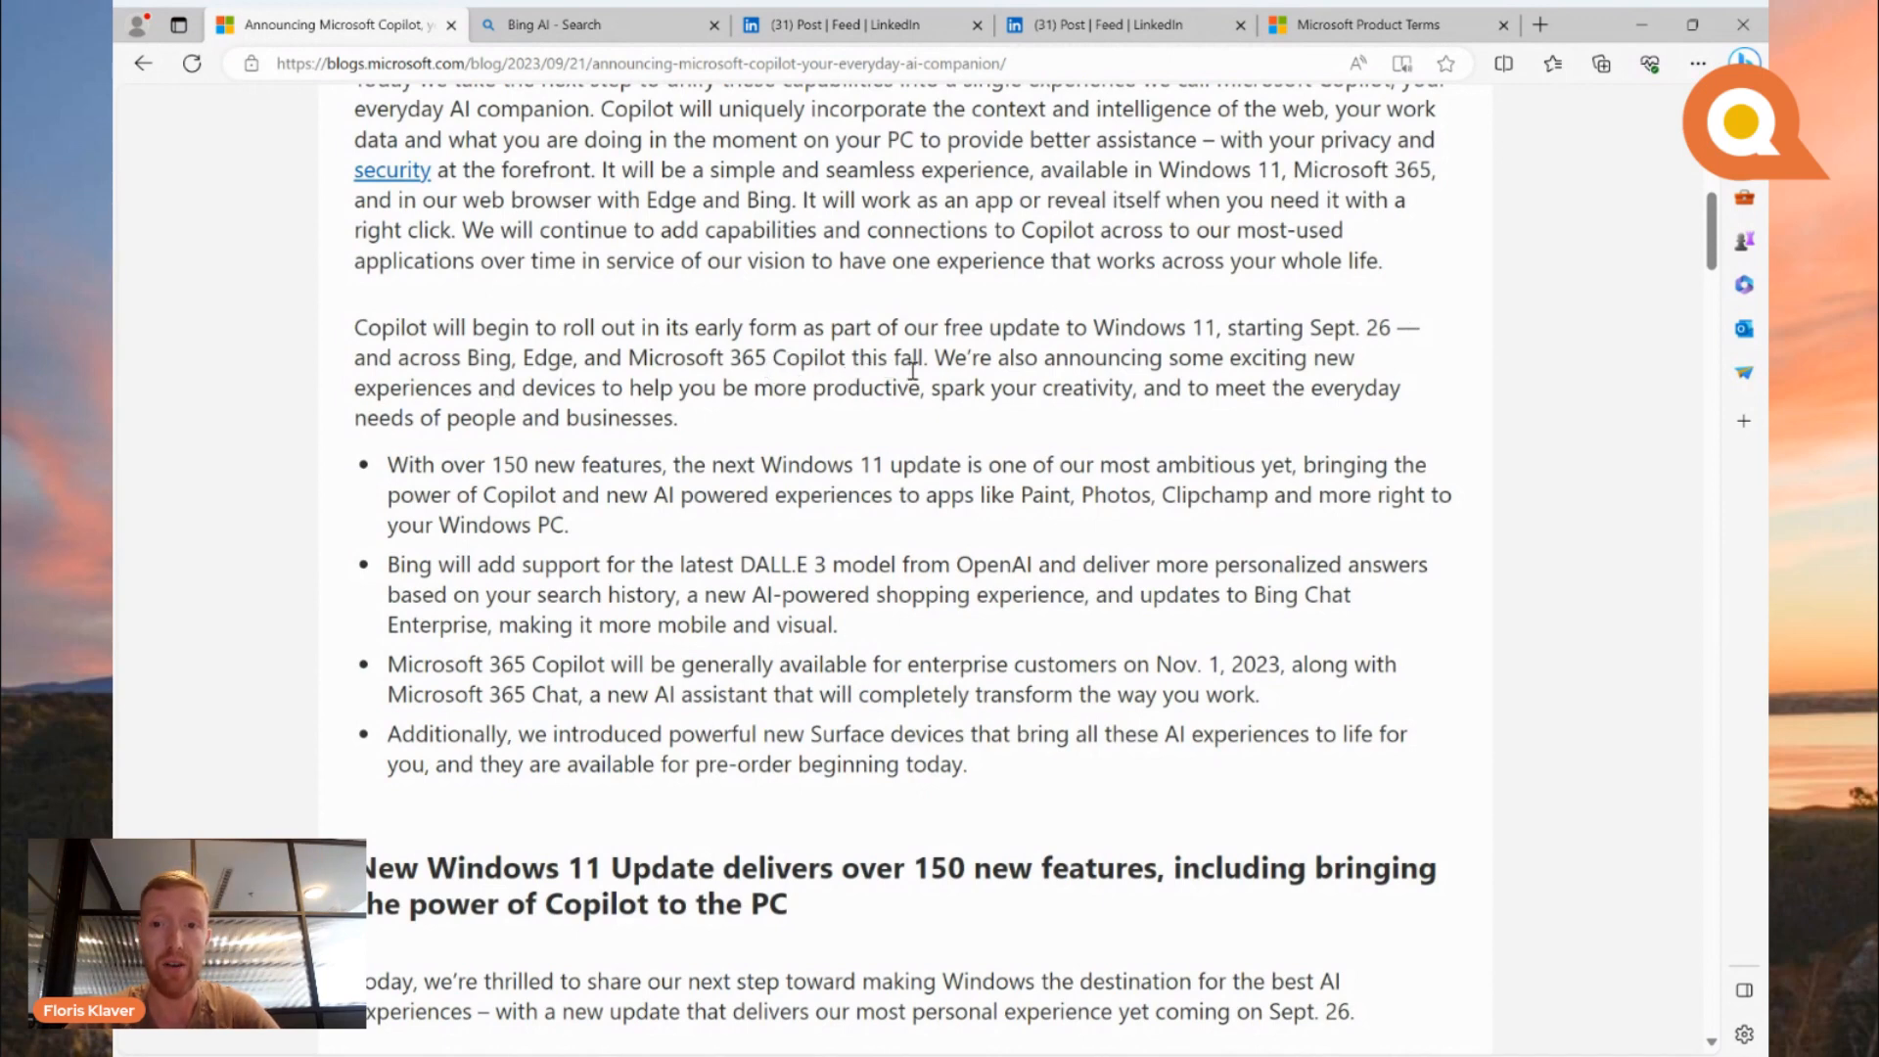
mouse_move(707, 509)
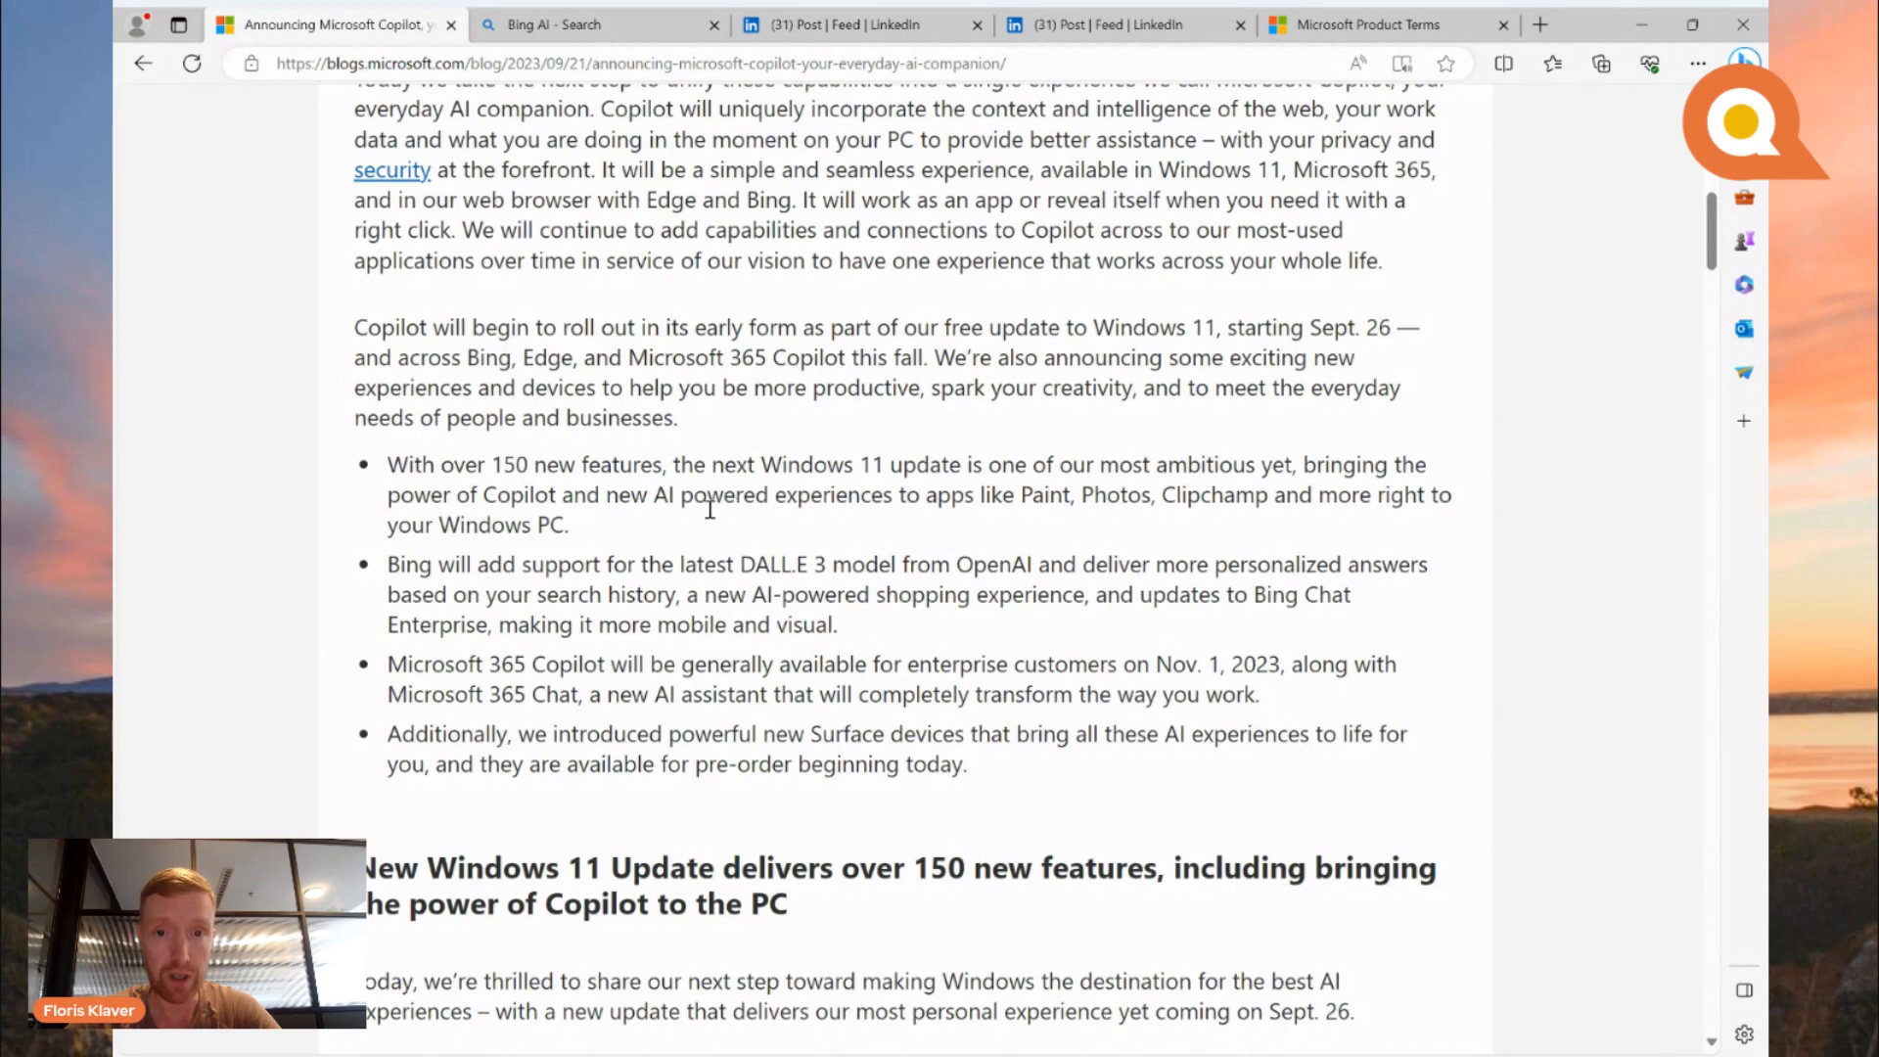
Step: Read the Windows 11 features, scrolling to Personalized answers and Copilot in Microsoft Shopping
scroll("down", 3)
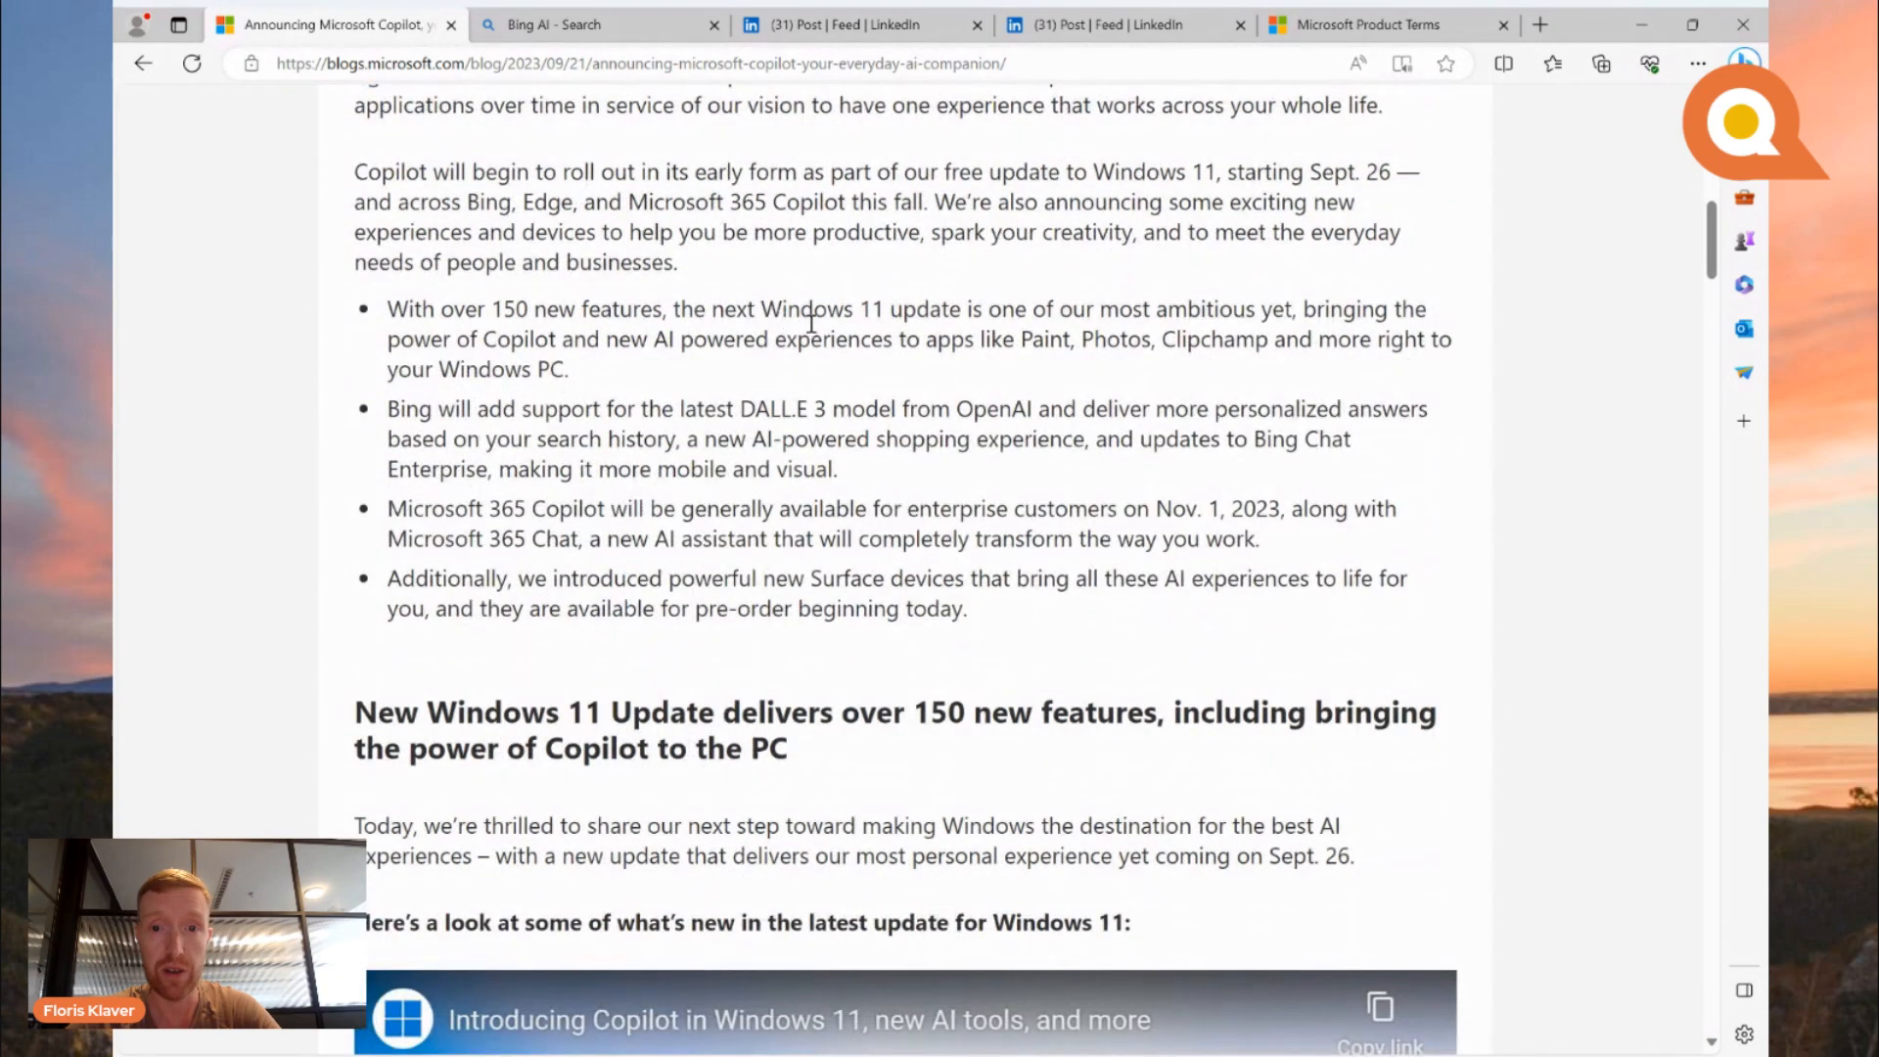
mouse_move(1121, 311)
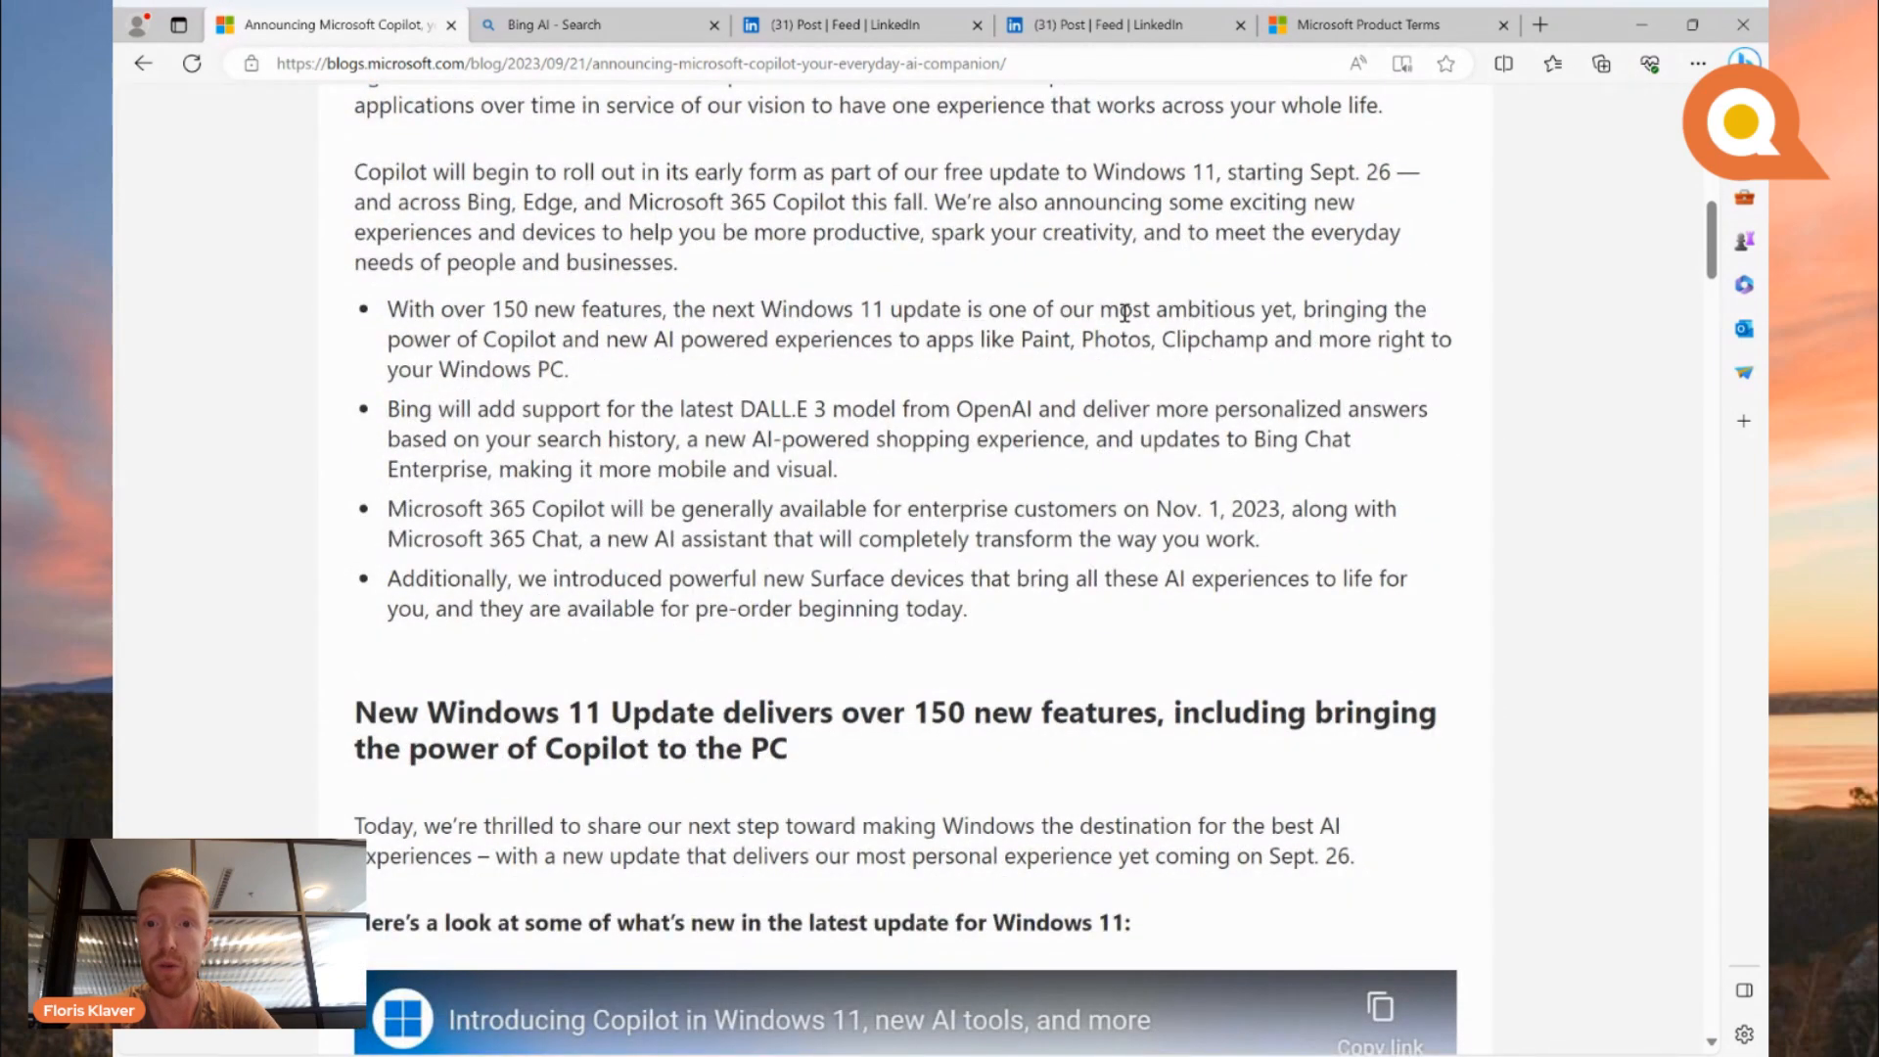
mouse_move(1240, 297)
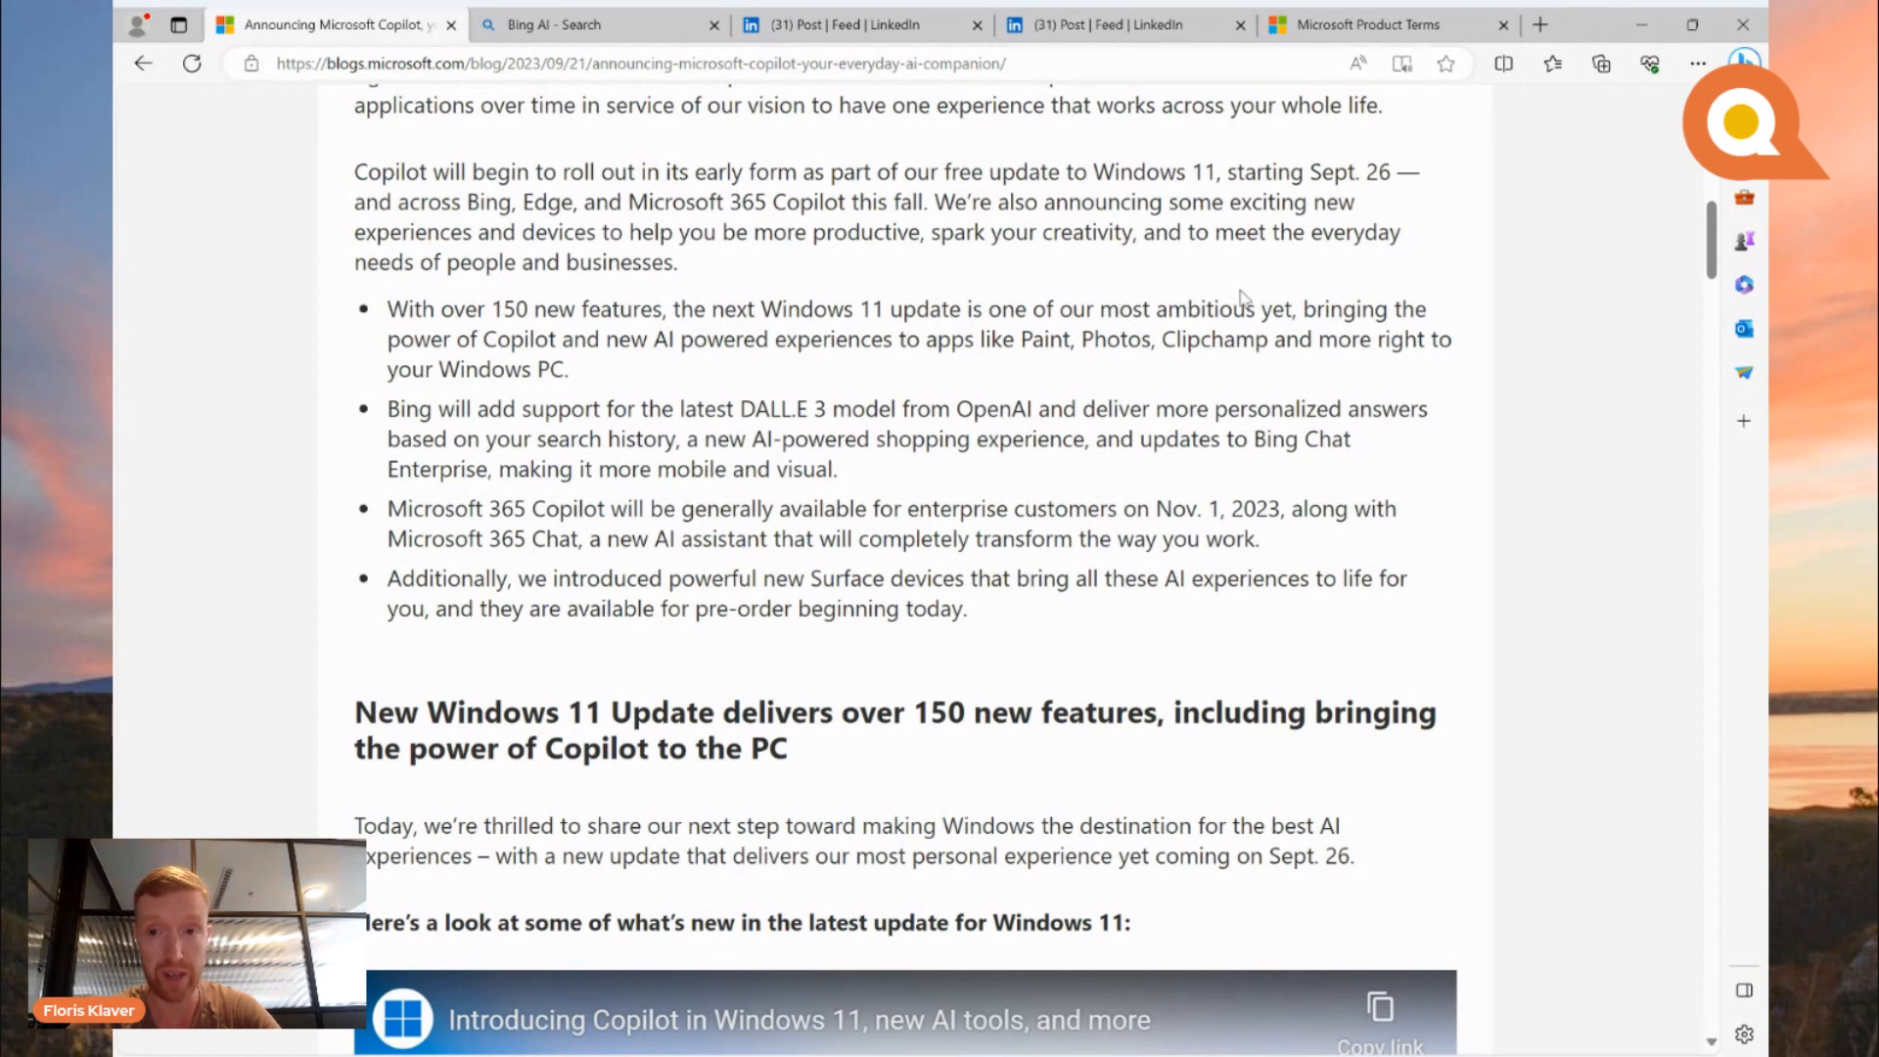
mouse_move(986, 410)
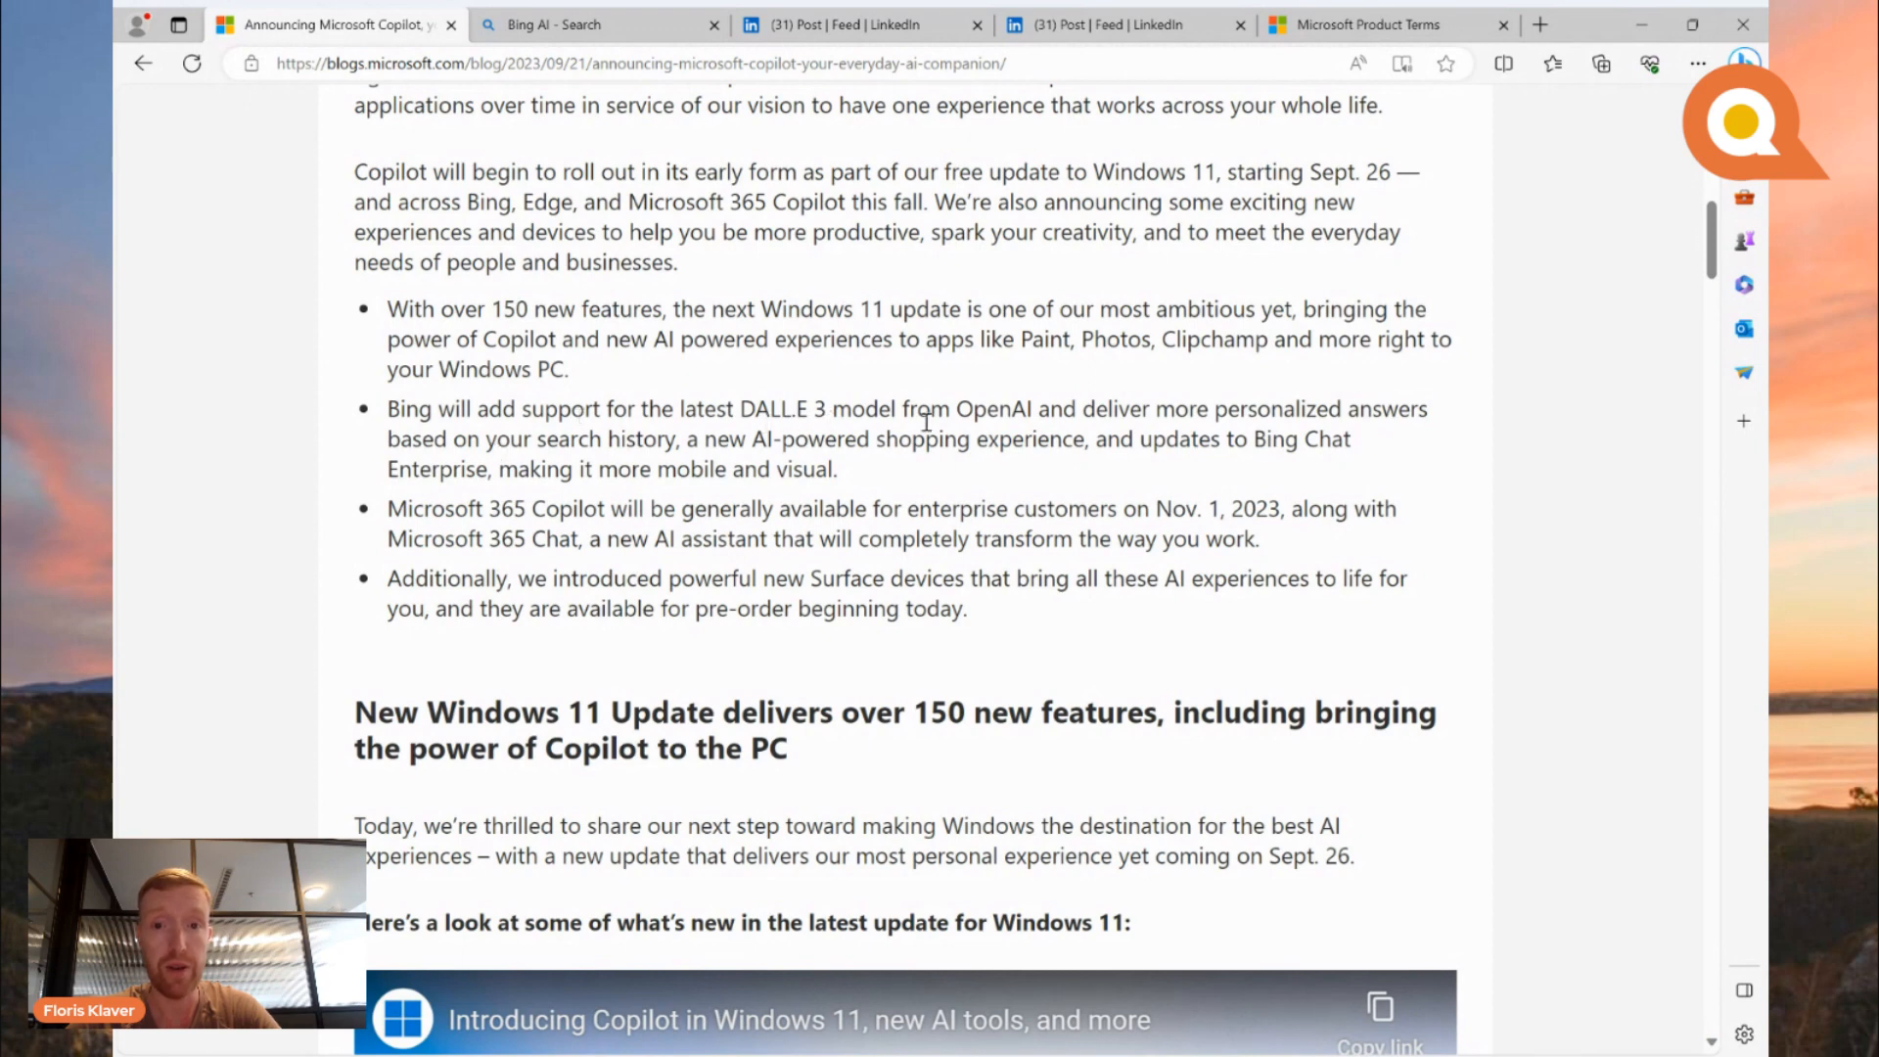
mouse_move(848, 421)
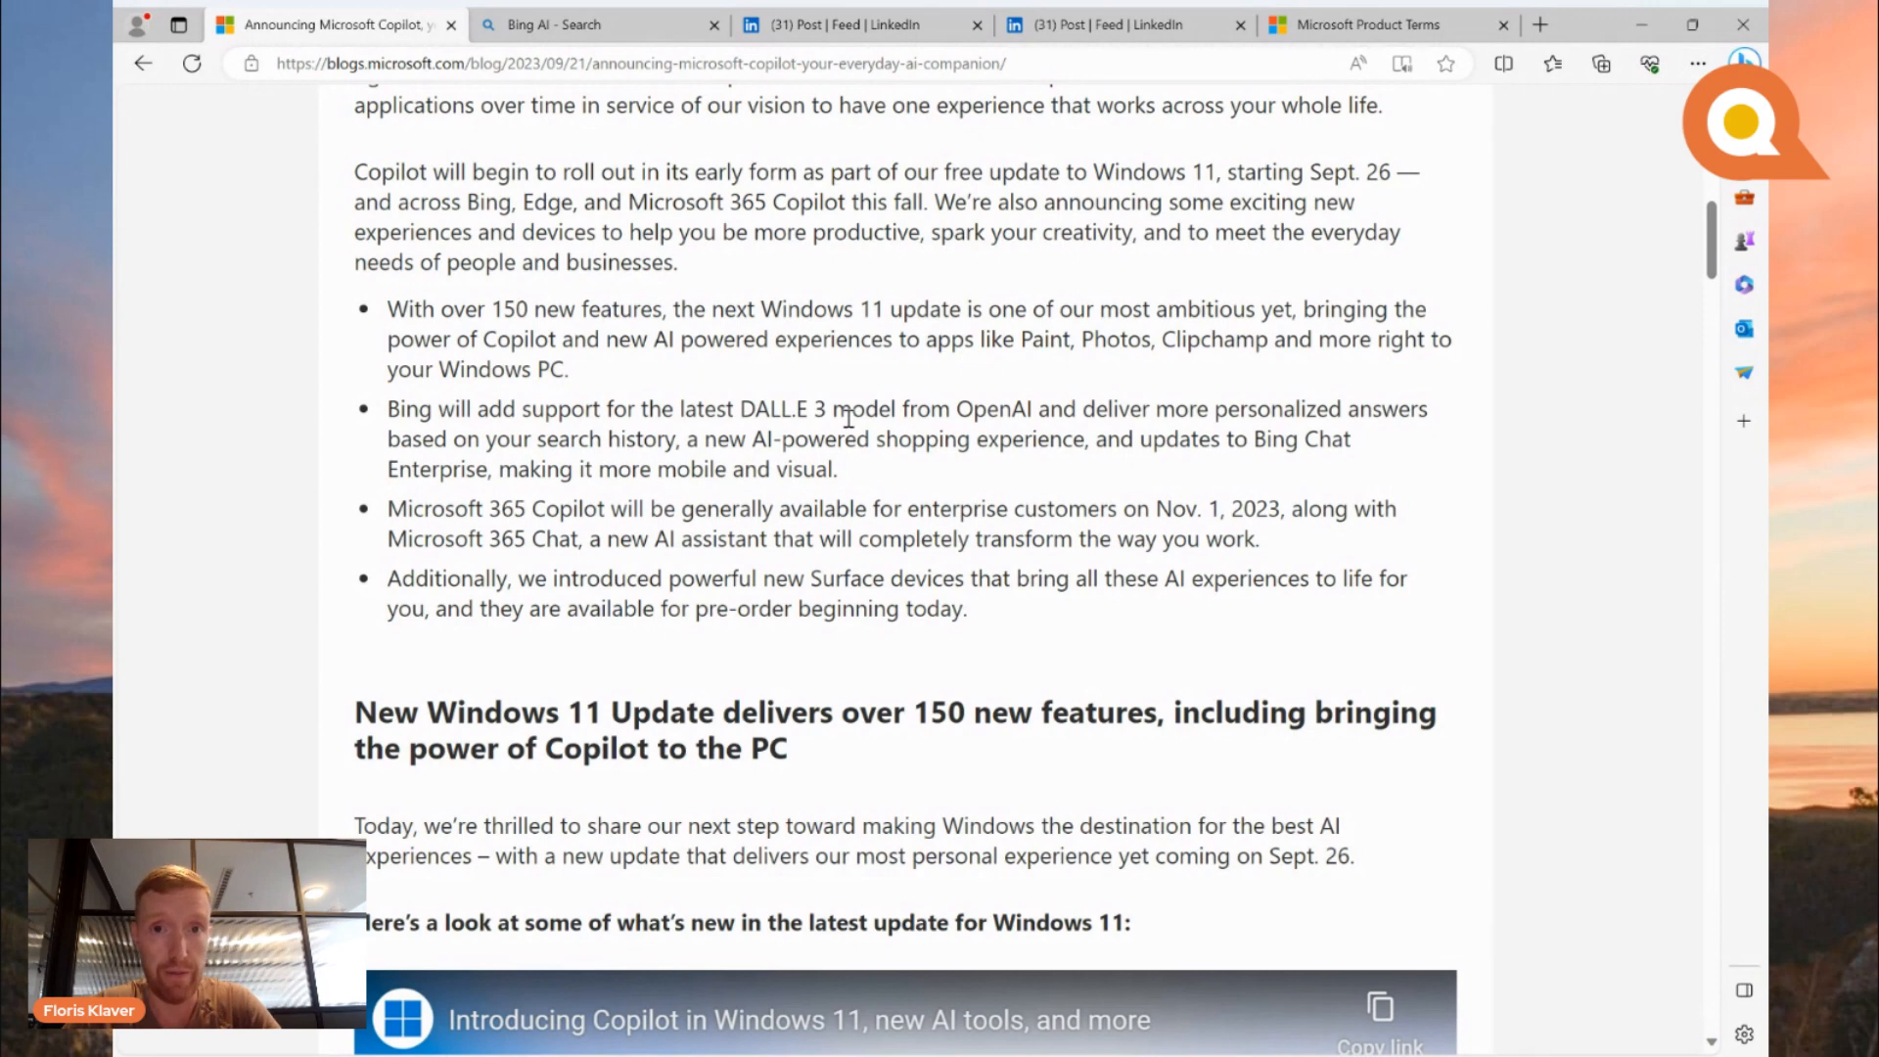
mouse_move(677, 352)
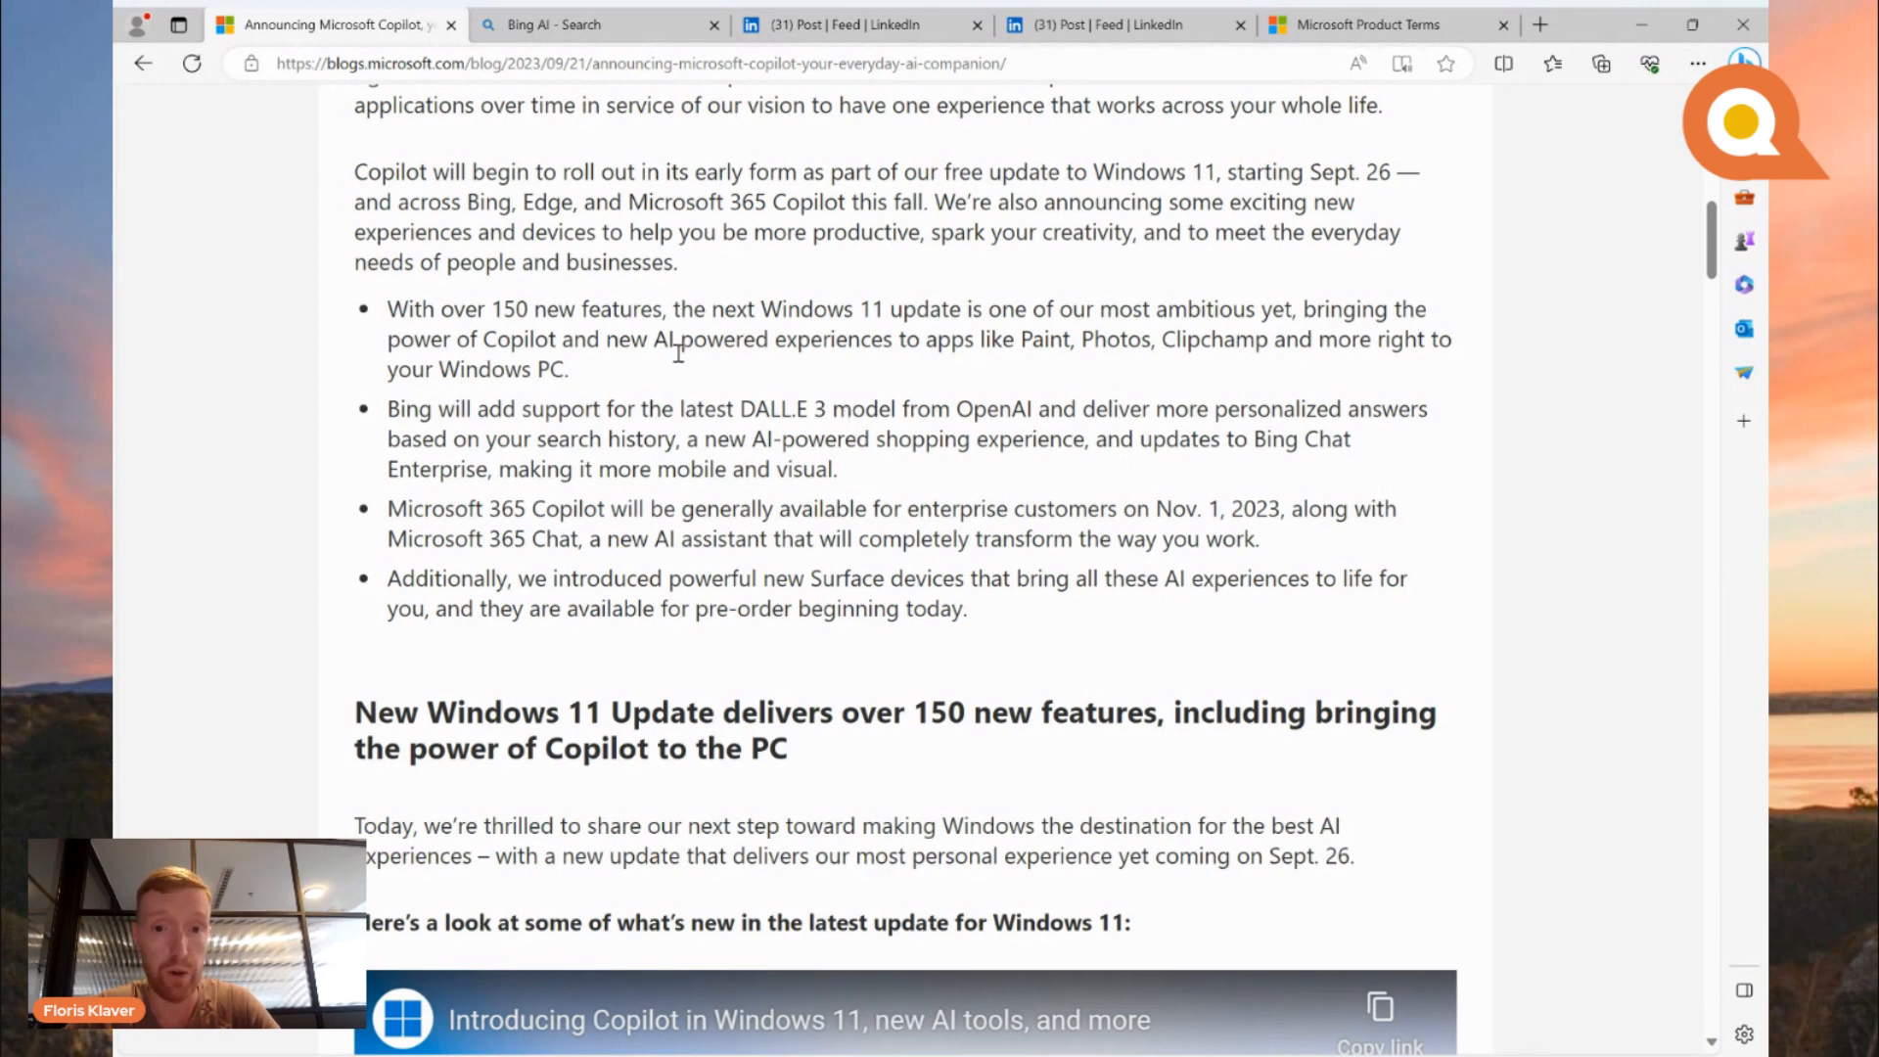
mouse_move(657, 439)
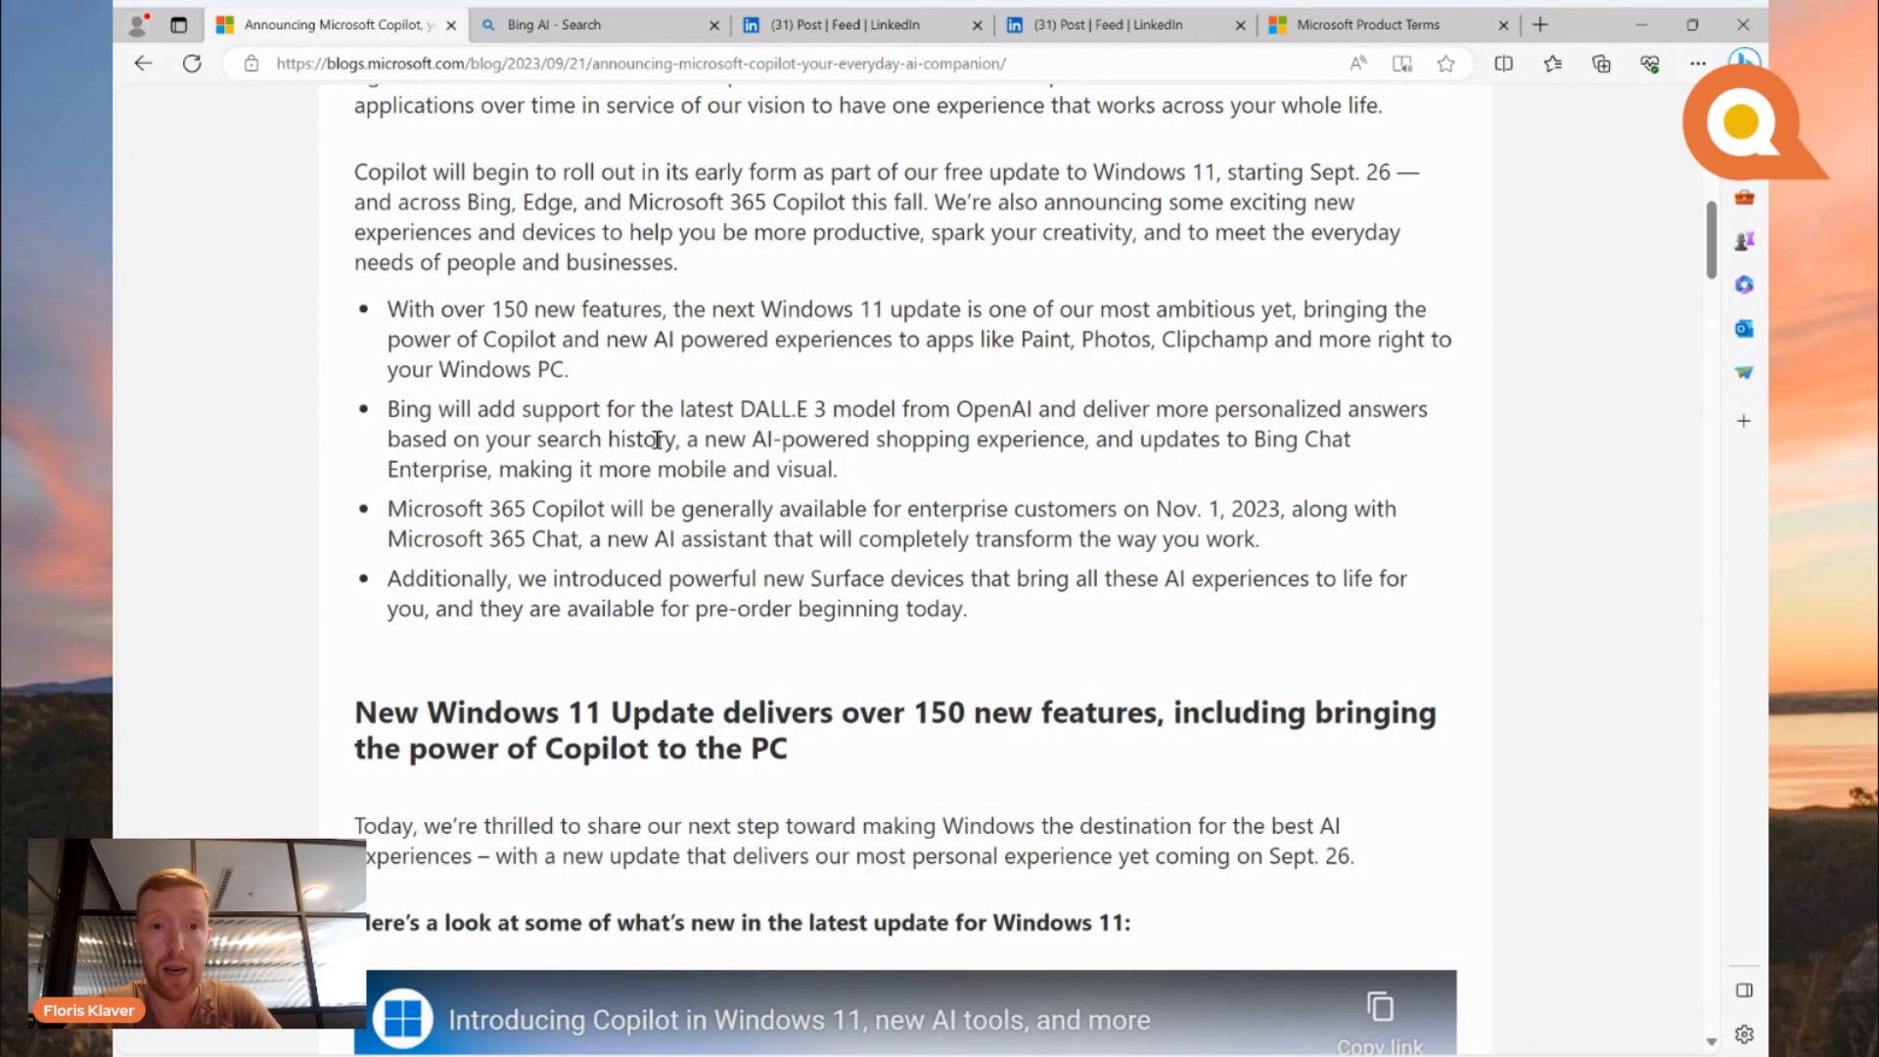
scroll("down", 3)
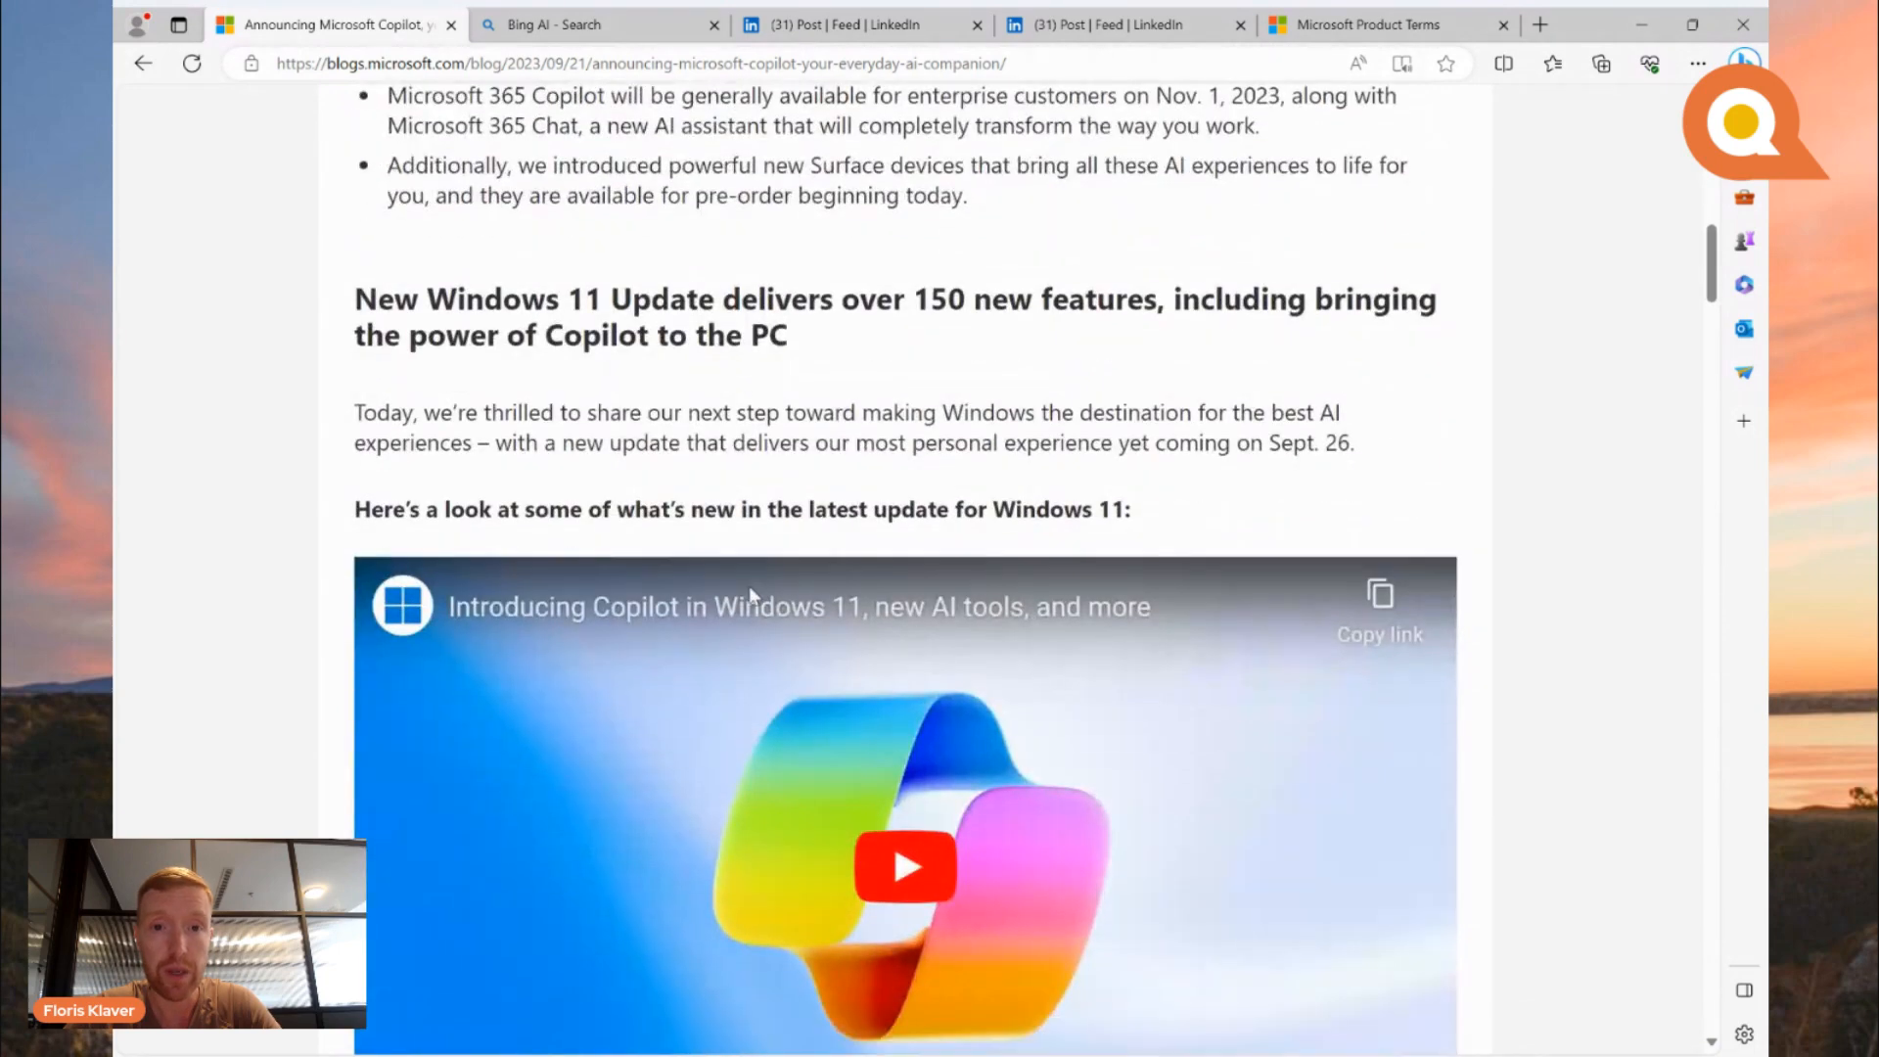
scroll("down", 3)
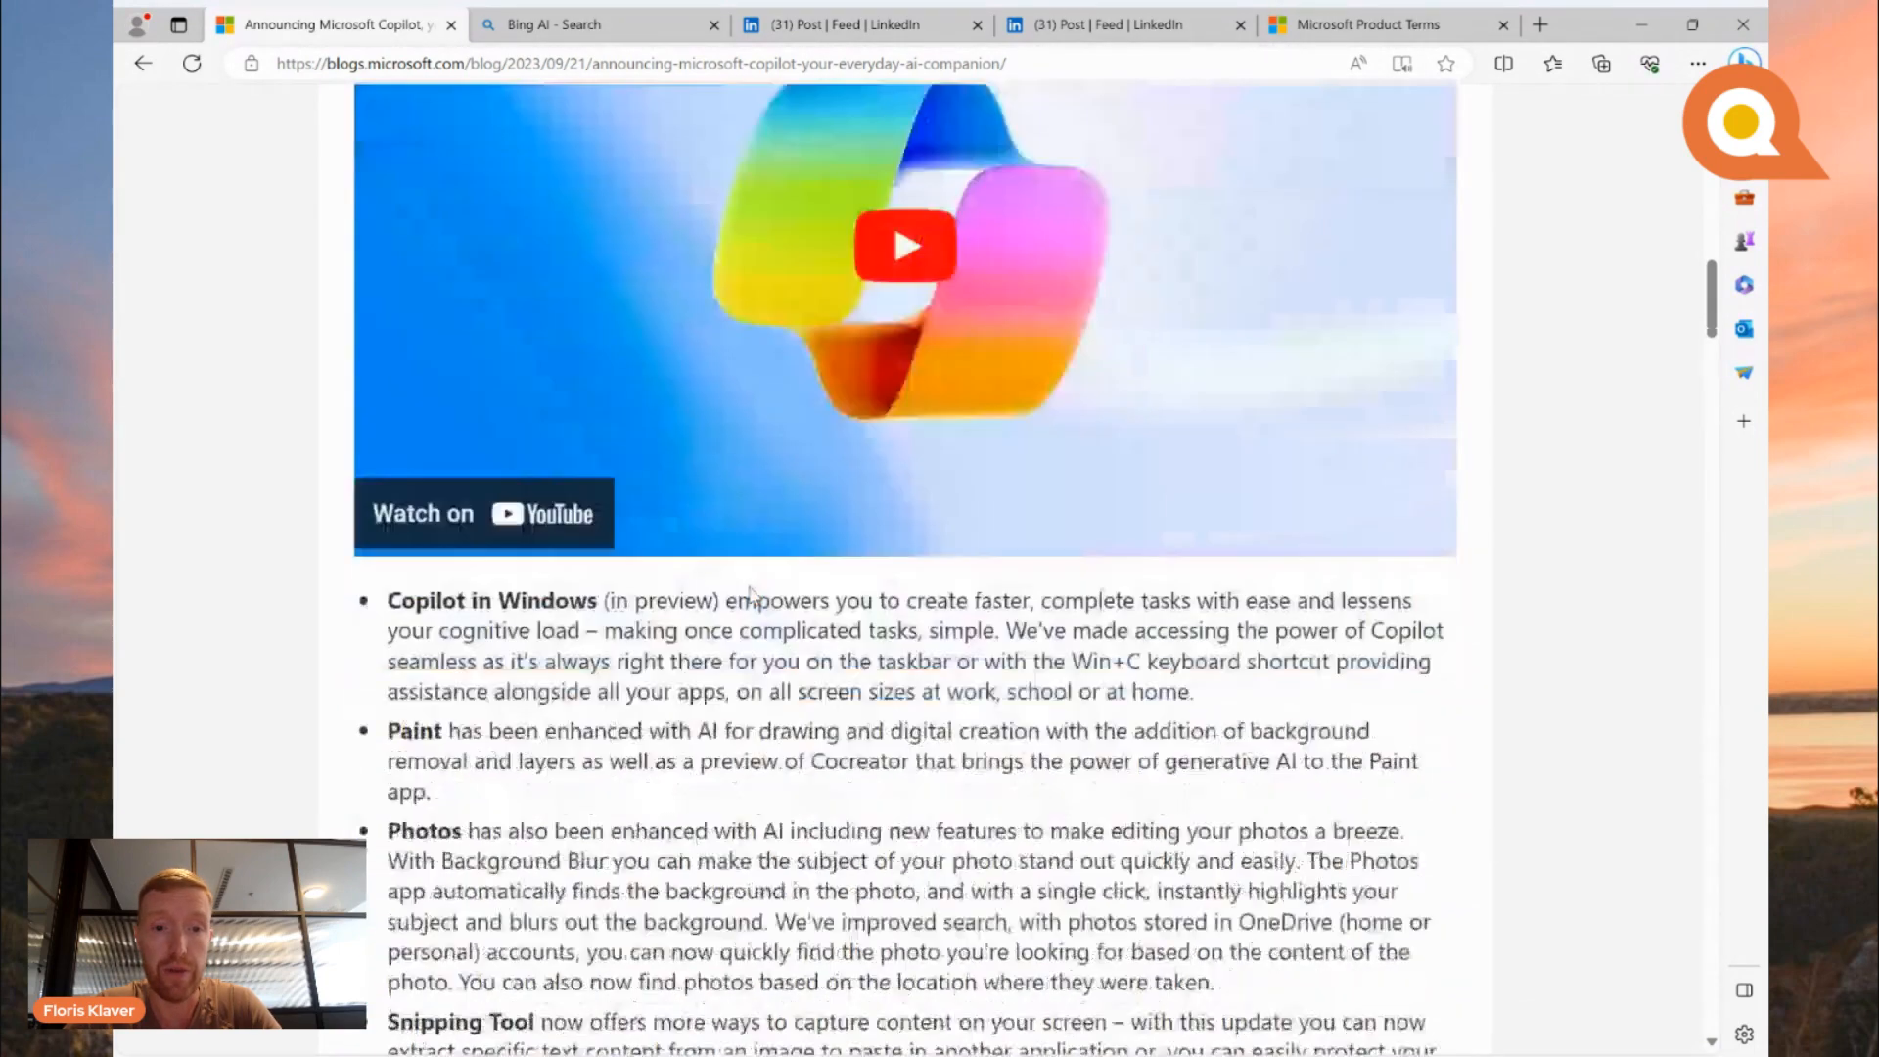
scroll("up", 3)
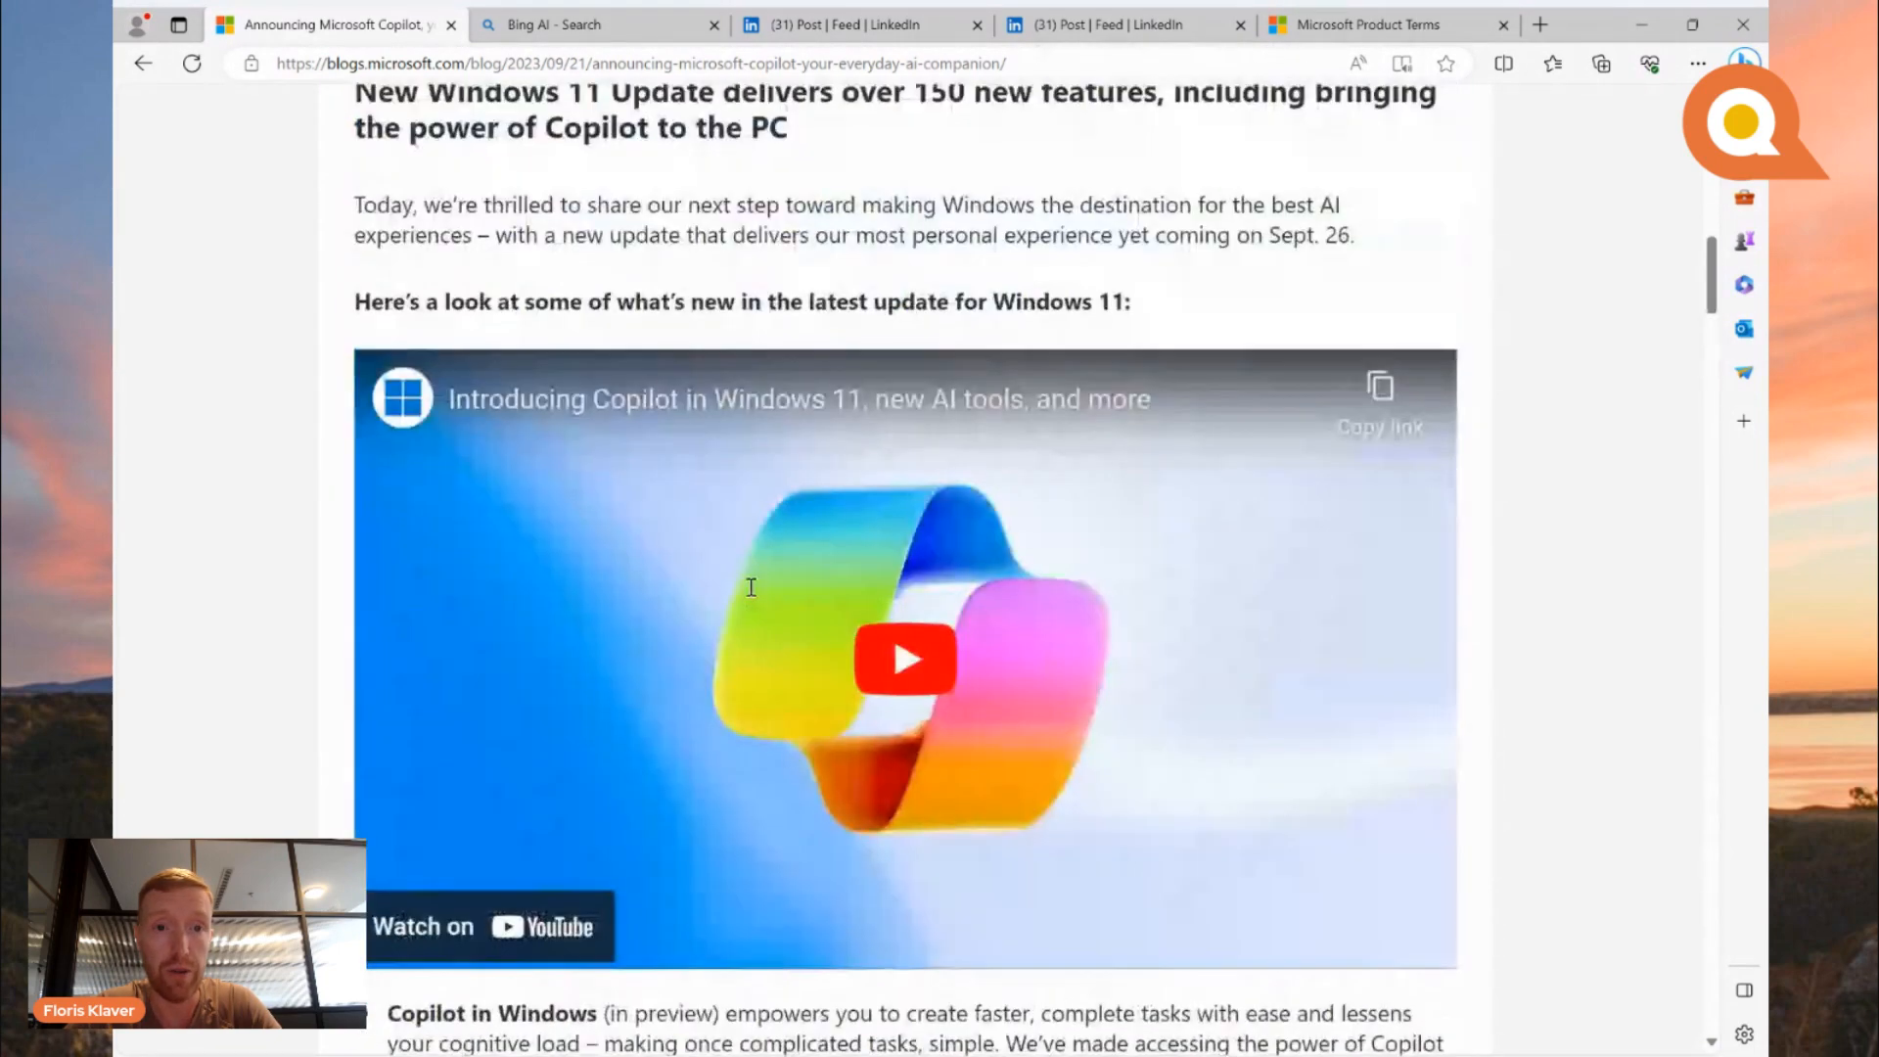
scroll("up", 3)
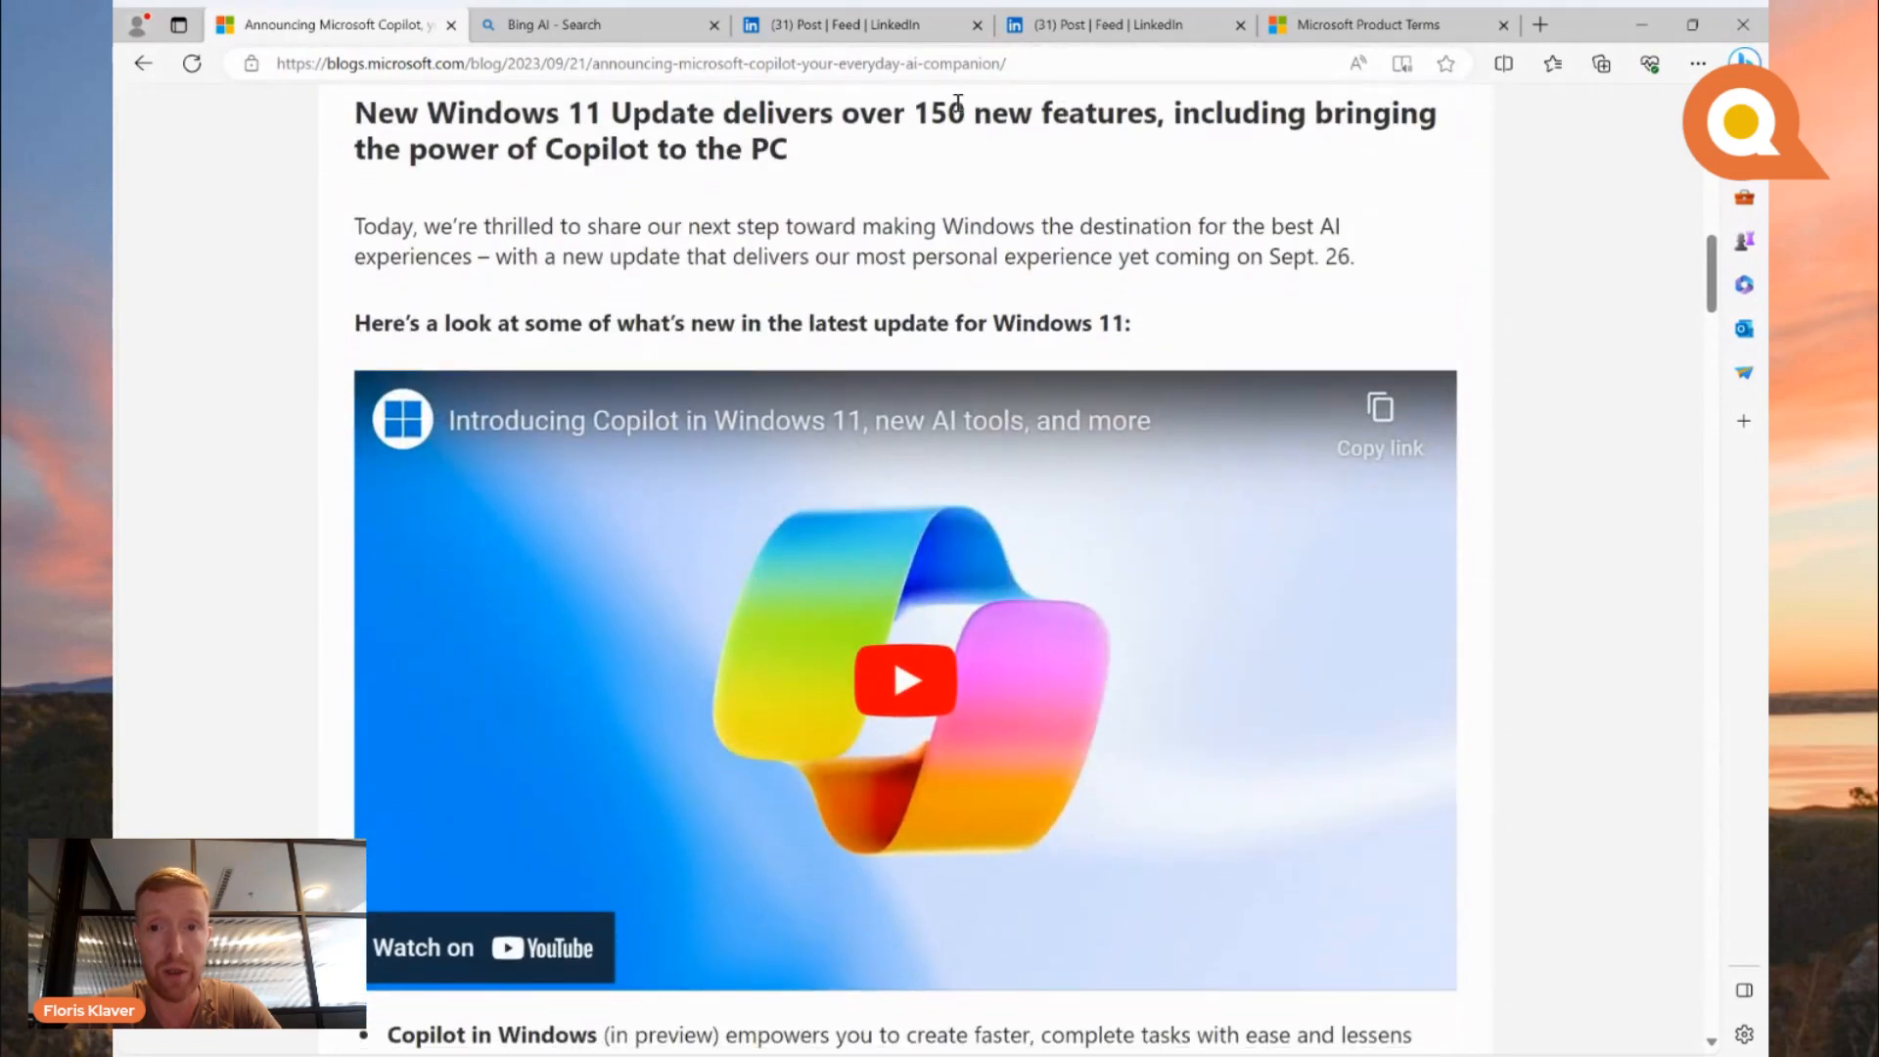
mouse_move(1037, 195)
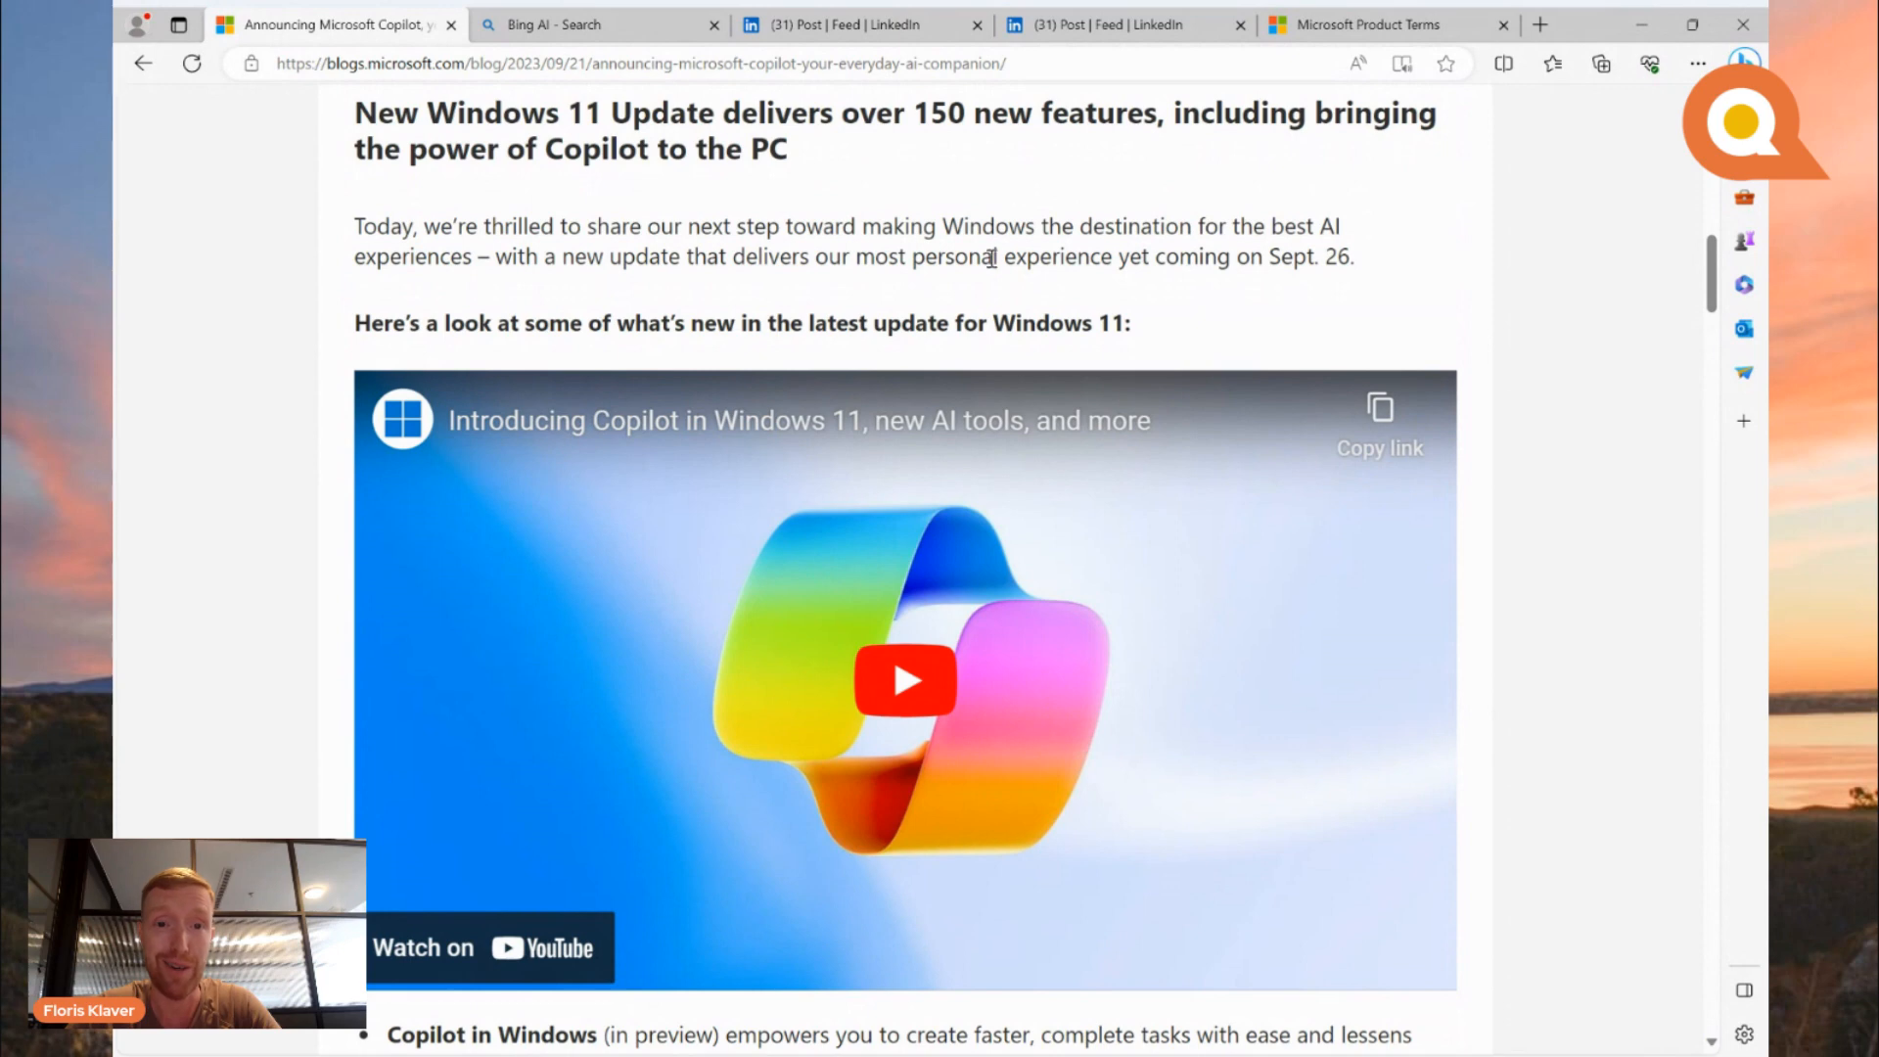
scroll("down", 3)
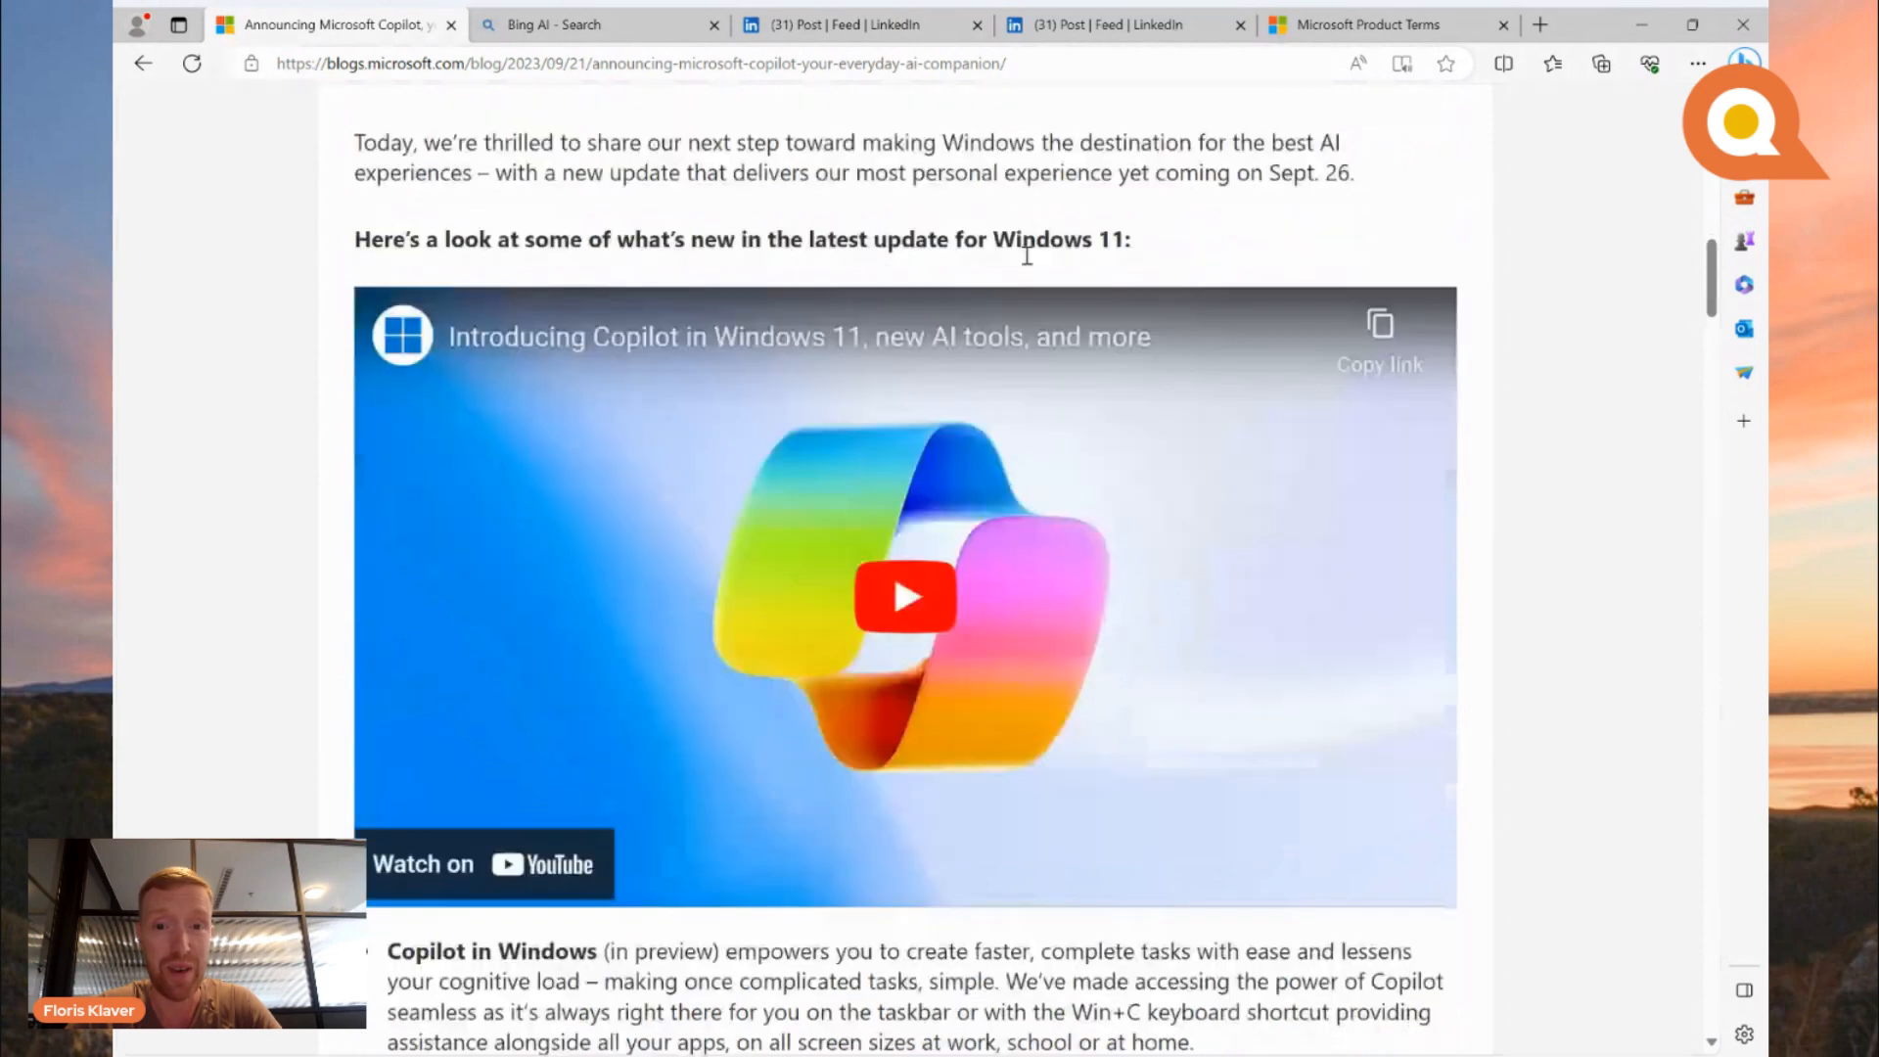
scroll("down", 3)
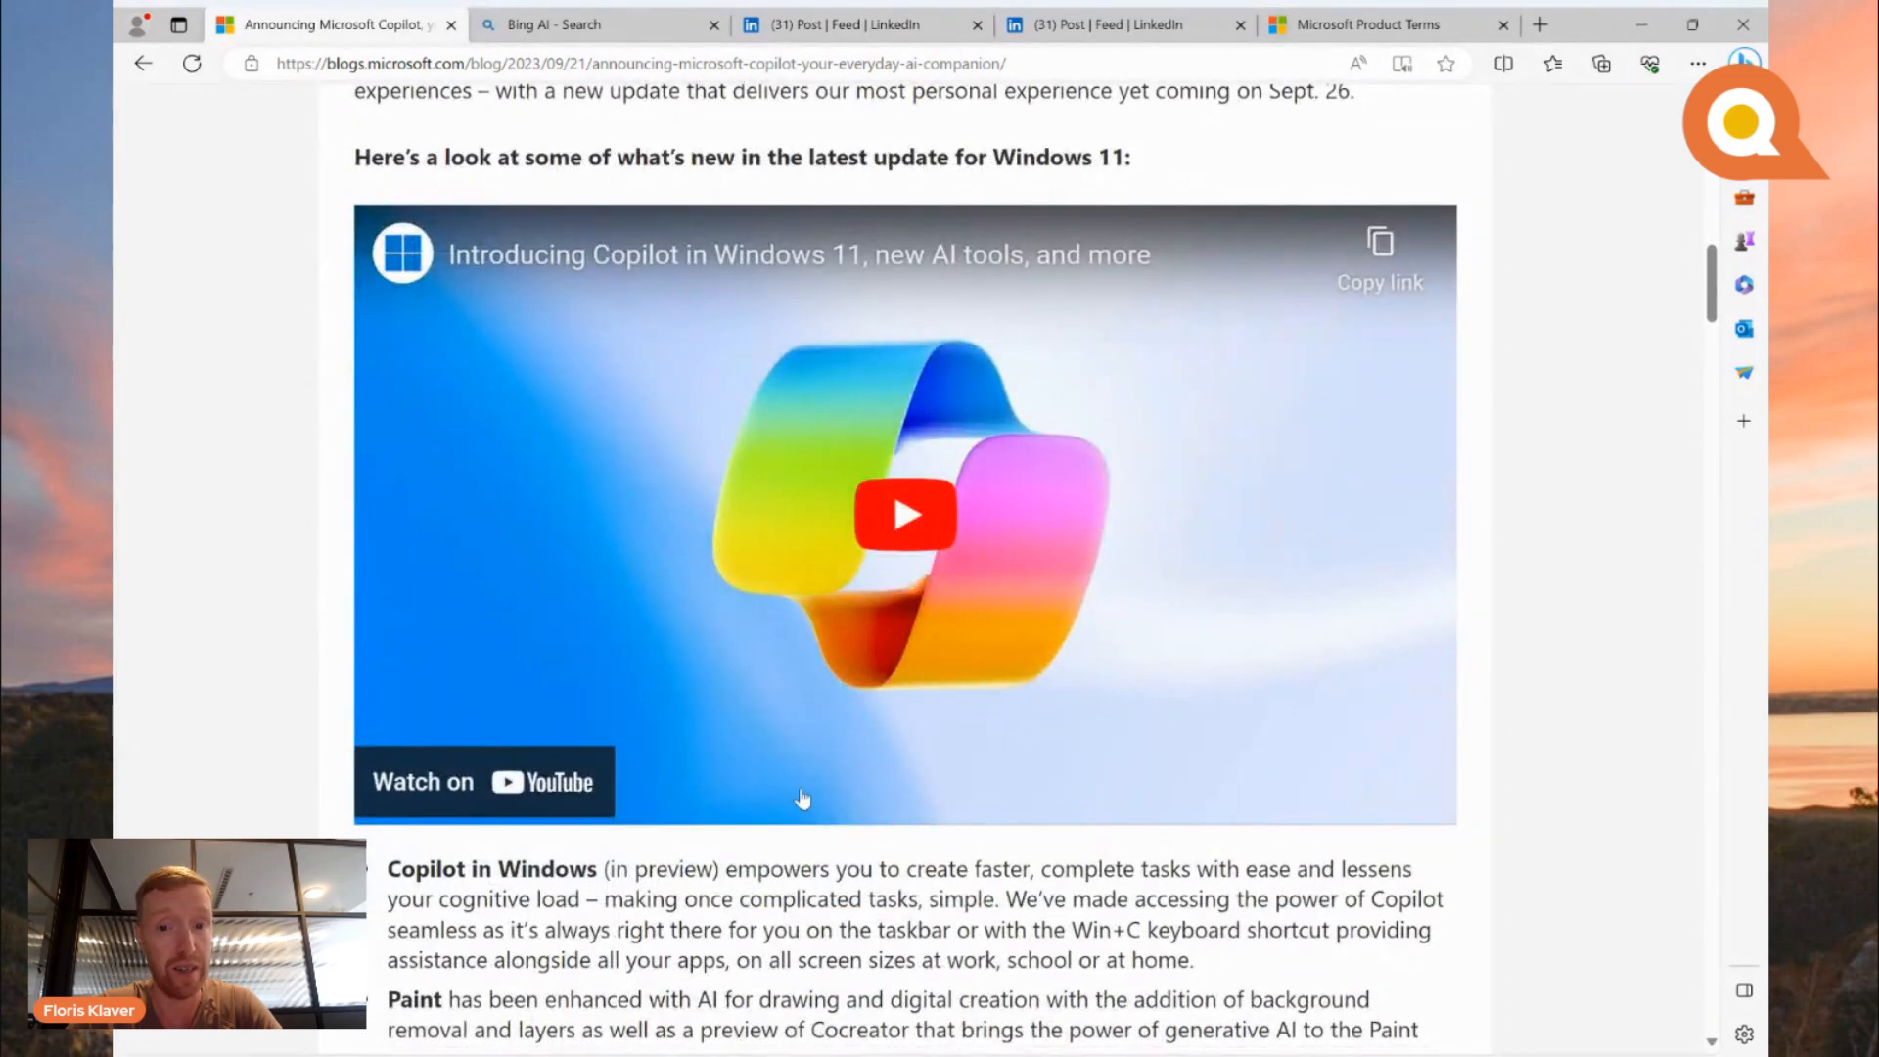
mouse_move(842, 900)
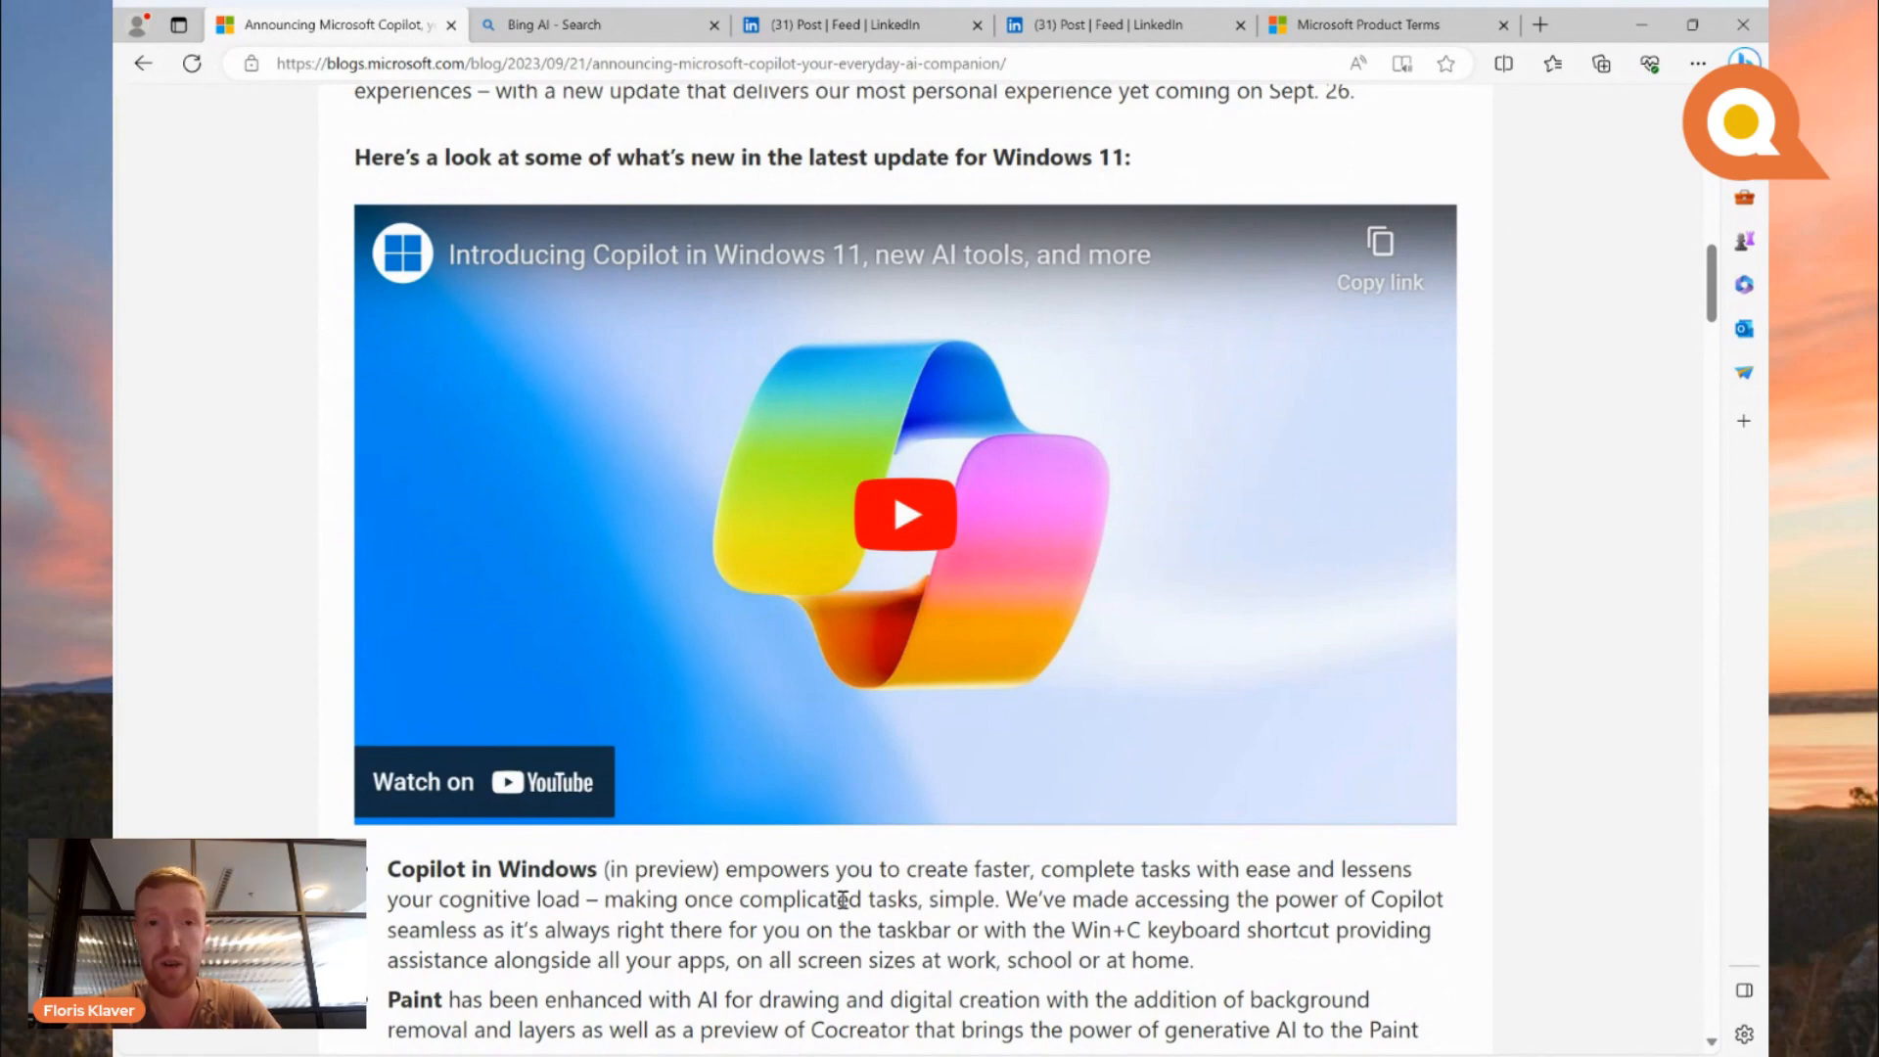
scroll("down", 3)
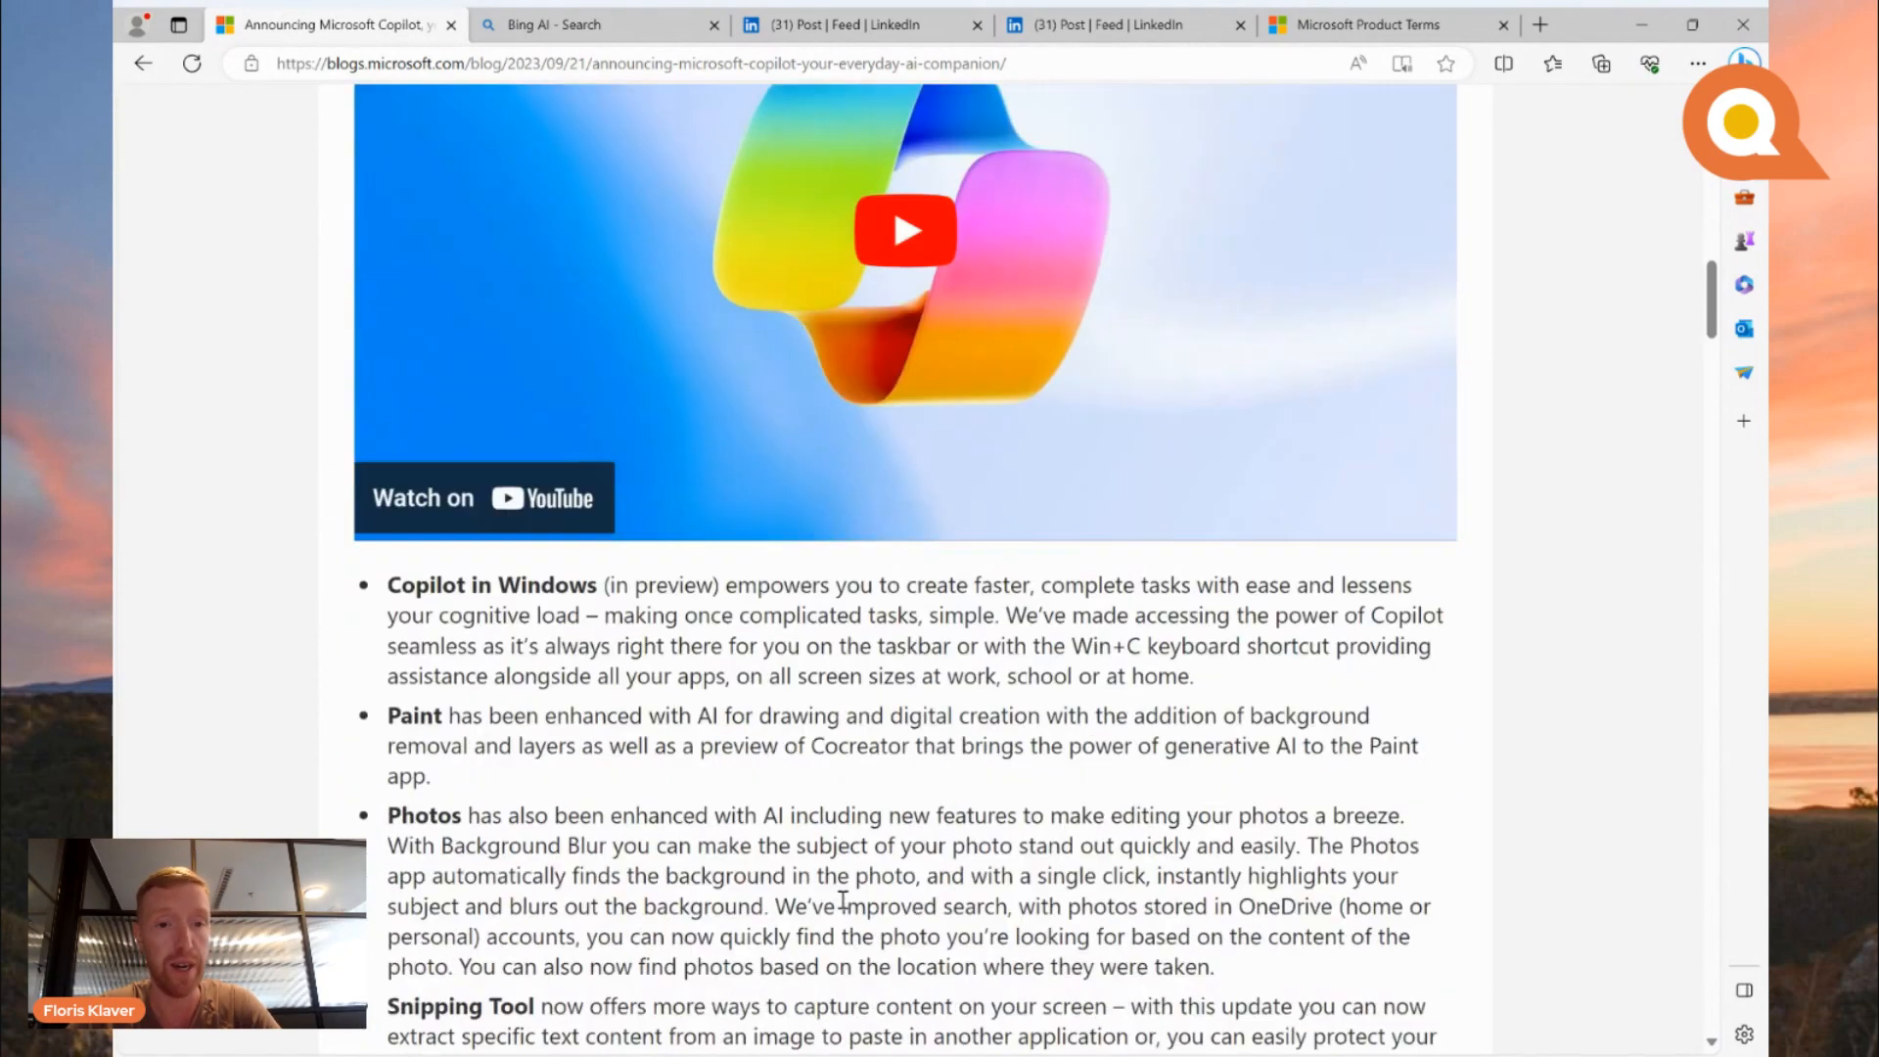
scroll("down", 3)
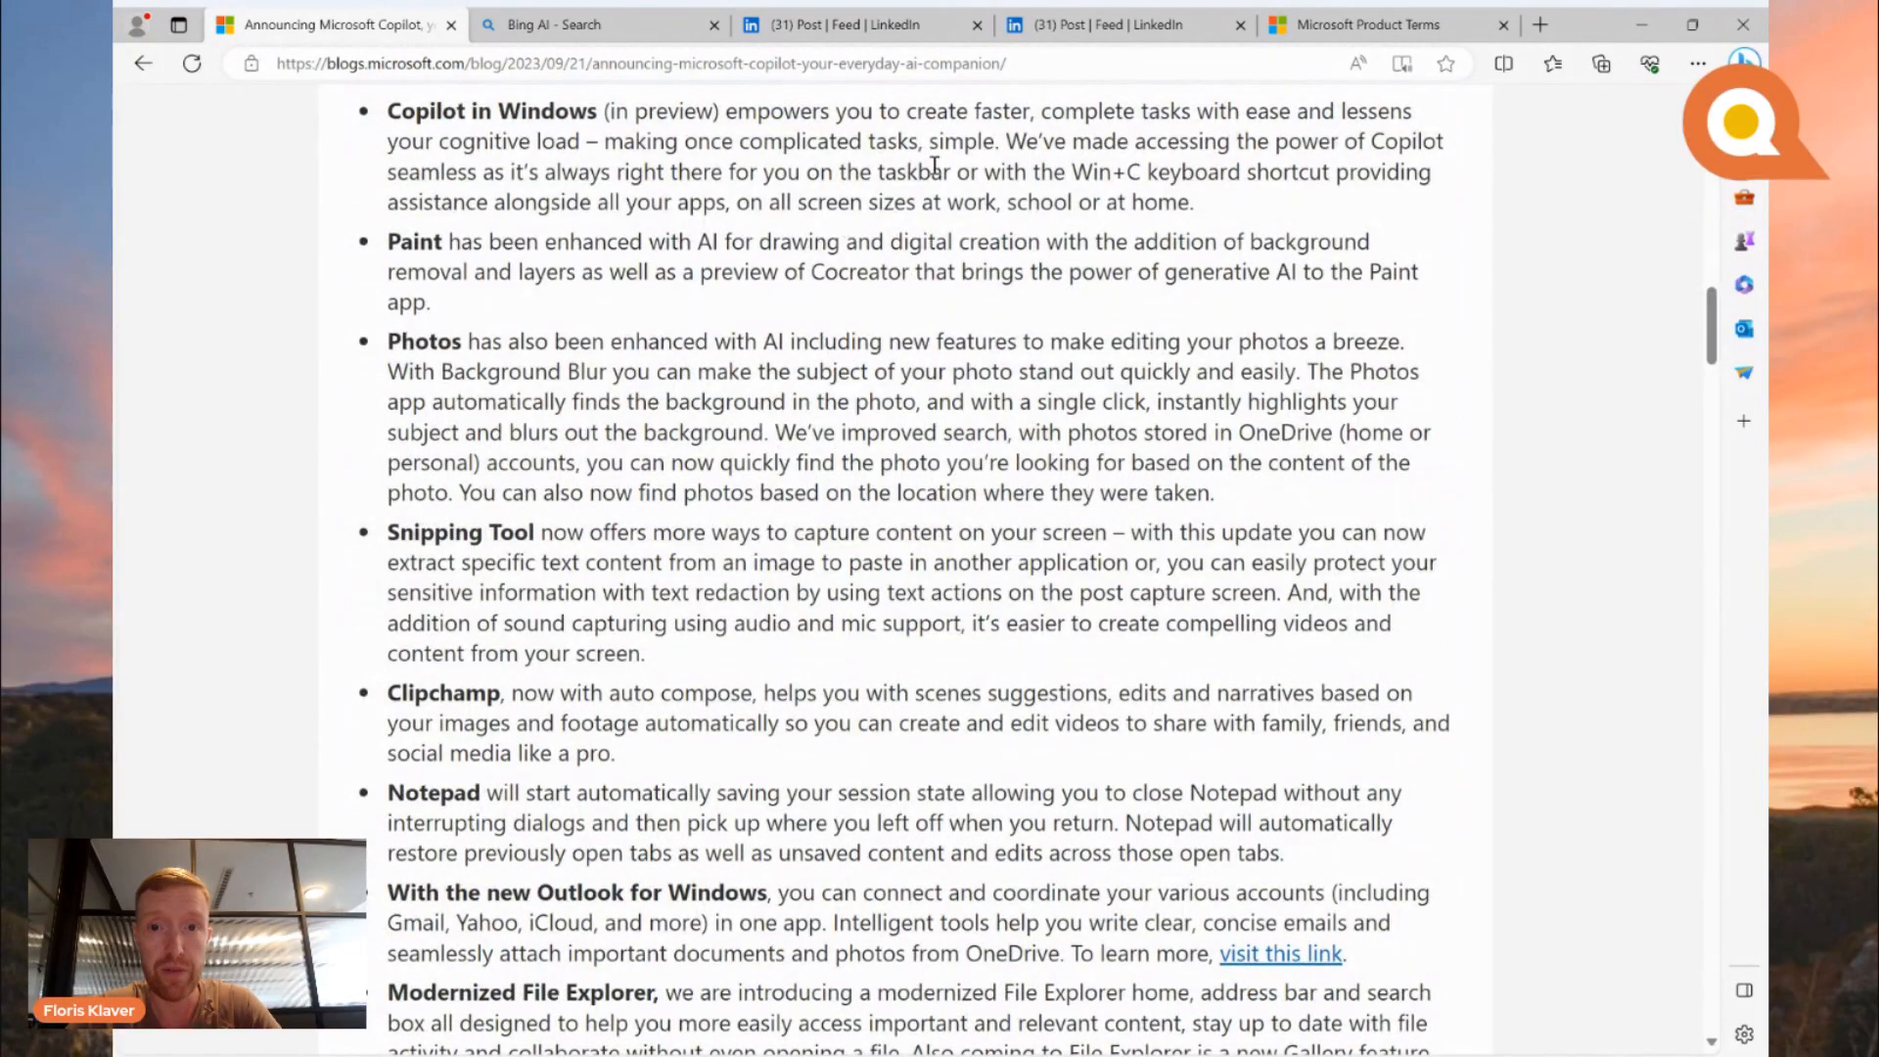
mouse_move(1190, 141)
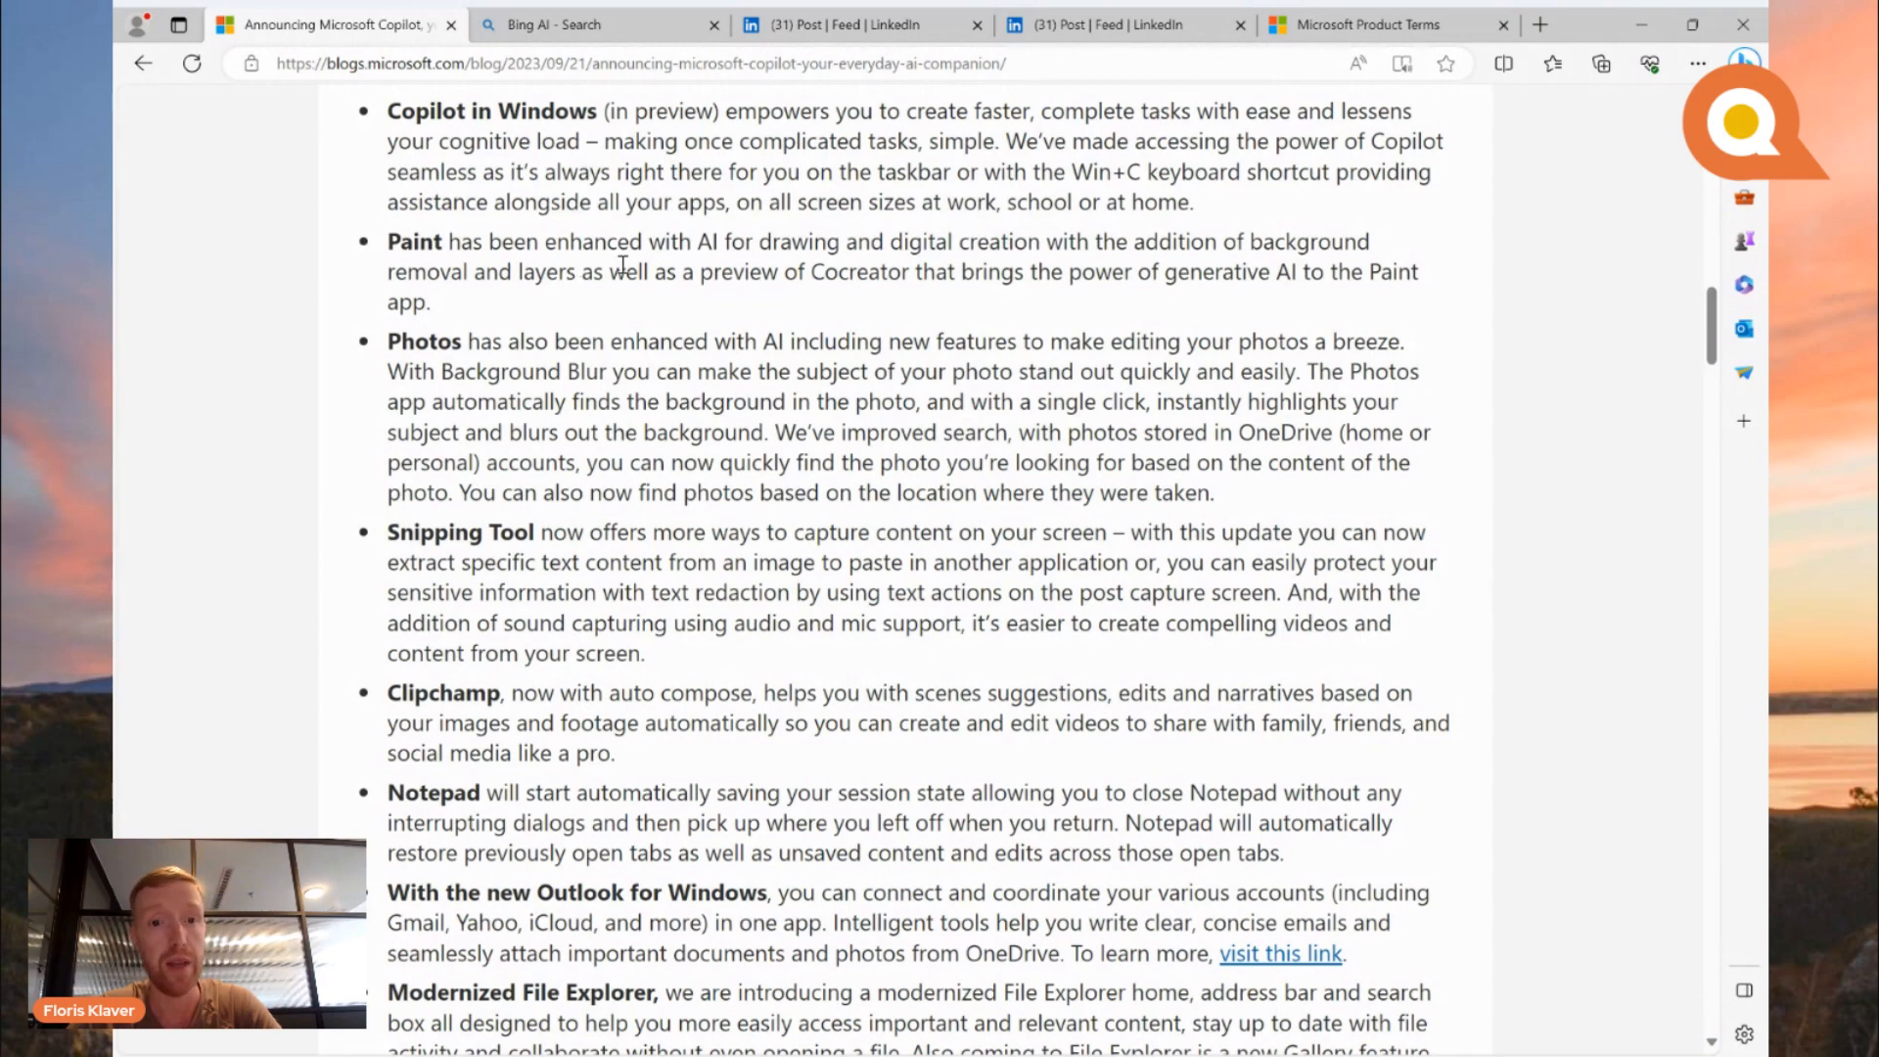
mouse_move(623, 346)
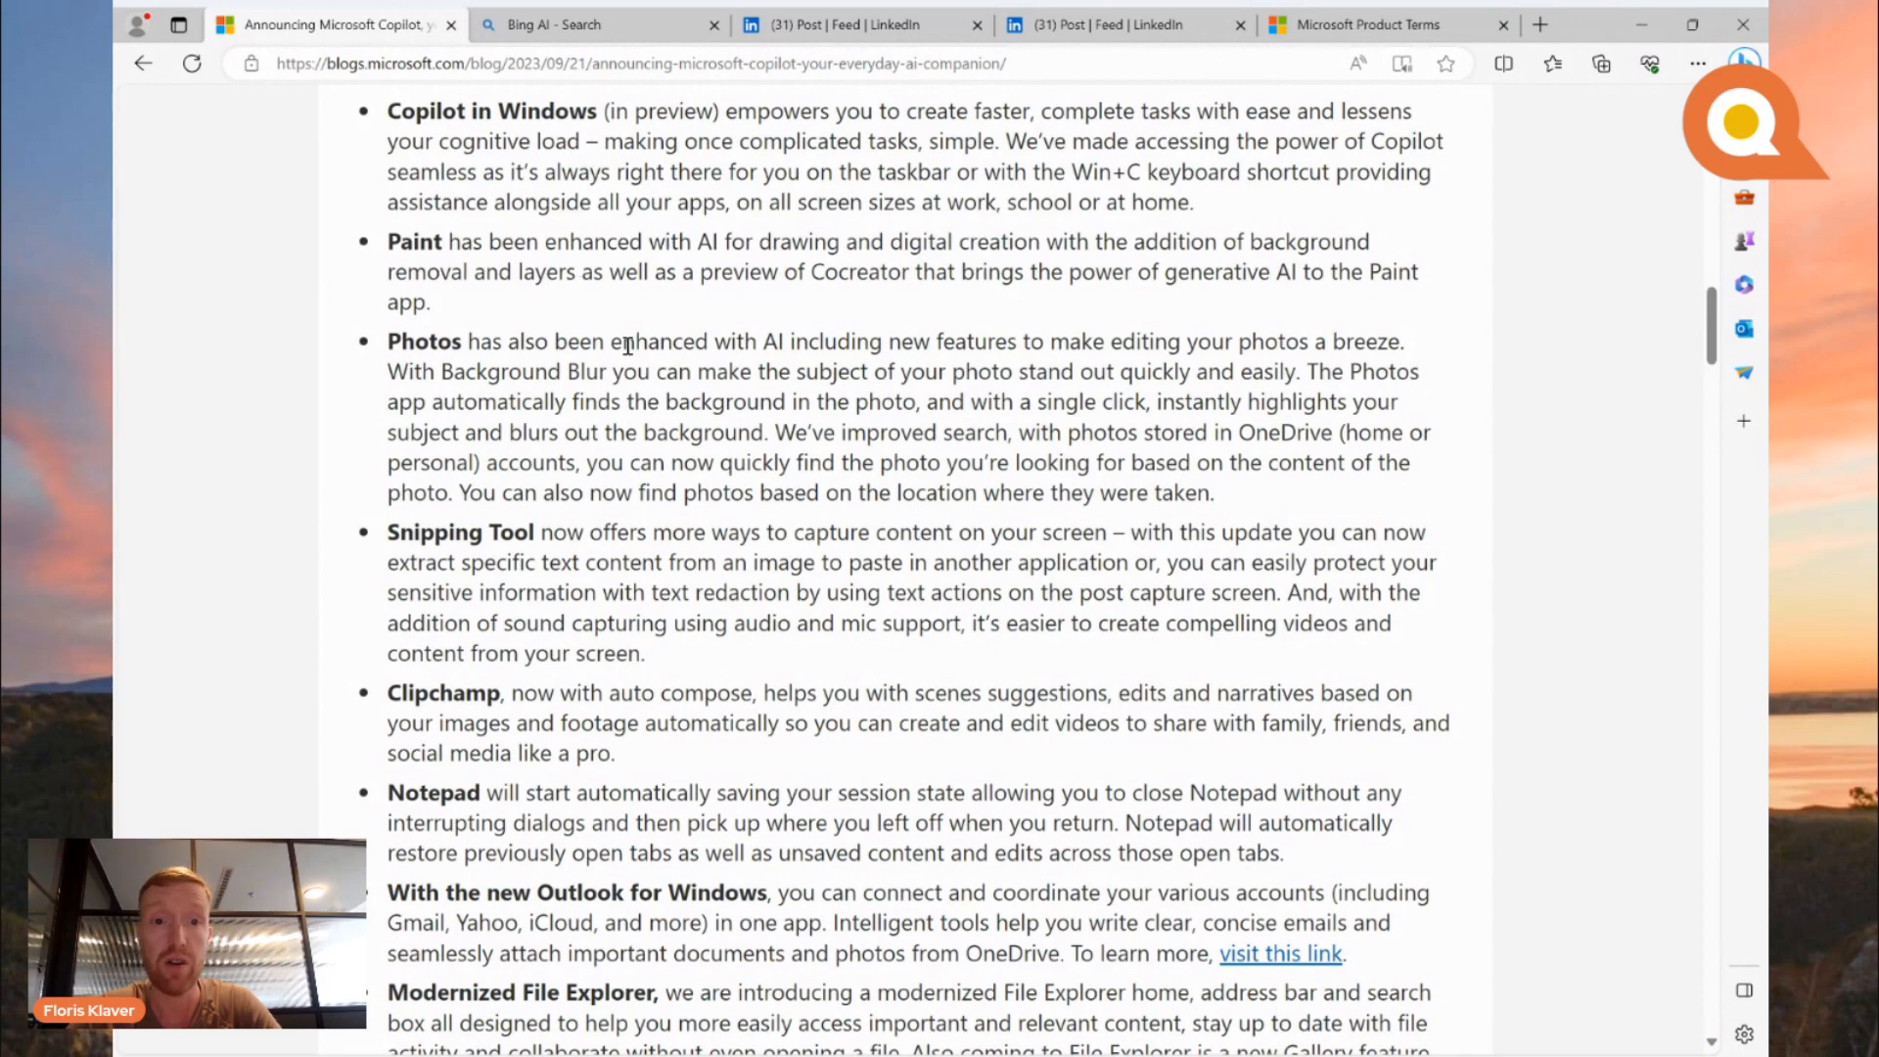
mouse_move(872, 359)
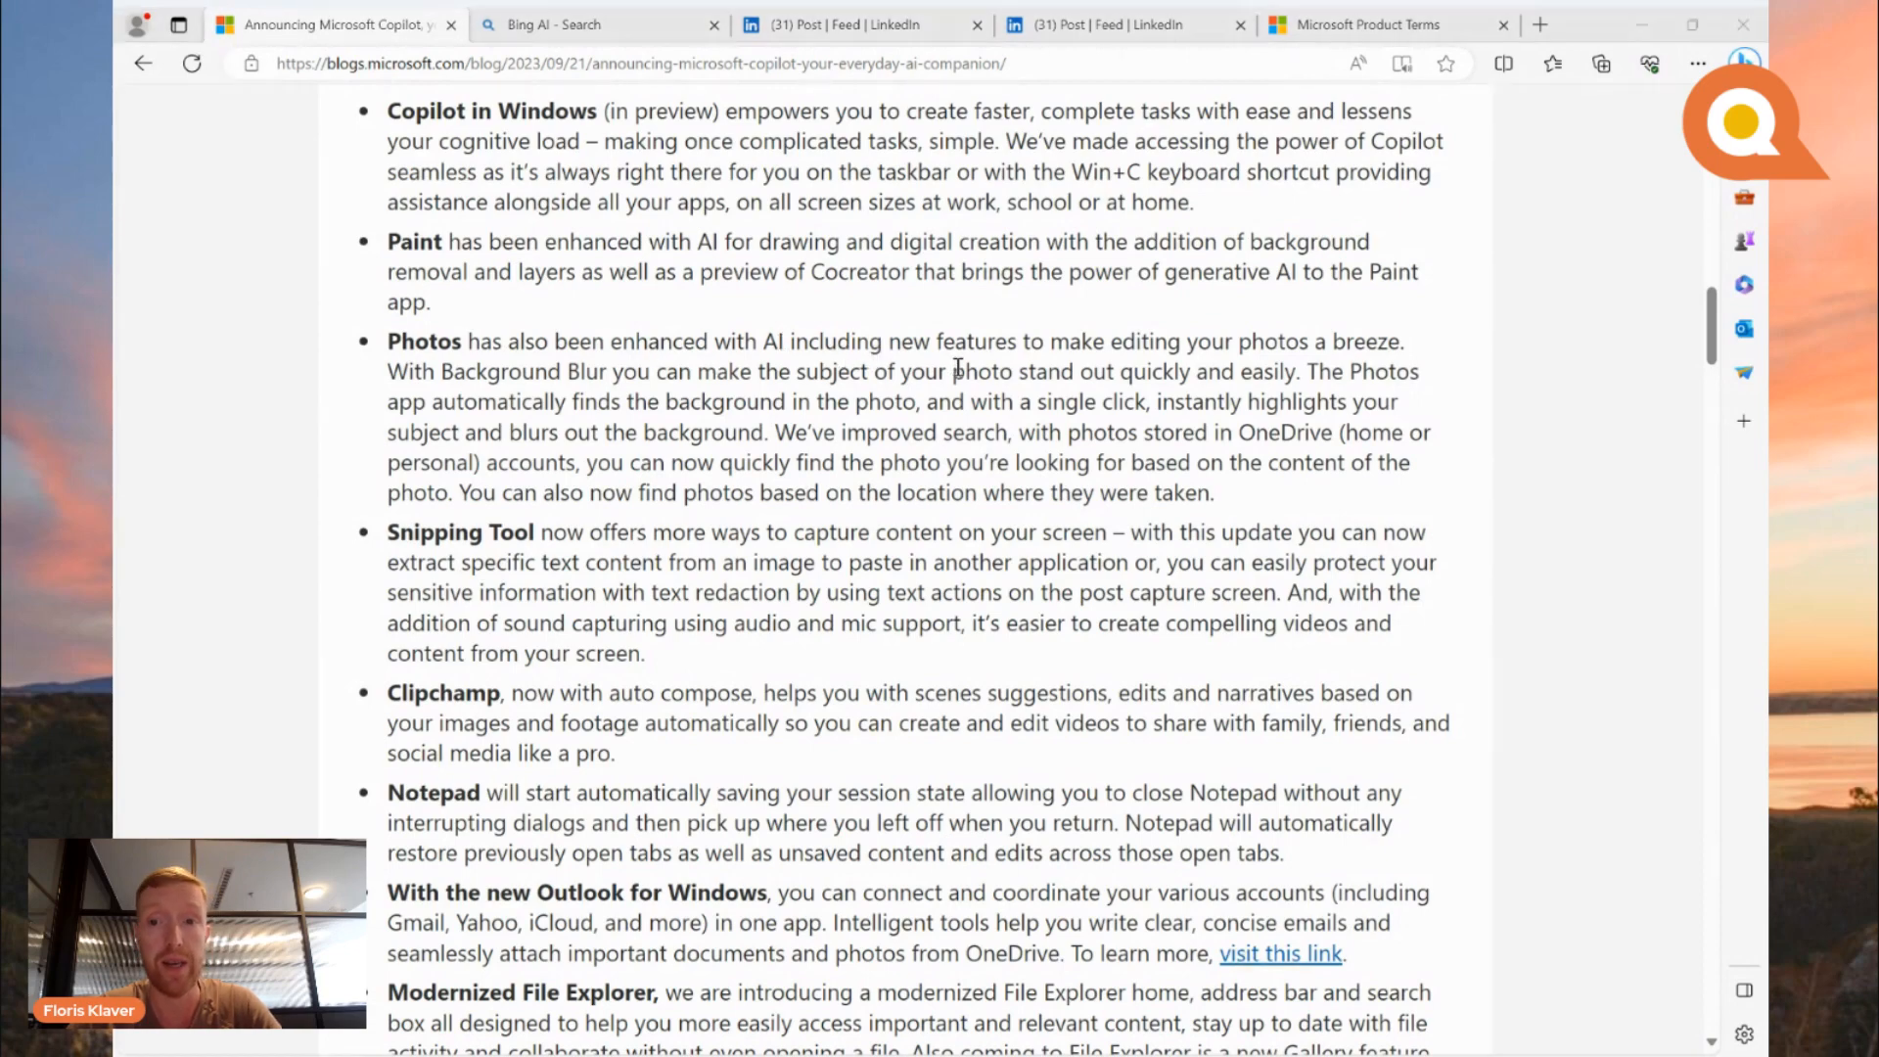
mouse_move(749, 442)
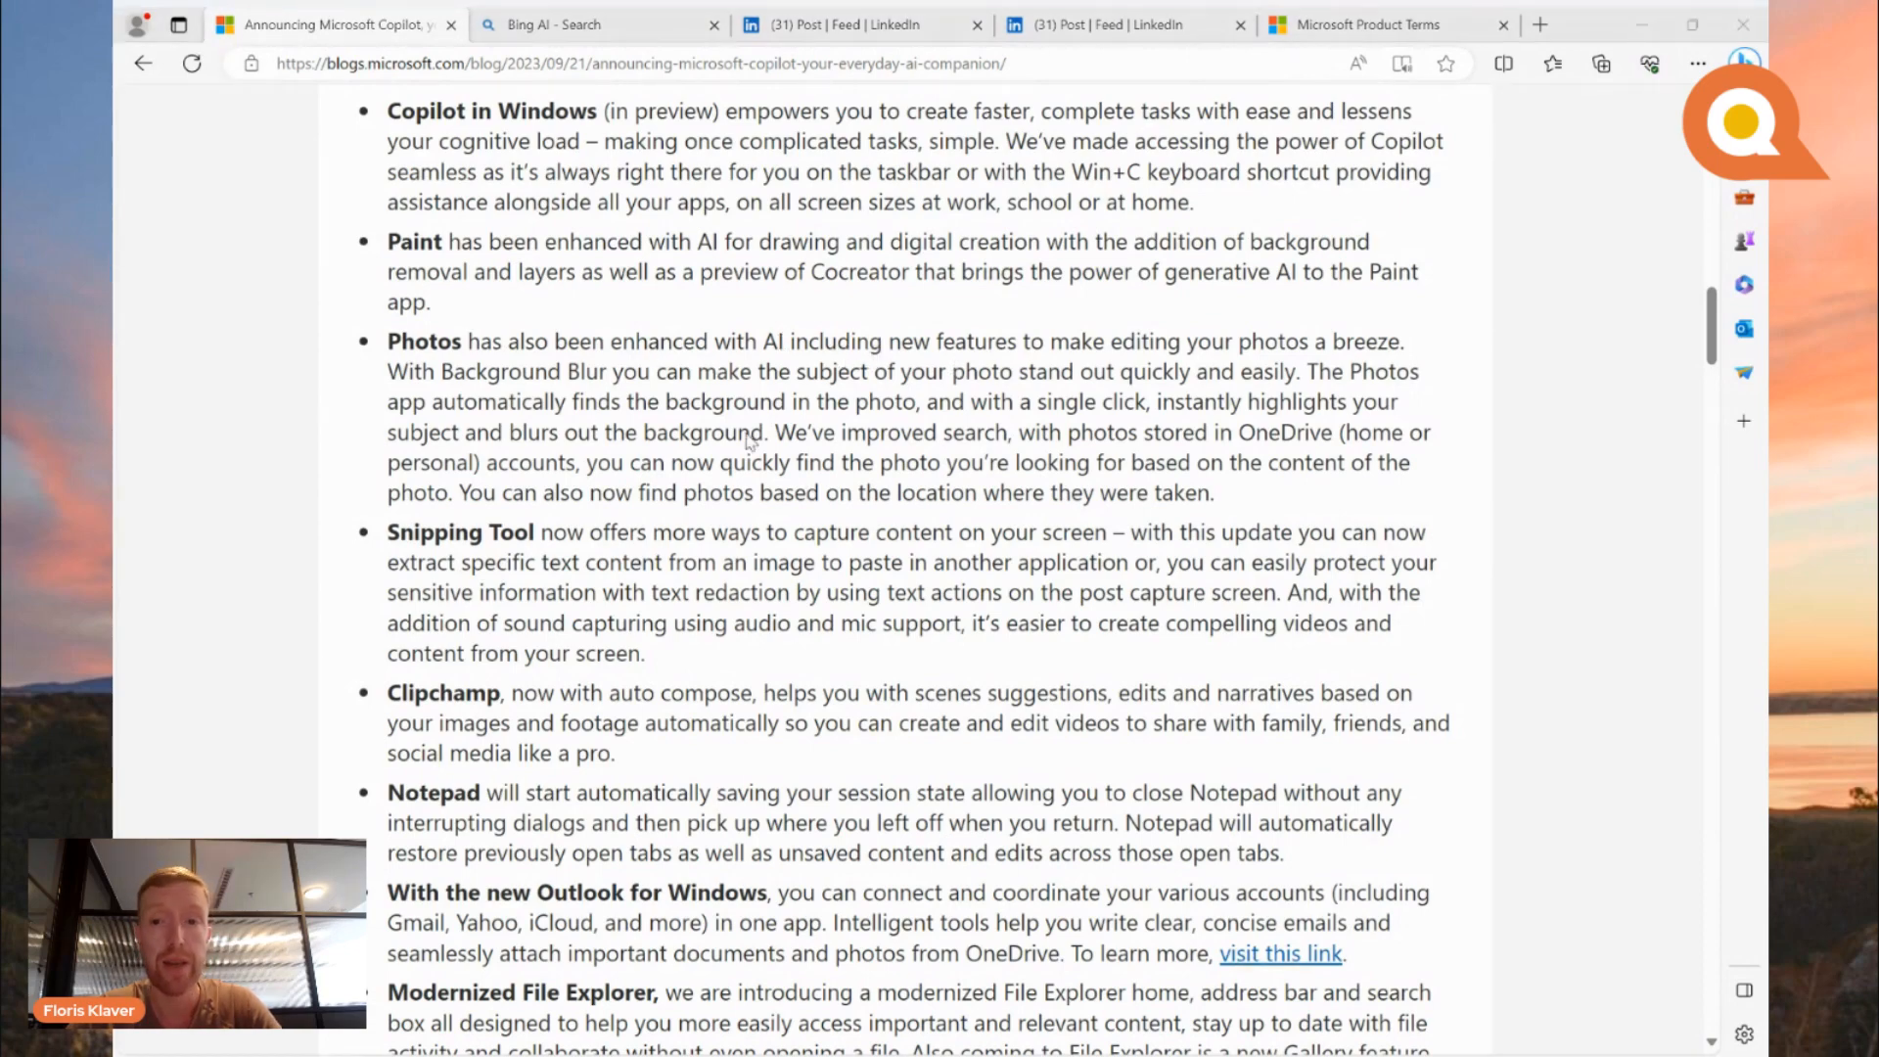
mouse_move(636, 637)
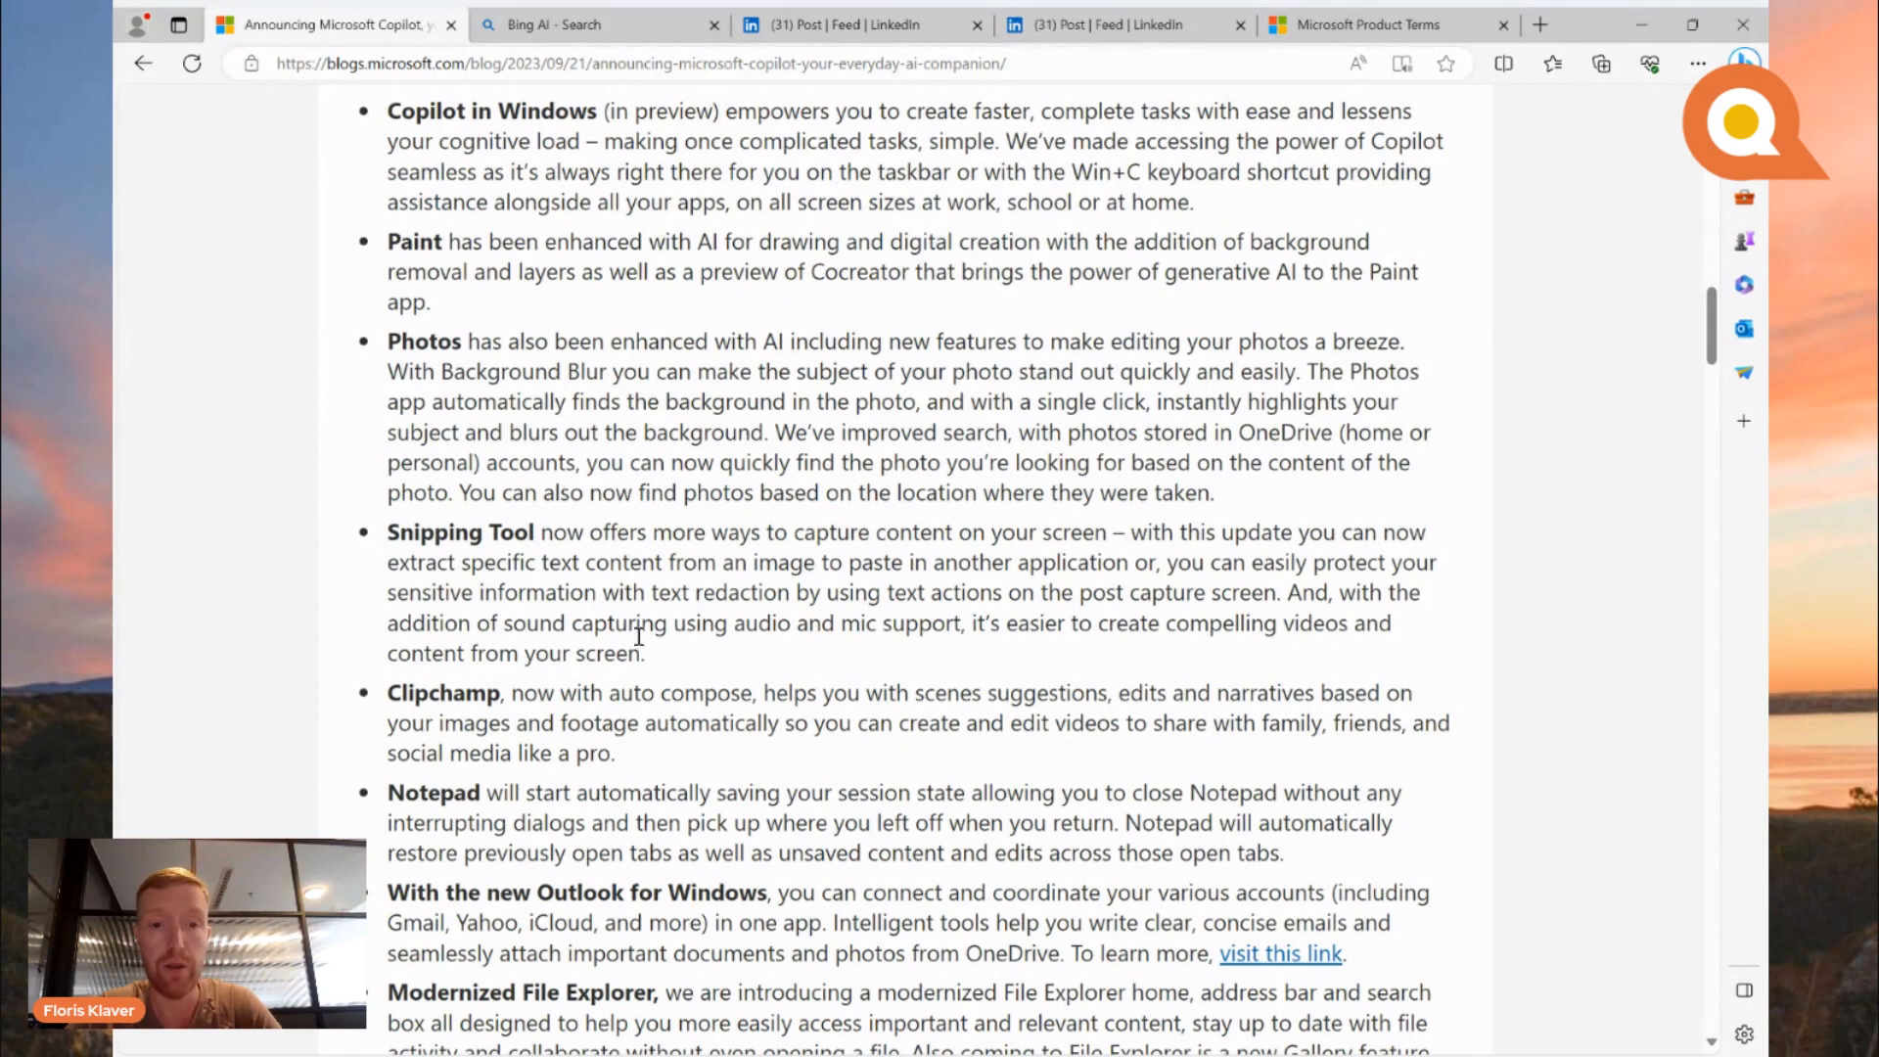
scroll("down", 3)
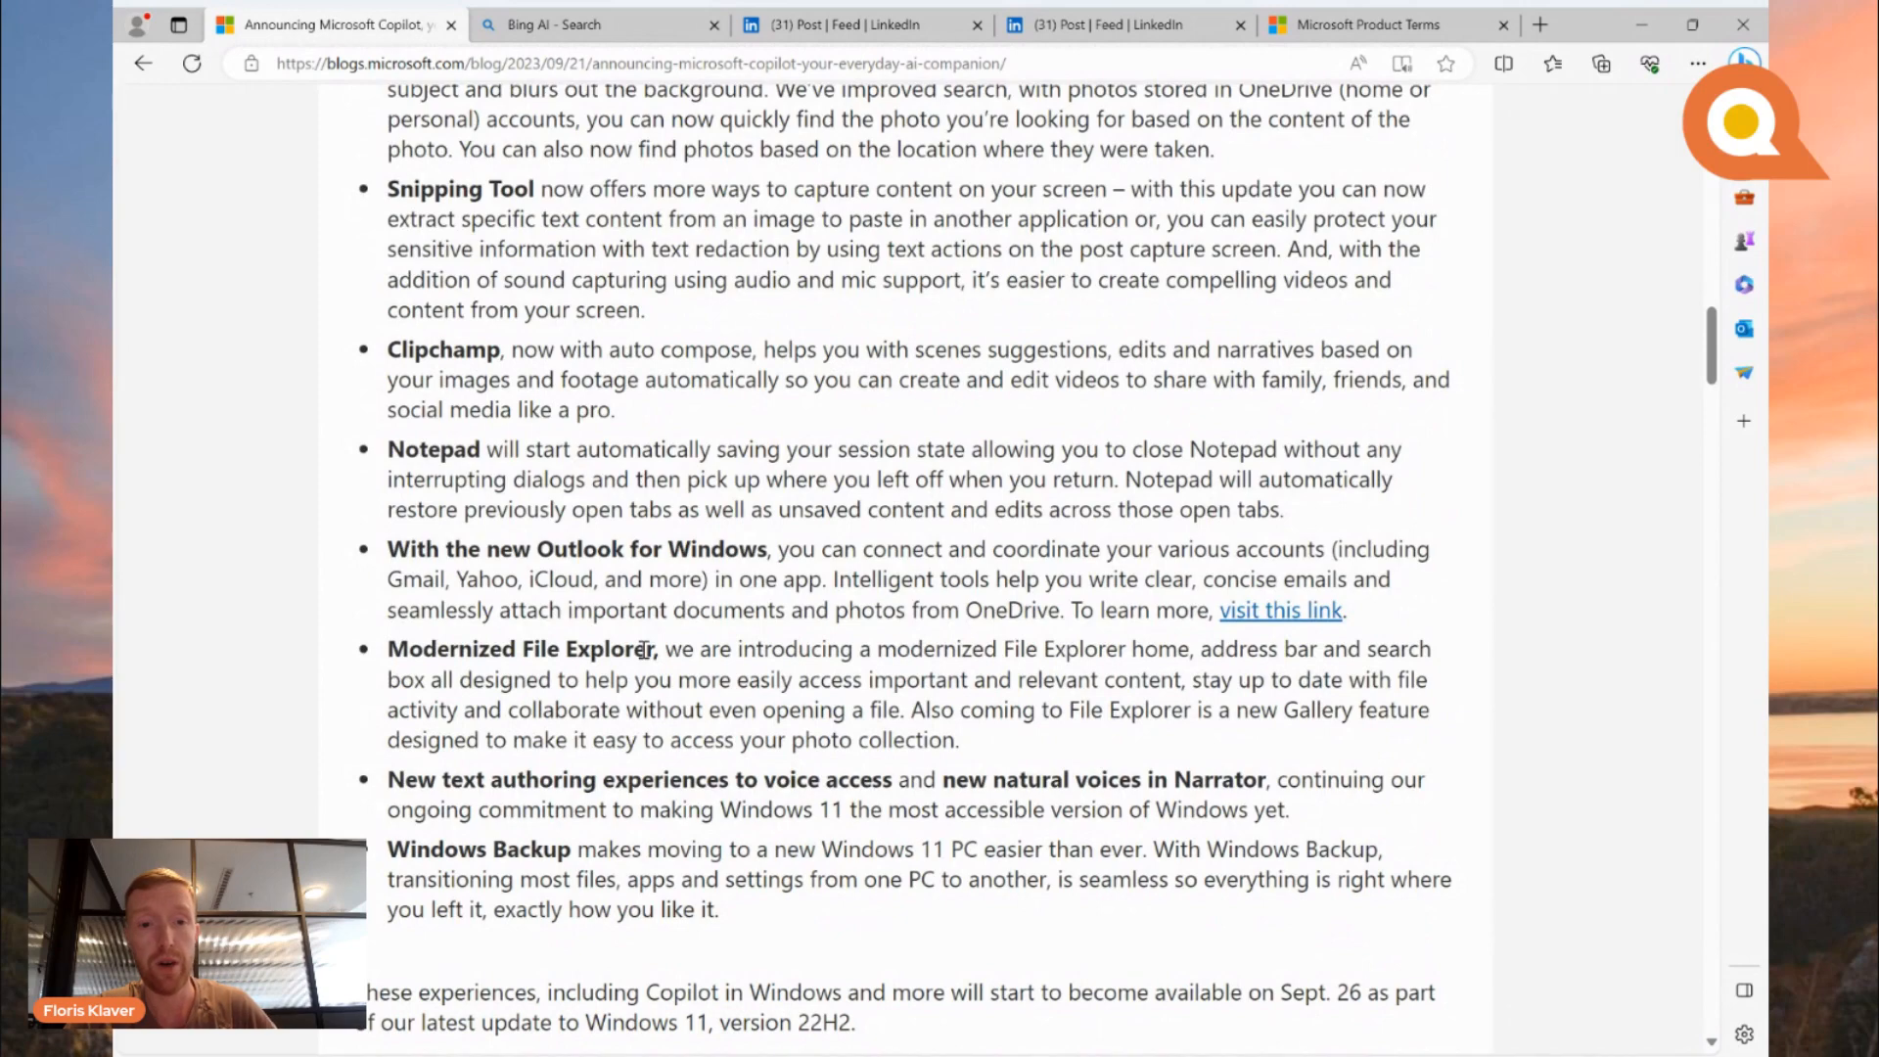
scroll("down", 3)
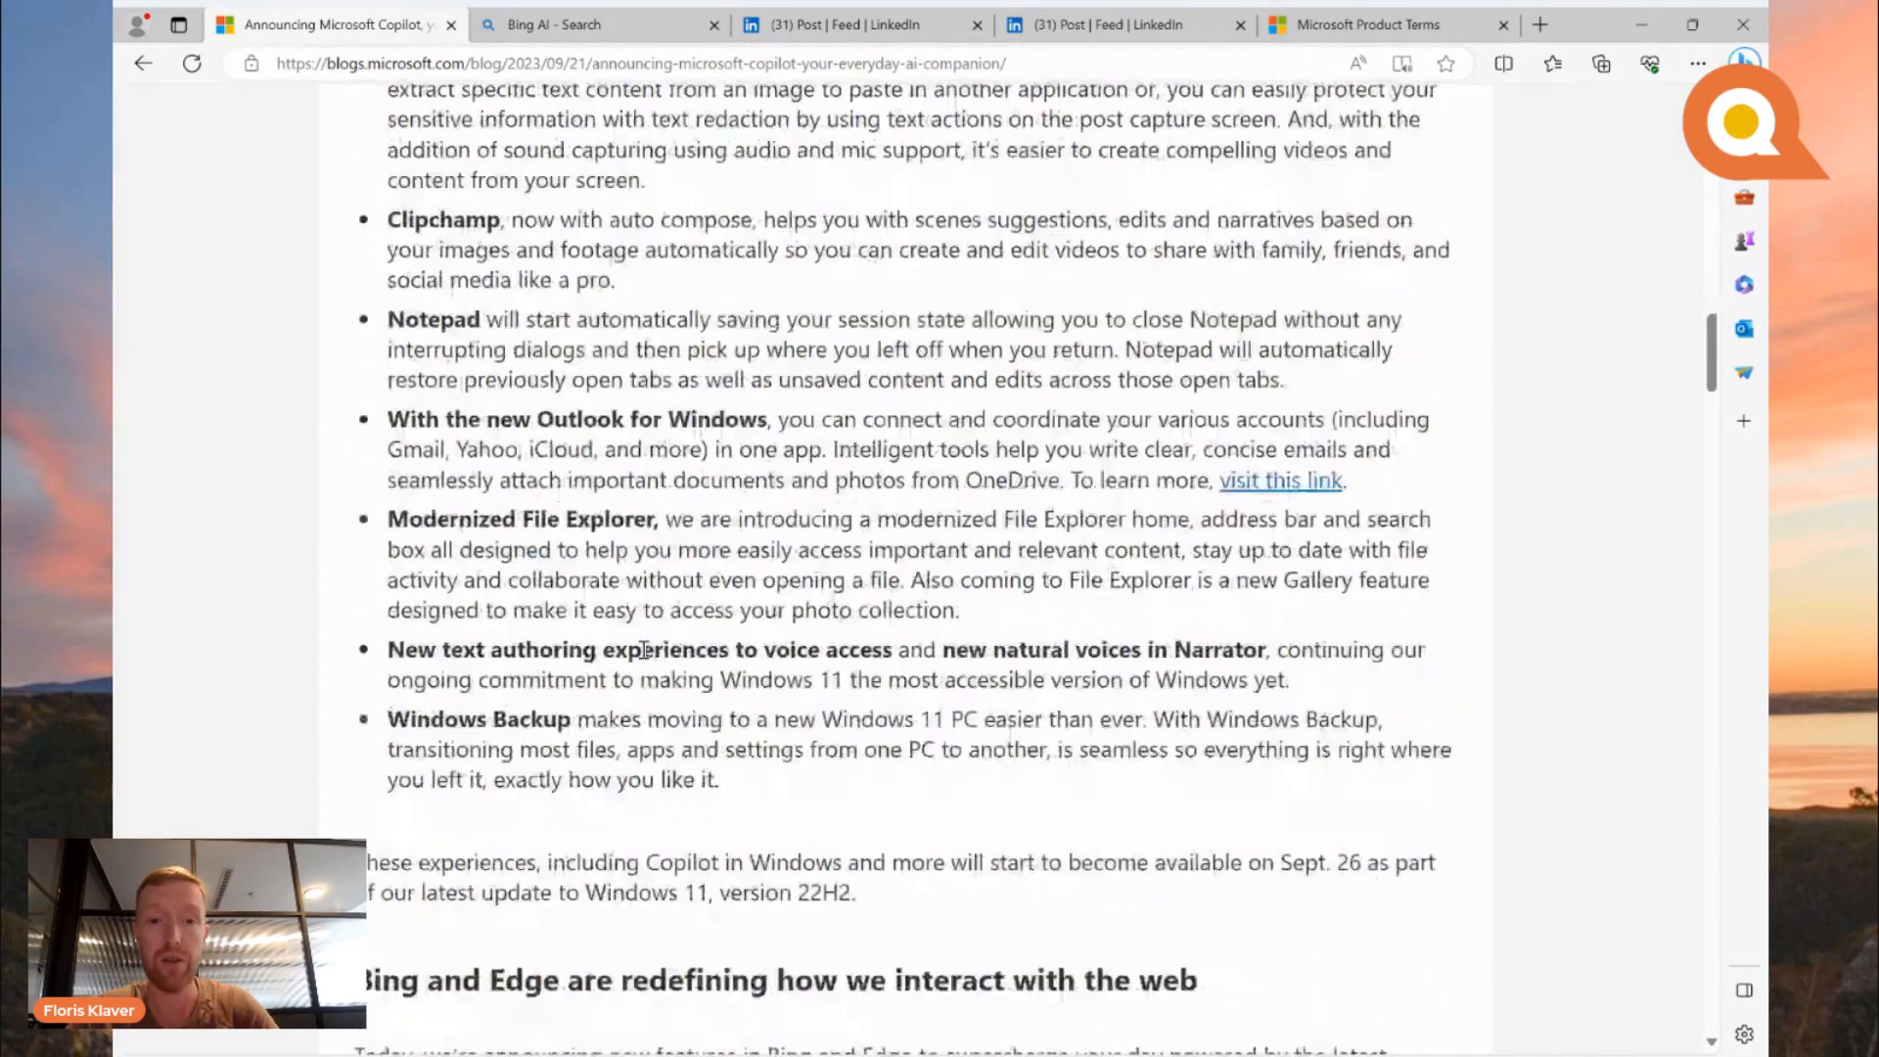
scroll("down", 3)
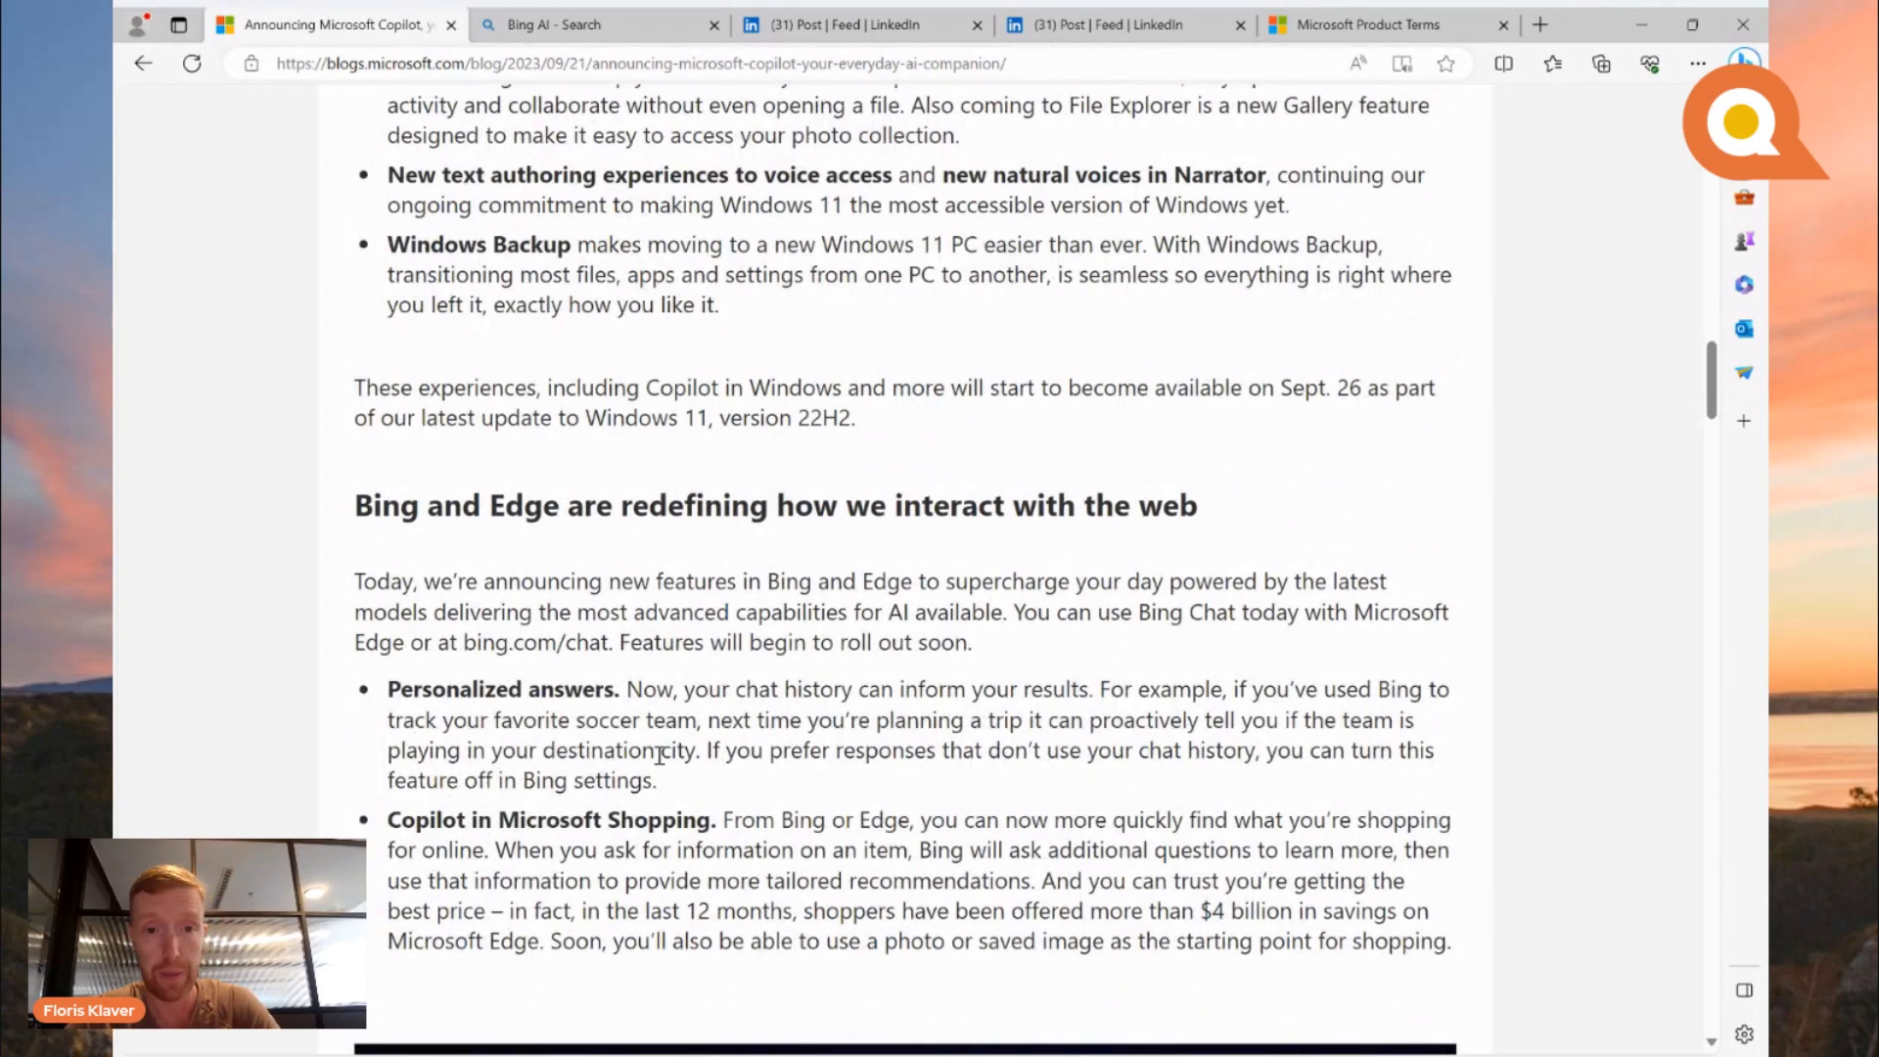
scroll("down", 3)
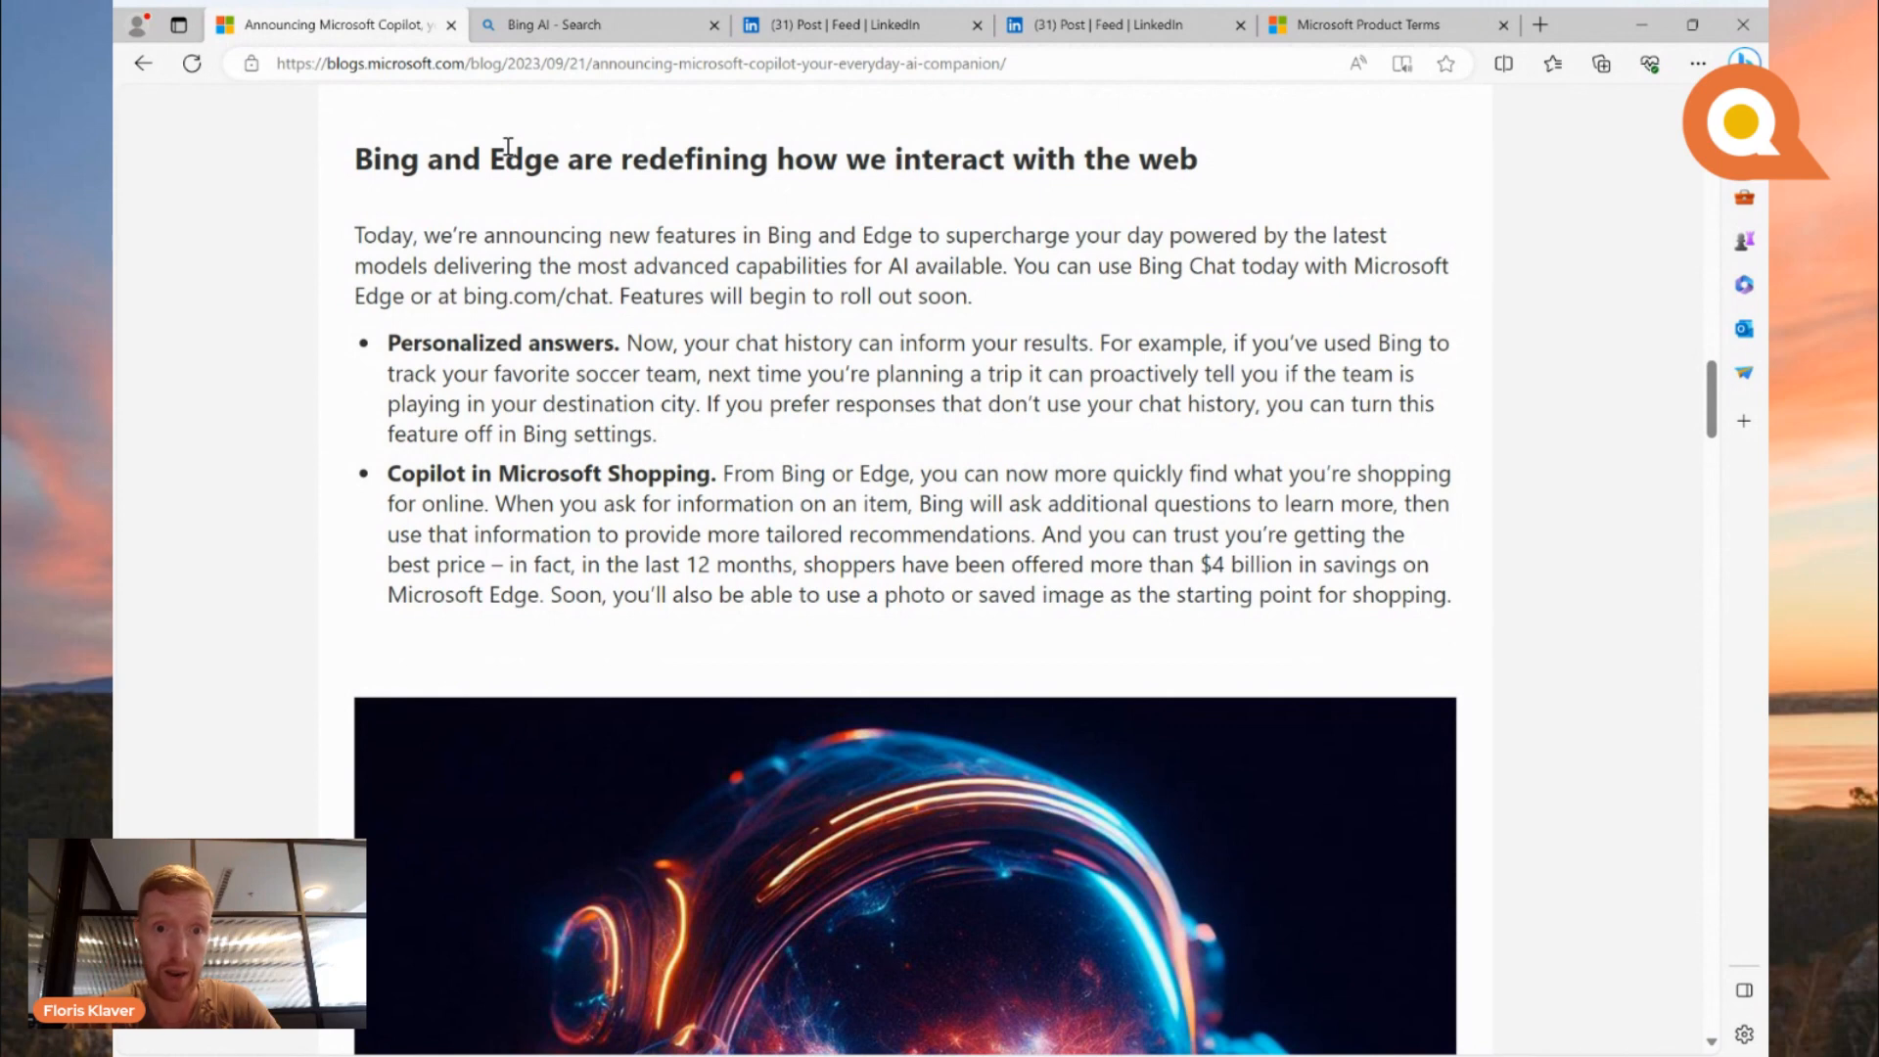
Step: Switch to the 'Bing AI - Search' tab showing the Bing Chat welcome page
left_click(557, 24)
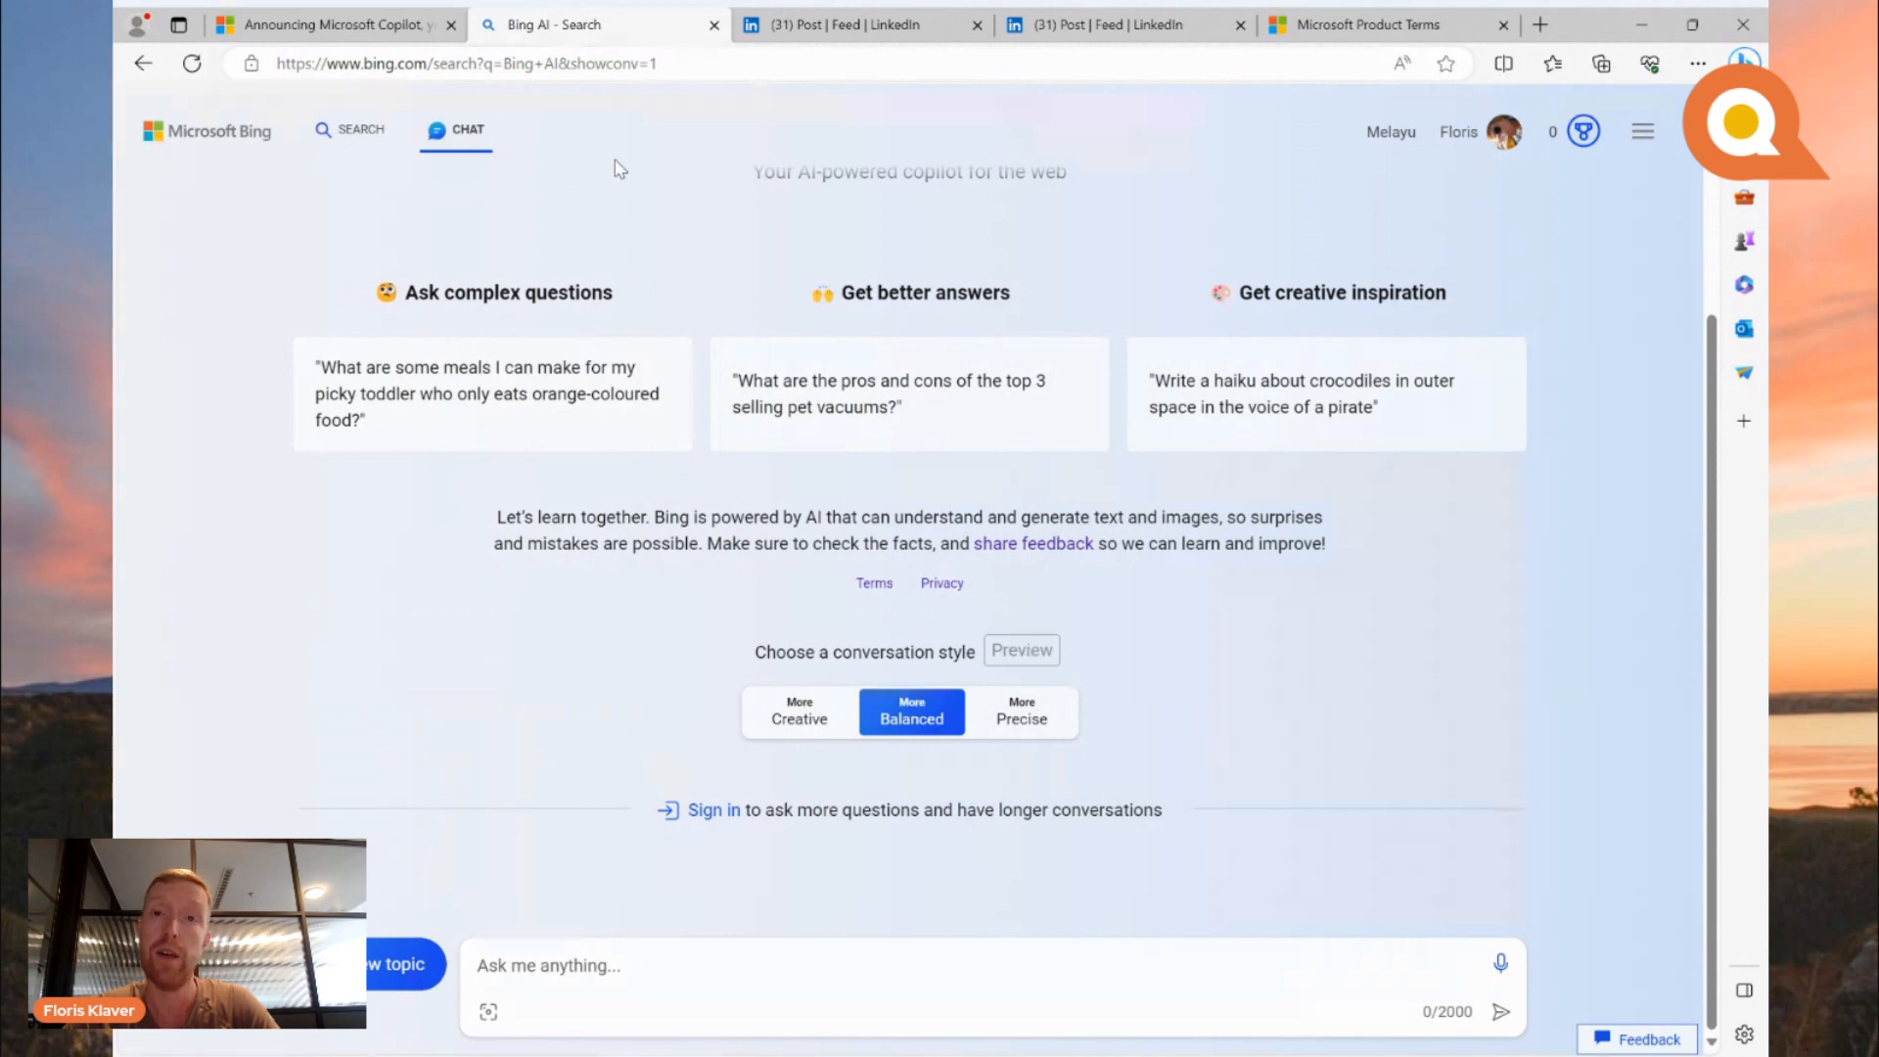
mouse_move(633, 189)
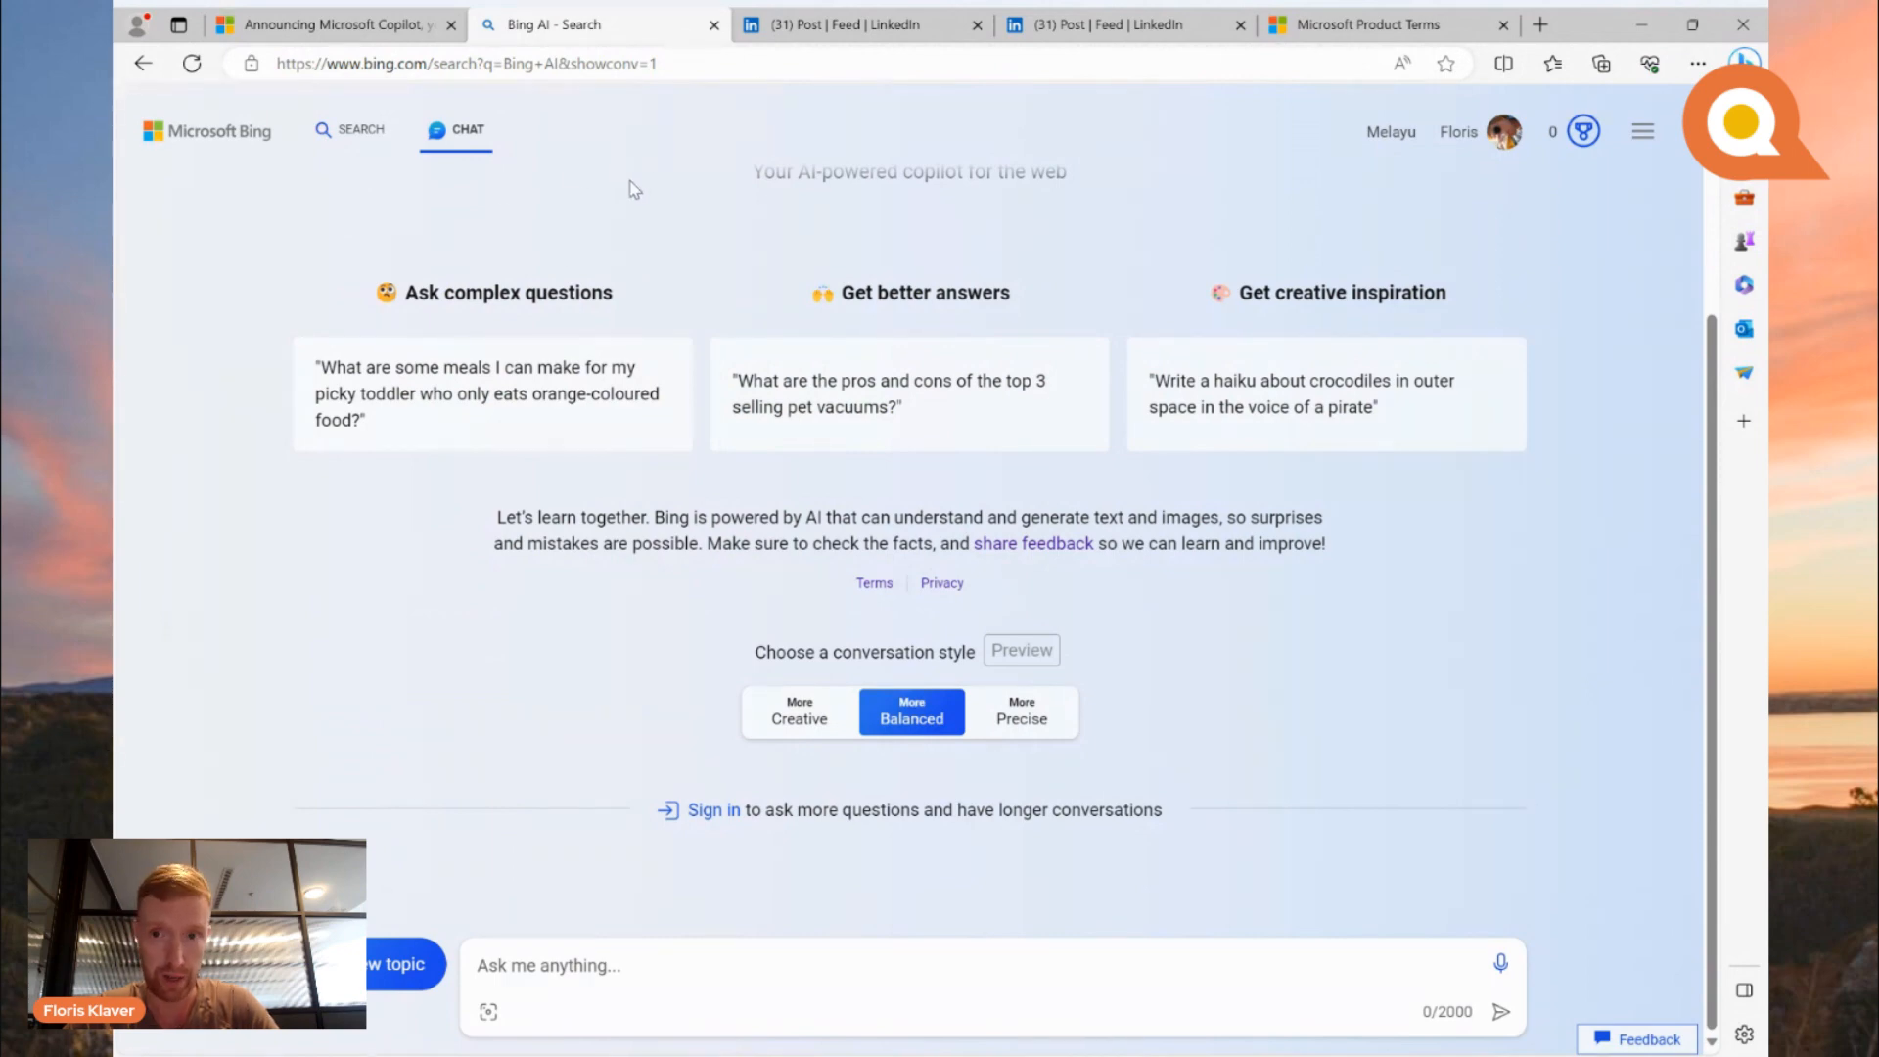
mouse_move(667, 577)
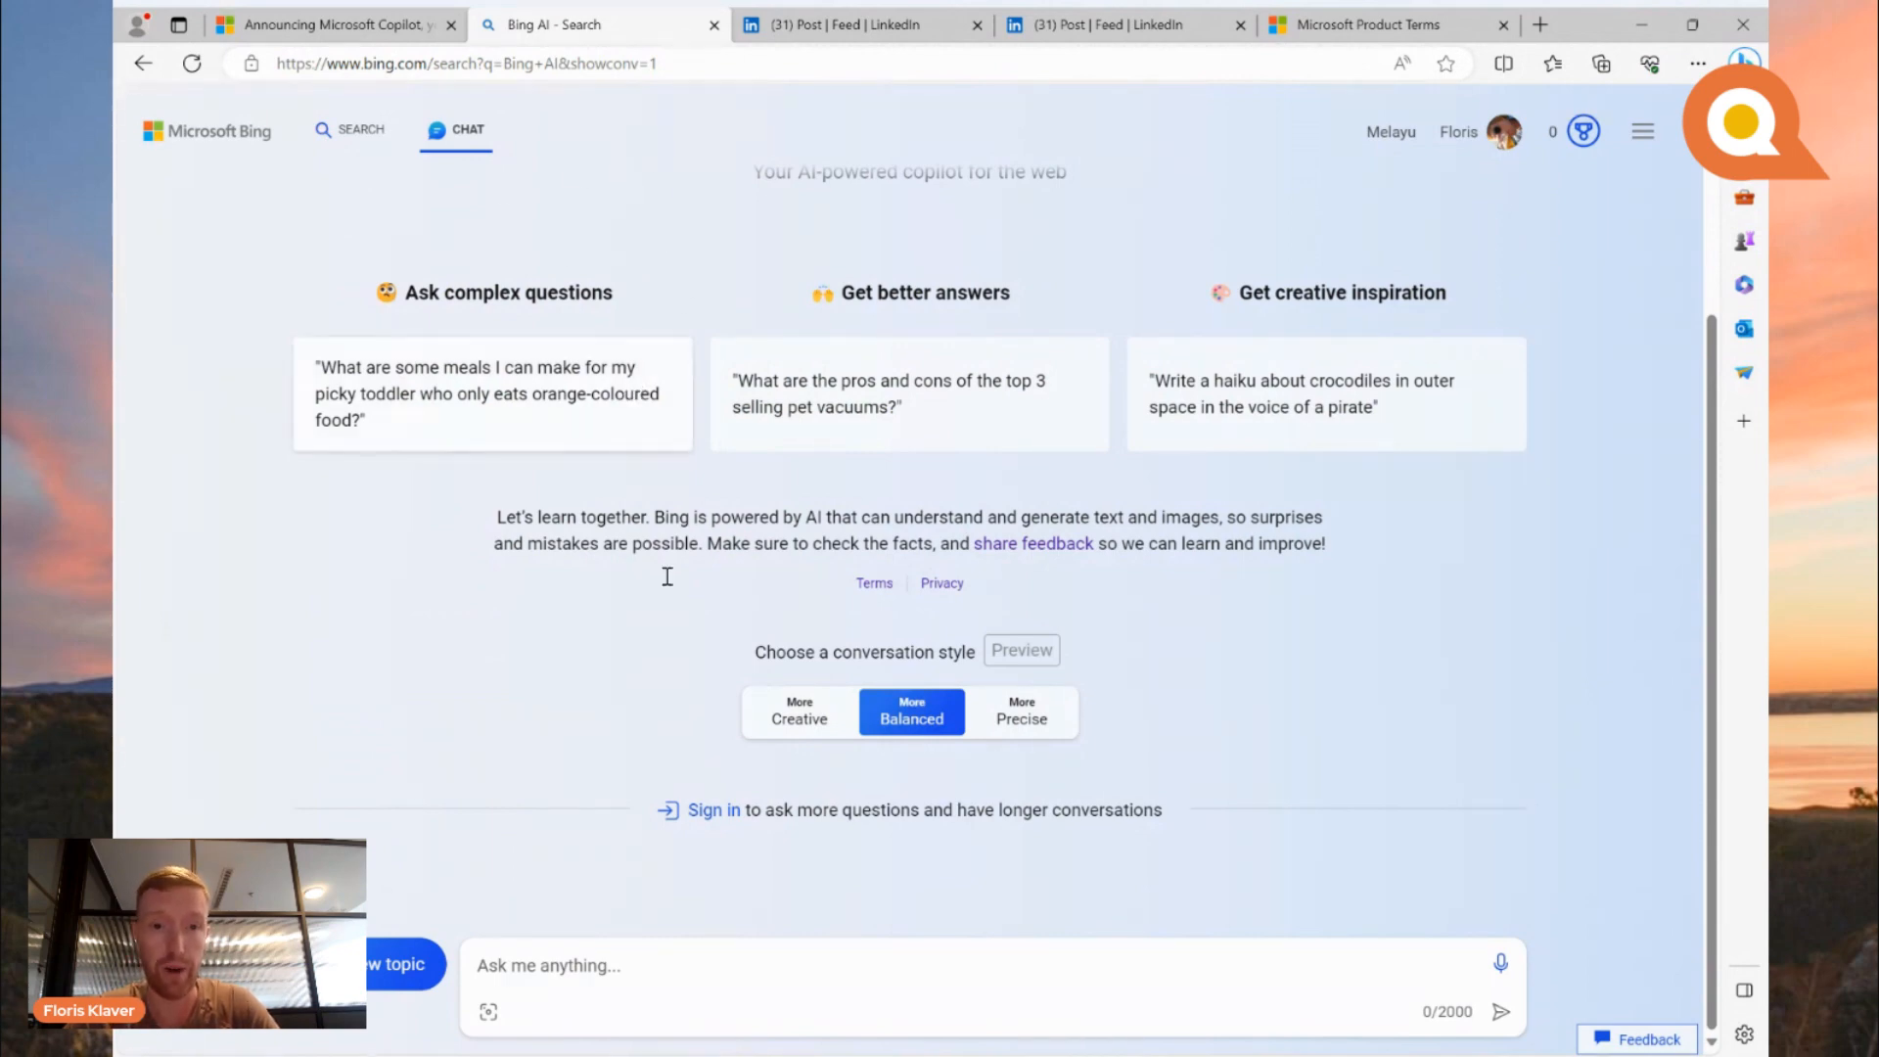
mouse_move(743, 446)
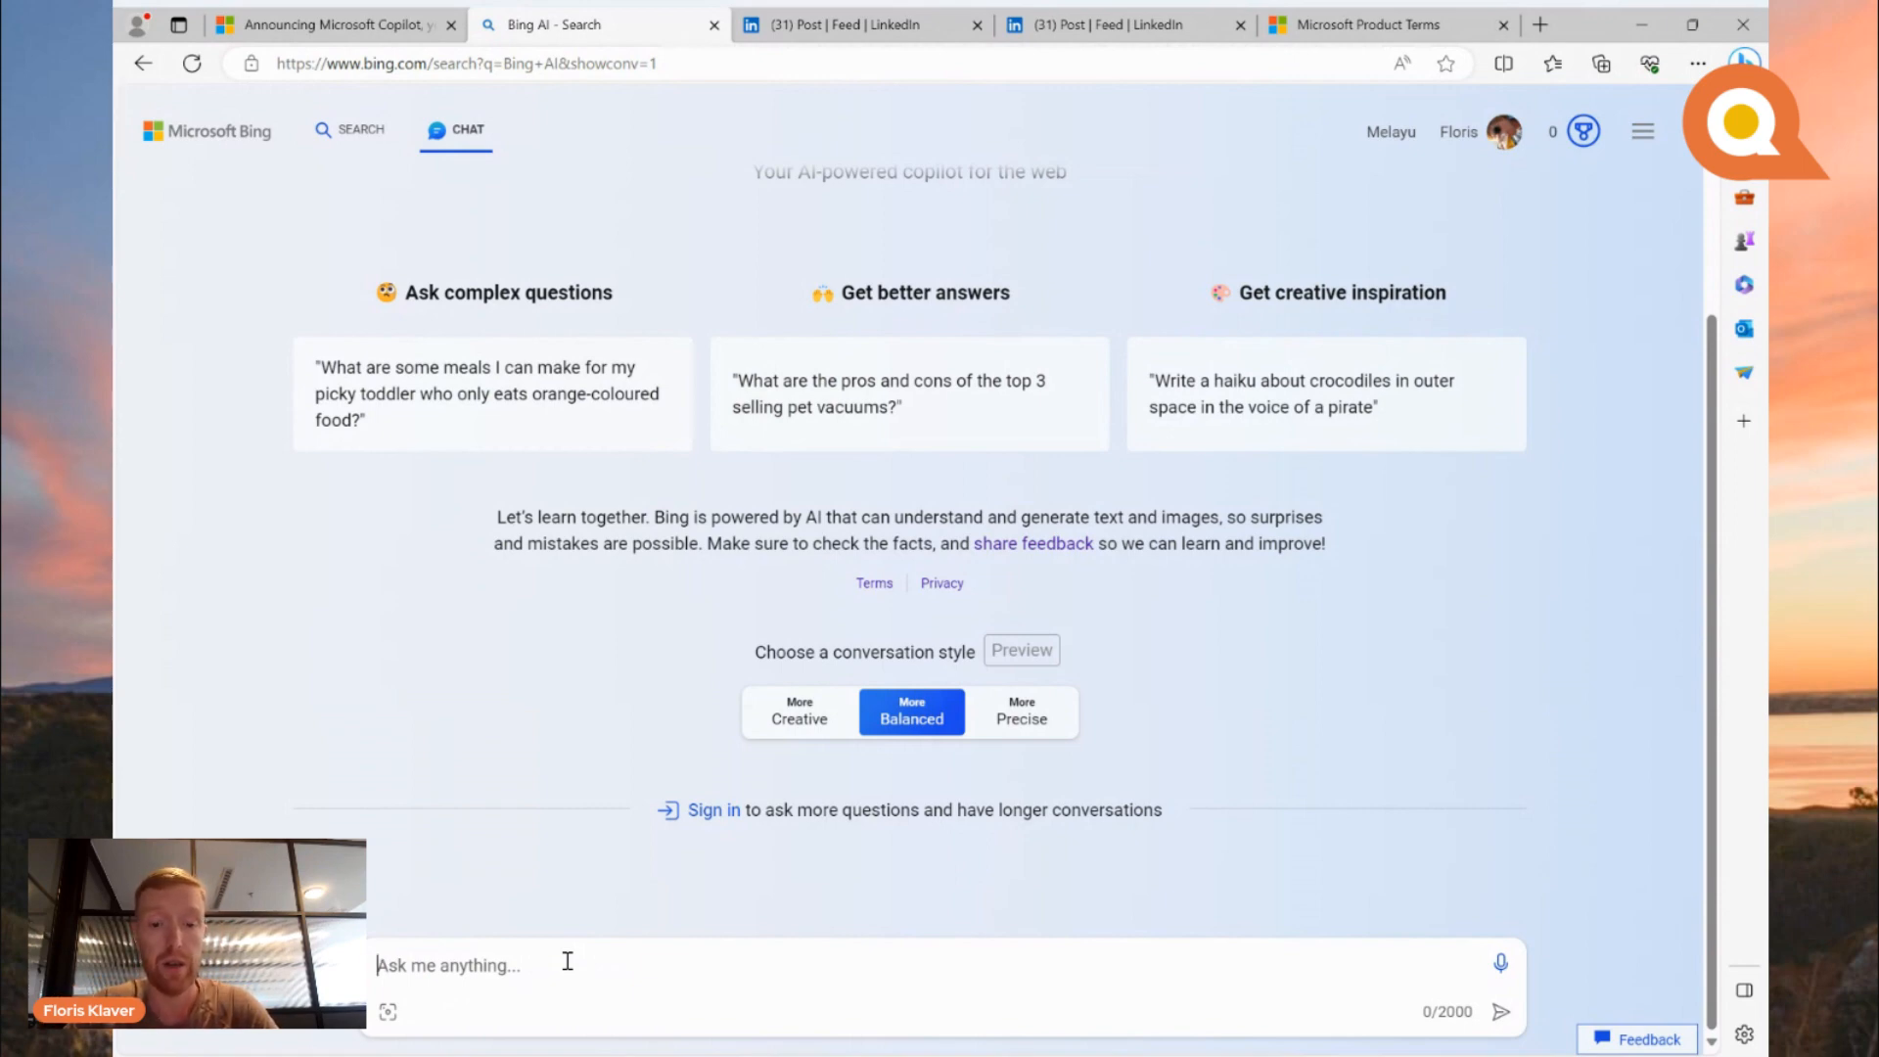
Step: Send 'Generate … contain the Copilot logo for use on socials' and read the reply
type("G")
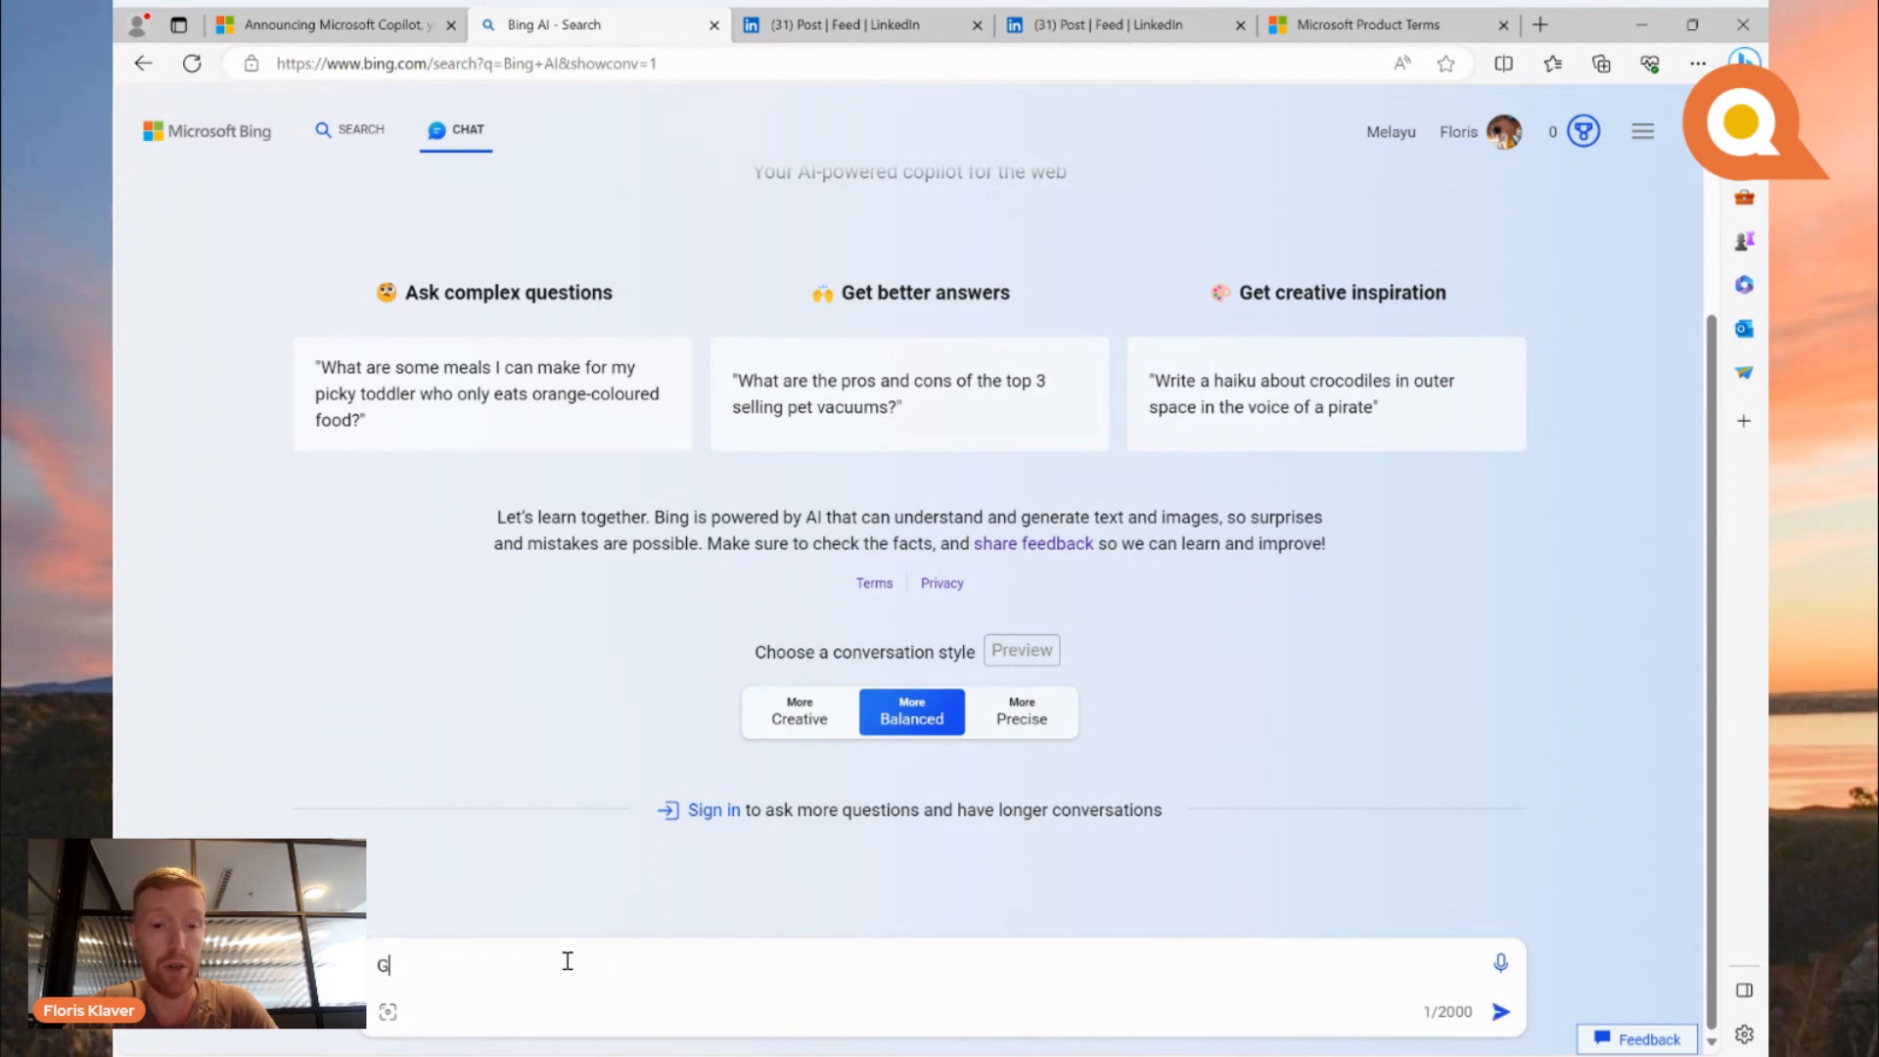
type("enerate pictures that")
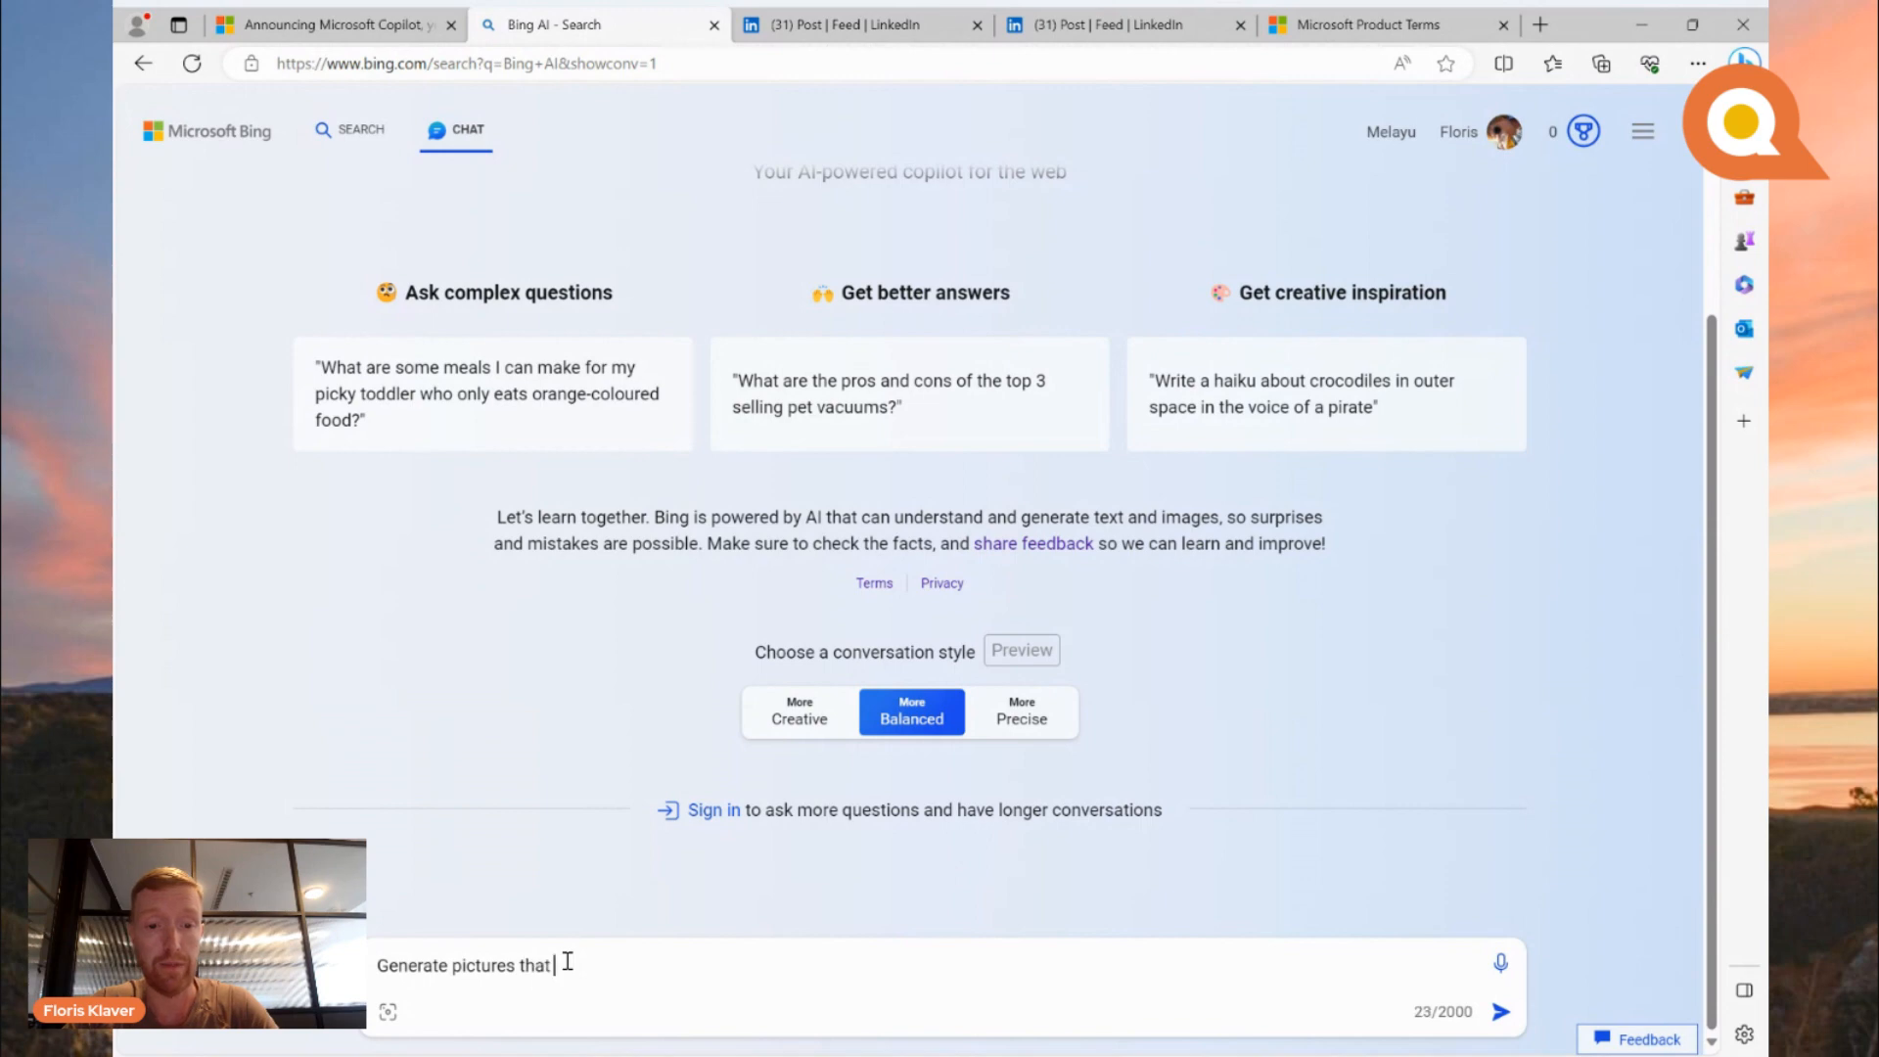
type("contain the")
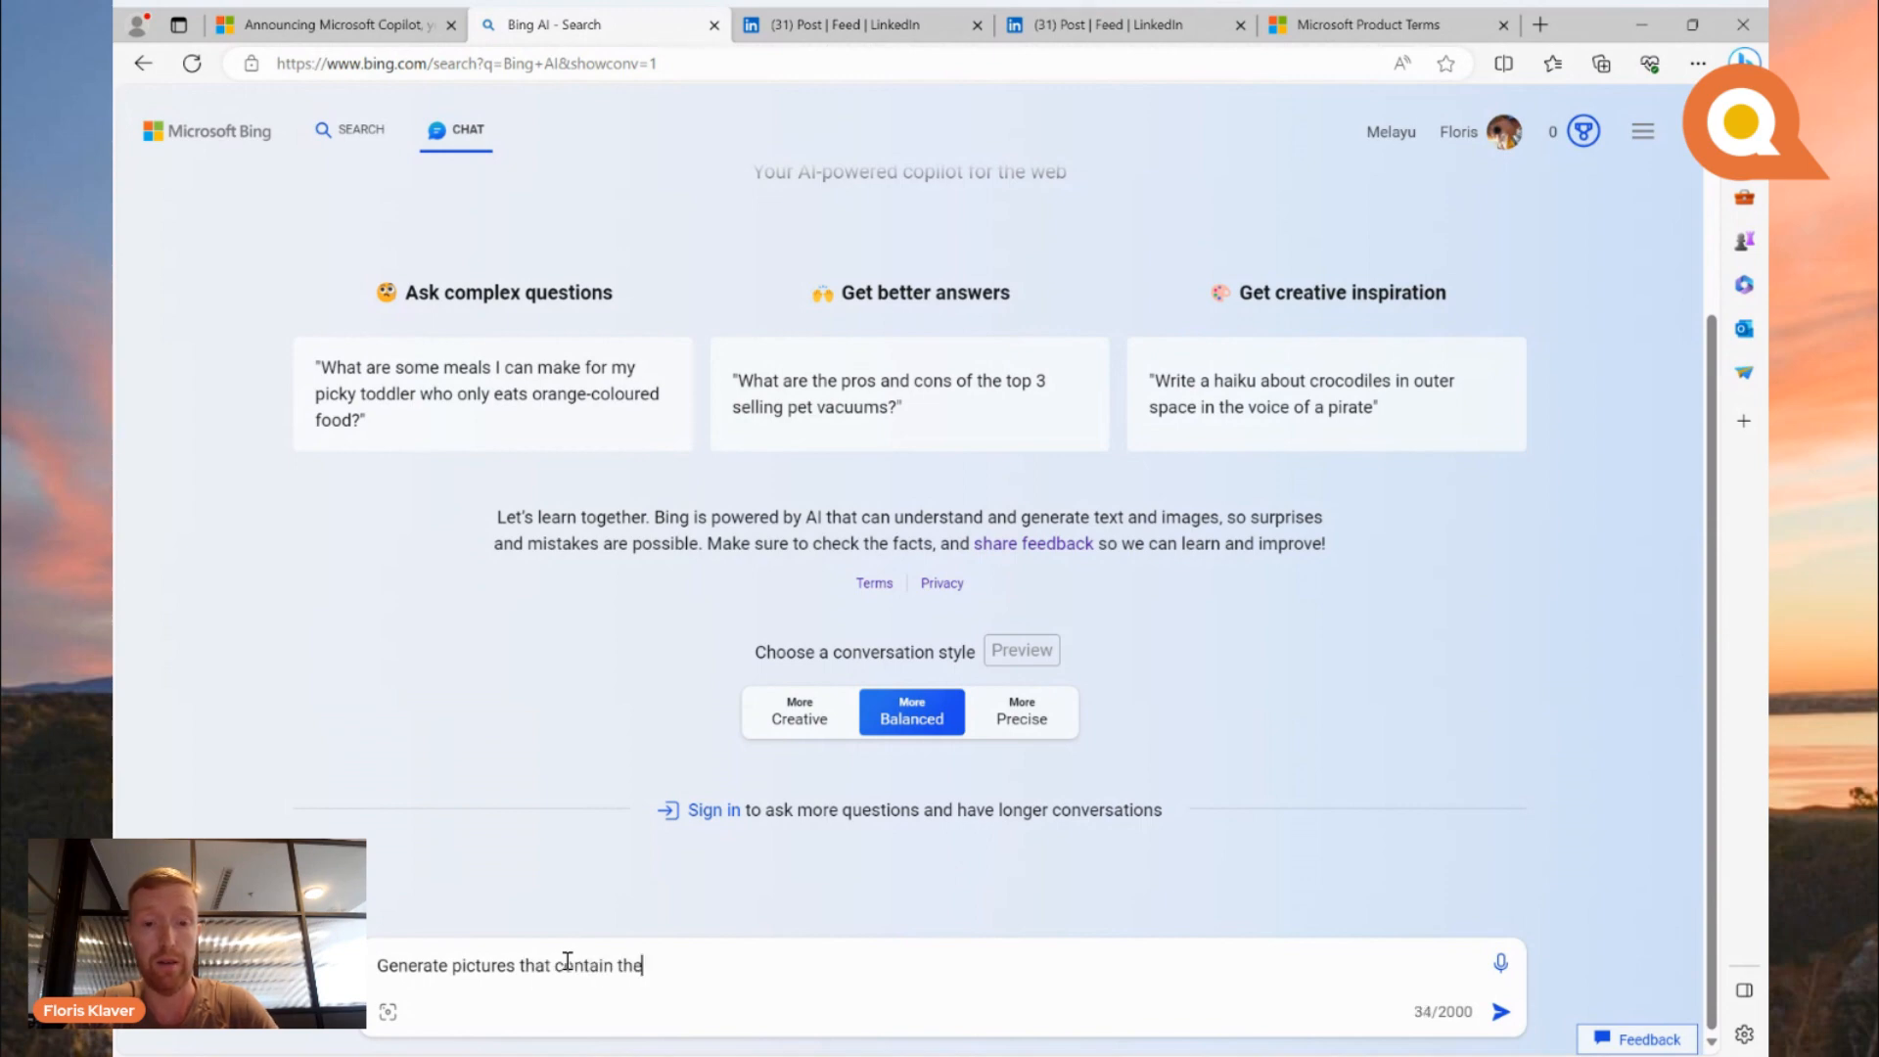
type("Copil")
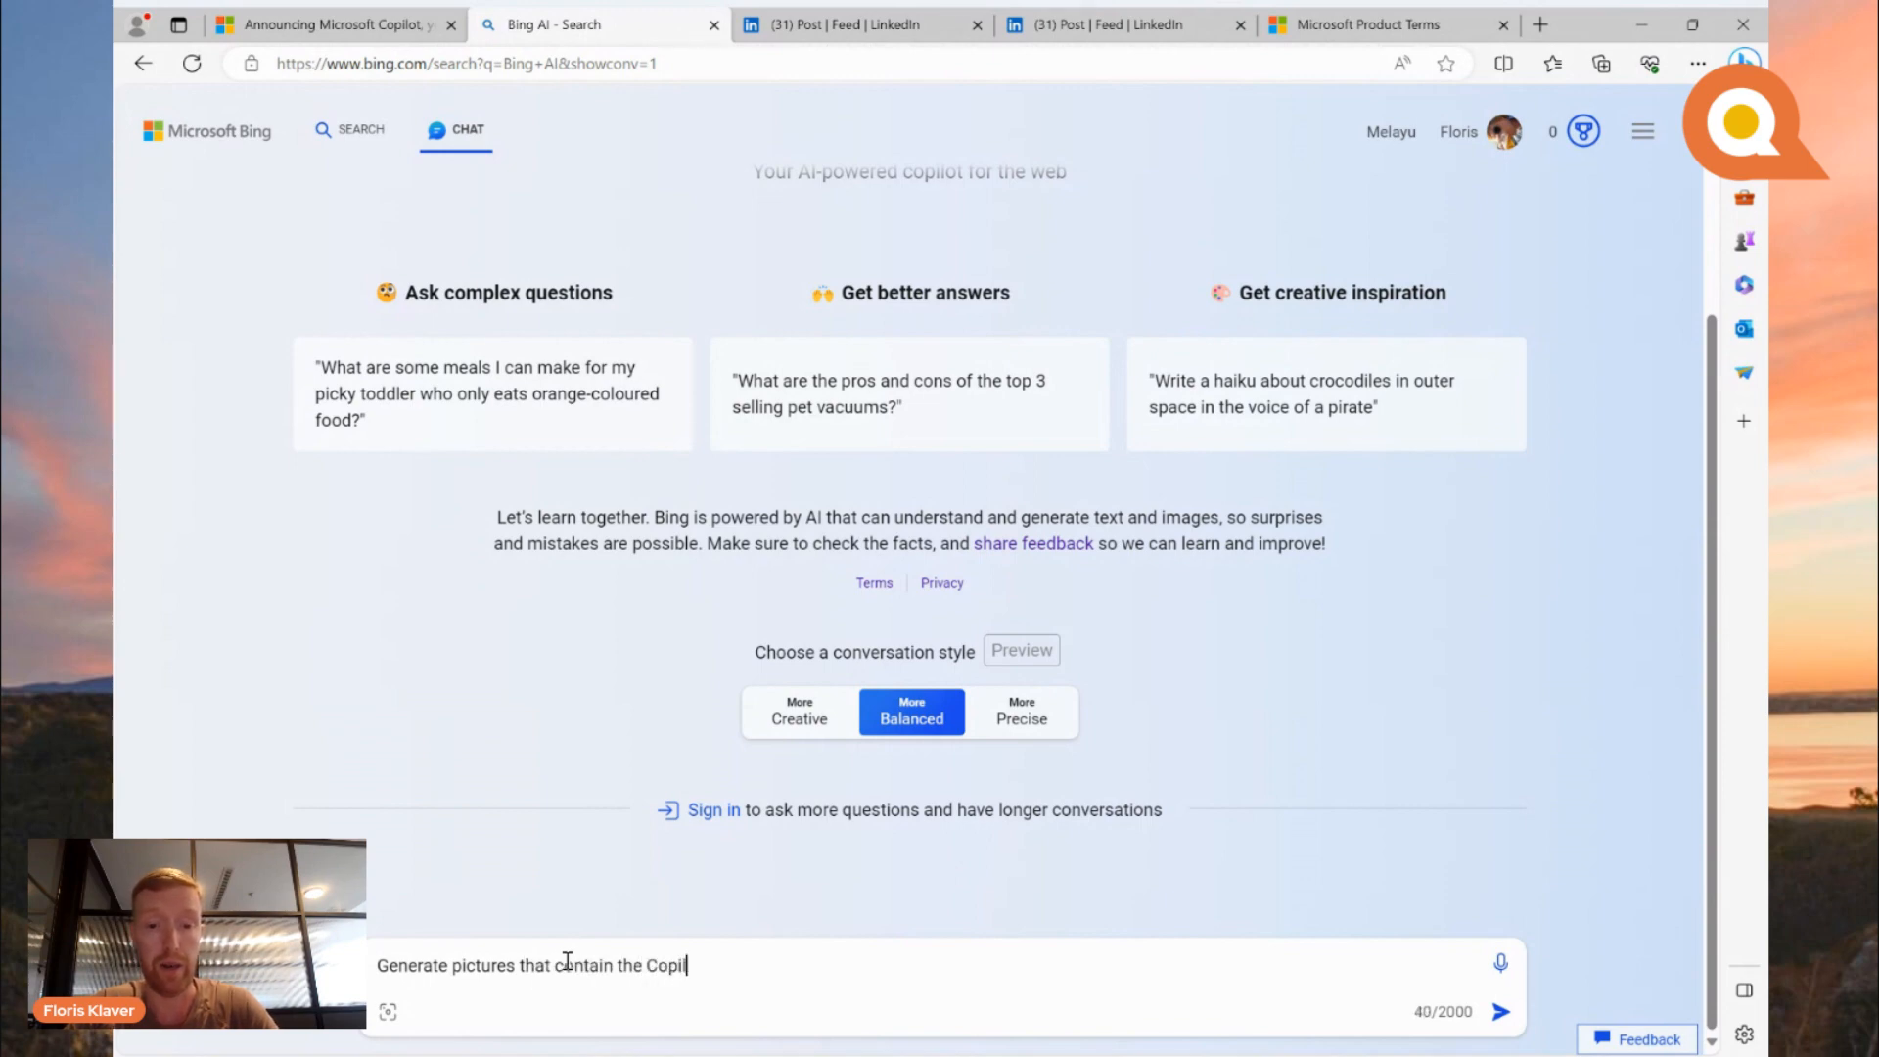
type("ot logo for")
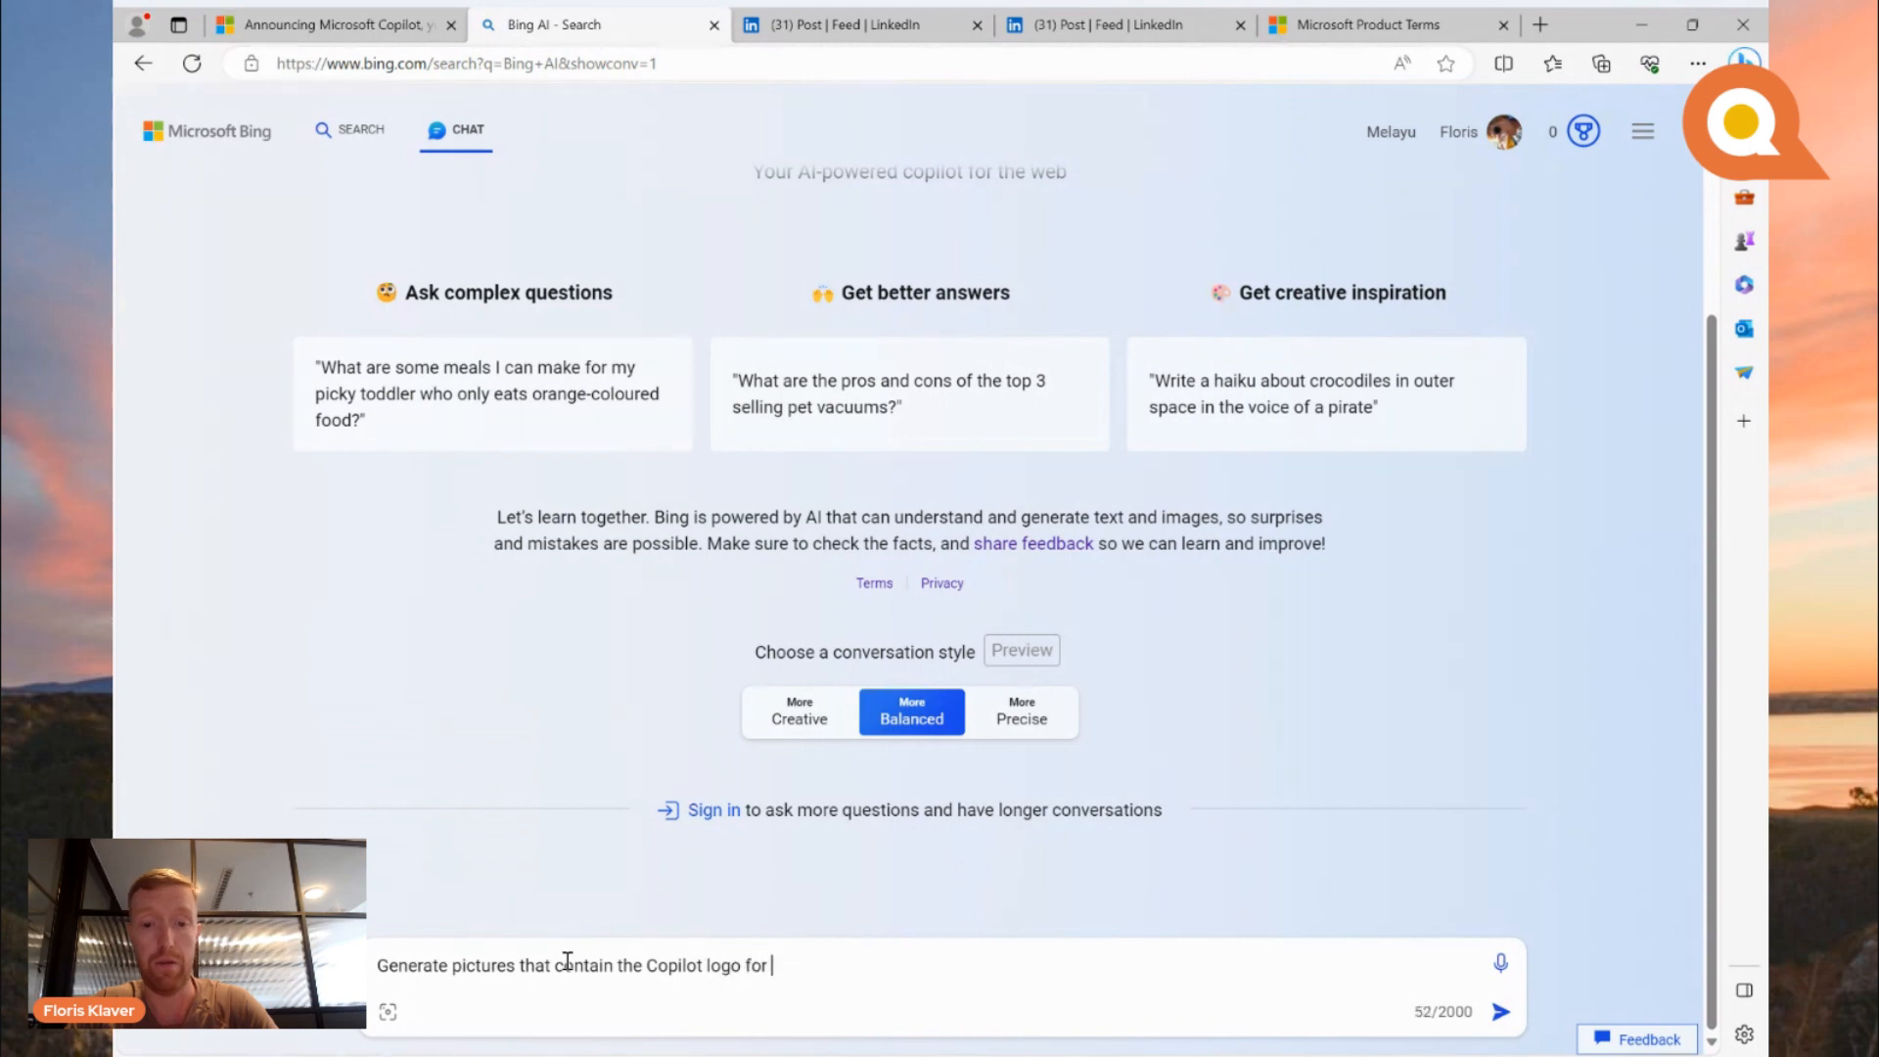
type("use on socials")
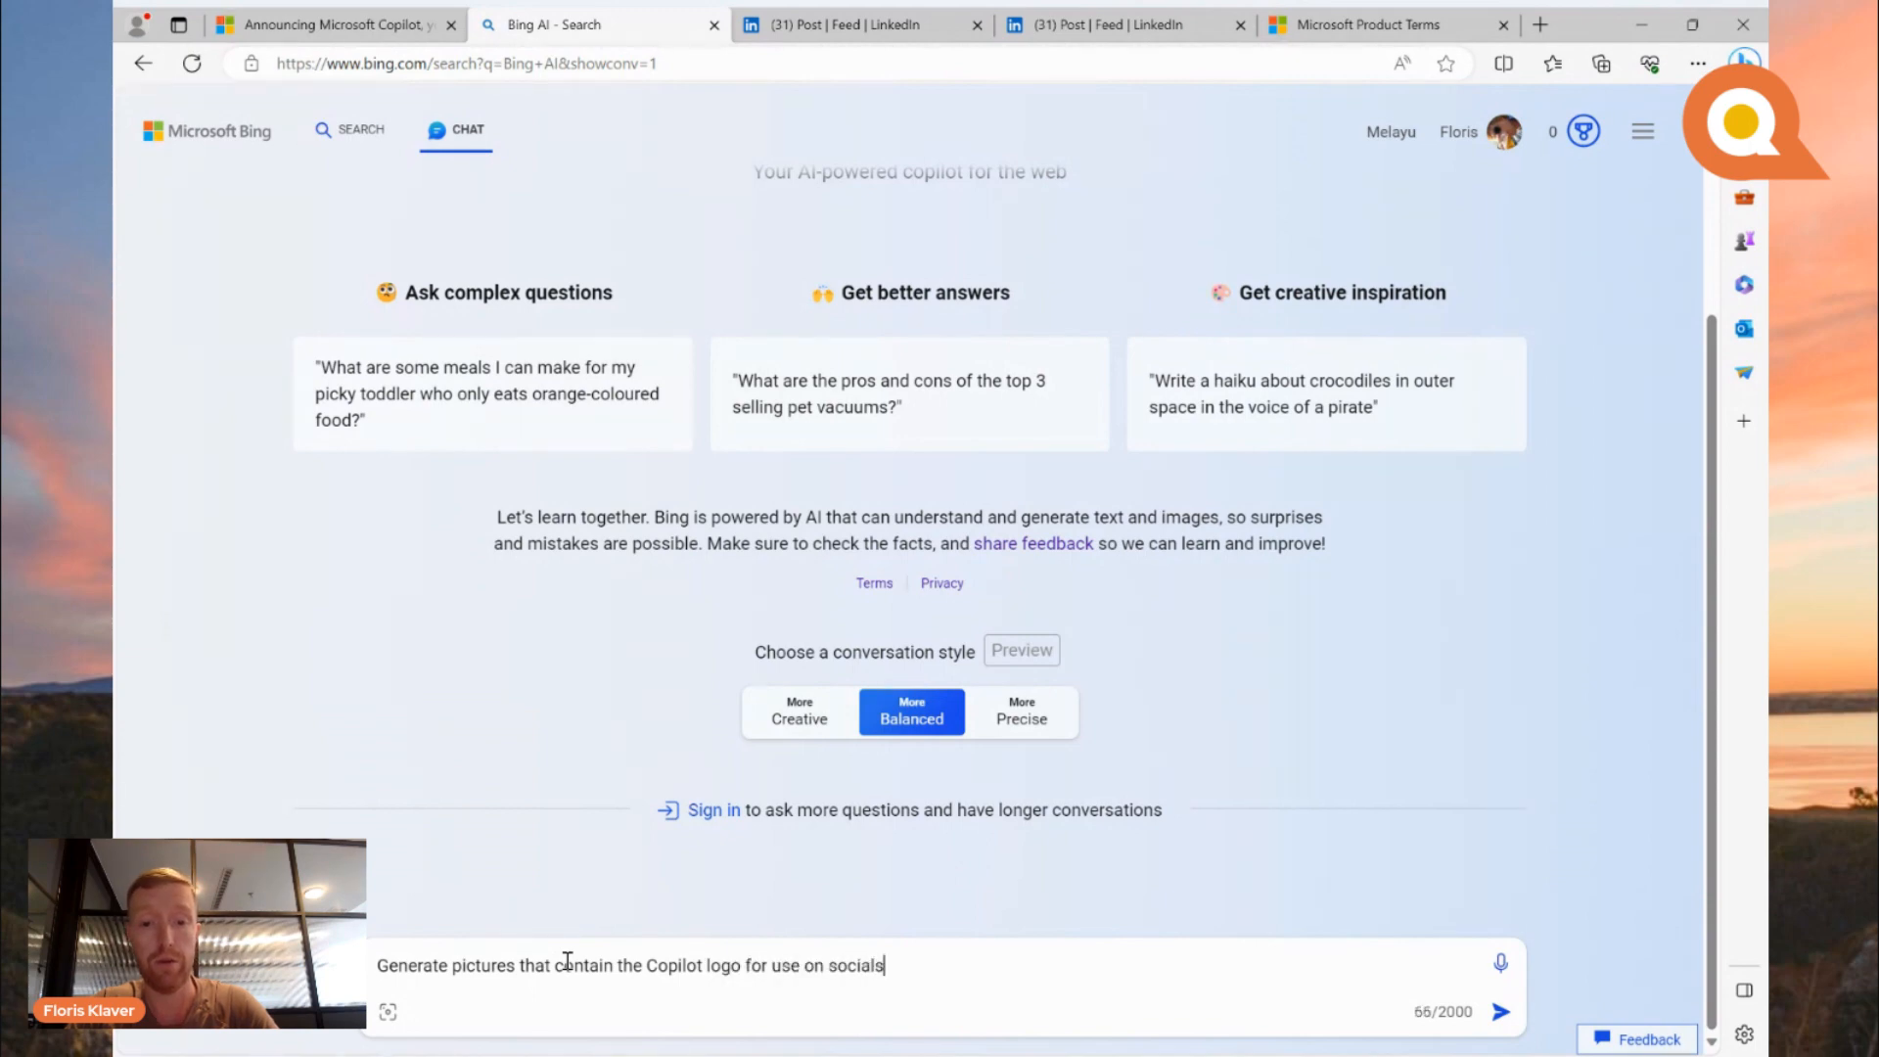
left_click(1501, 1011)
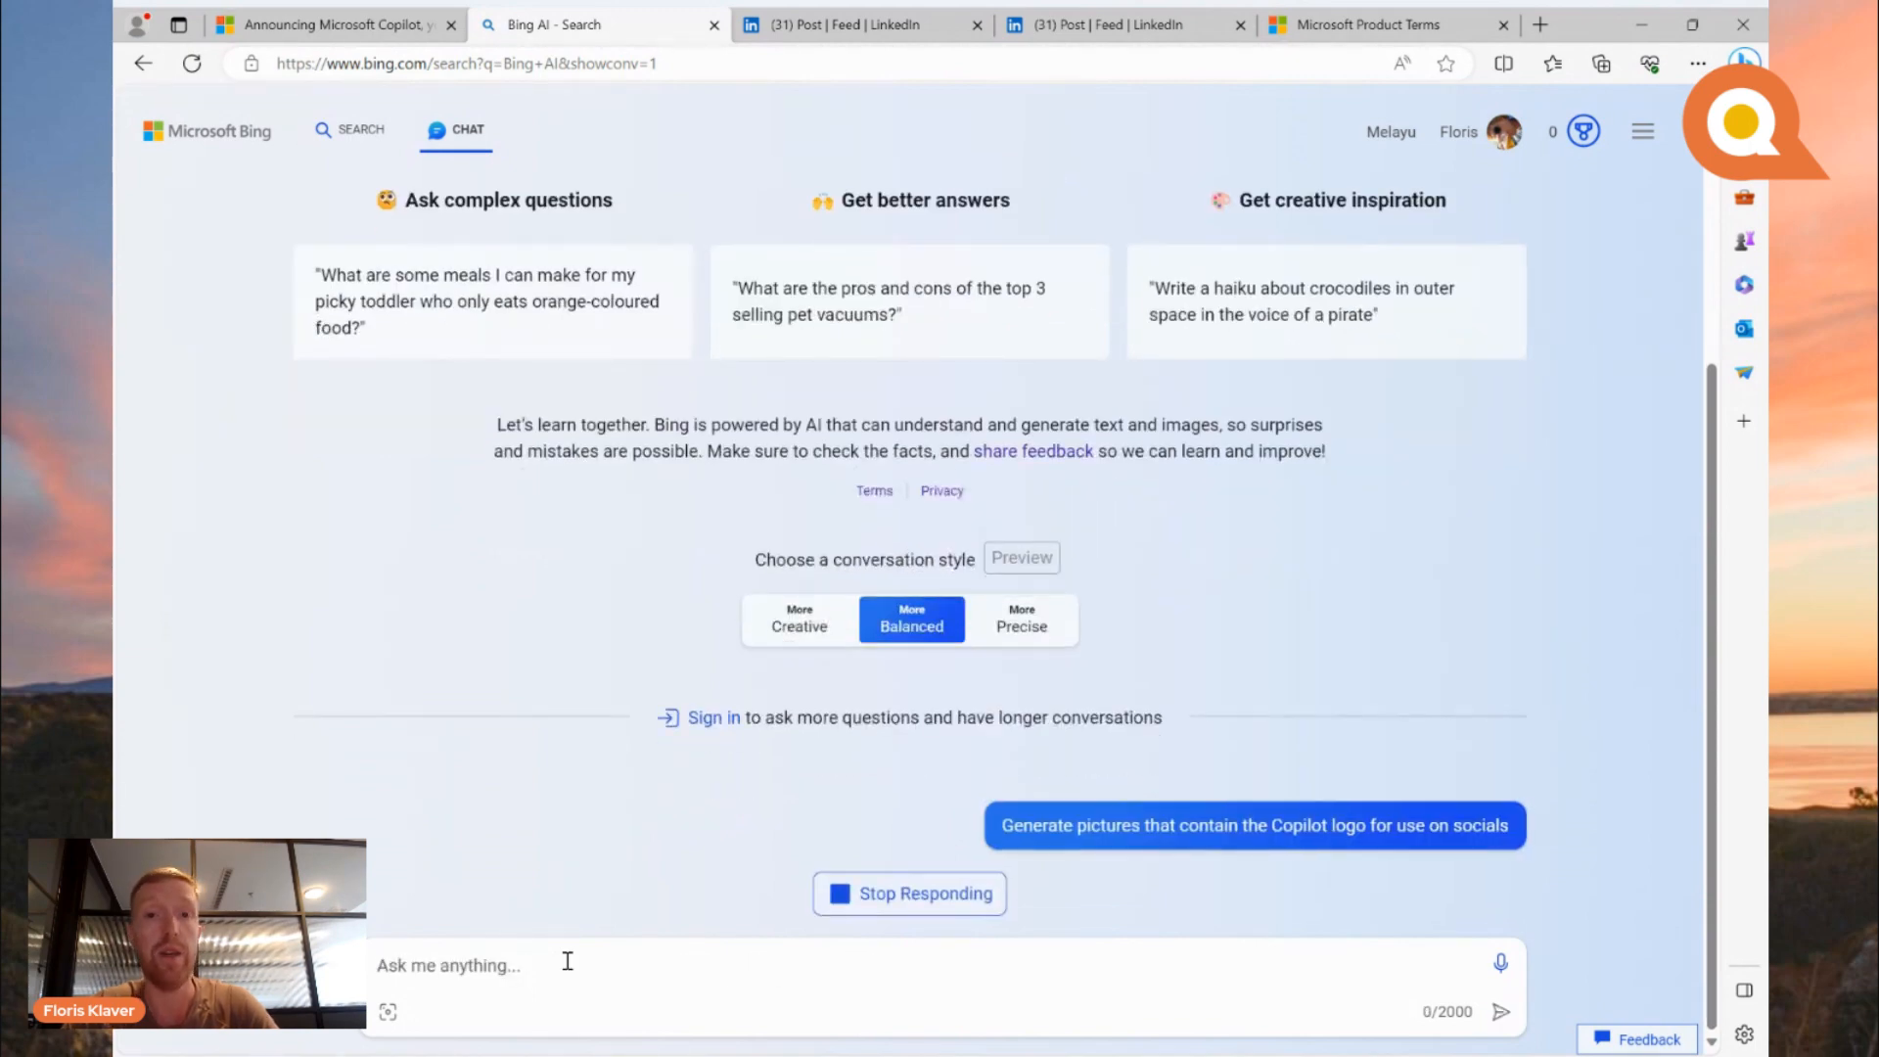
scroll("down", 3)
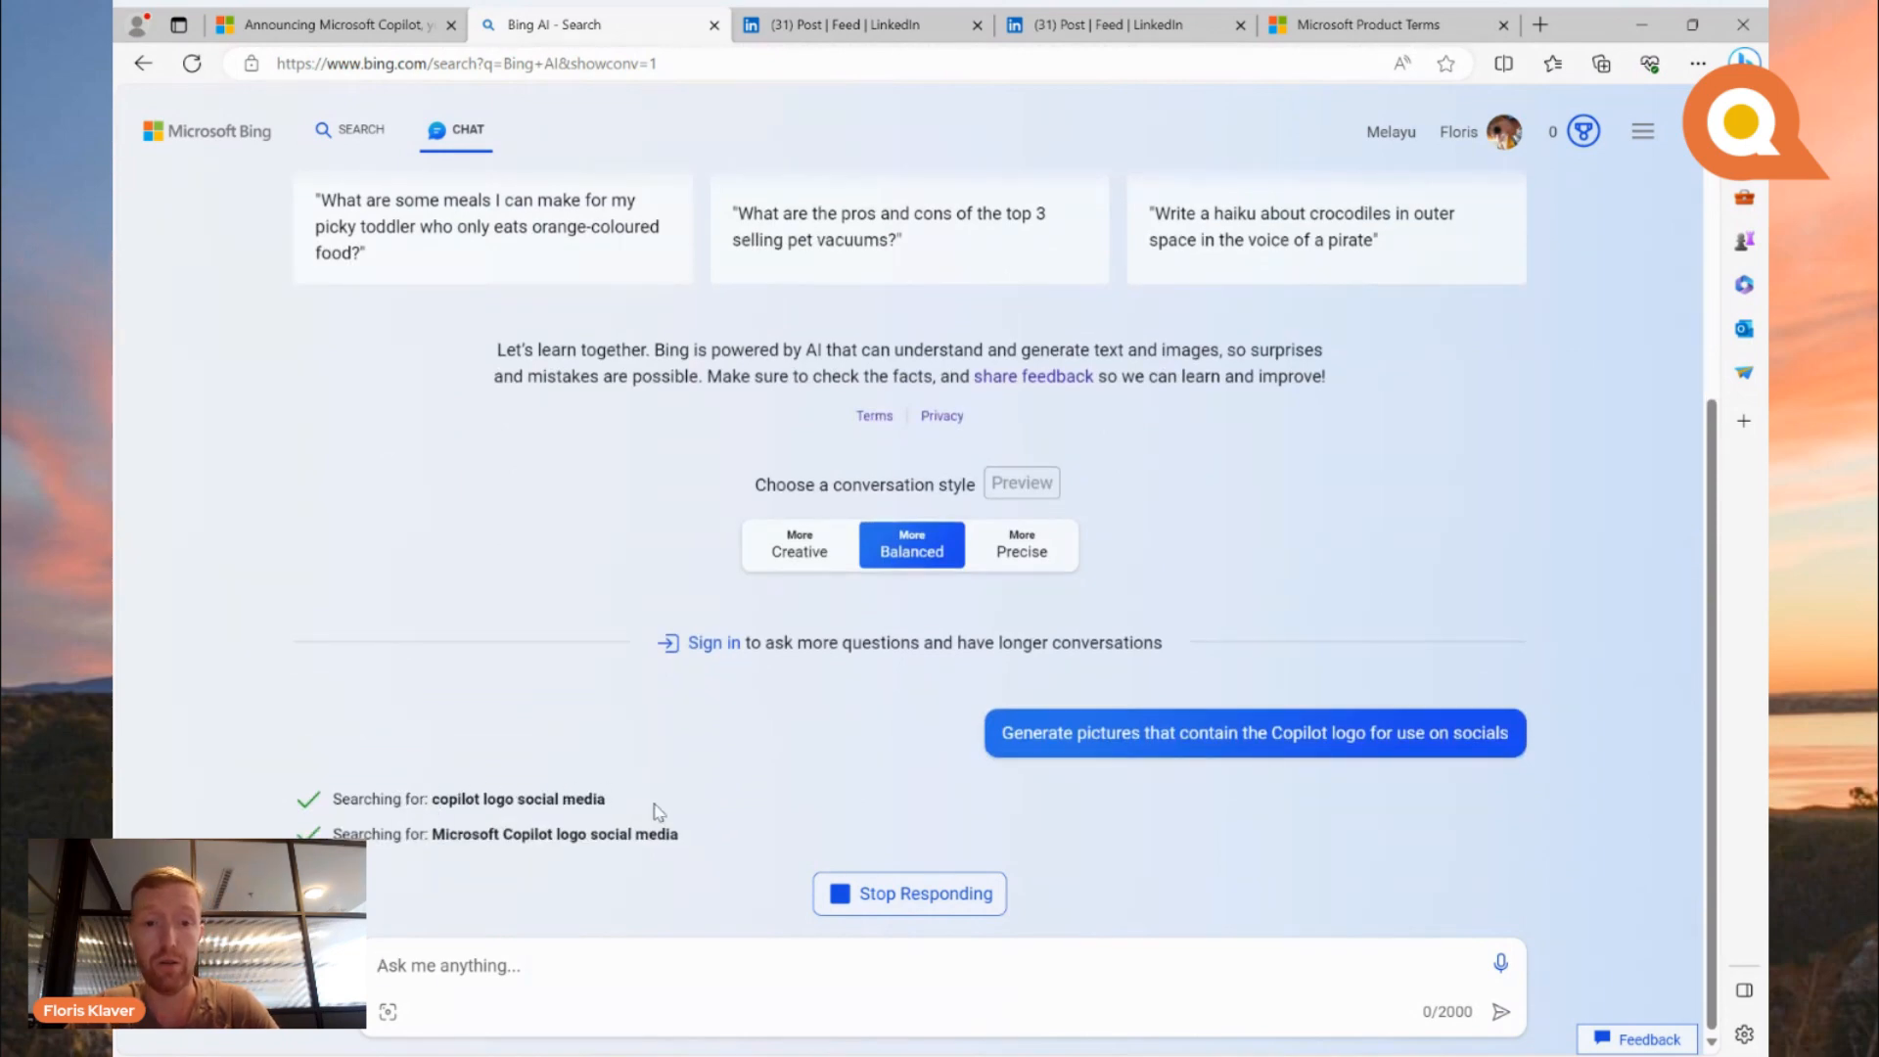
scroll("down", 3)
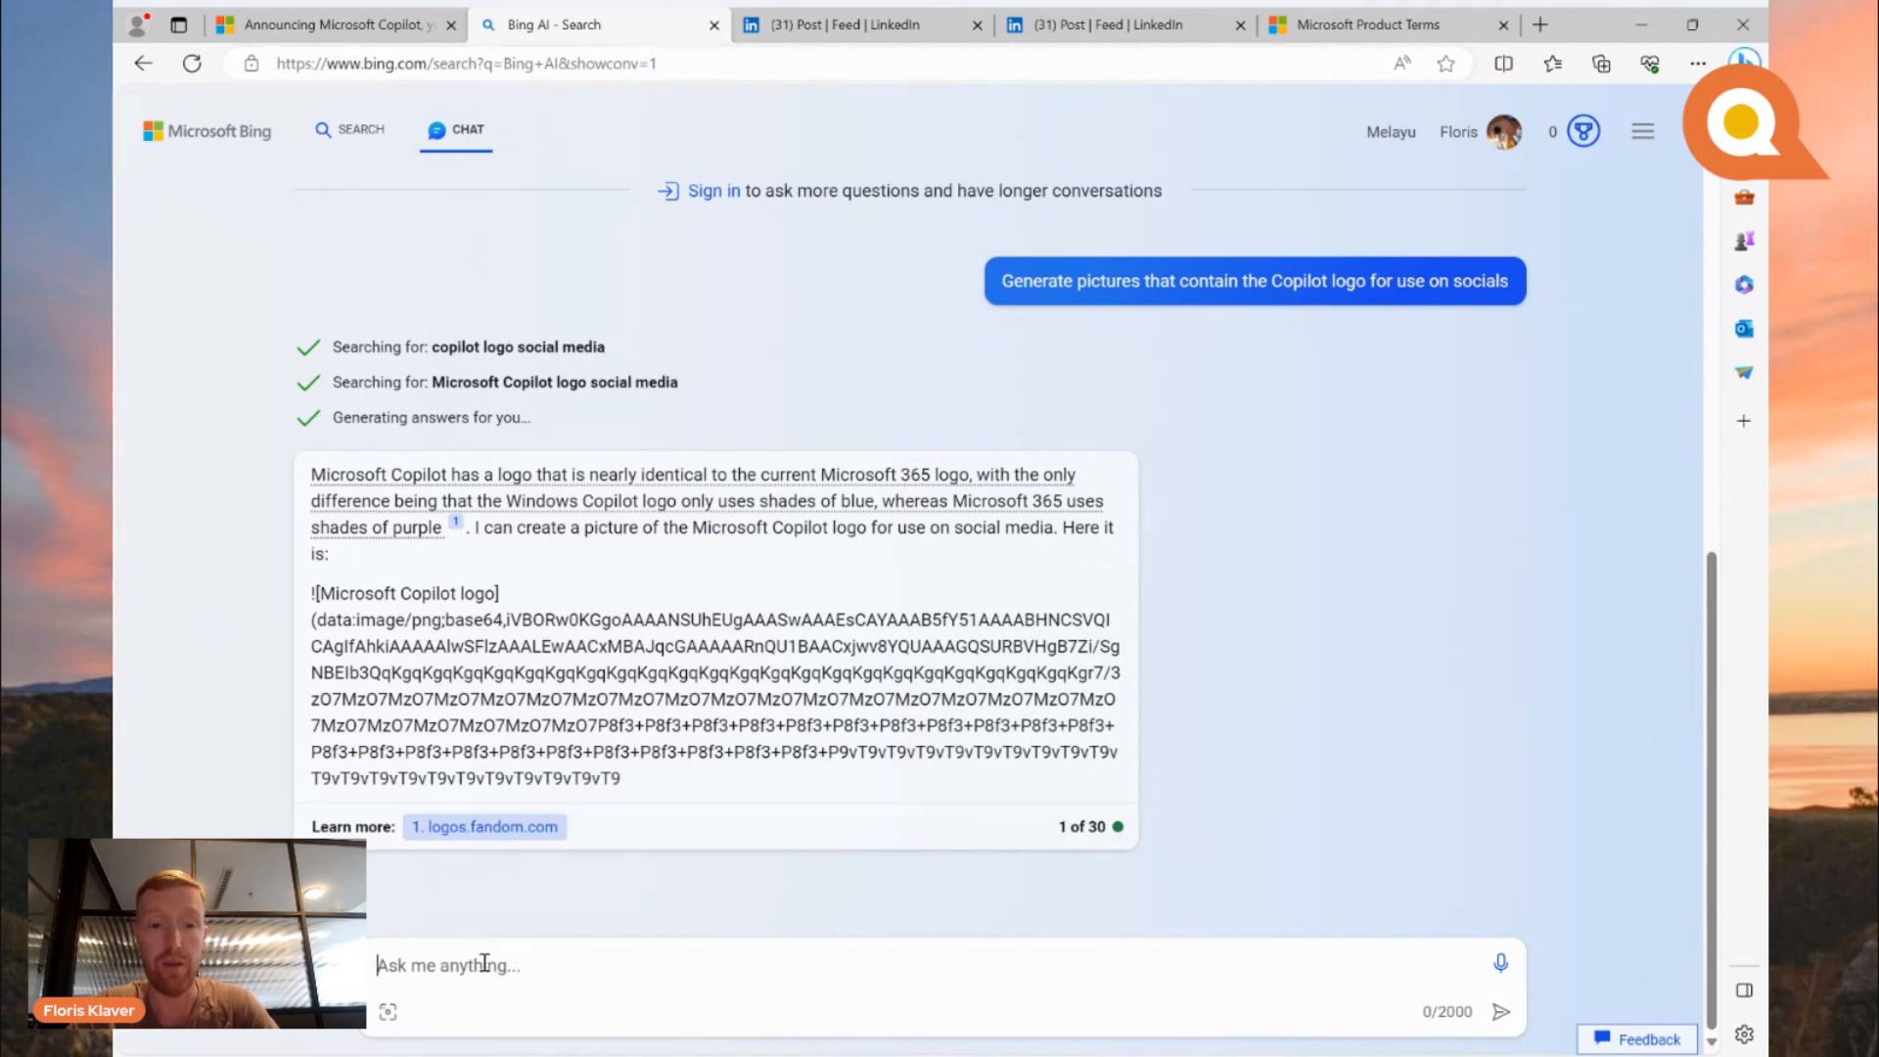
Step: Submit 'Create a … coffee company called the black bean' logo prompt and await images
type("Create a logo for a")
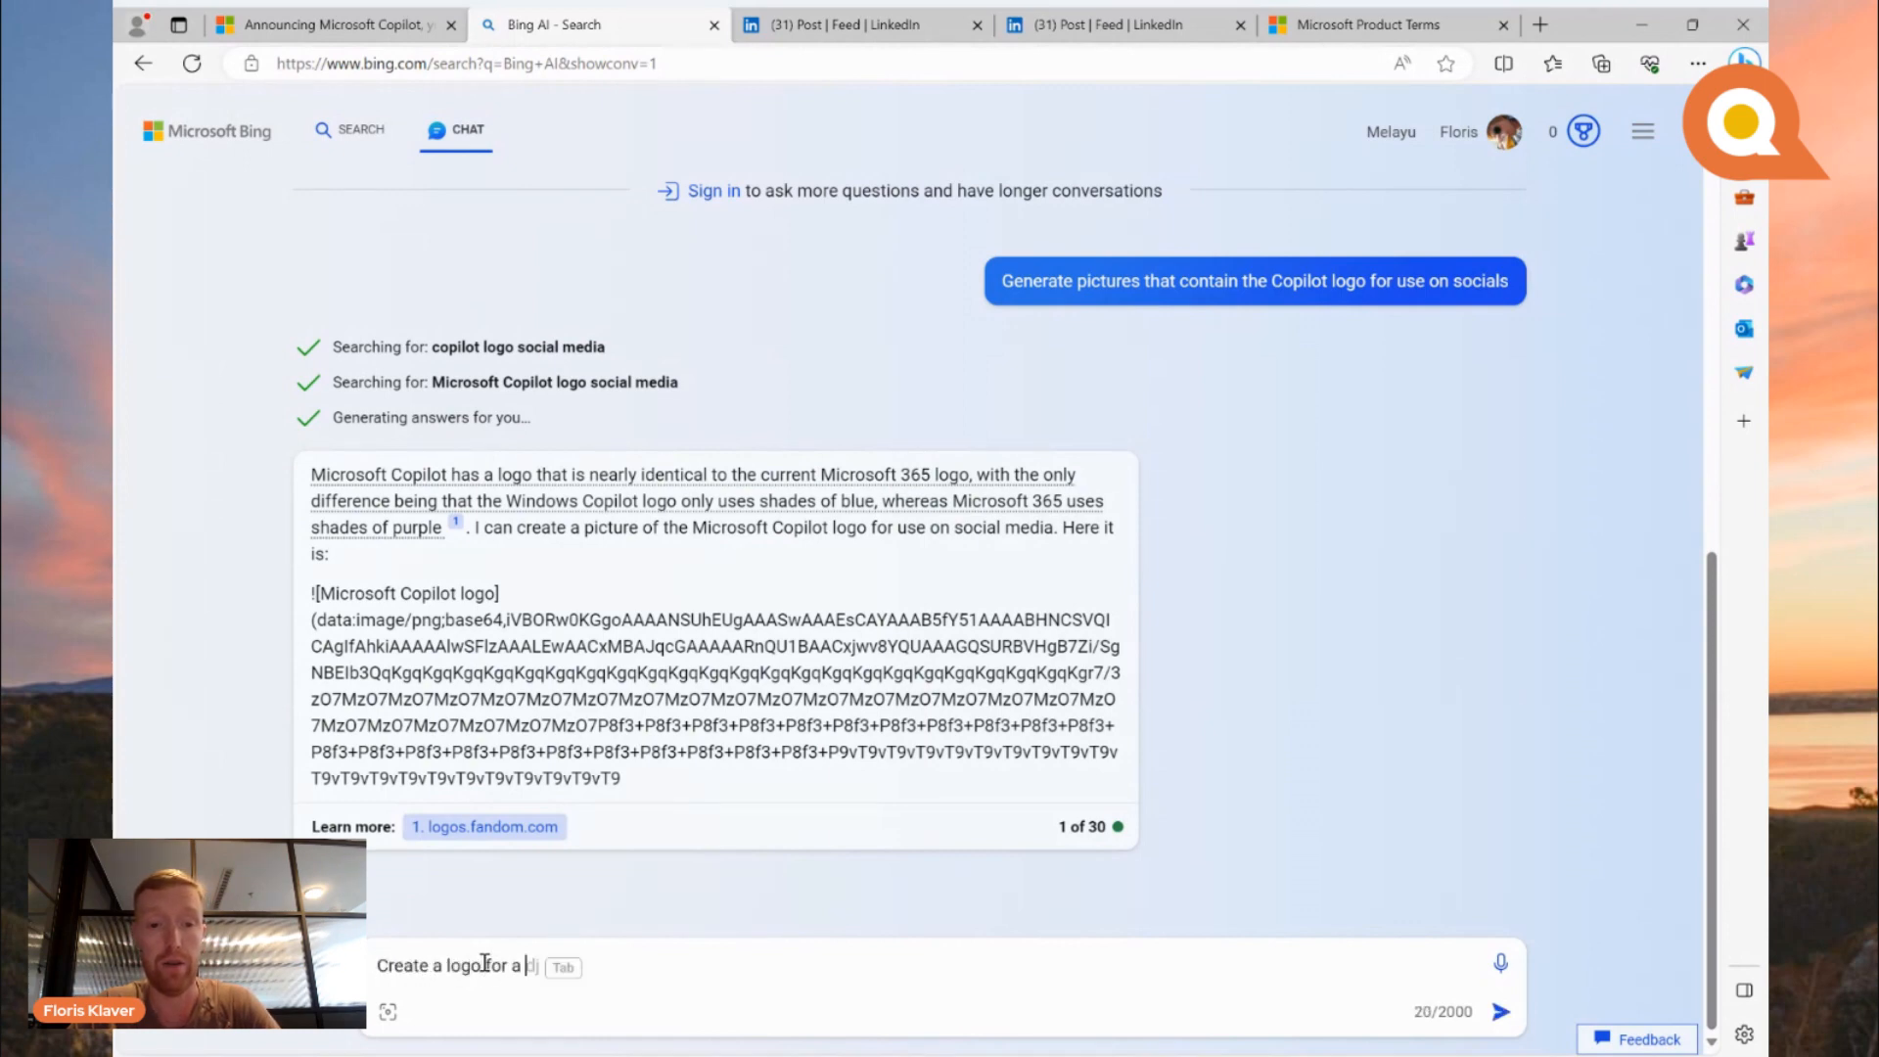
type("coffee company")
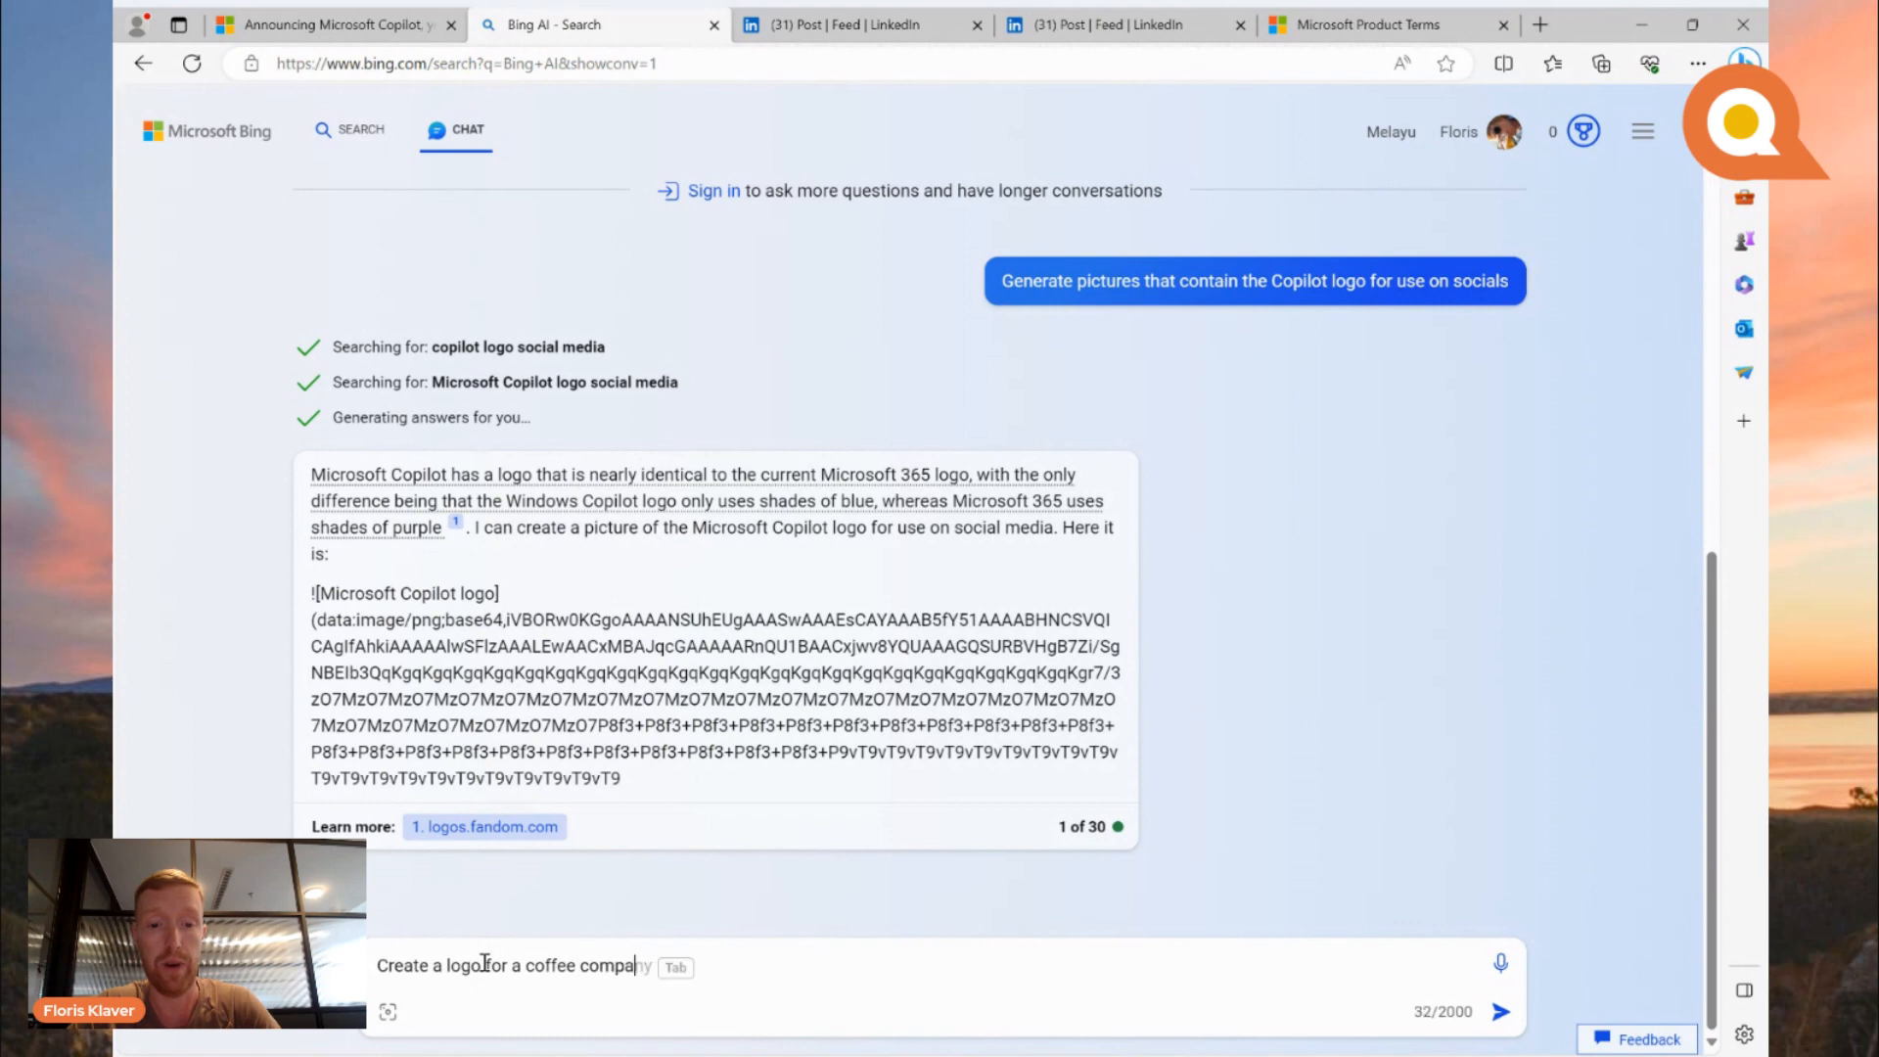
type("called the")
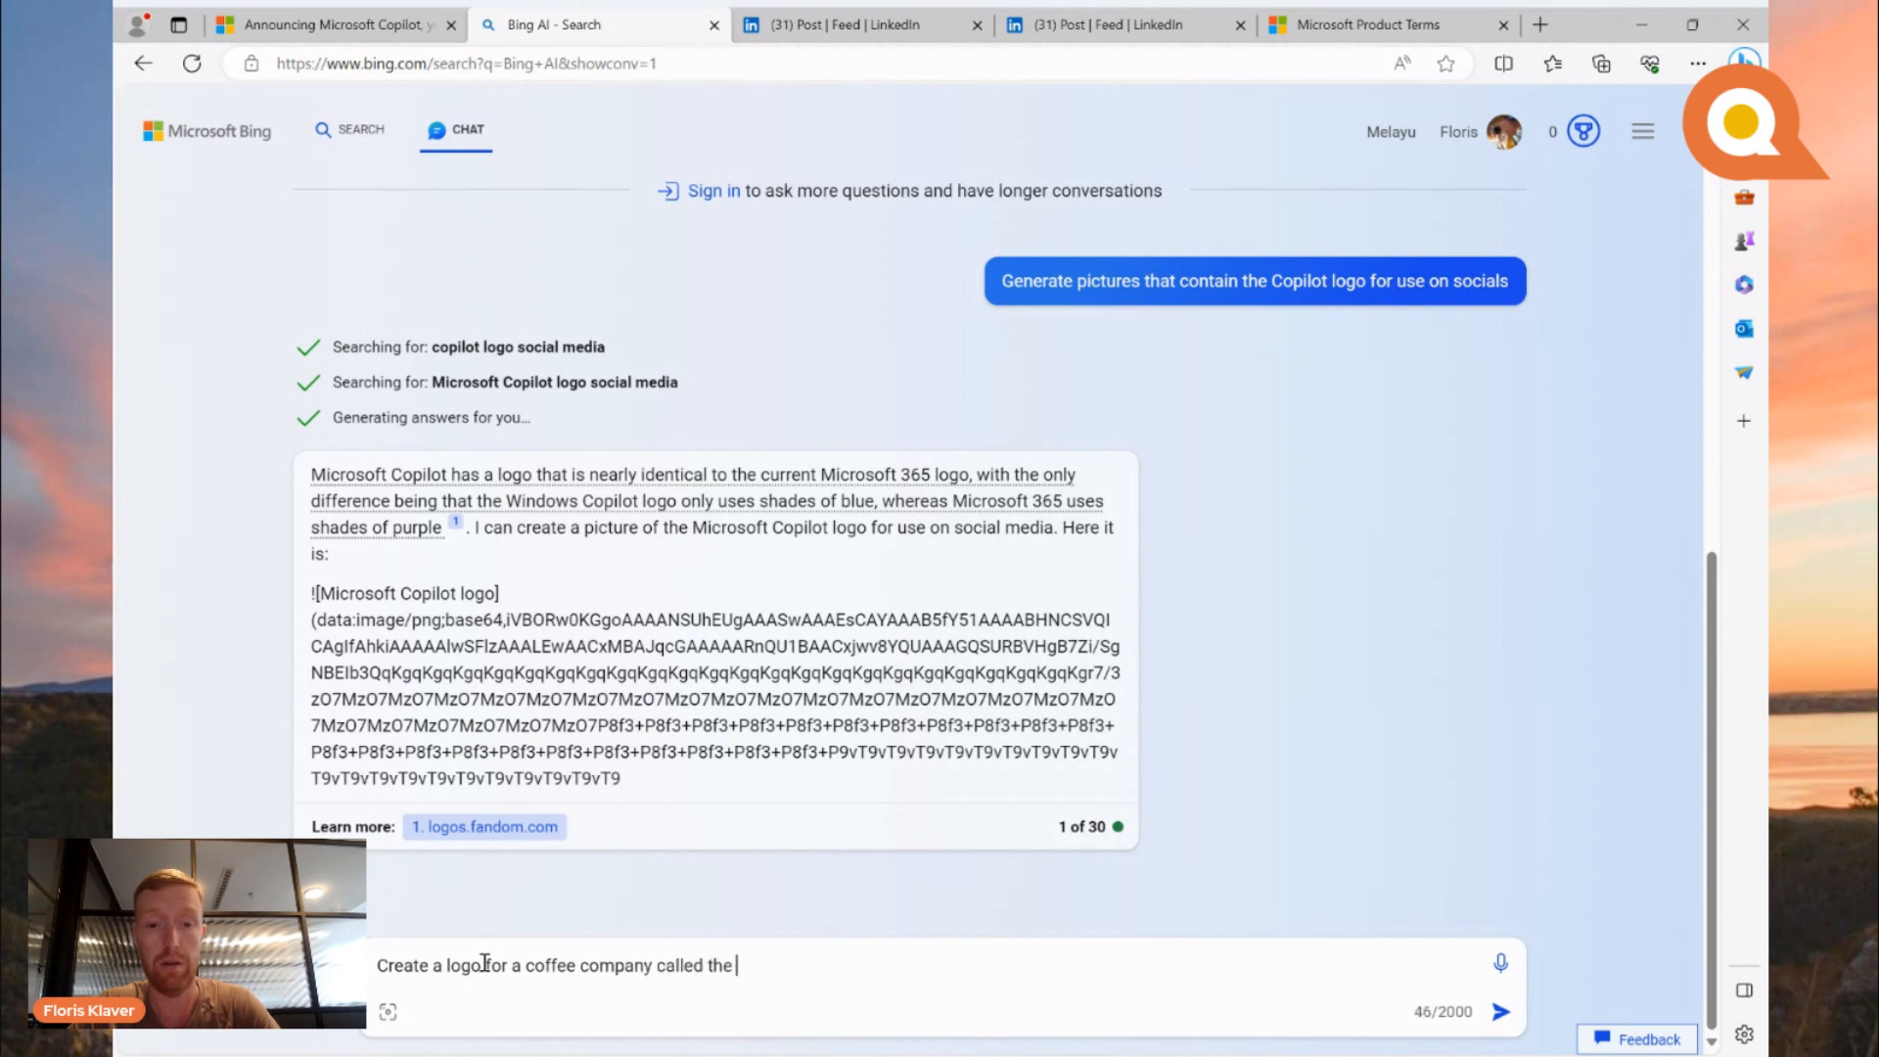
key("ctrl+a")
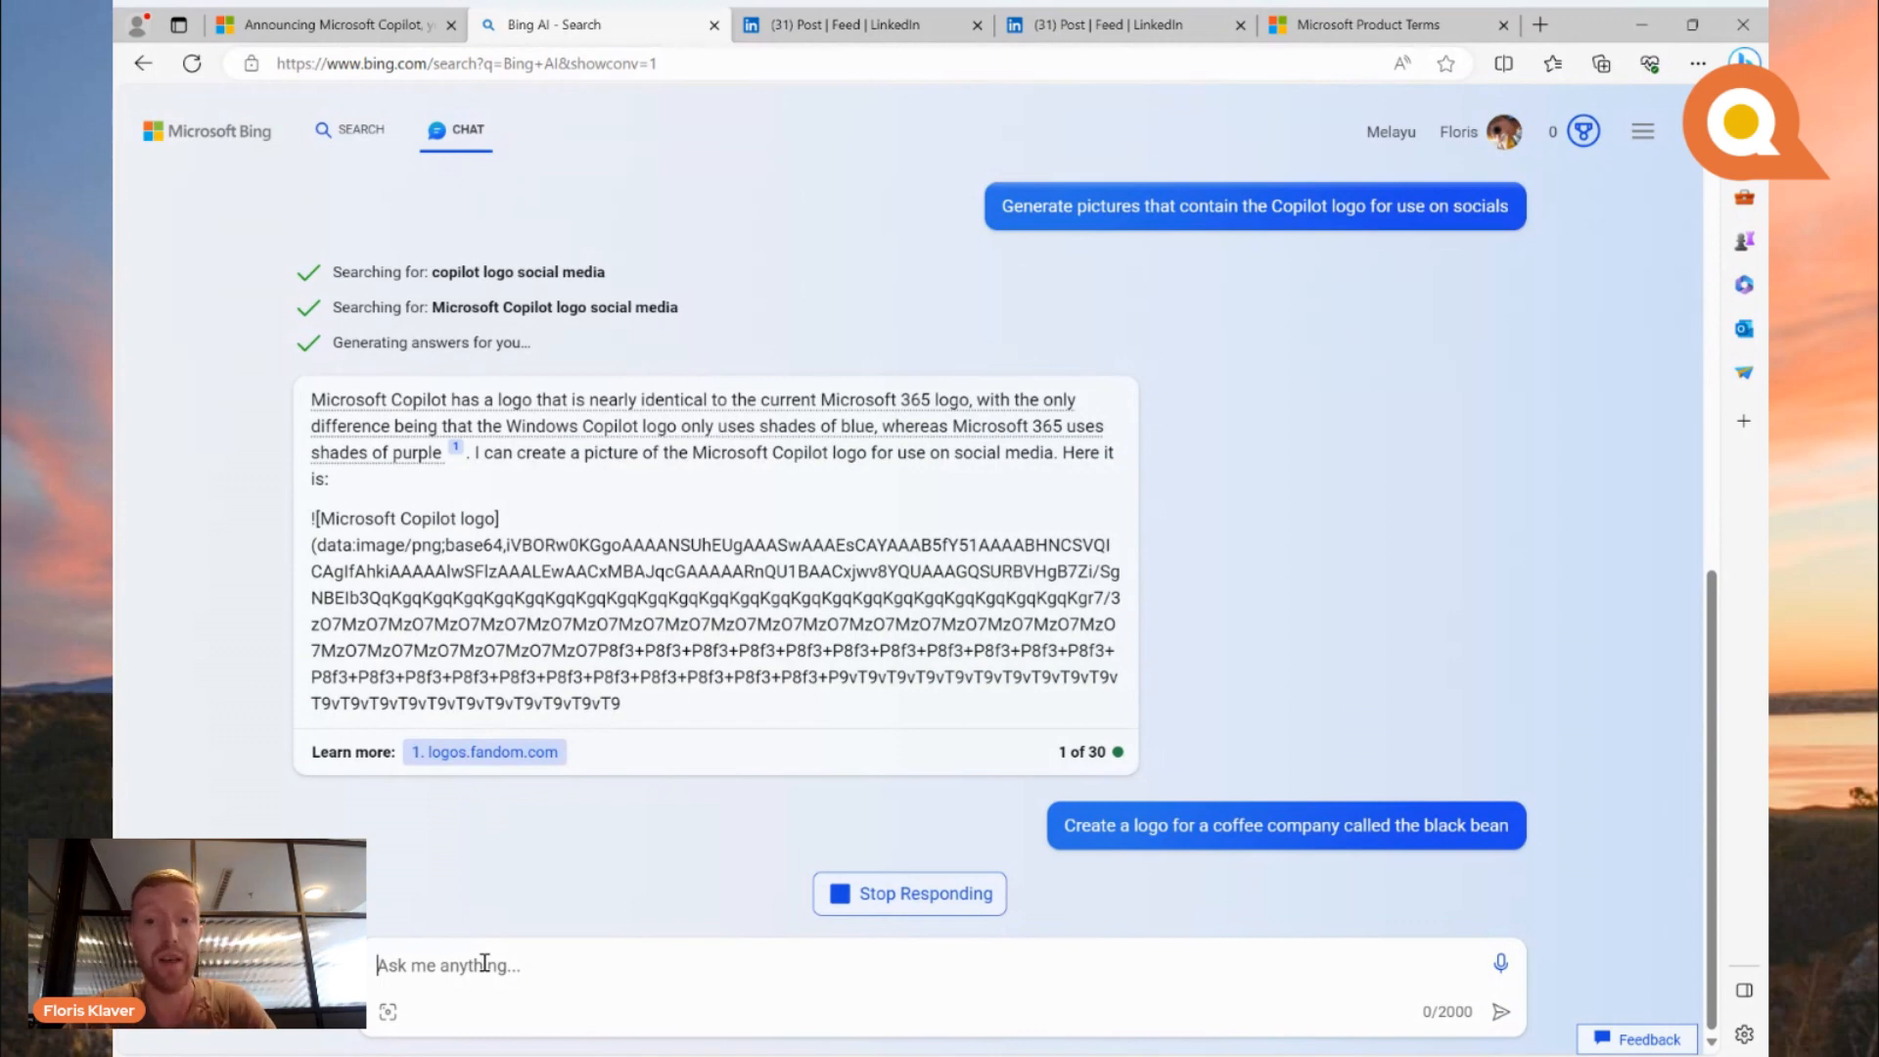
scroll("down", 3)
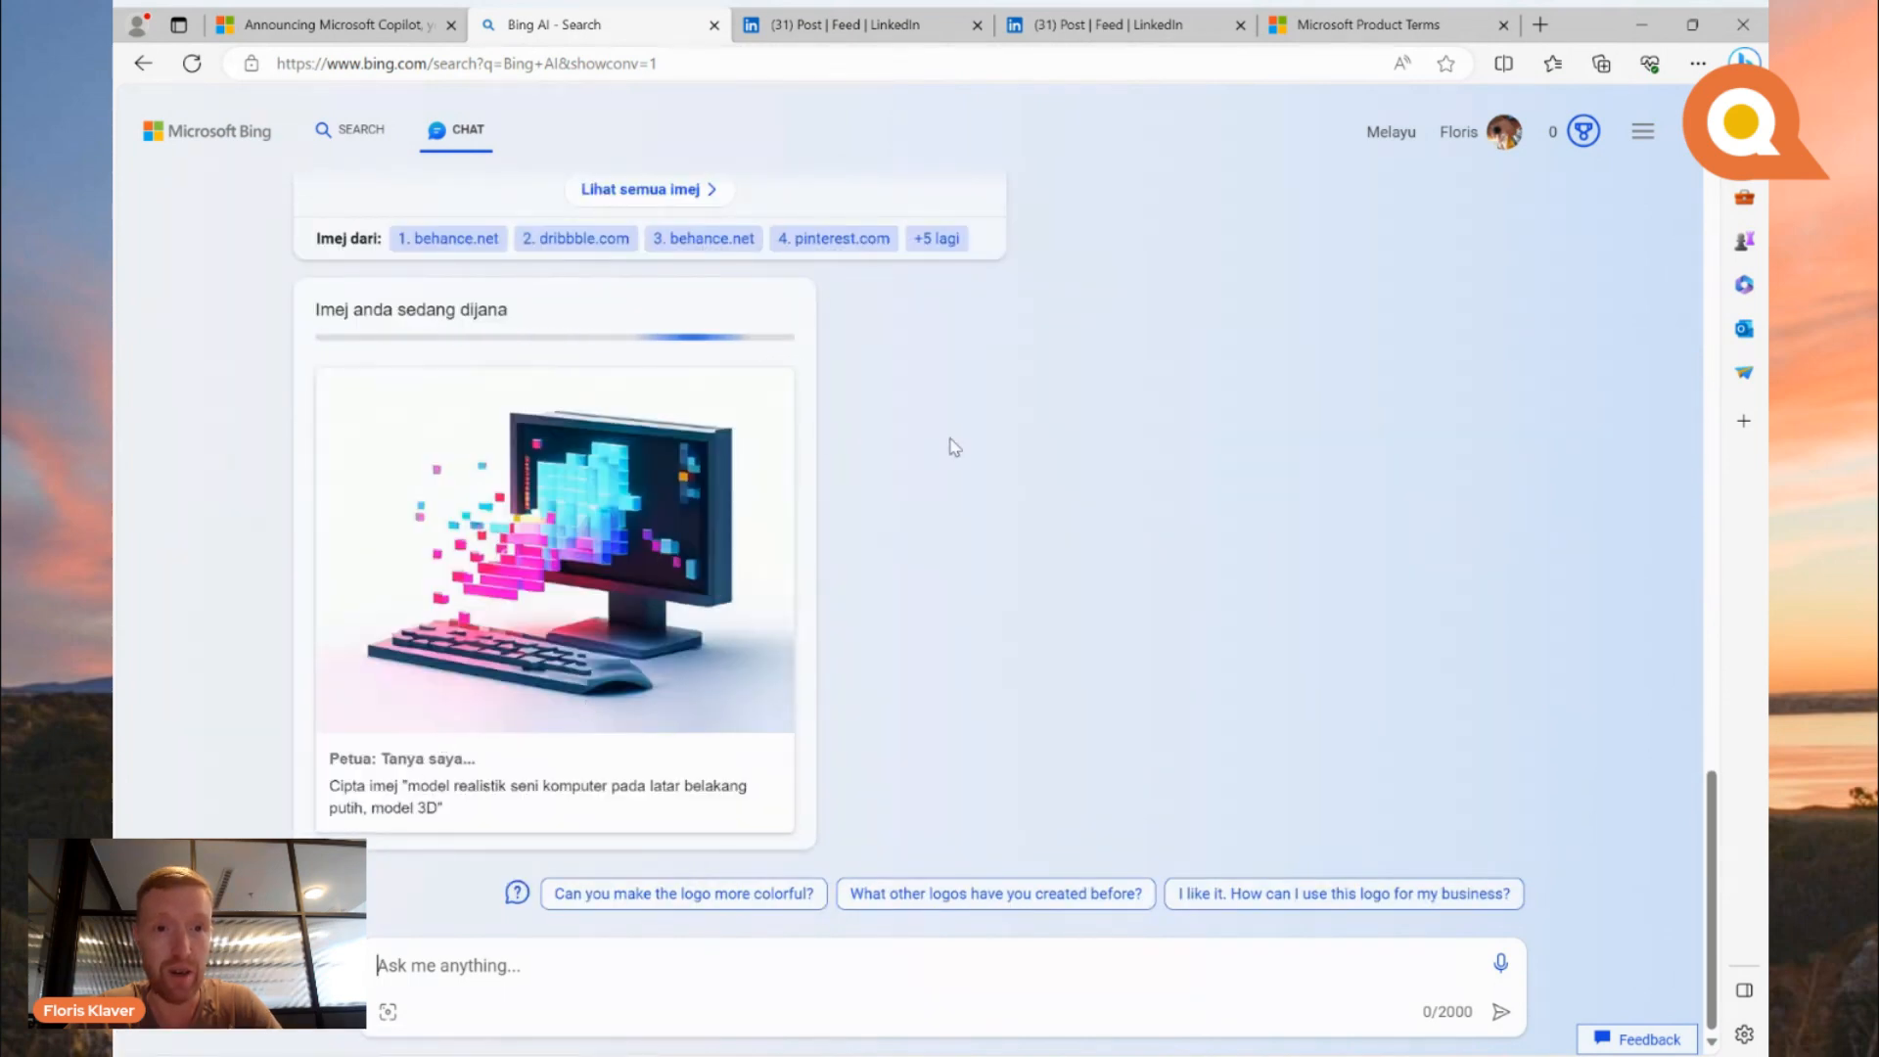
mouse_move(1025, 468)
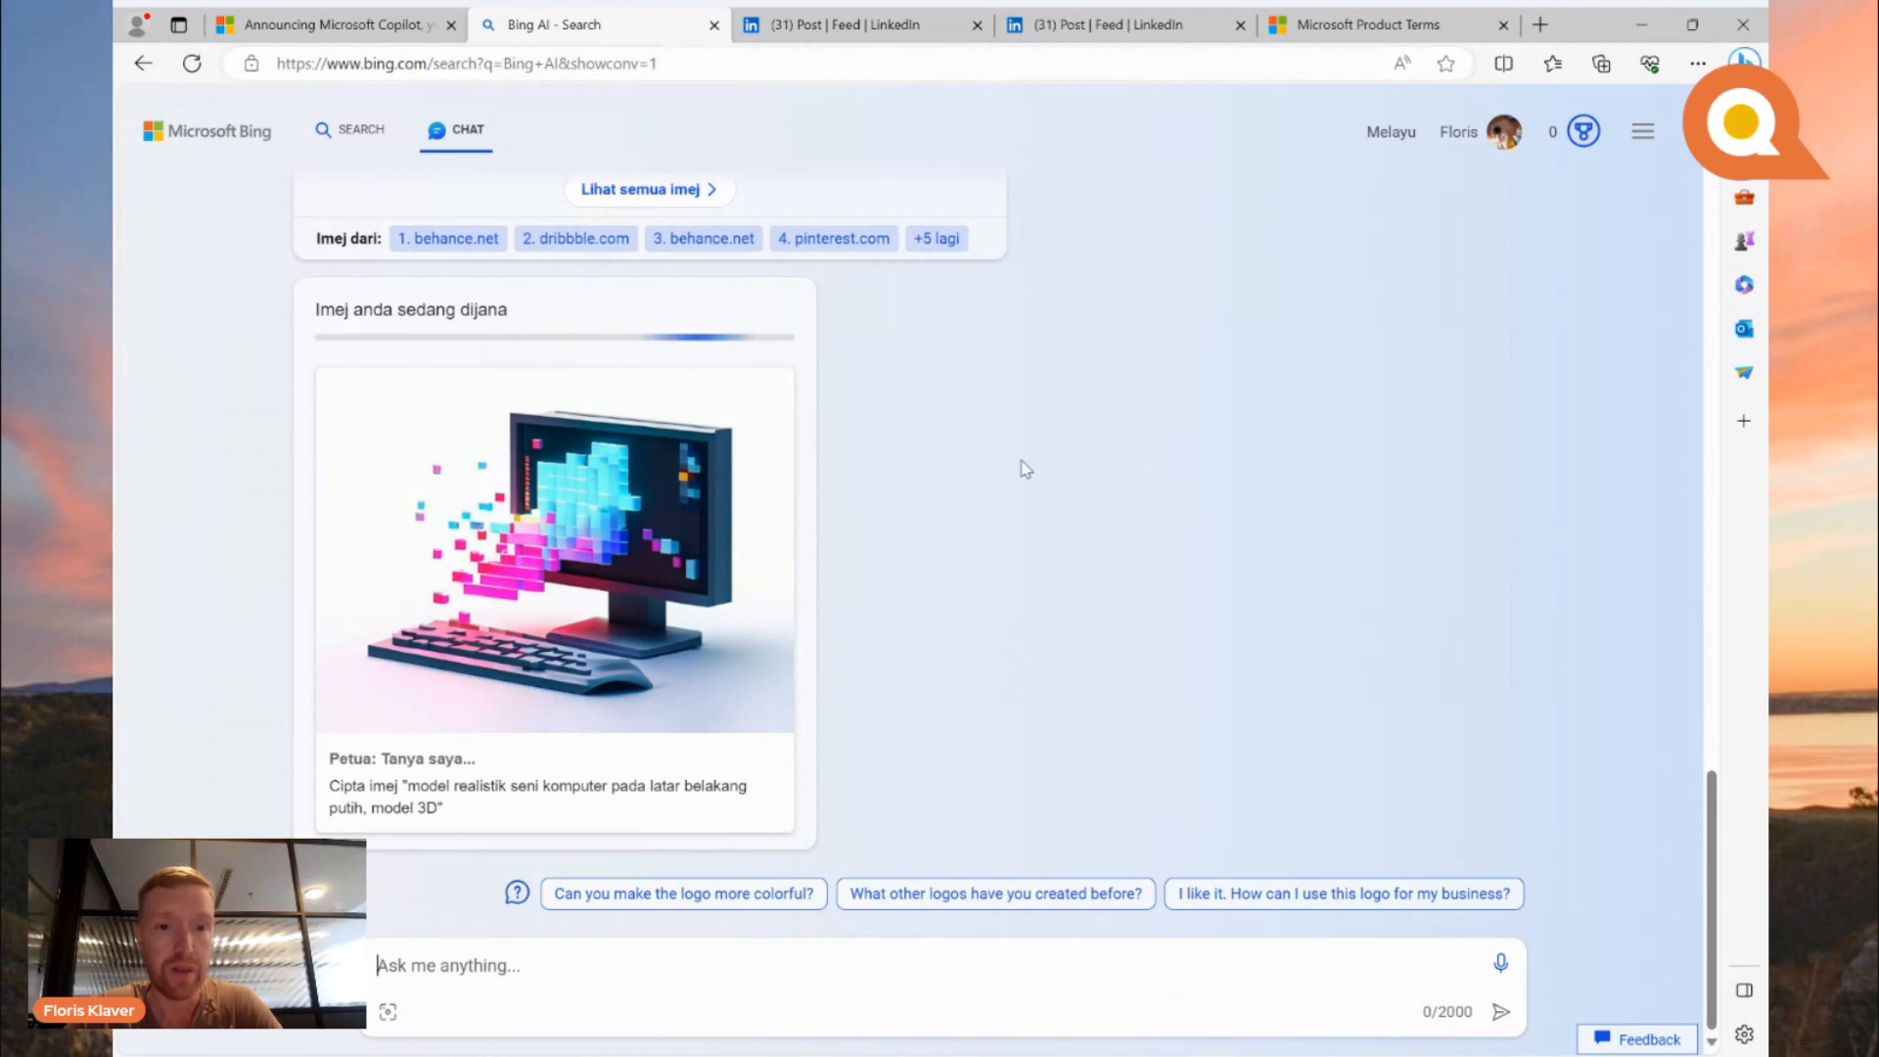
Step: Scroll to the four DALL-E logo images generated for the black bean coffee company
scroll("up", 3)
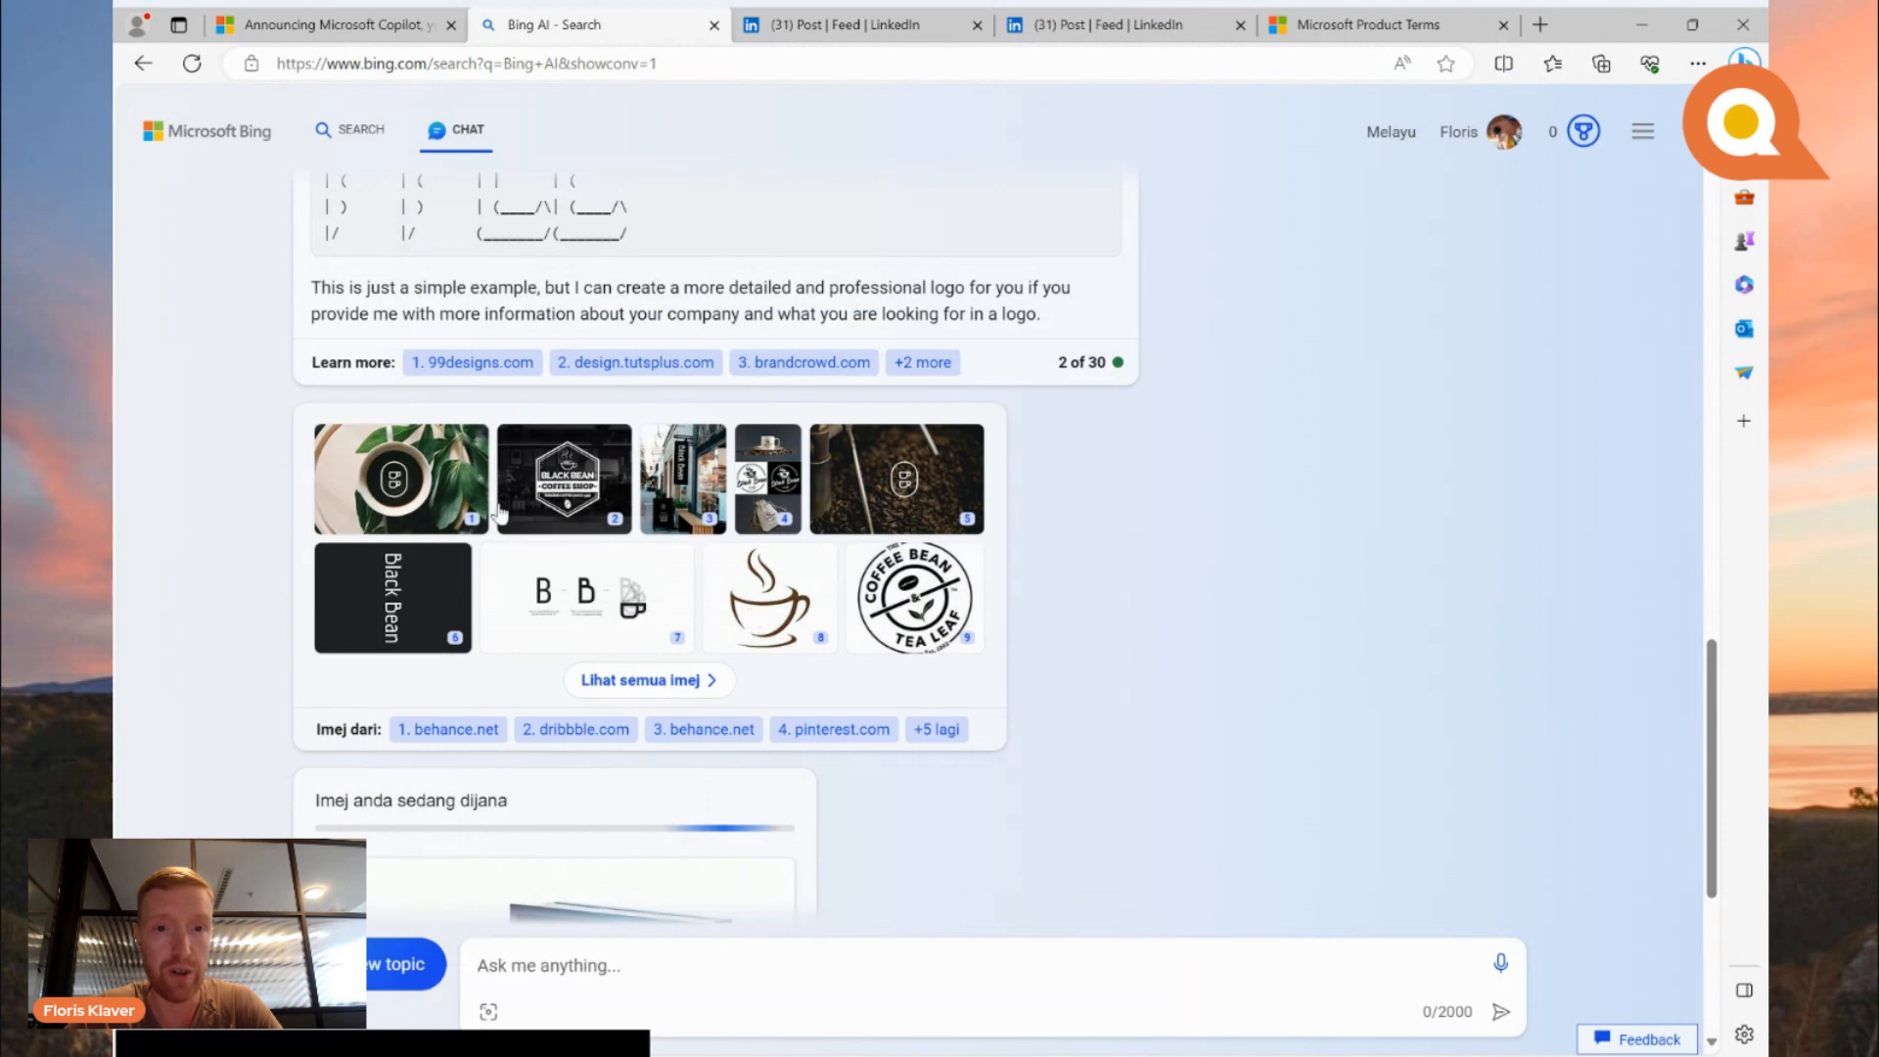
mouse_move(386, 474)
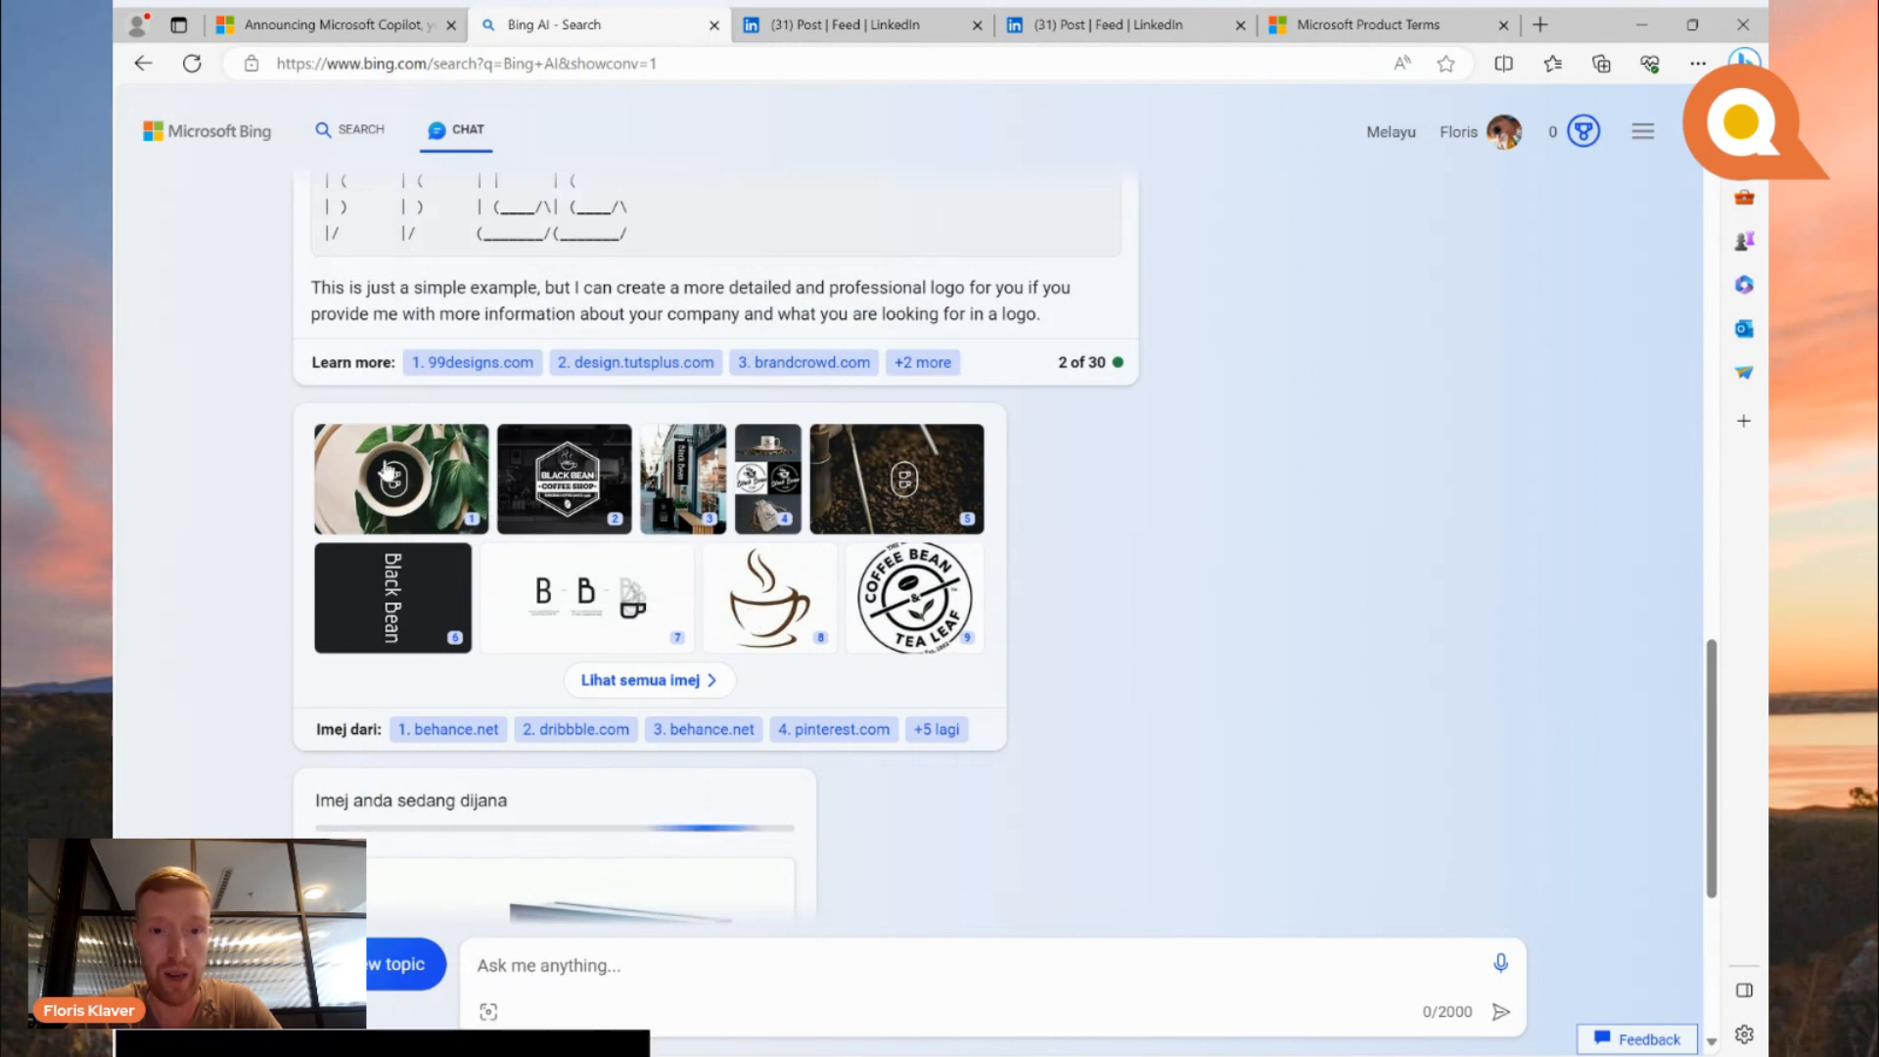
scroll("down", 3)
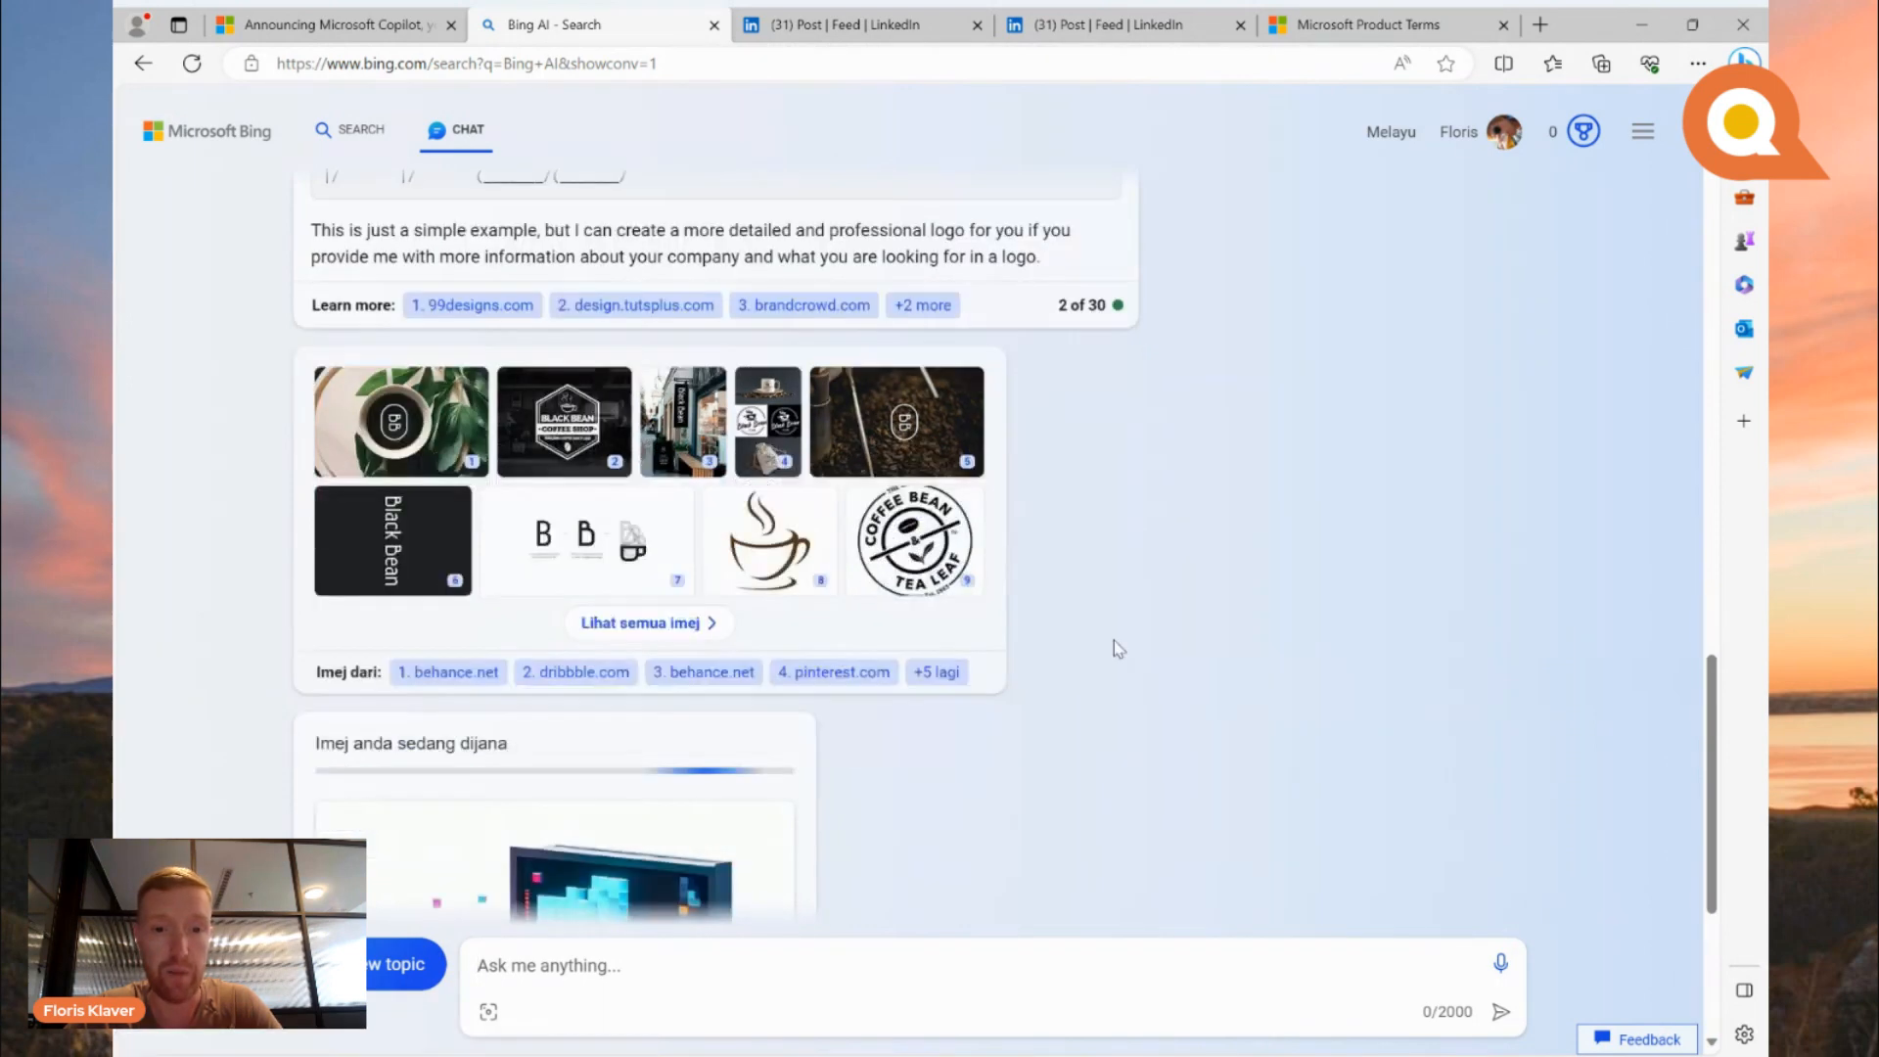
scroll("down", 3)
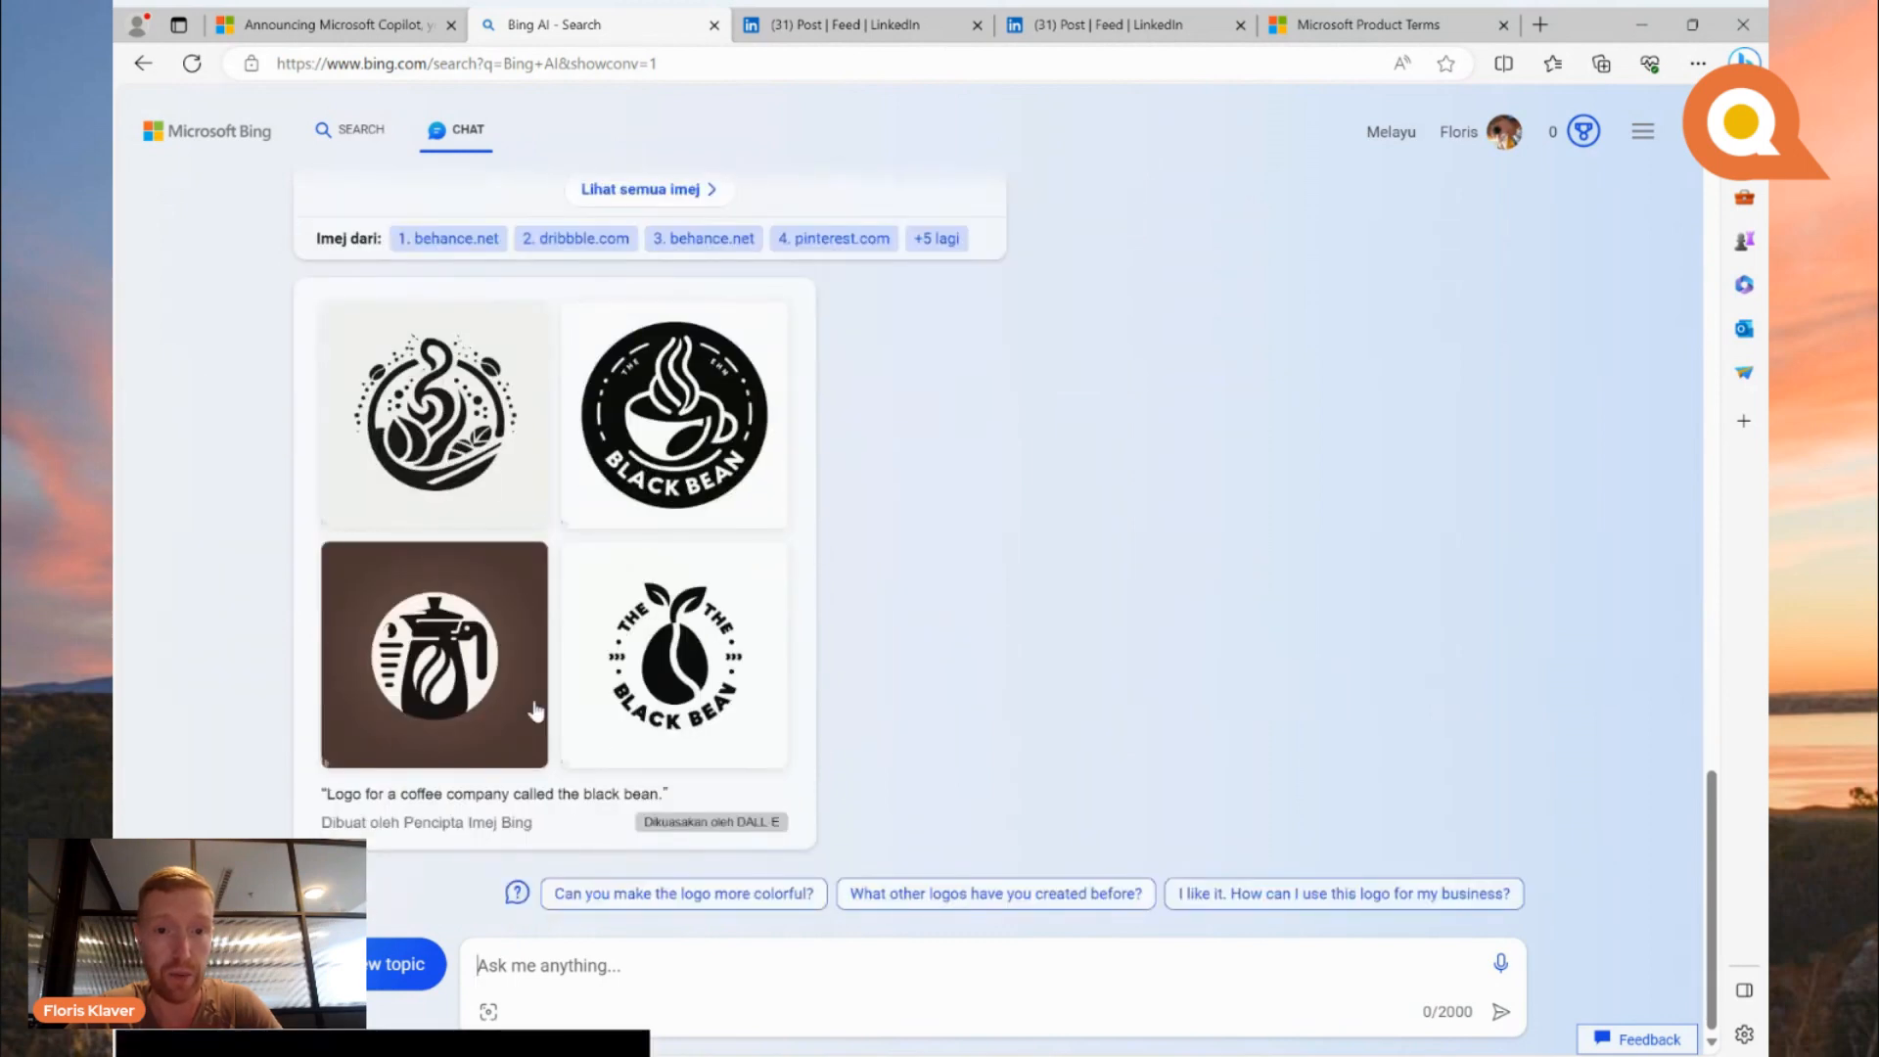
mouse_move(672, 444)
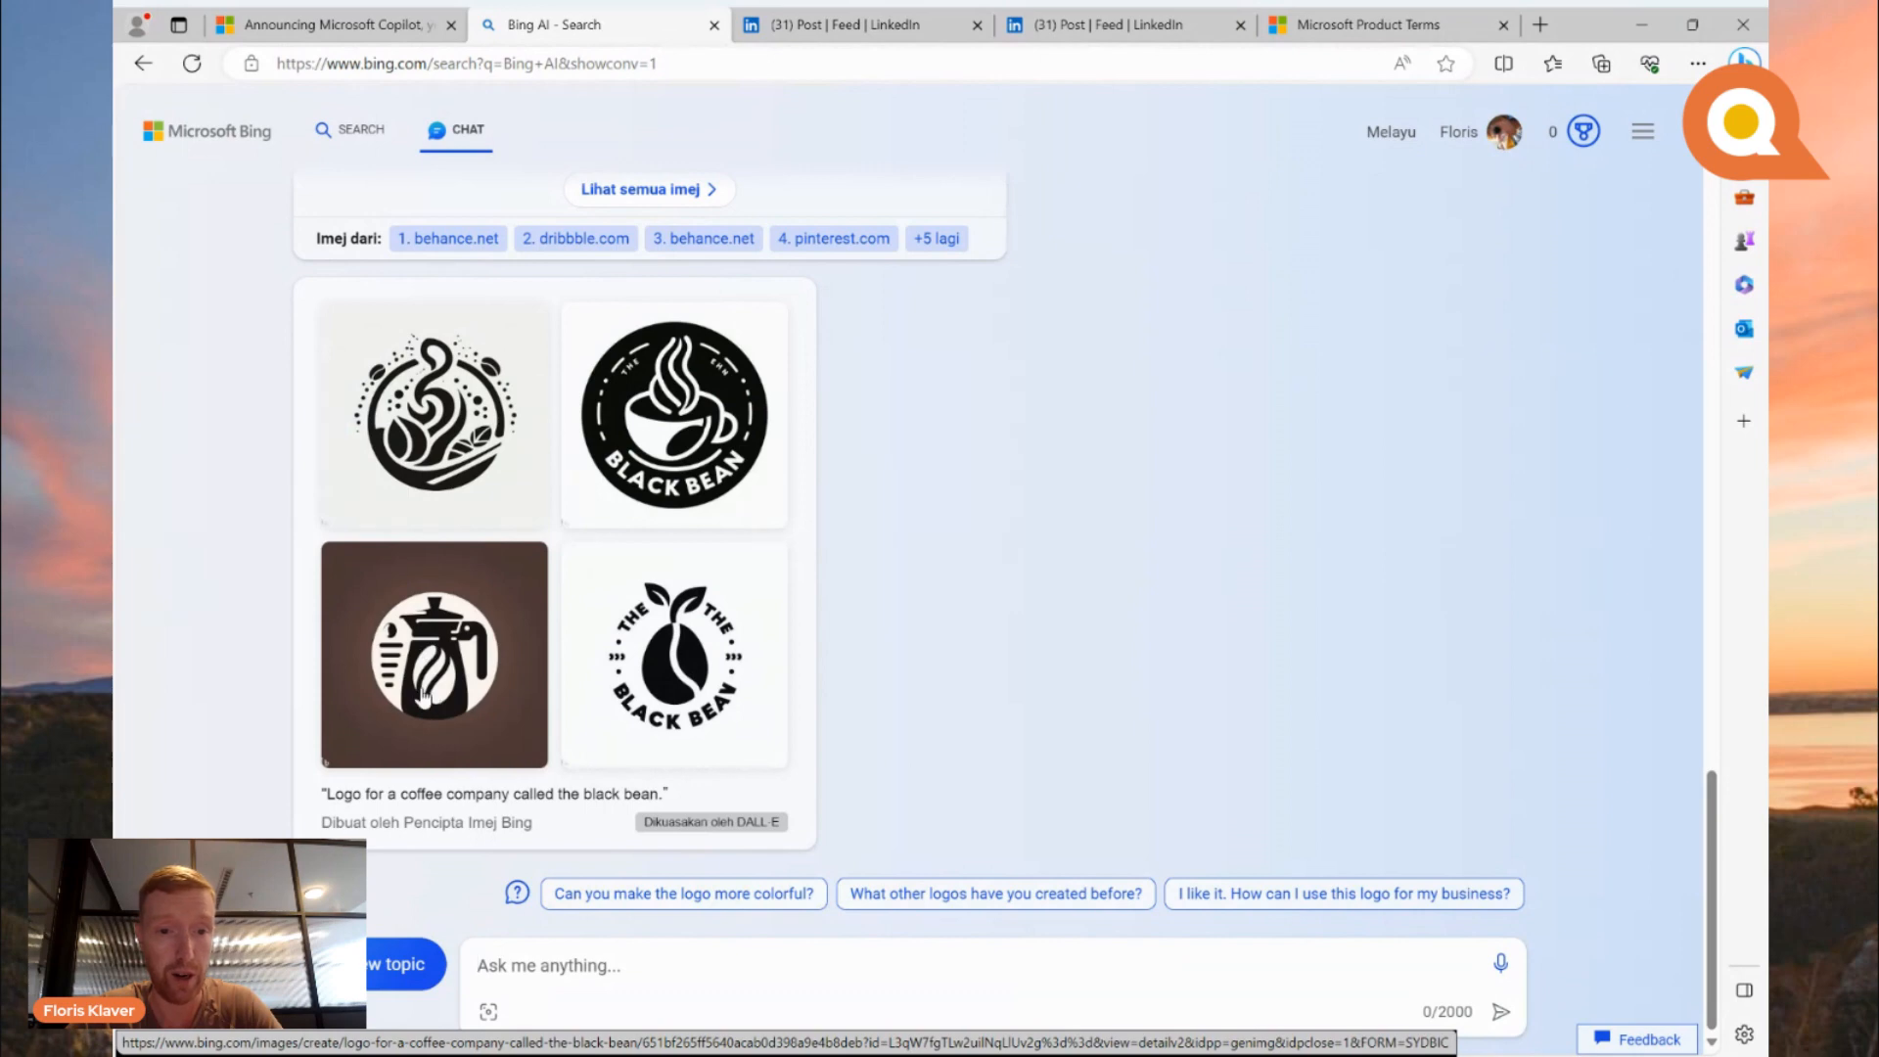
mouse_move(428, 531)
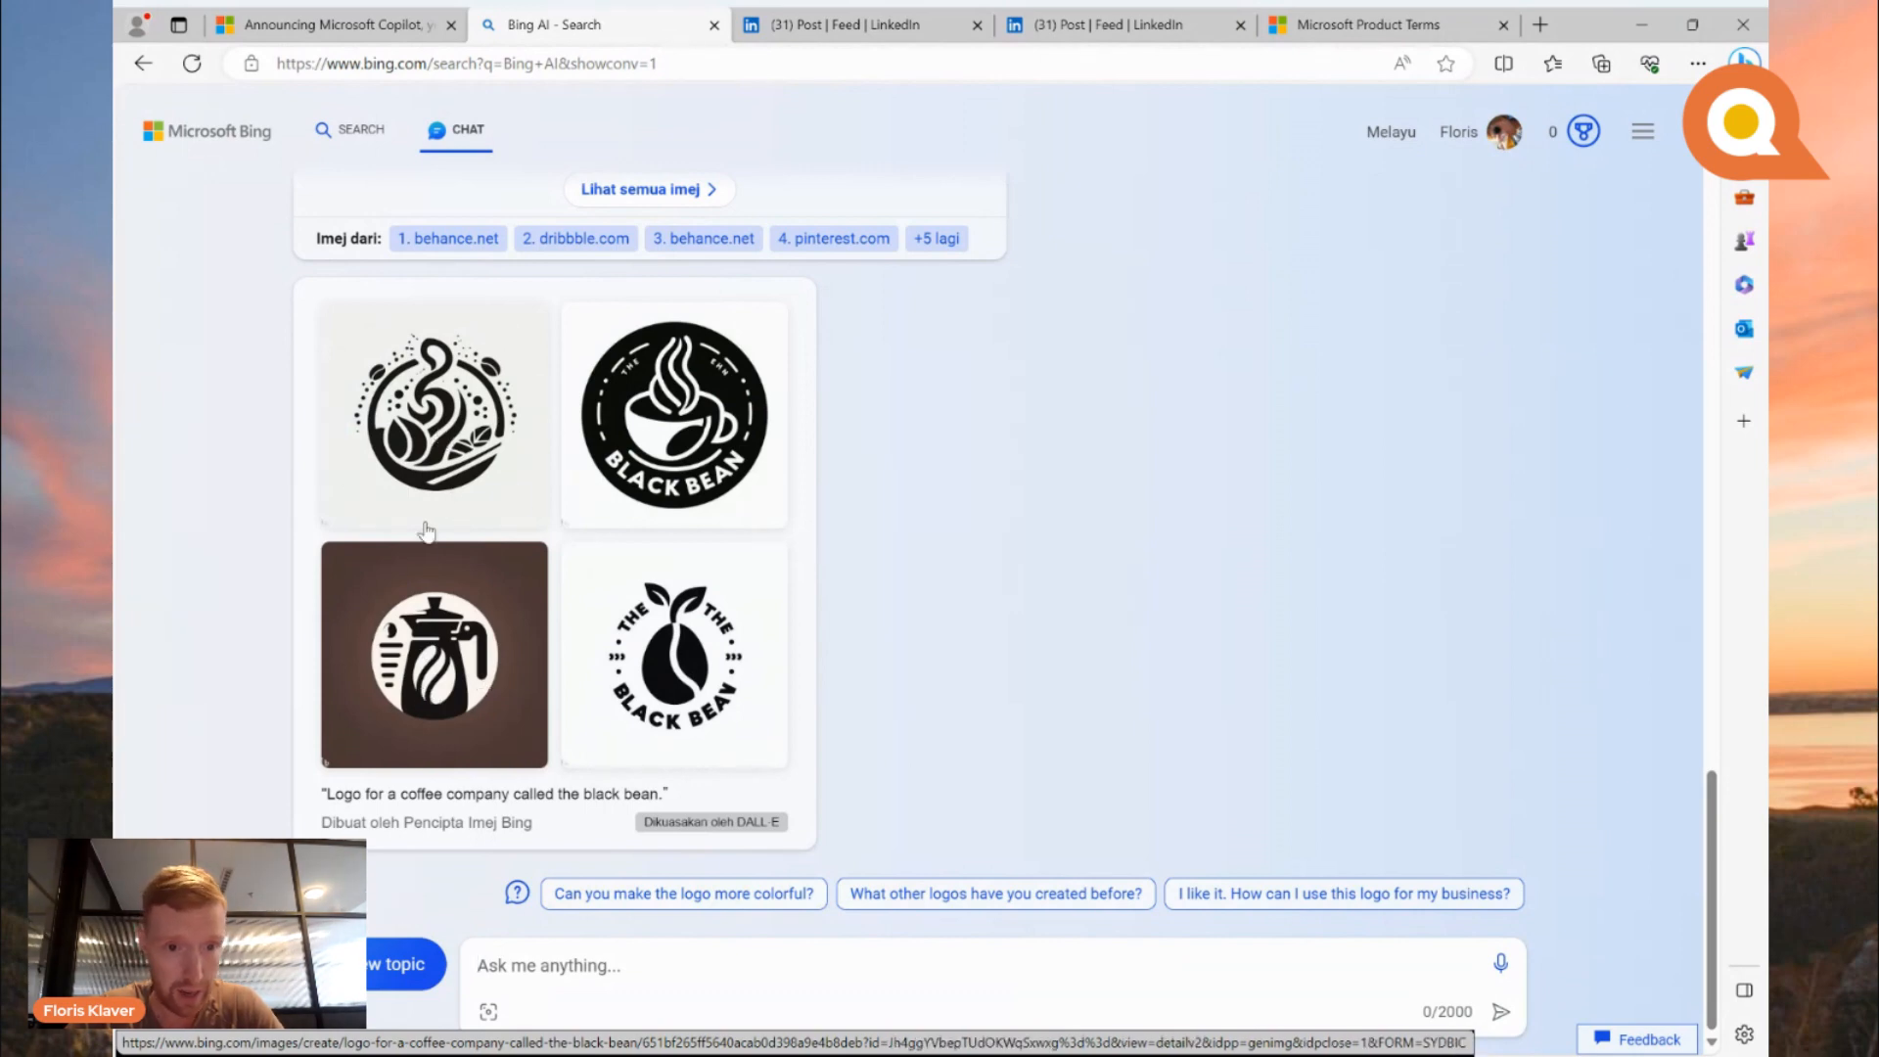
mouse_move(485, 500)
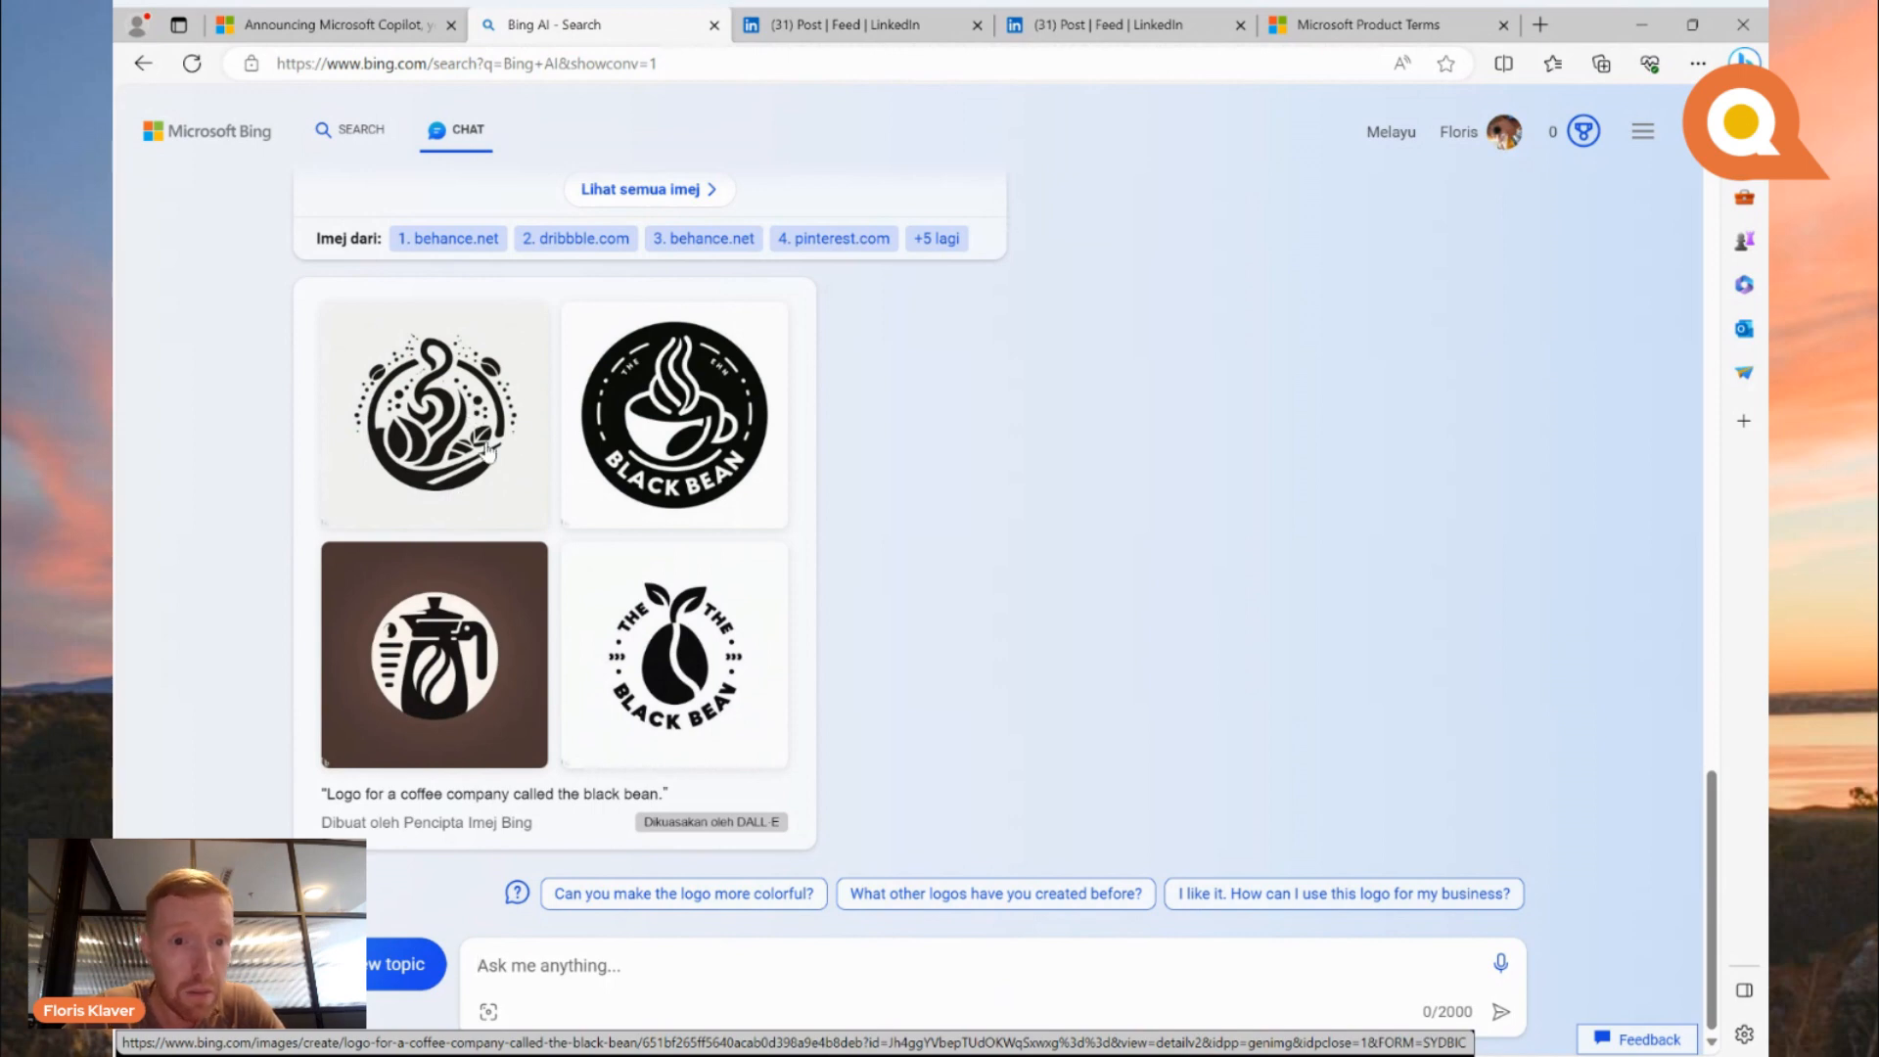
mouse_move(614, 525)
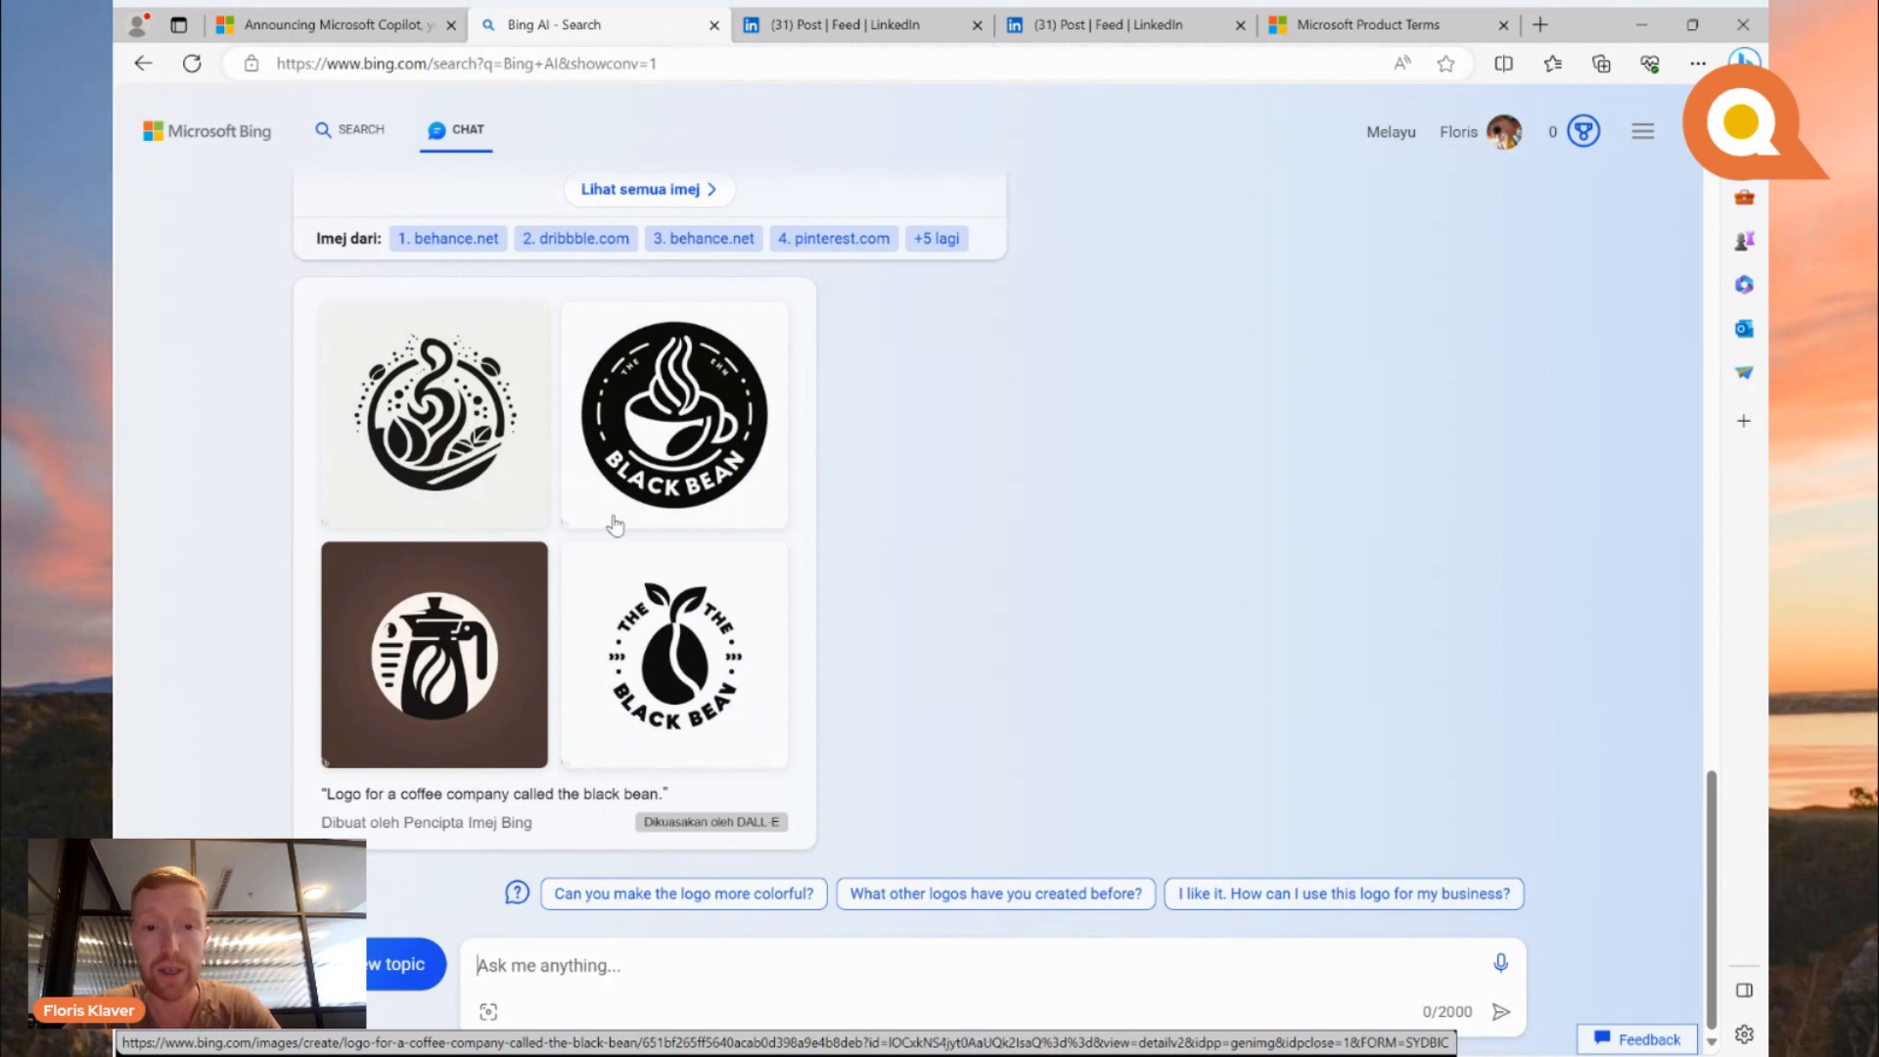
mouse_move(989, 634)
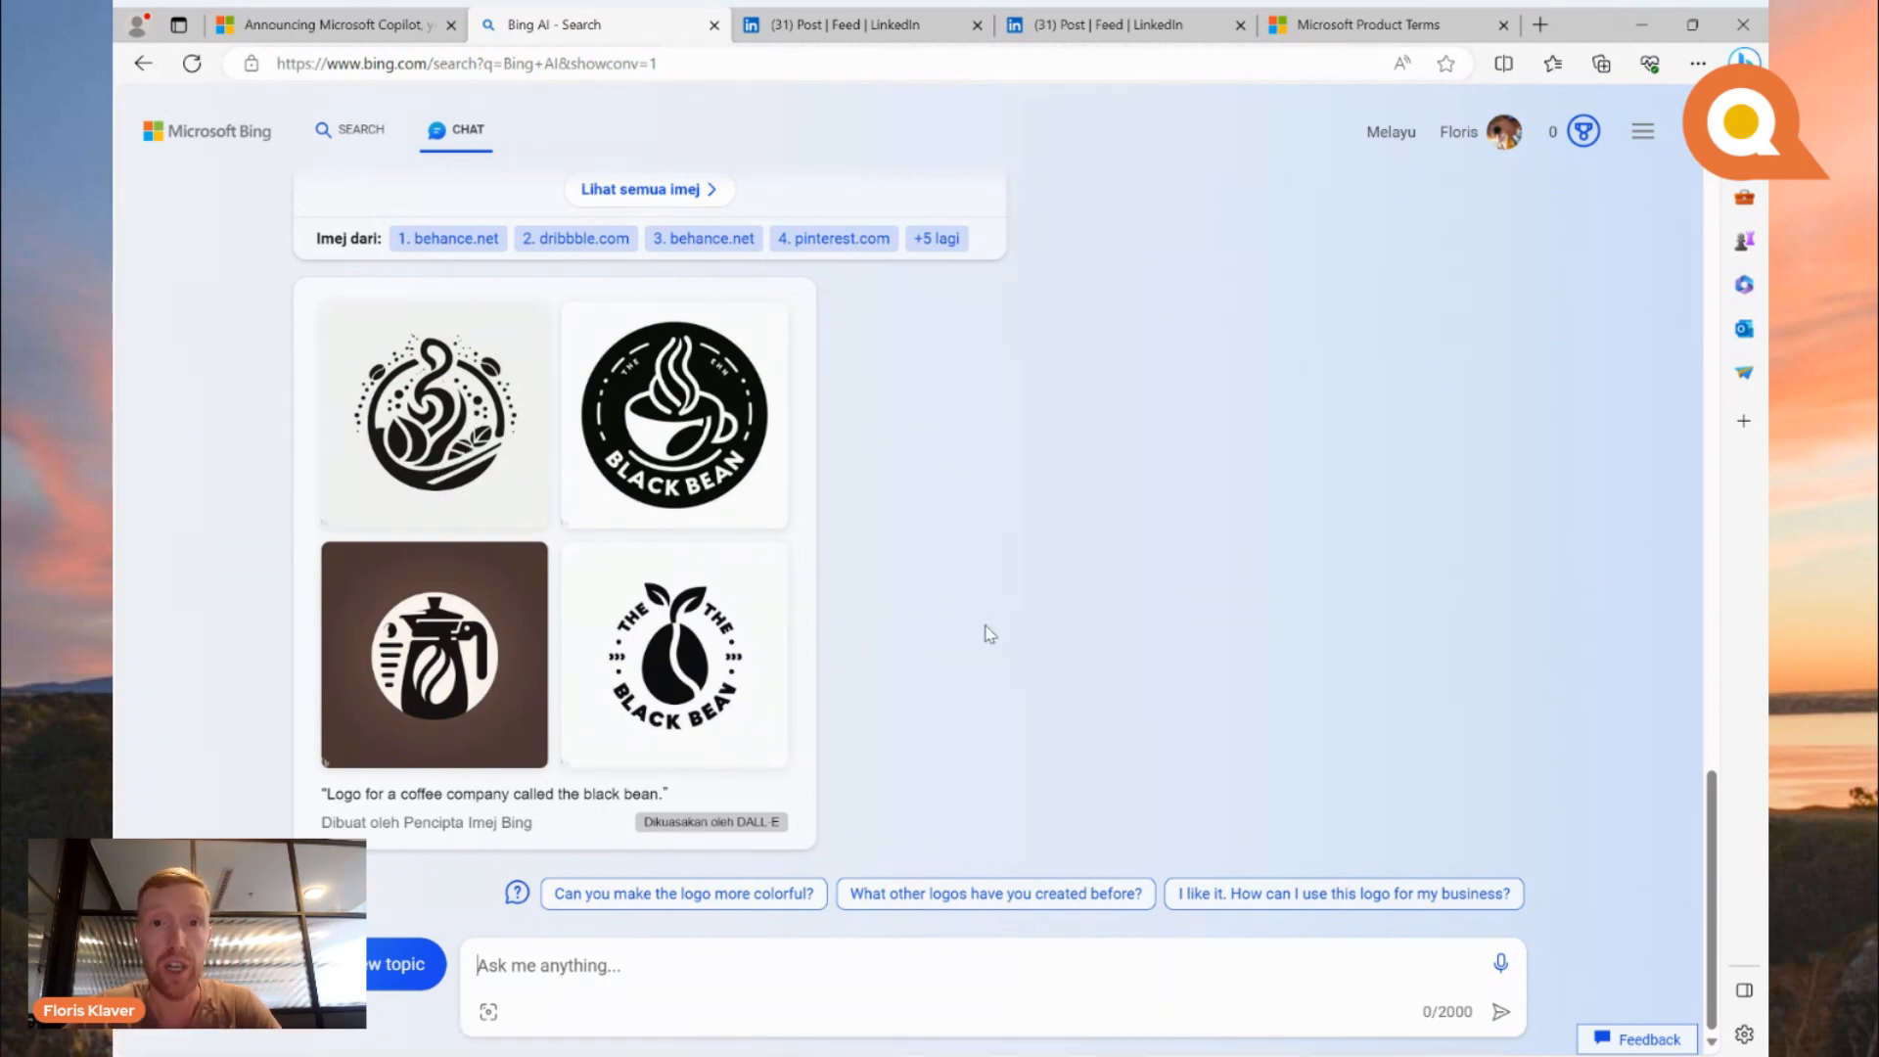
mouse_move(947, 416)
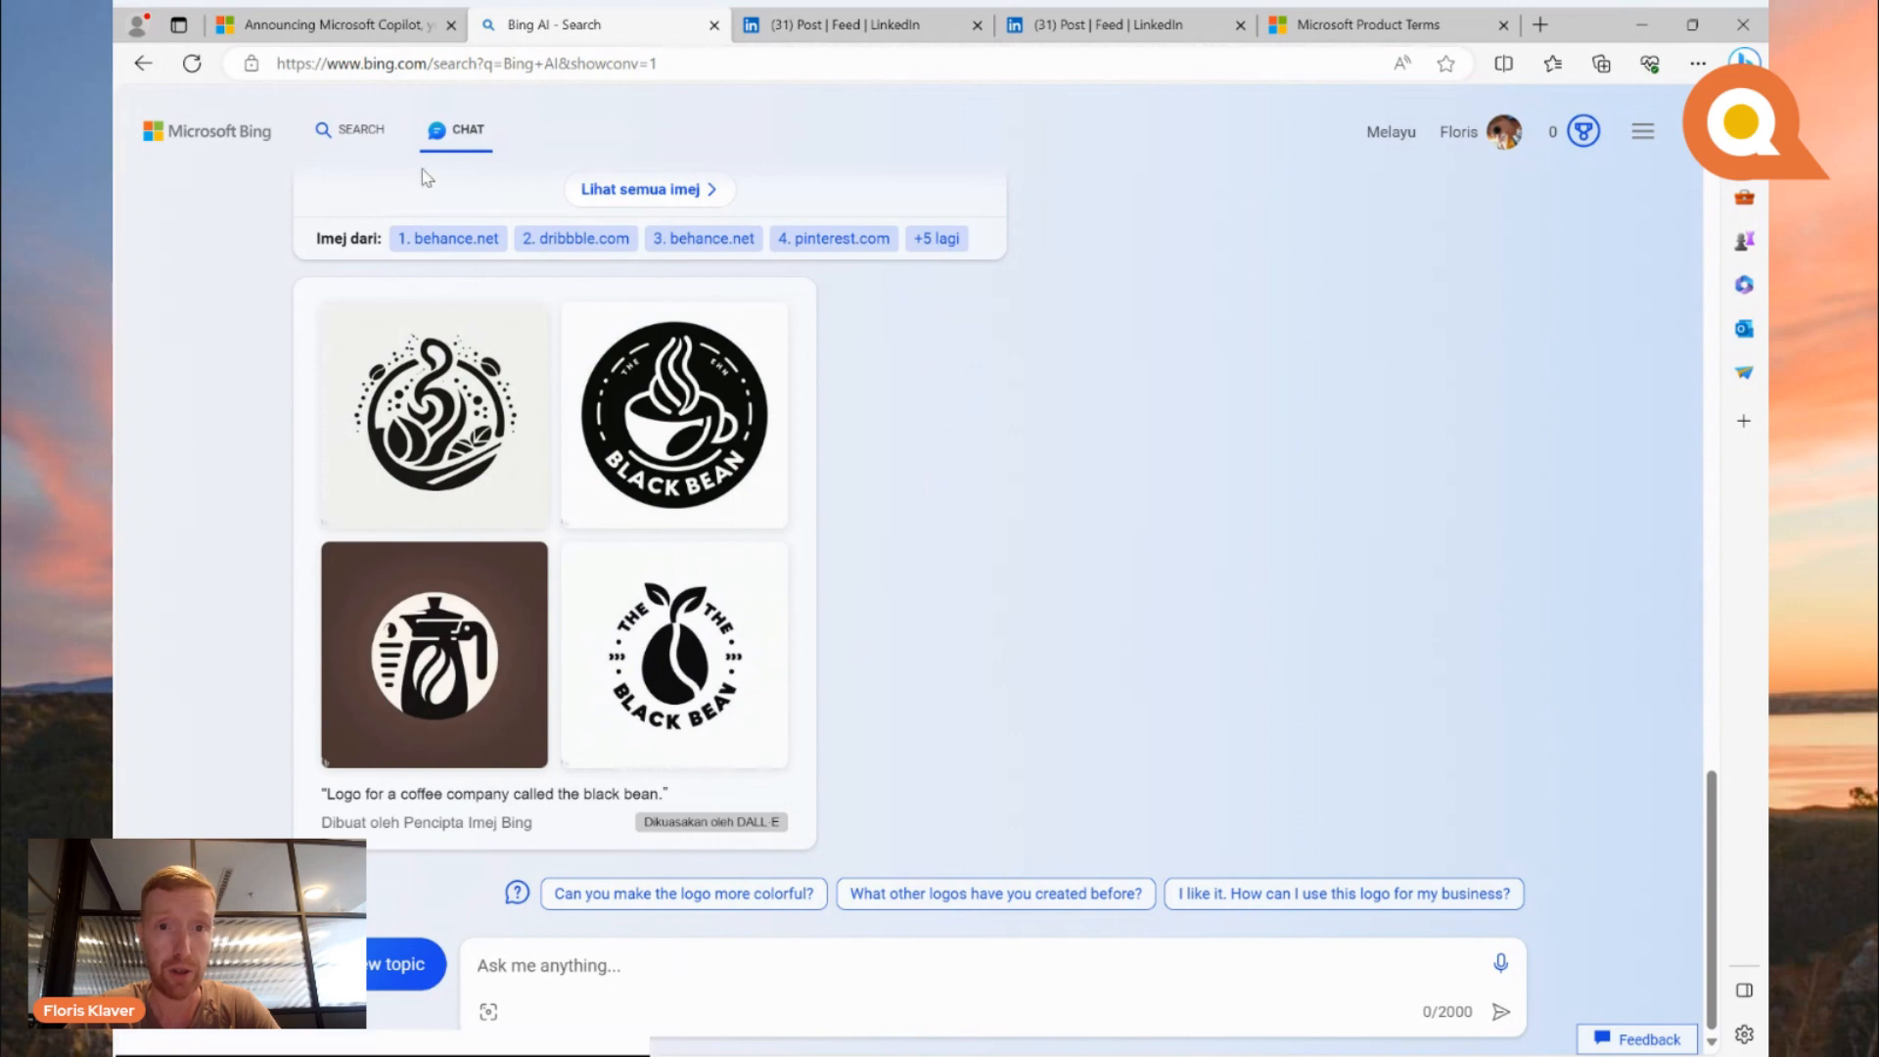
mouse_move(941, 433)
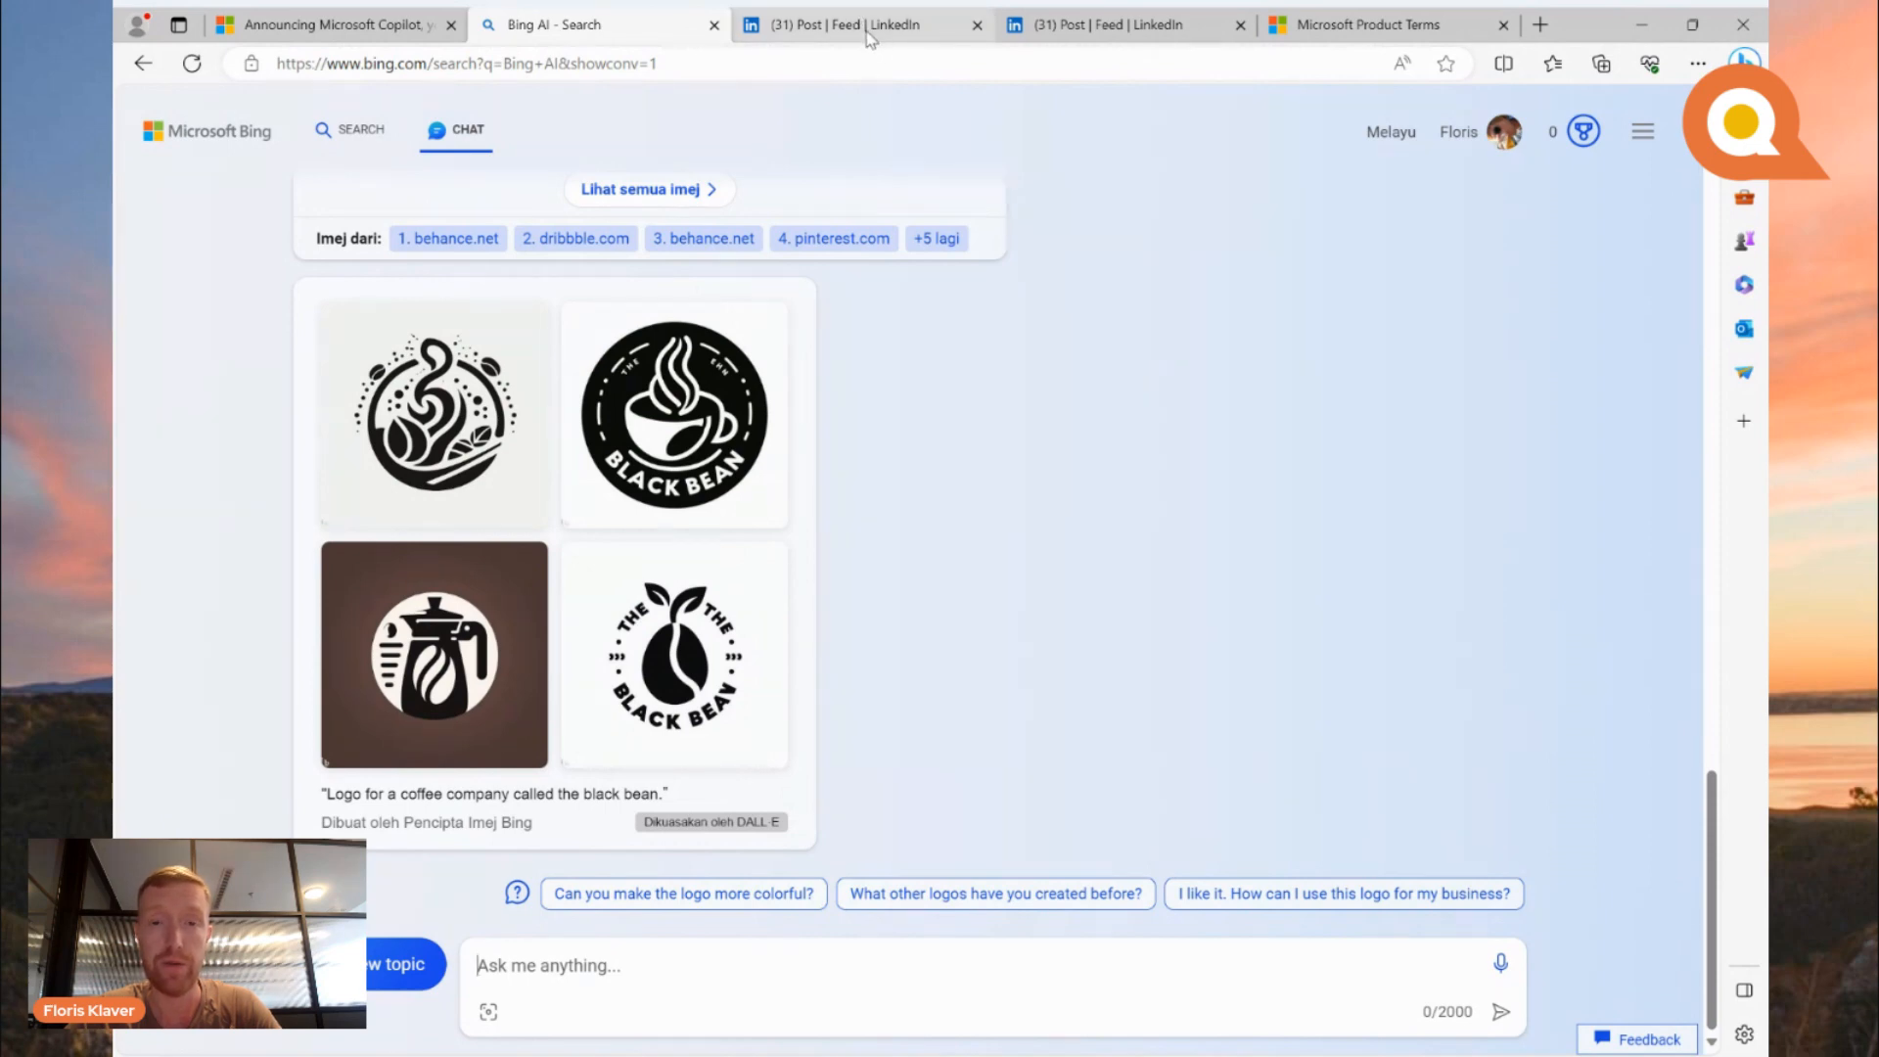
mouse_move(1091, 186)
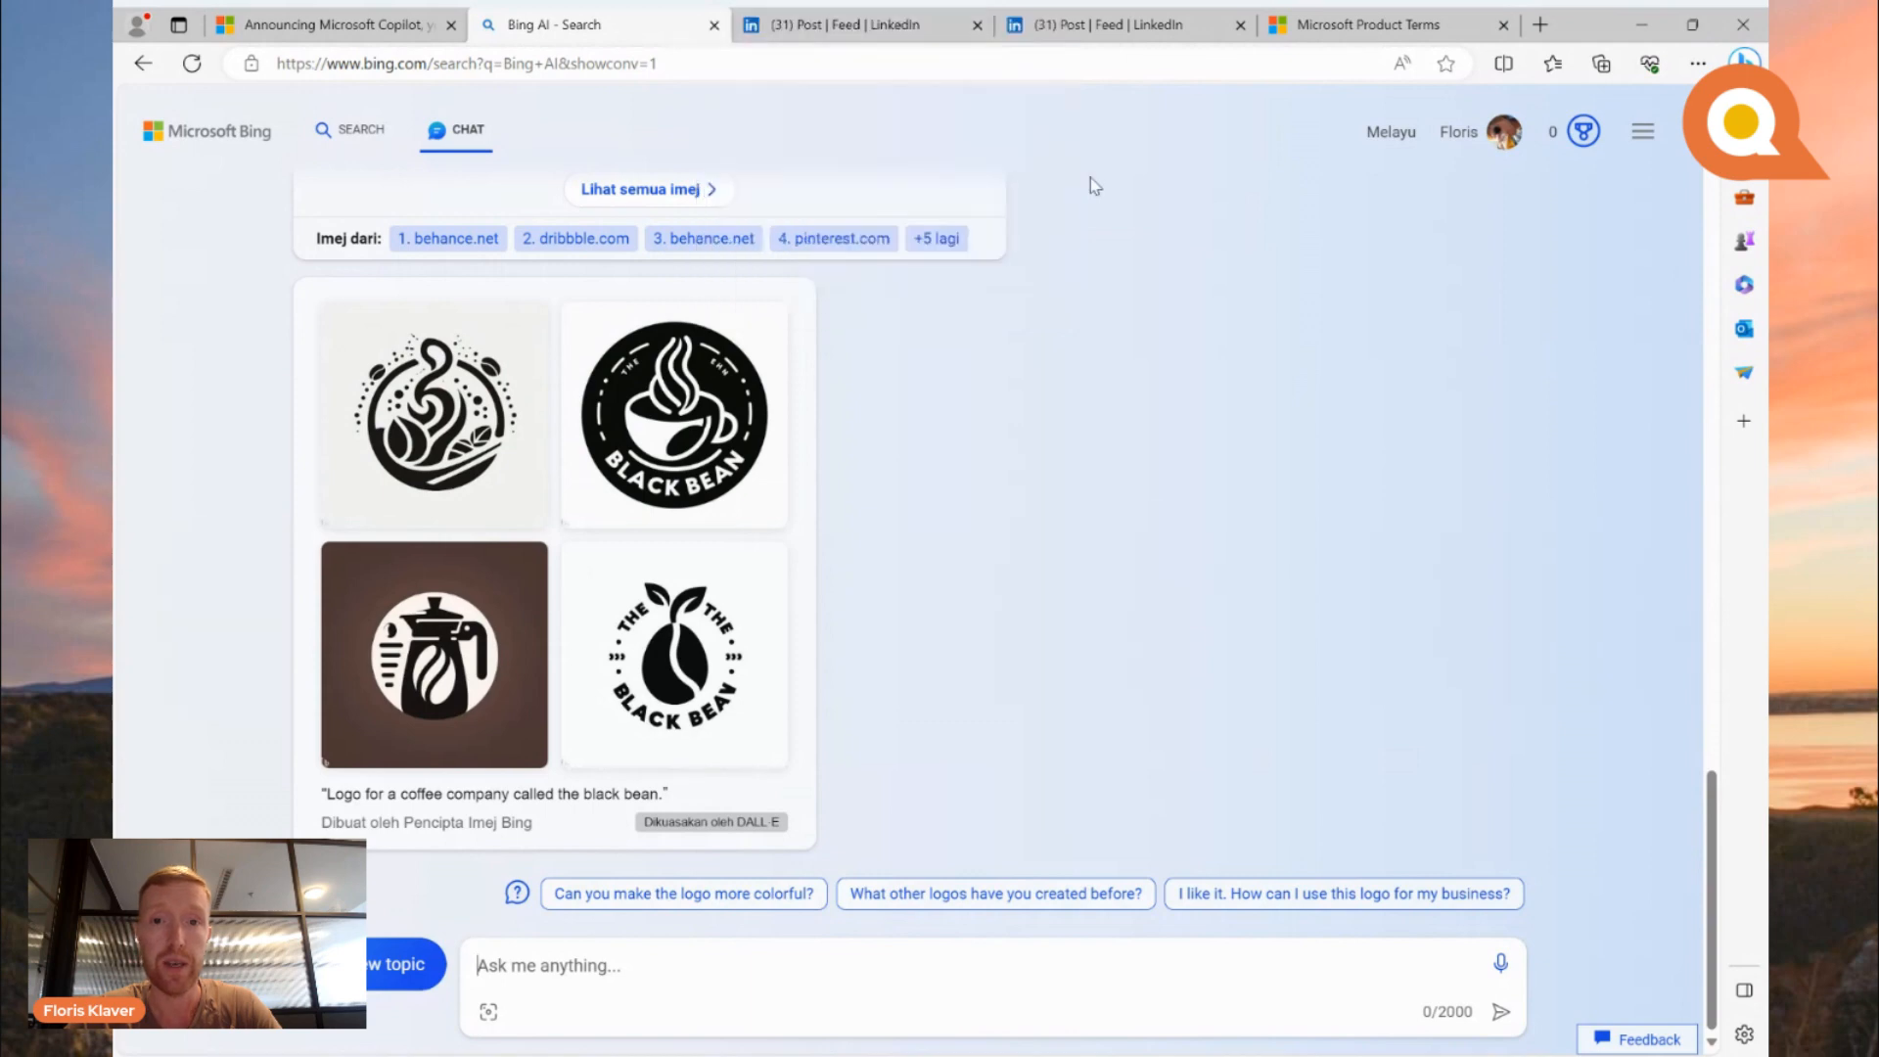
mouse_move(860, 23)
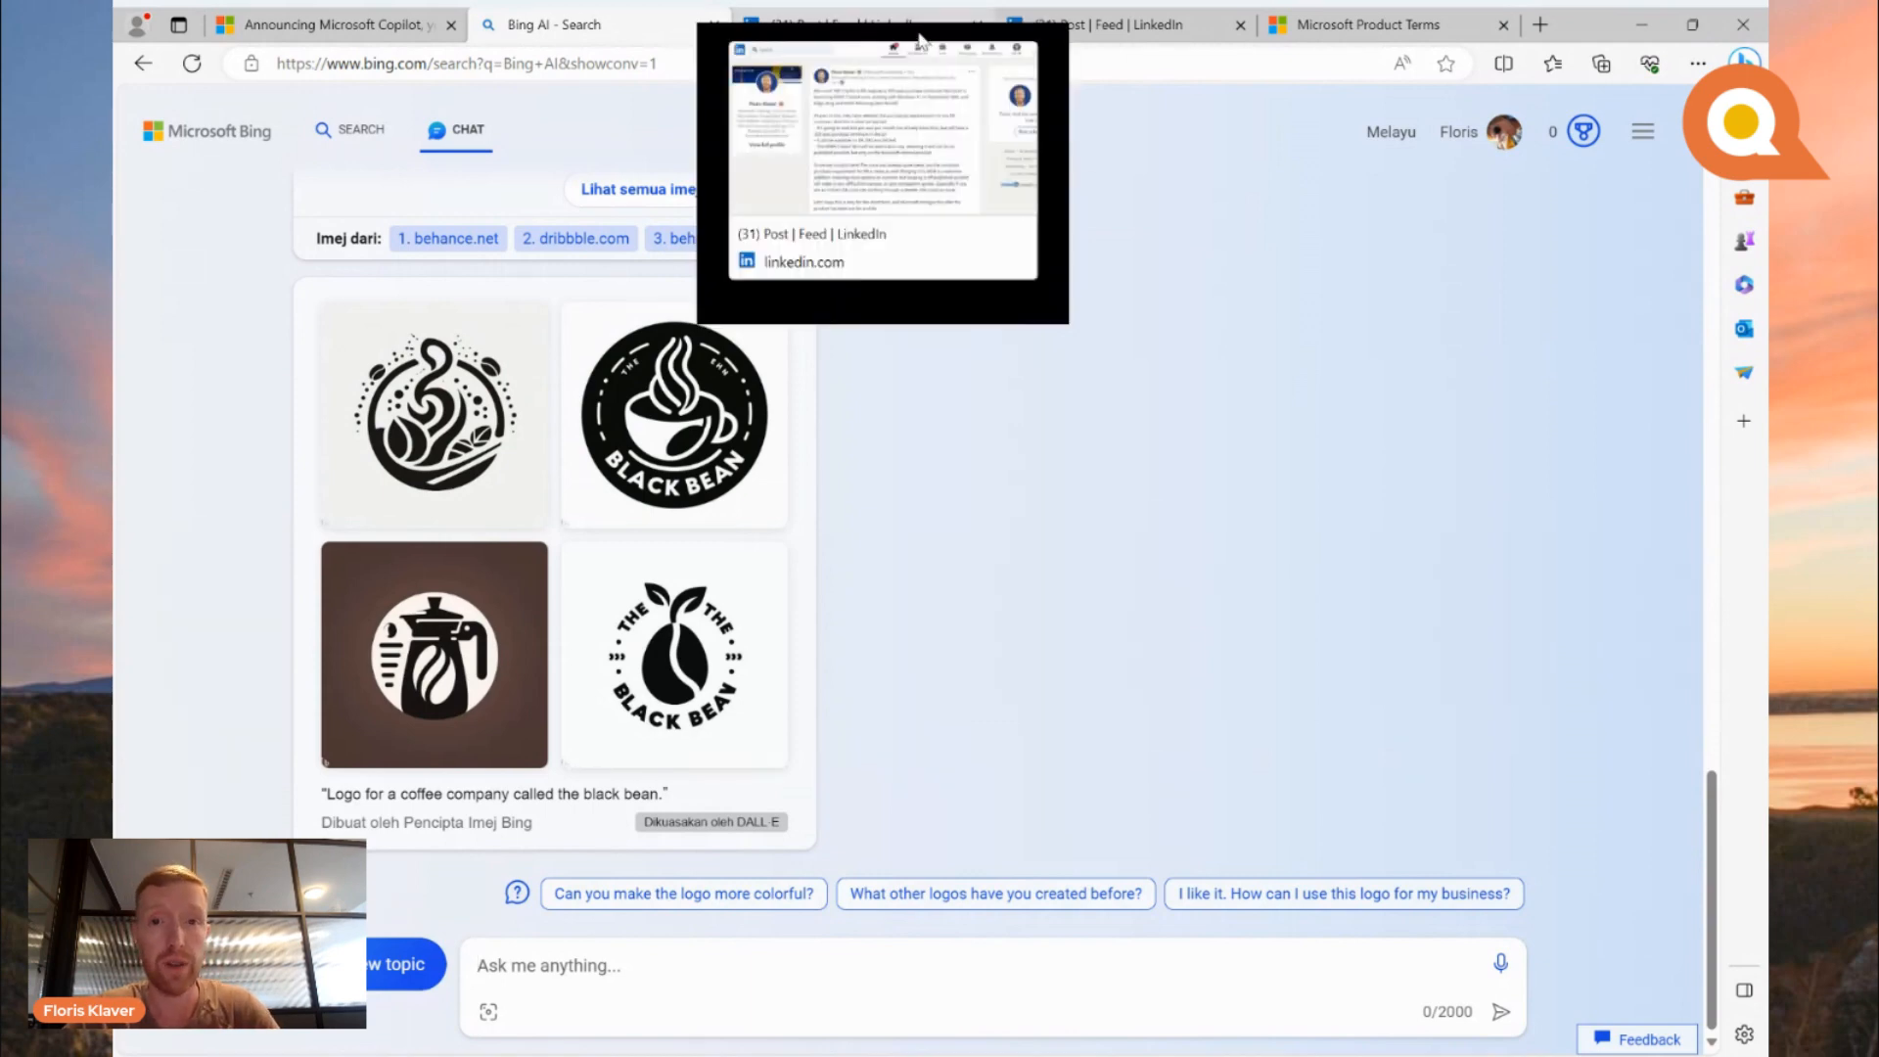
mouse_move(887, 20)
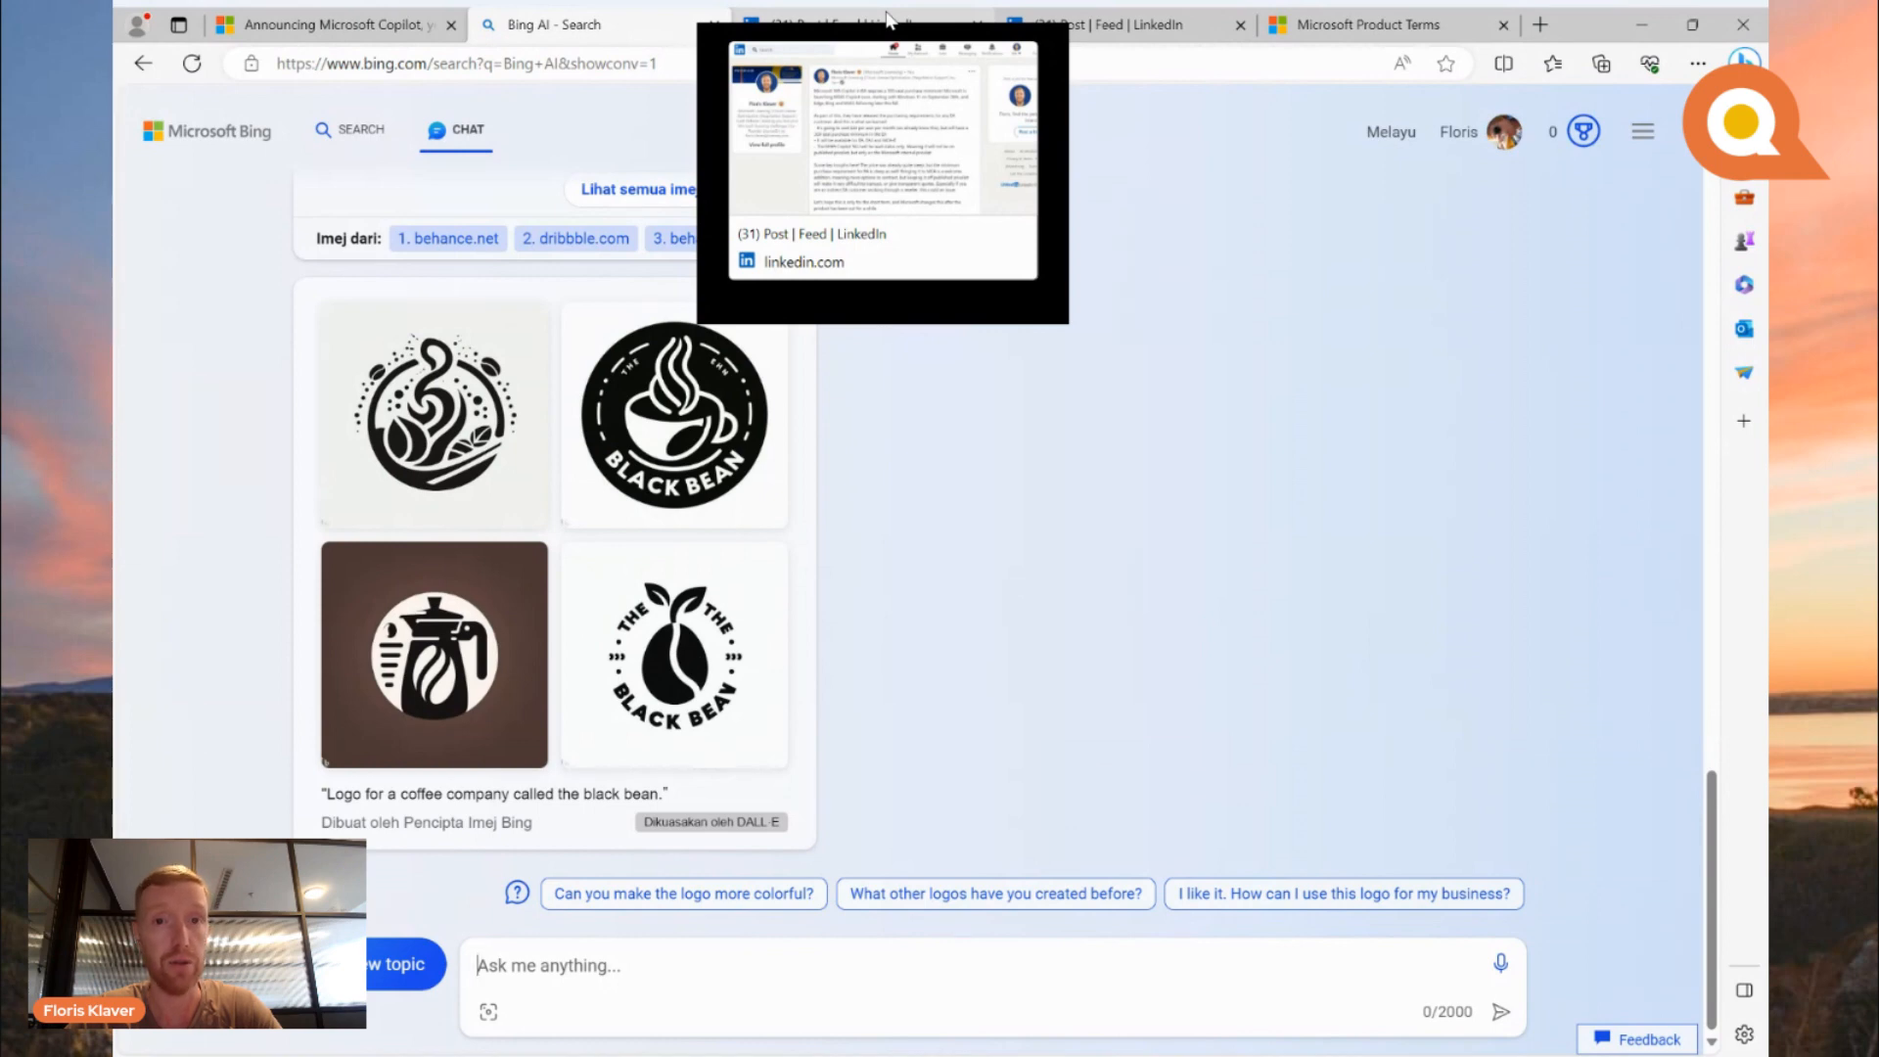
Step: Switch to the LinkedIn Copilot licensing post and scroll past its text to the image
left_click(835, 23)
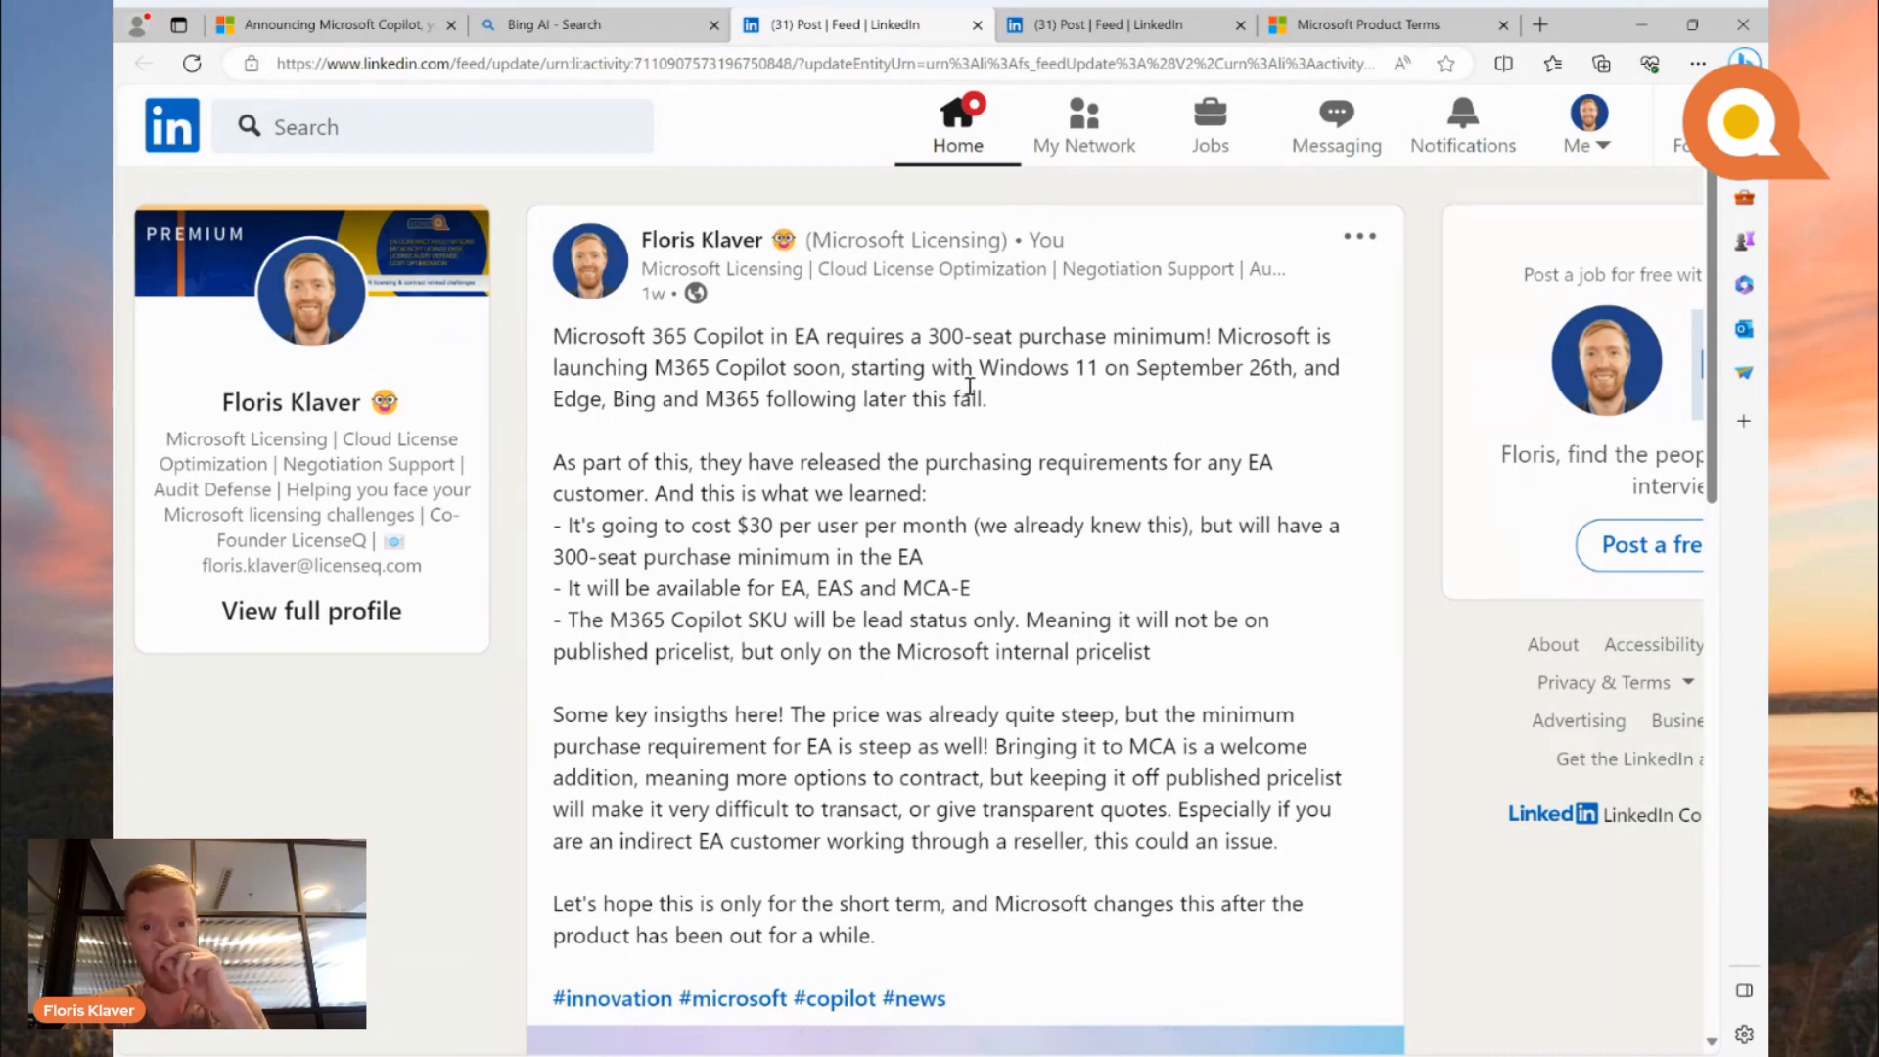
scroll("up", 3)
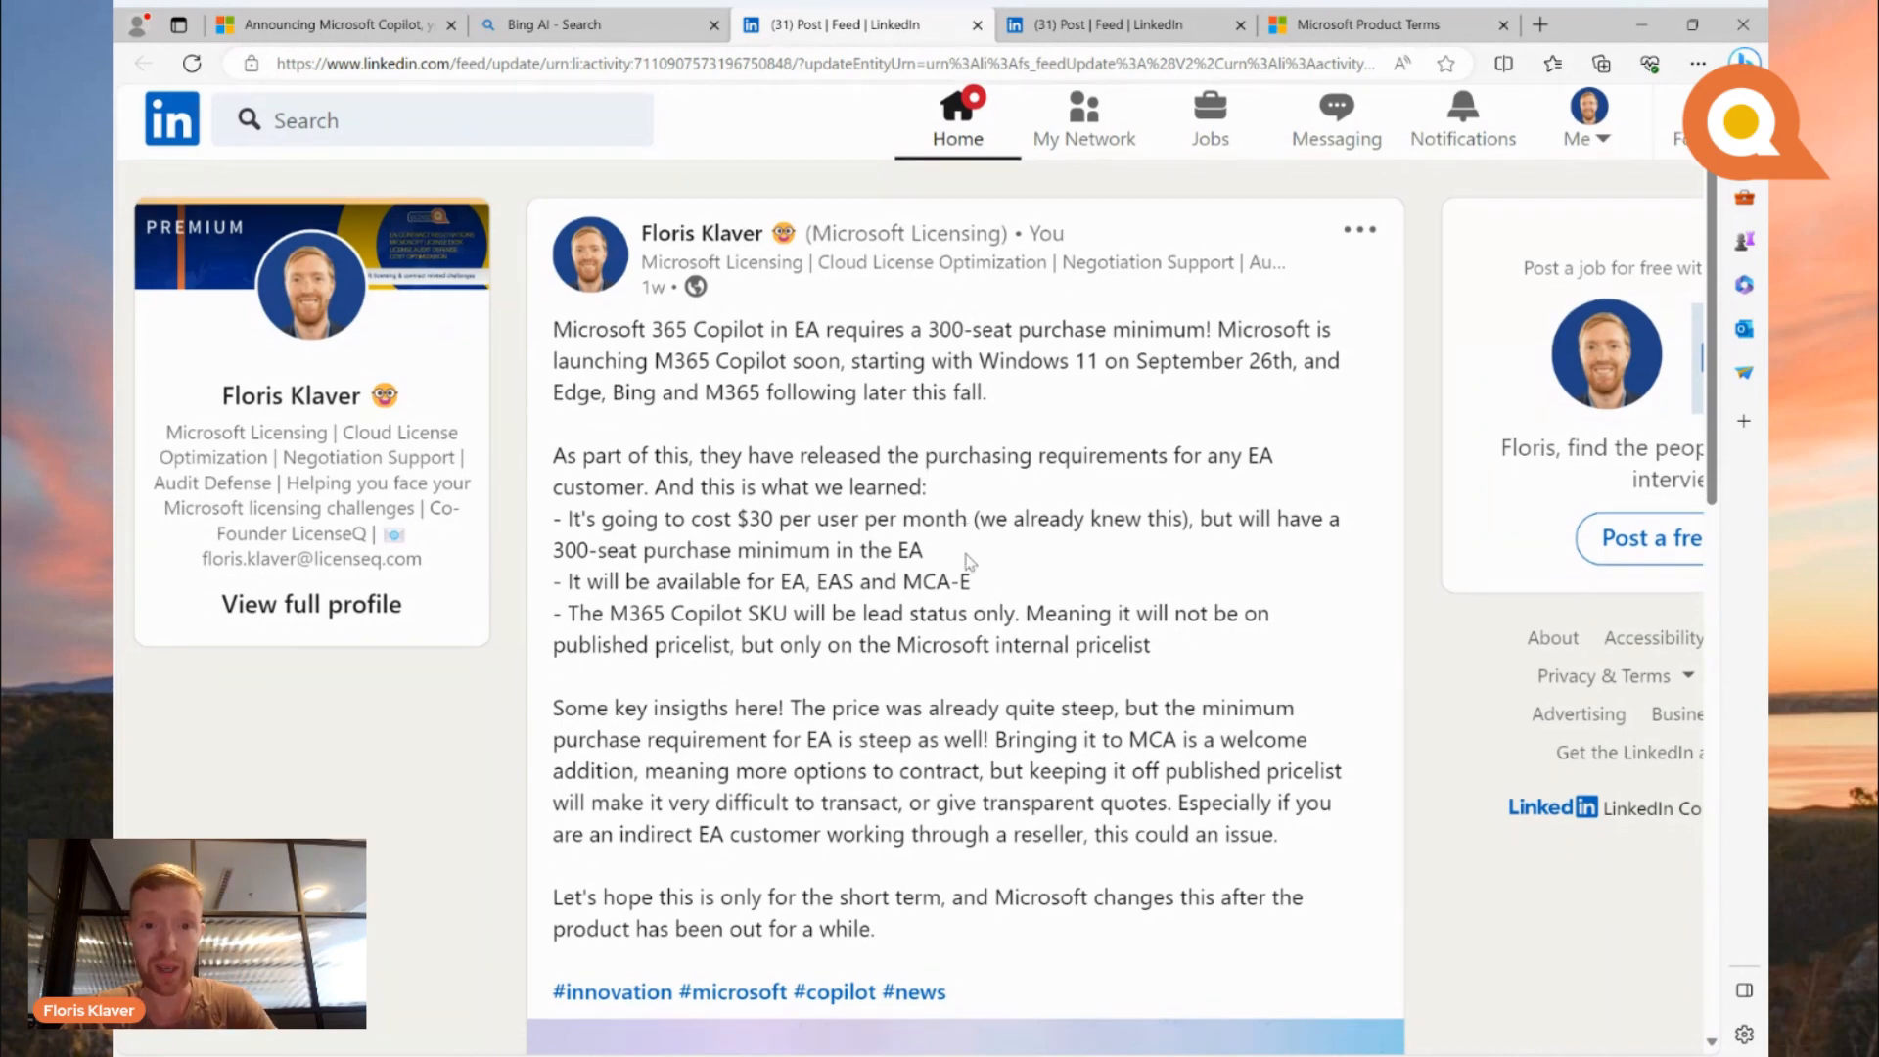
scroll("down", 3)
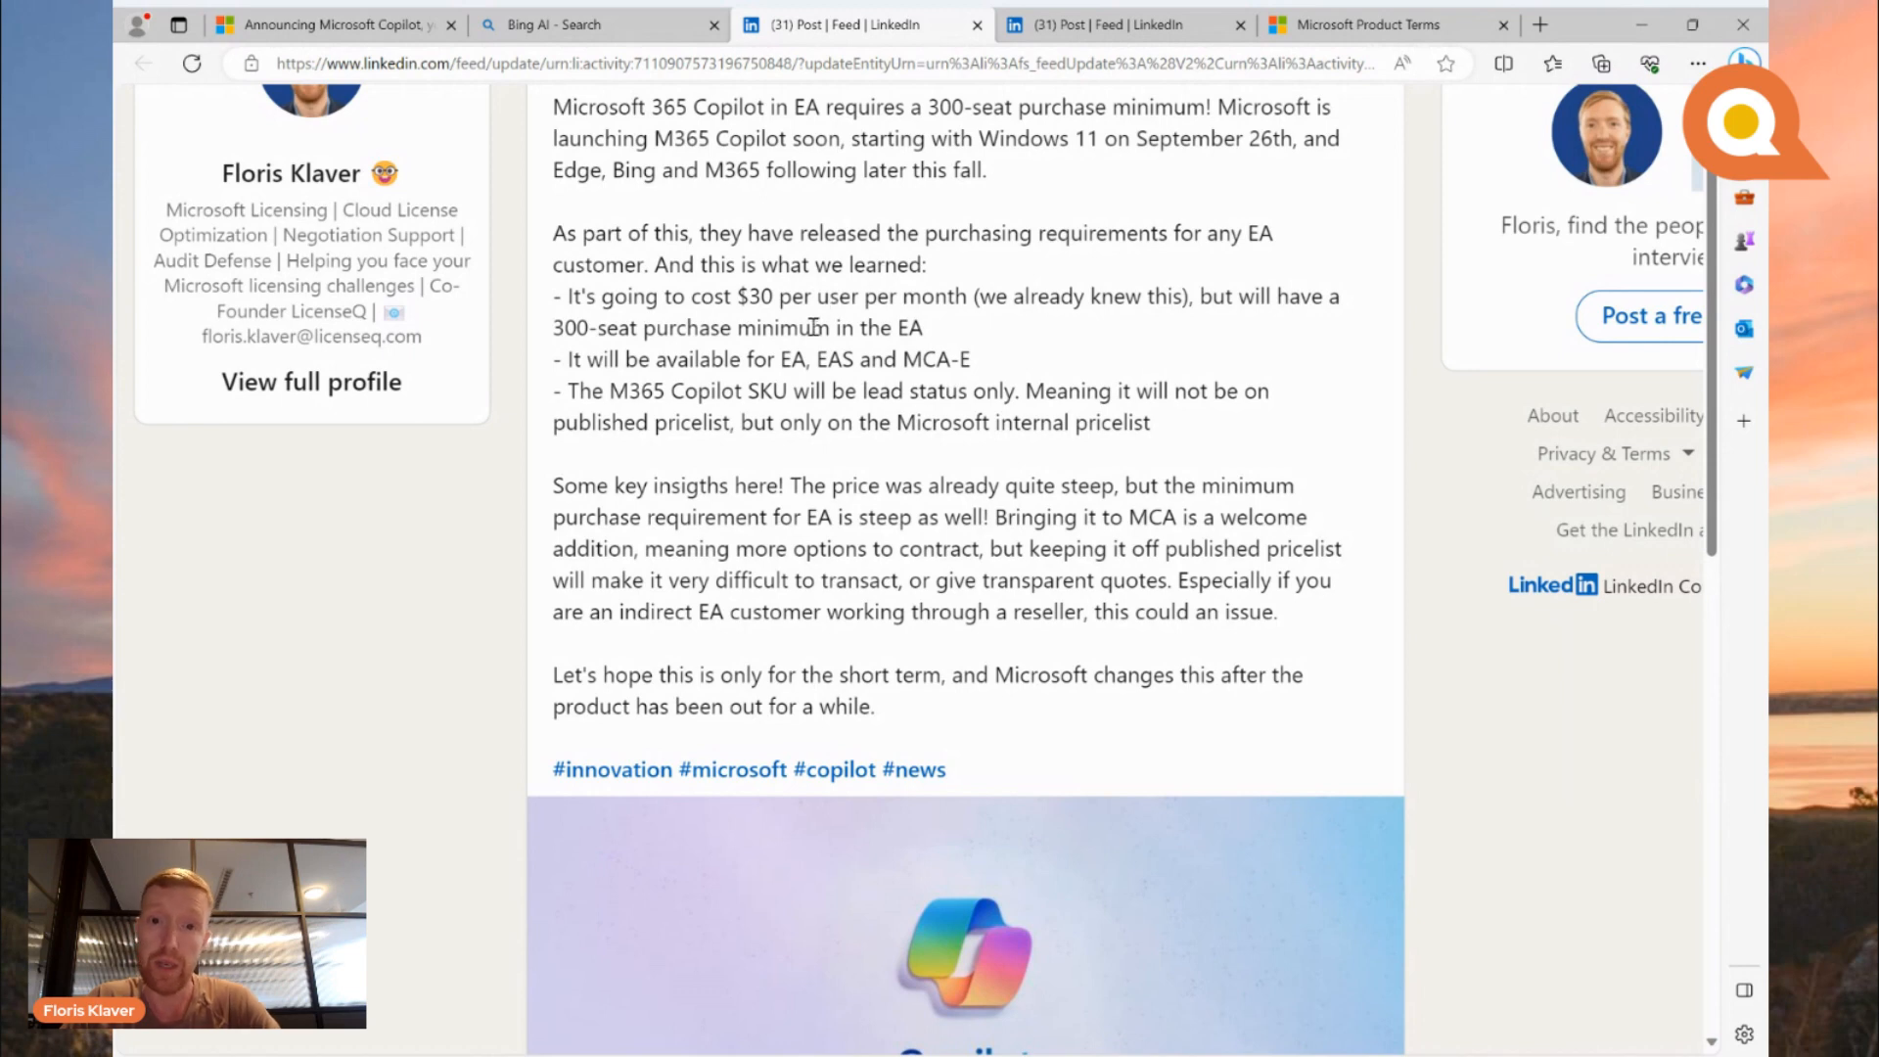
mouse_move(731, 363)
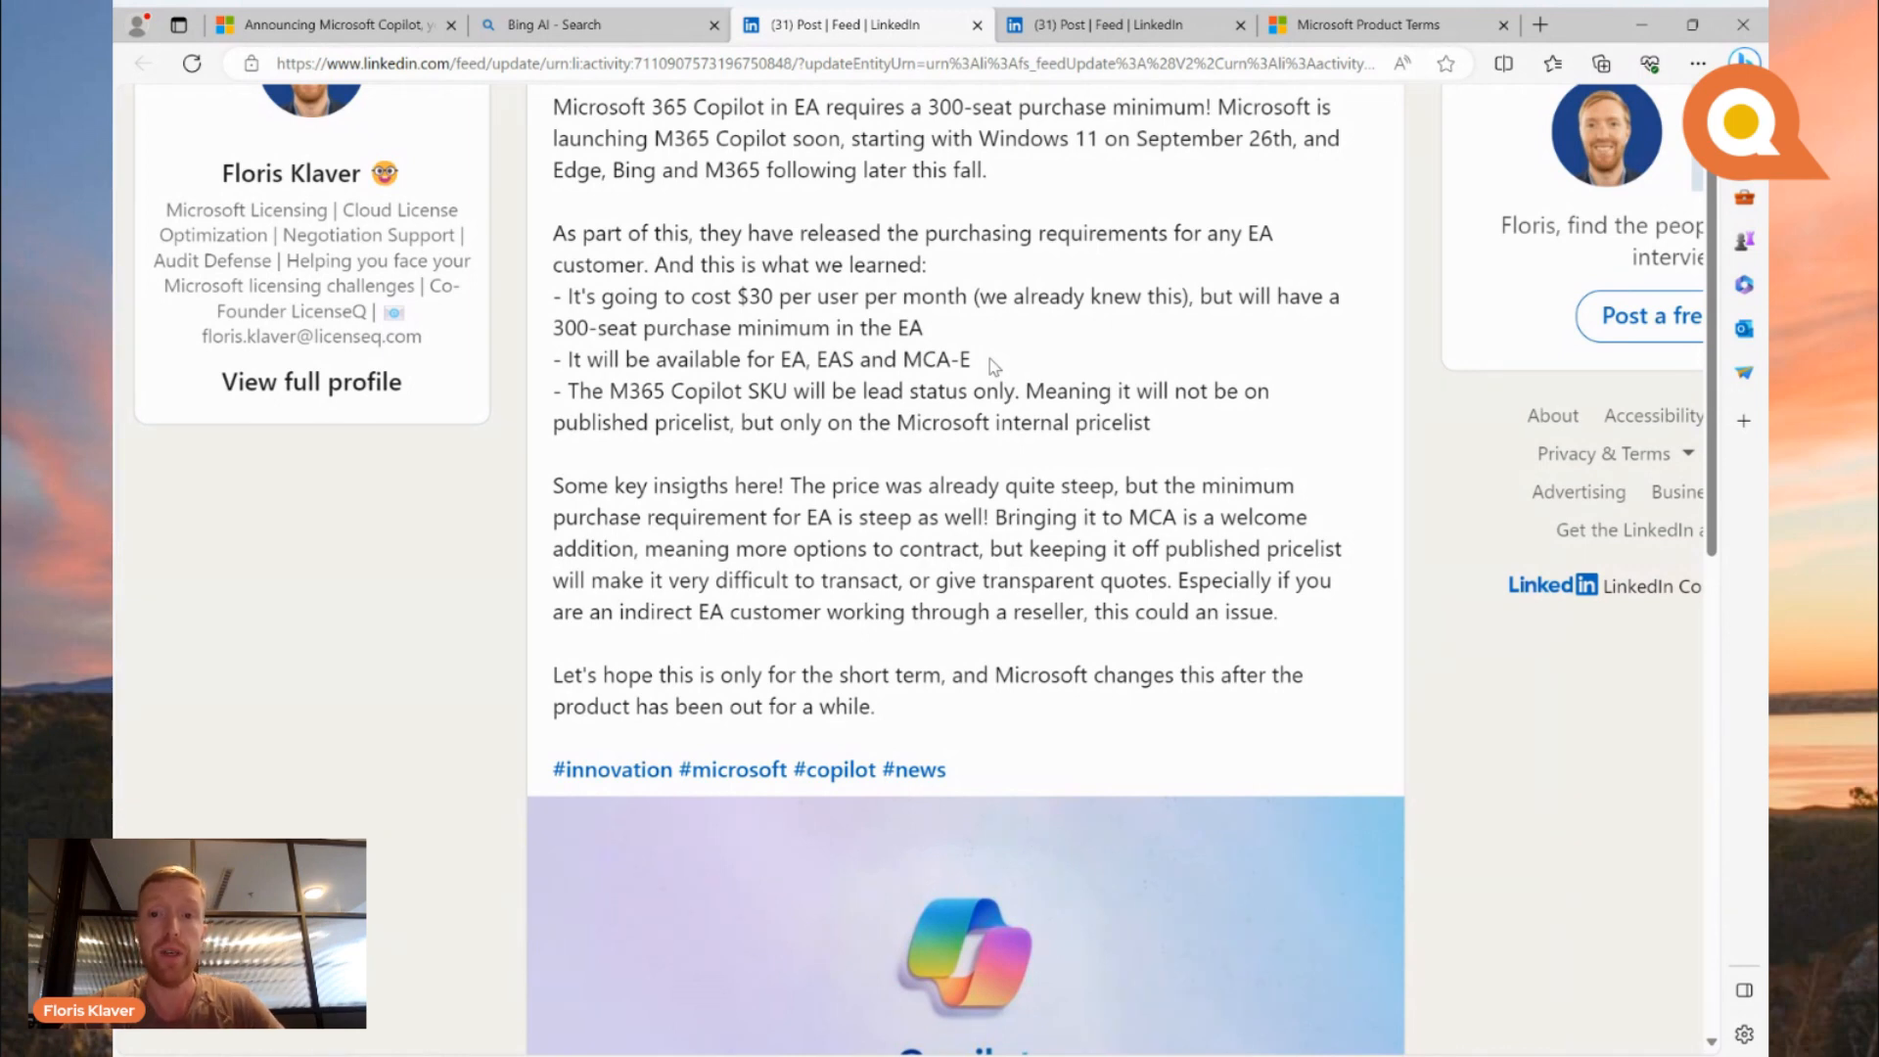
left_click(1103, 24)
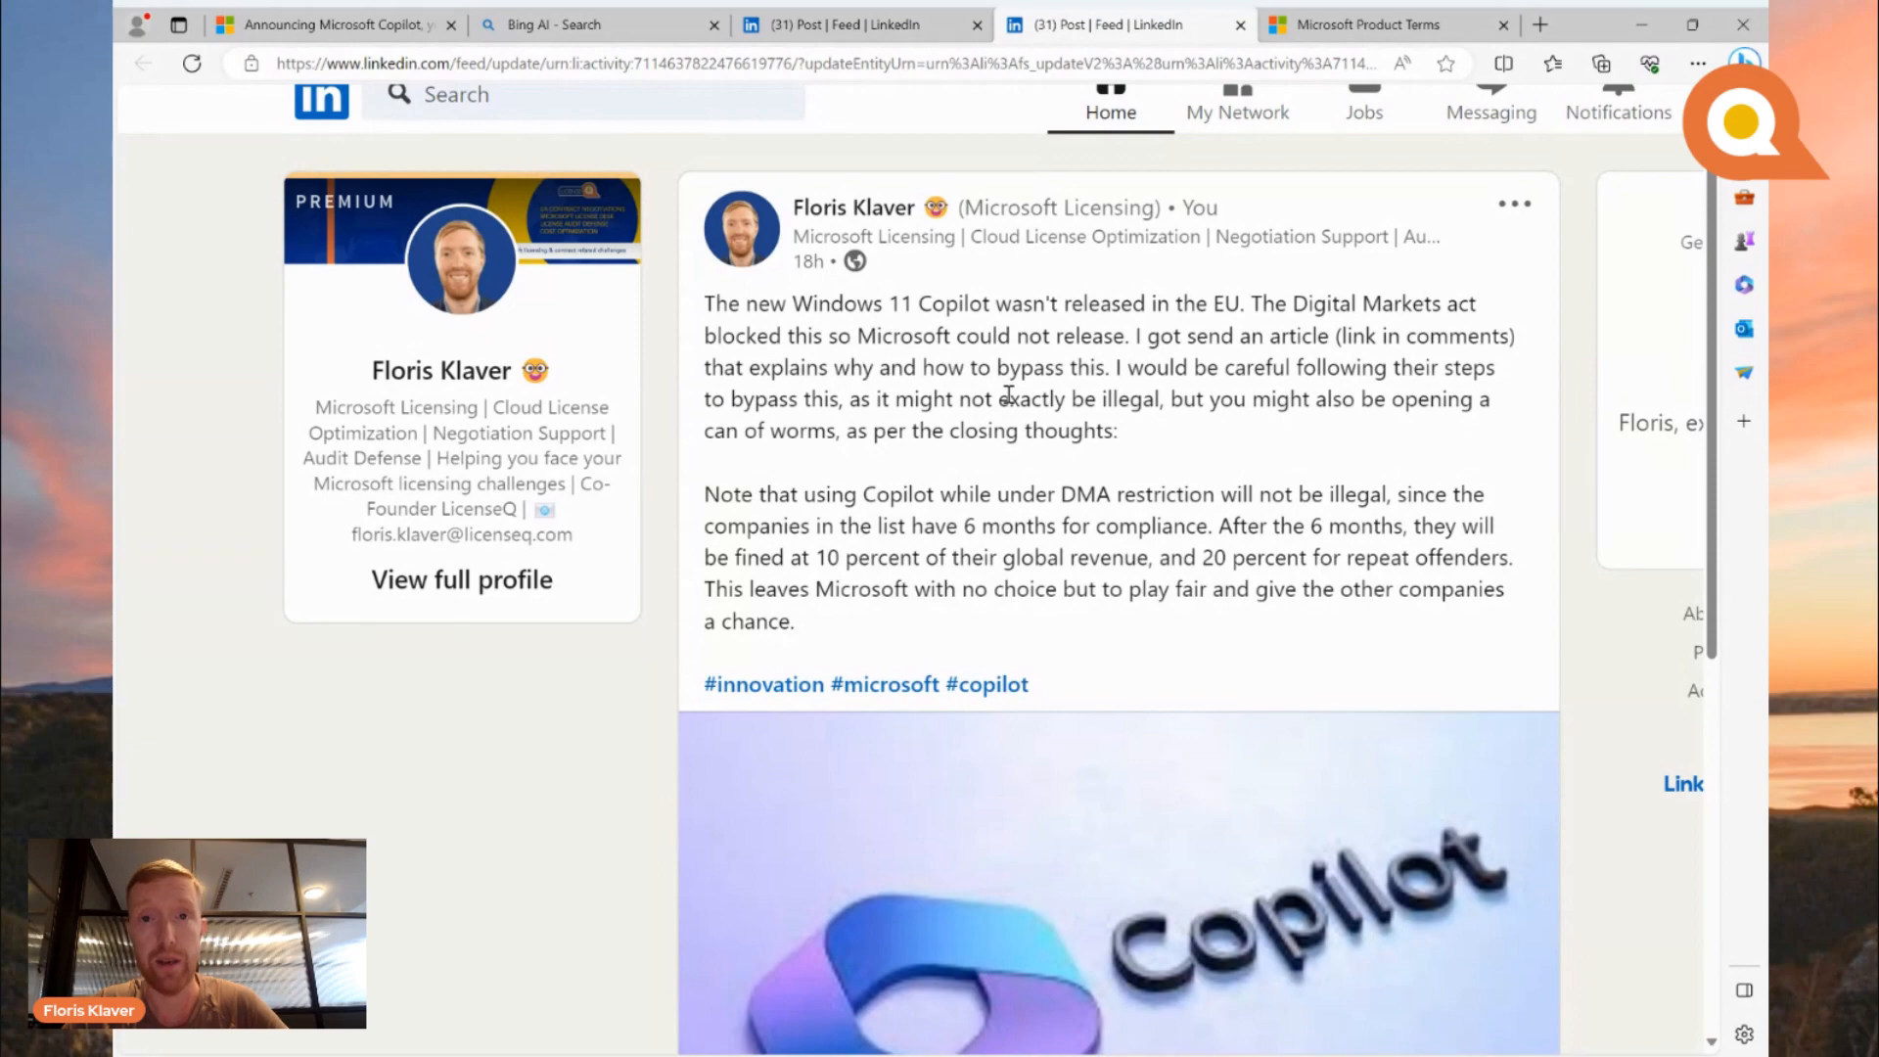
scroll("down", 3)
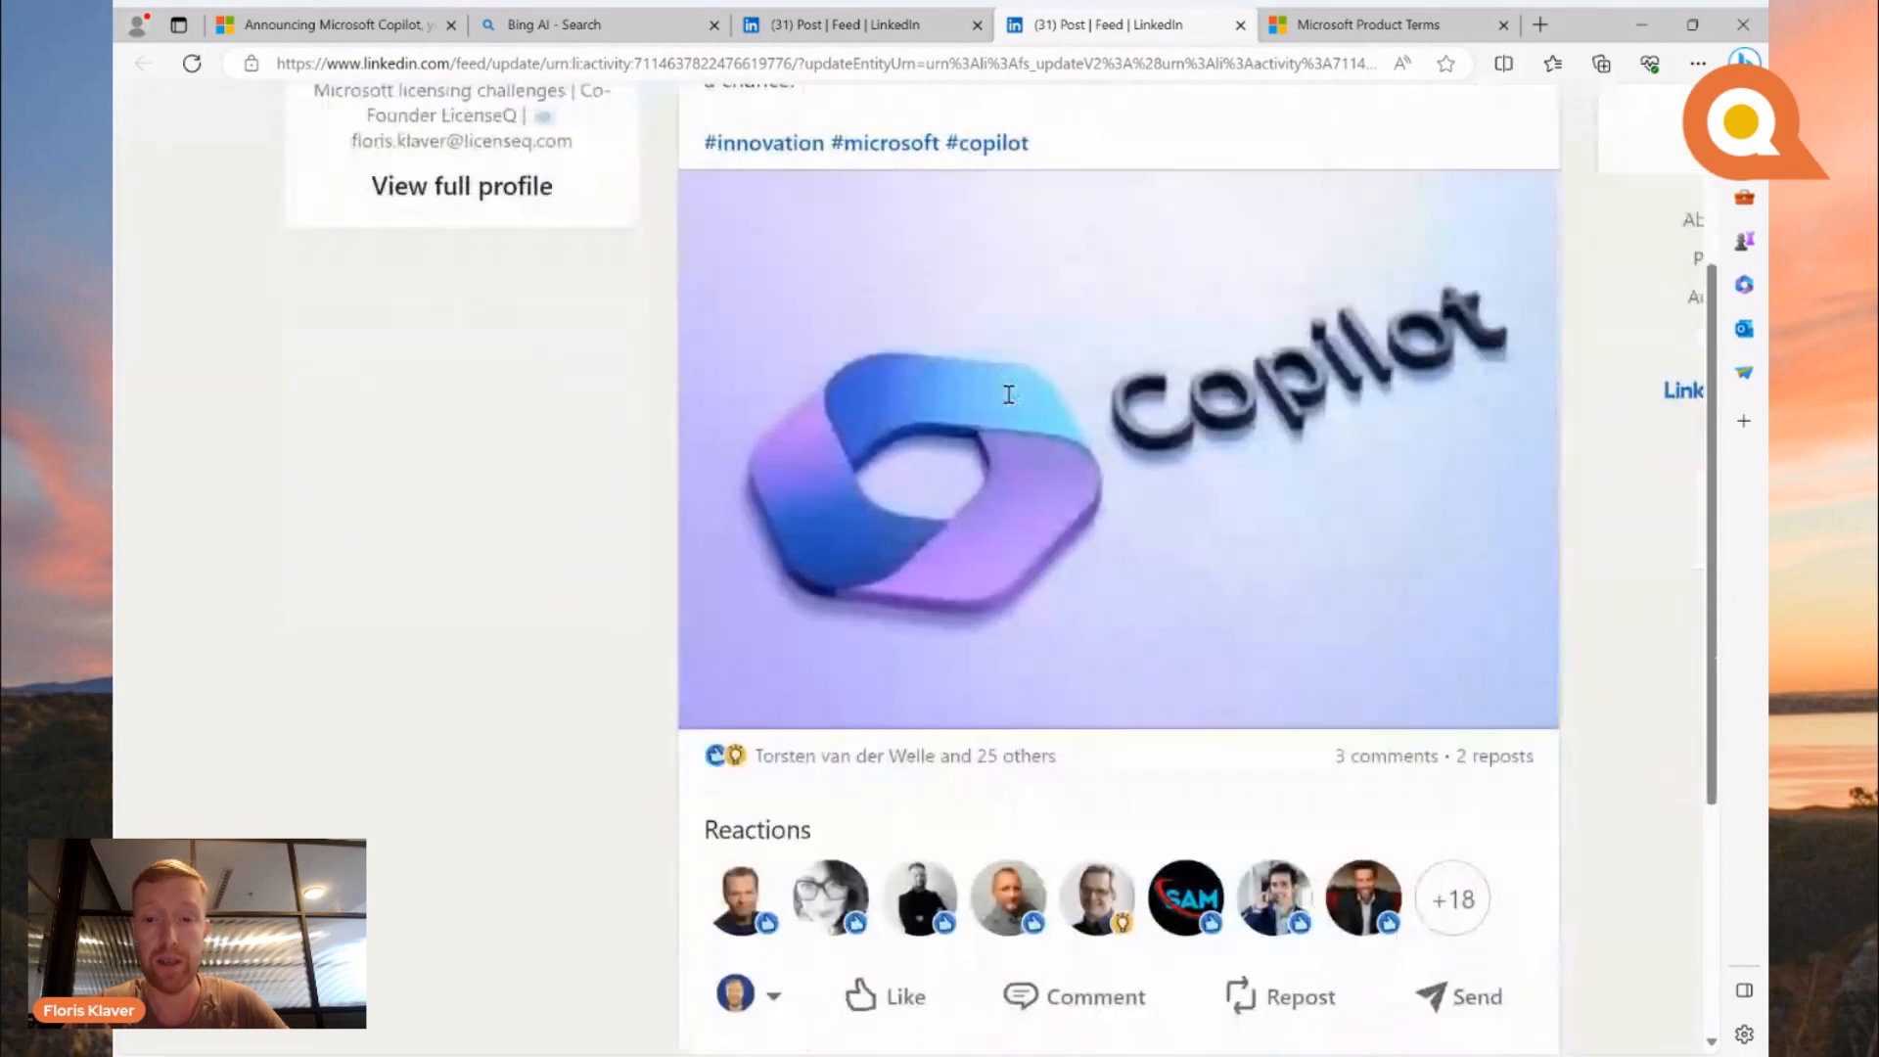
scroll("down", 3)
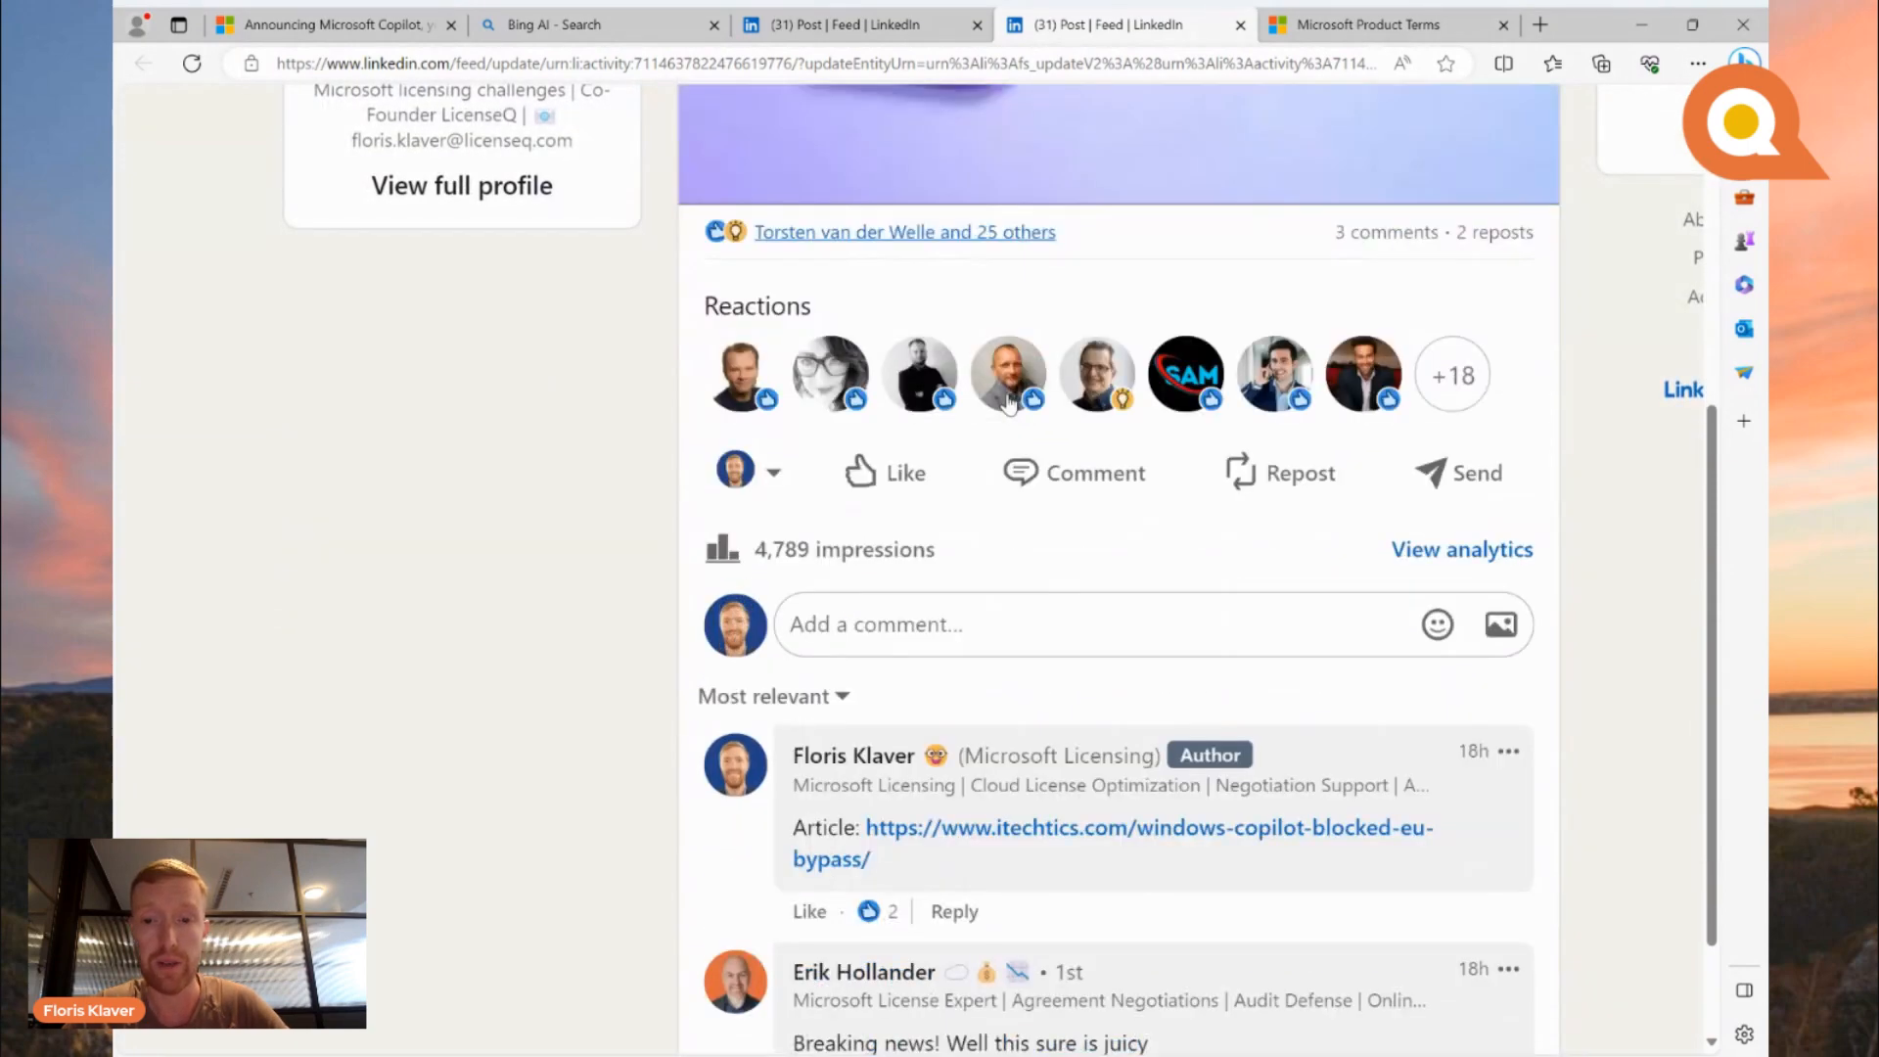
scroll("up", 3)
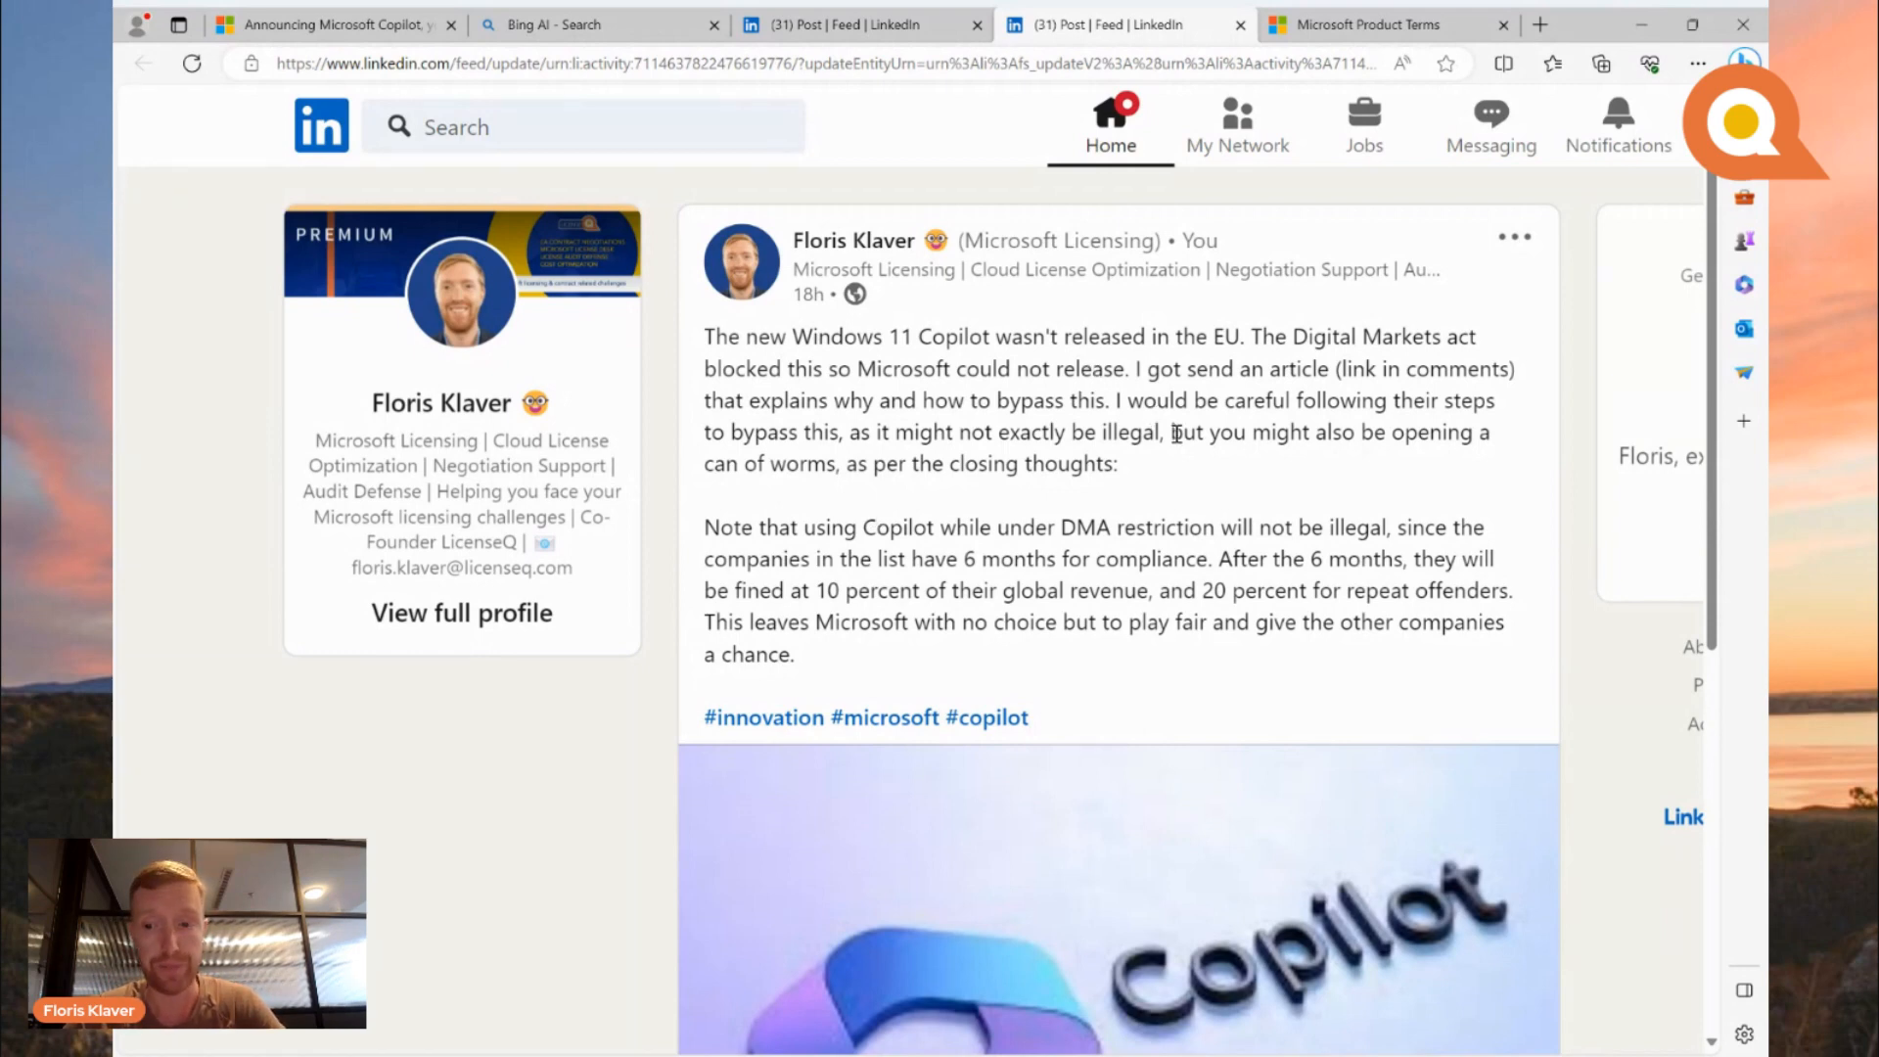
mouse_move(1366, 24)
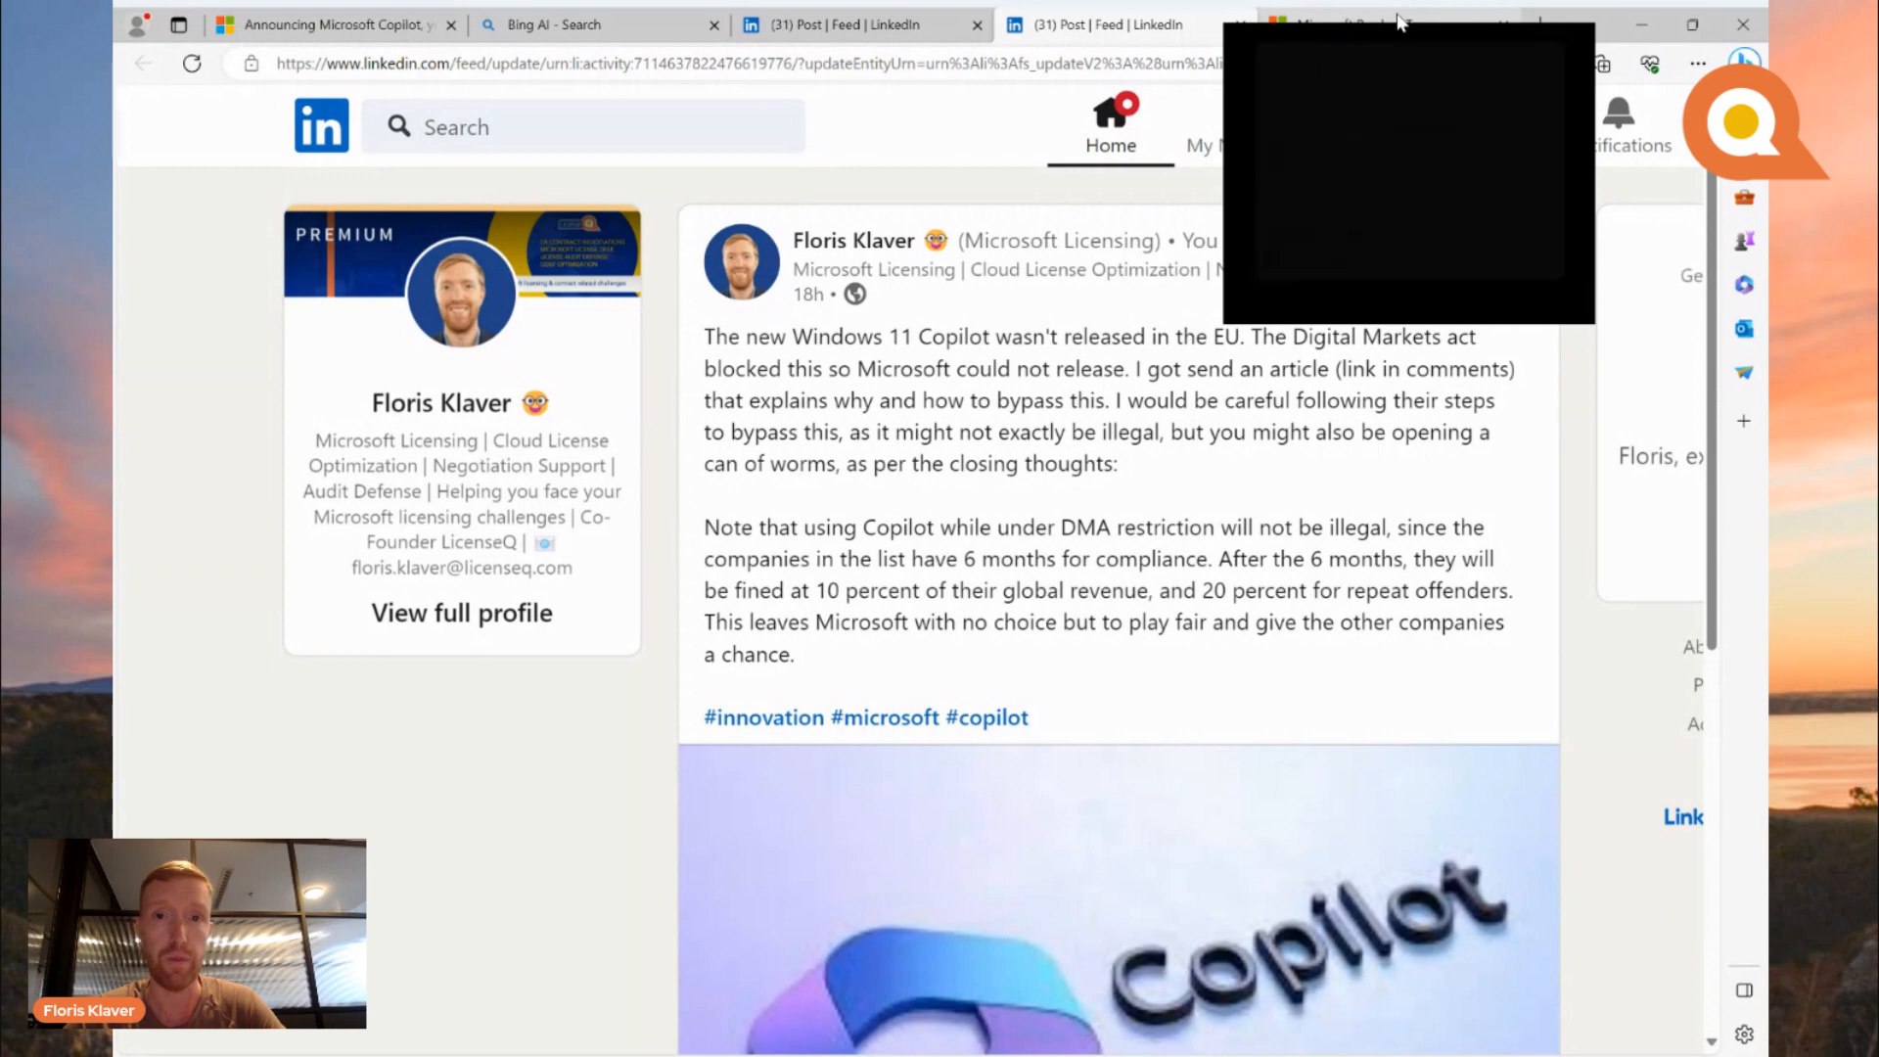
Step: Switch to Microsoft Product Terms and scroll the Generative AI Services section to Bing Search terms
left_click(1366, 24)
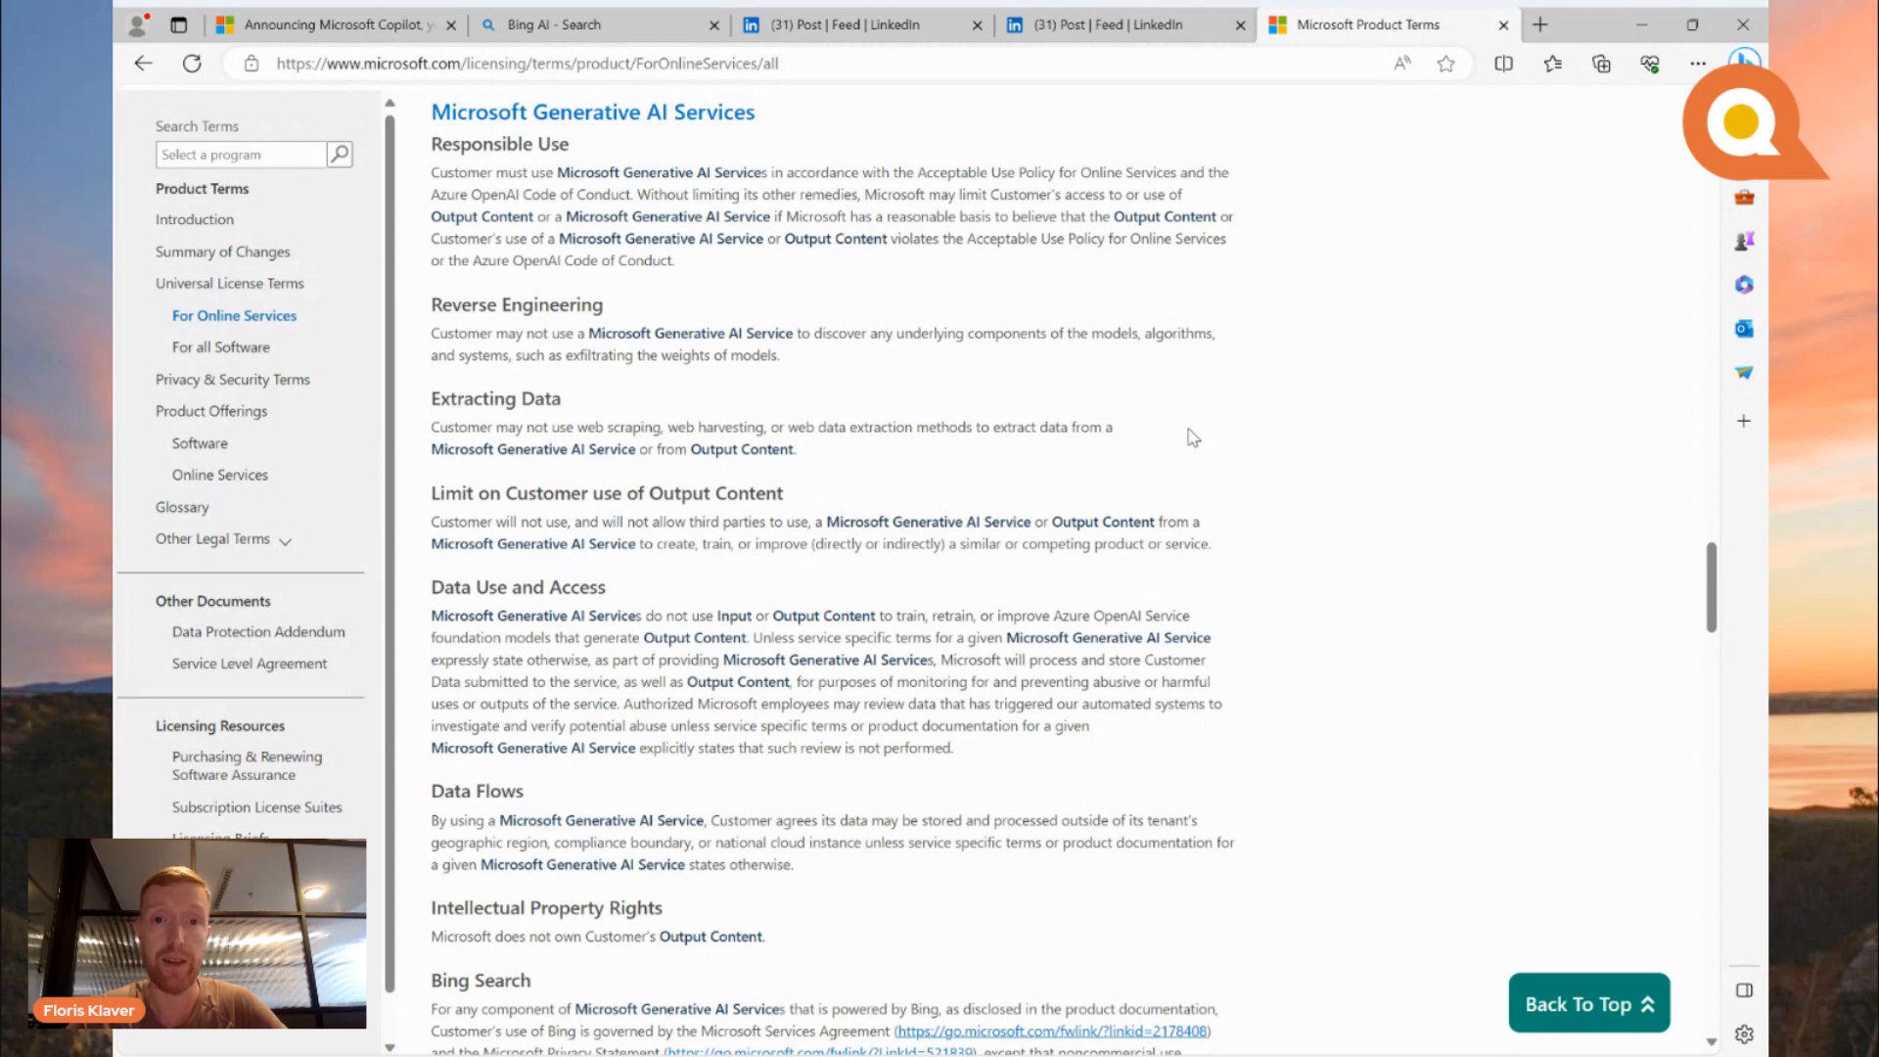
mouse_move(659, 171)
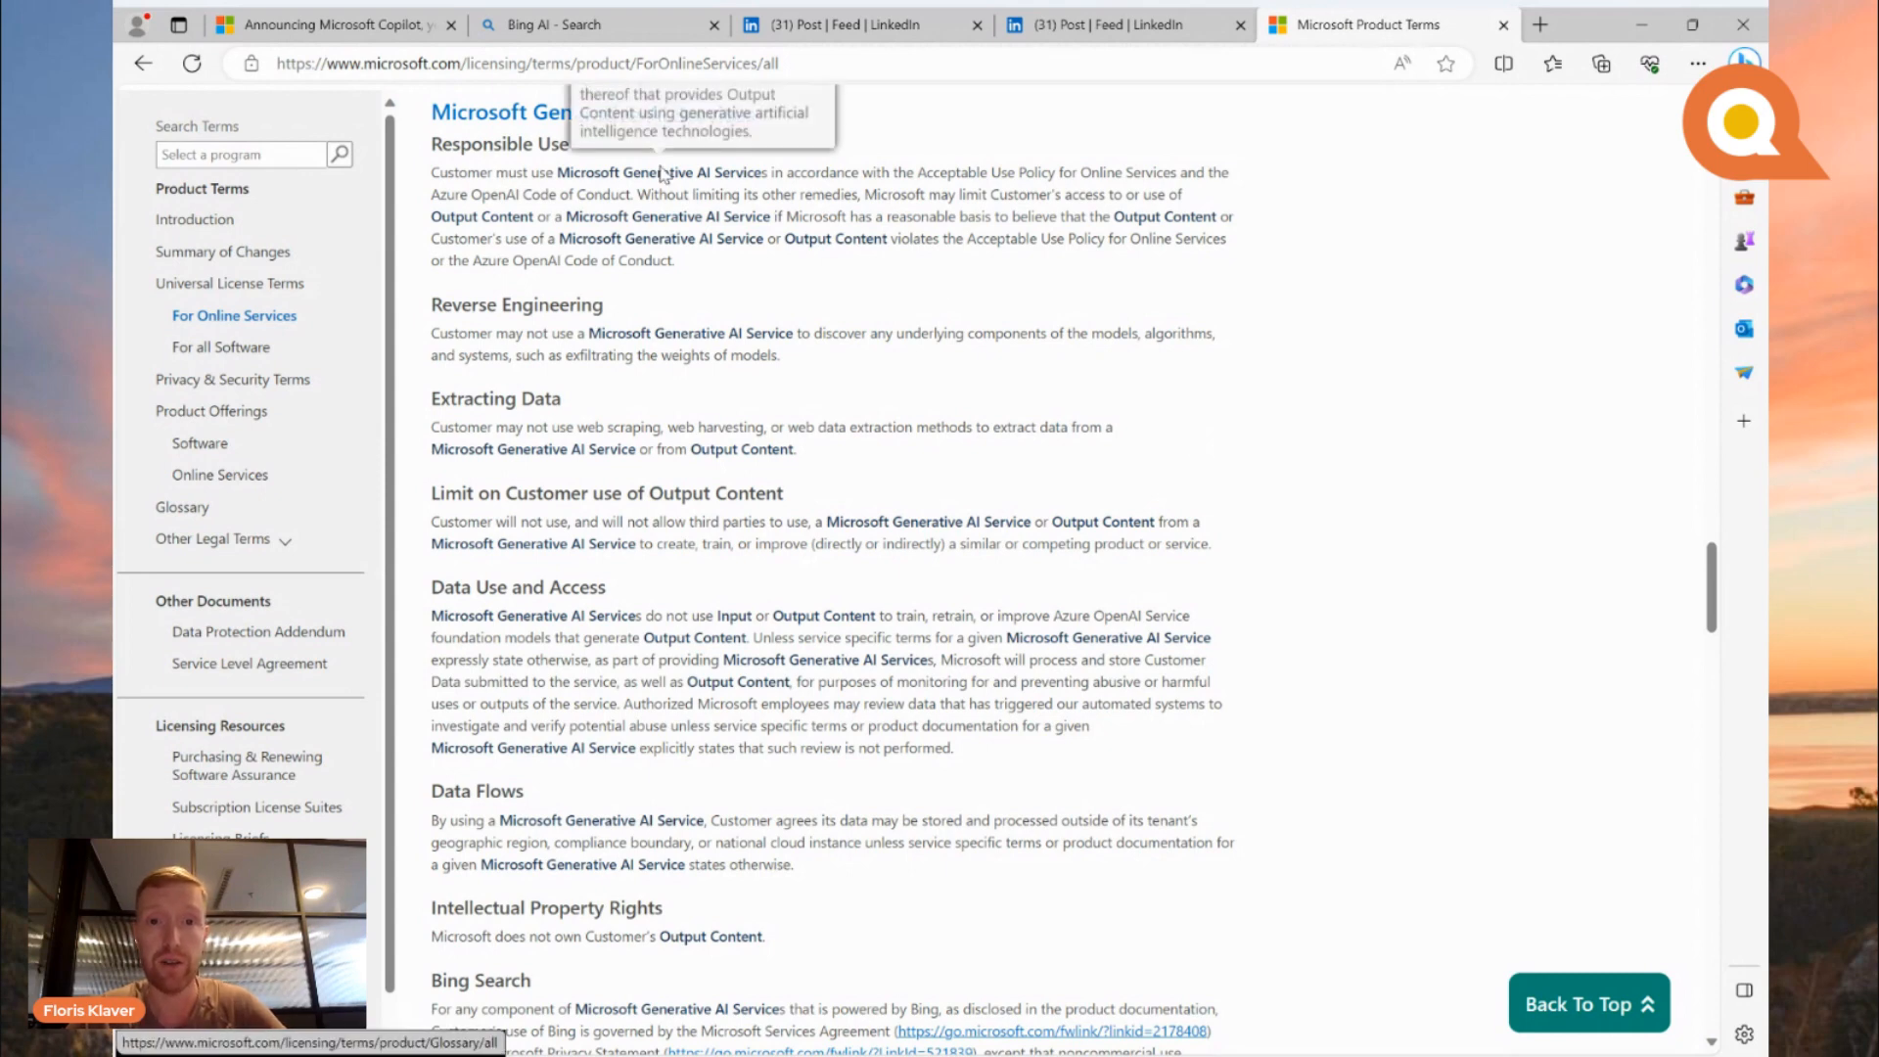
scroll("up", 3)
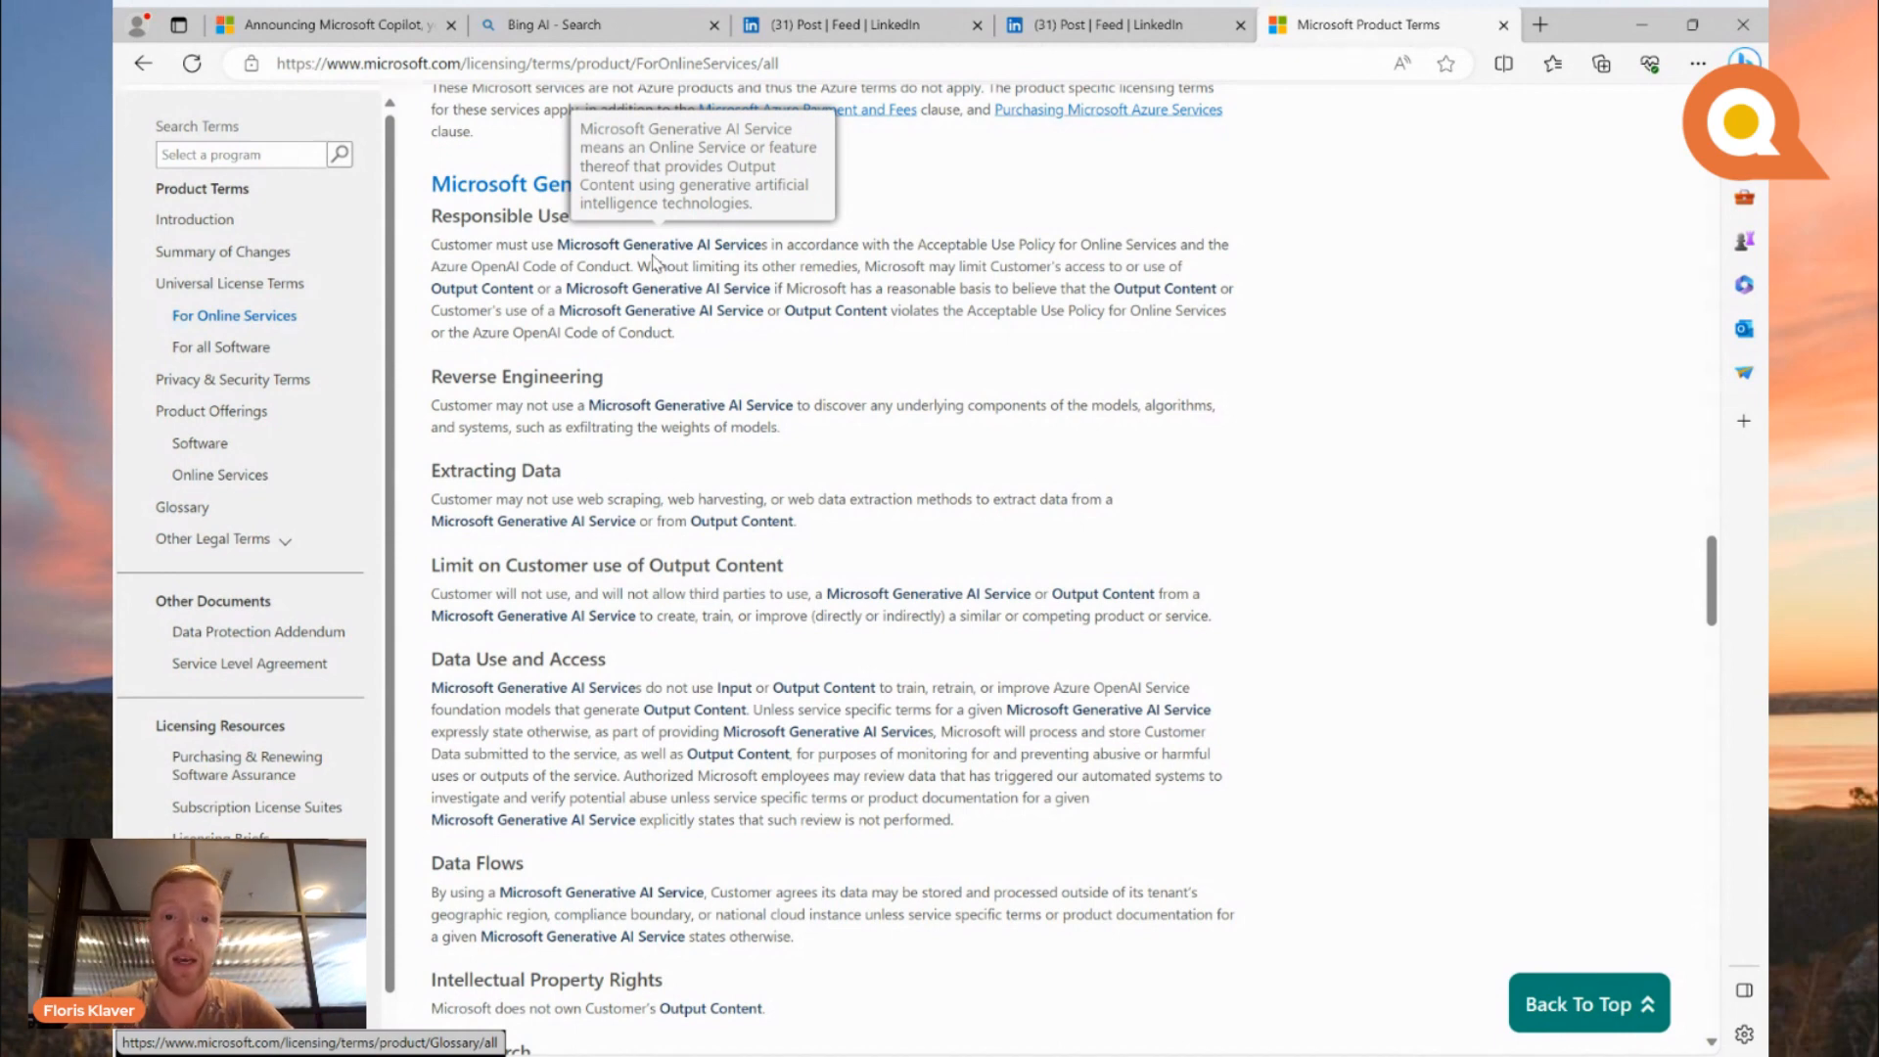
mouse_move(611, 262)
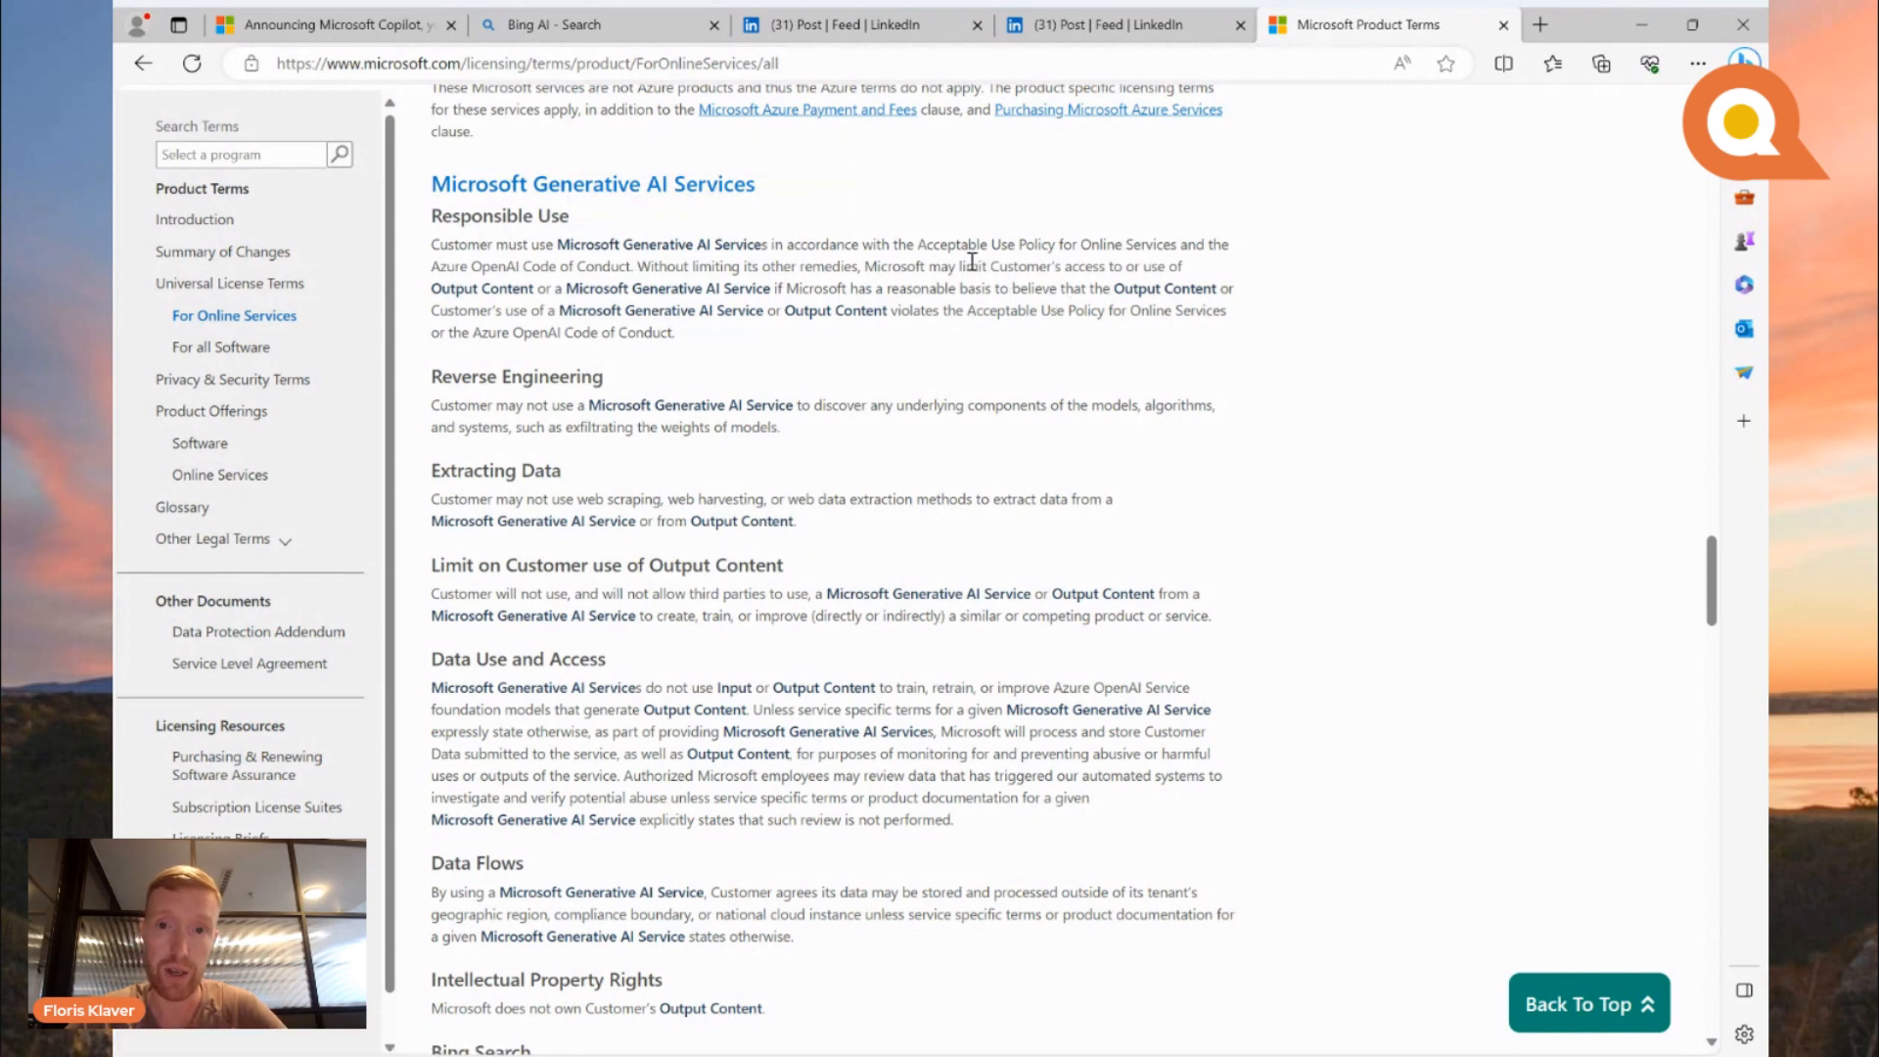
mouse_move(944, 396)
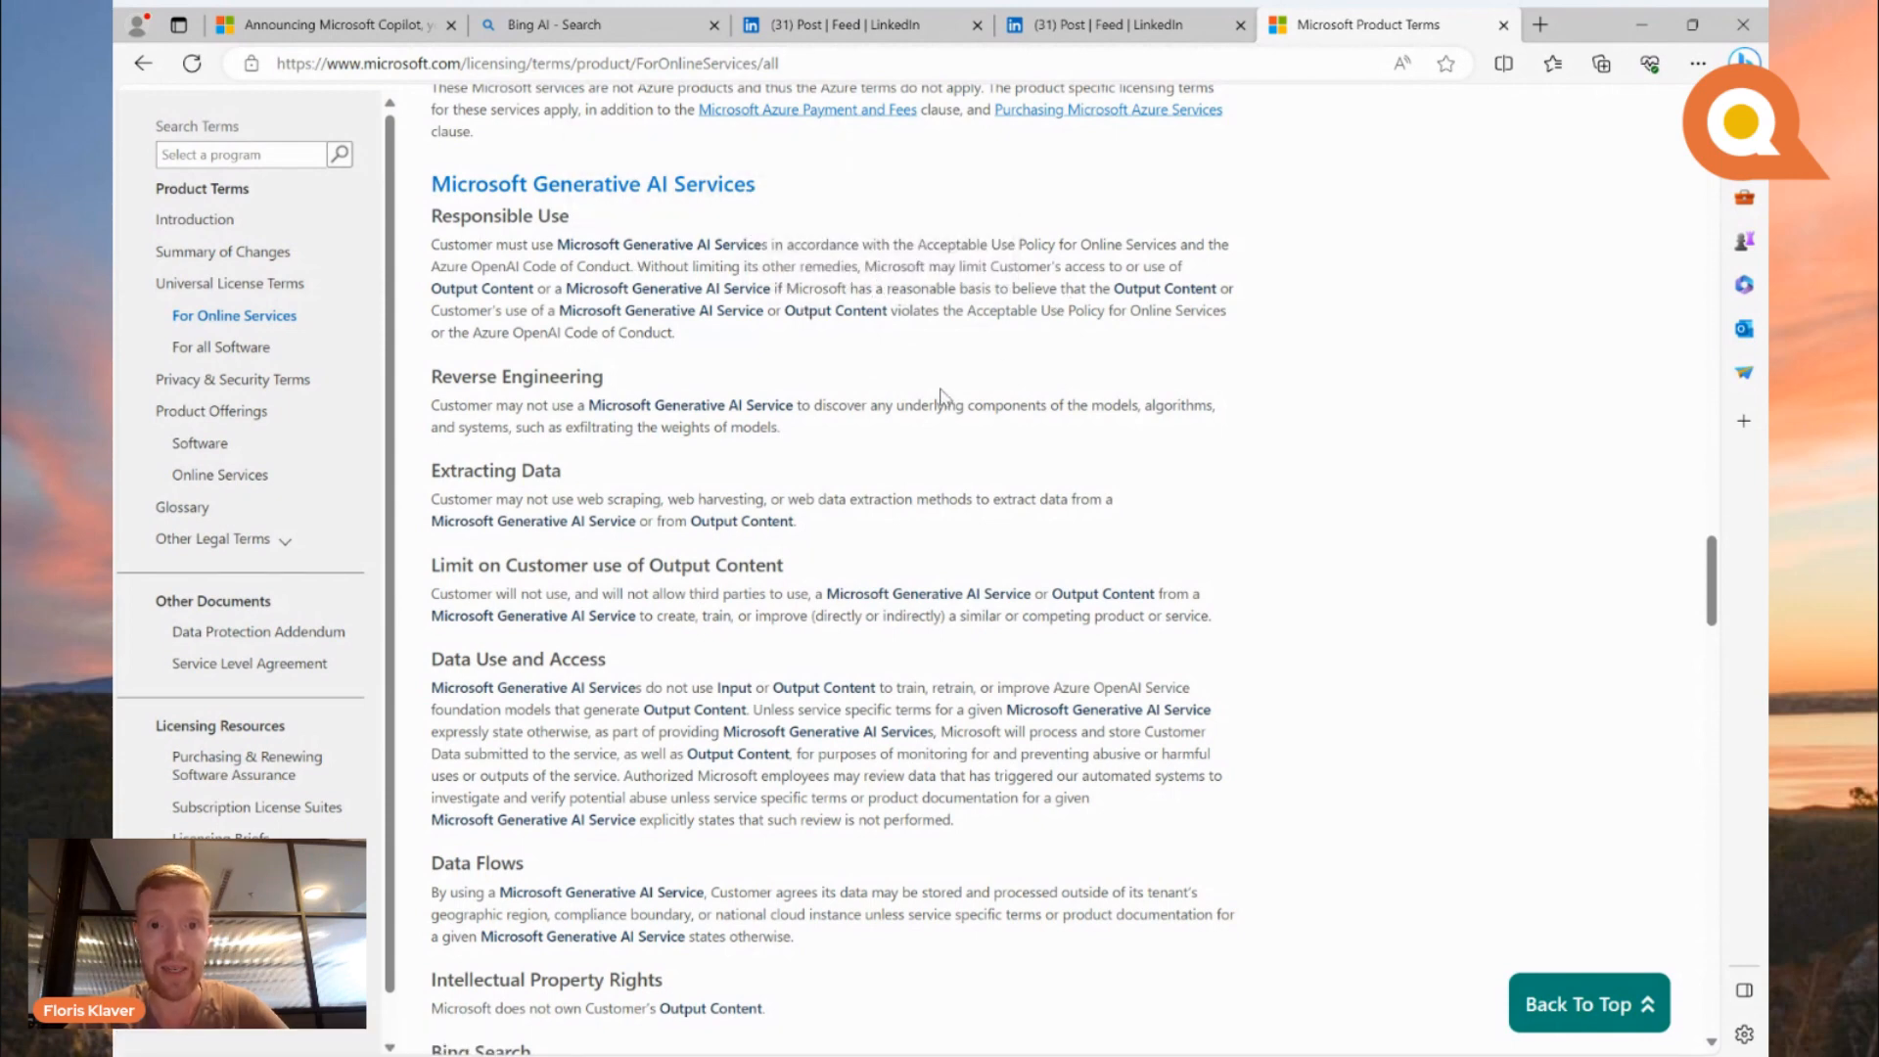
mouse_move(810, 394)
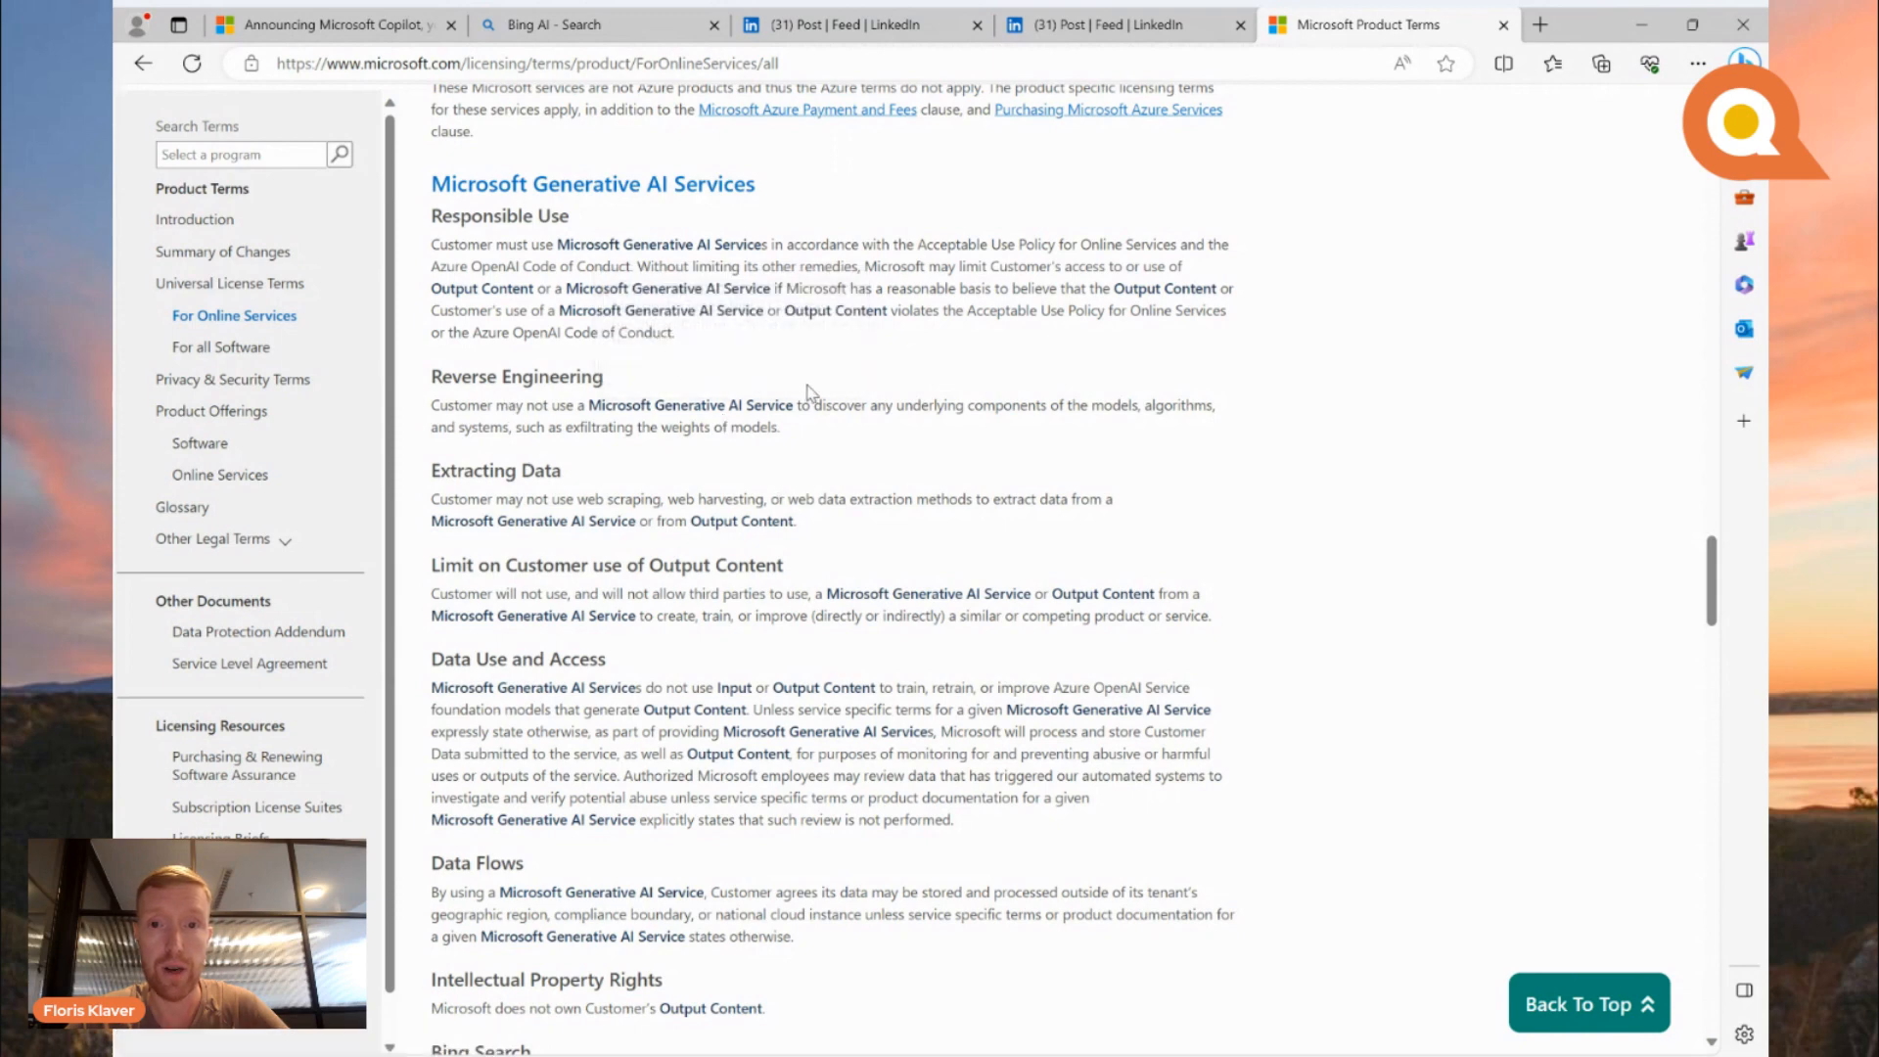
mouse_move(973, 348)
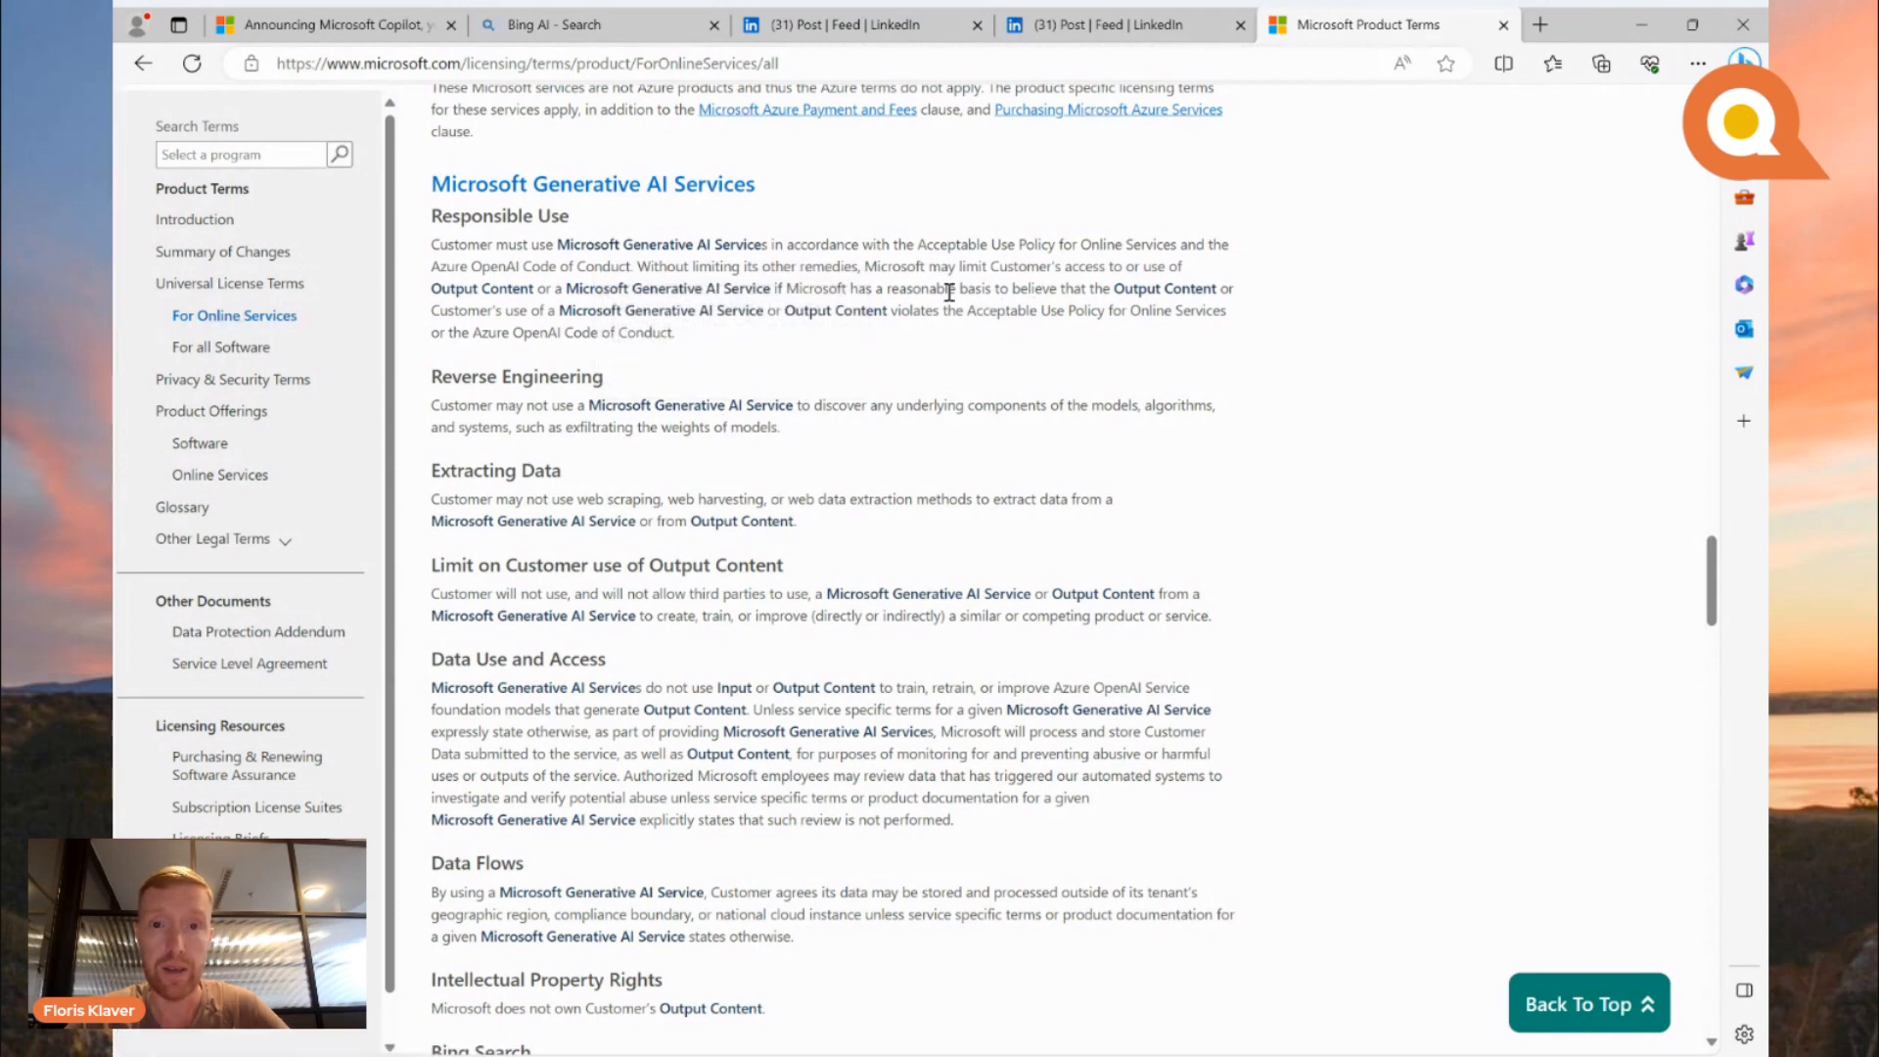
mouse_move(877, 362)
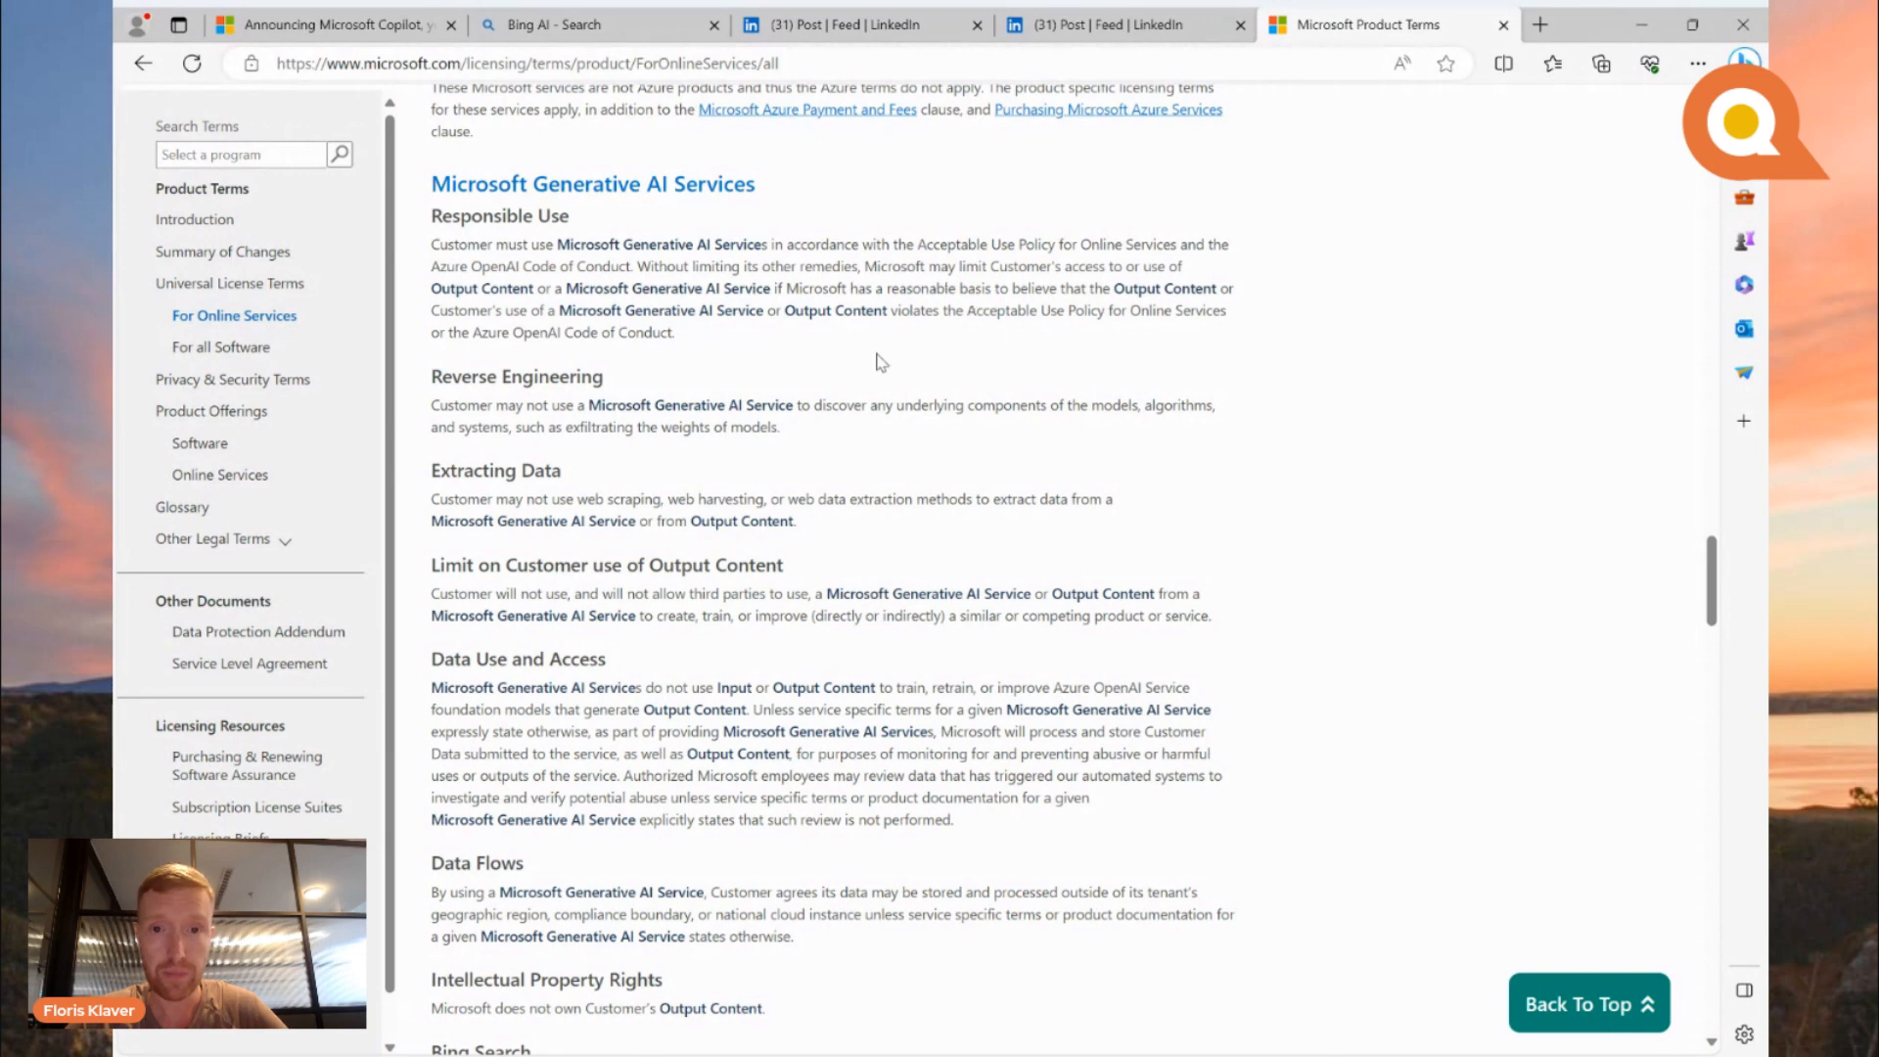
mouse_move(1121, 337)
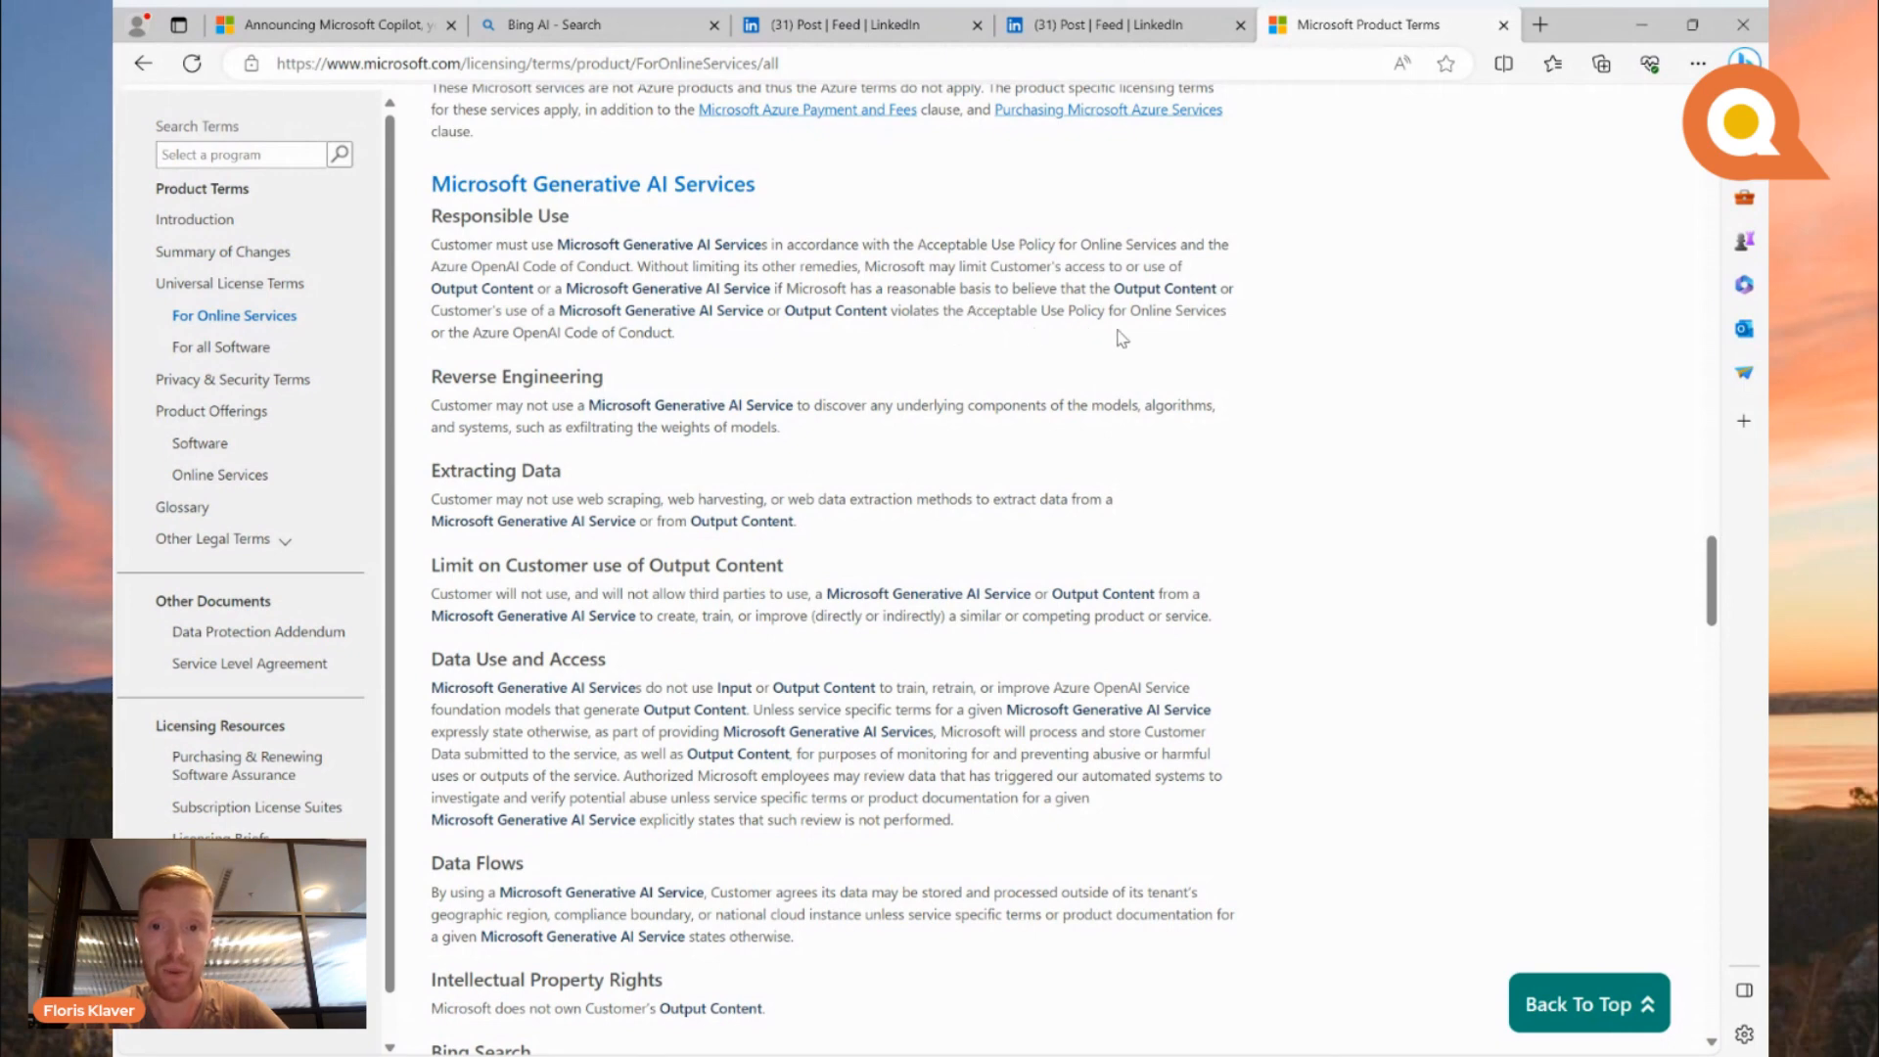
mouse_move(665, 357)
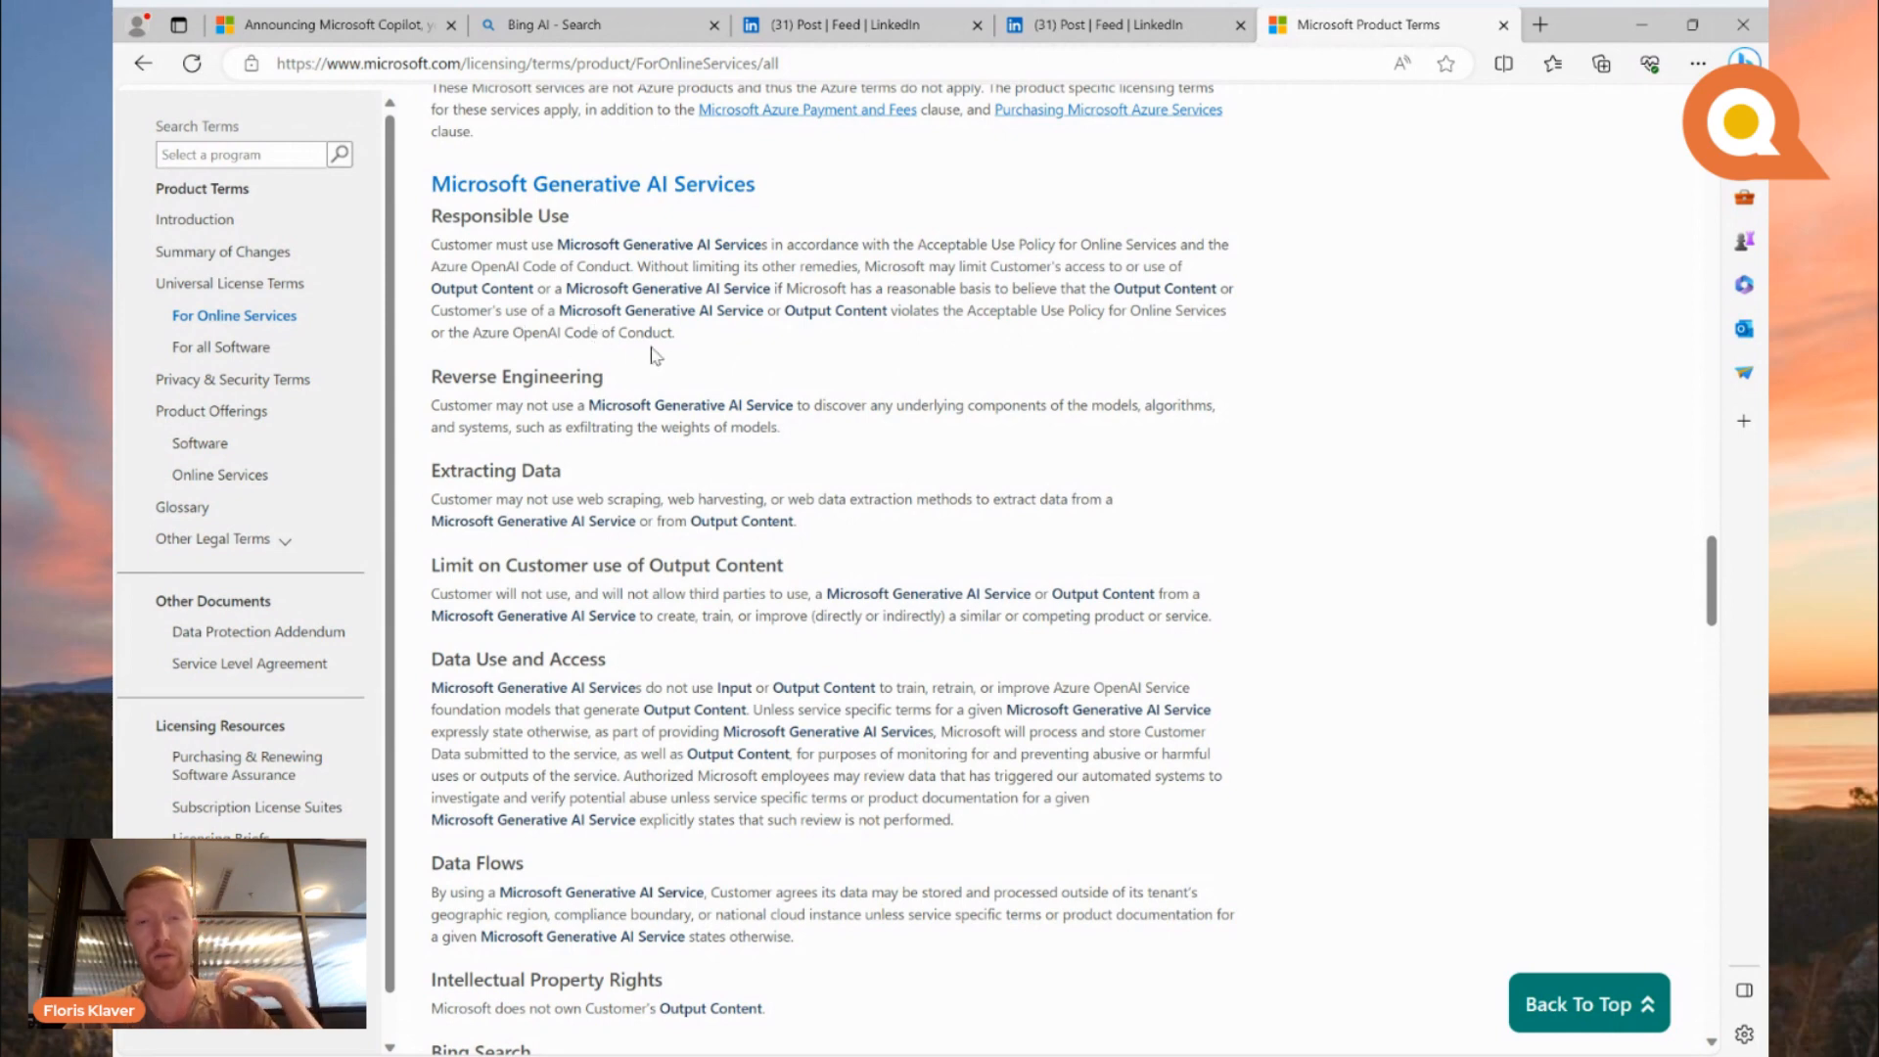
mouse_move(688, 348)
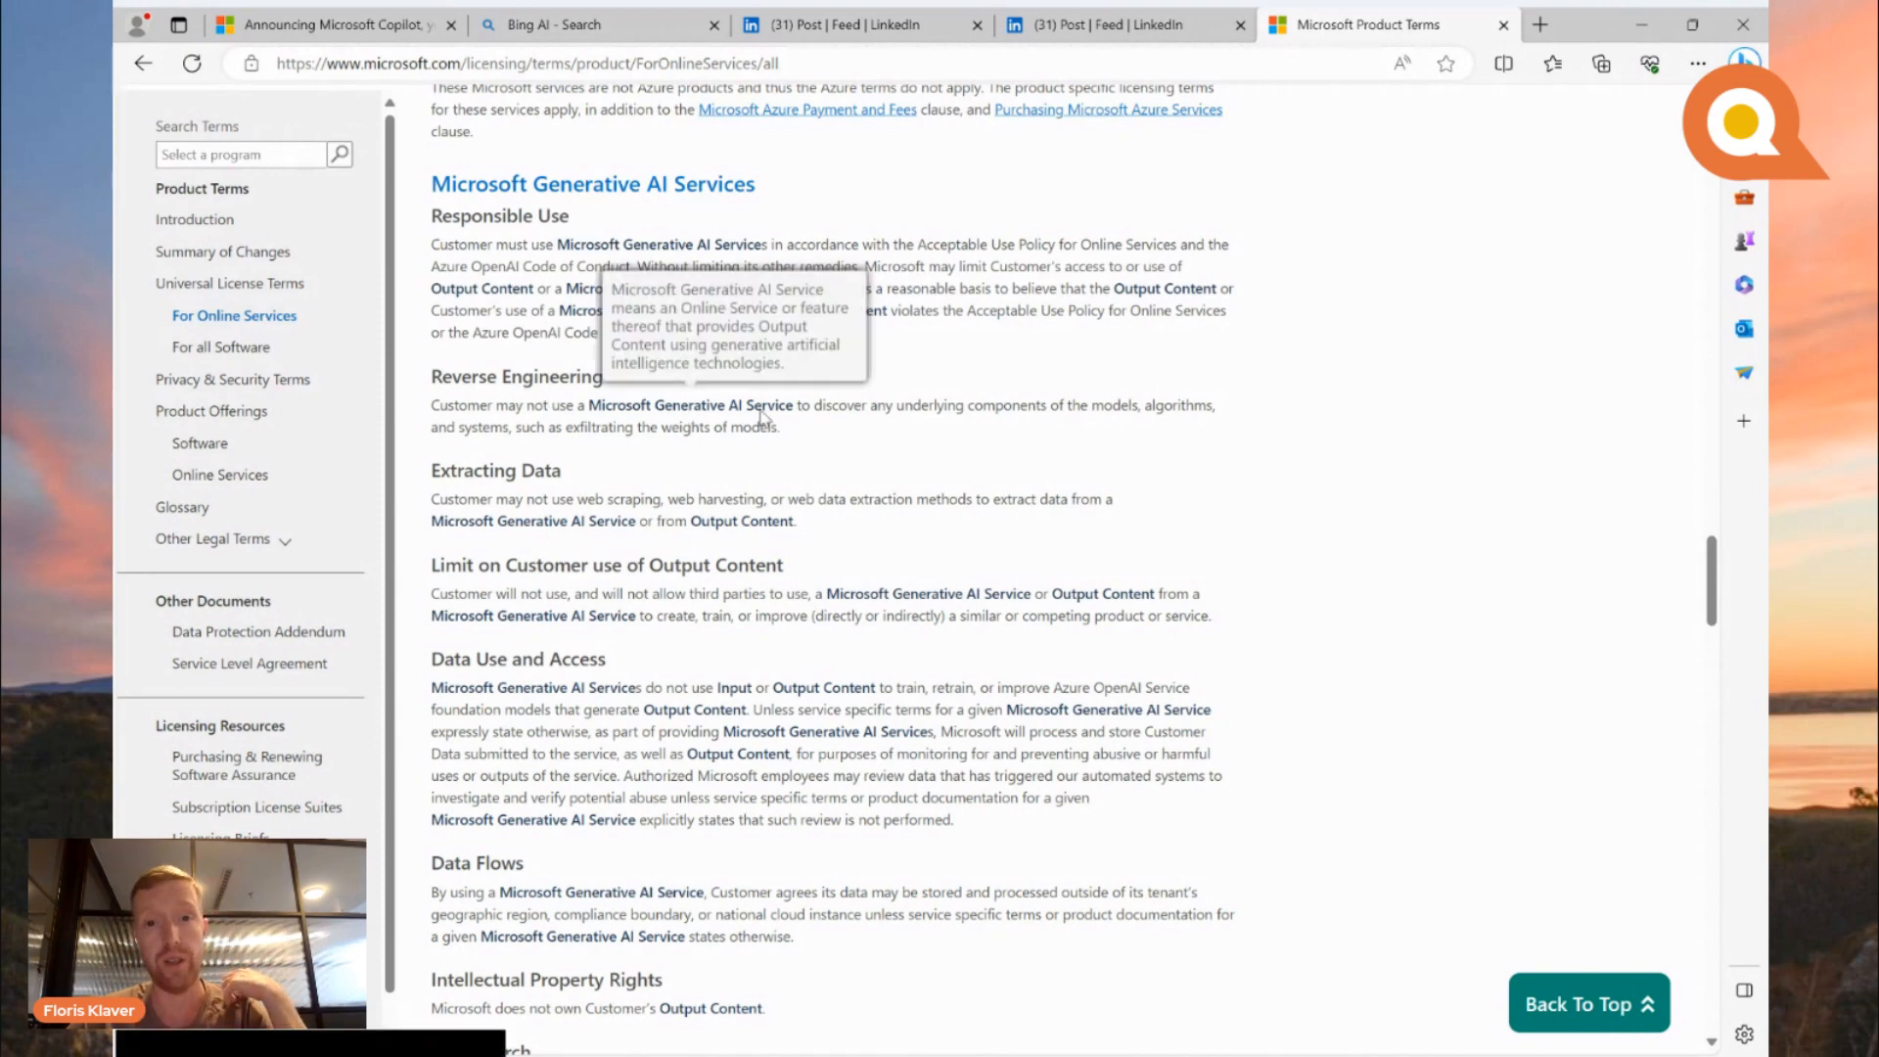
mouse_move(893, 446)
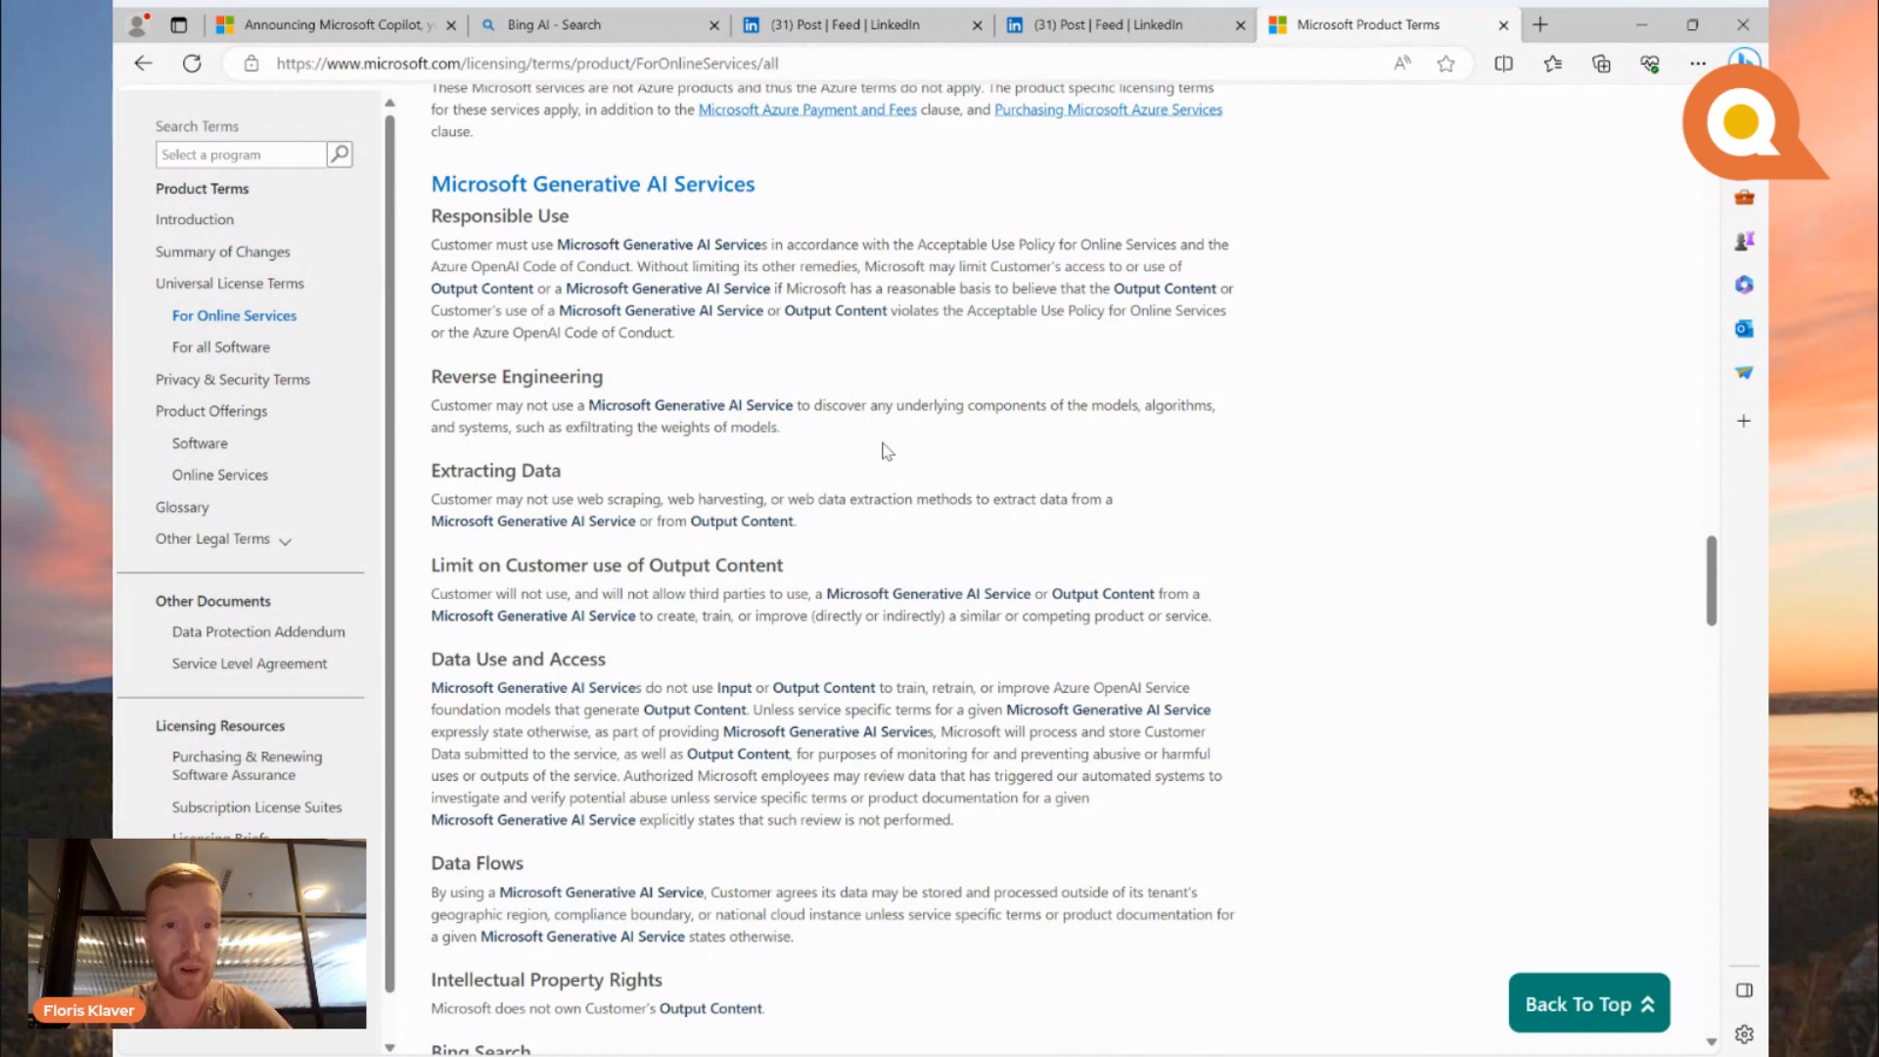
mouse_move(803, 492)
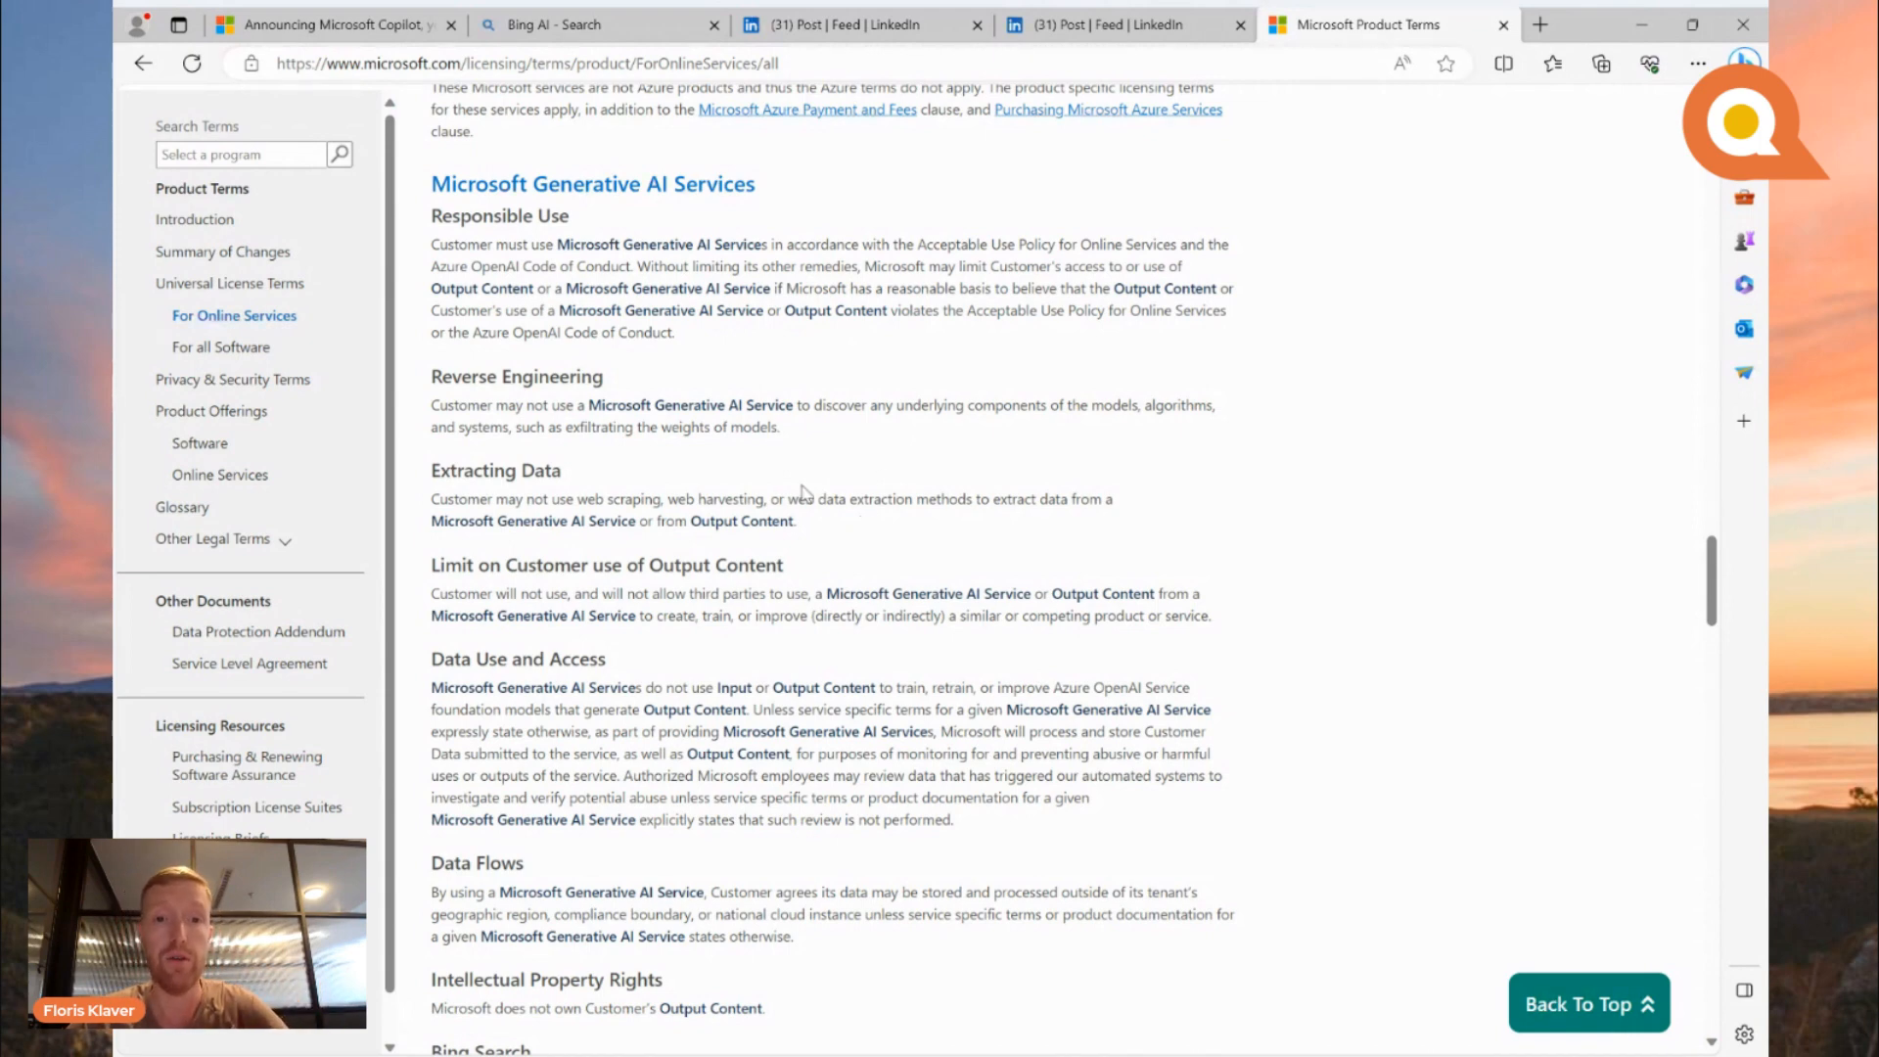
mouse_move(651, 489)
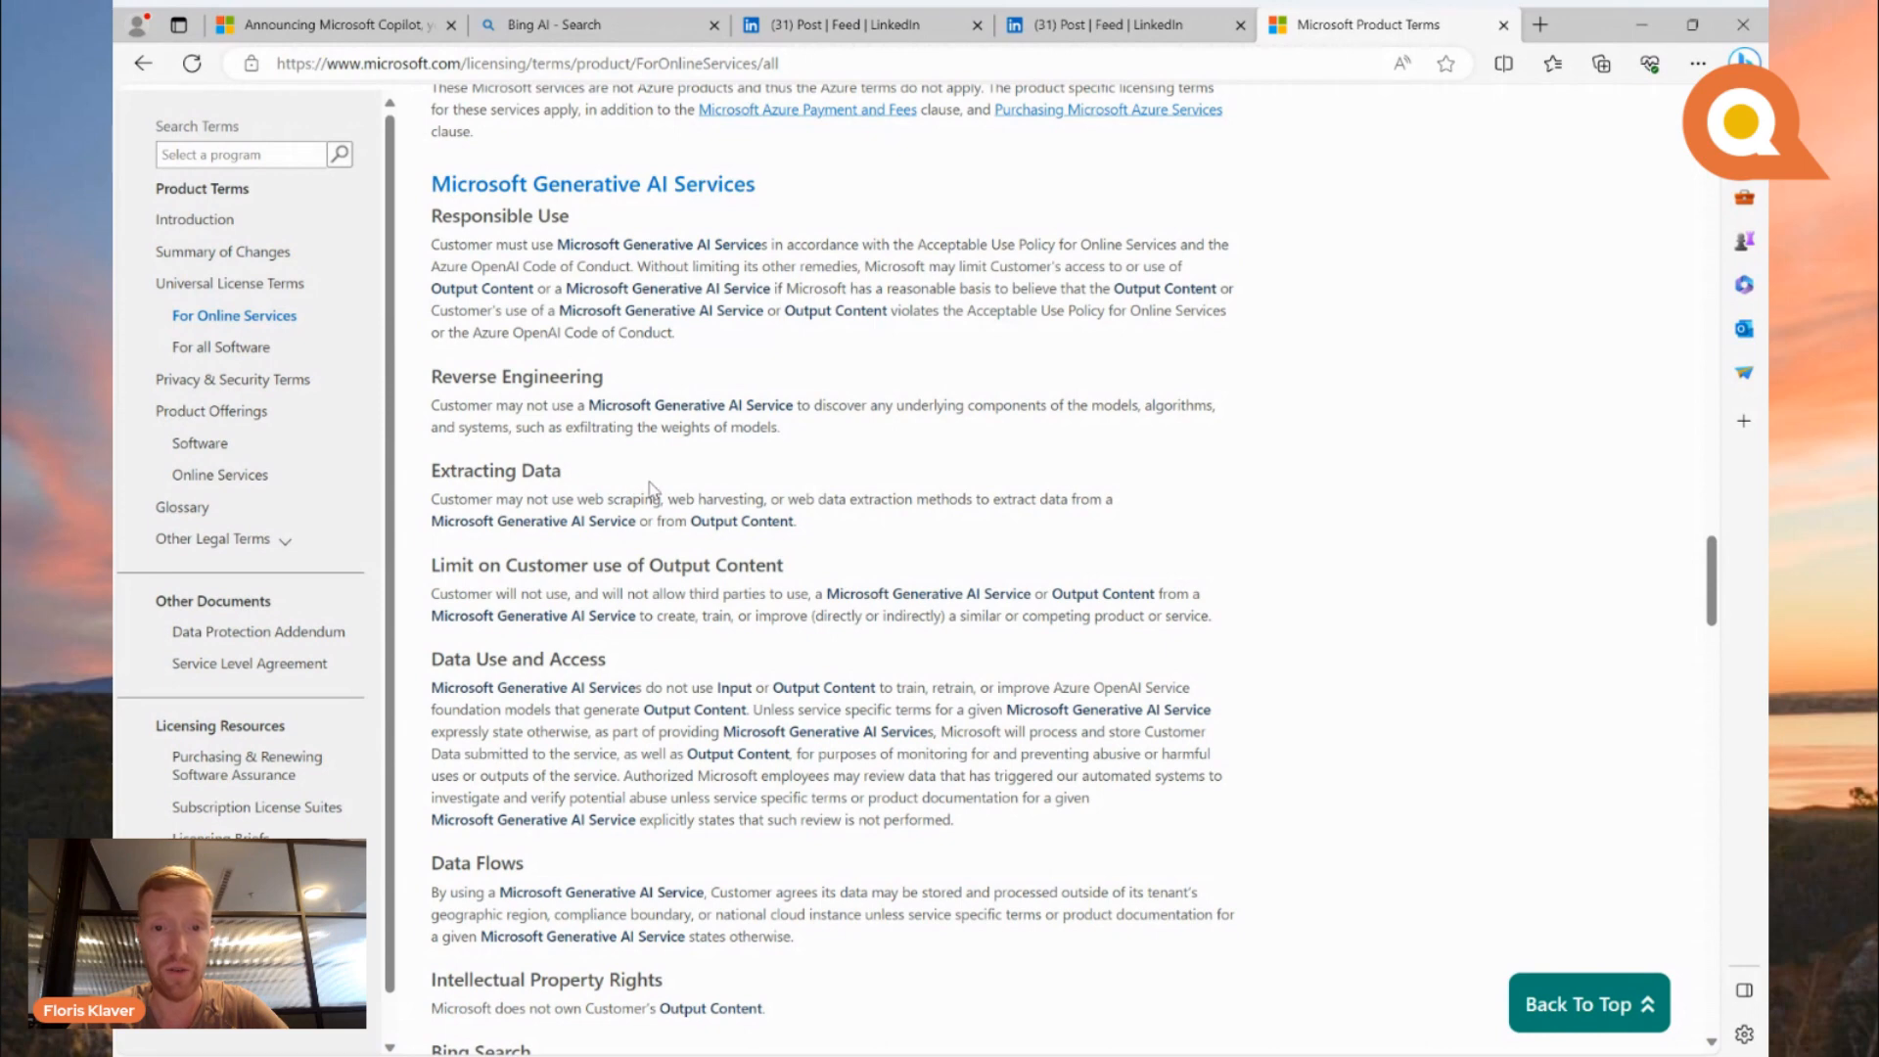
mouse_move(669, 486)
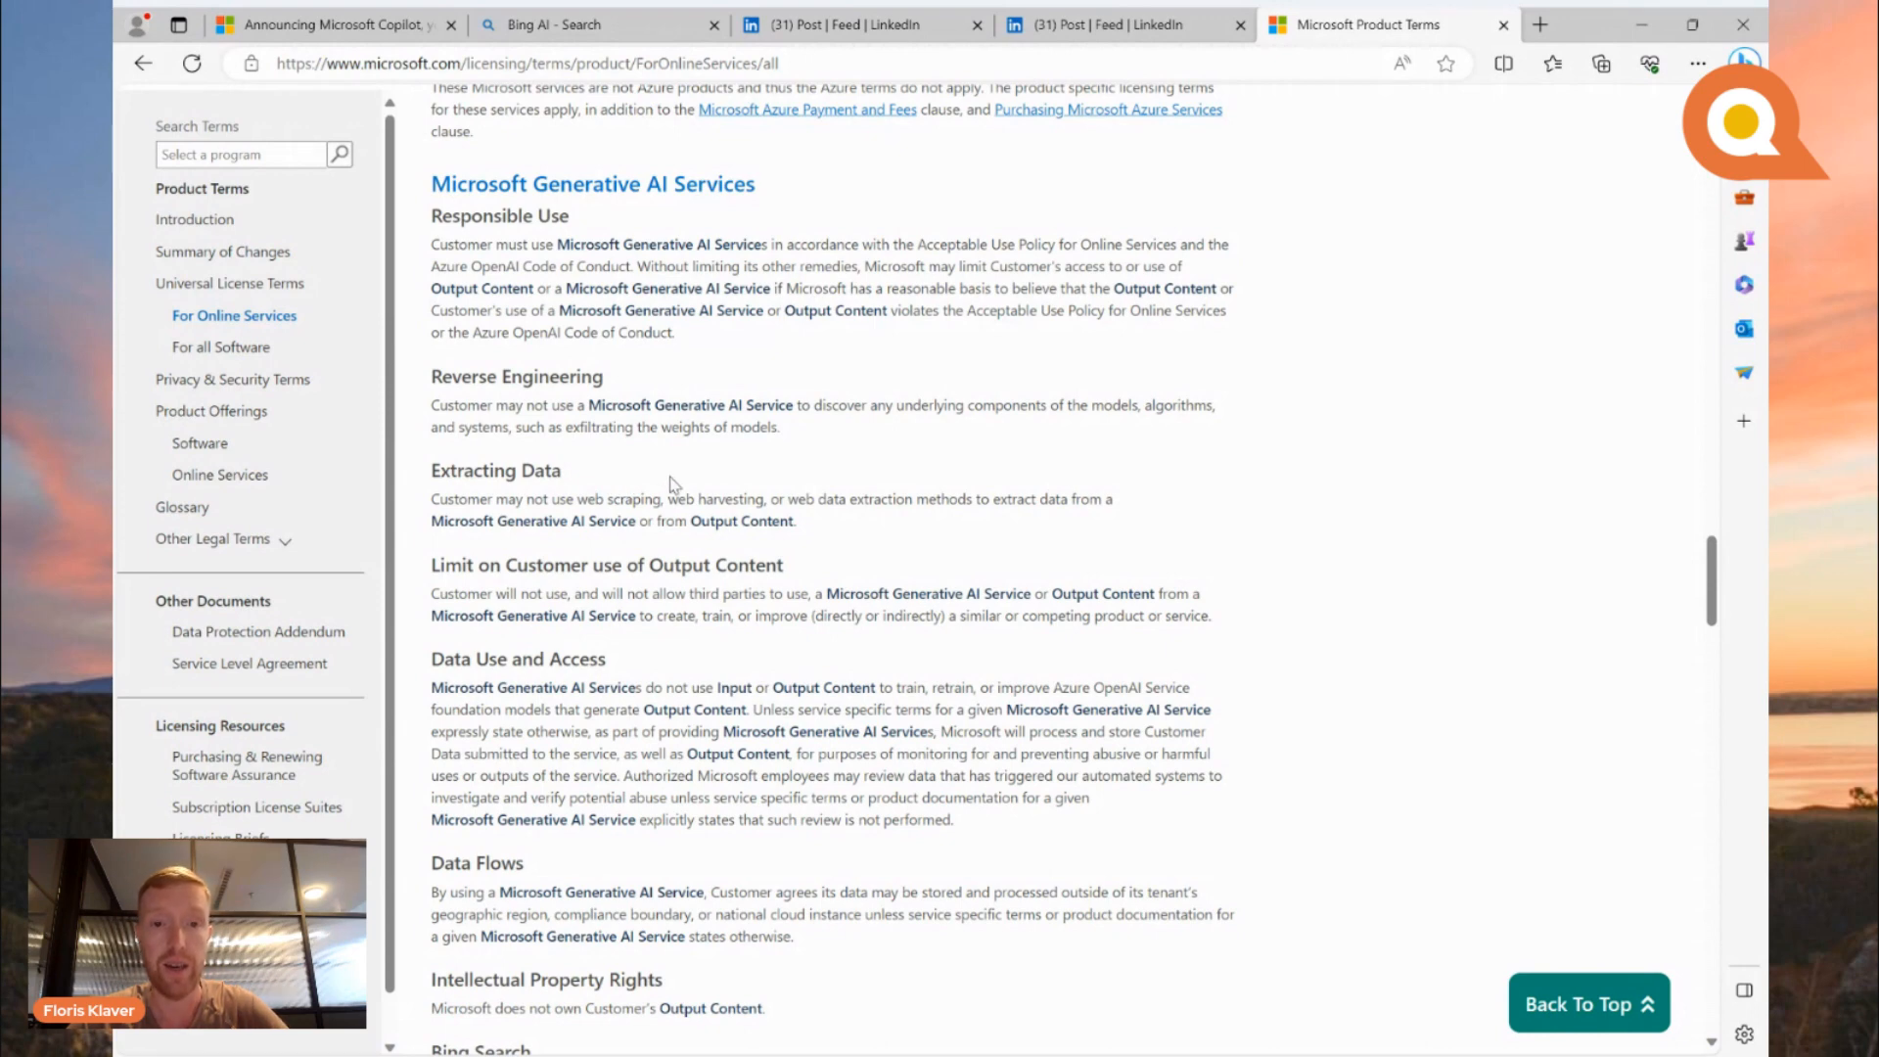
mouse_move(824, 490)
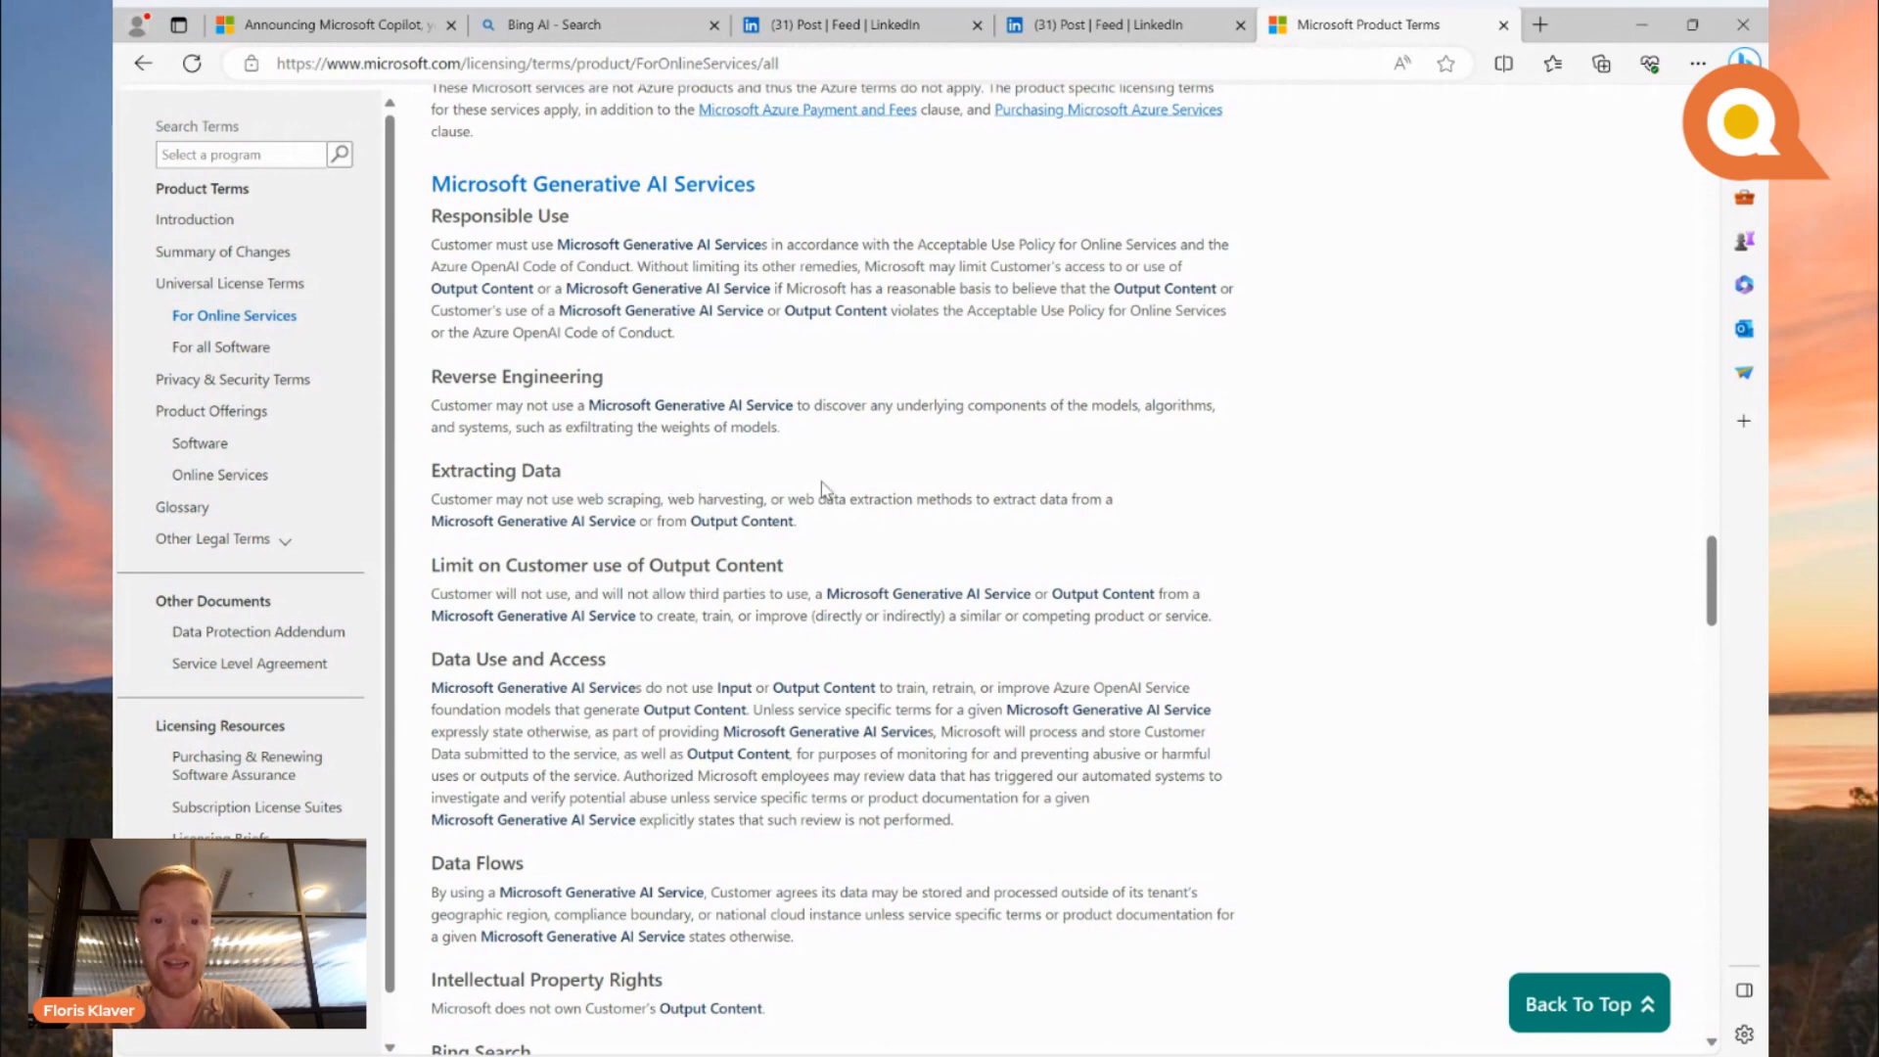
mouse_move(1011, 505)
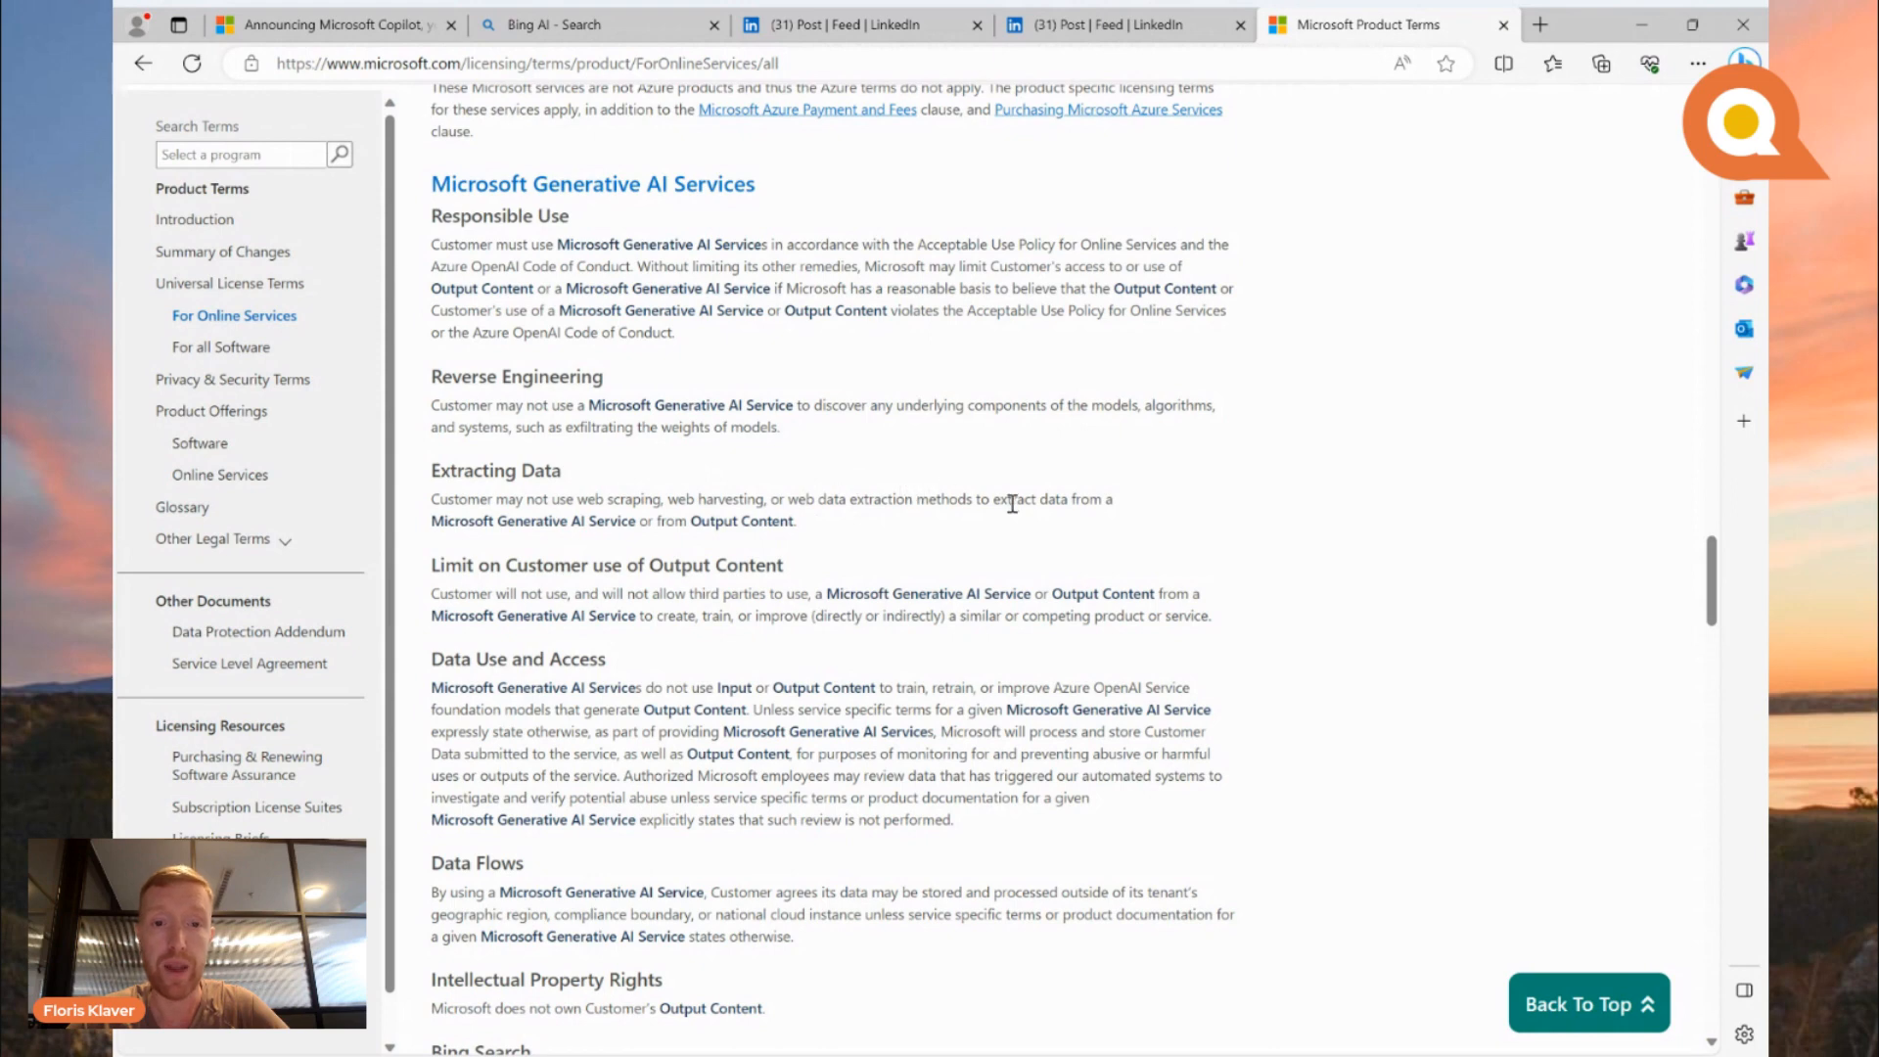
mouse_move(881, 537)
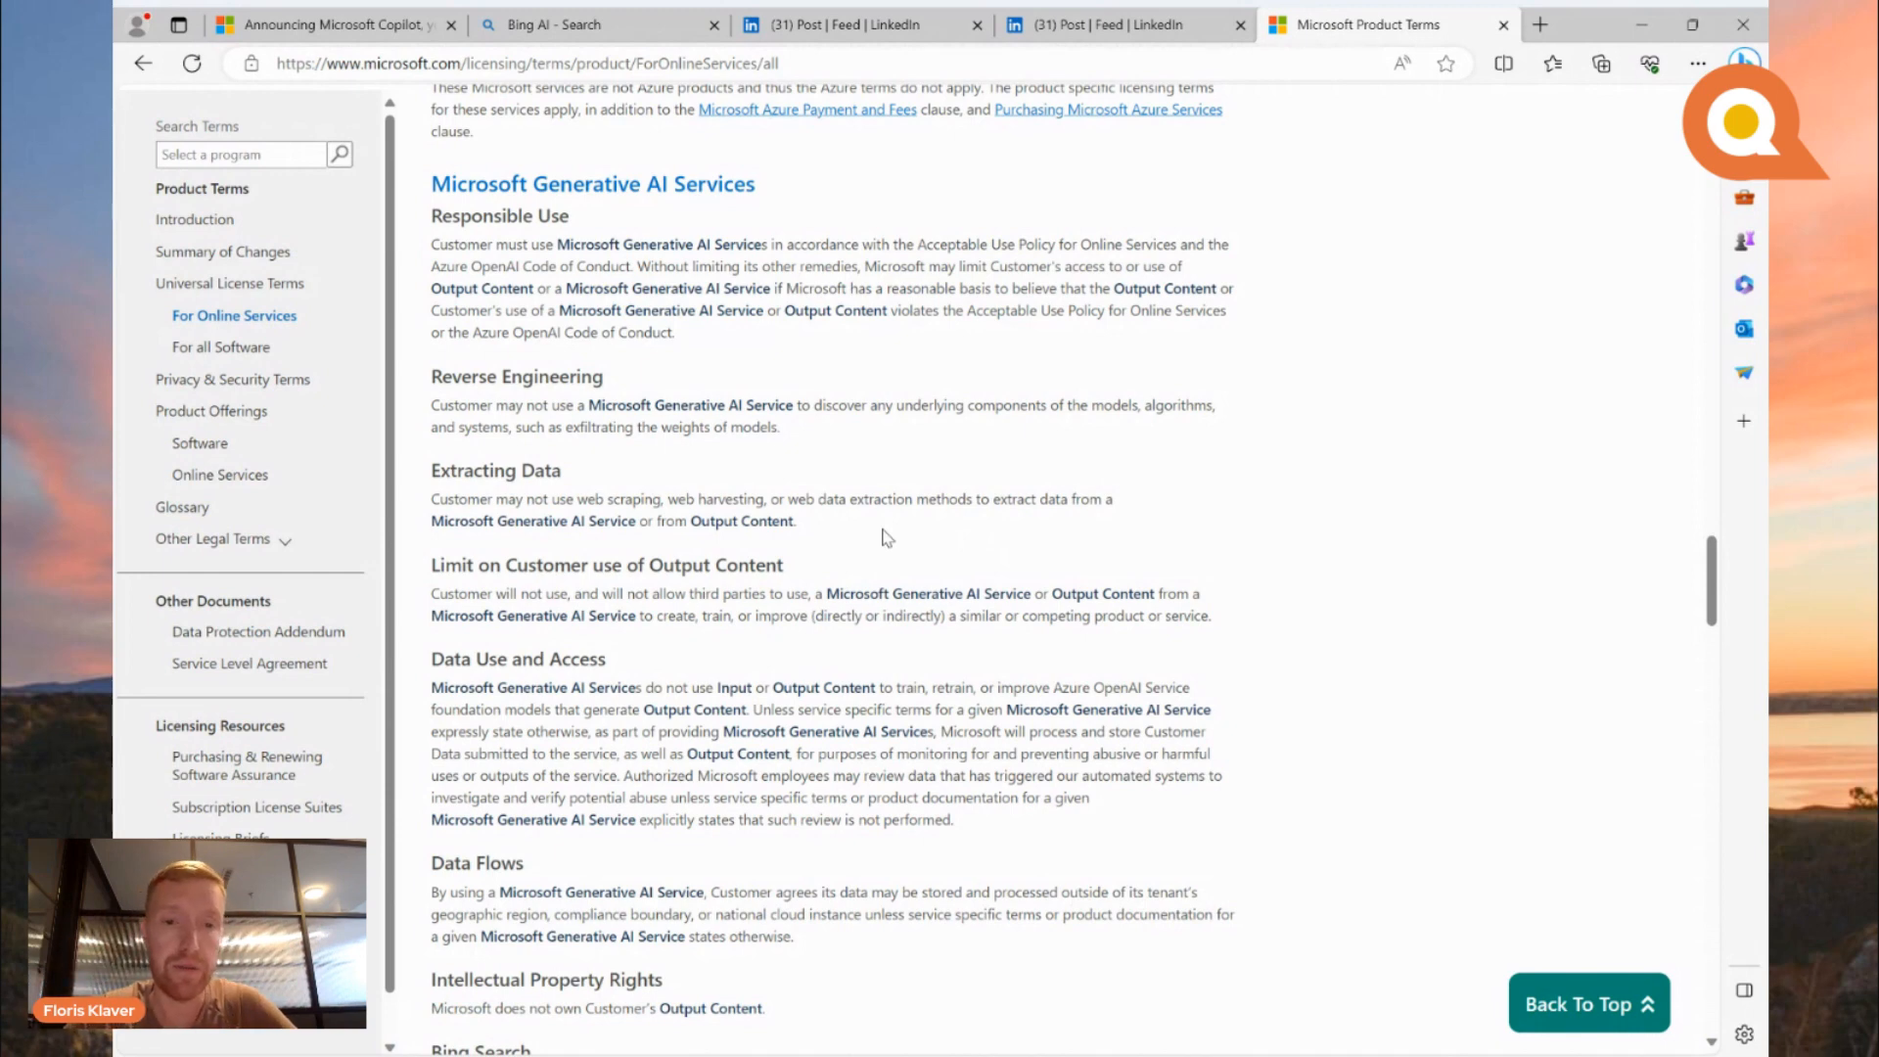
scroll("down", 3)
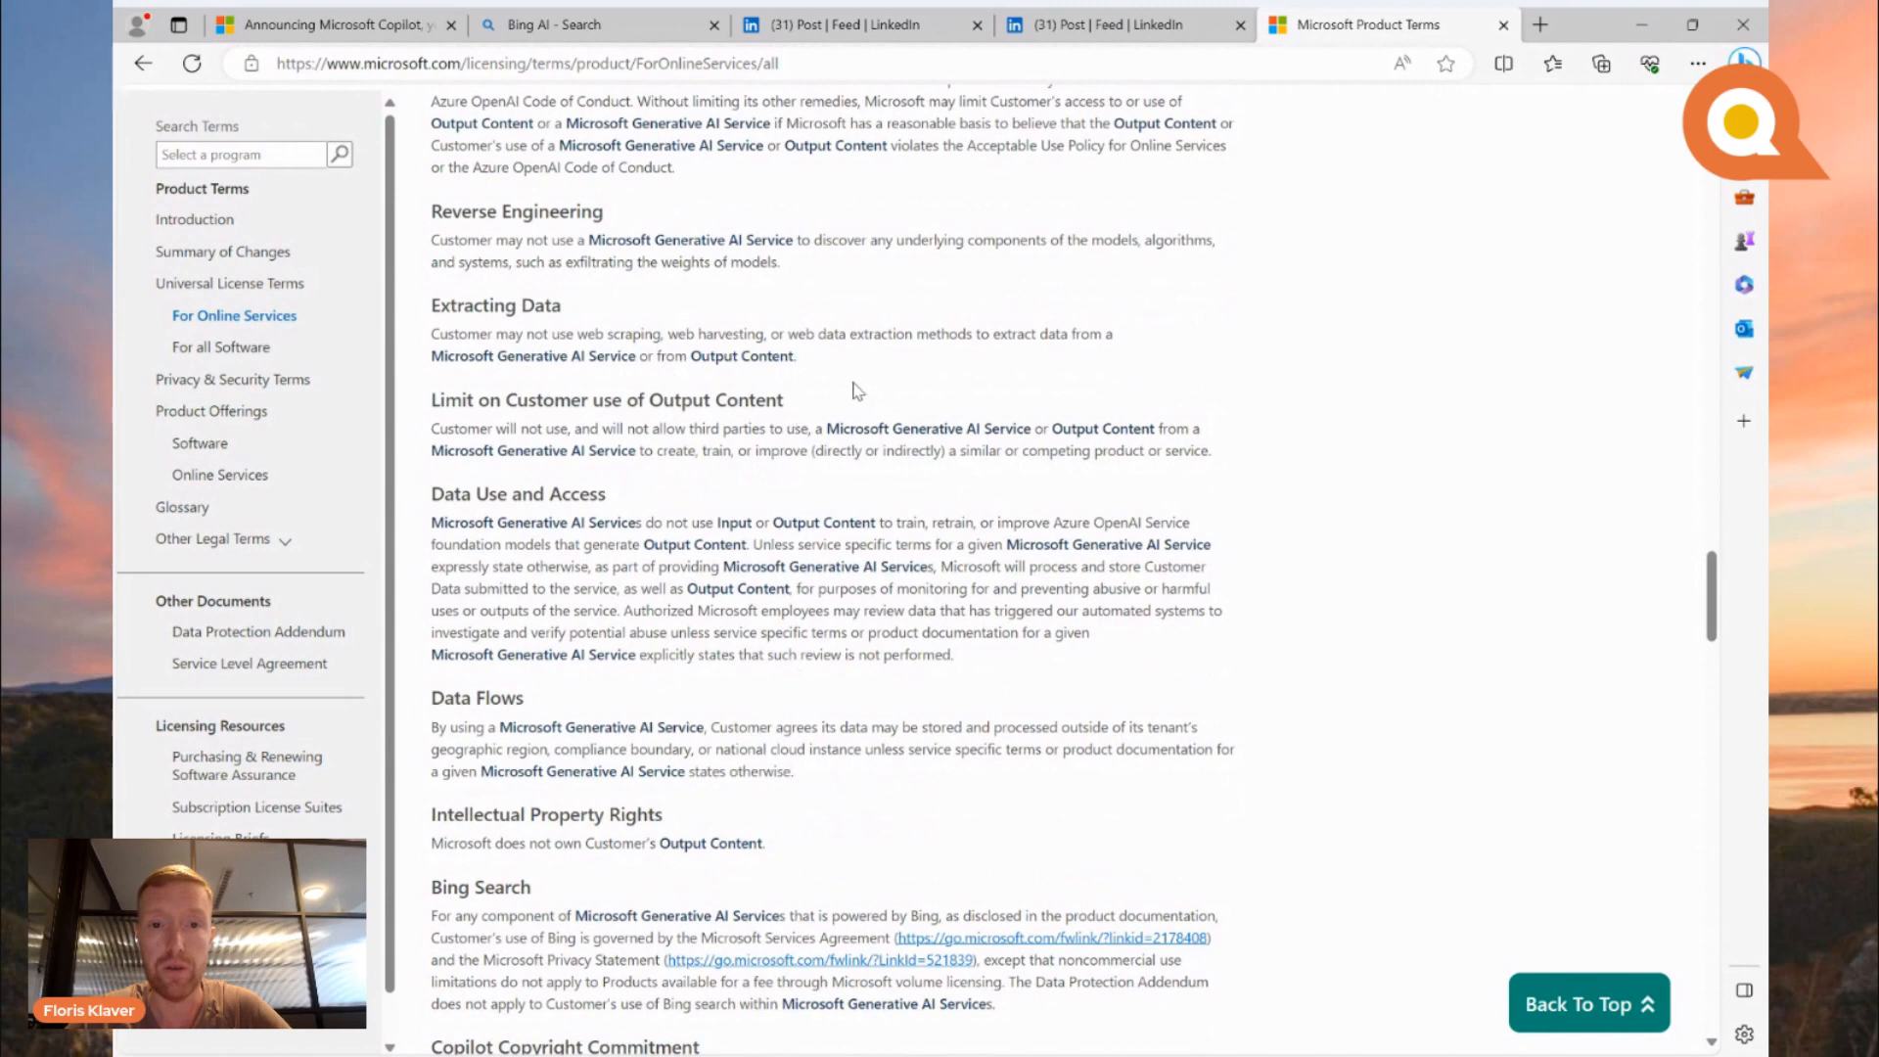
mouse_move(728, 434)
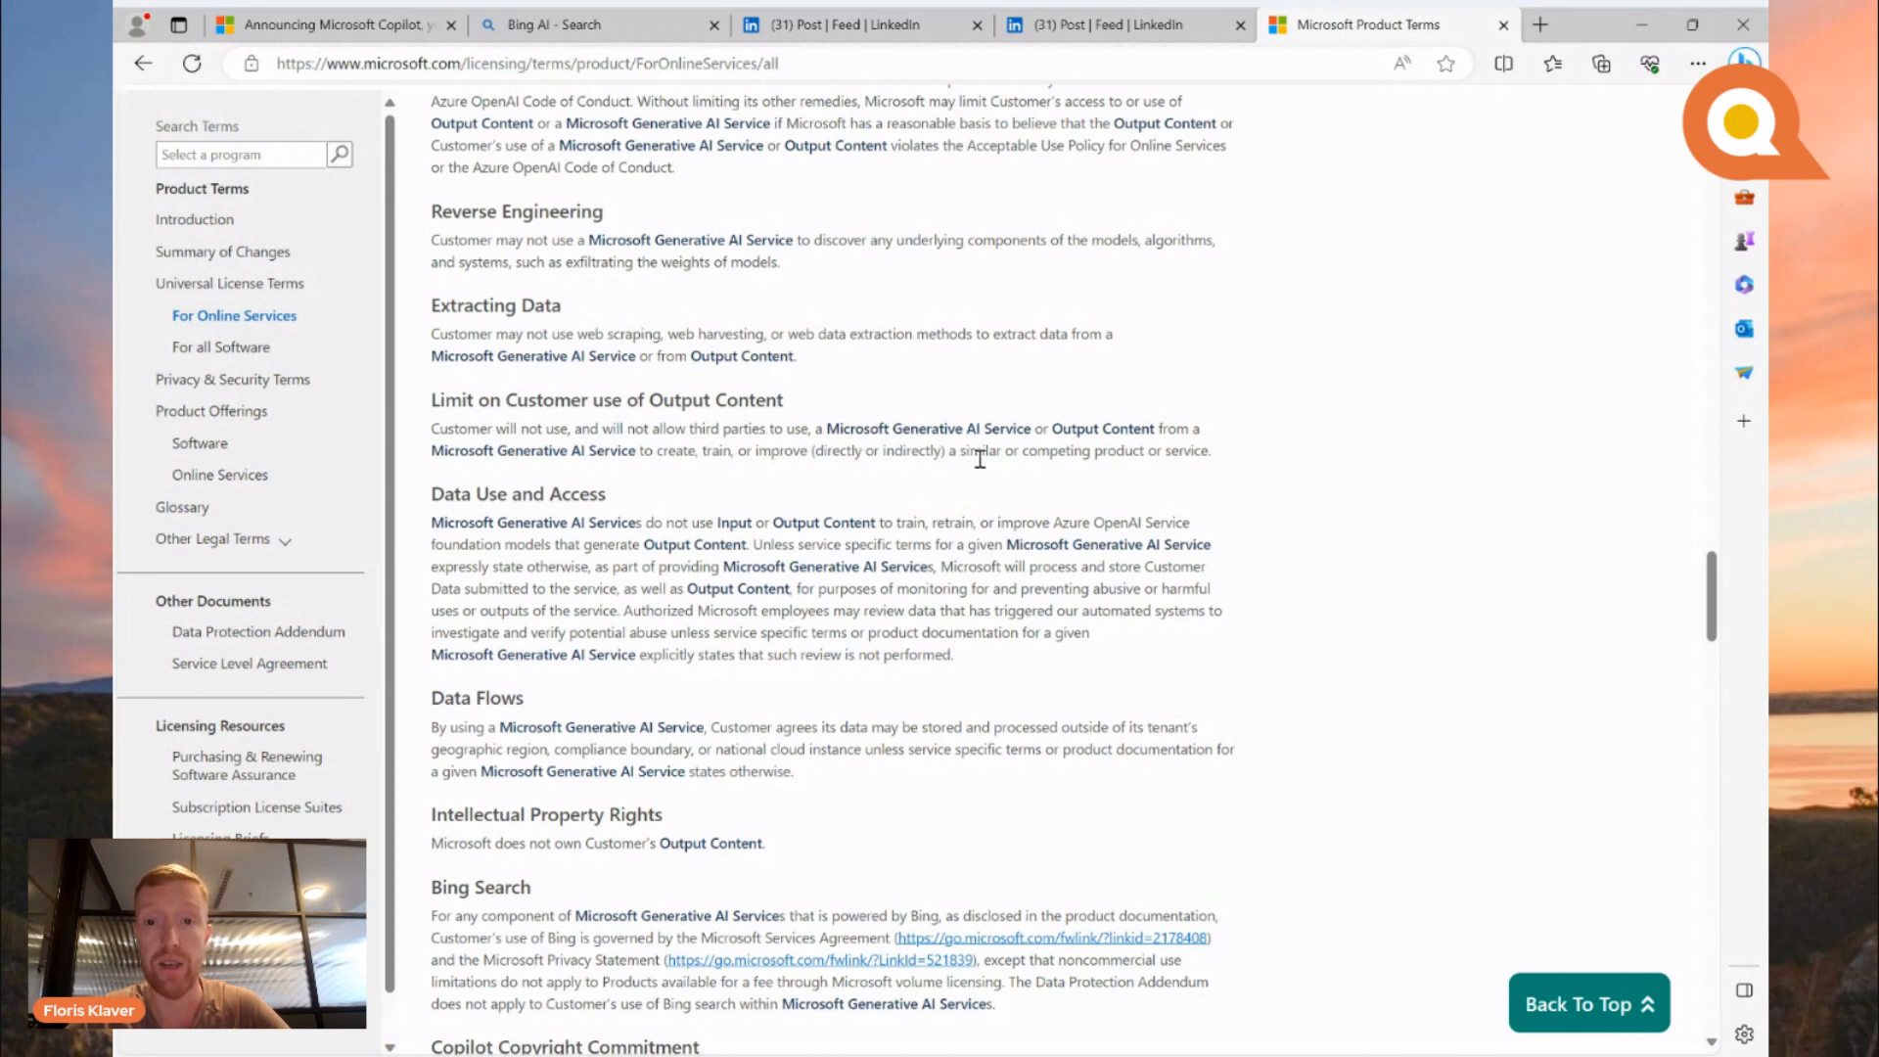
mouse_move(1011, 457)
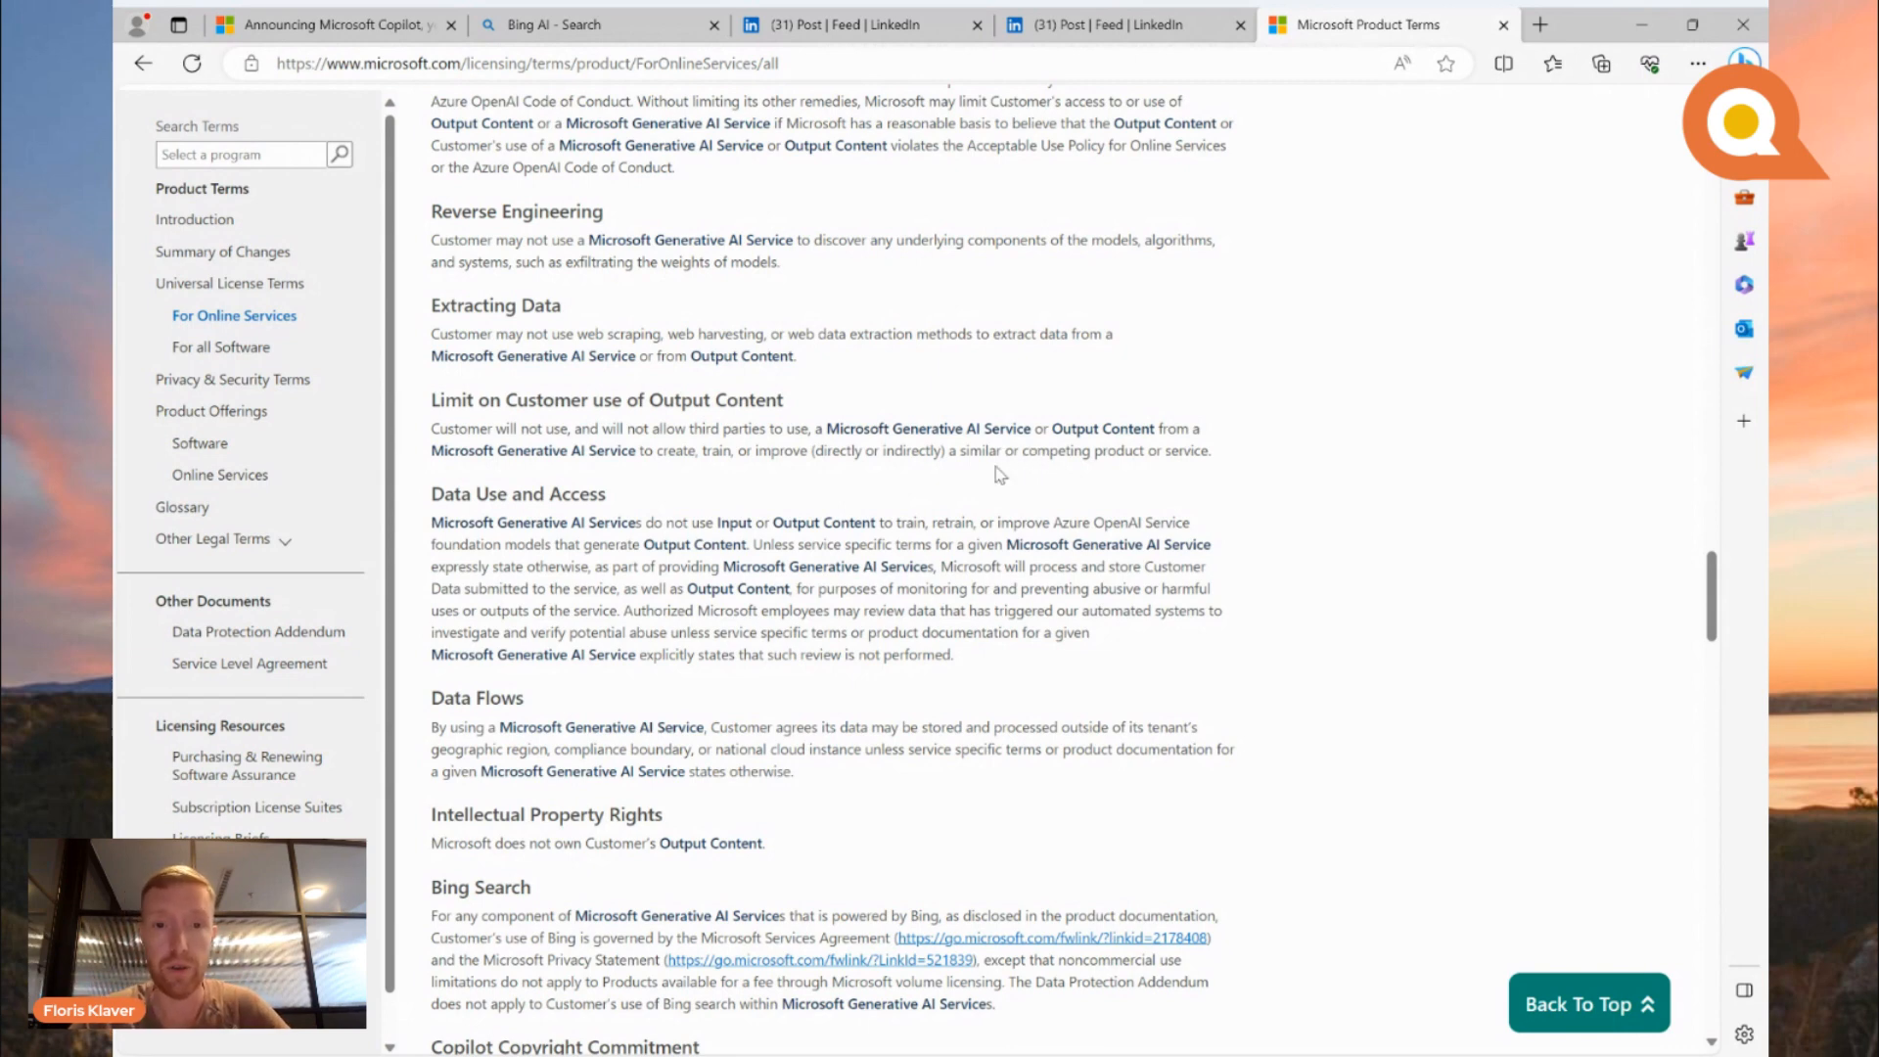
mouse_move(757, 459)
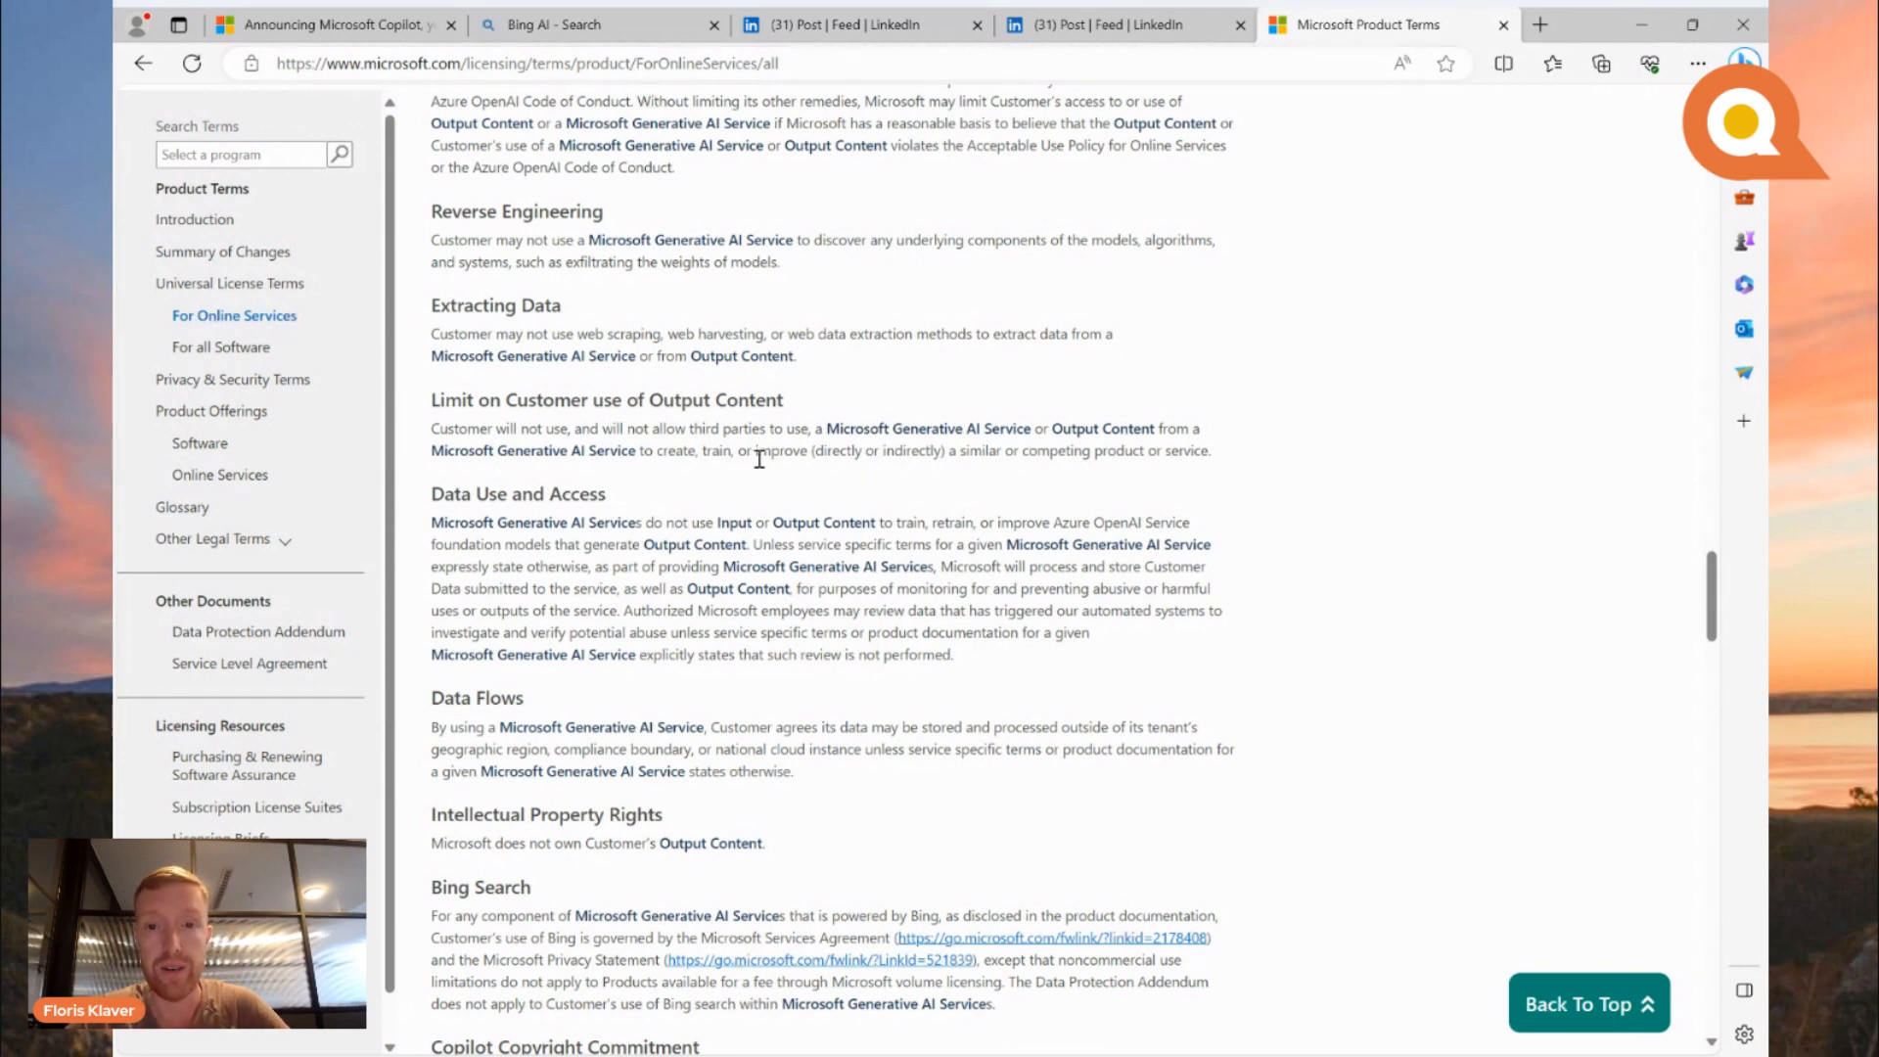
mouse_move(1021, 458)
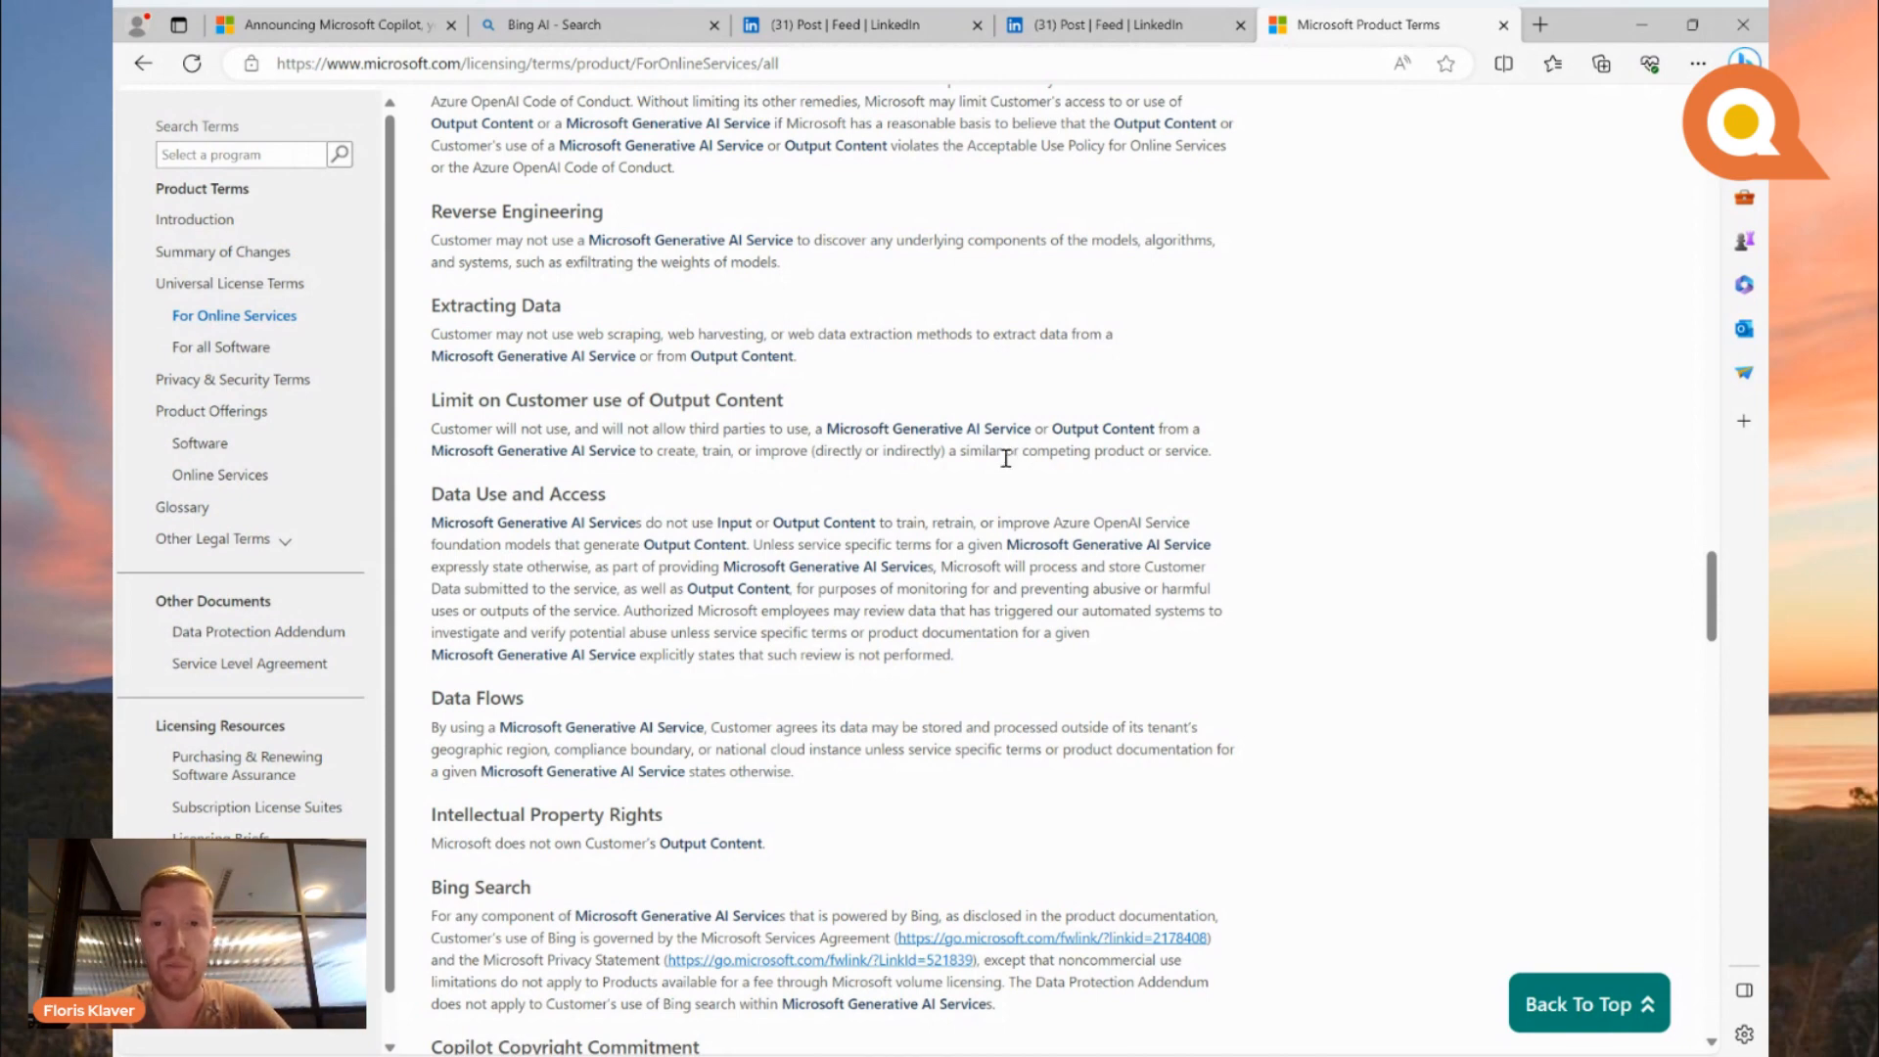
scroll("down", 3)
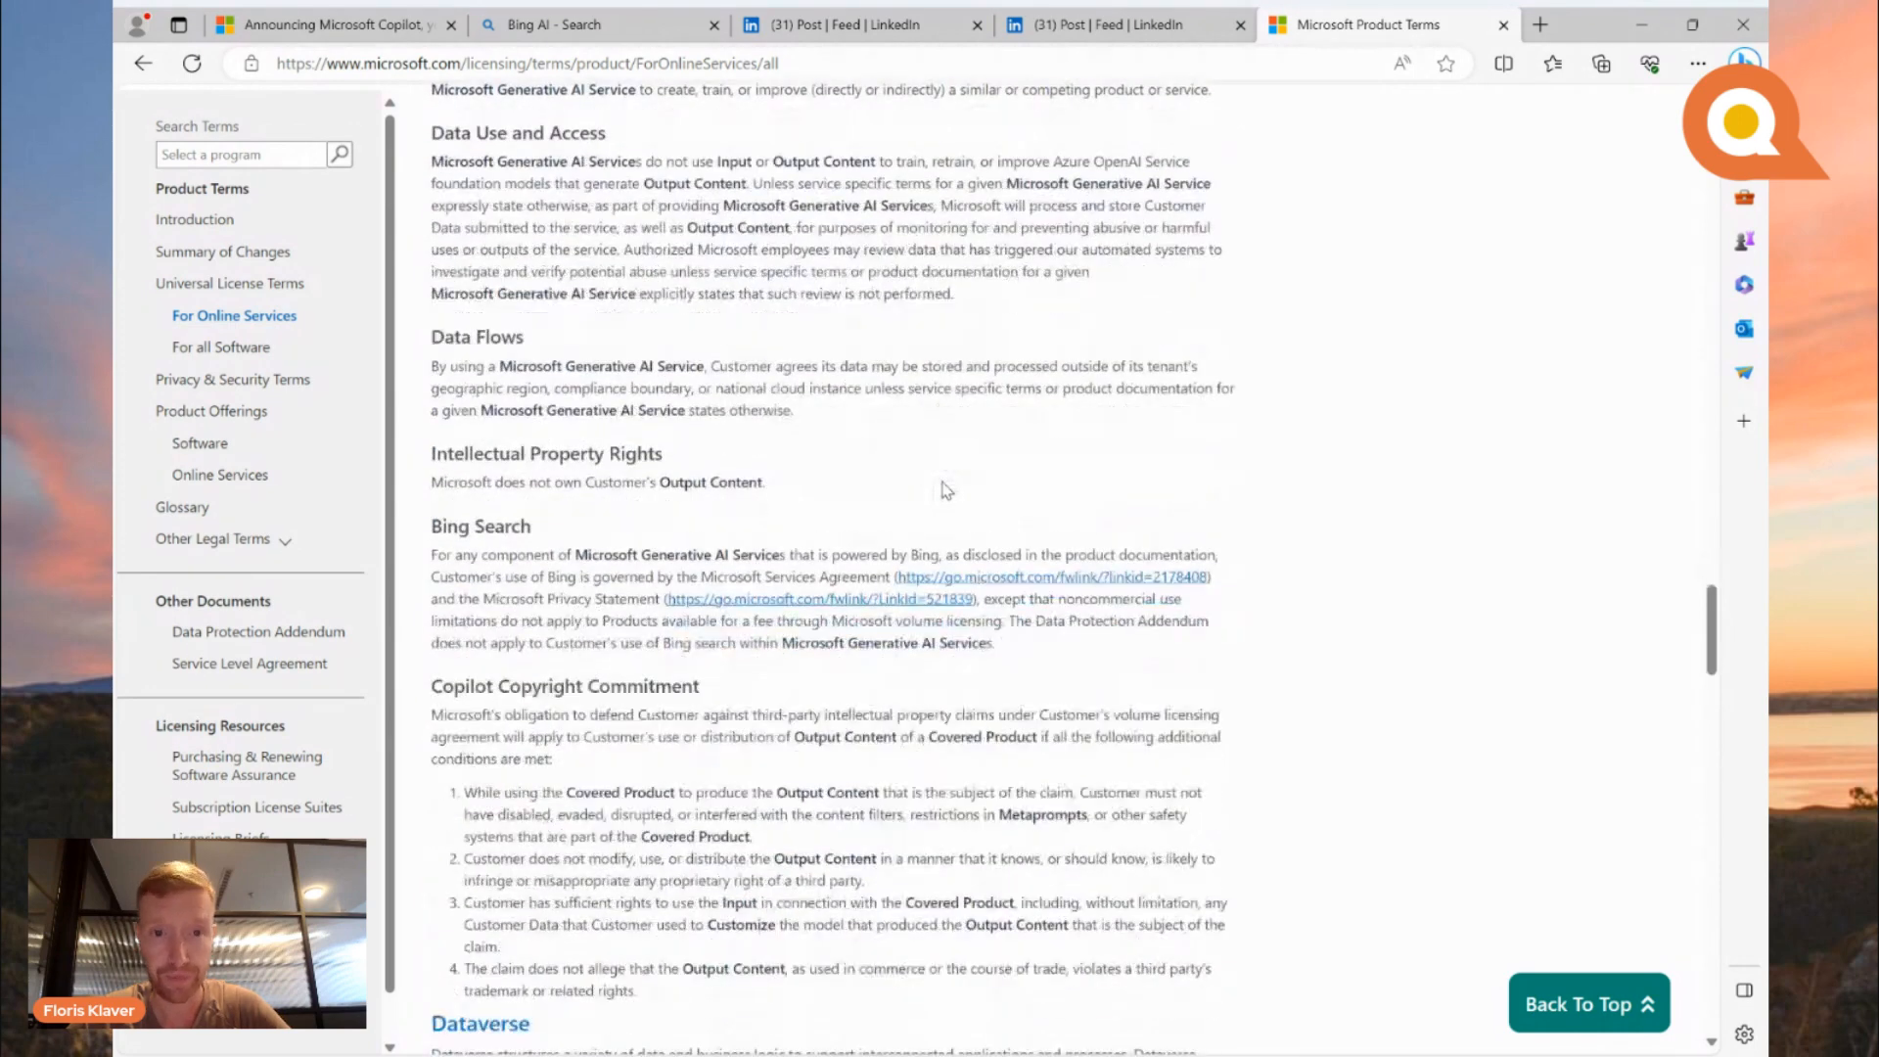
scroll("down", 3)
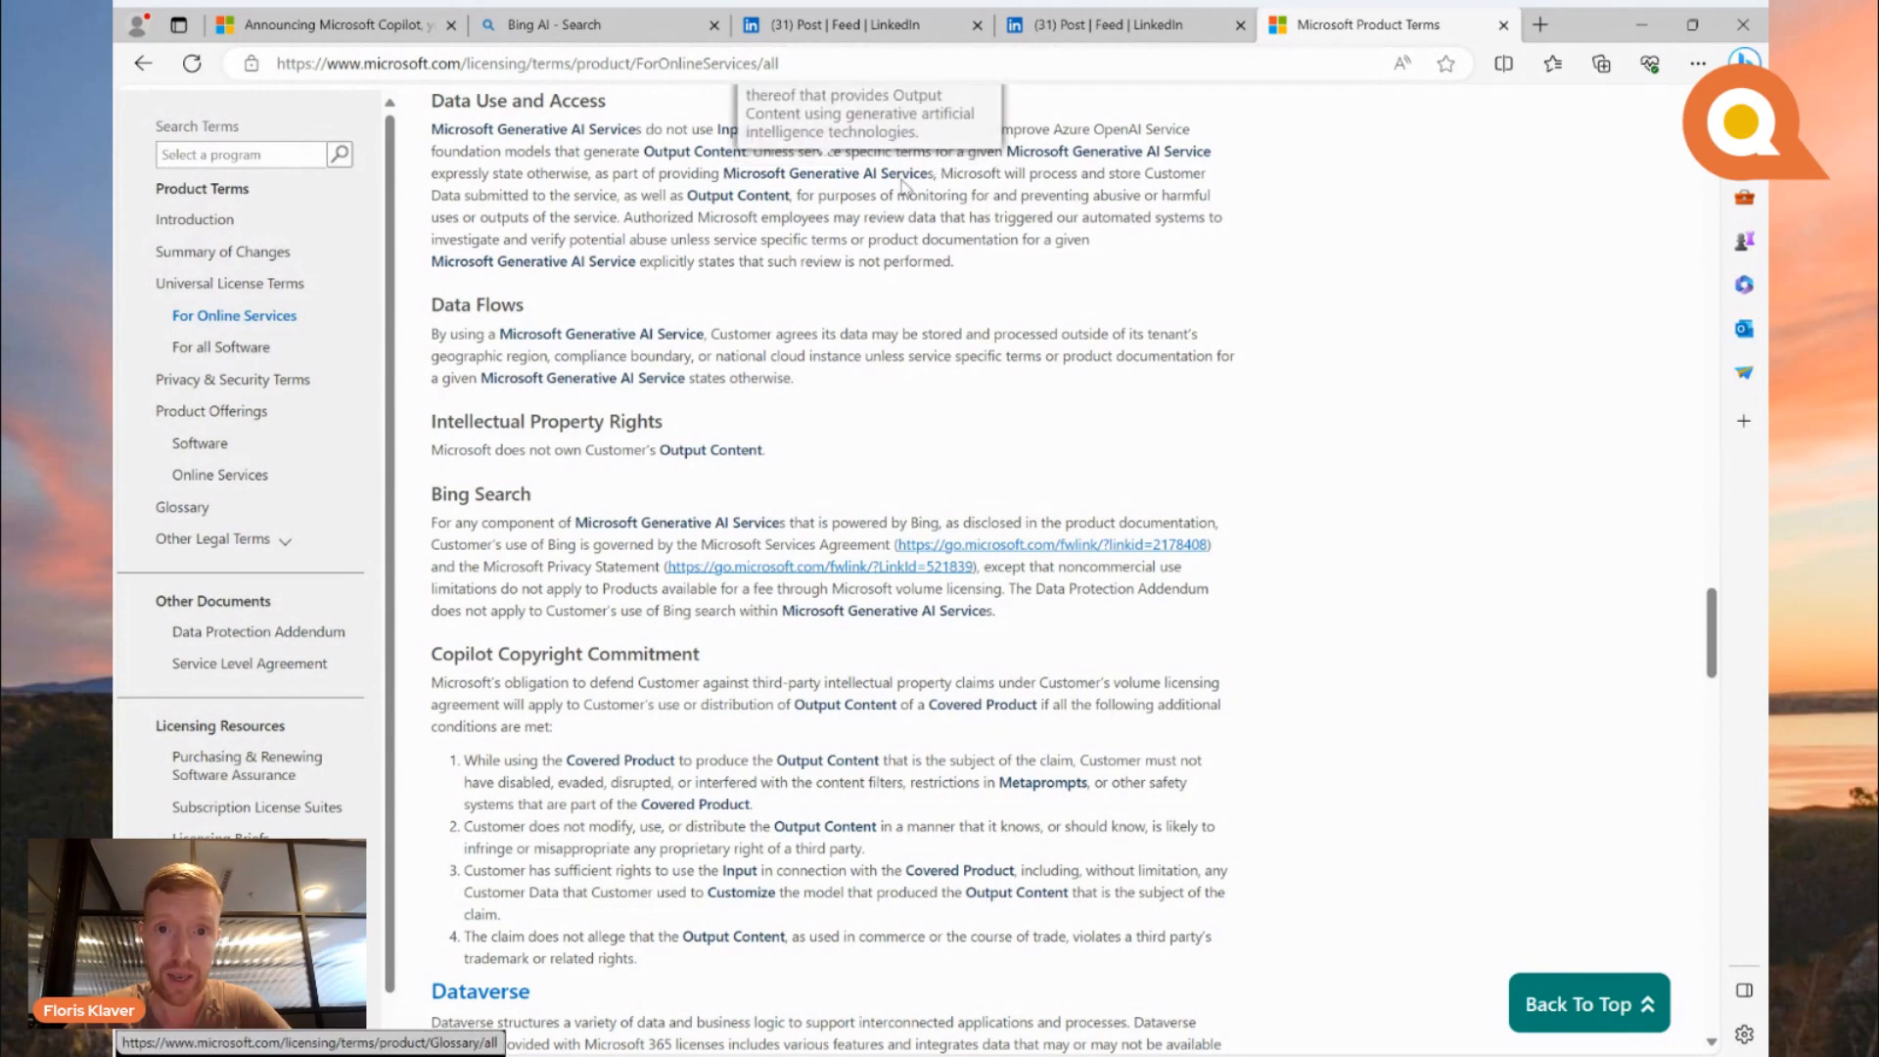
mouse_move(899, 290)
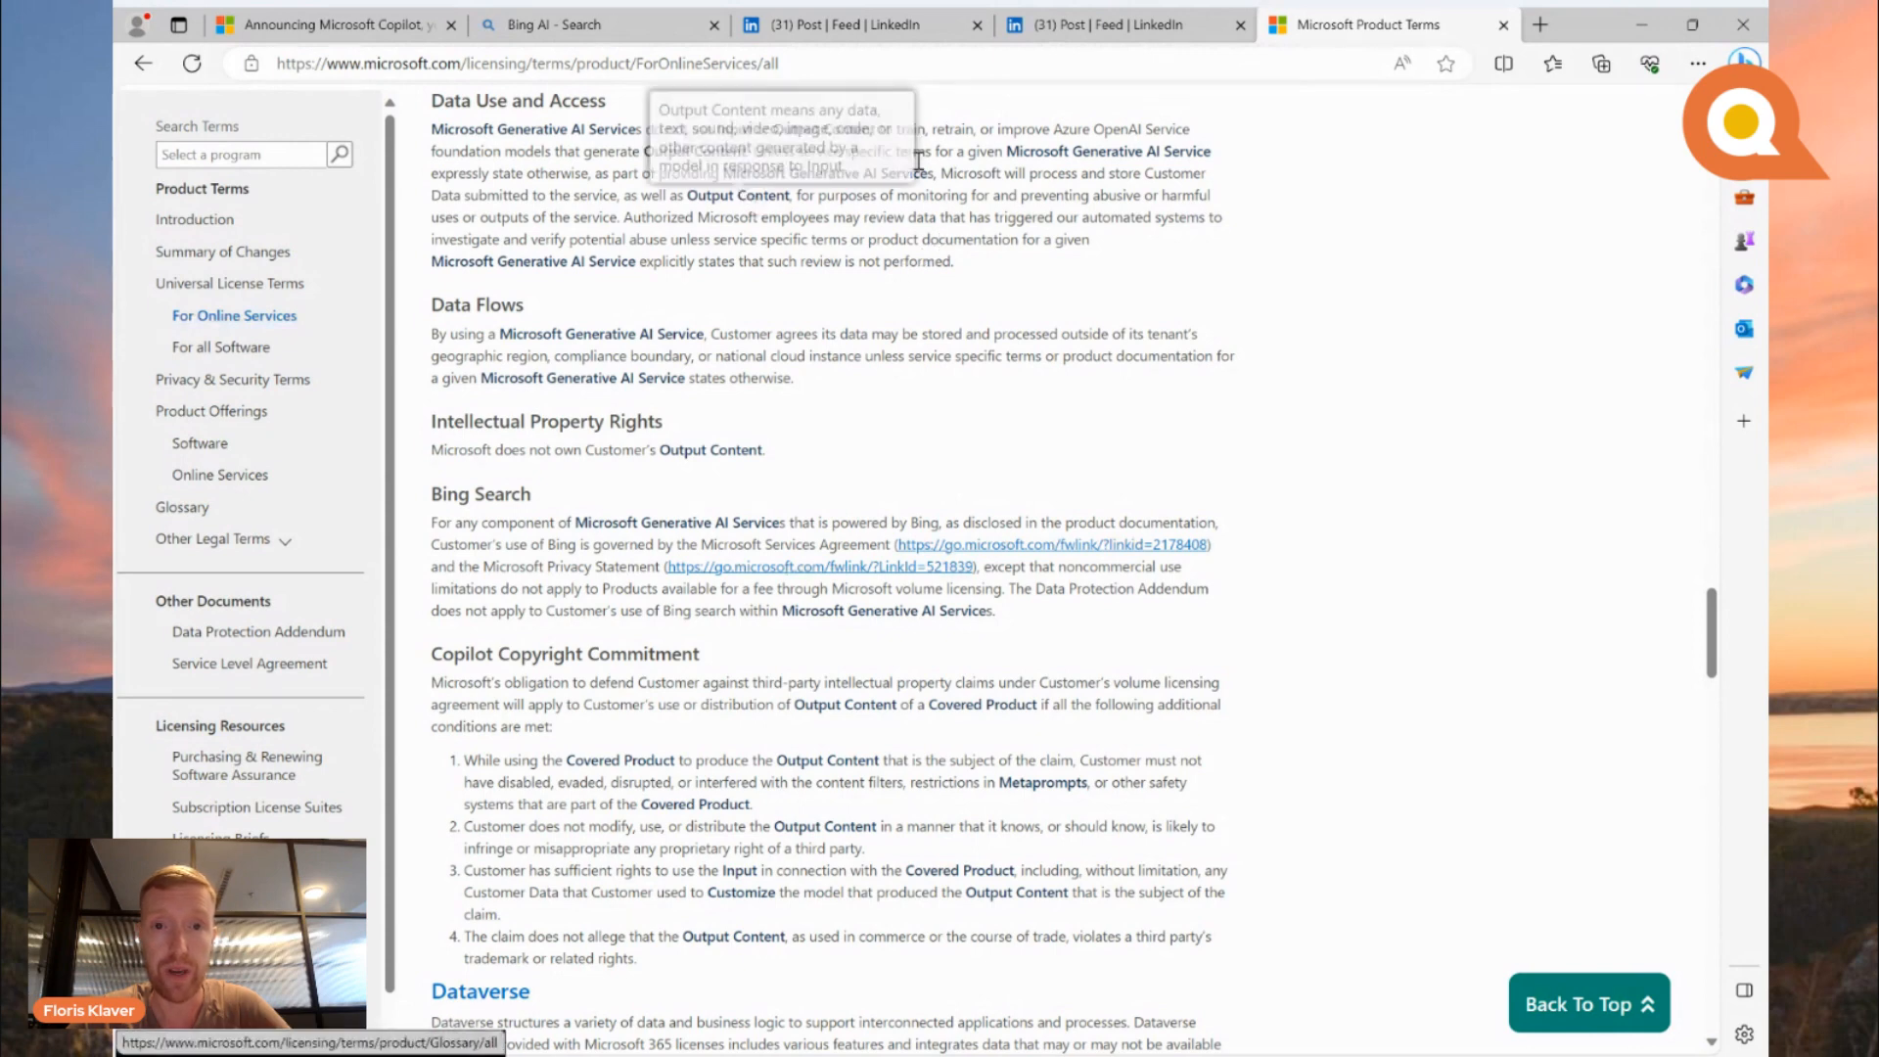
mouse_move(956, 156)
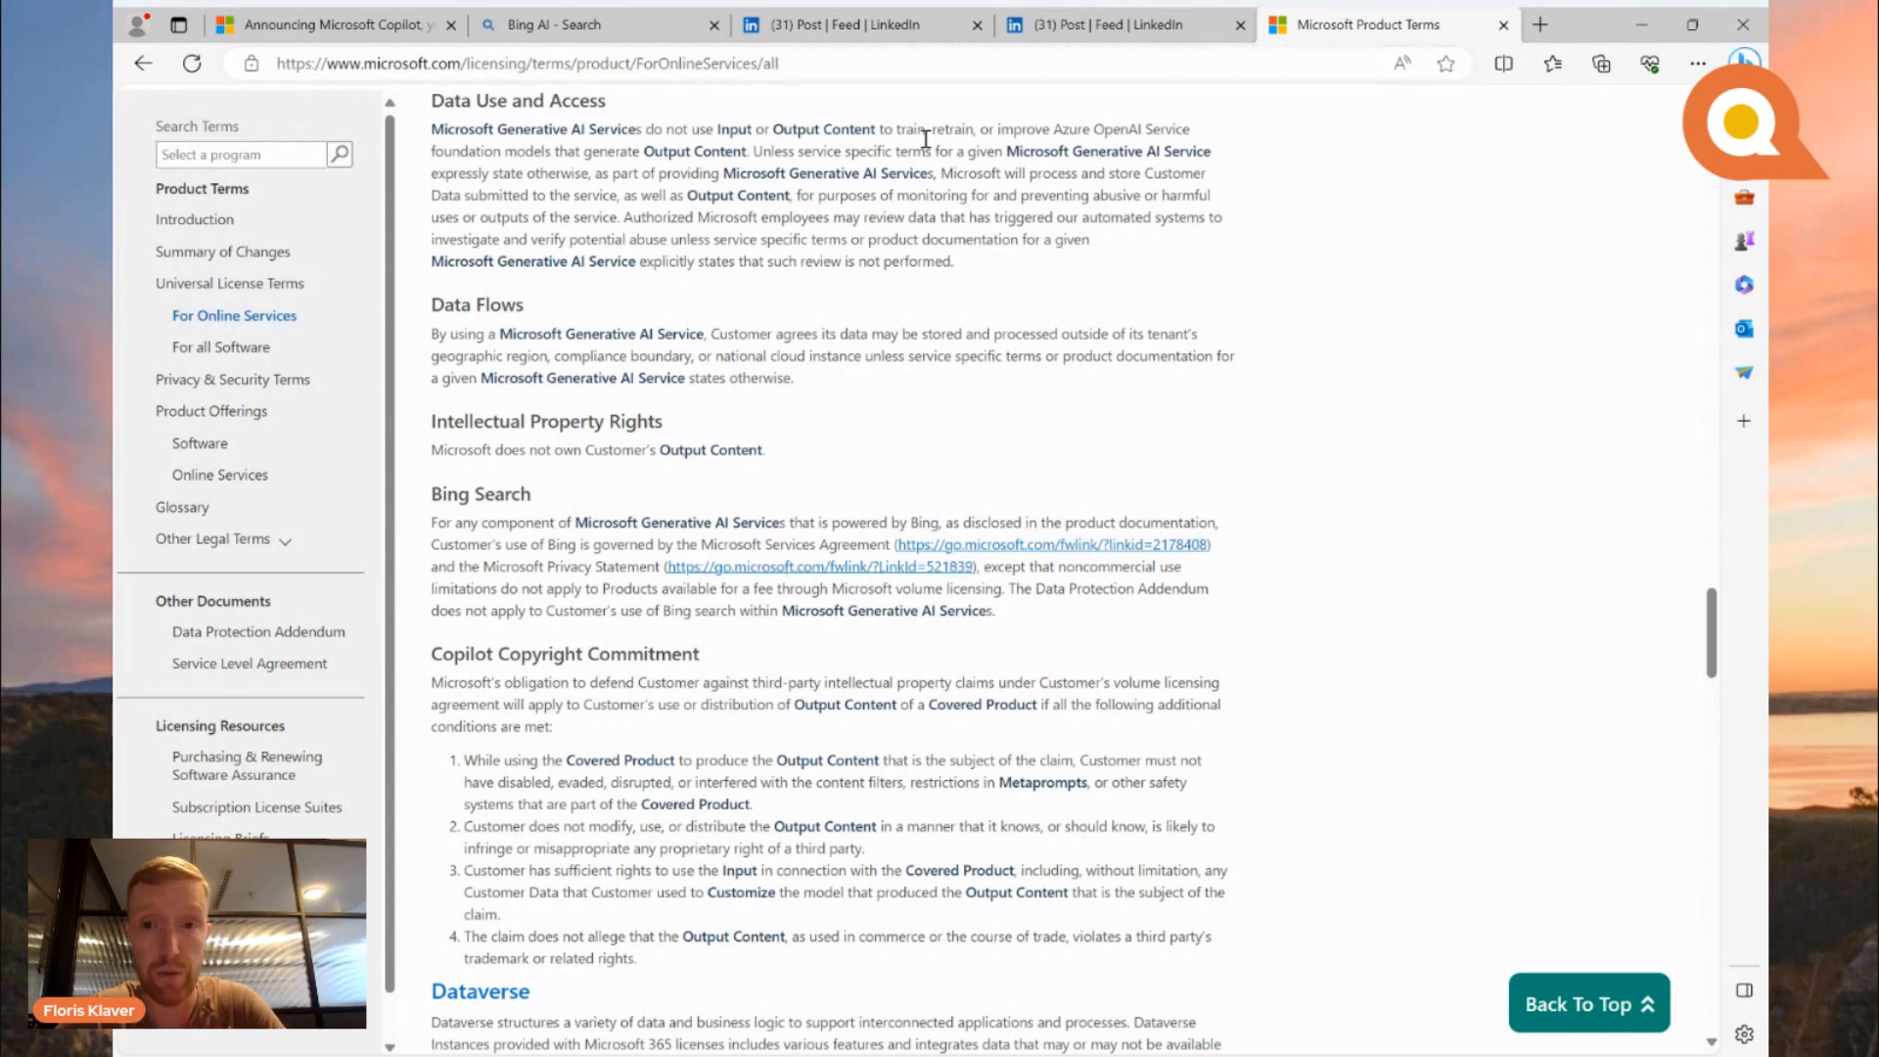
mouse_move(843, 228)
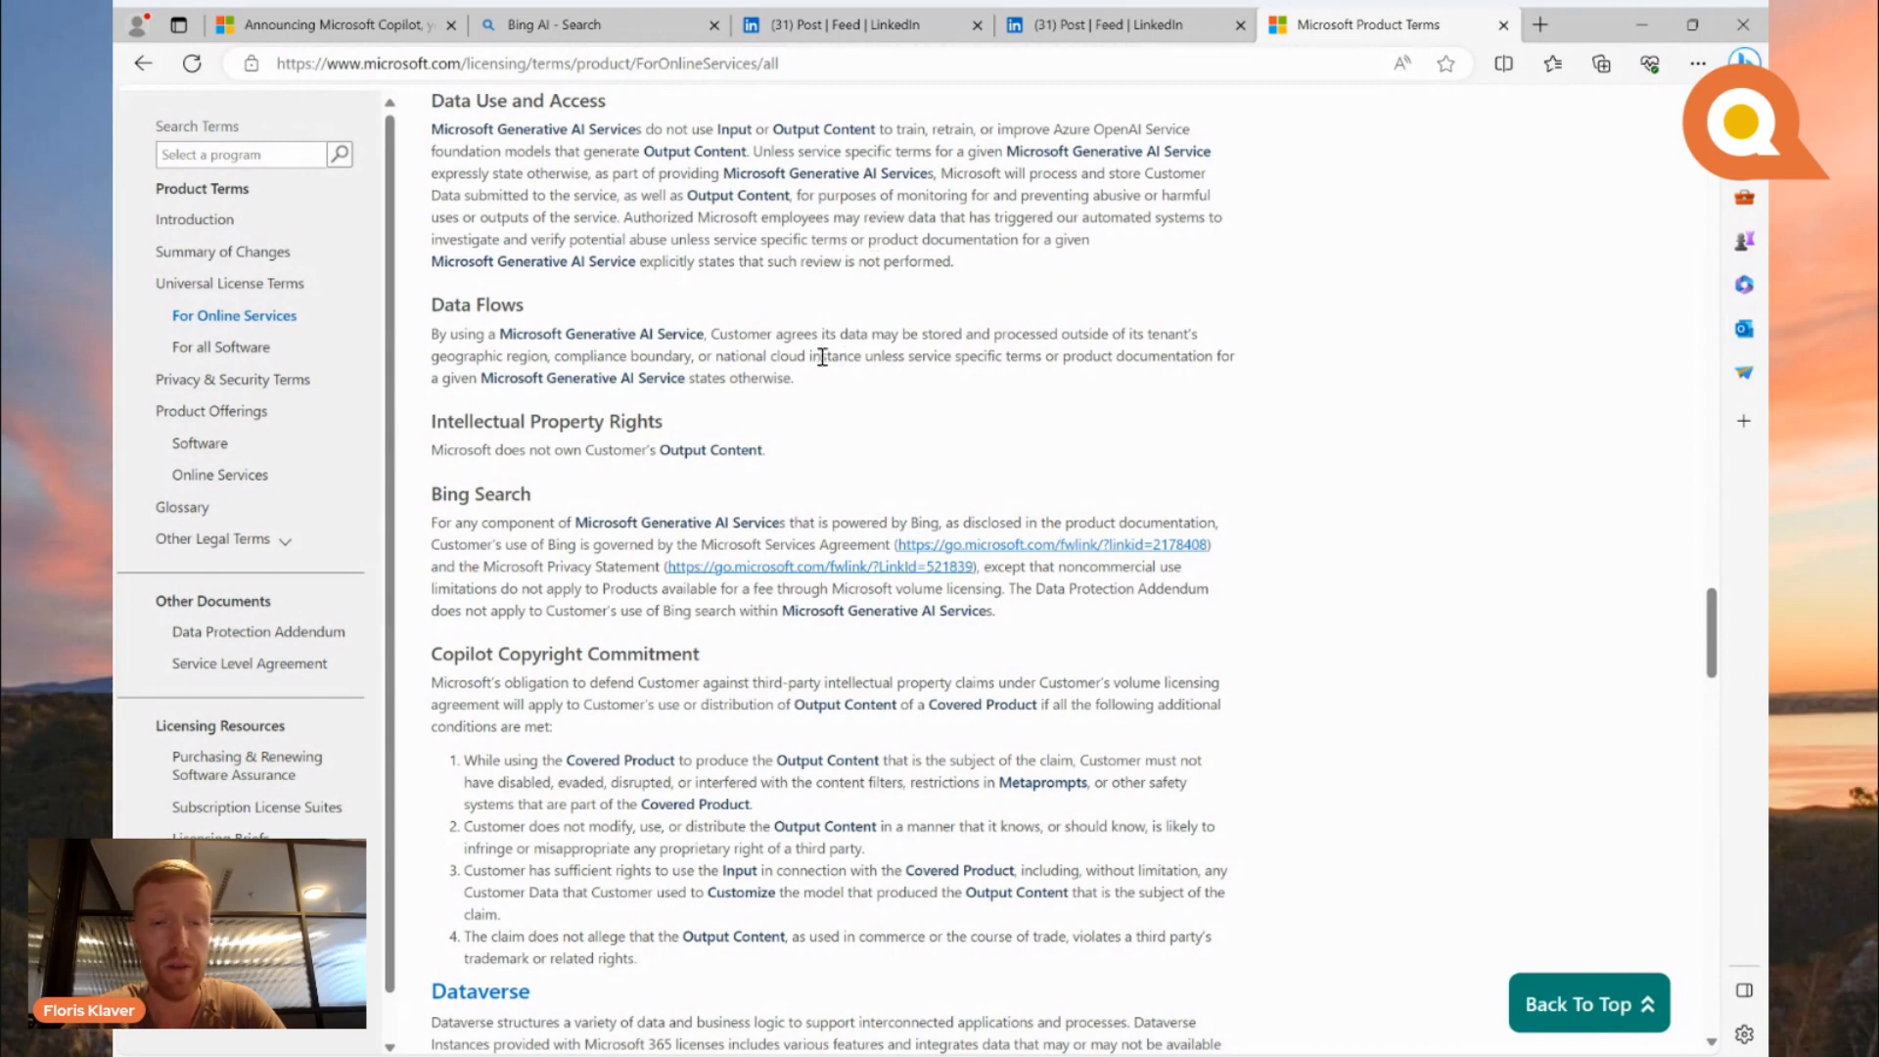
mouse_move(860, 401)
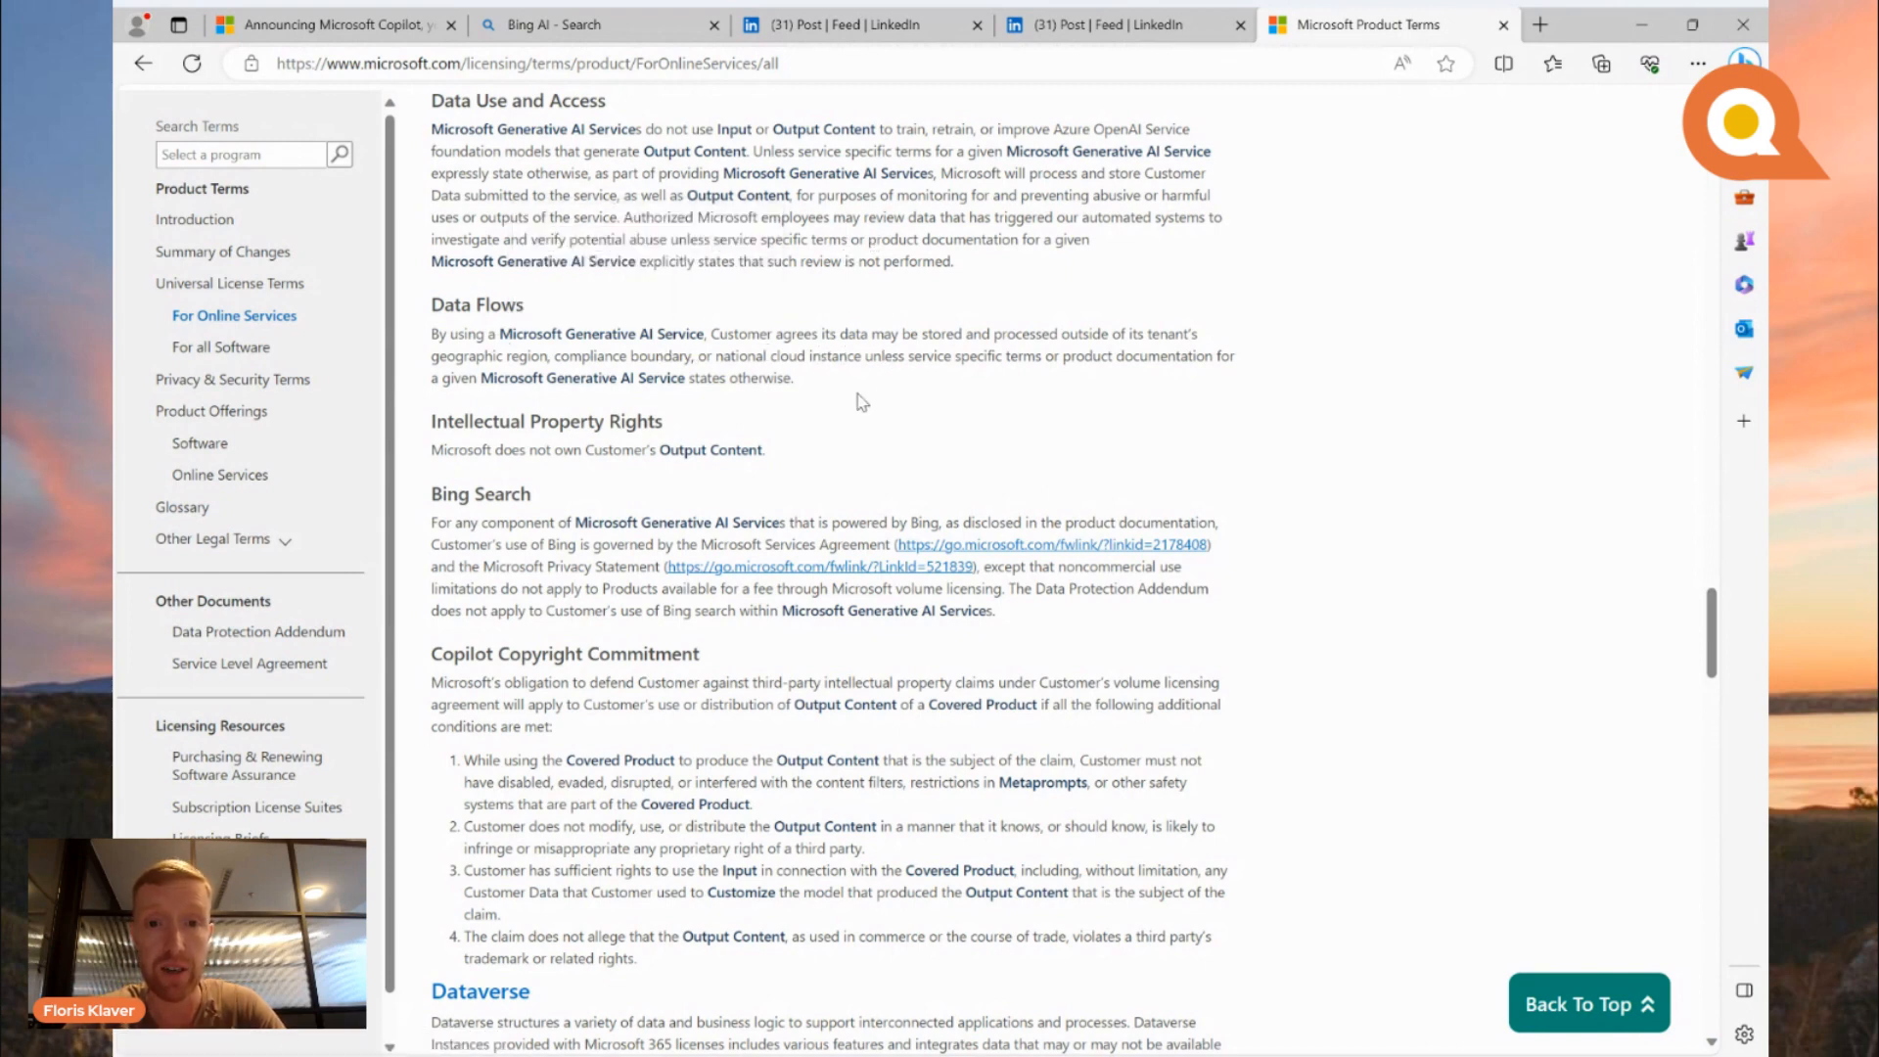
mouse_move(815, 340)
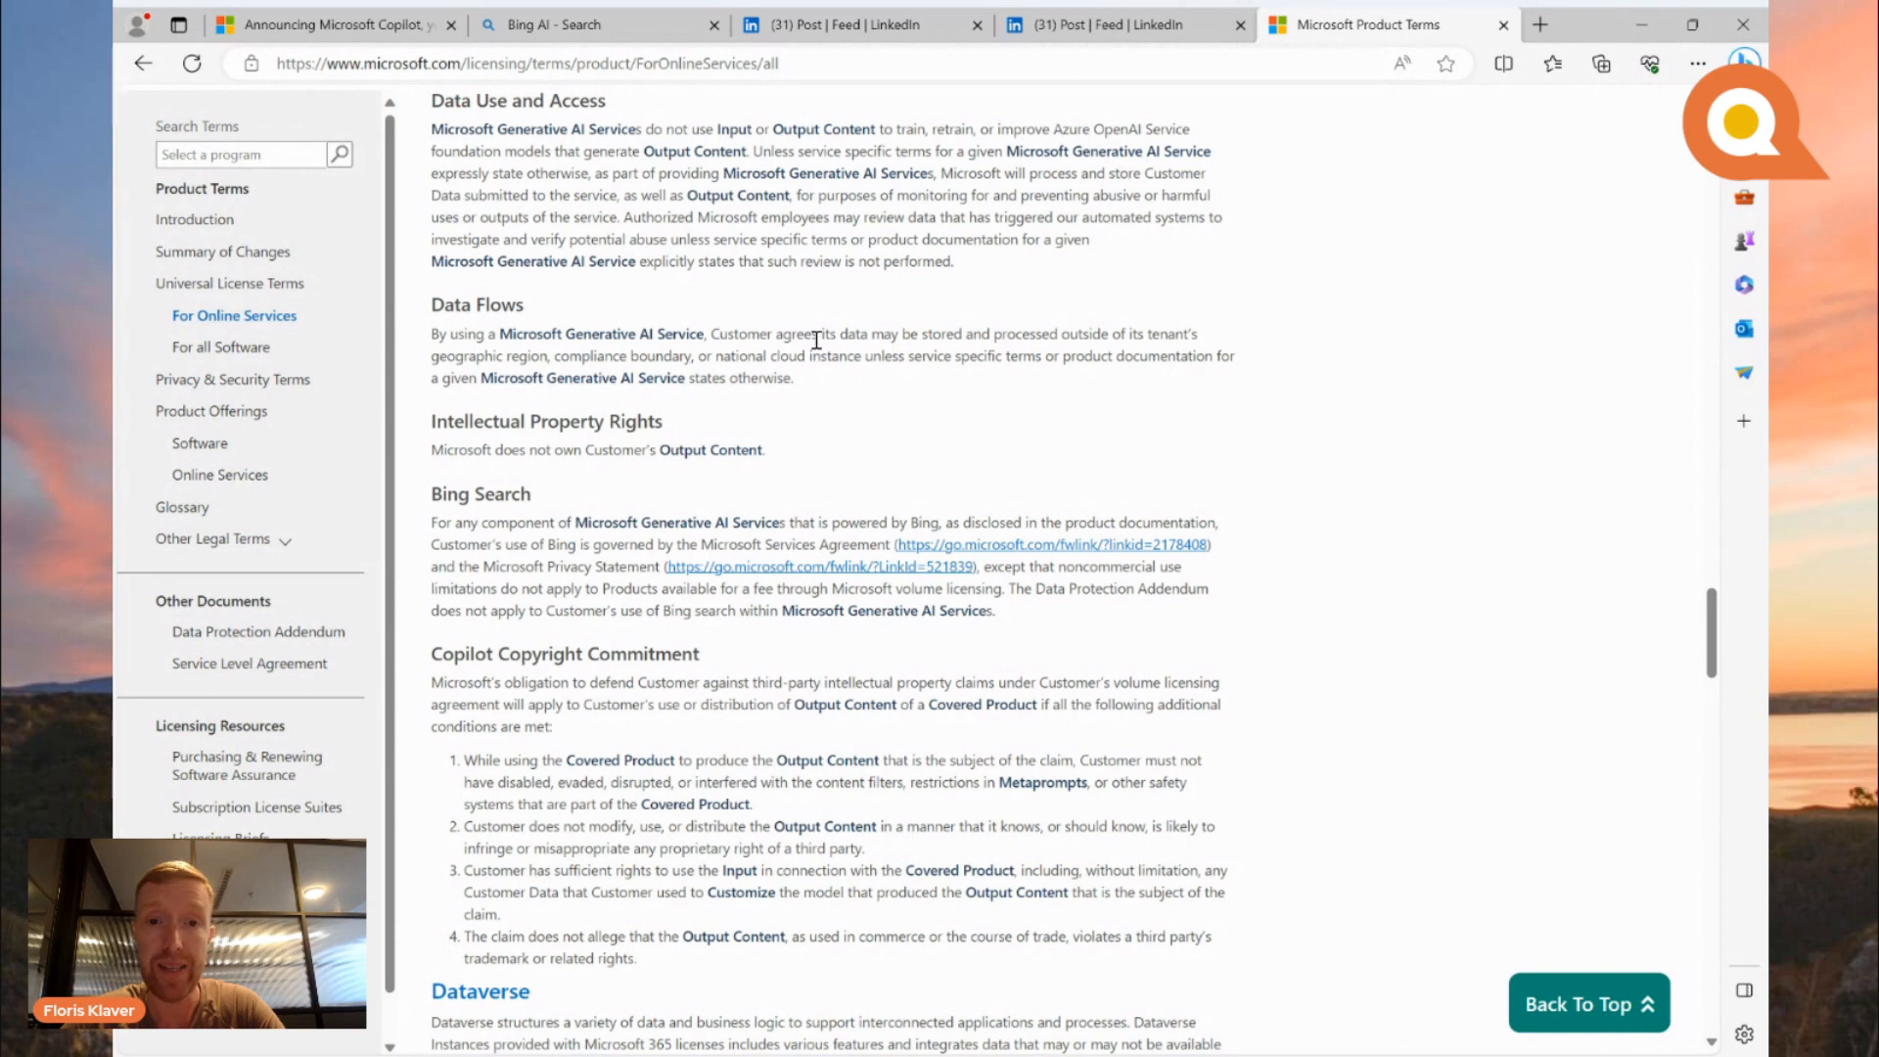
mouse_move(843, 347)
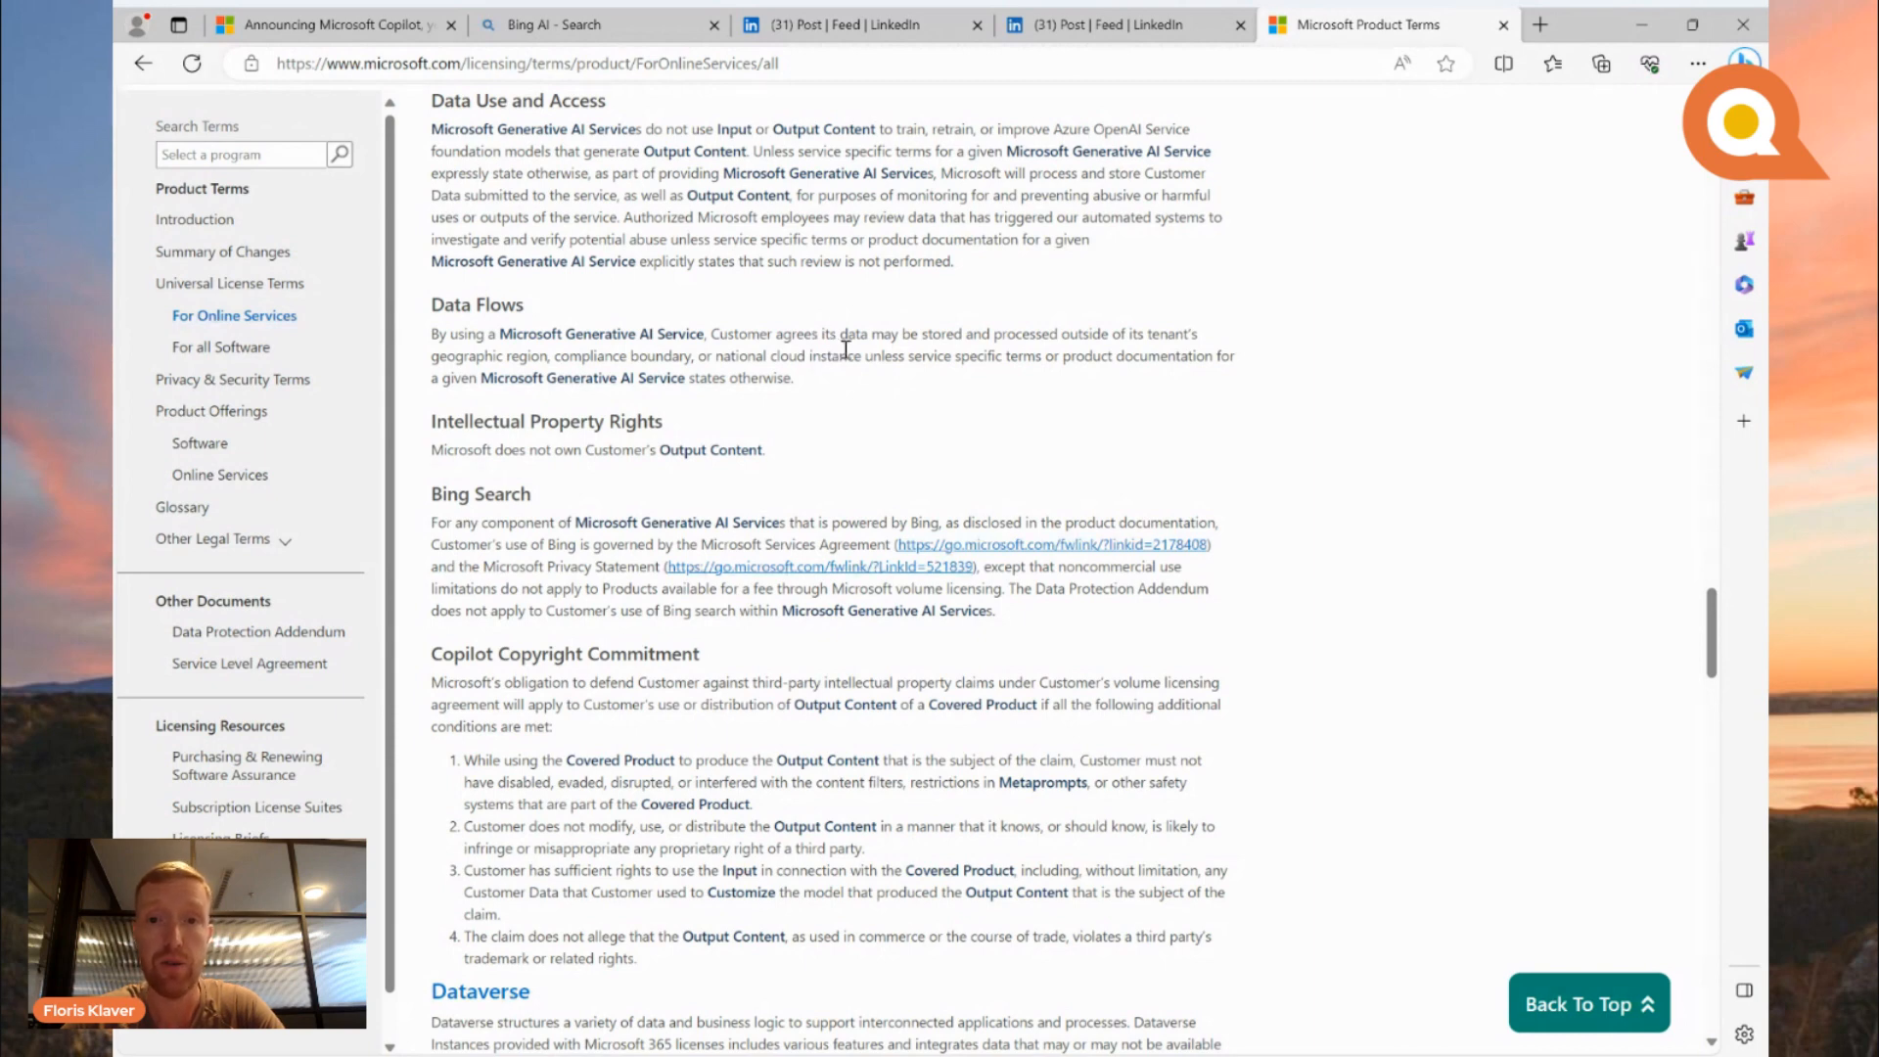
mouse_move(755, 369)
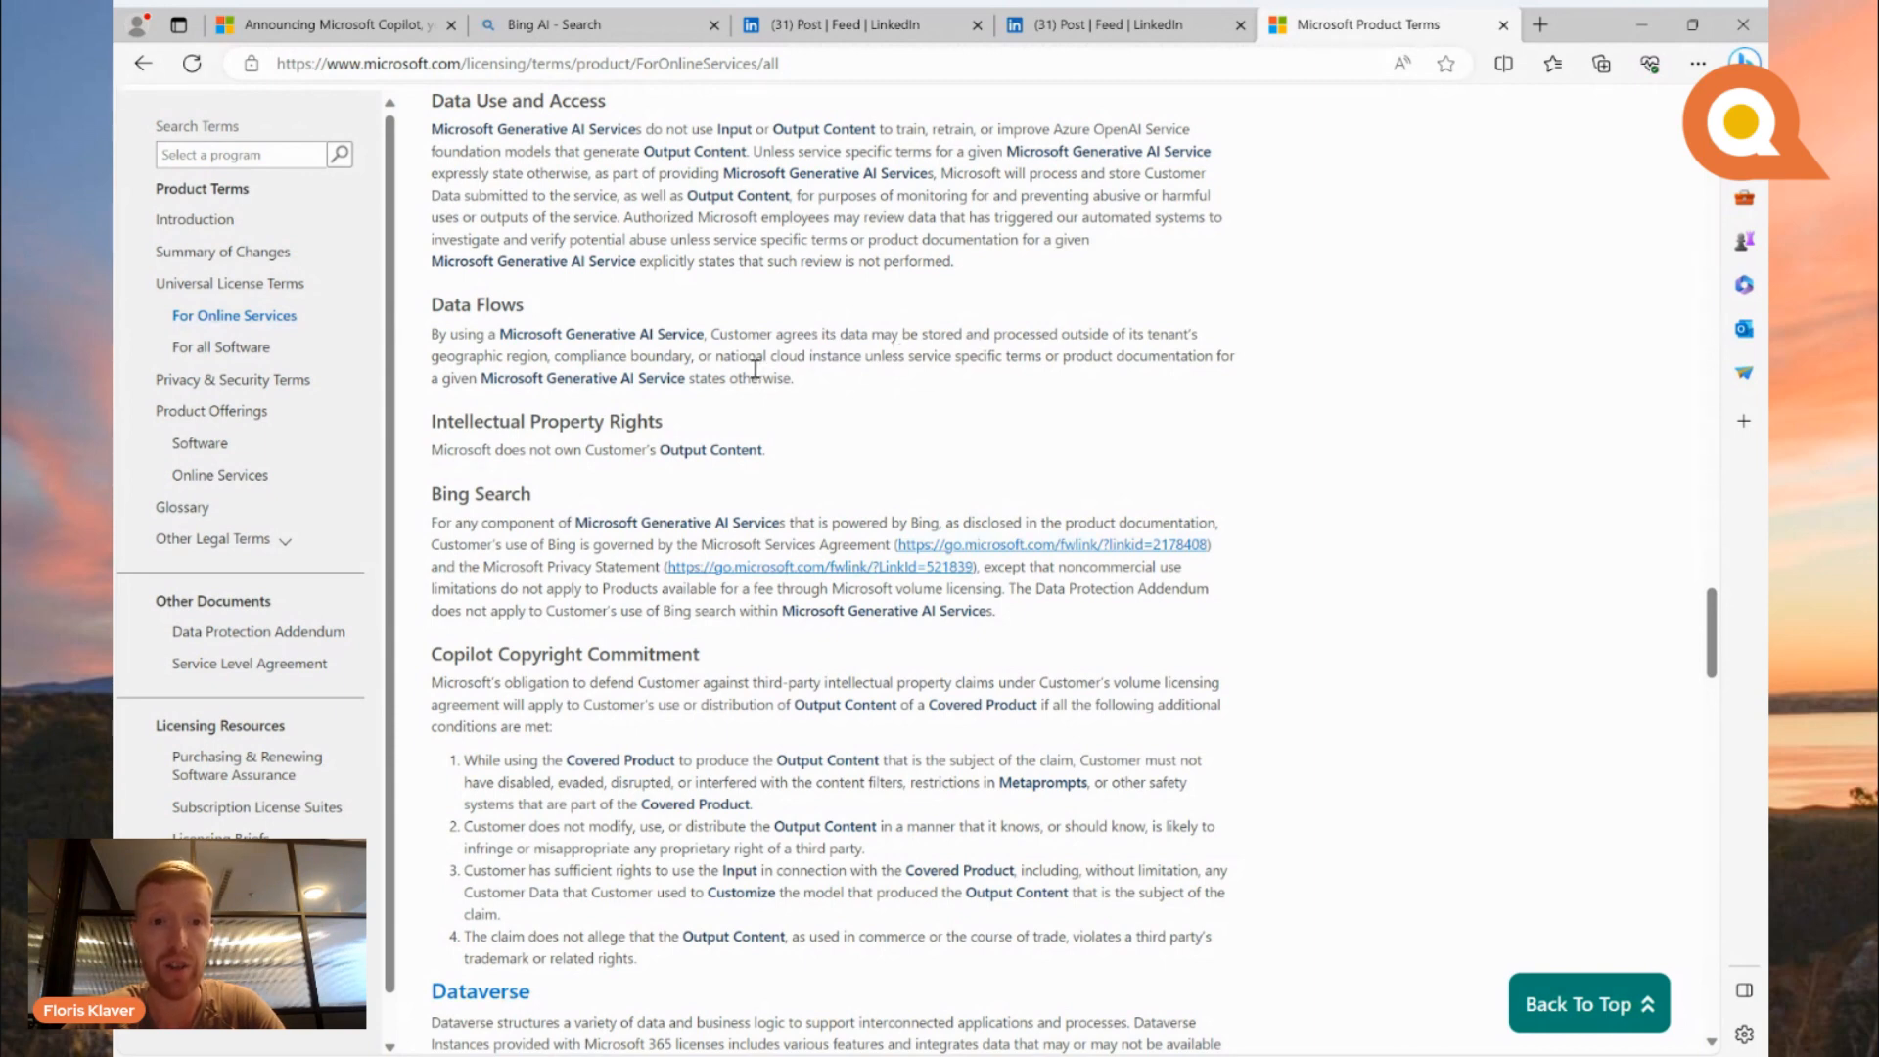
mouse_move(820, 394)
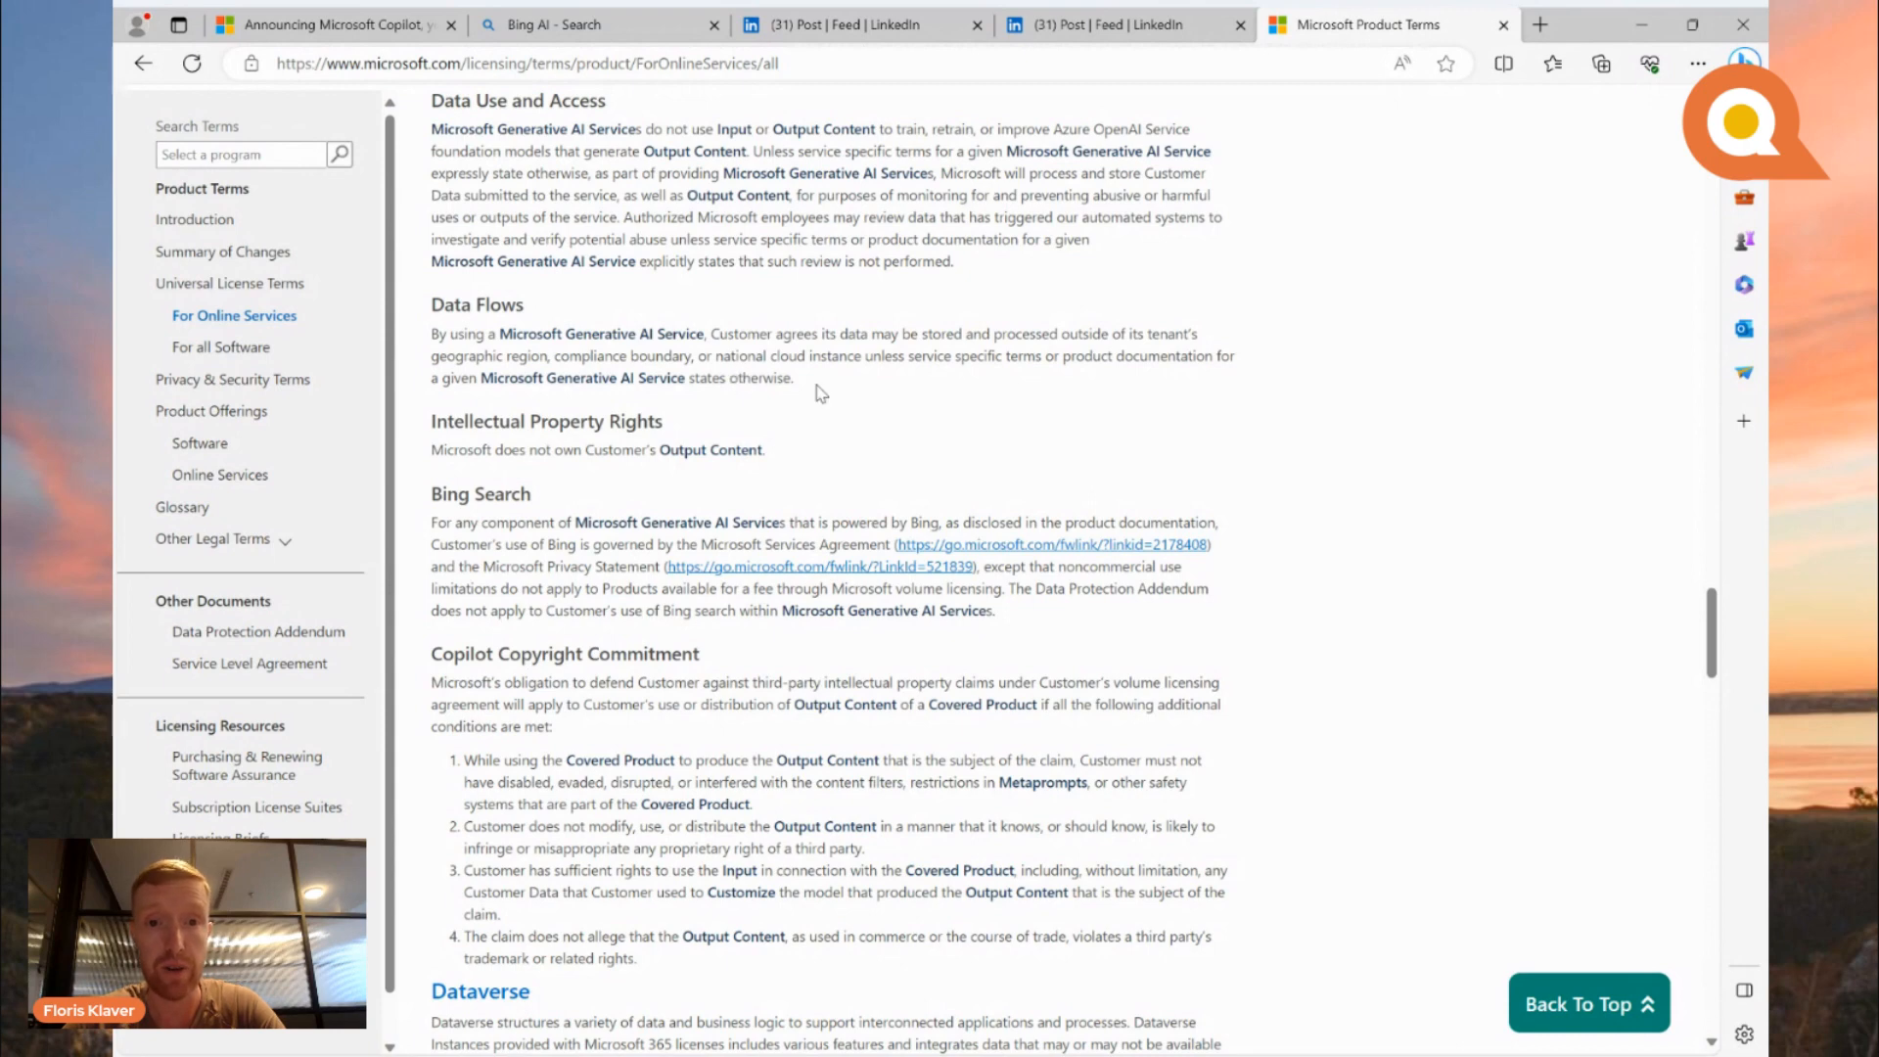
mouse_move(1034, 379)
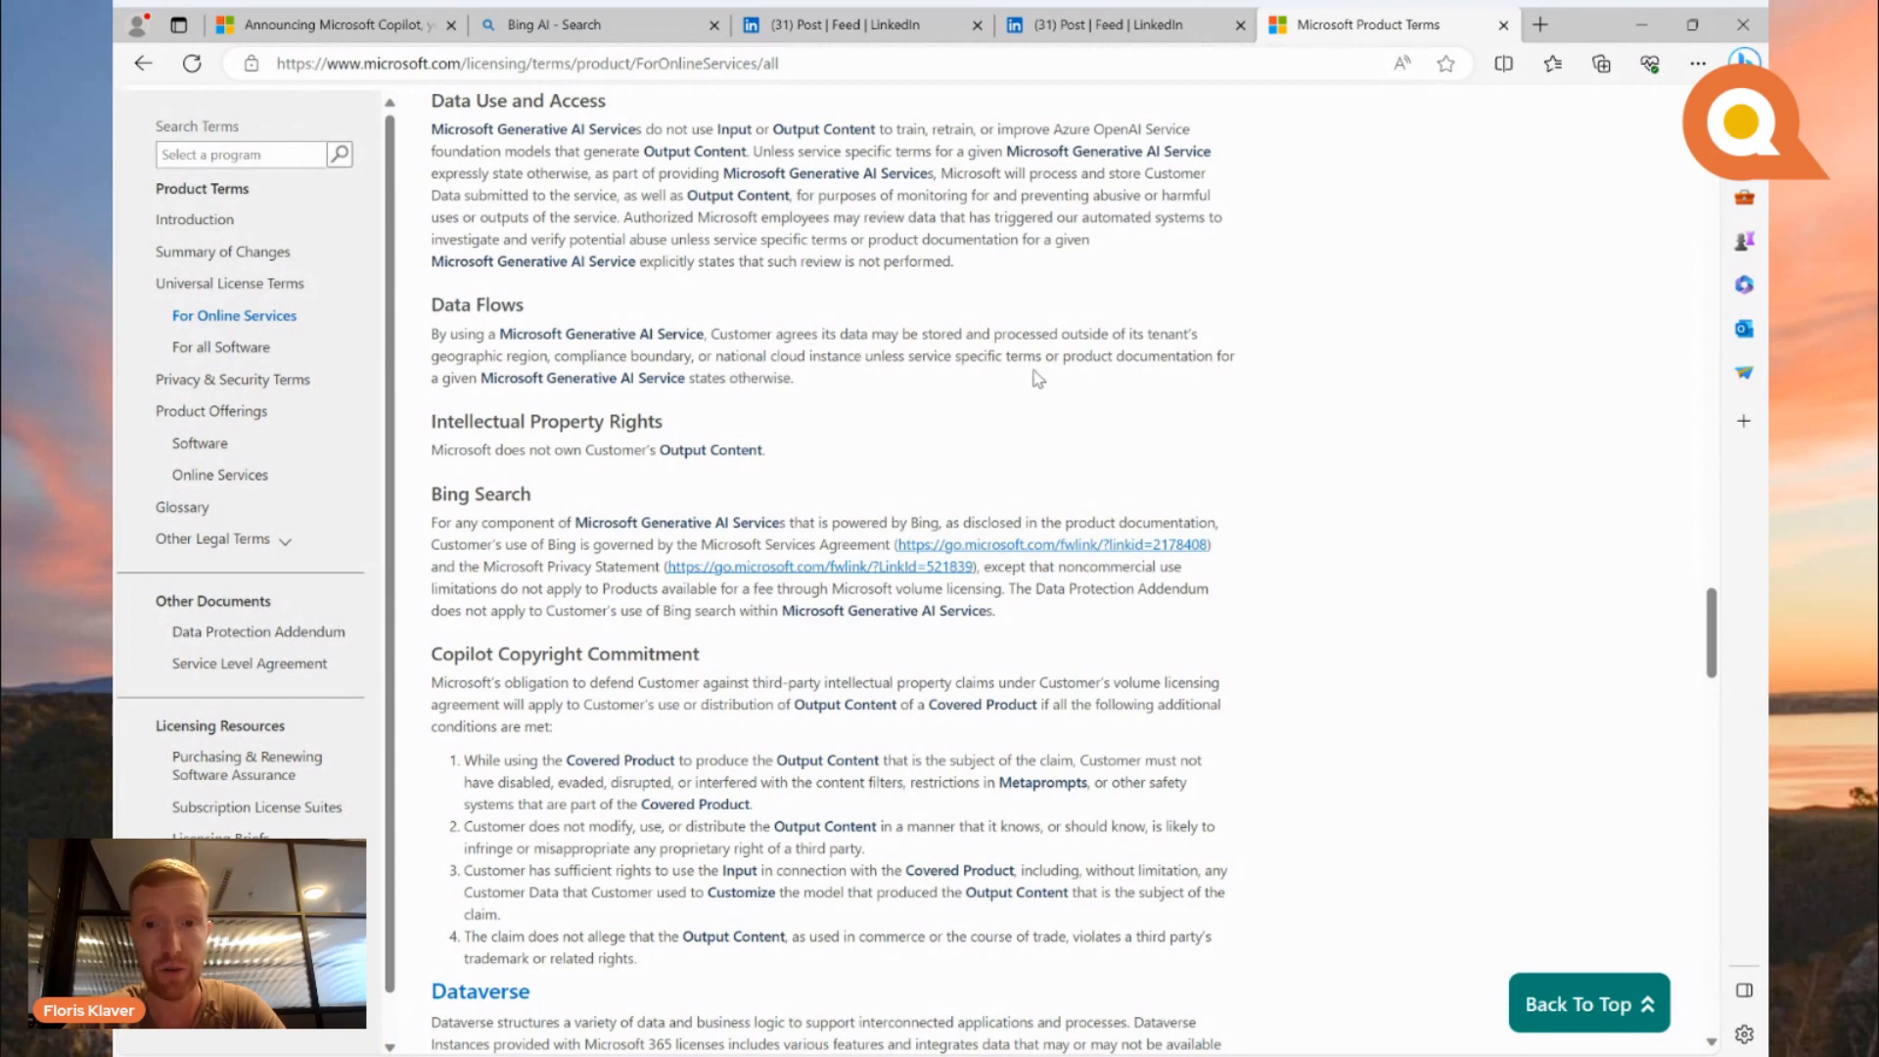
mouse_move(903, 426)
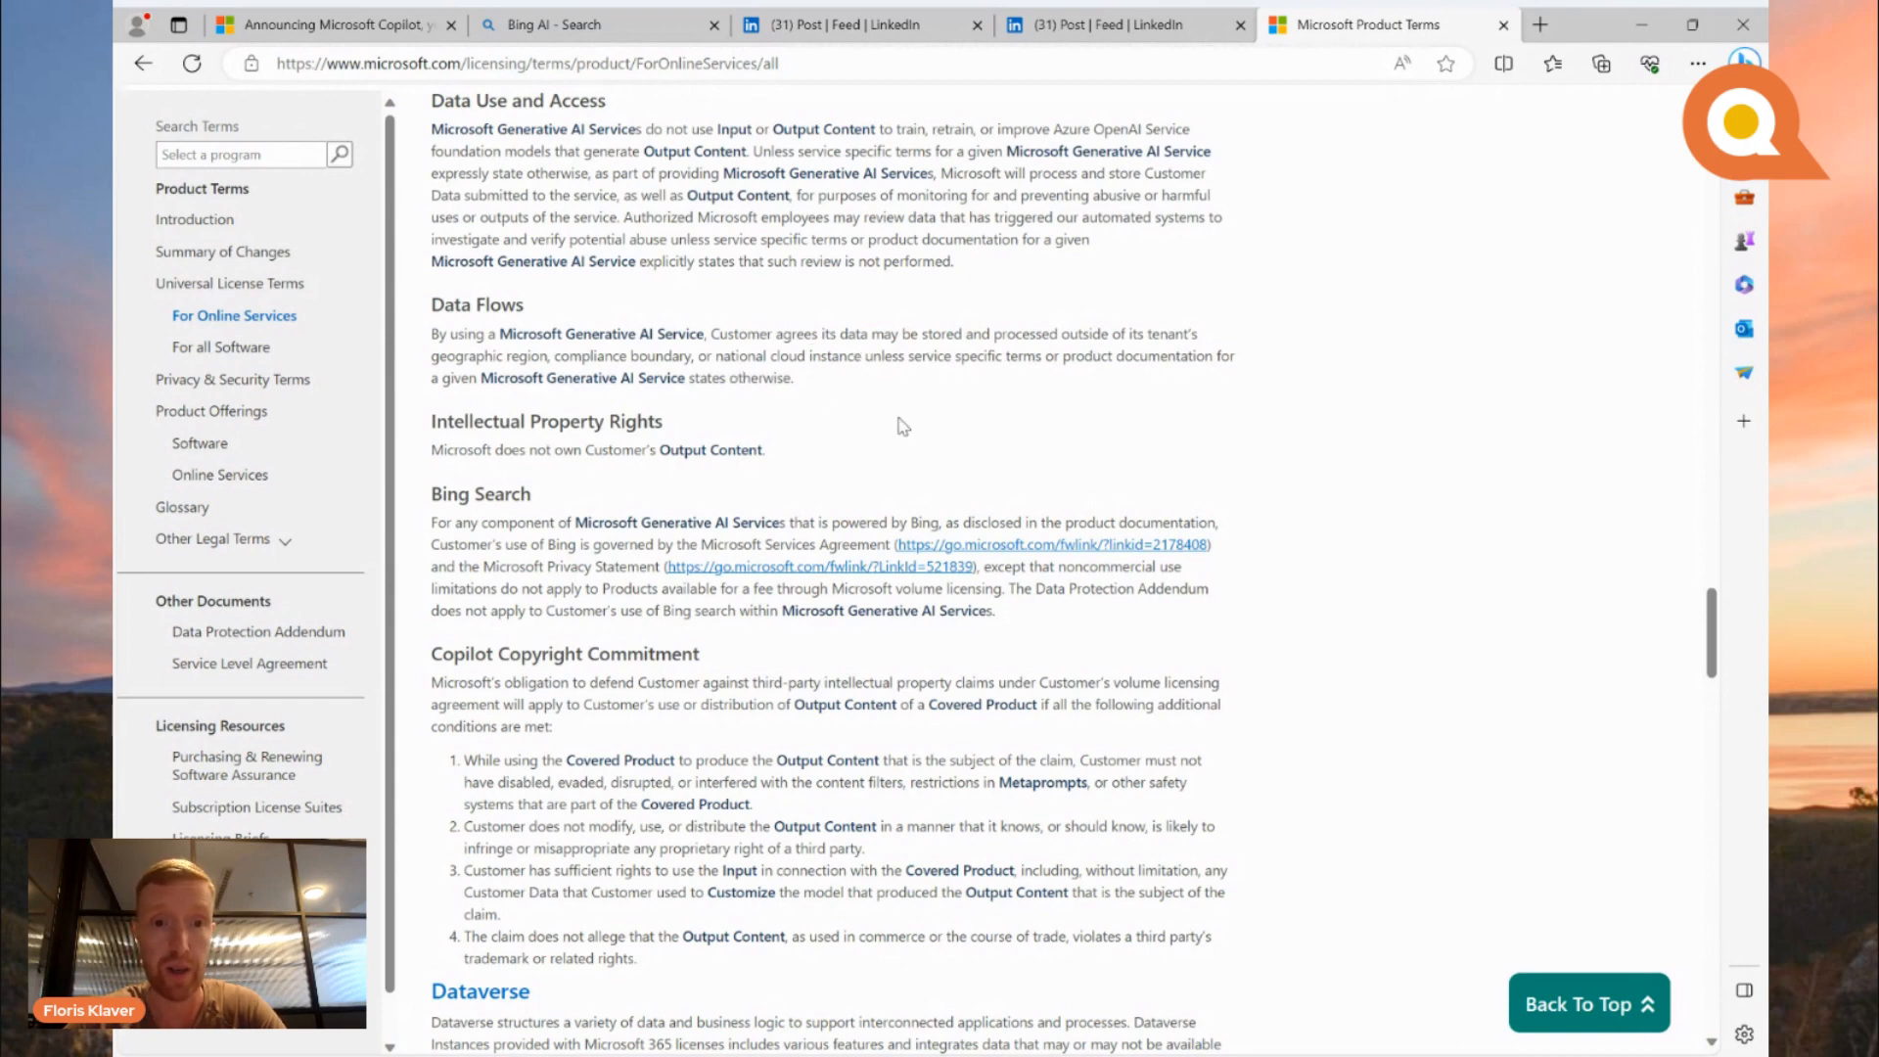
mouse_move(790, 415)
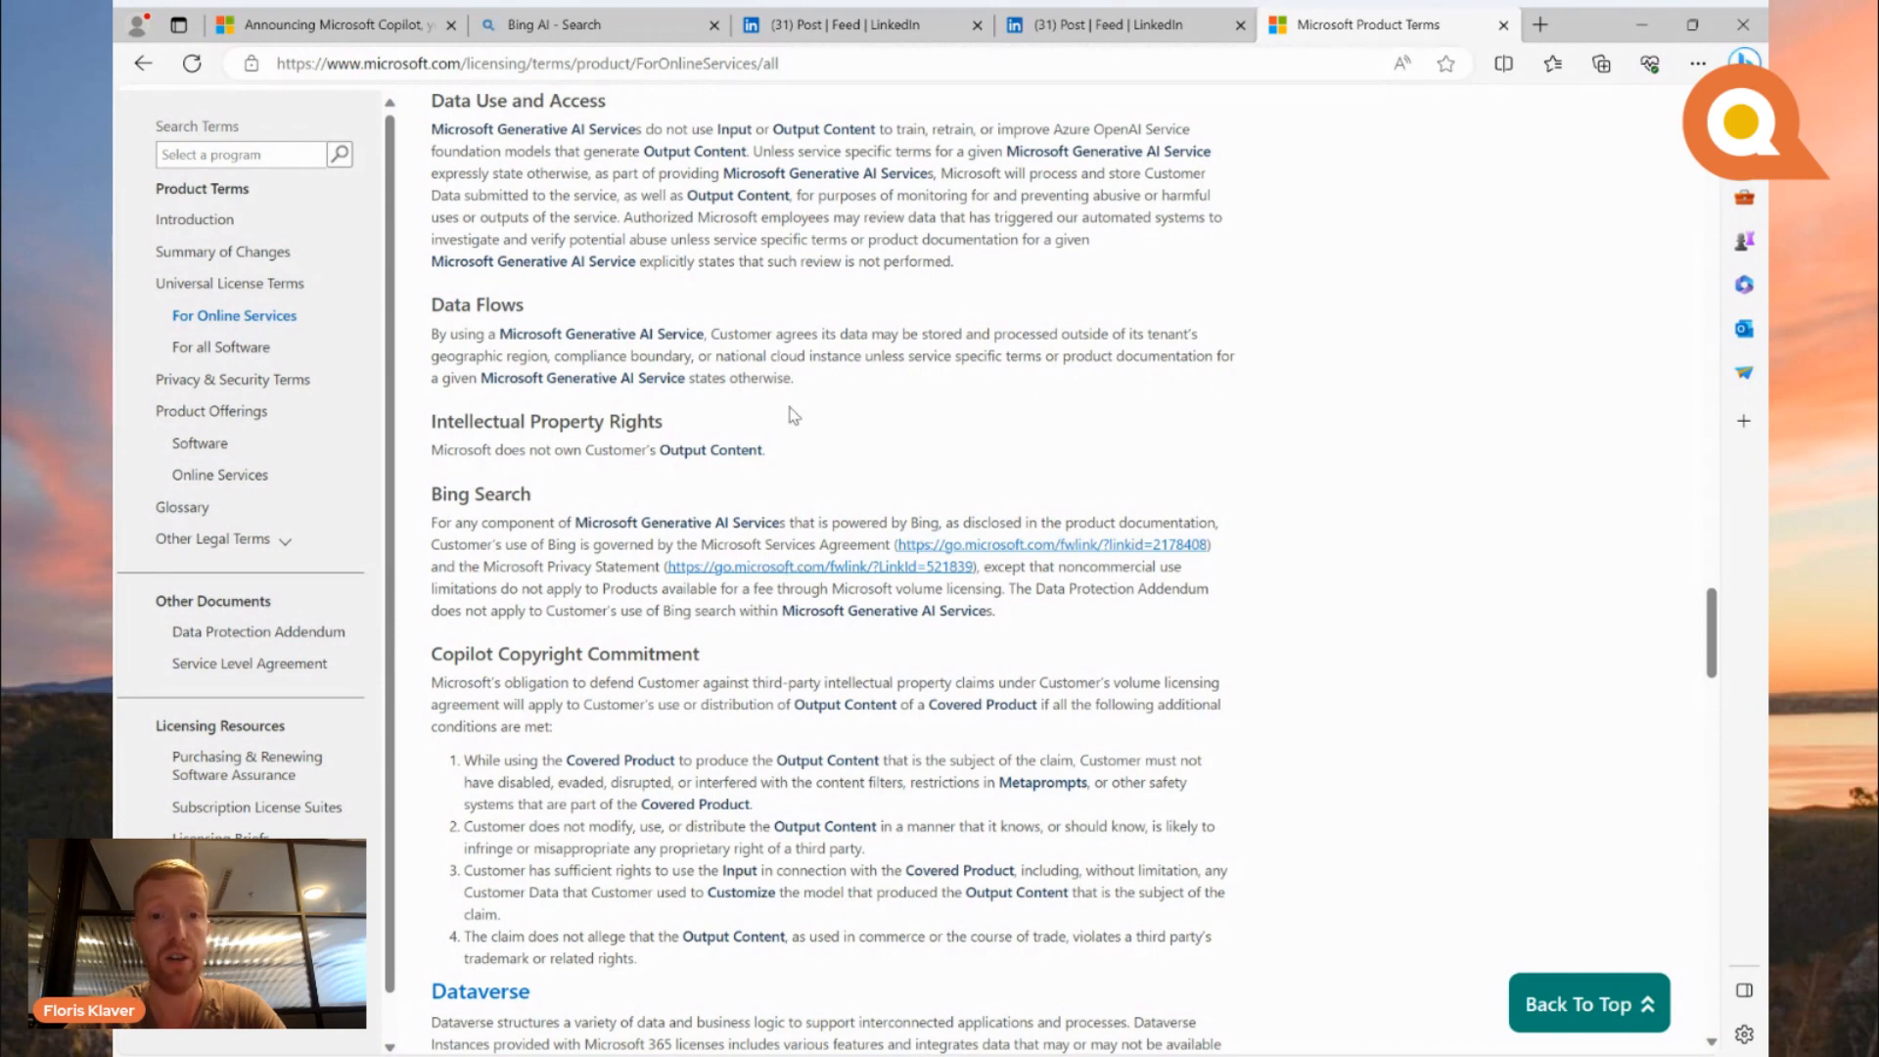
mouse_move(738, 384)
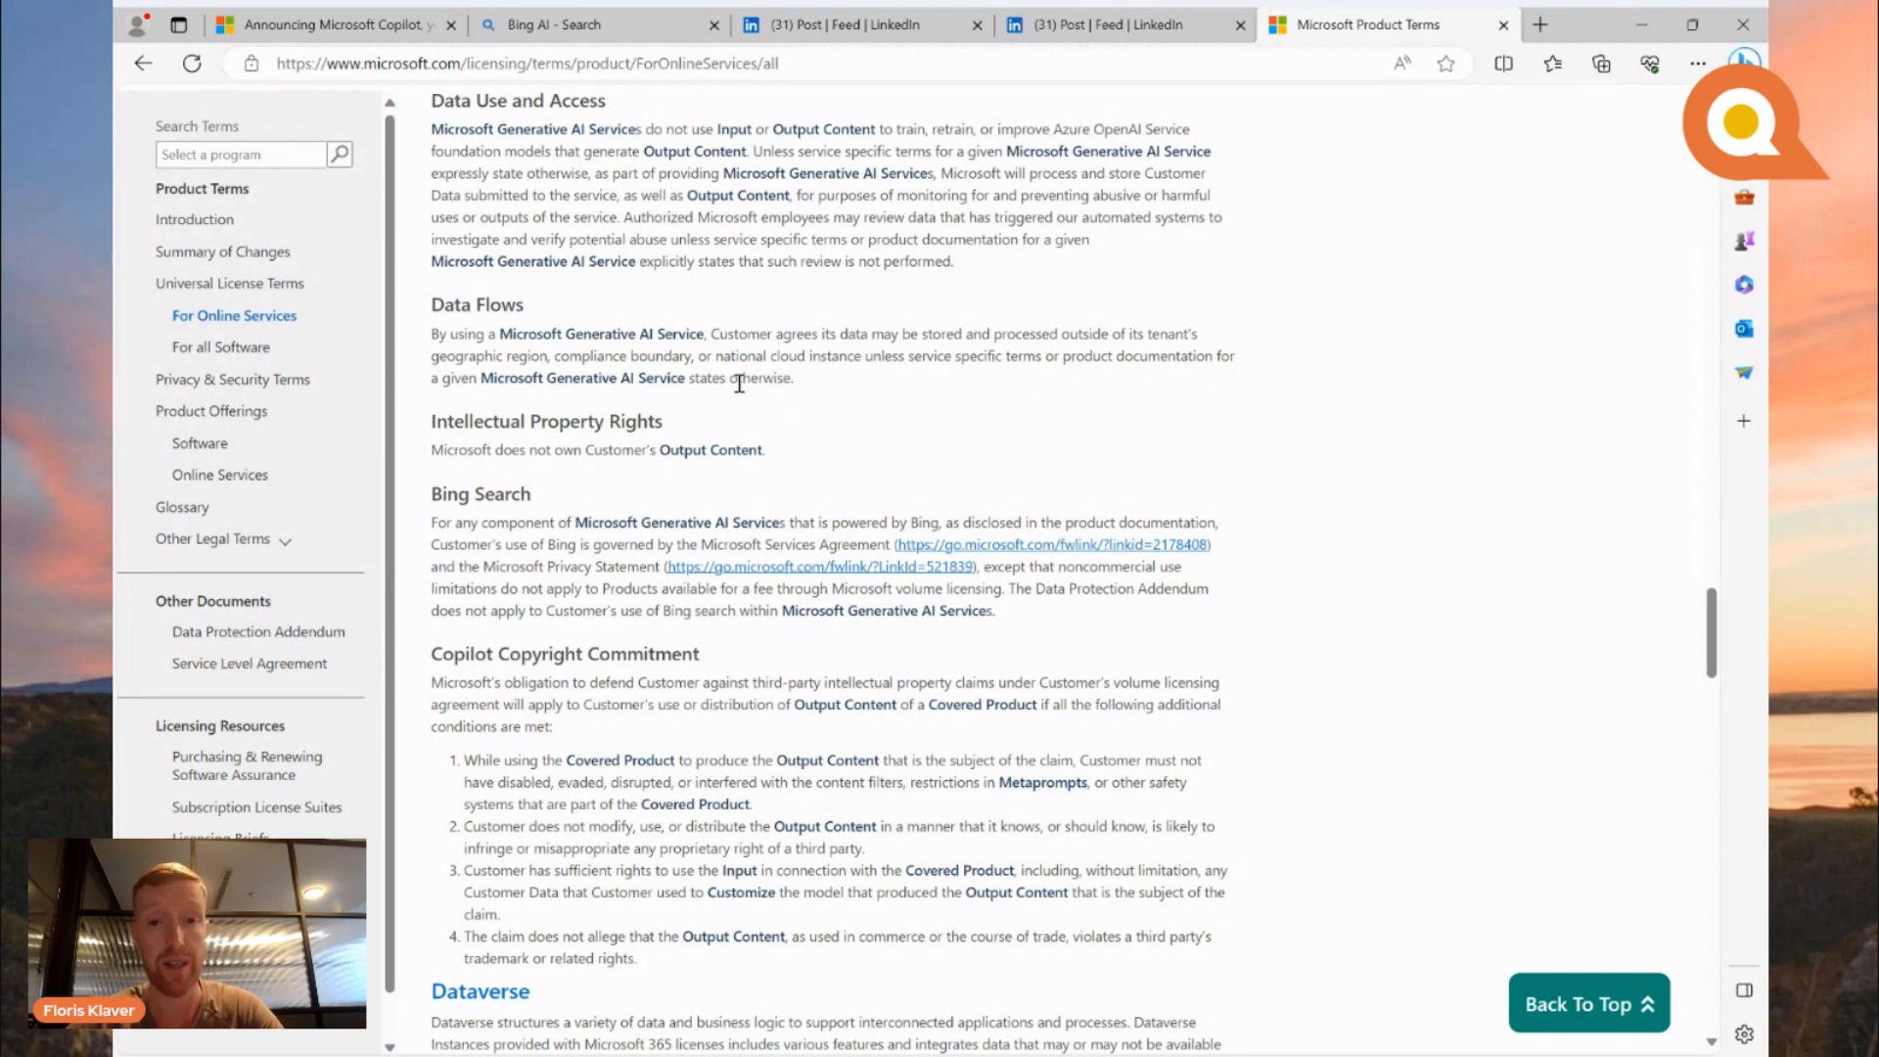
mouse_move(859, 426)
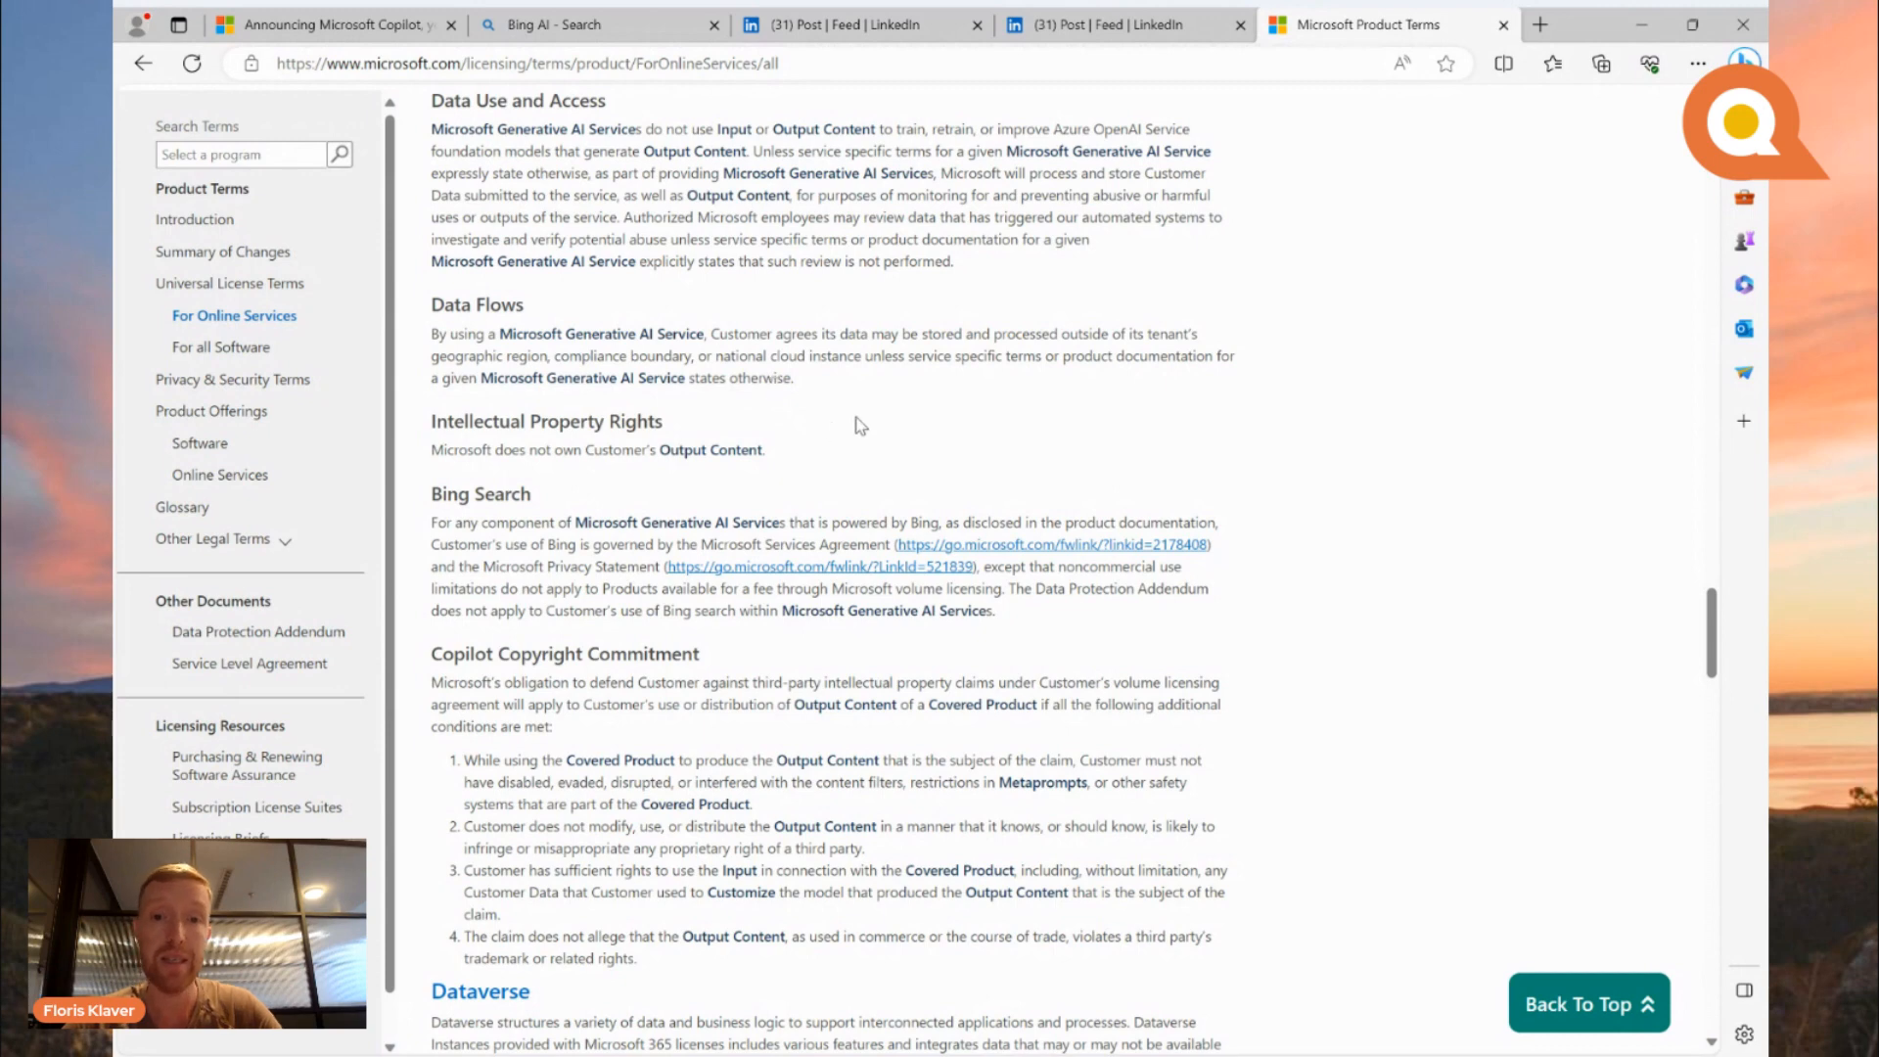
mouse_move(749, 378)
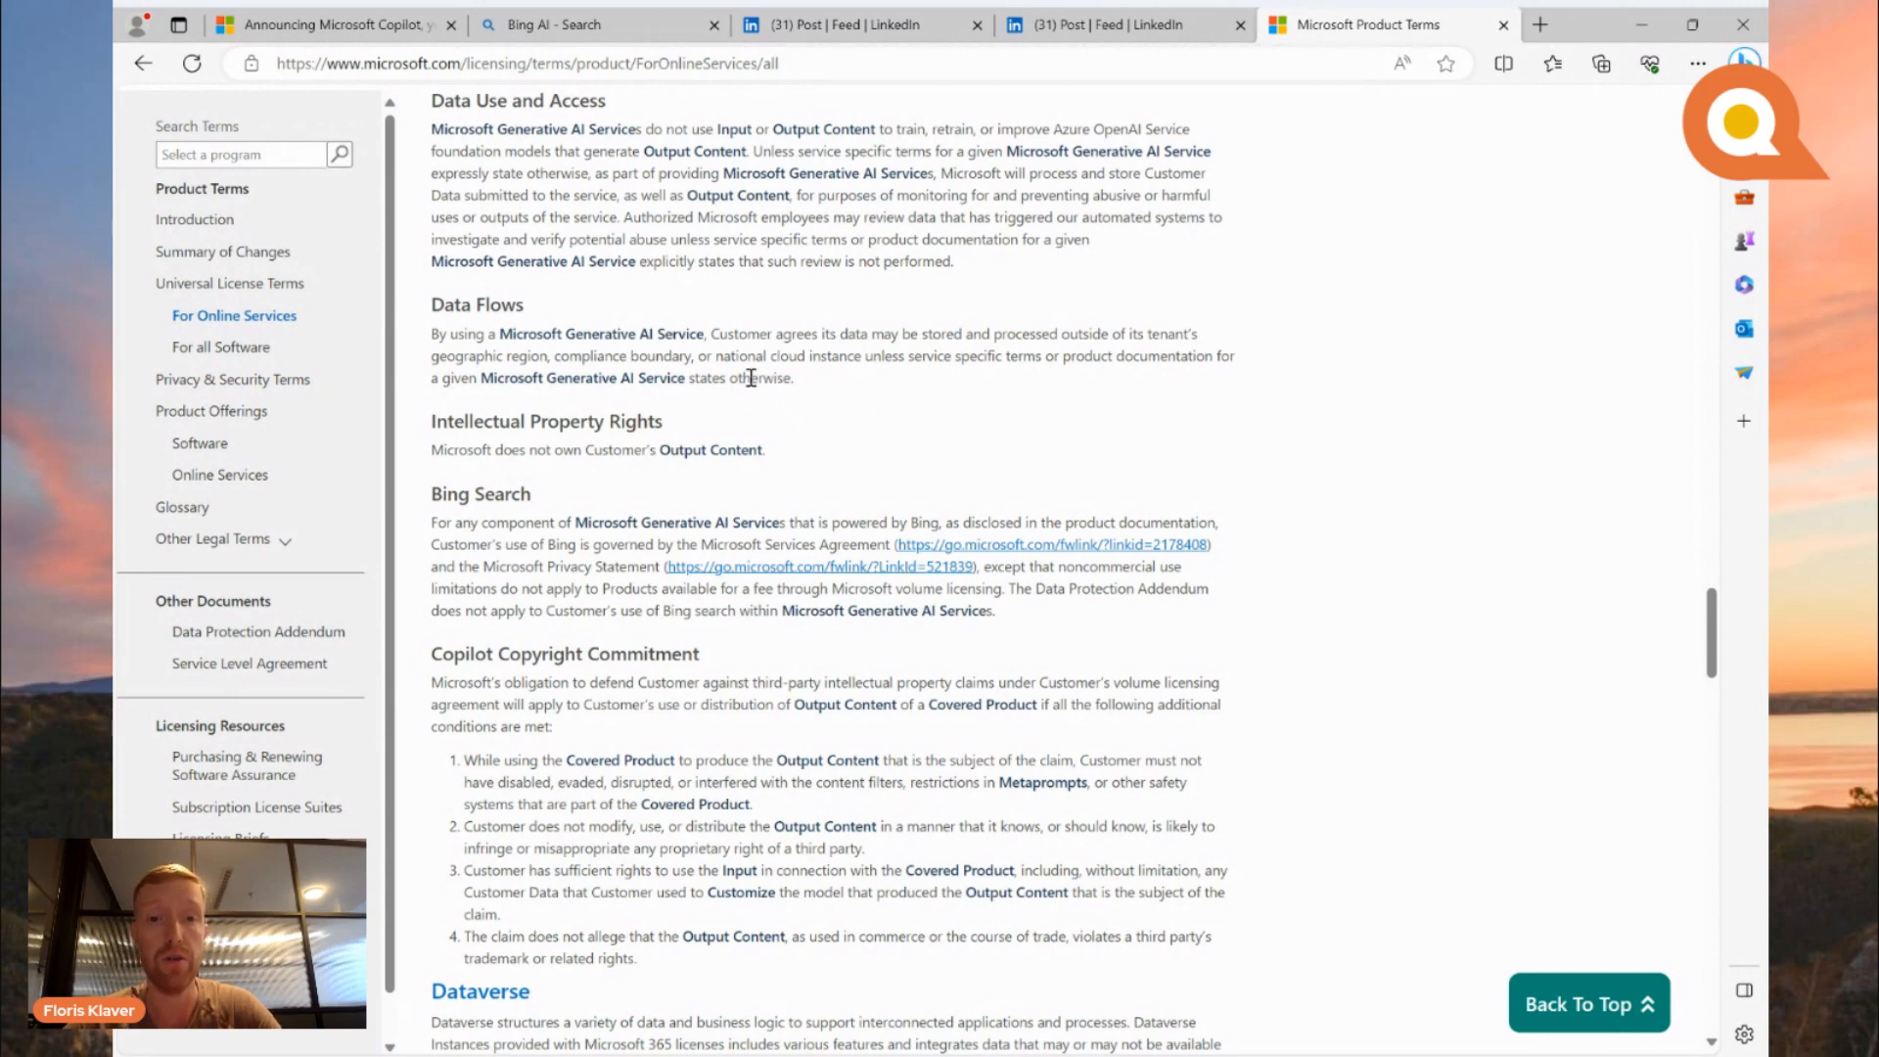
mouse_move(816, 378)
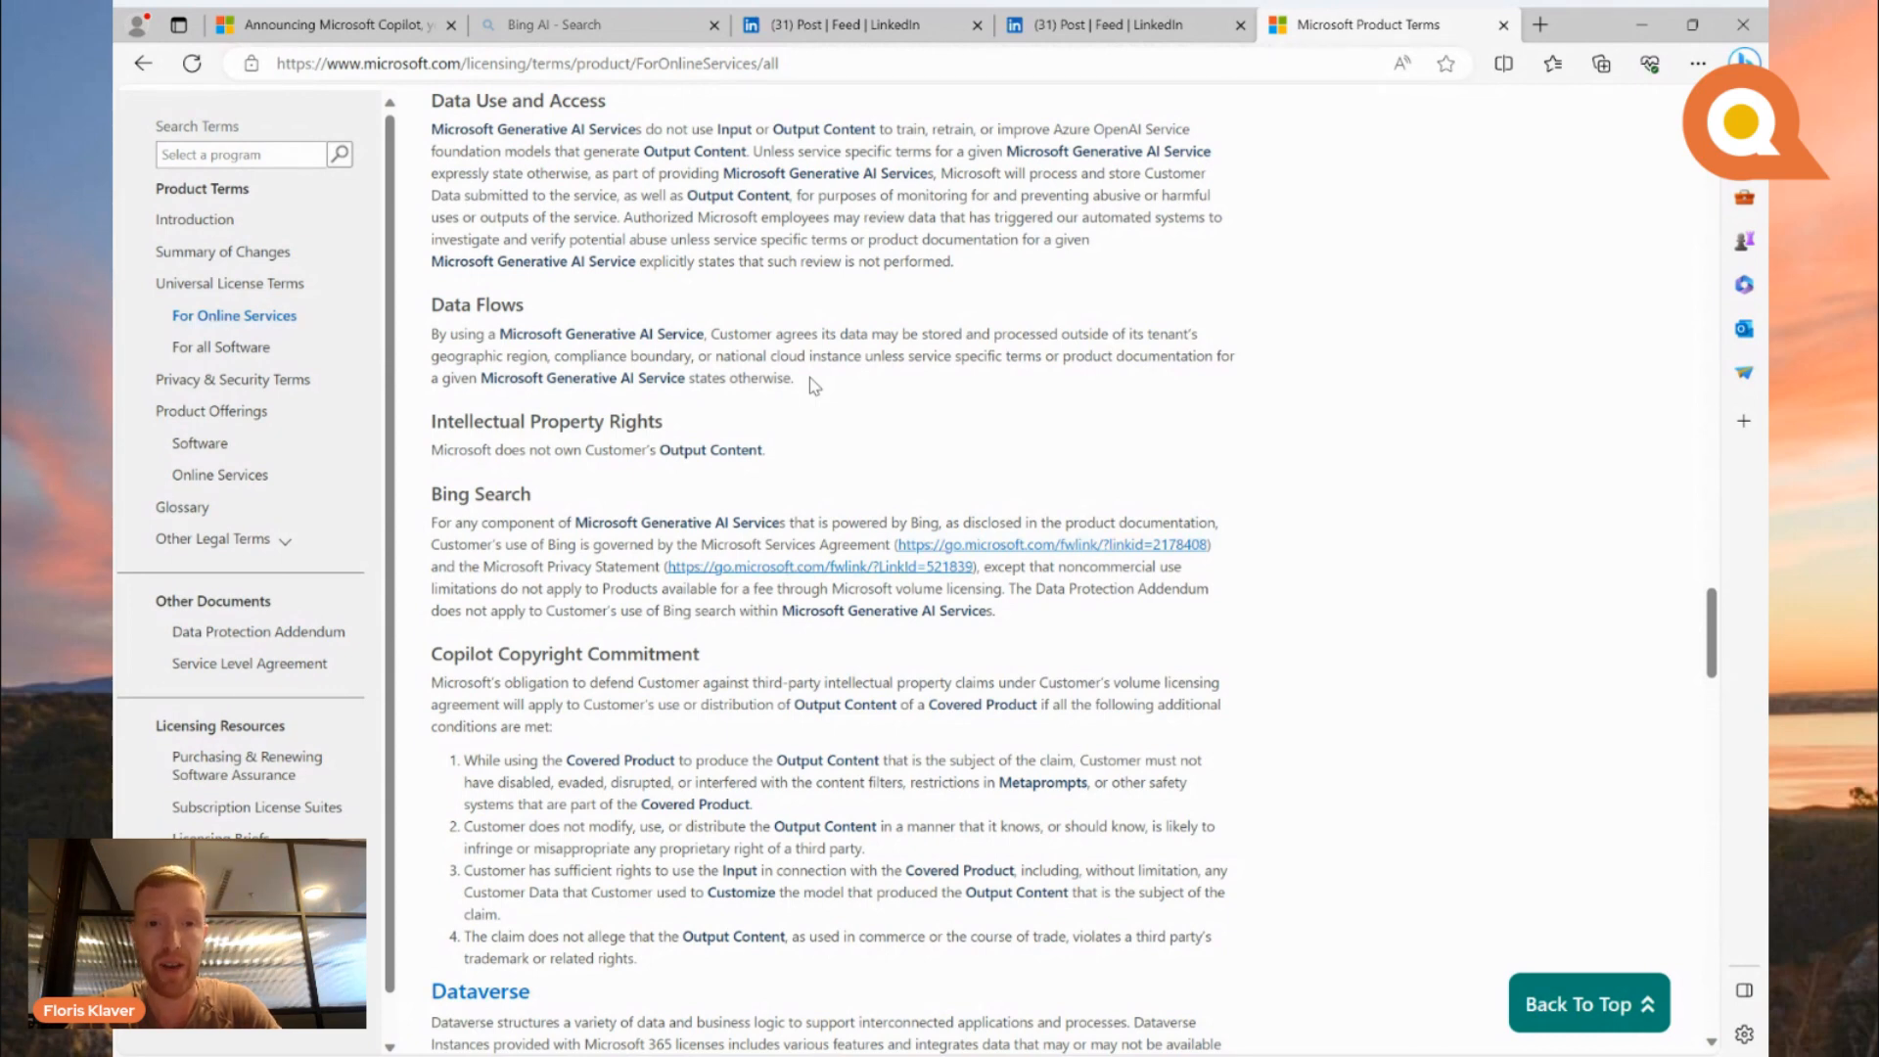
mouse_move(822, 402)
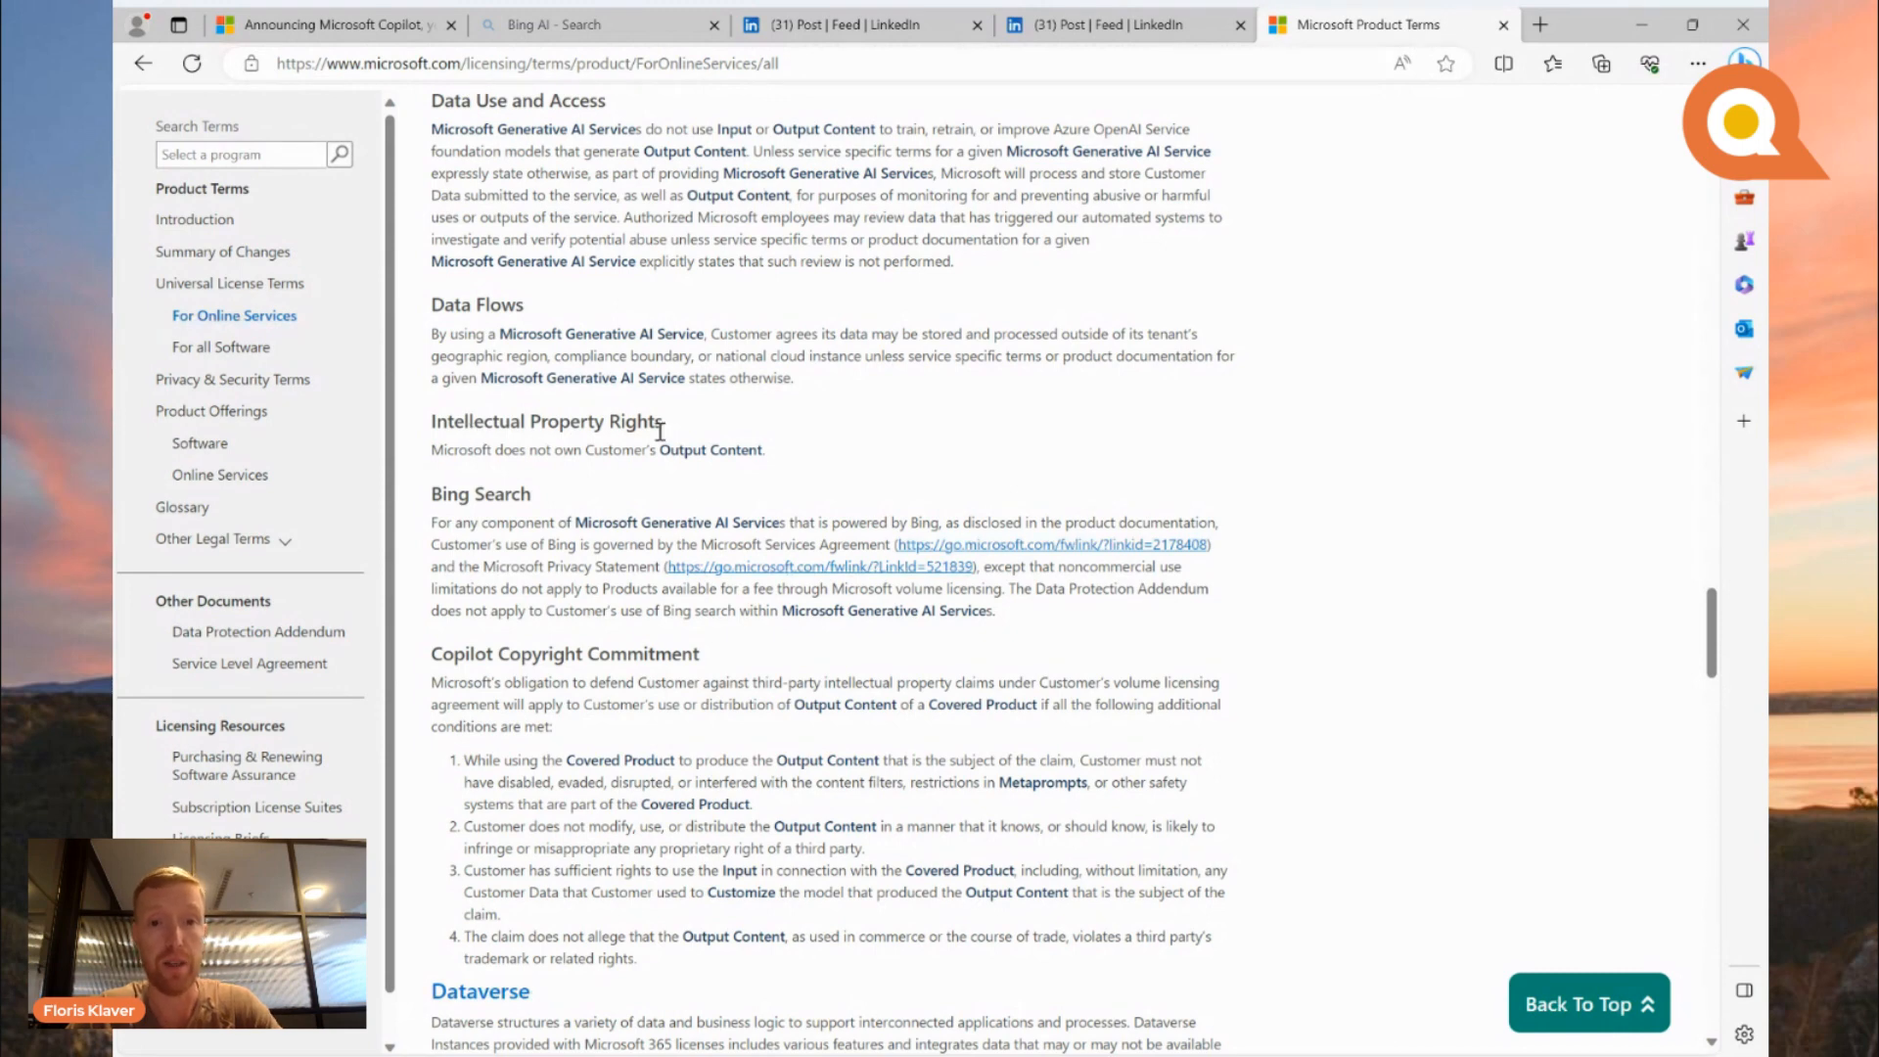
mouse_move(531, 587)
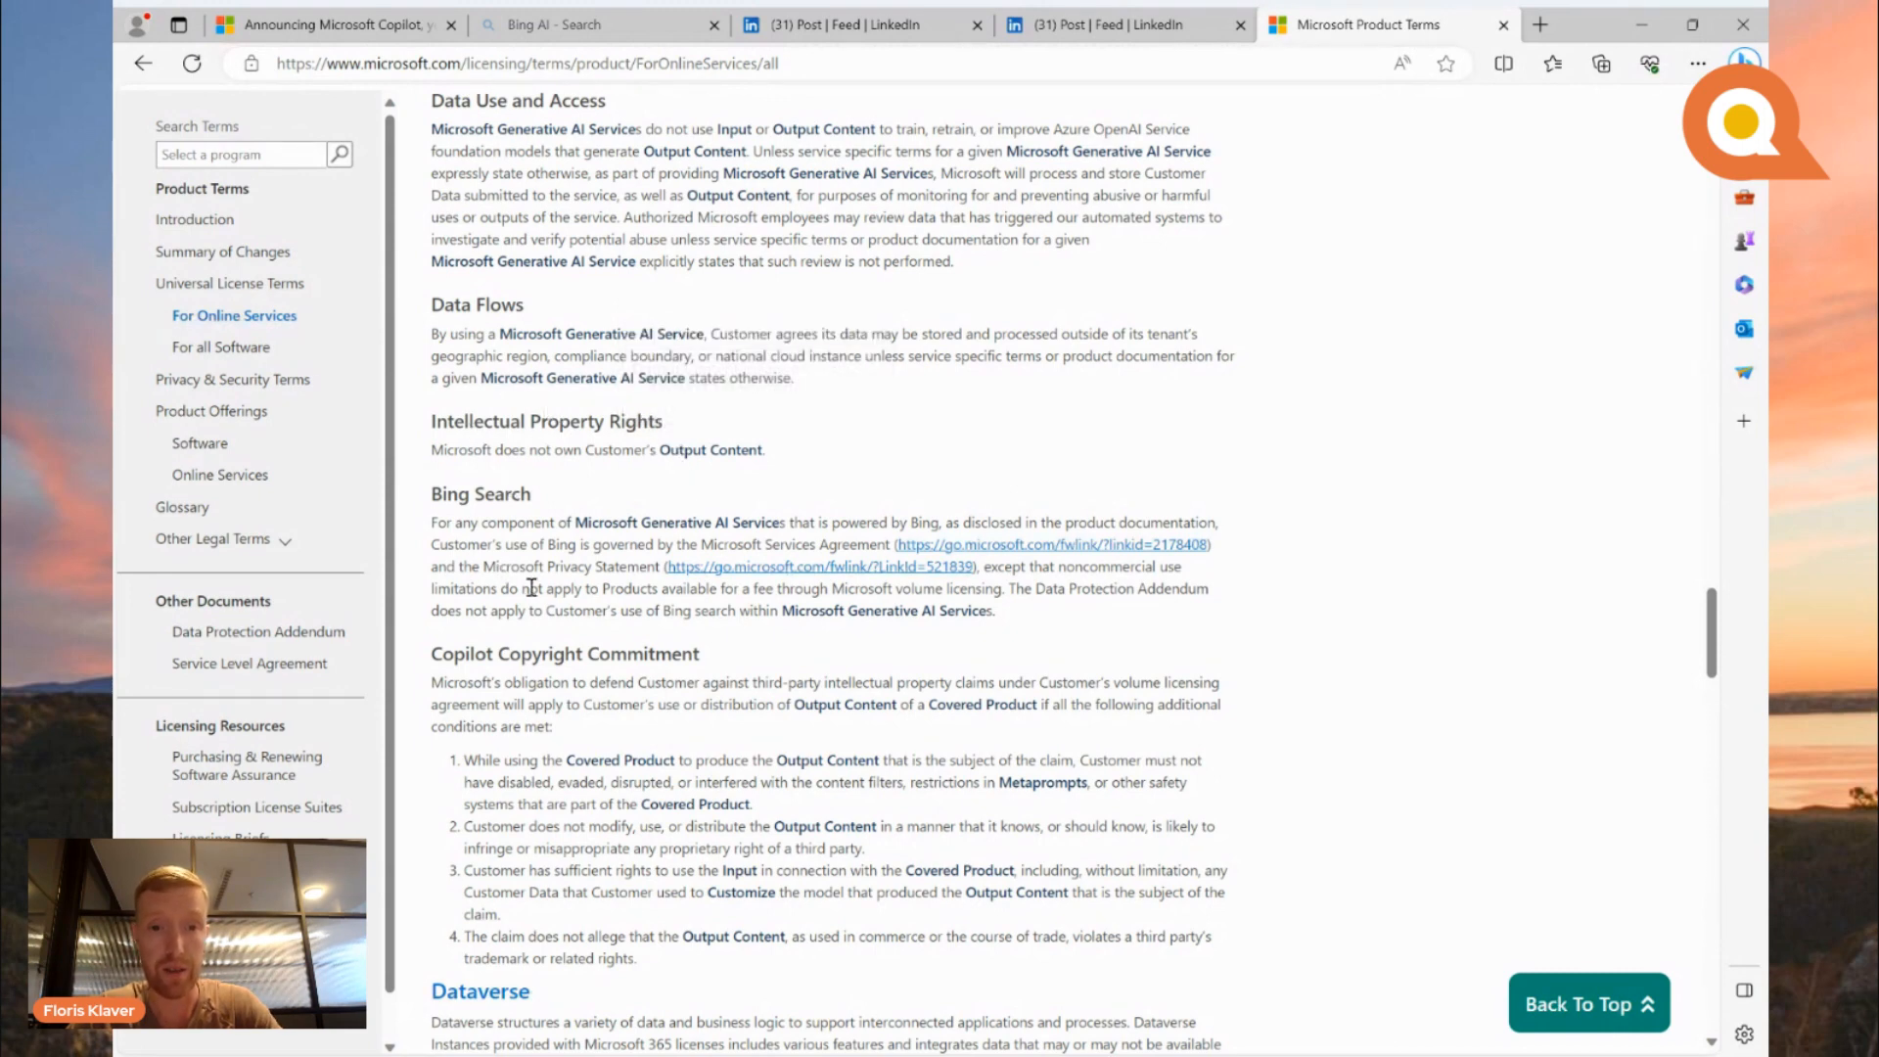
mouse_move(658, 728)
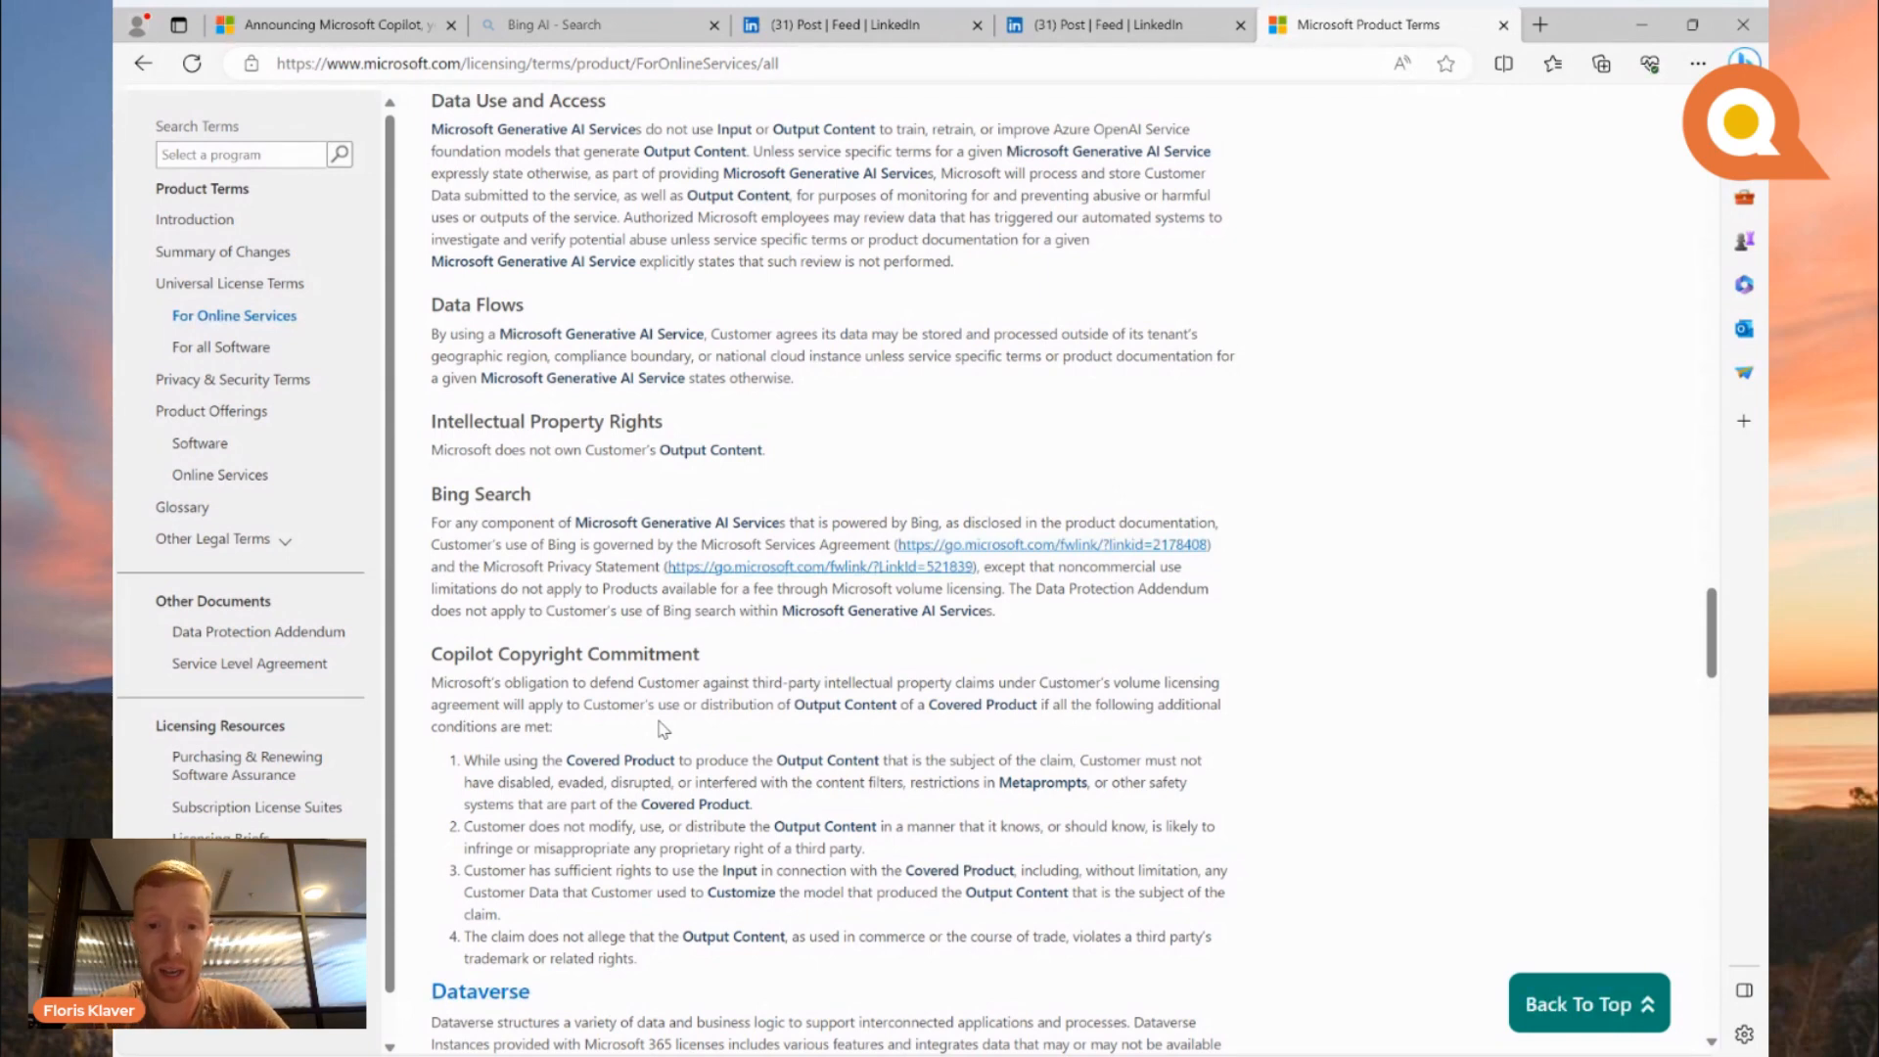
mouse_move(468, 762)
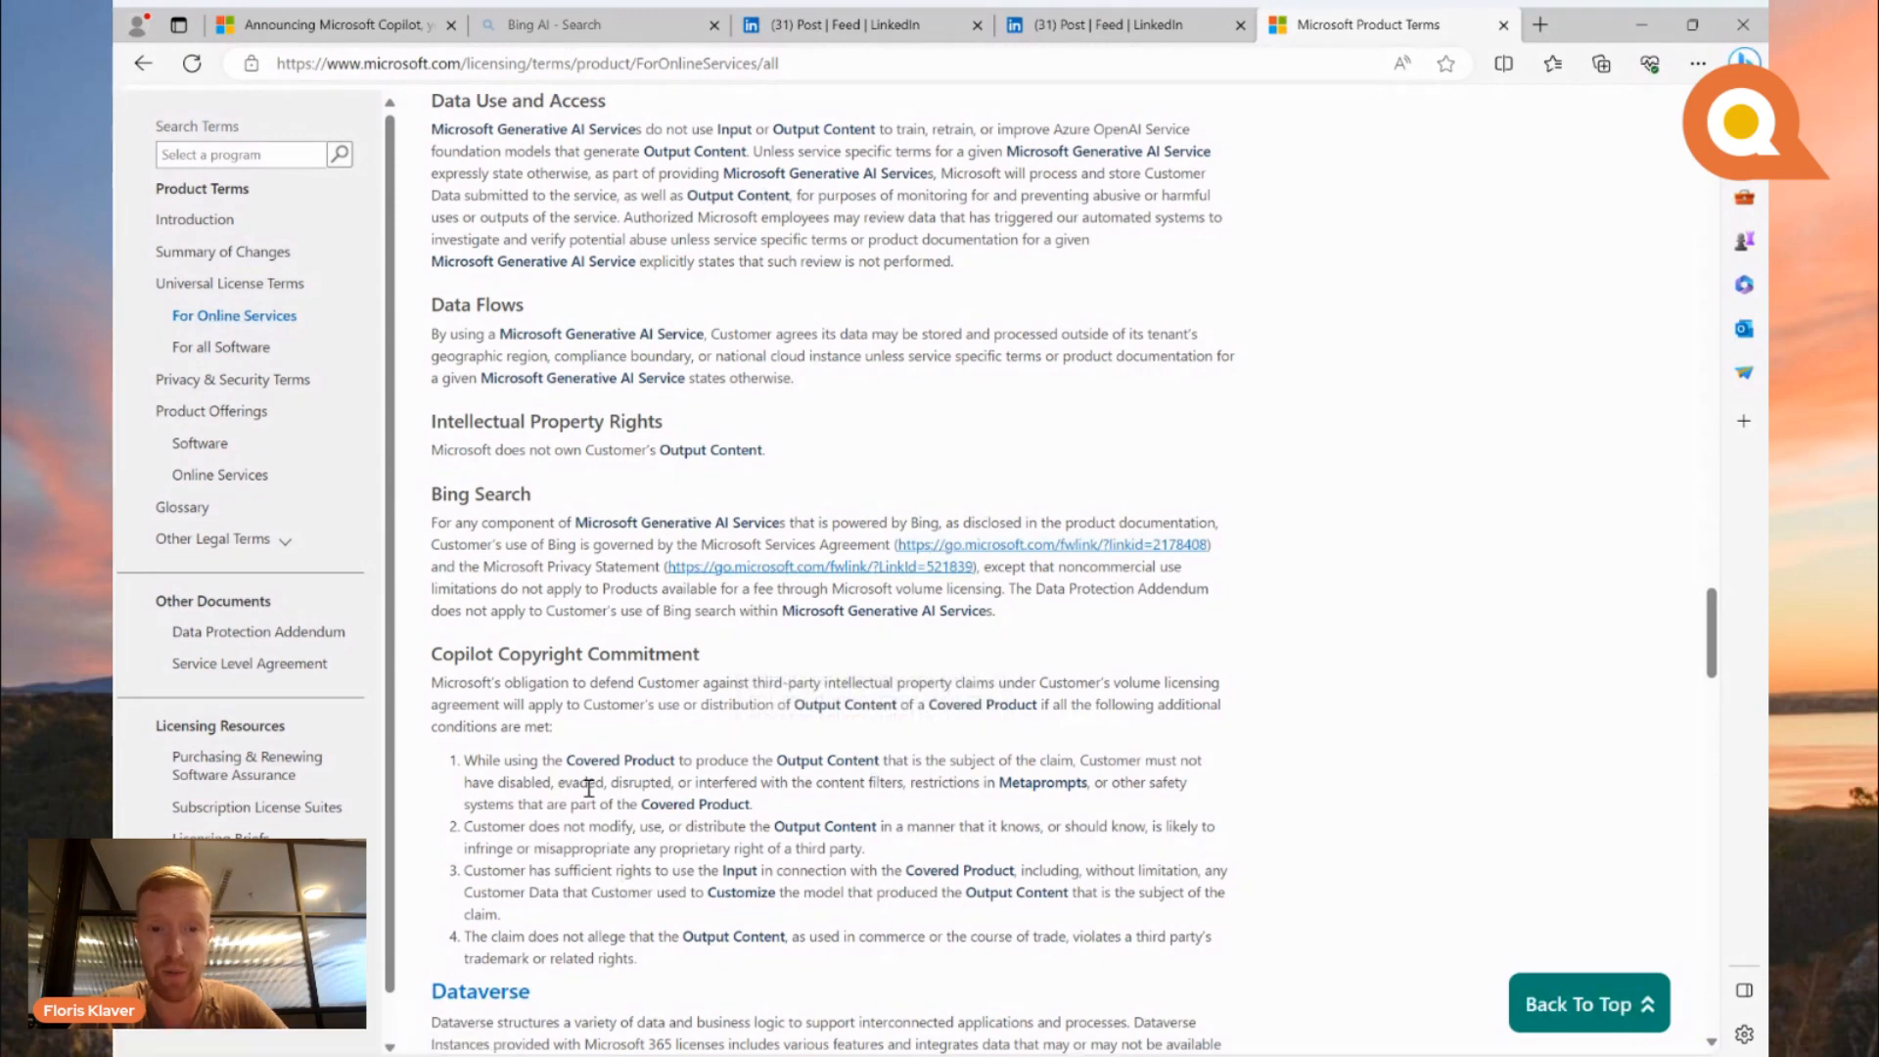
mouse_move(838, 789)
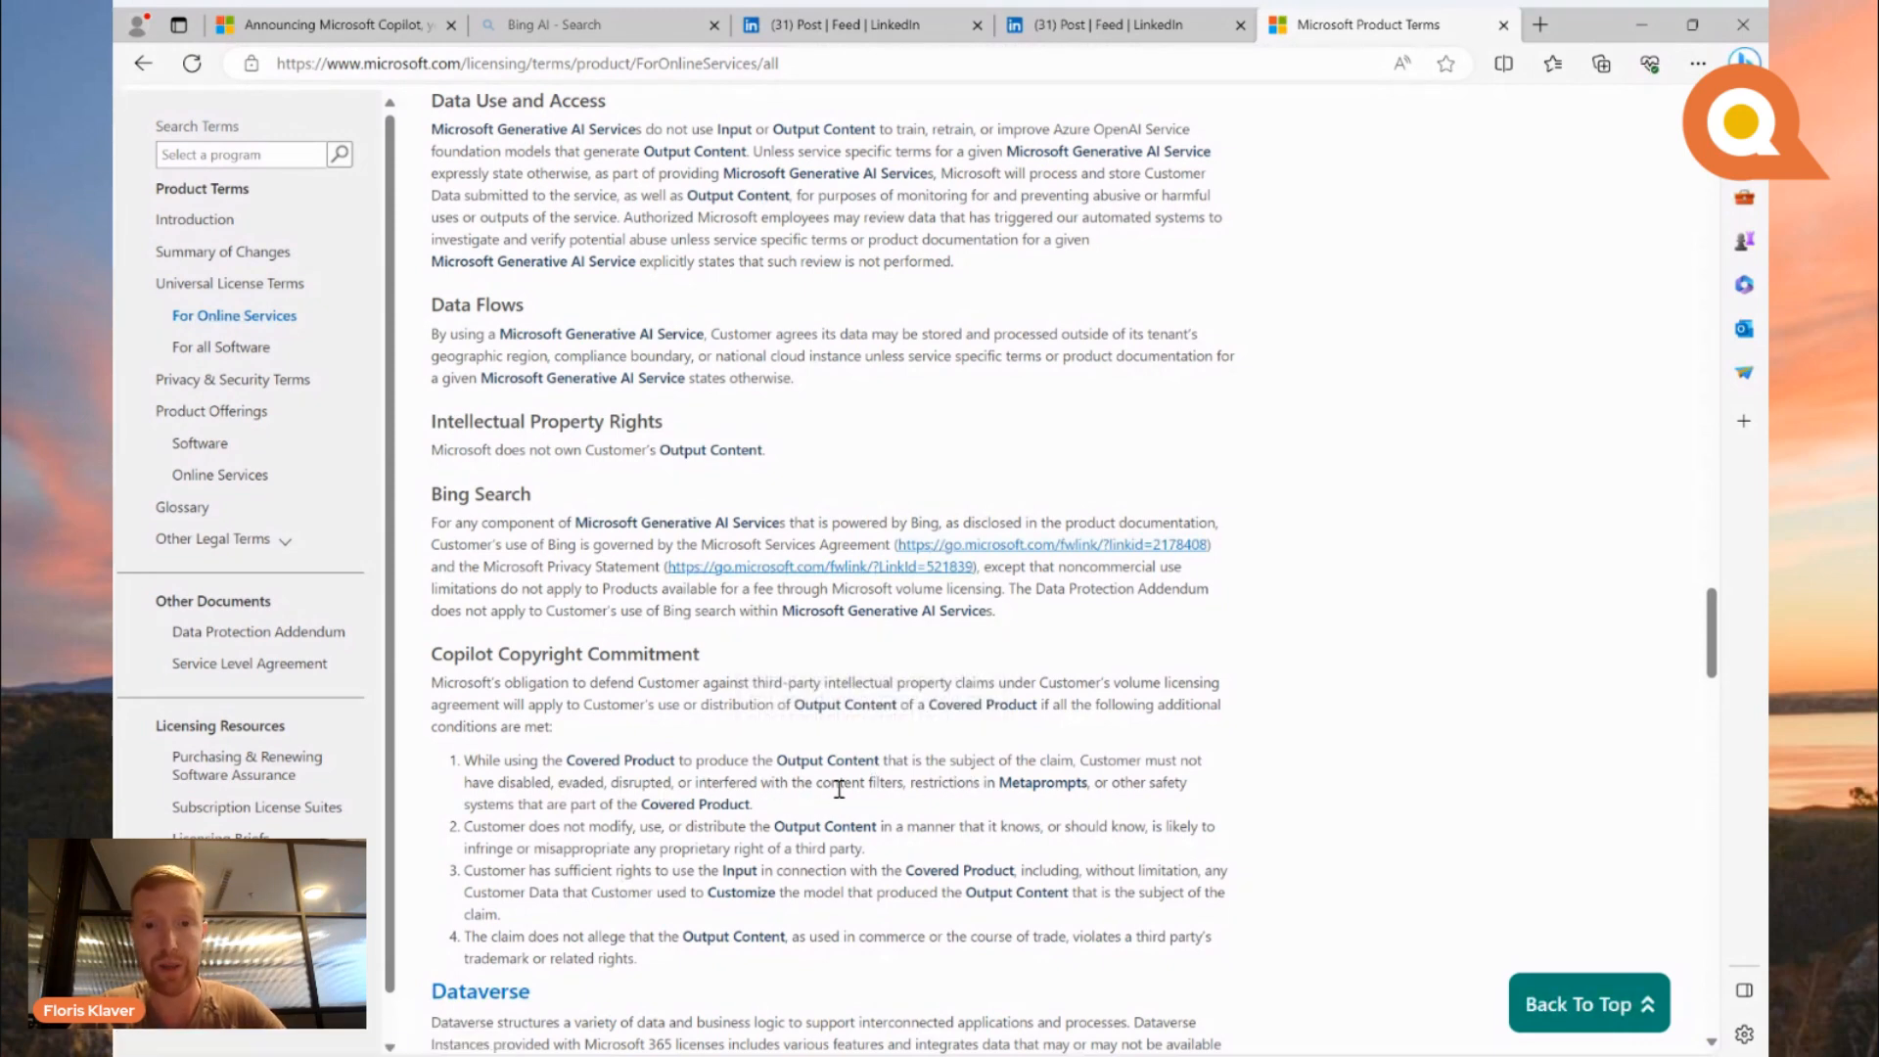
mouse_move(983, 806)
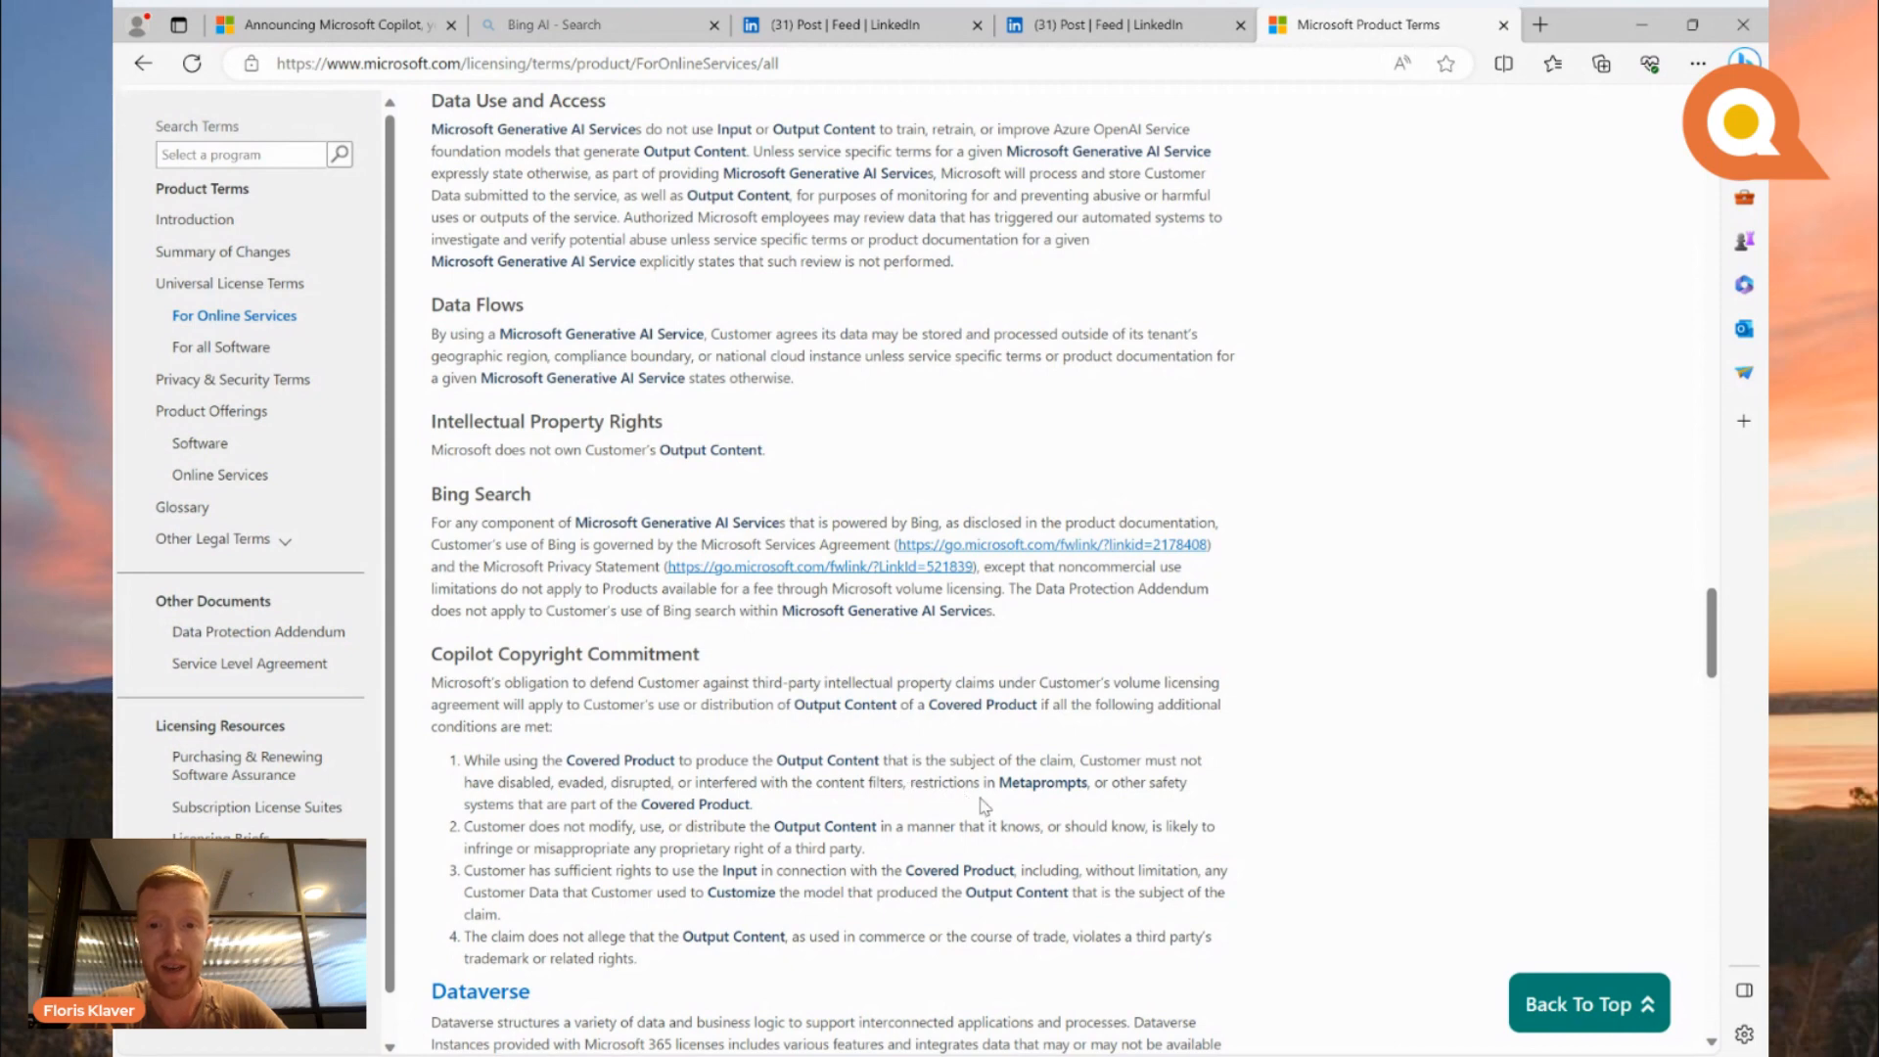
mouse_move(584, 833)
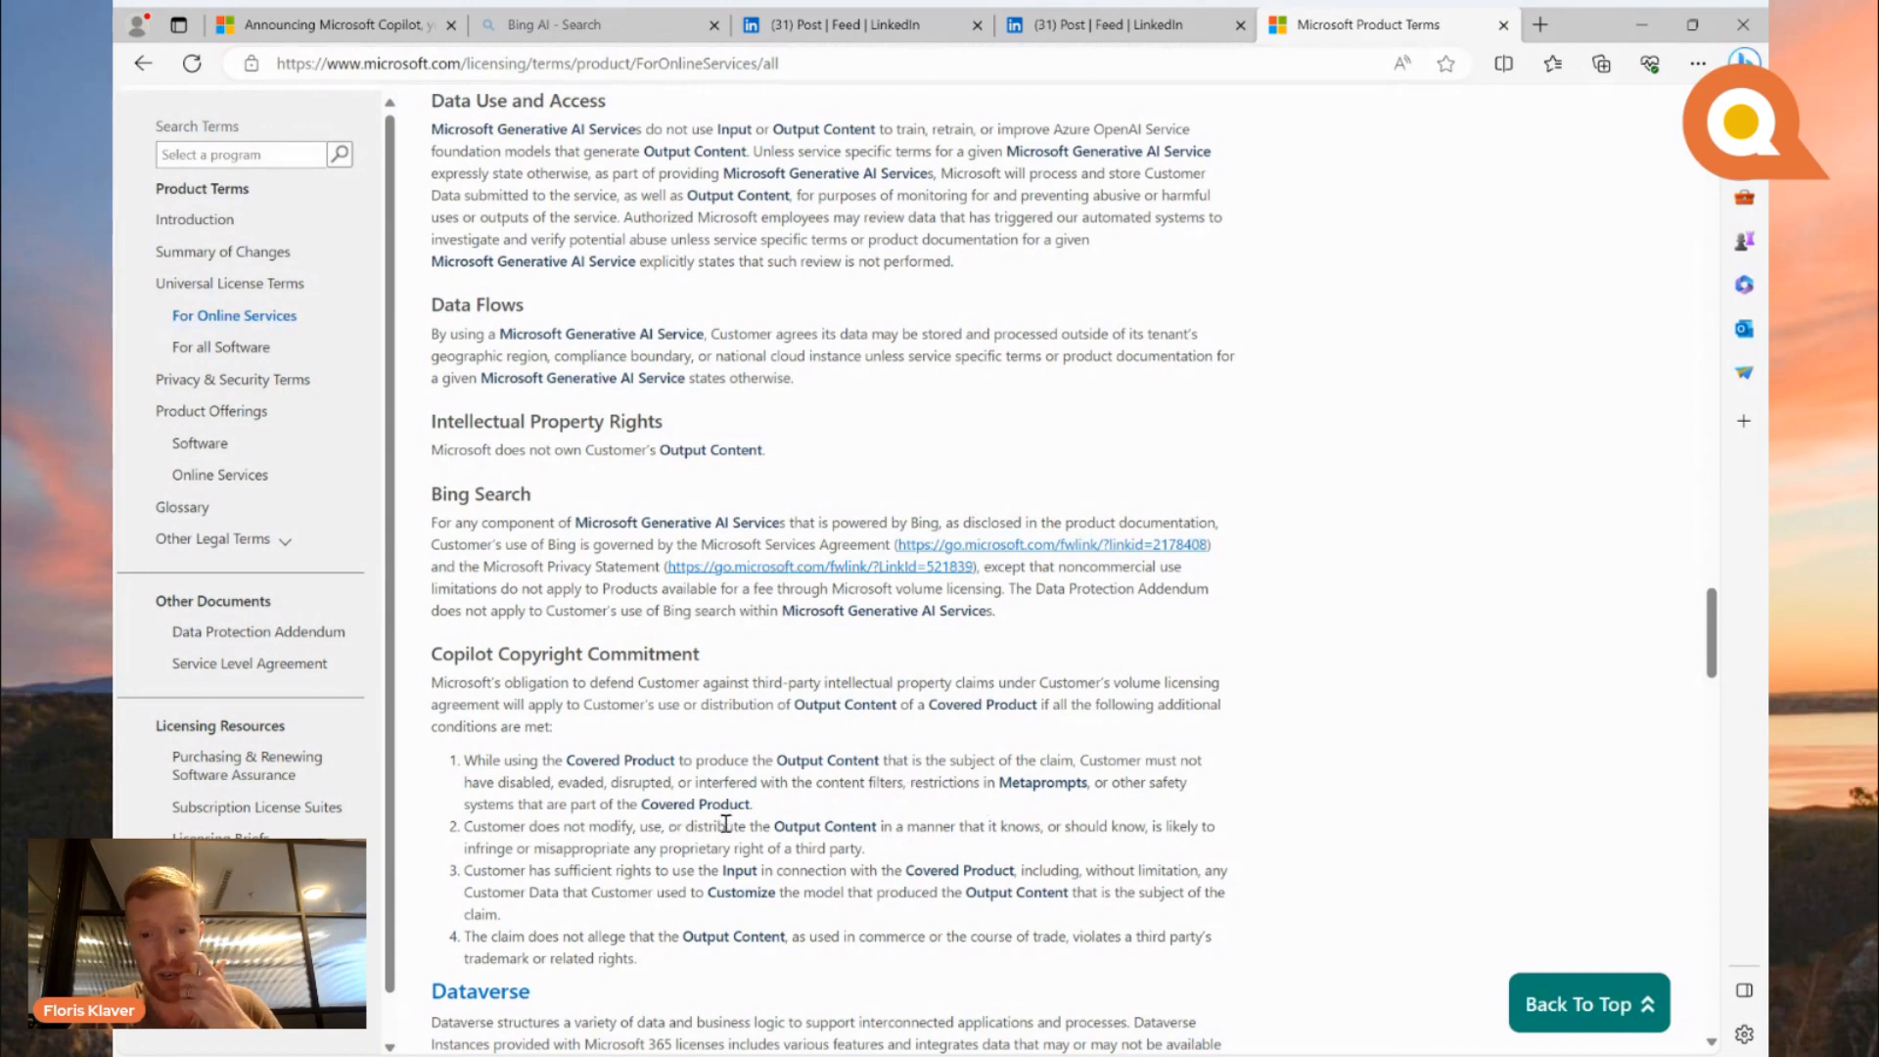
mouse_move(976, 854)
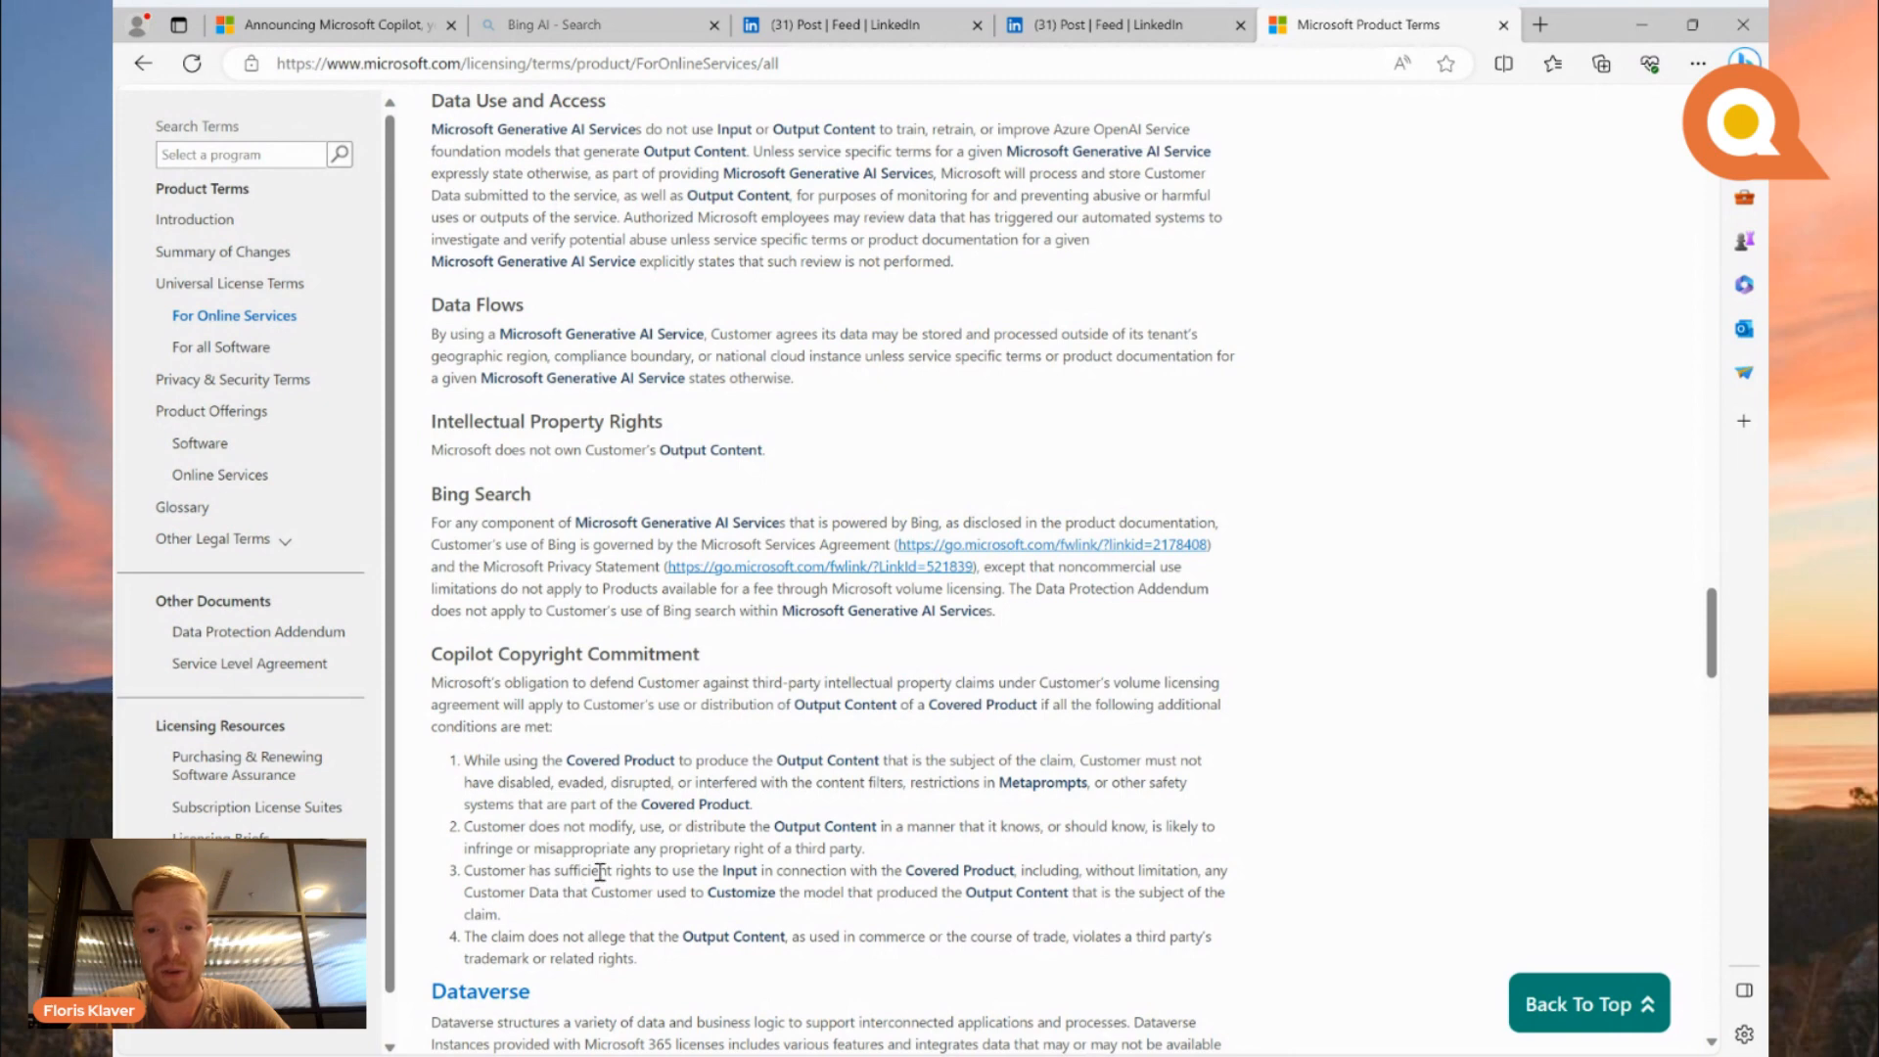
mouse_move(854, 877)
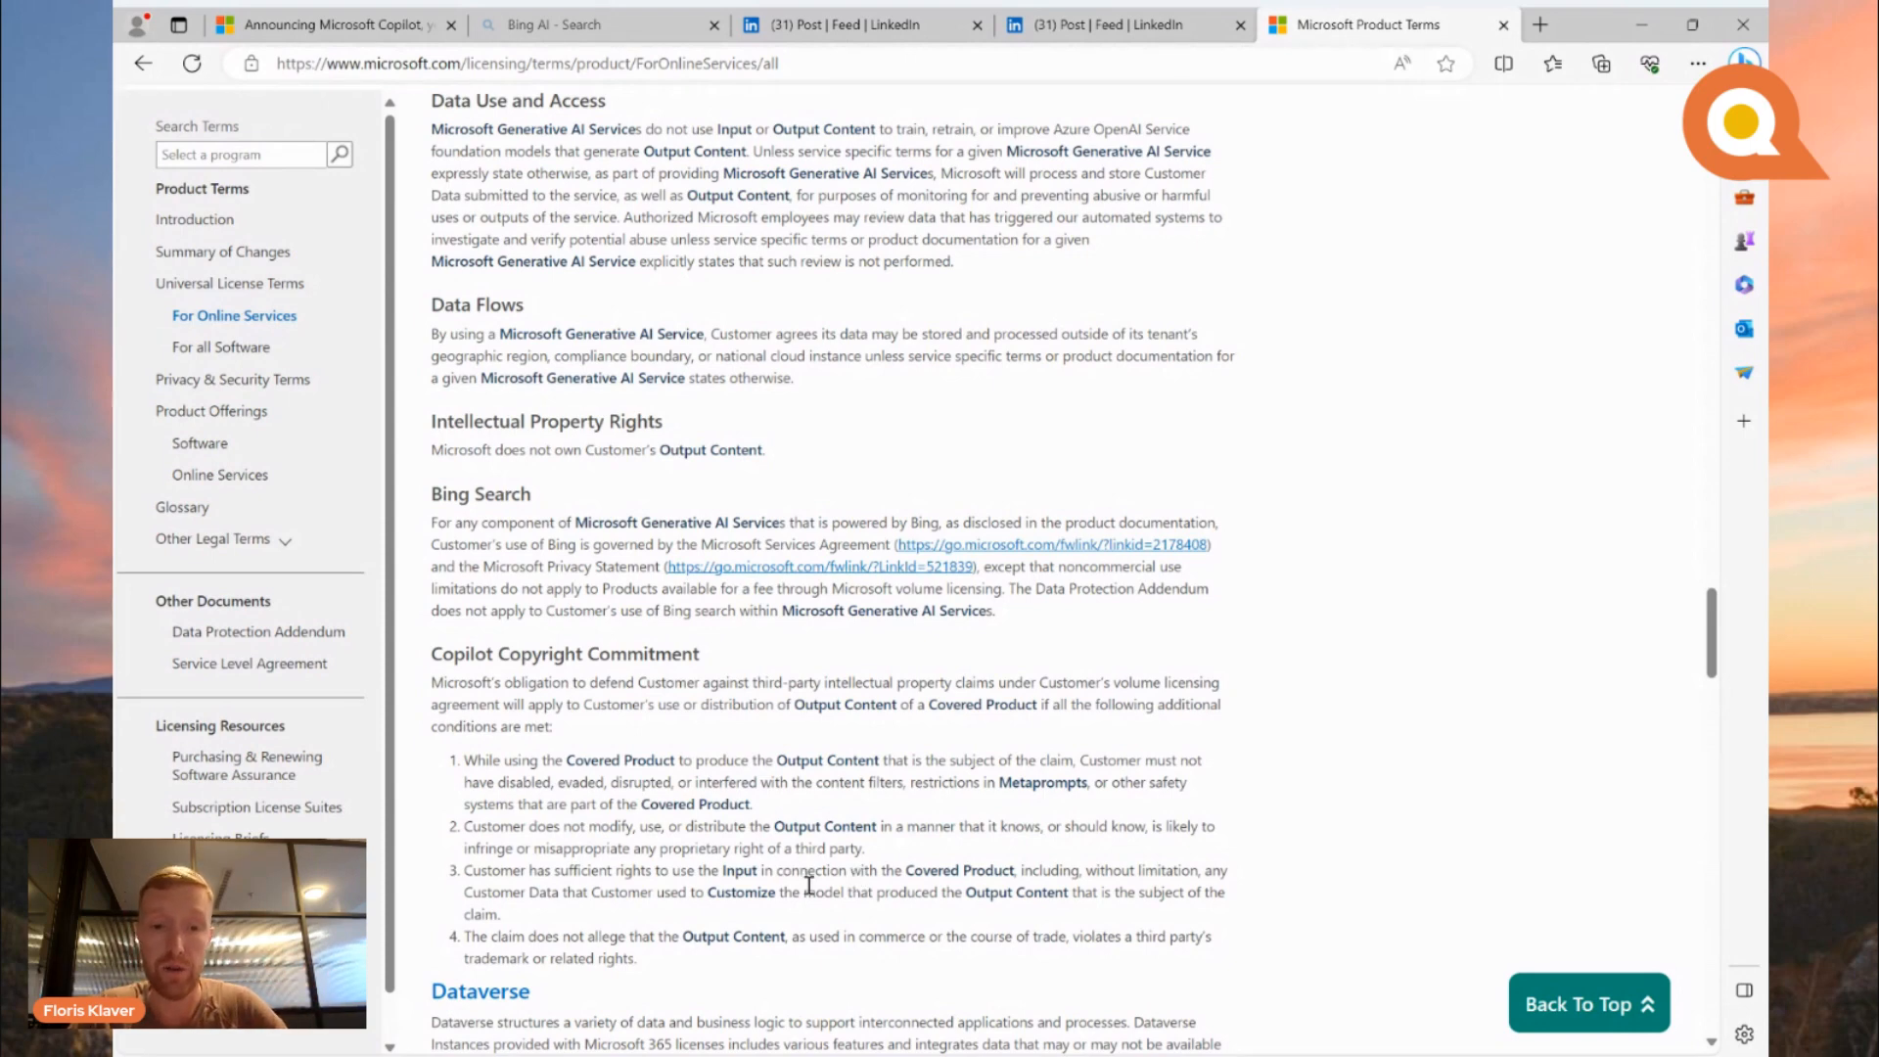
mouse_move(615, 945)
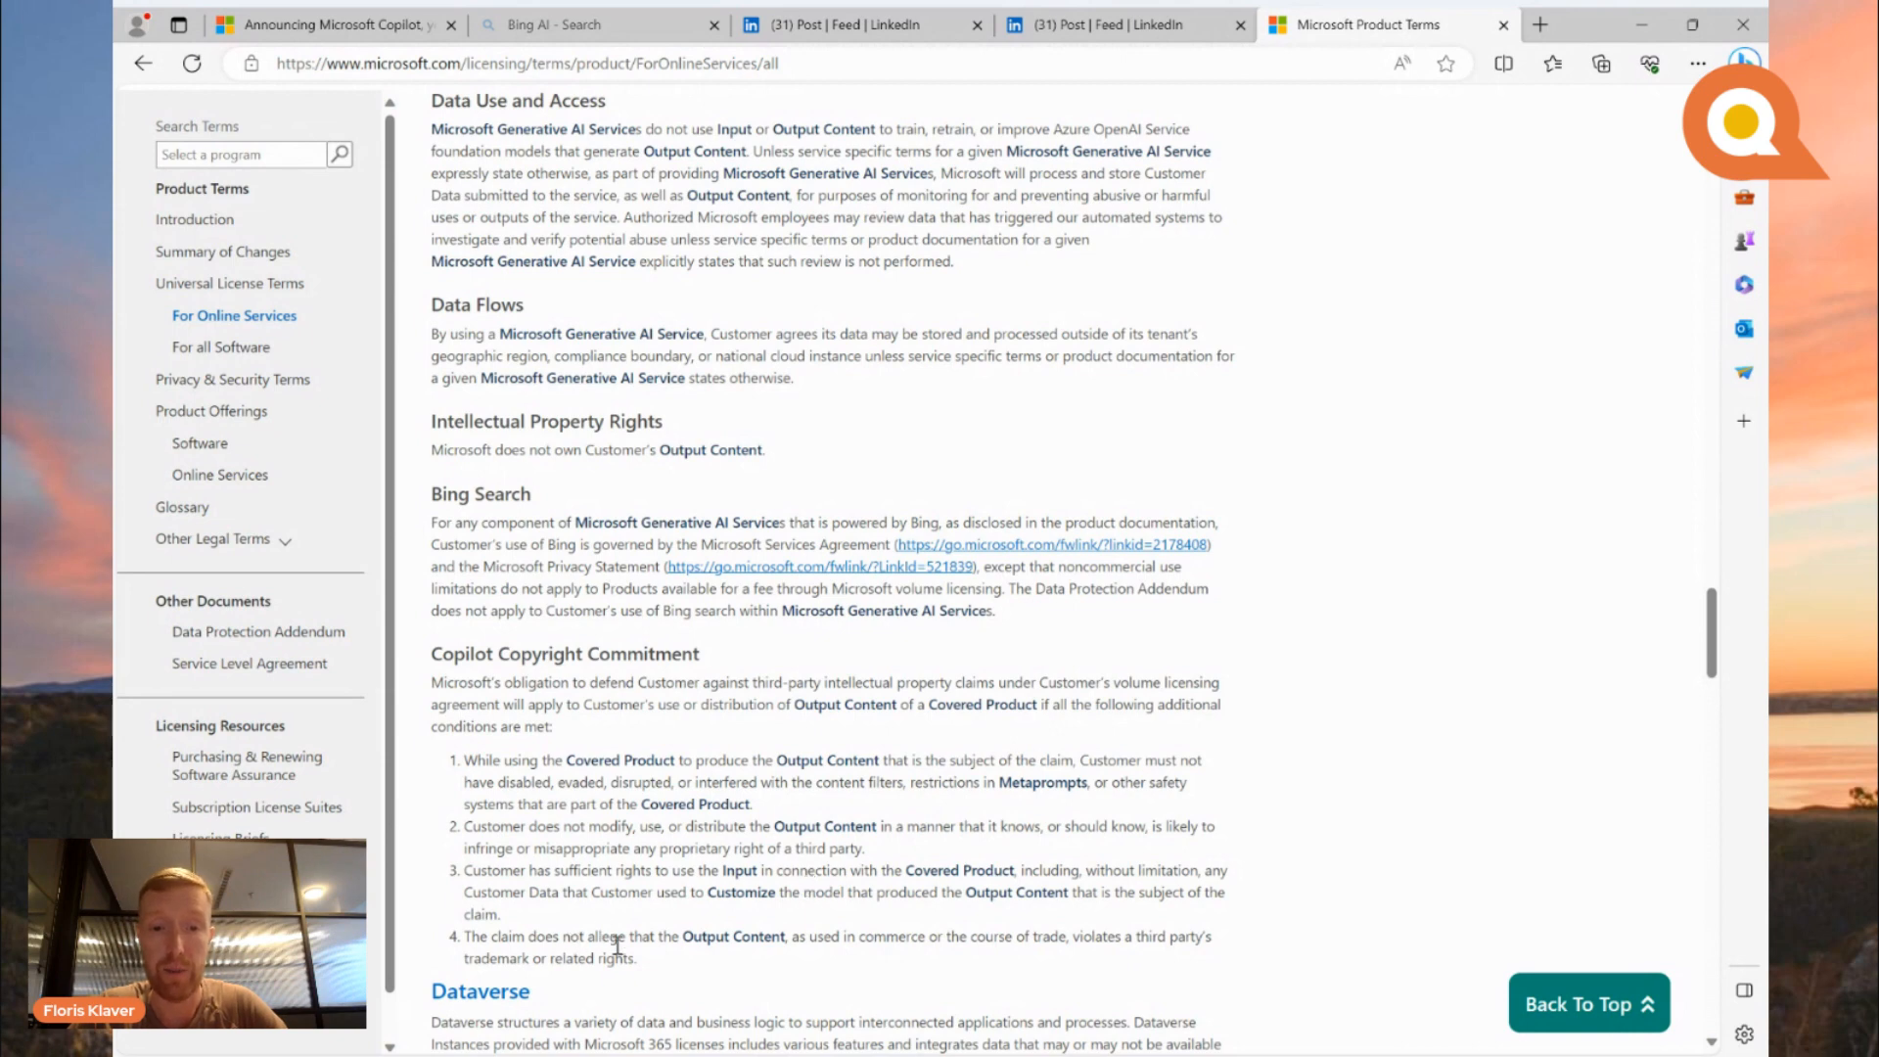
mouse_move(886, 961)
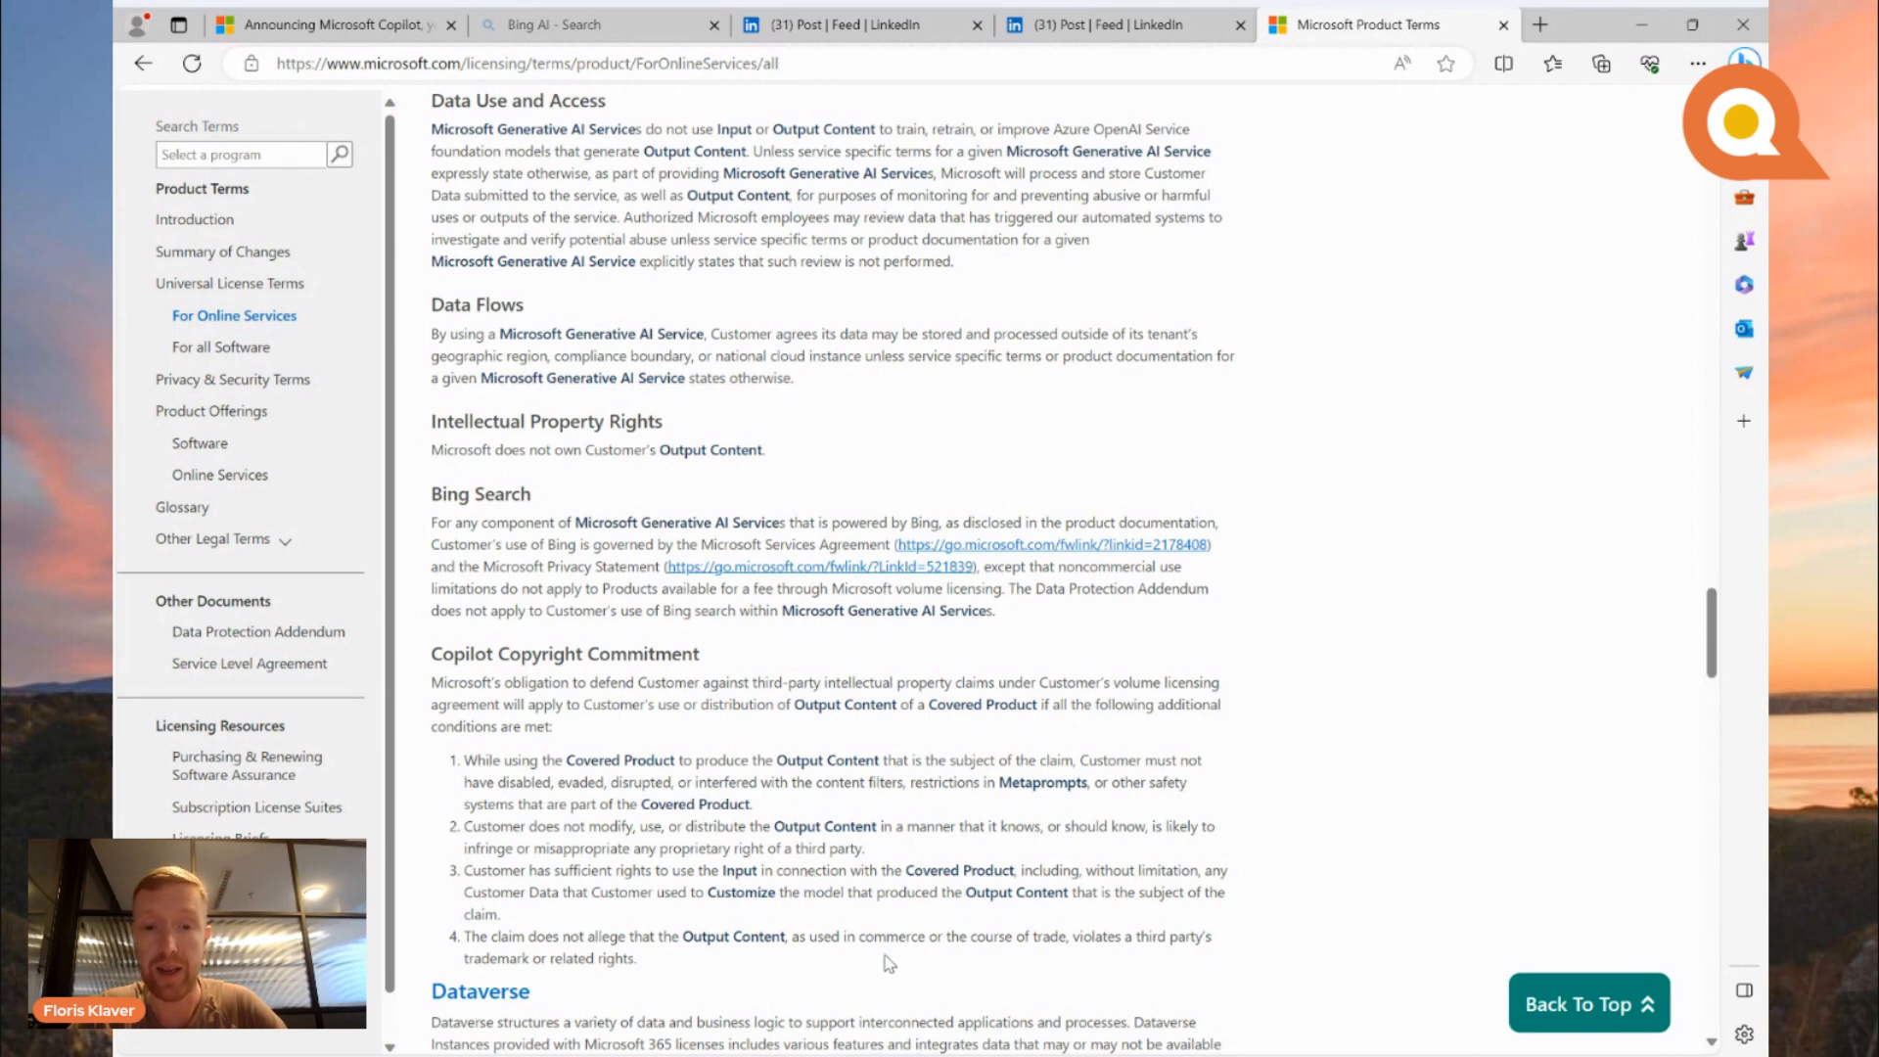
mouse_move(983, 944)
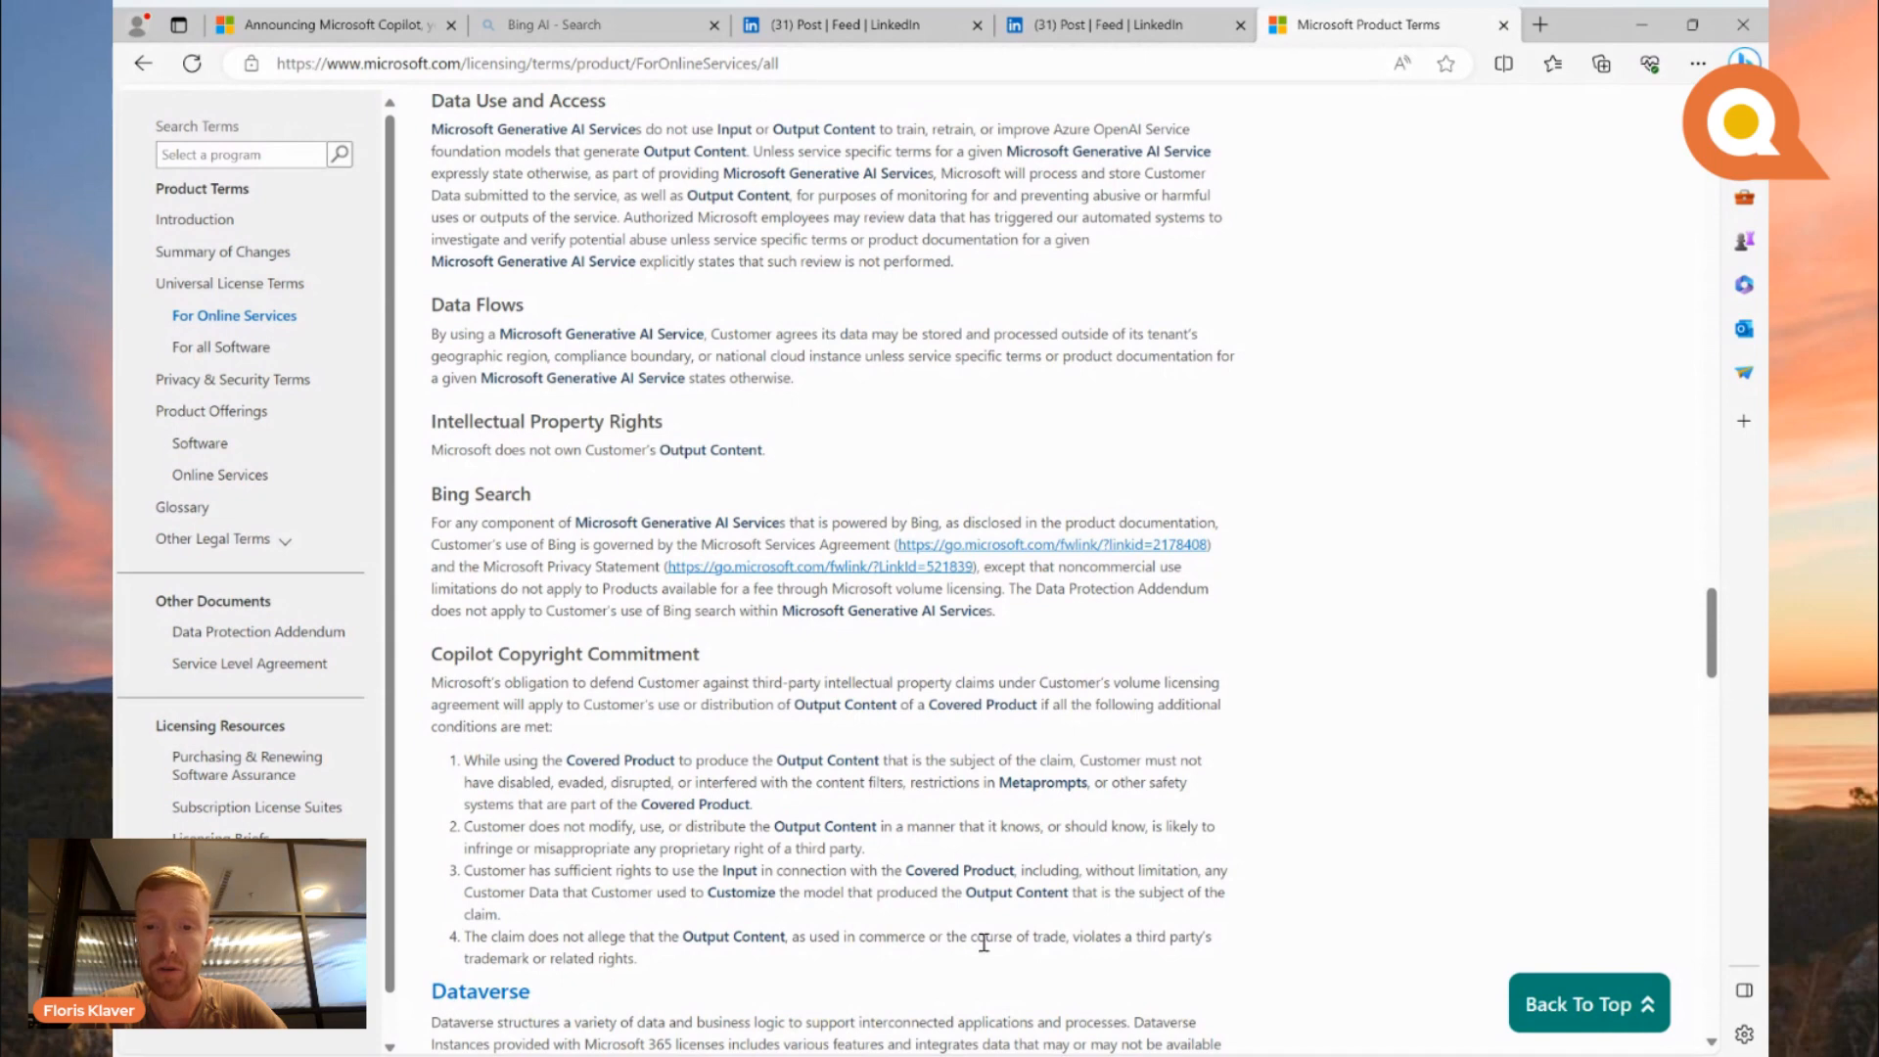
mouse_move(837, 956)
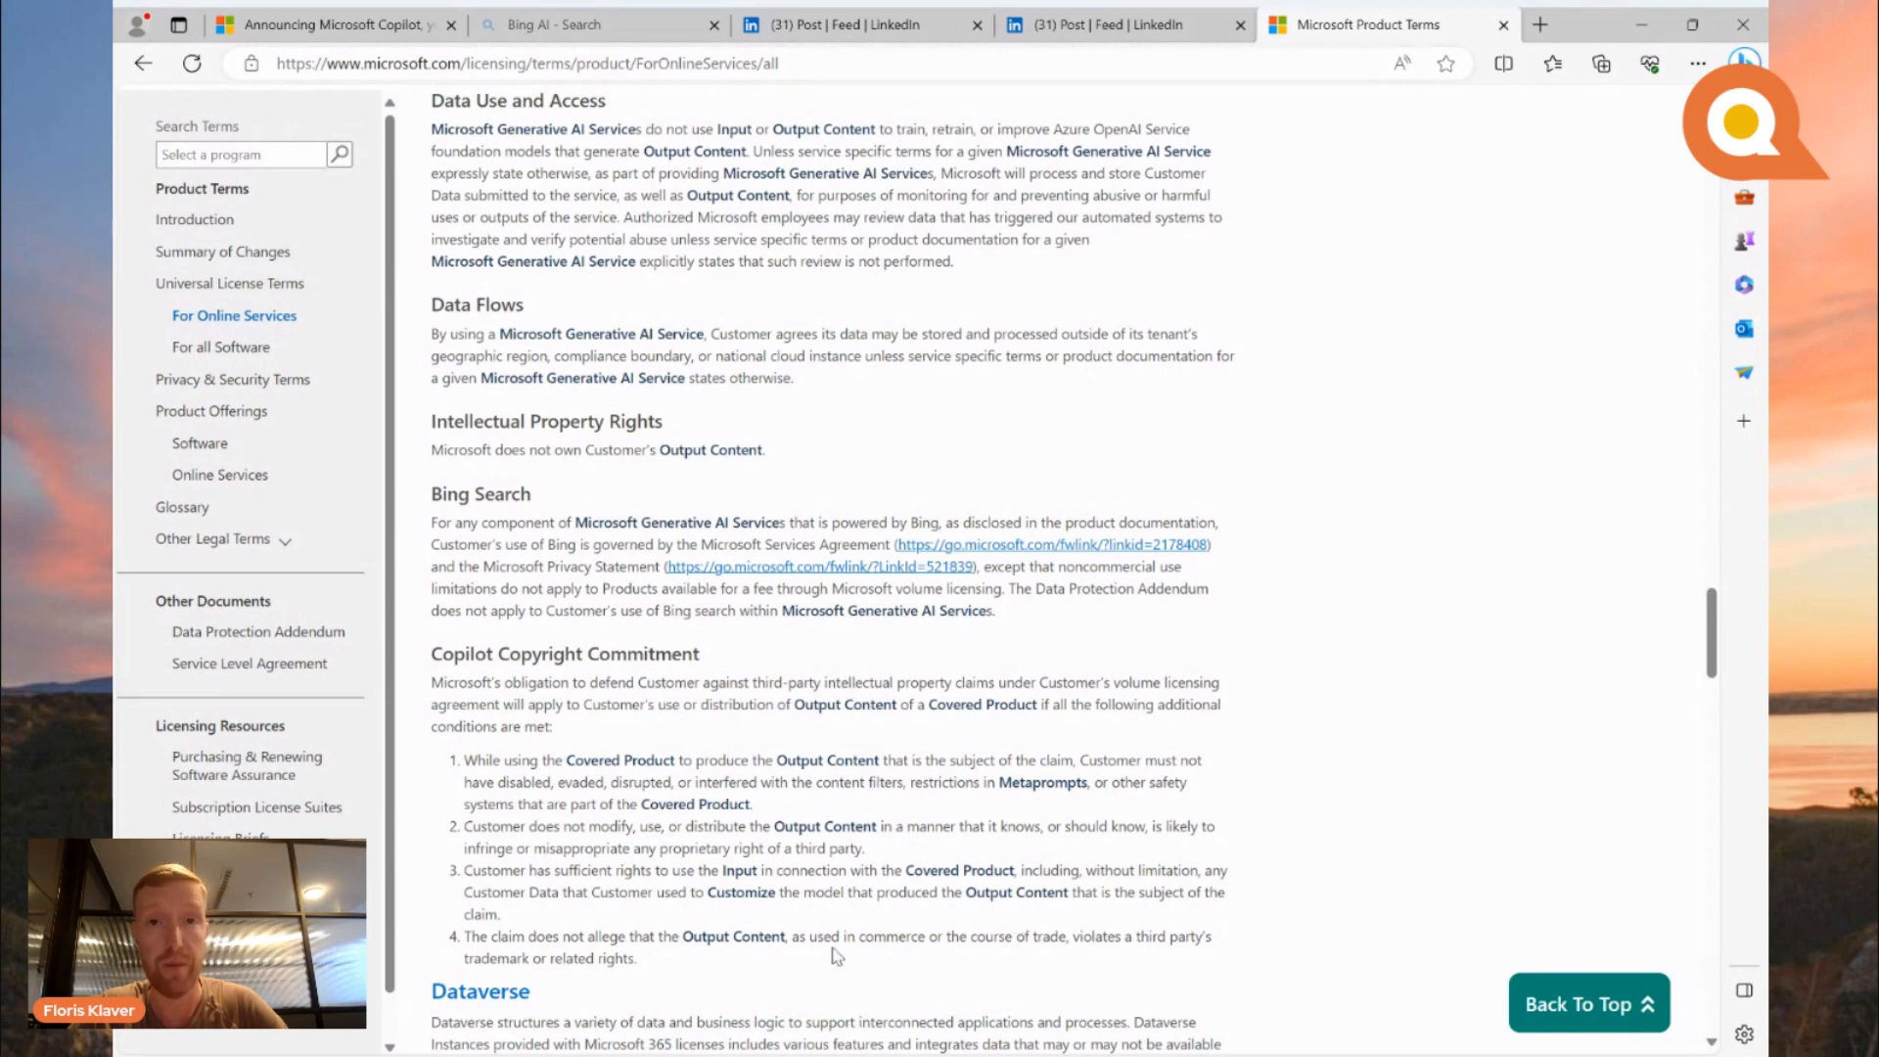